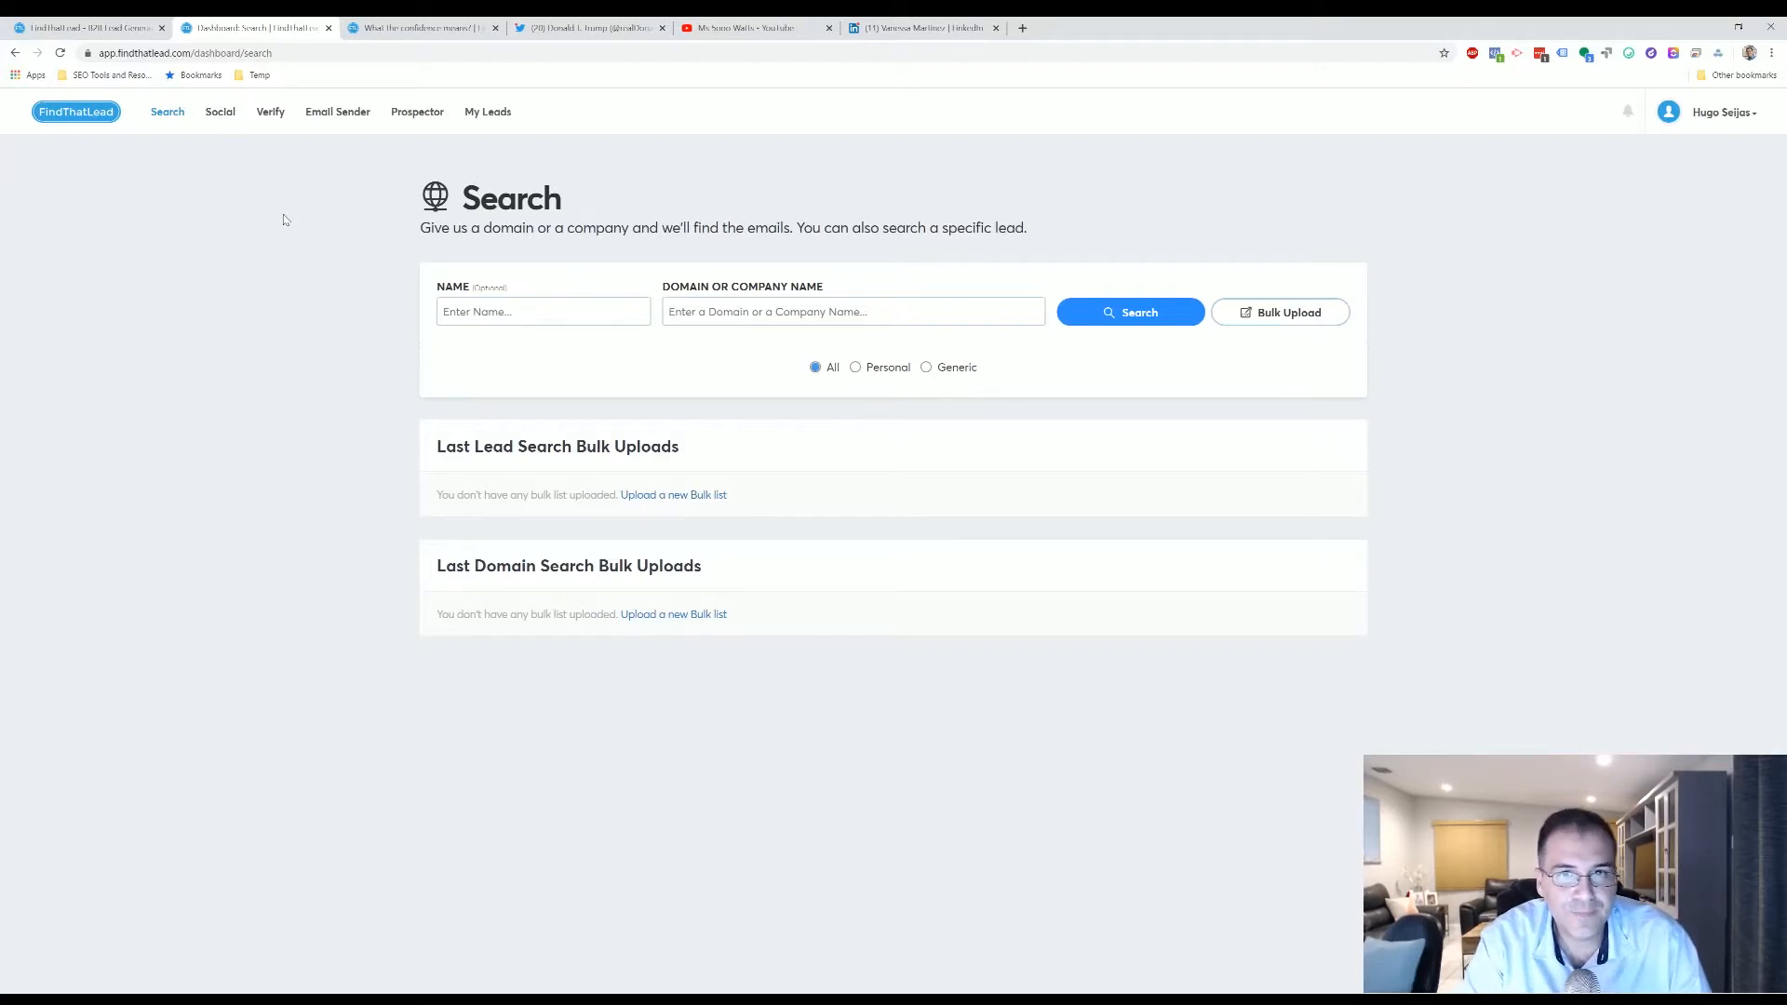
pyautogui.moveTo(382, 115)
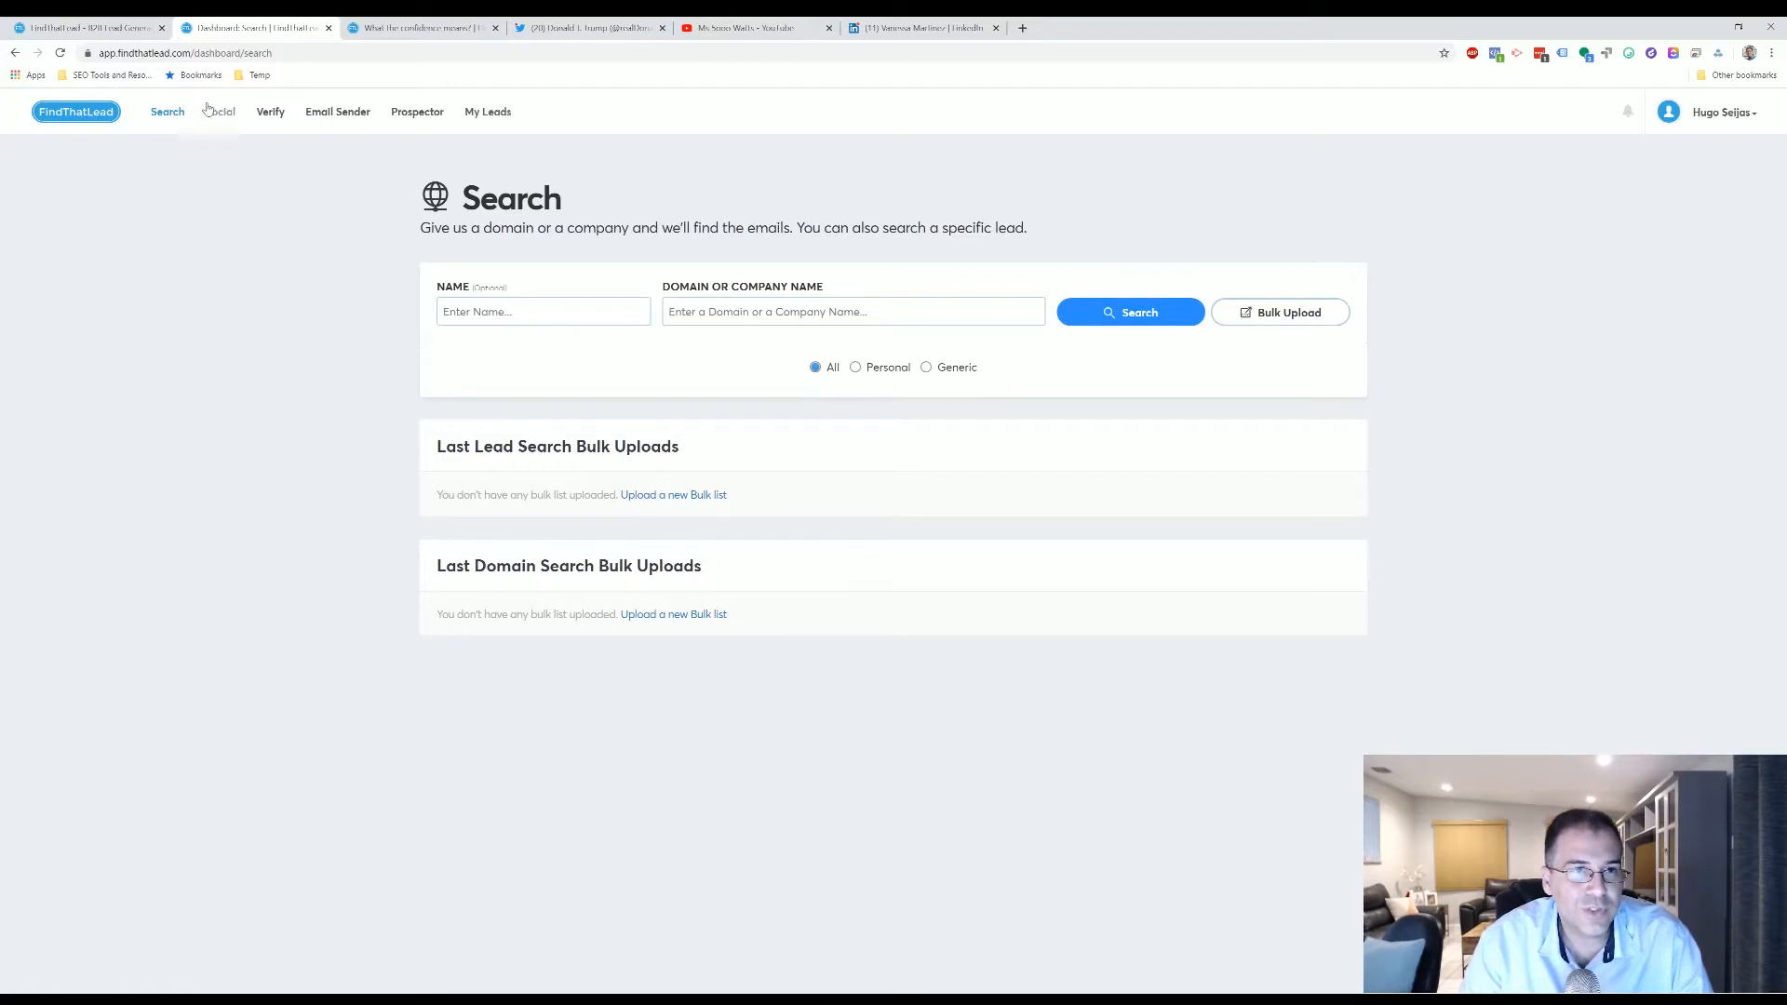
pyautogui.moveTo(214, 119)
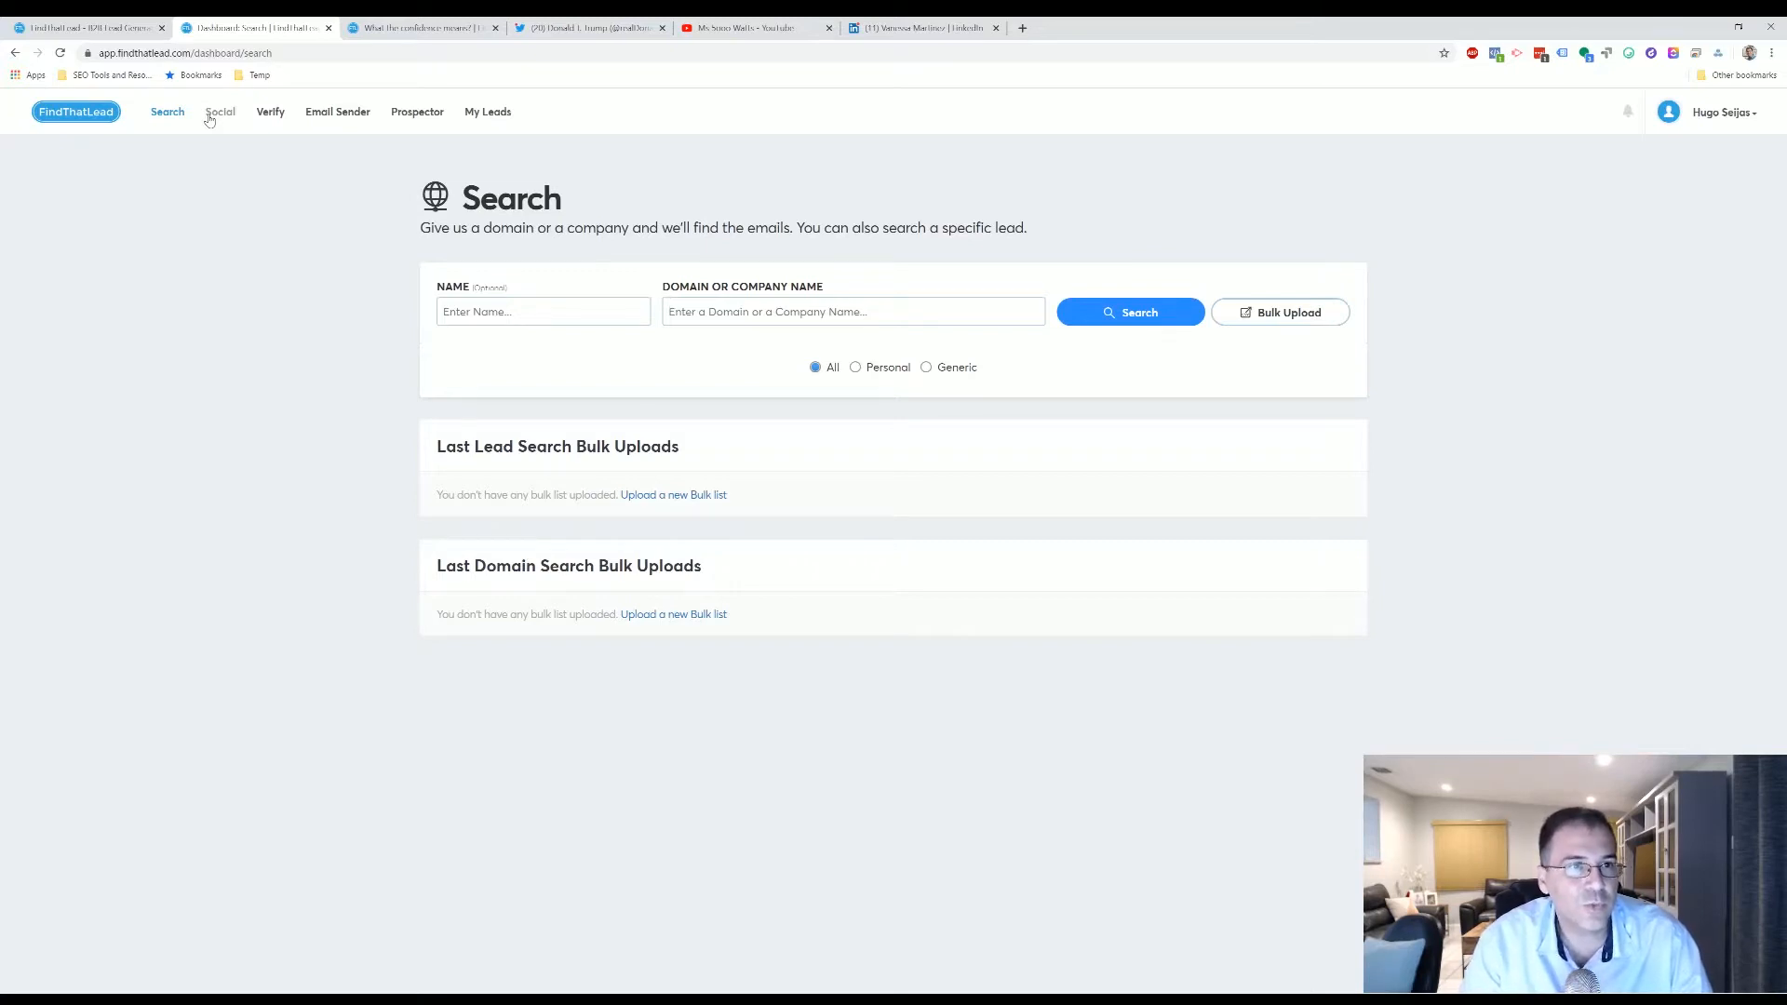
pyautogui.moveTo(166, 111)
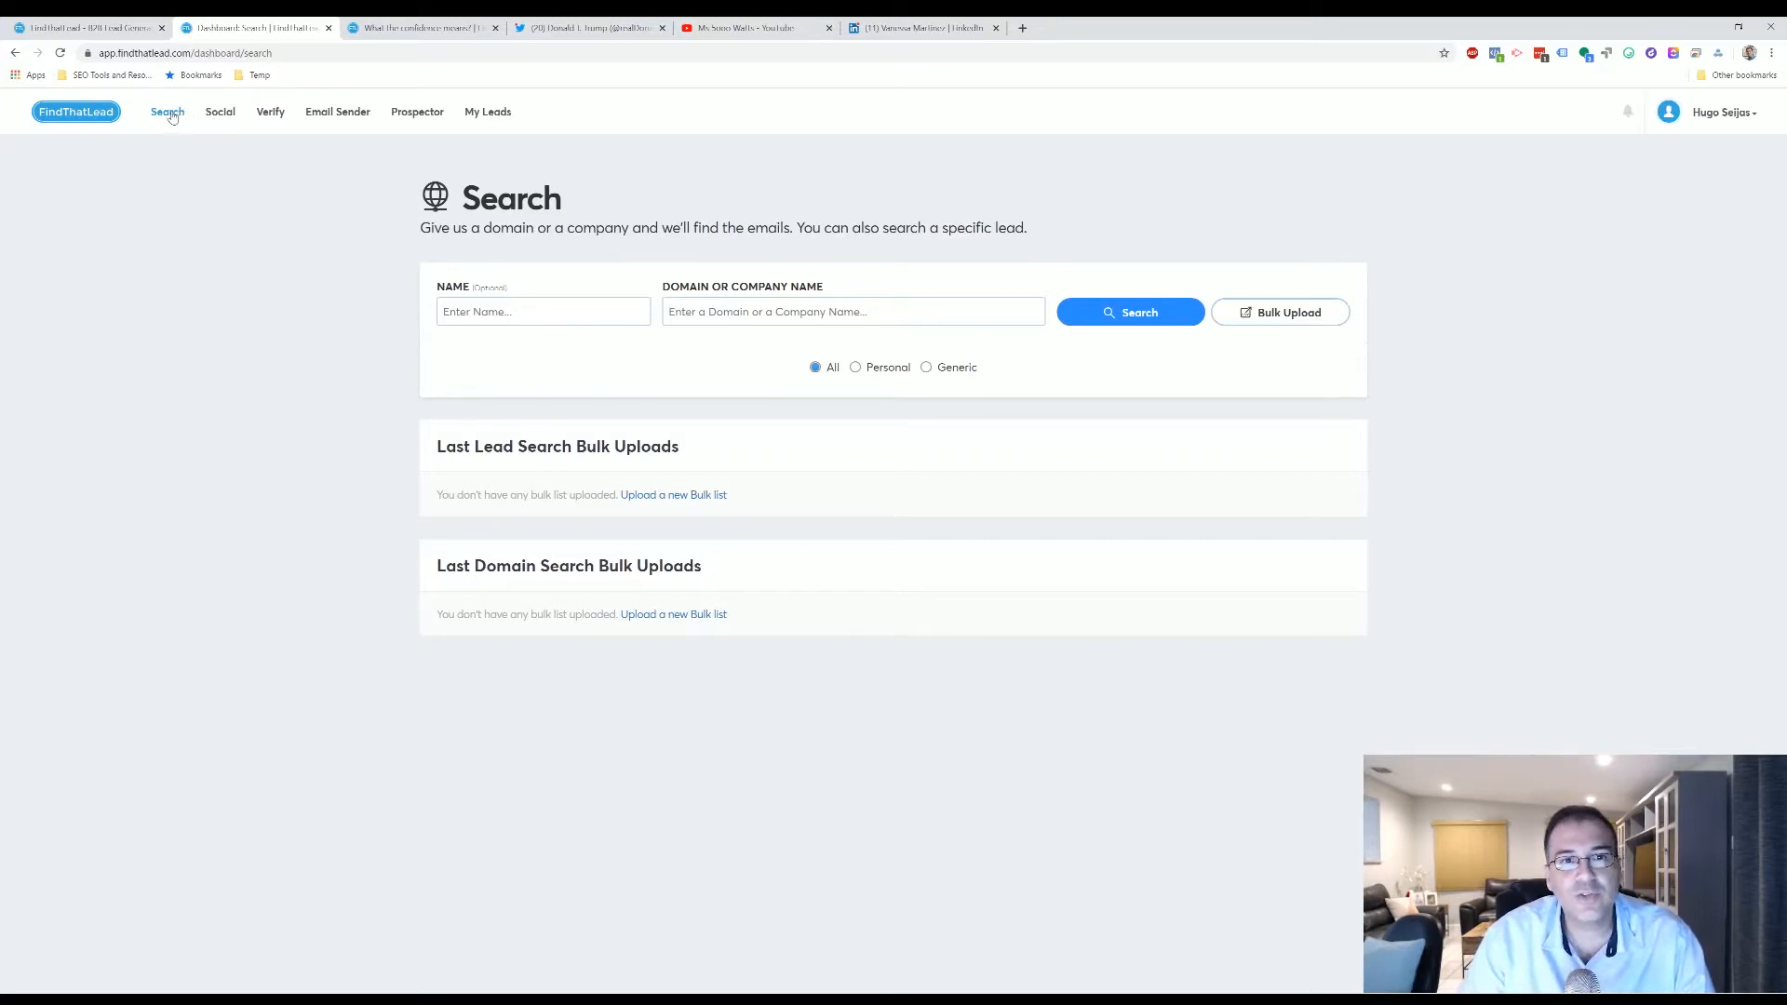
pyautogui.moveTo(270, 111)
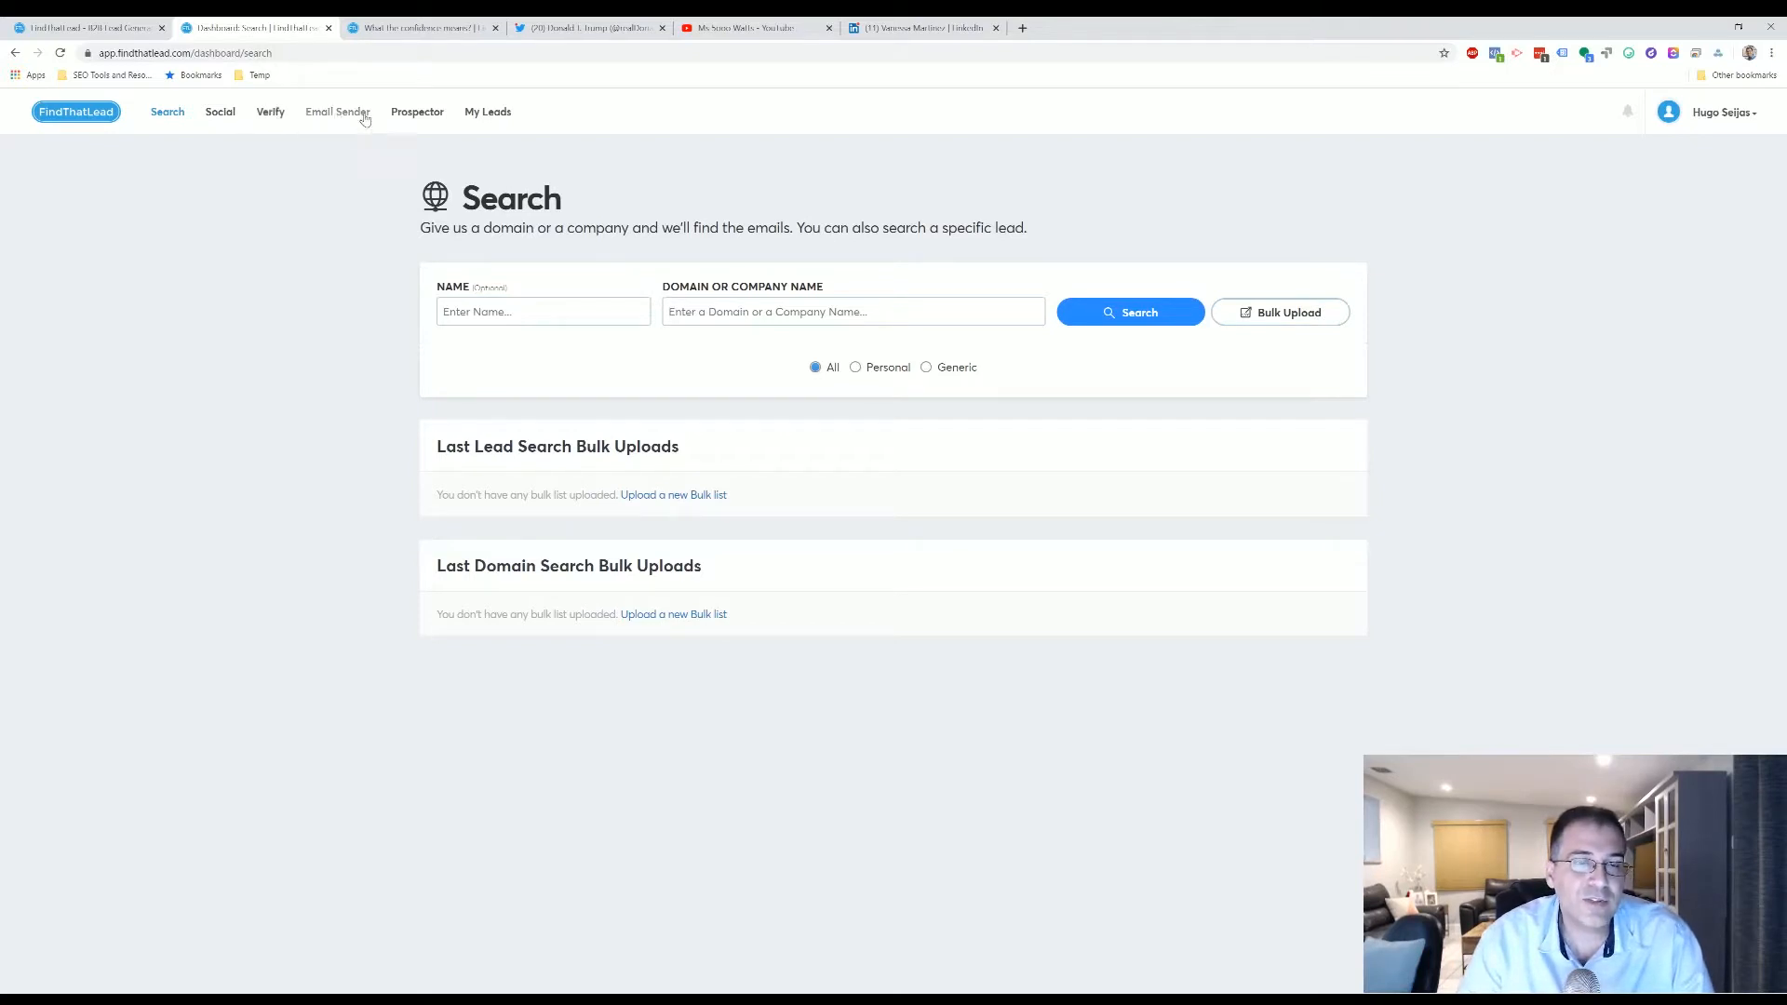
pyautogui.moveTo(353, 117)
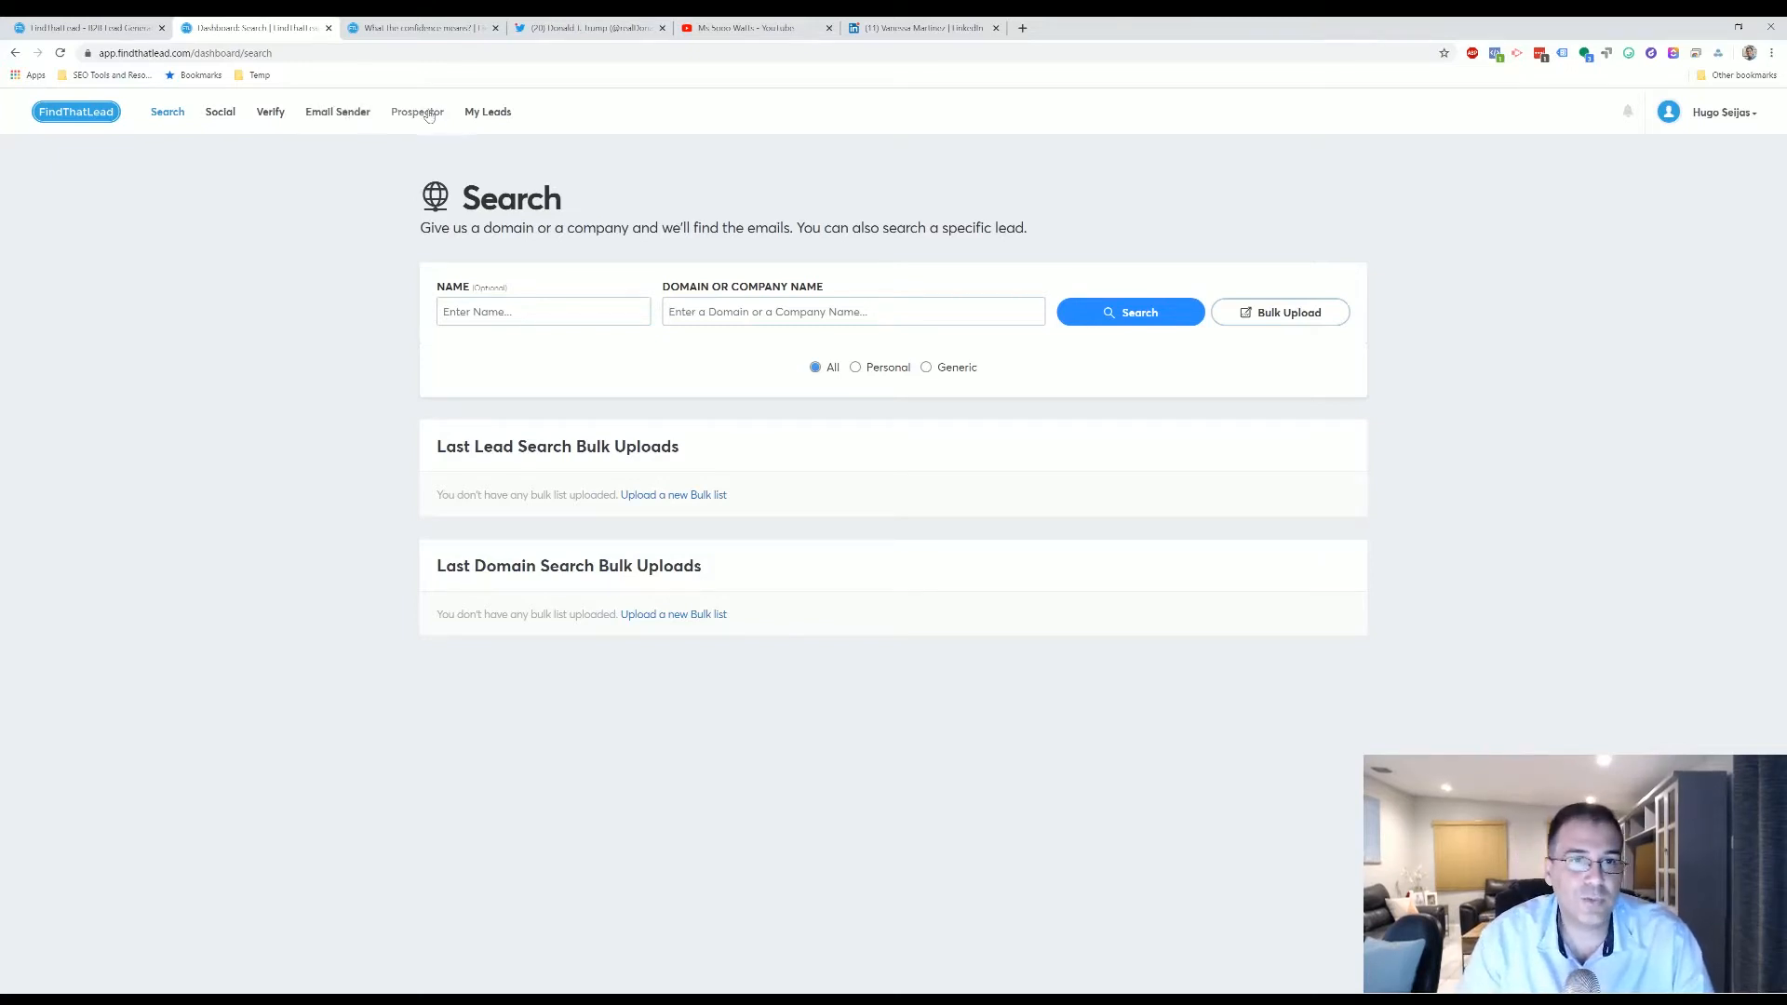
pyautogui.moveTo(410, 130)
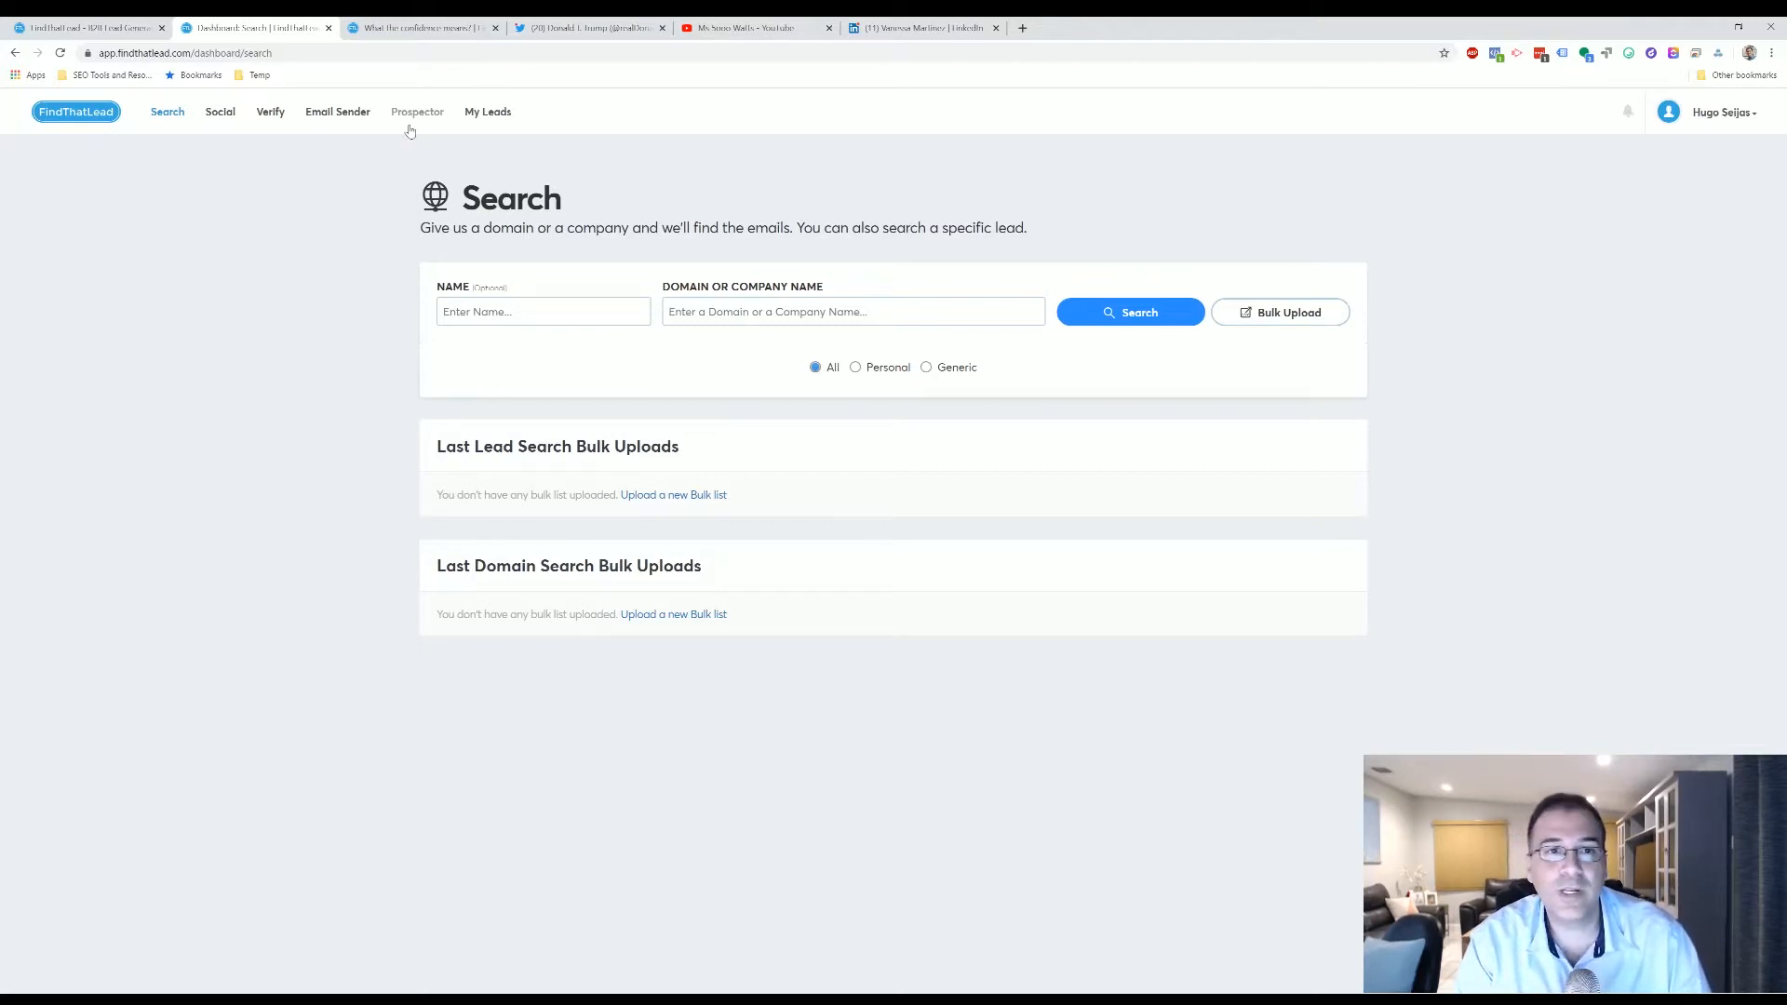
pyautogui.moveTo(488, 119)
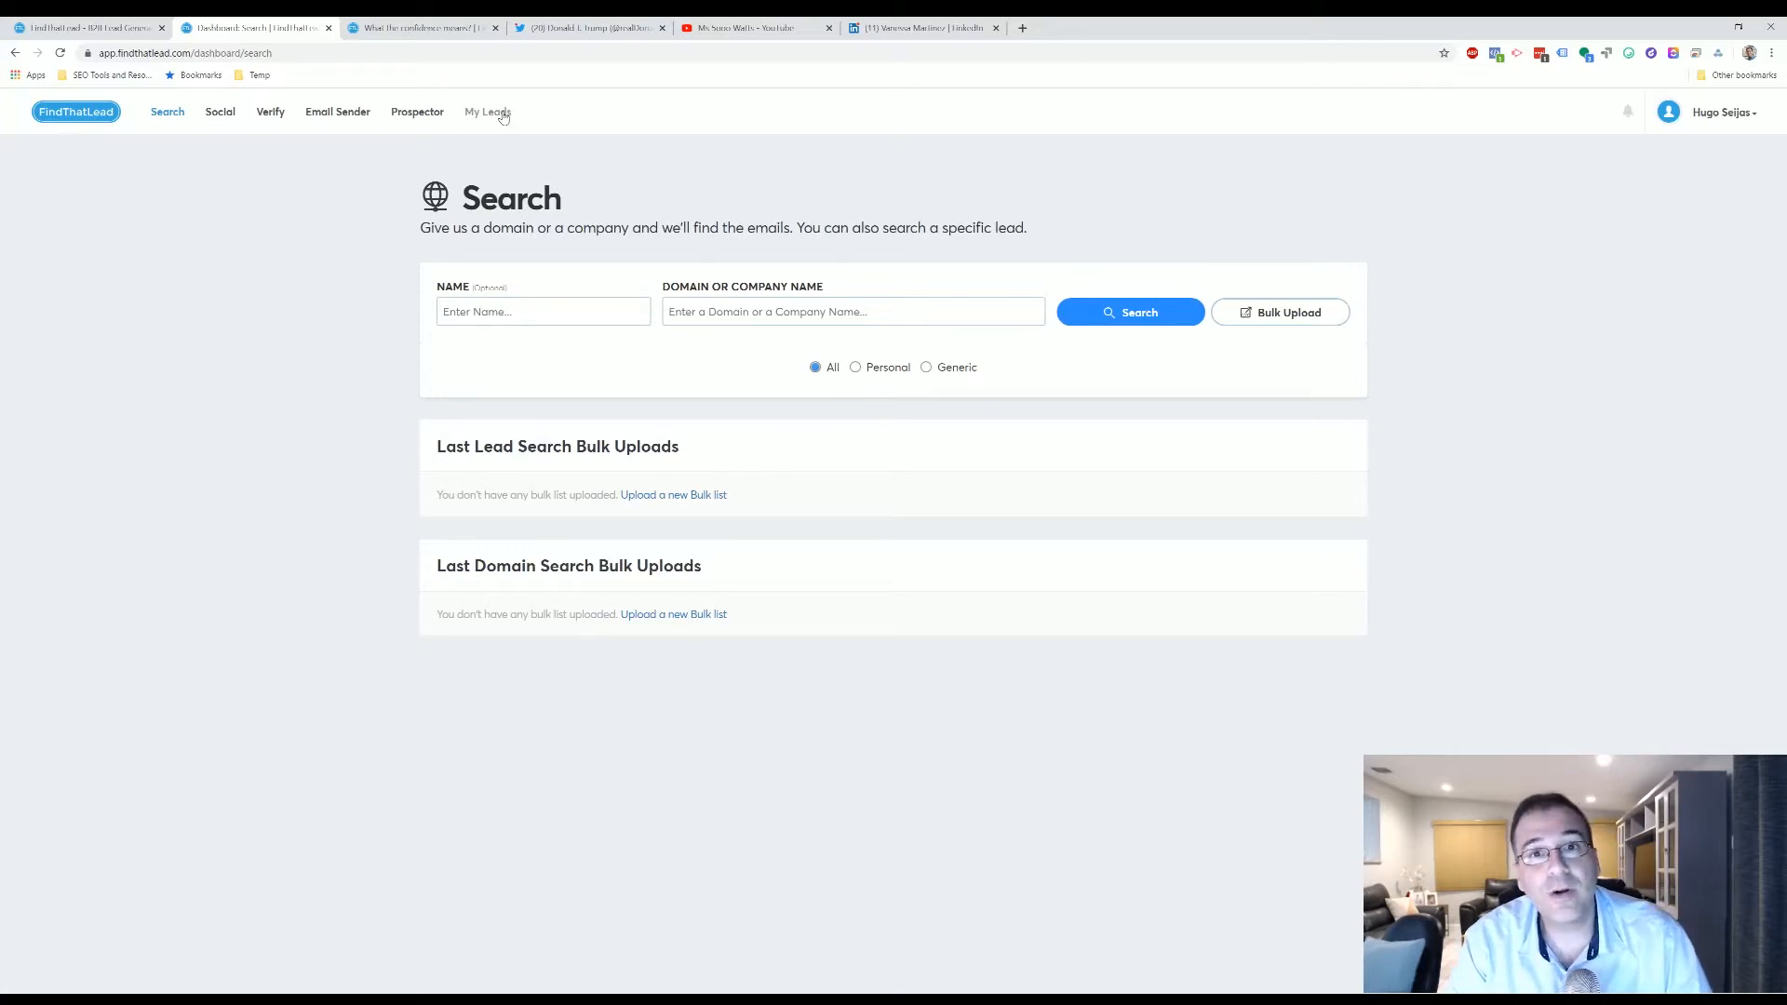
pyautogui.moveTo(1179, 107)
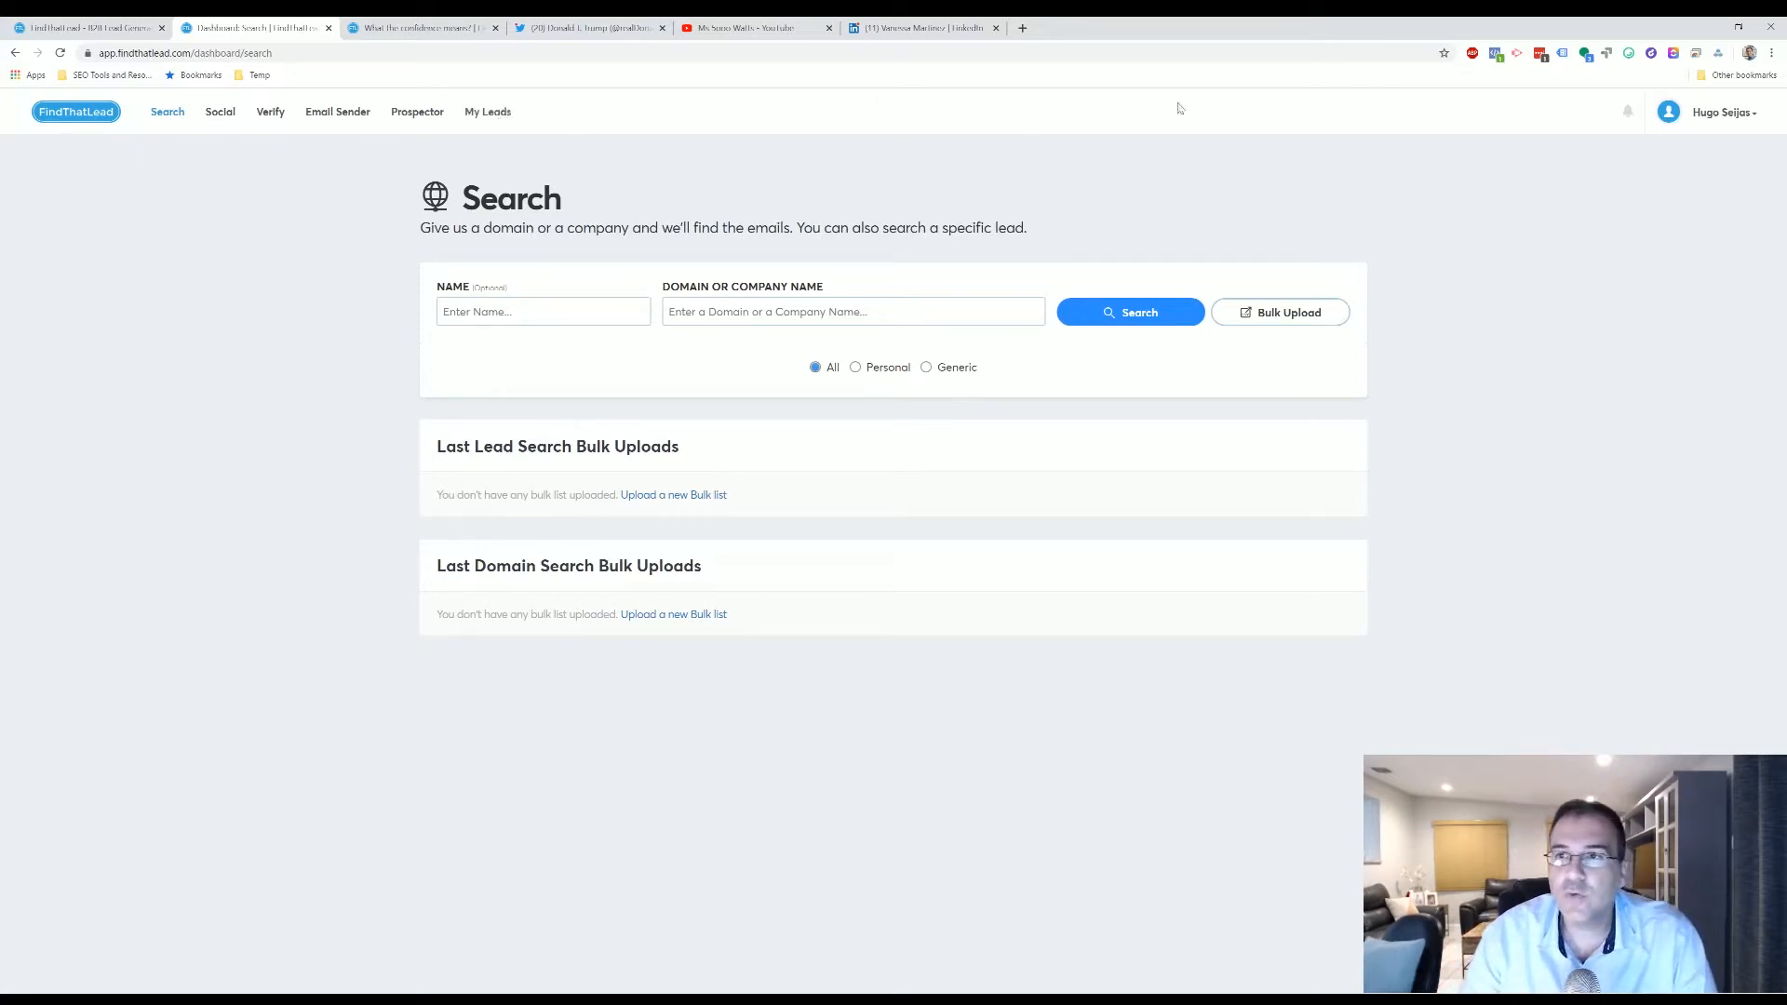
# Open Settings from the account dropdown to view plan, credits and Prospector options
pyautogui.click(1721, 112)
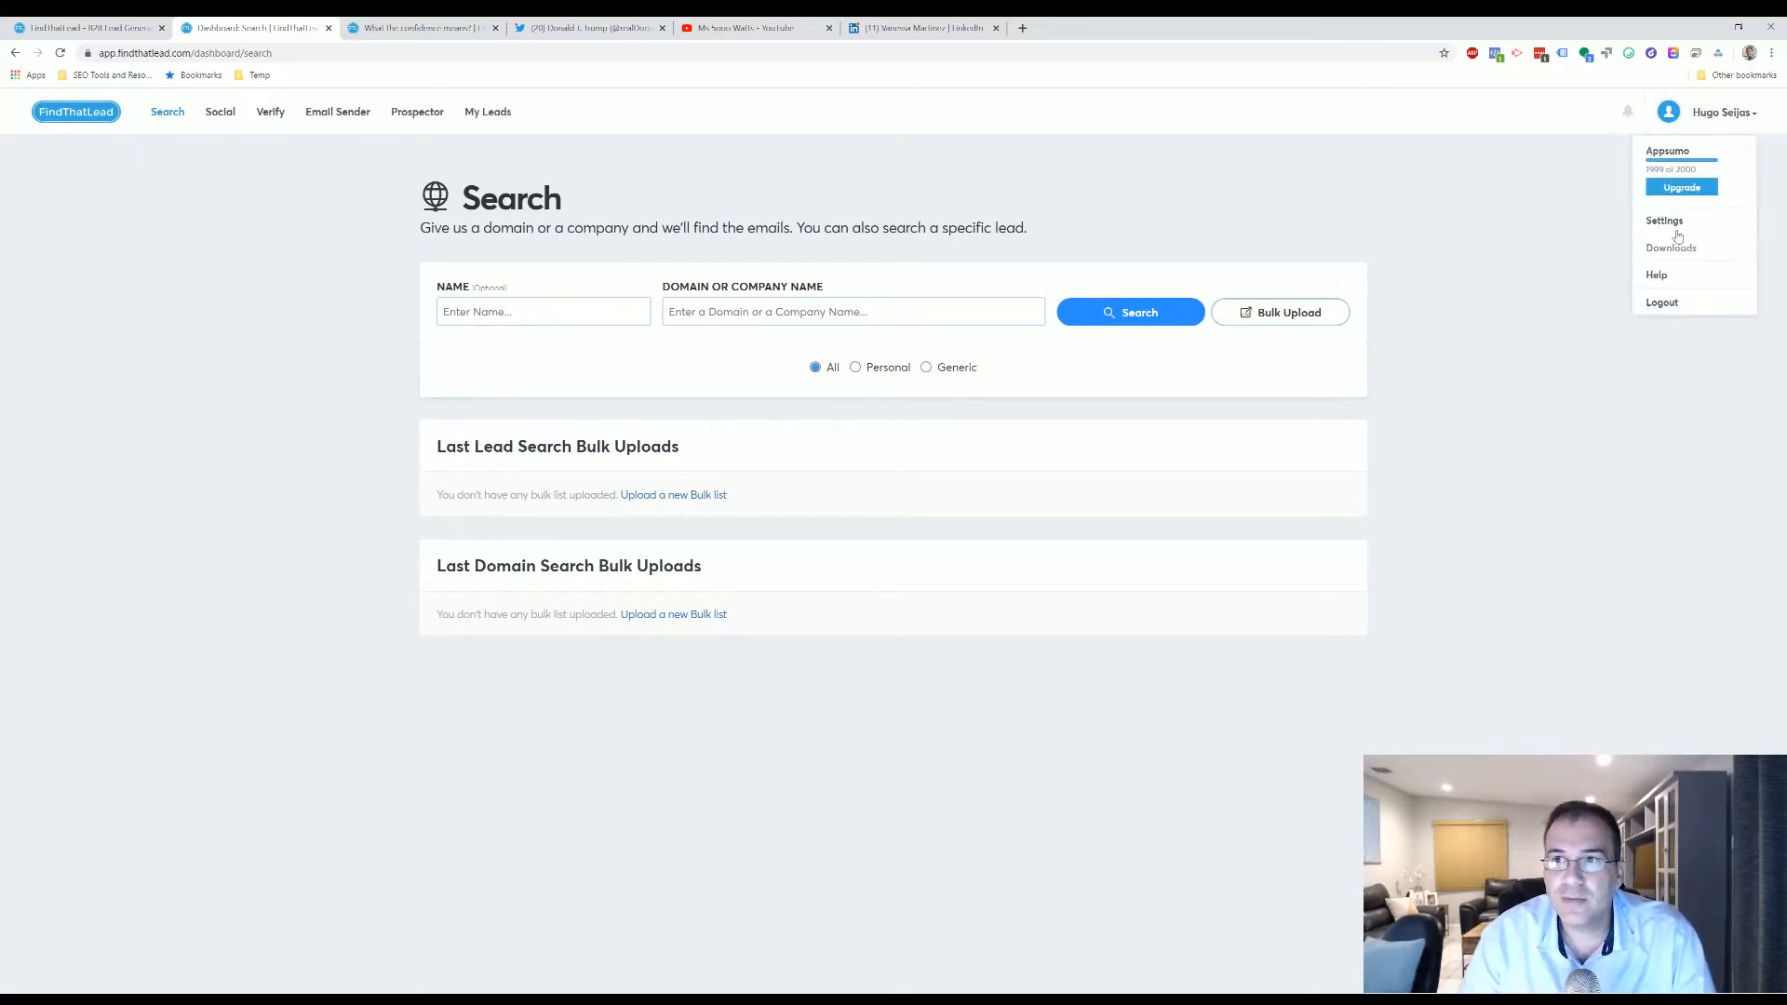
pyautogui.moveTo(1679, 281)
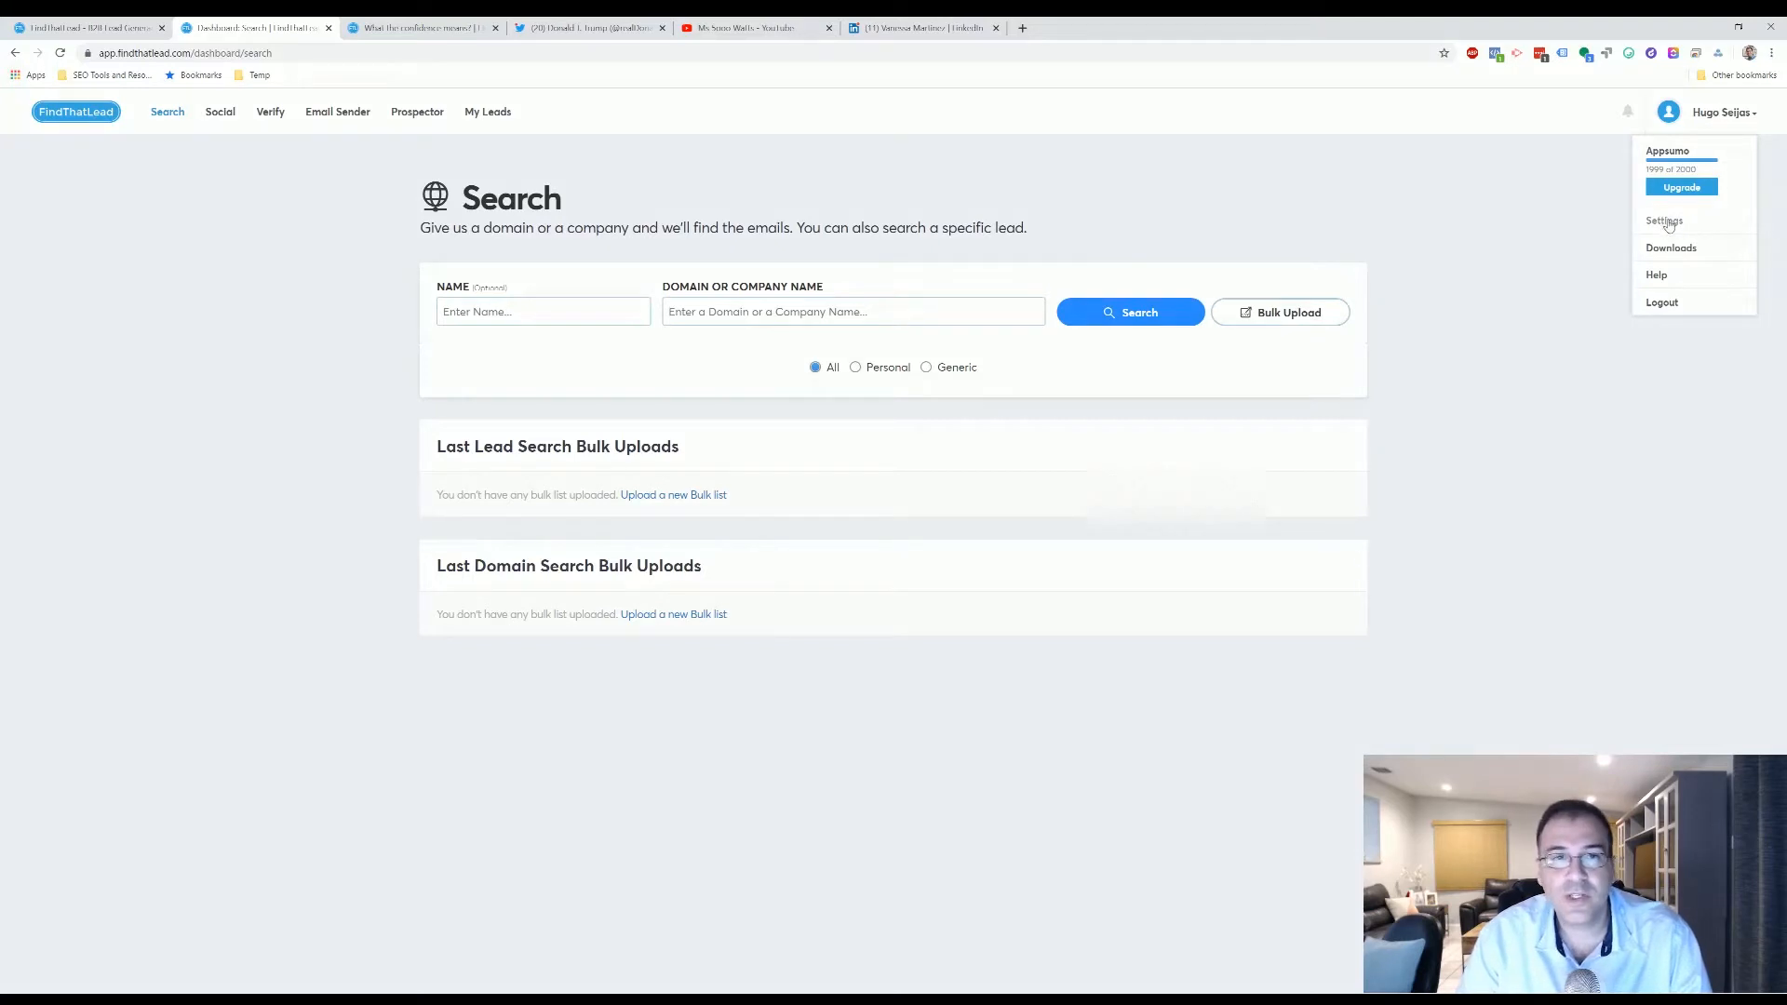
pyautogui.click(1664, 222)
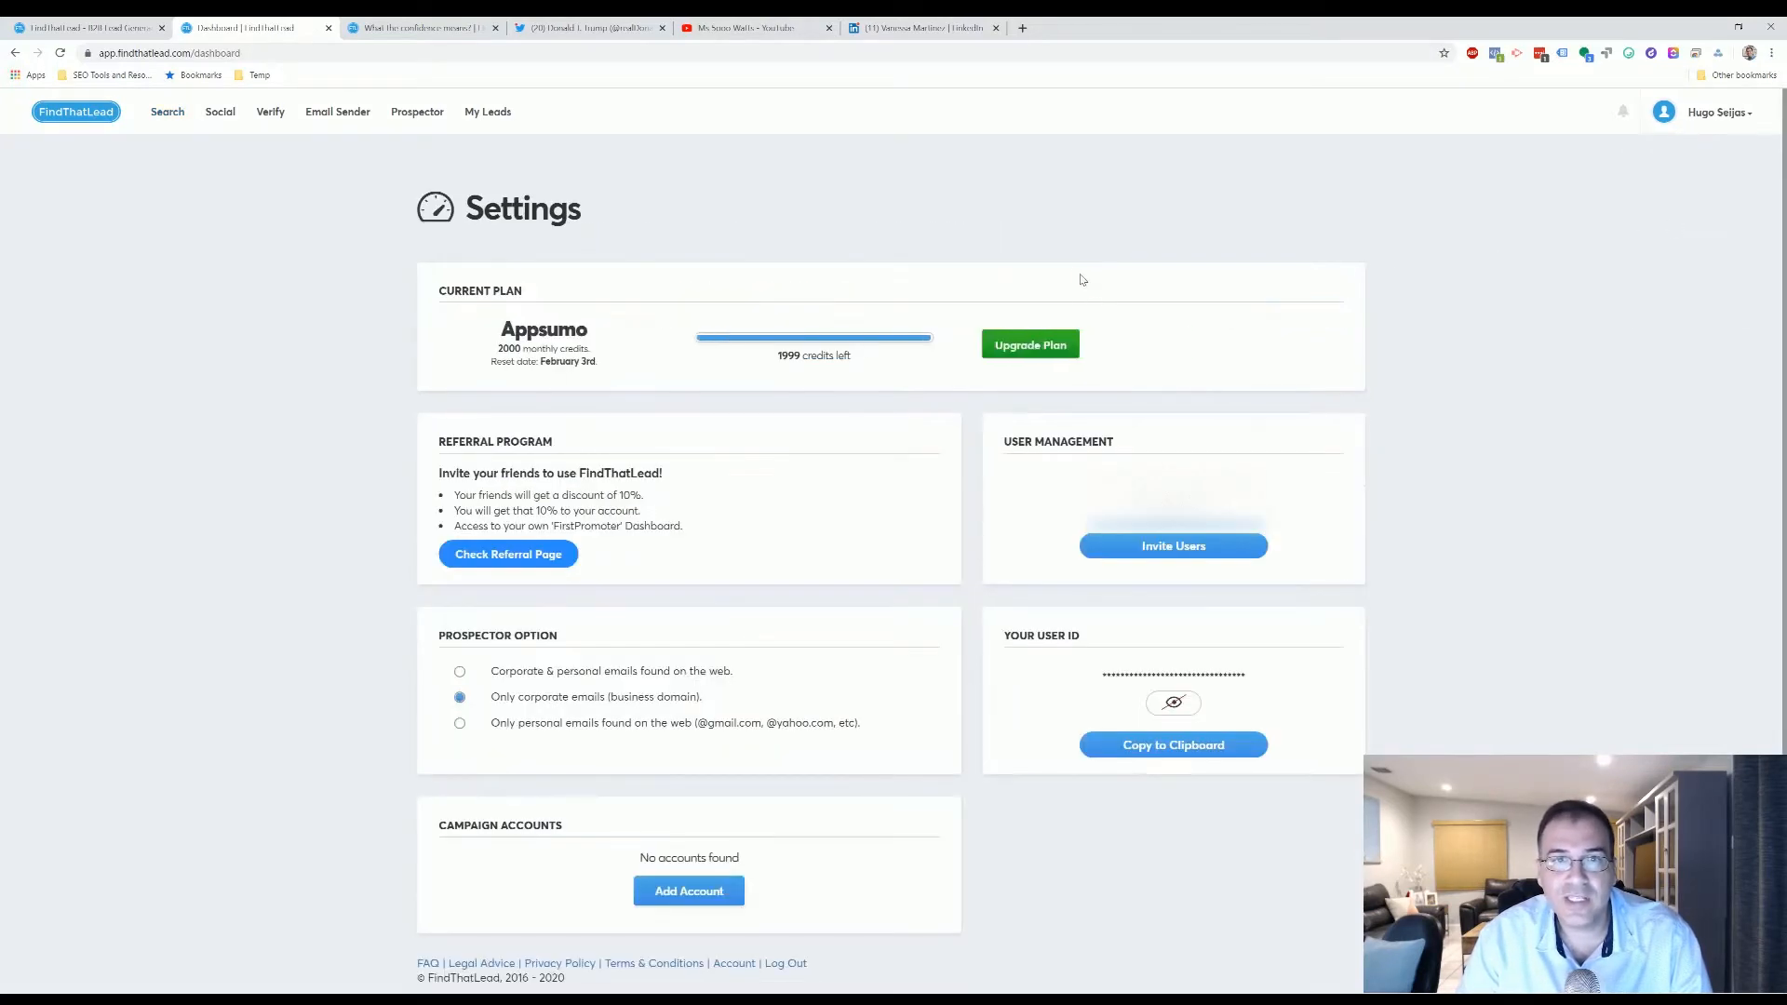
pyautogui.moveTo(1071, 277)
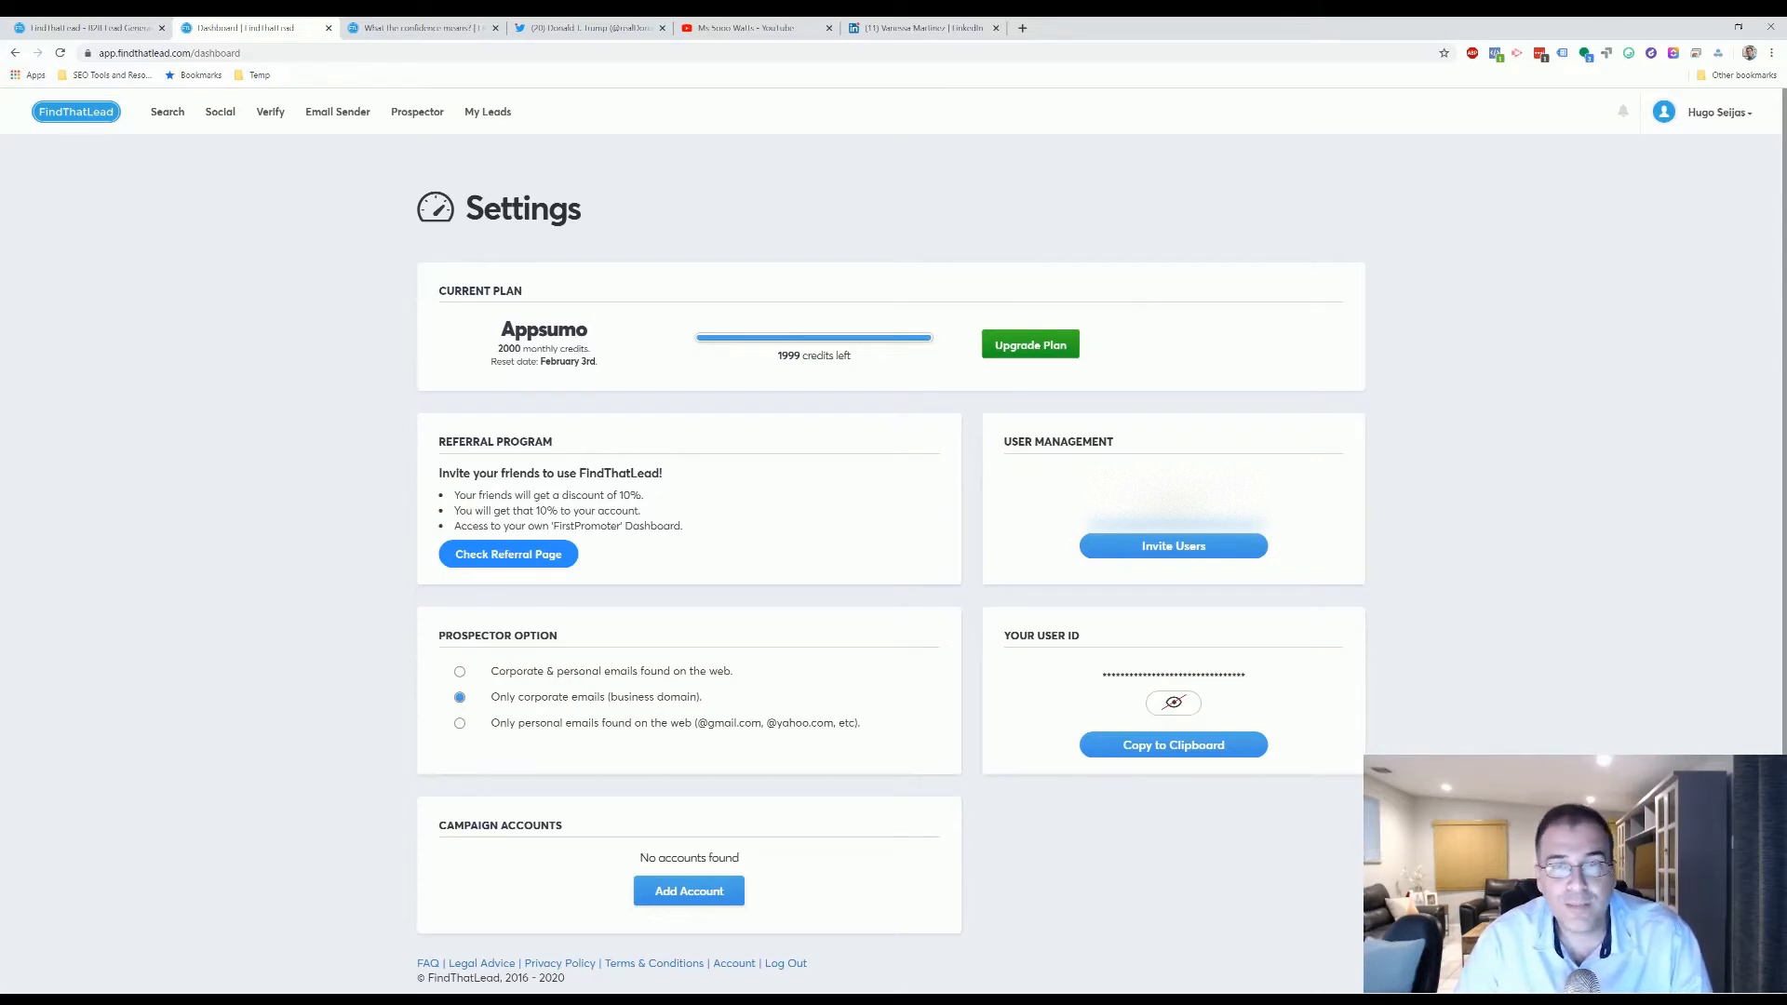
pyautogui.moveTo(503, 712)
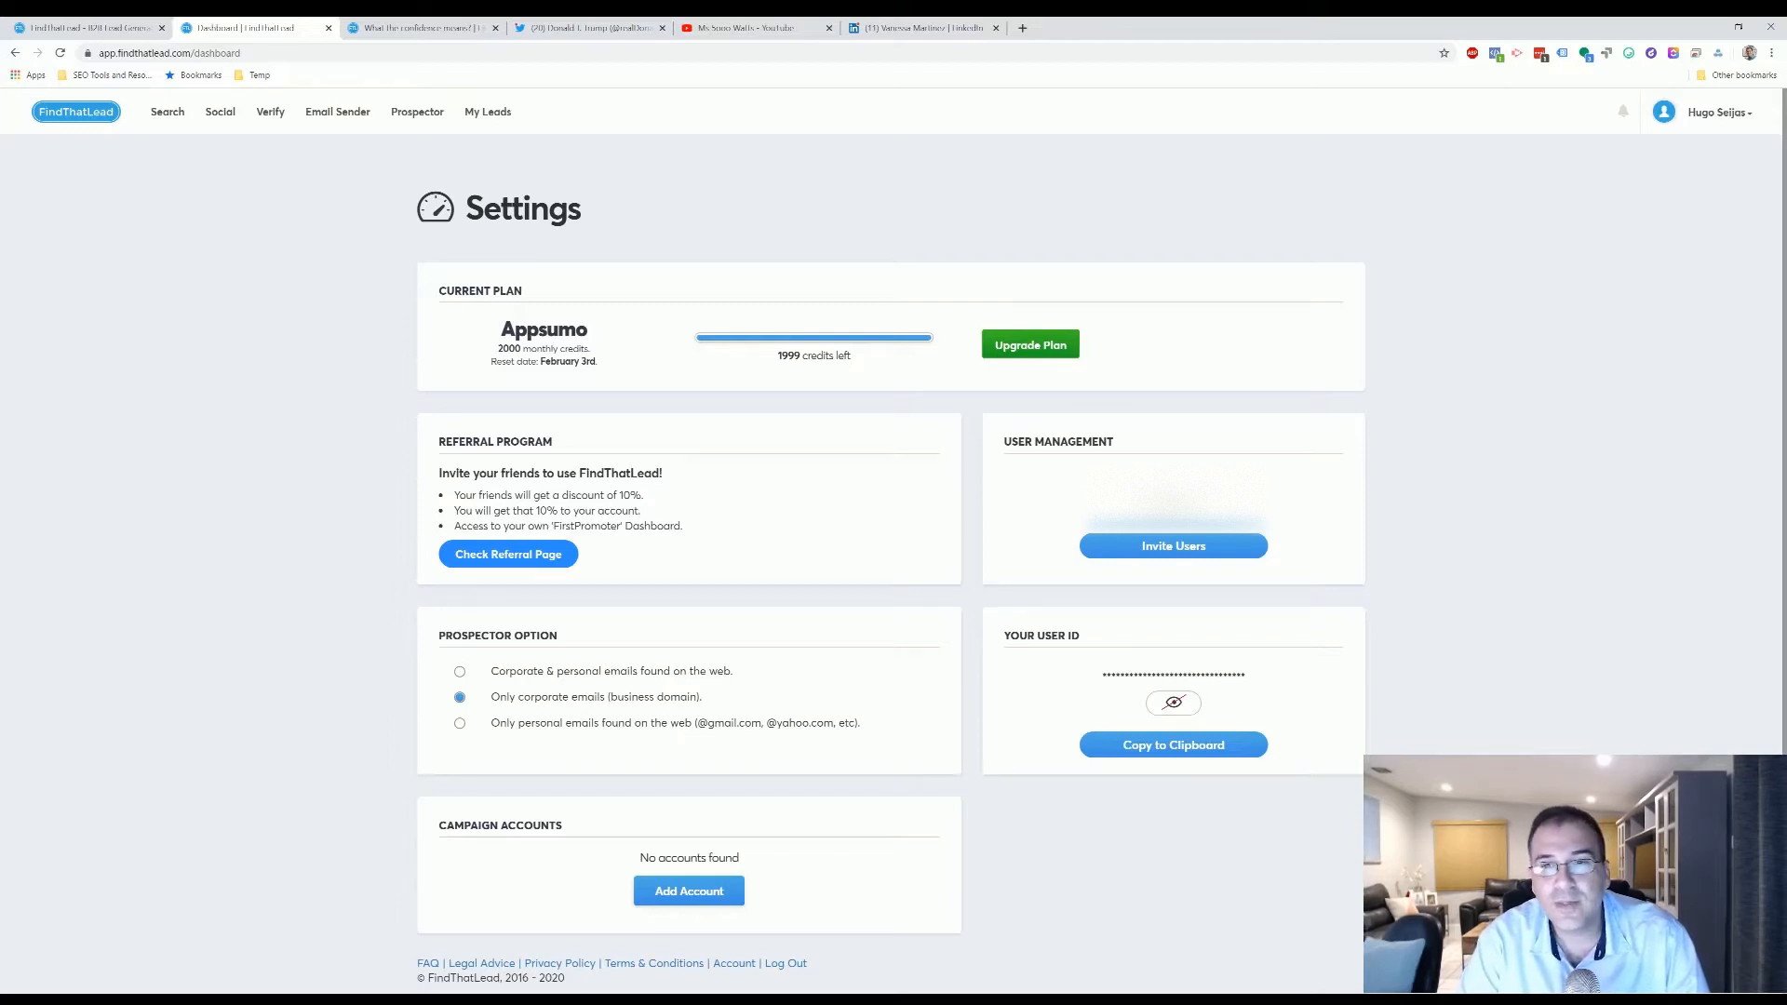
pyautogui.moveTo(463, 904)
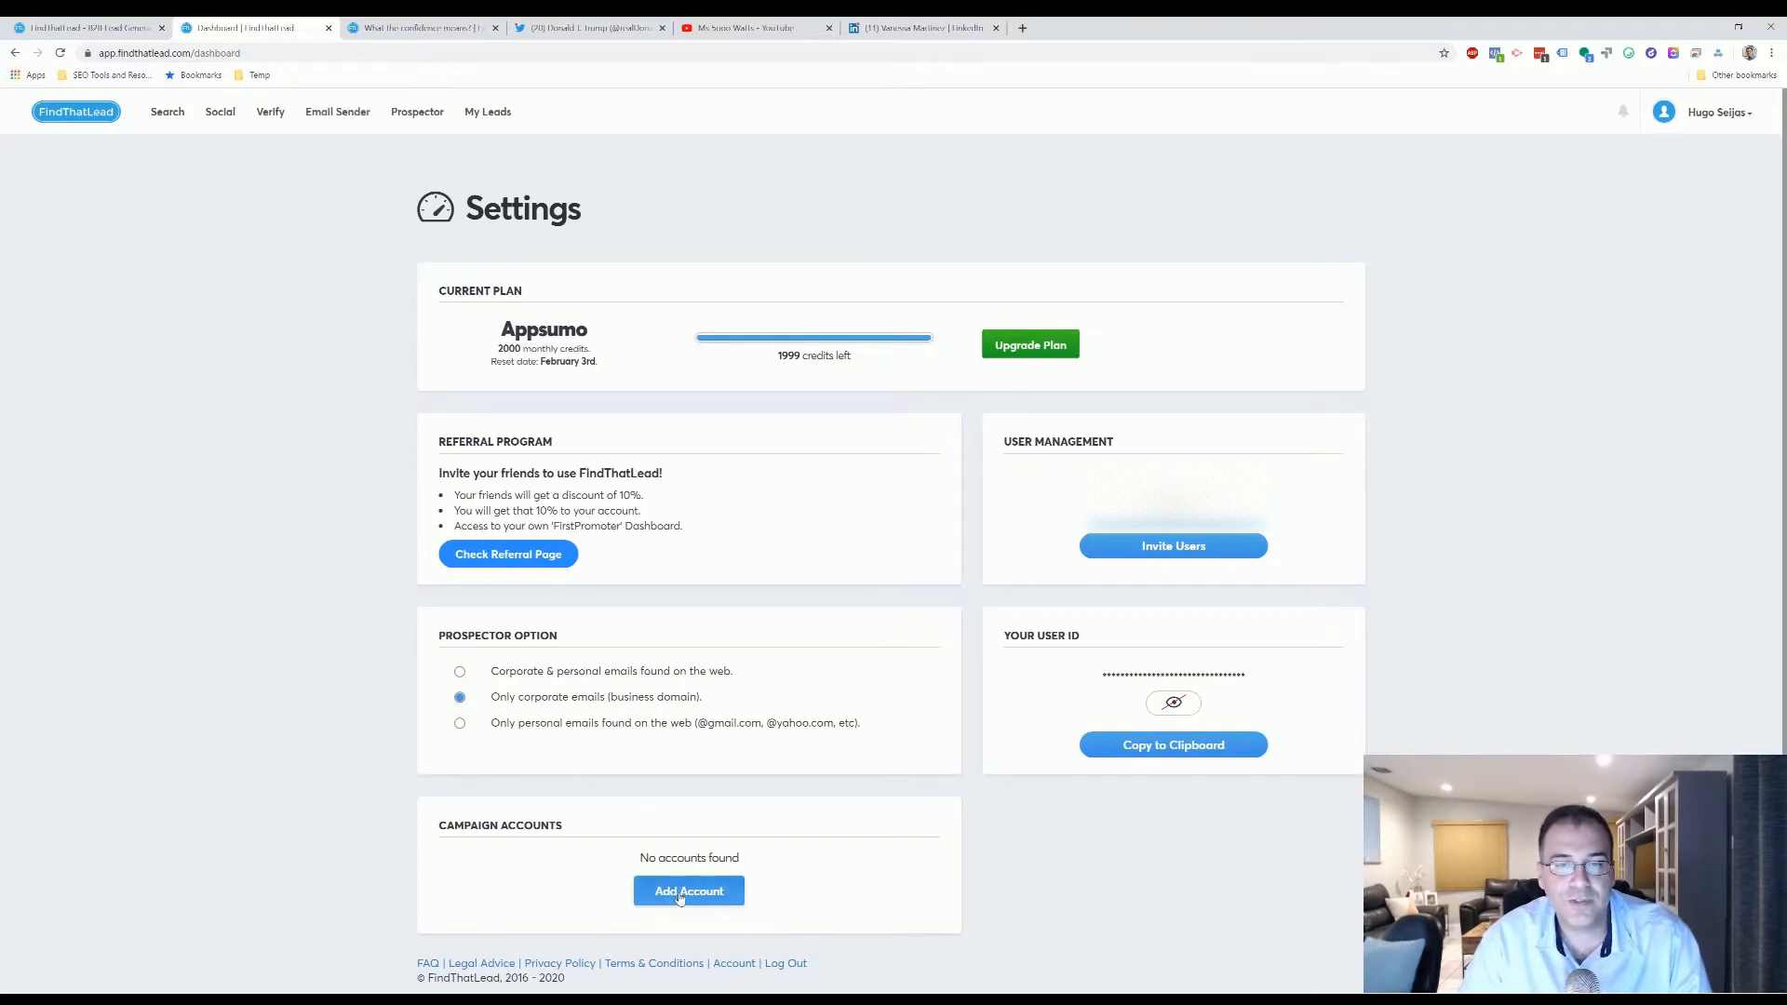
pyautogui.click(689, 890)
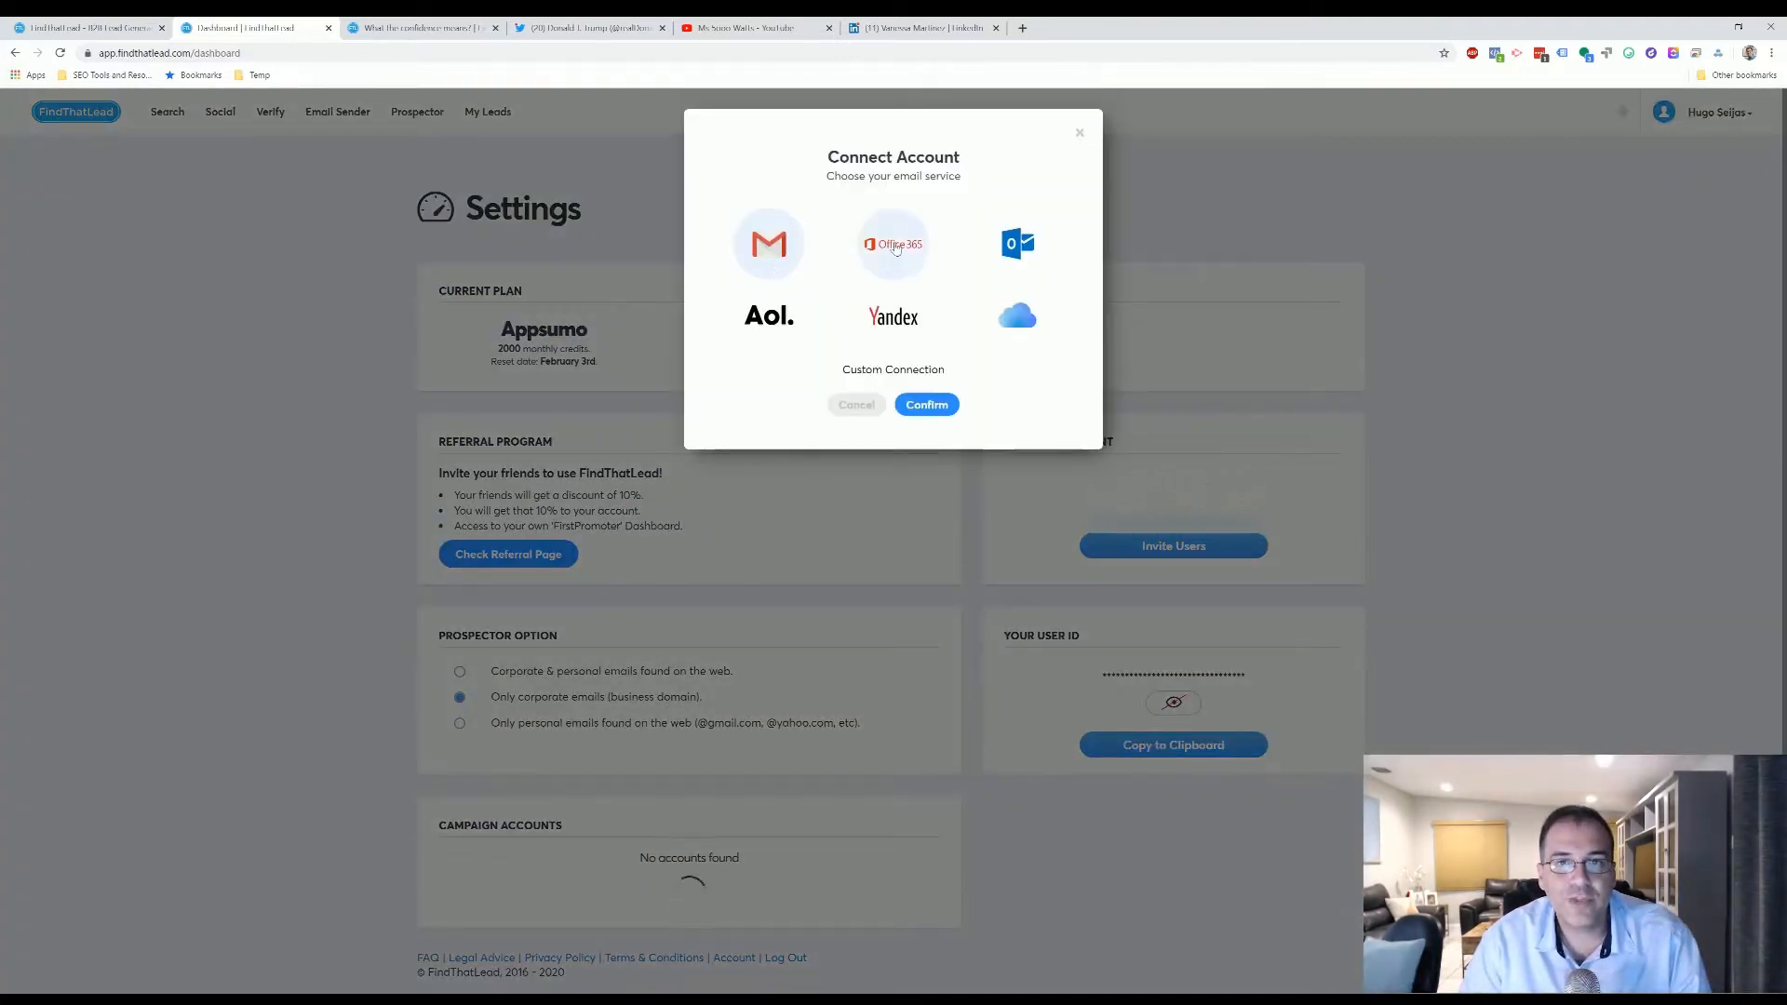
pyautogui.moveTo(846, 294)
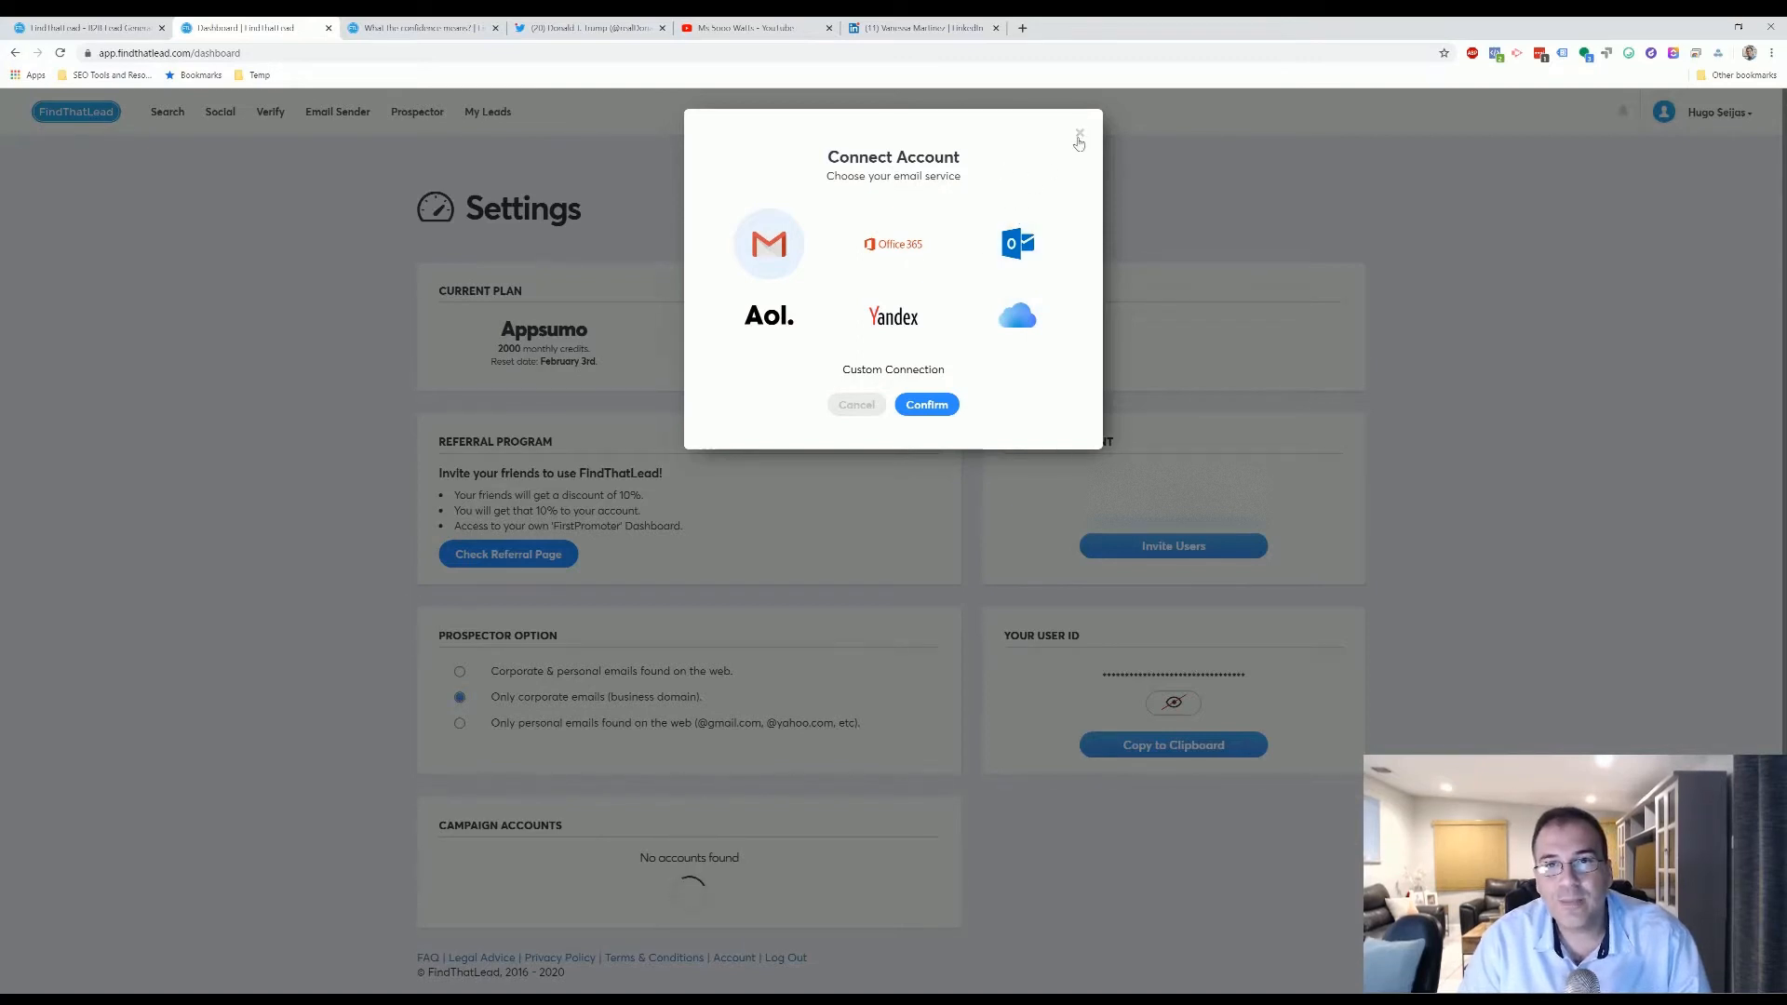
pyautogui.click(927, 403)
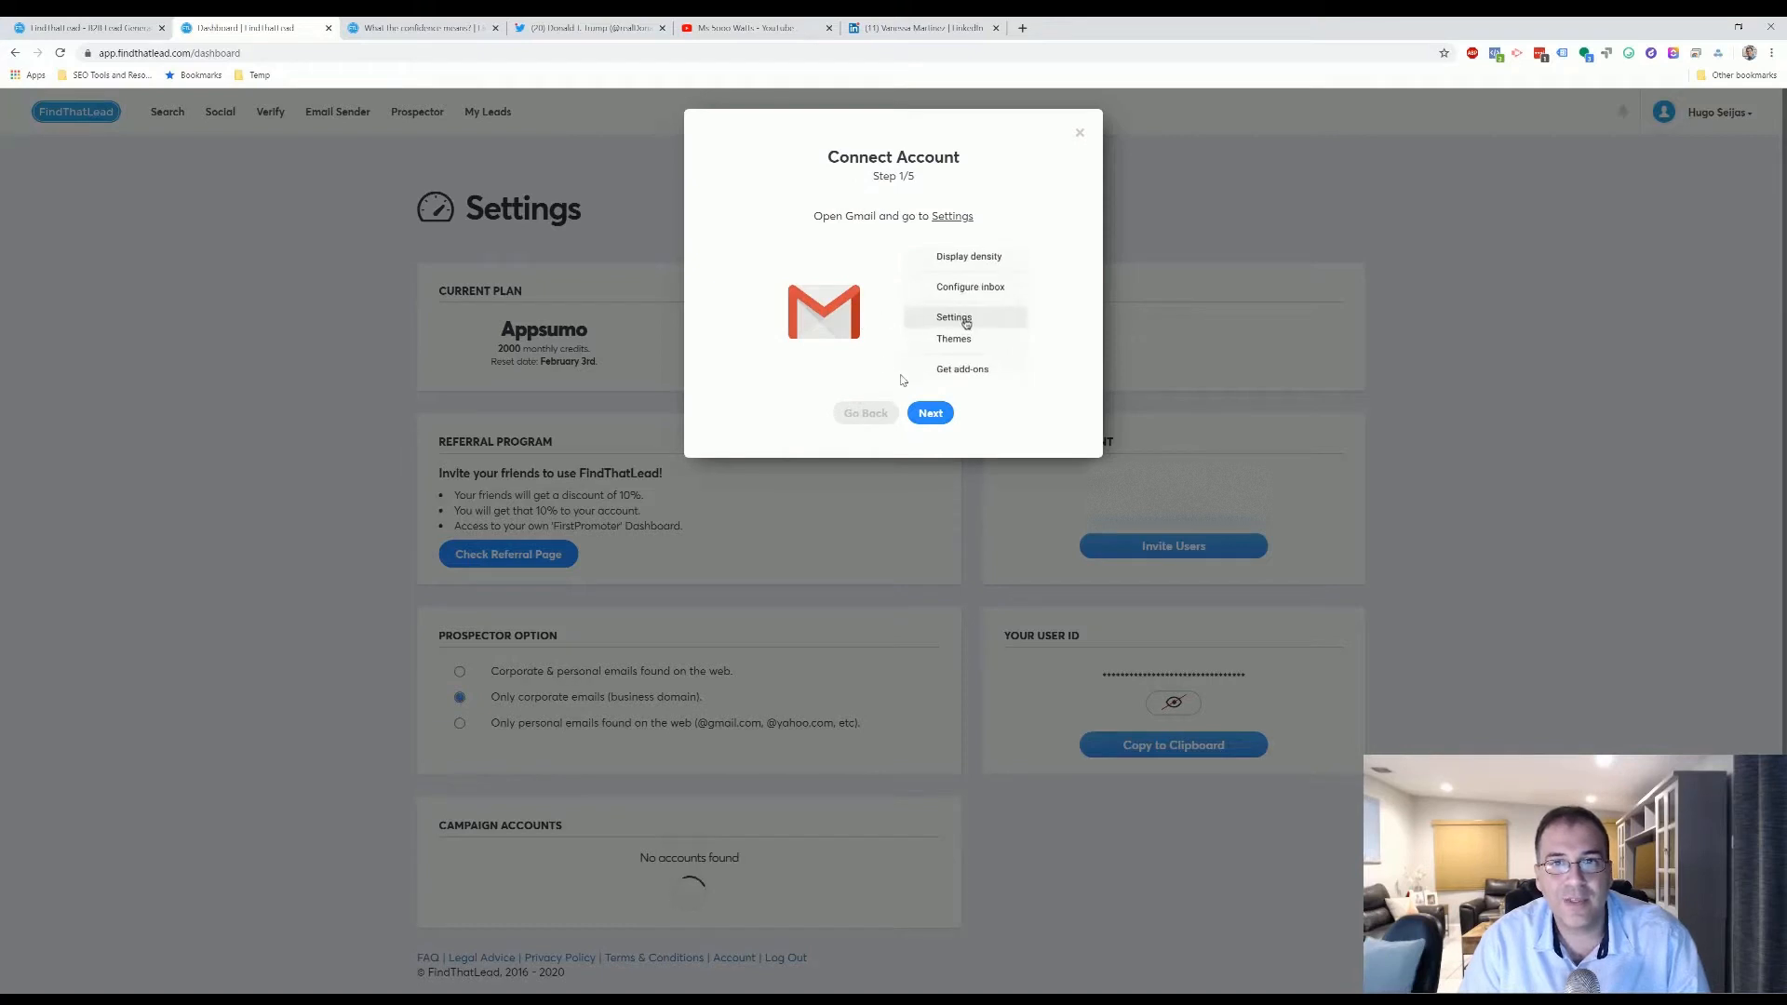
pyautogui.moveTo(1077, 137)
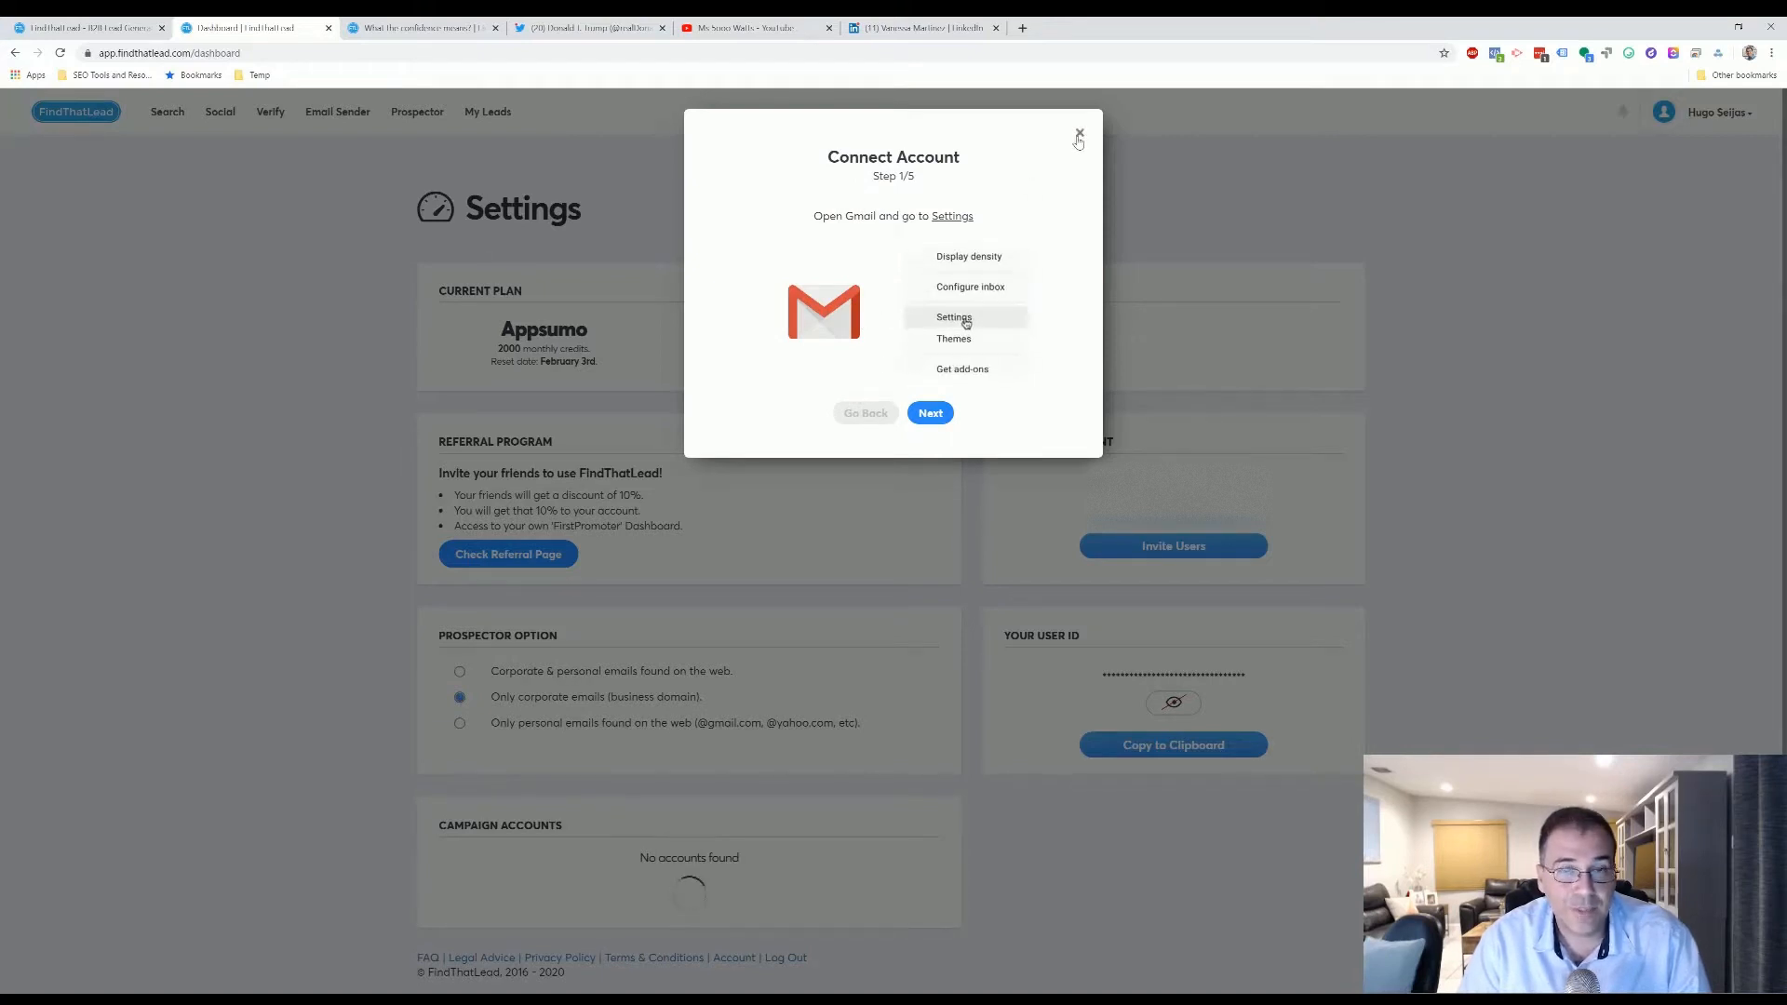
pyautogui.click(1077, 136)
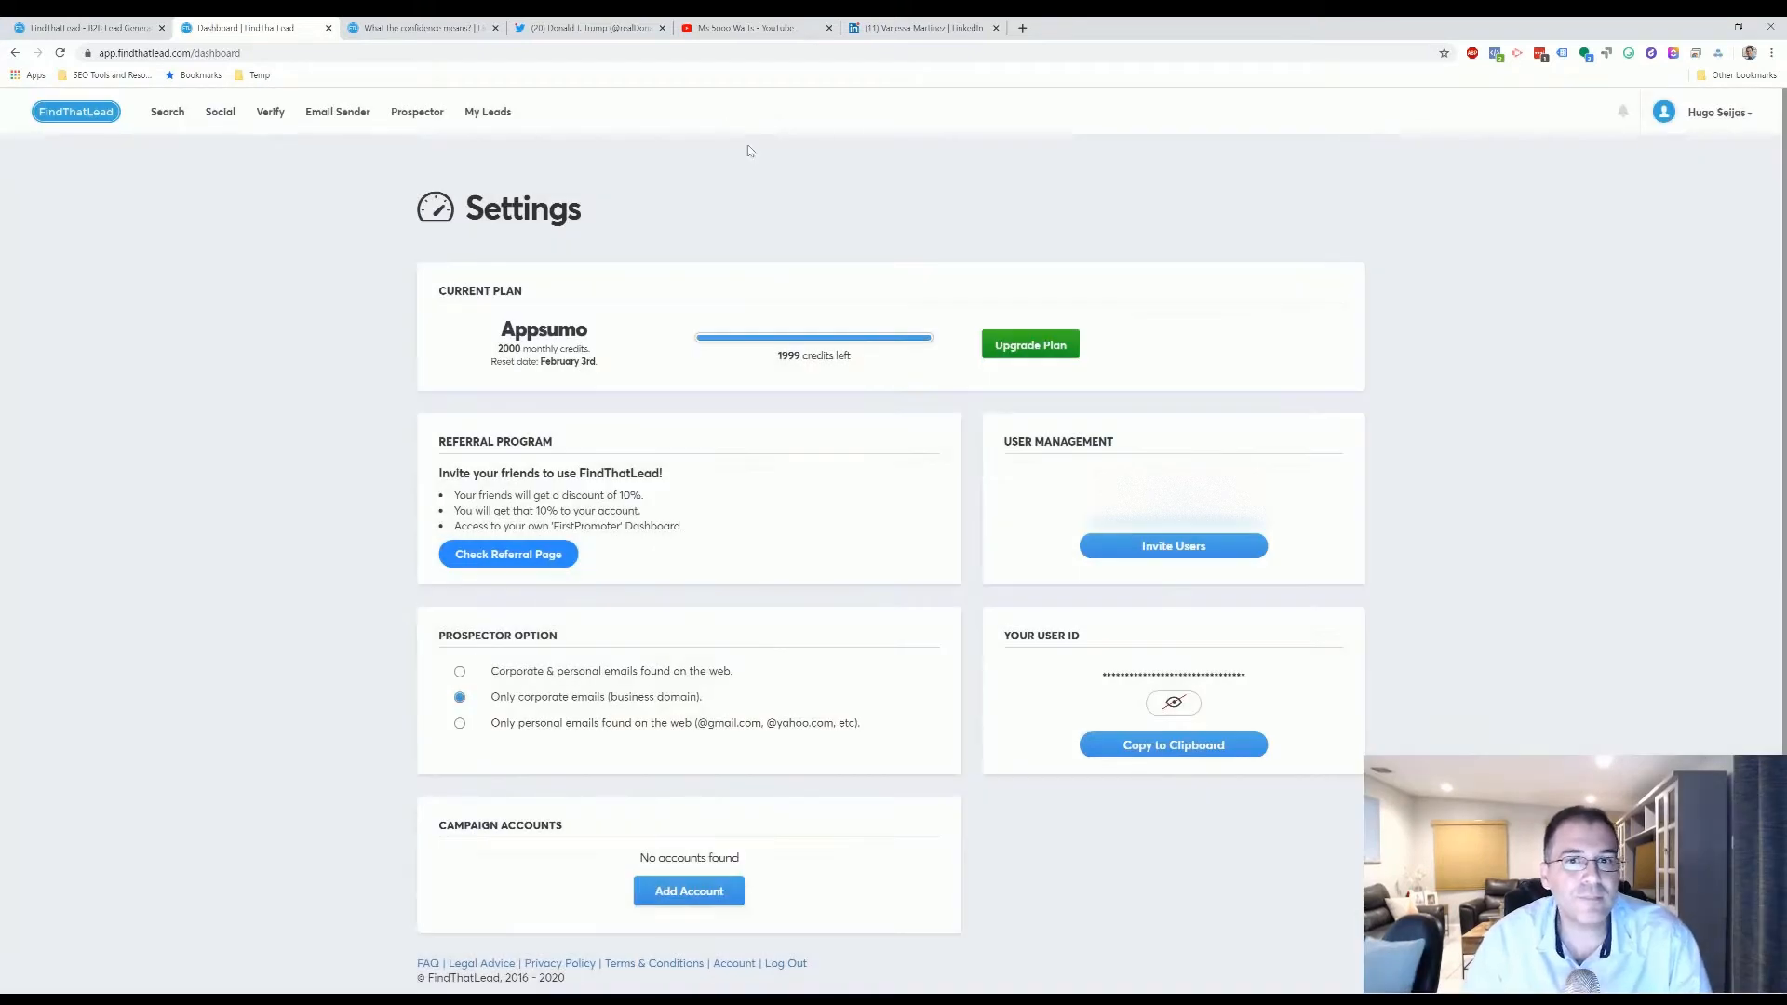
# Go back to Search and enter google.com in the Domain or Company Name field
pyautogui.click(166, 112)
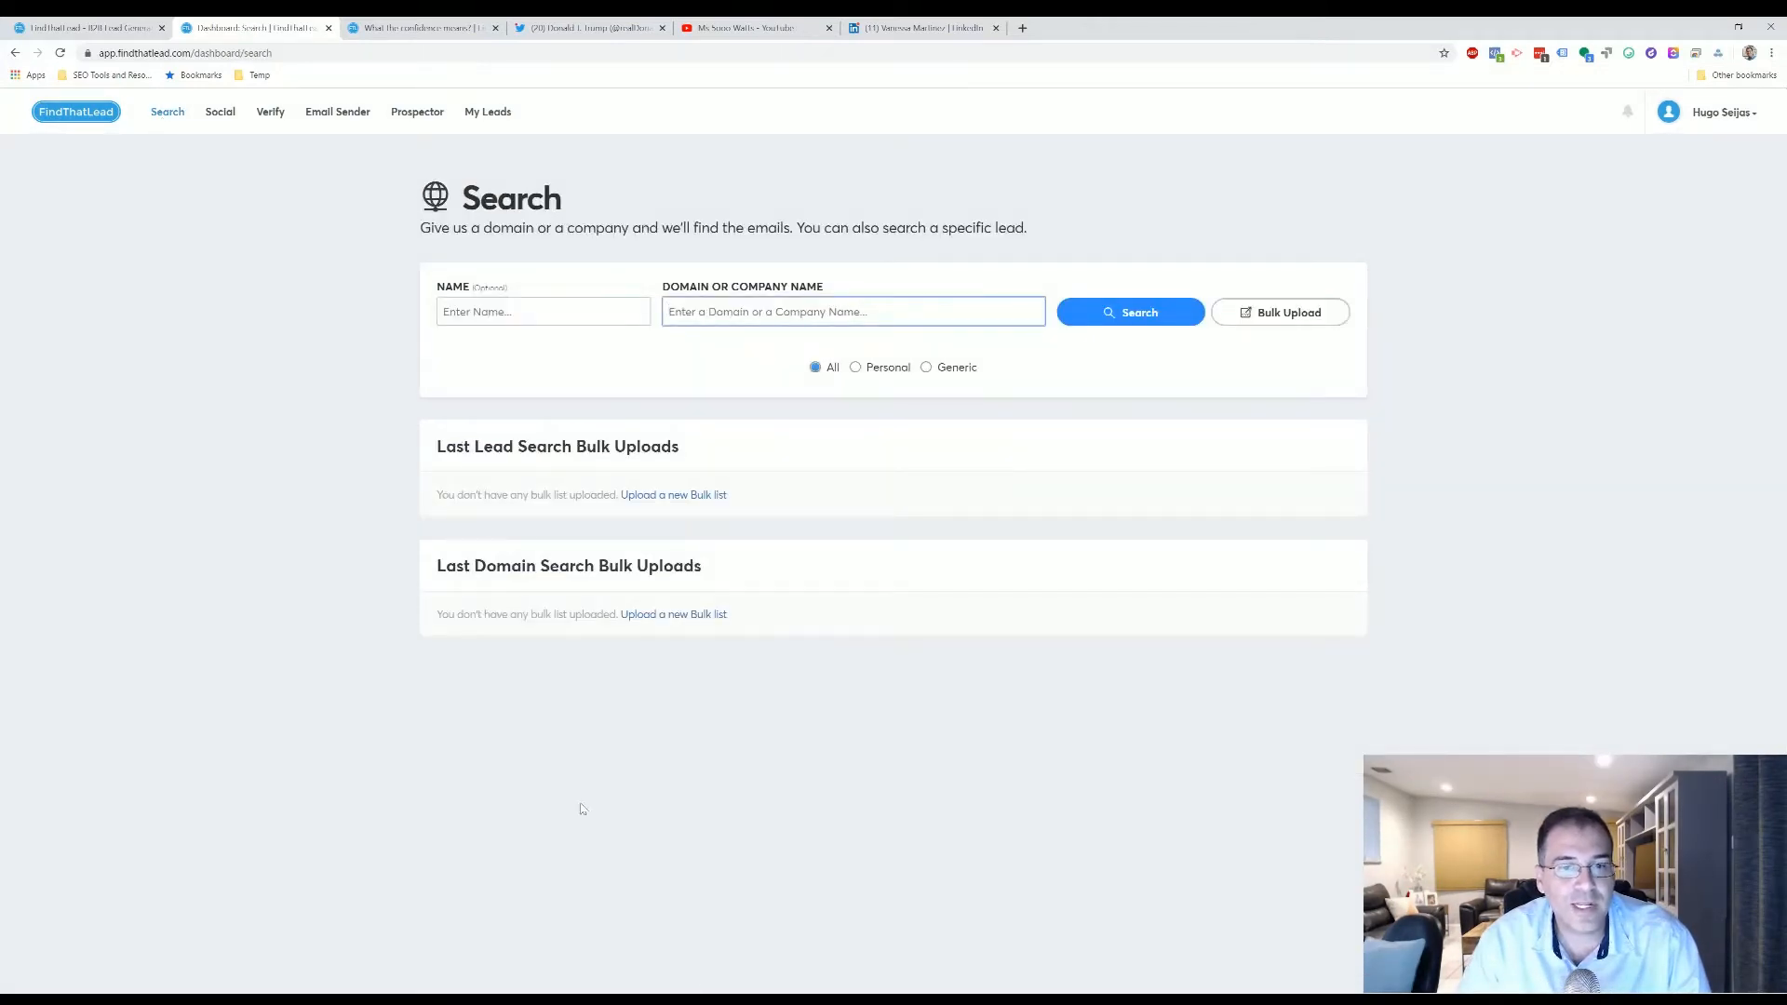
pyautogui.moveTo(647, 416)
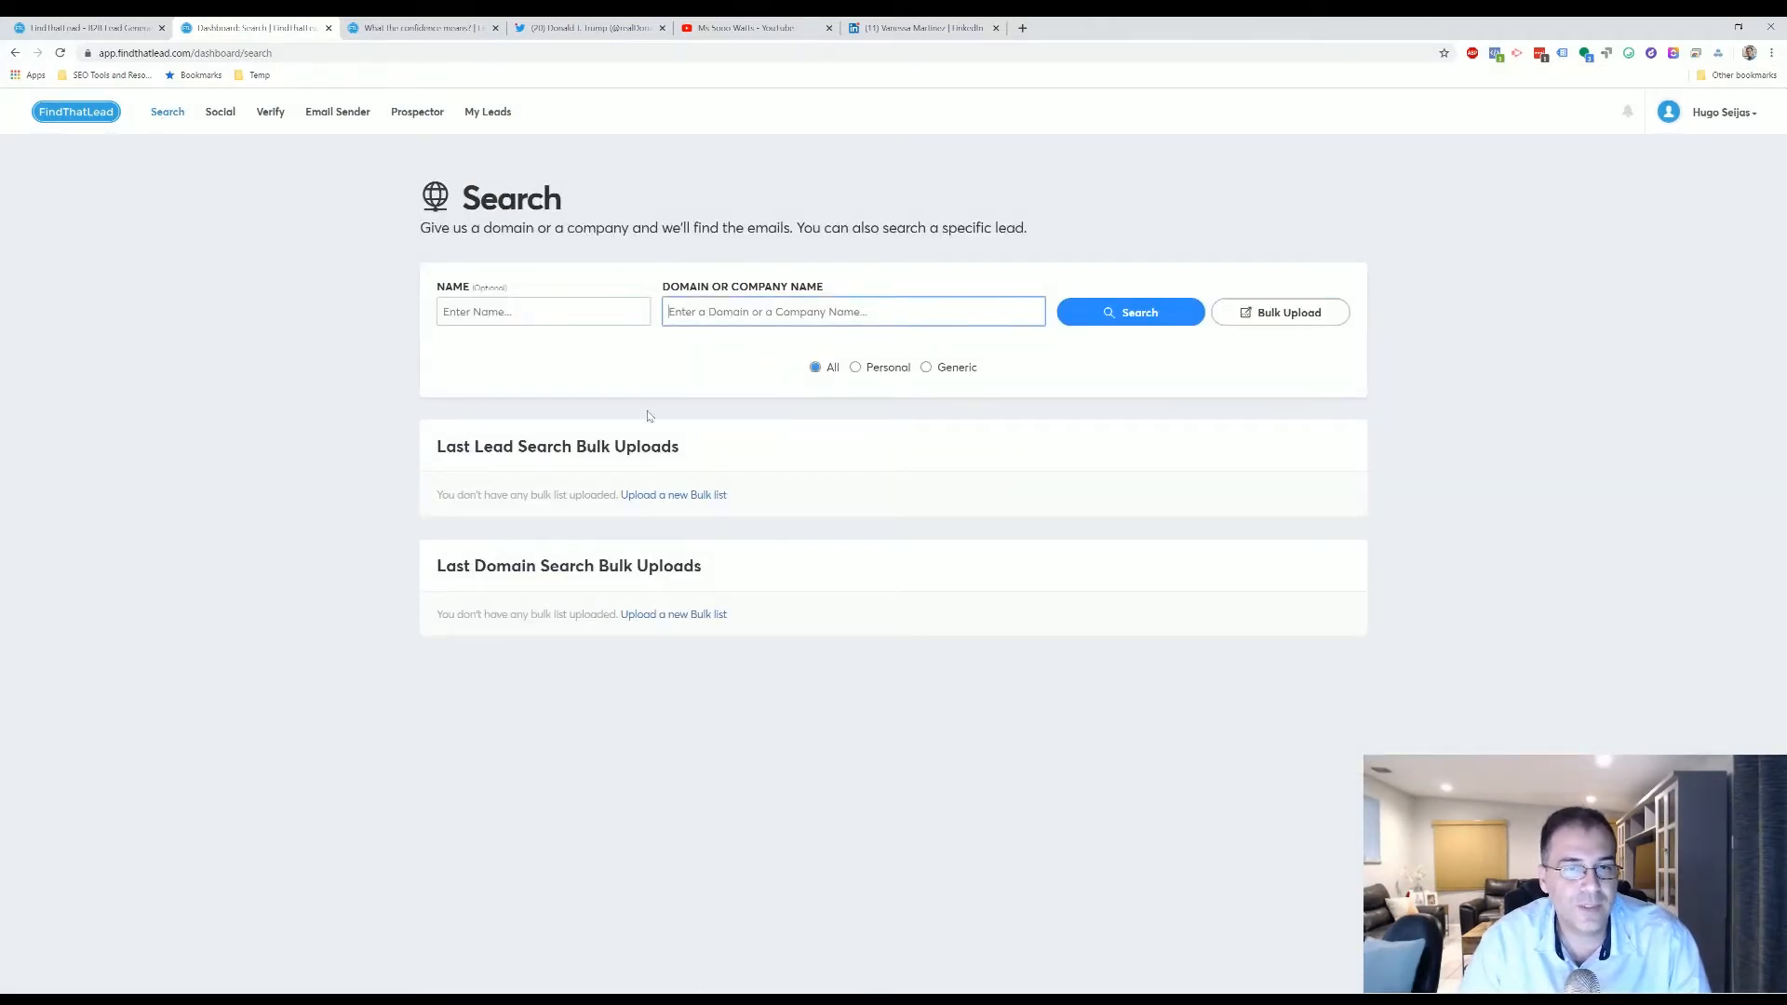
pyautogui.click(543, 310)
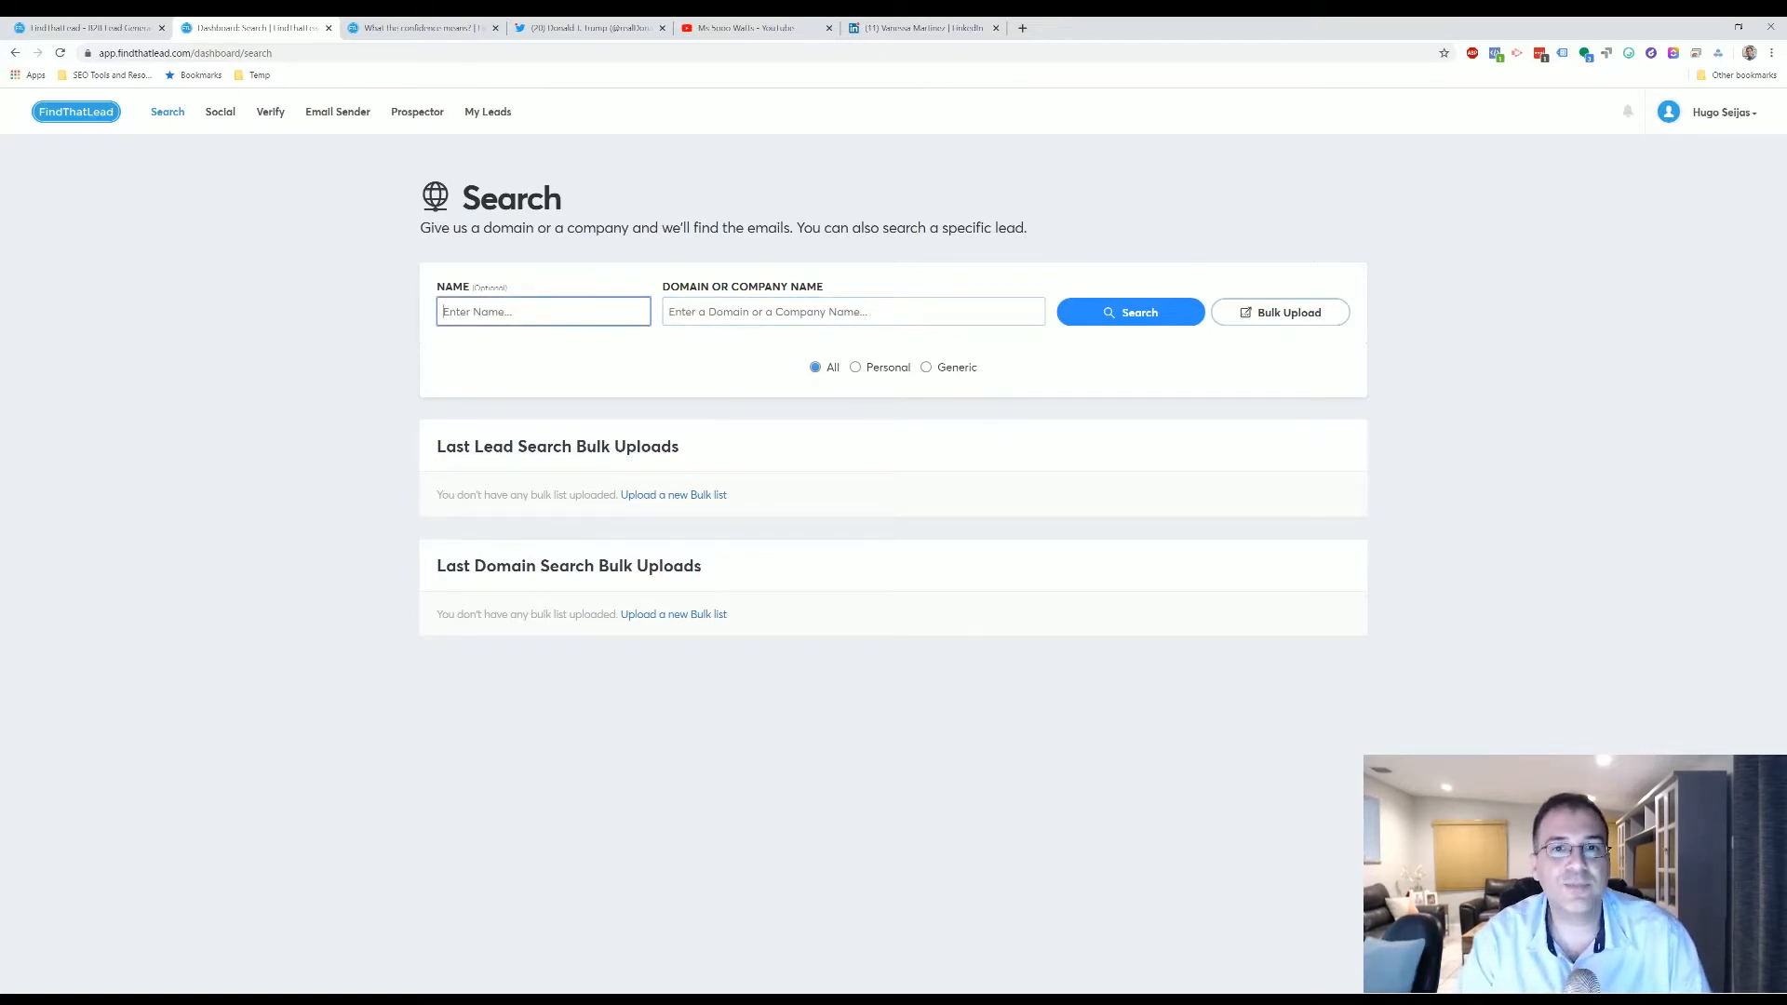
pyautogui.click(852, 311)
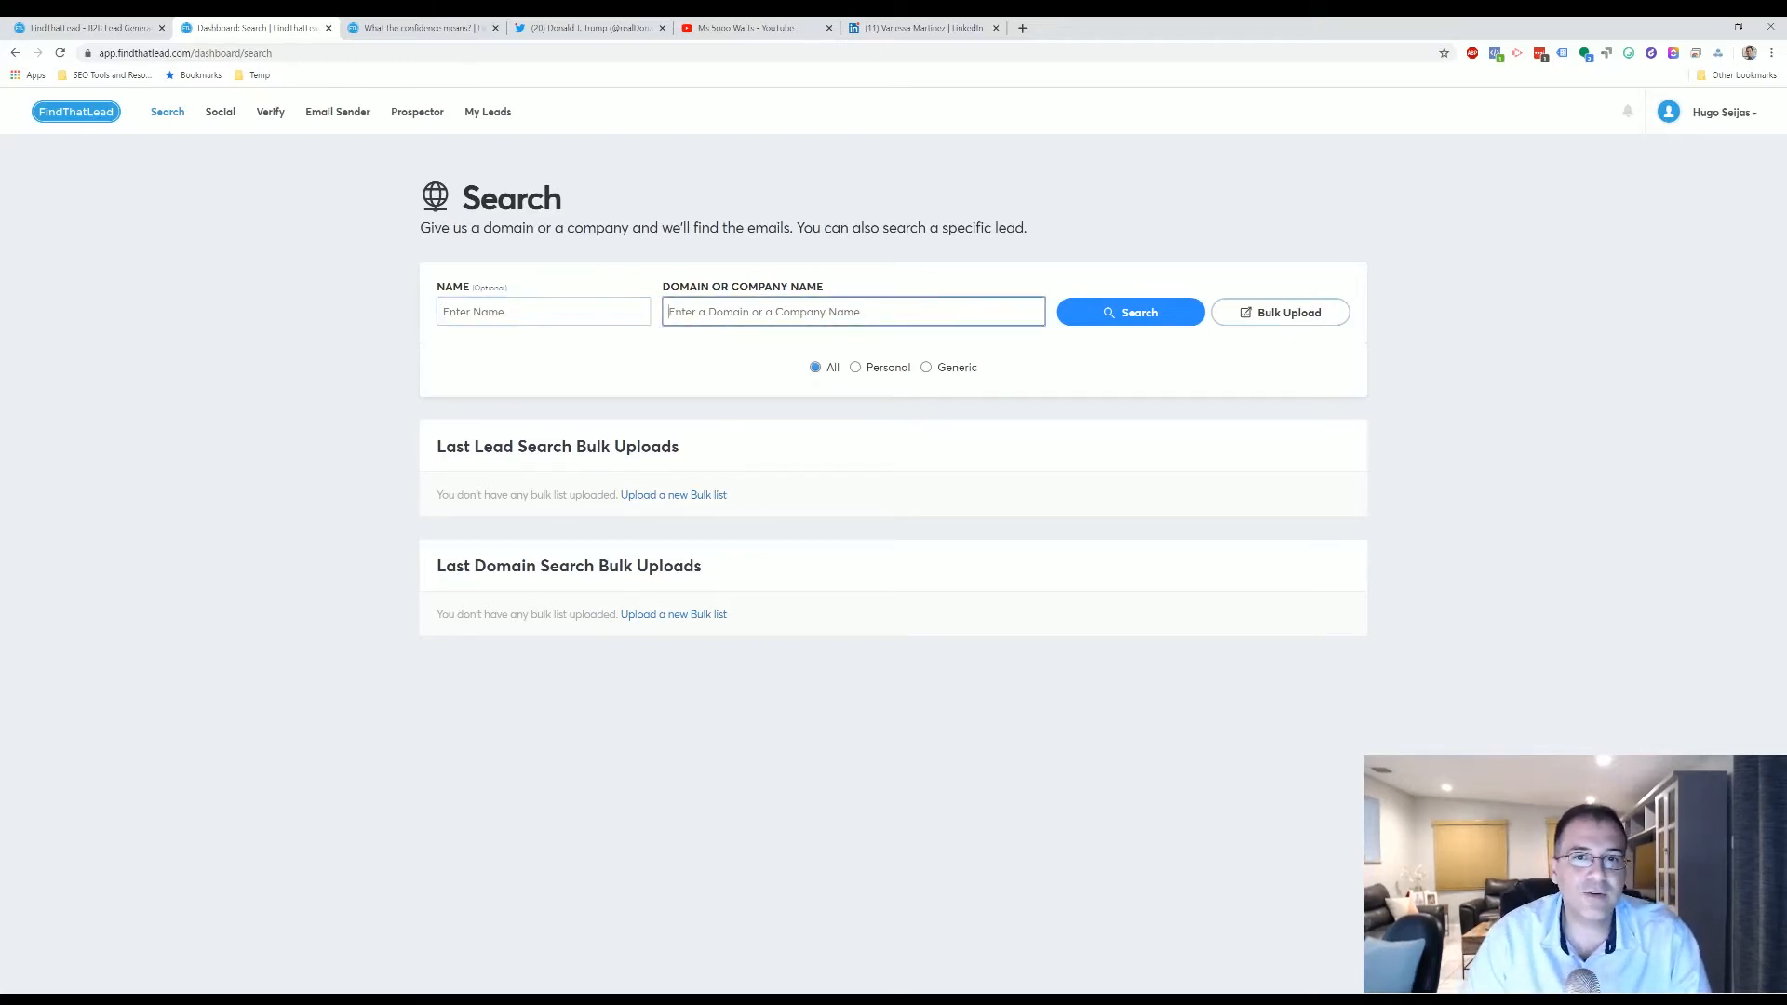
pyautogui.write('google.com')
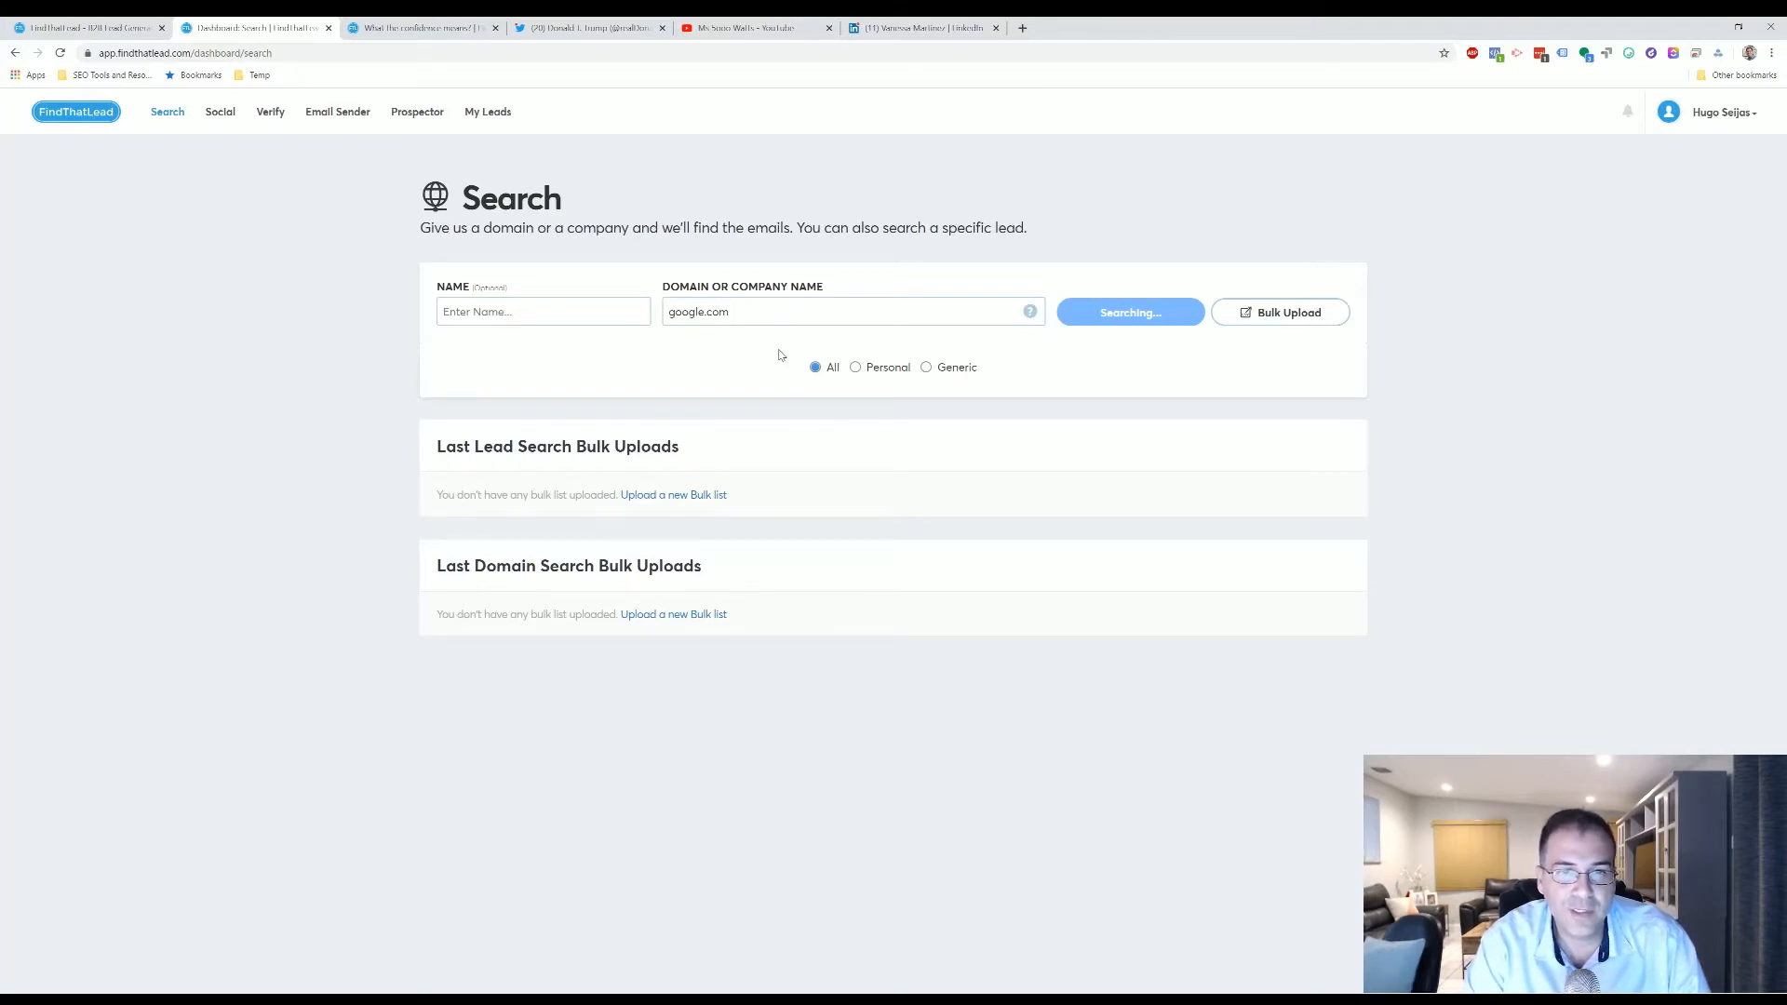
pyautogui.click(1128, 310)
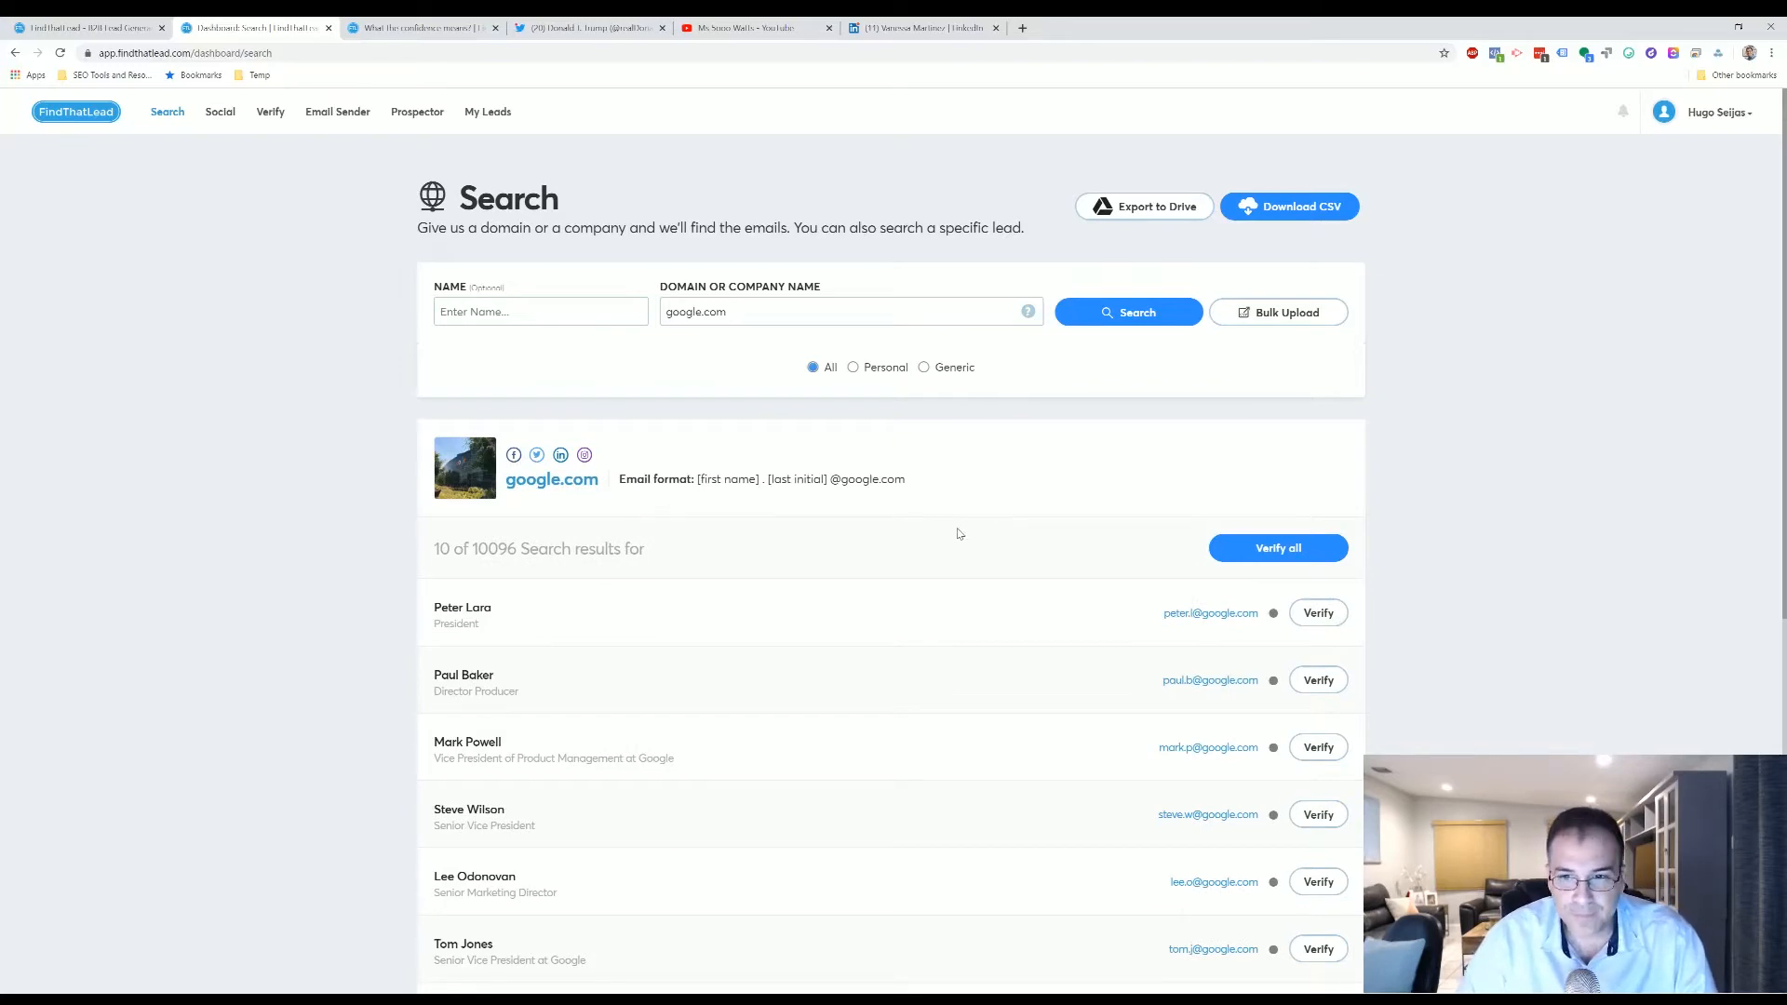
pyautogui.moveTo(445, 585)
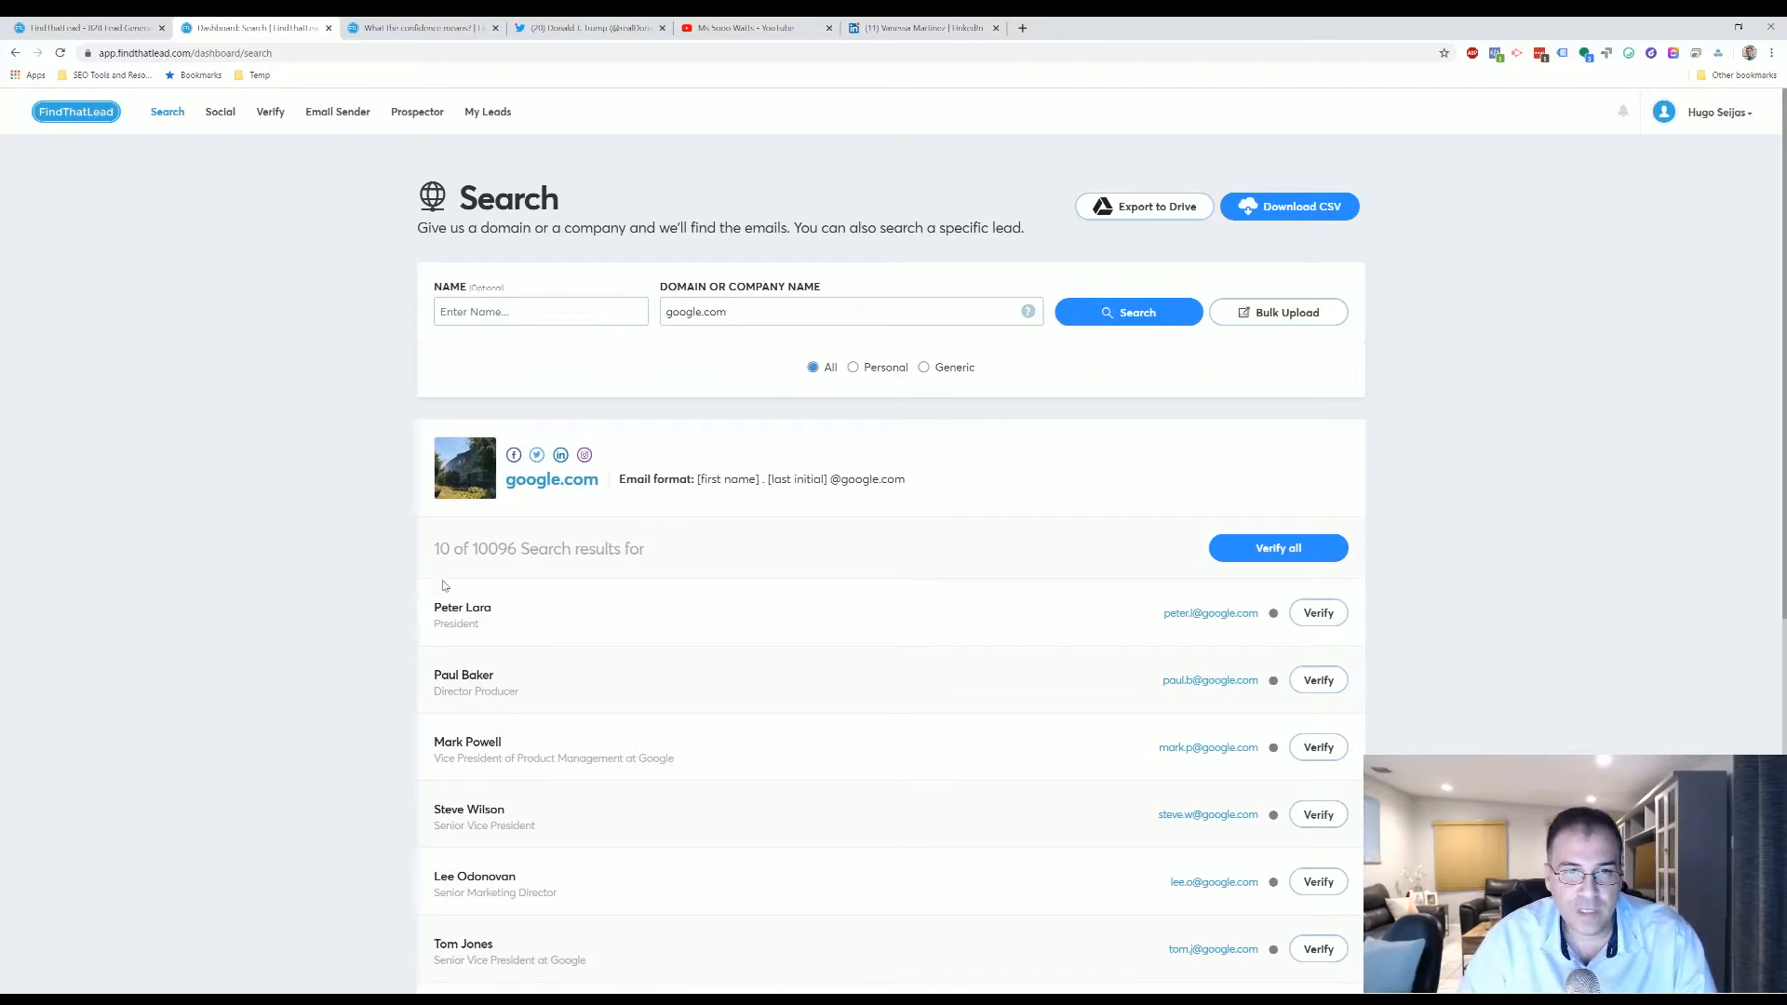
pyautogui.scroll(-3)
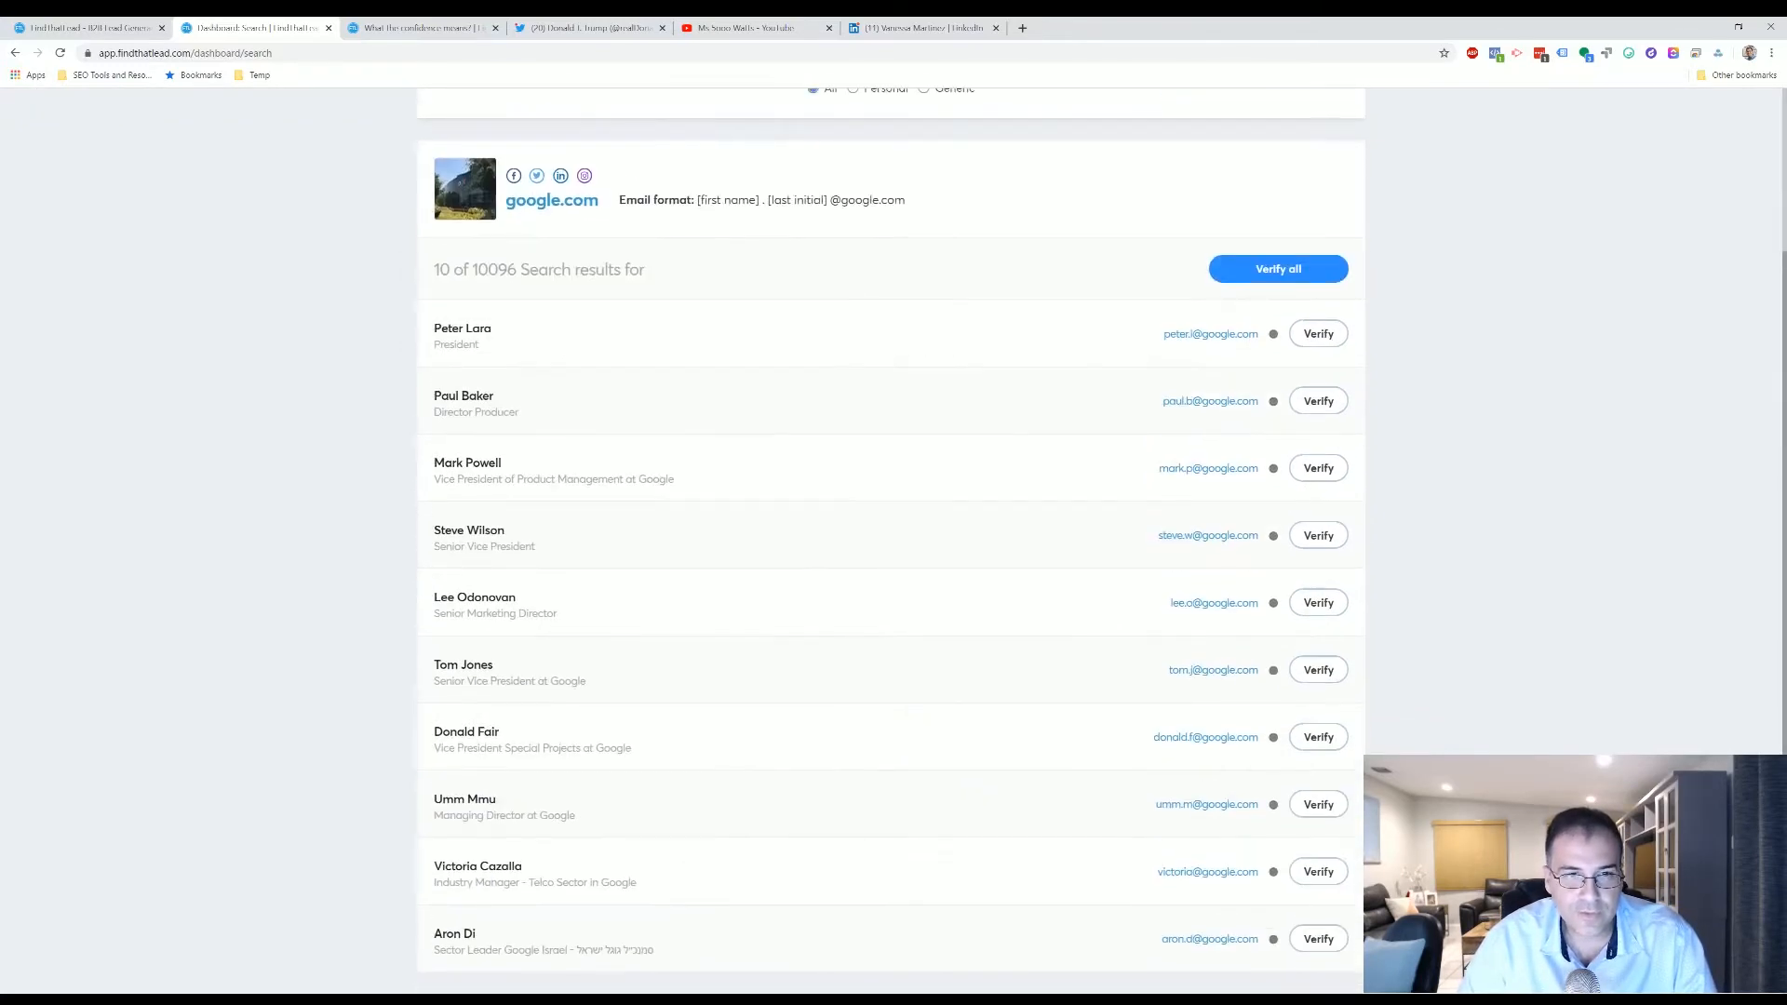
pyautogui.scroll(3)
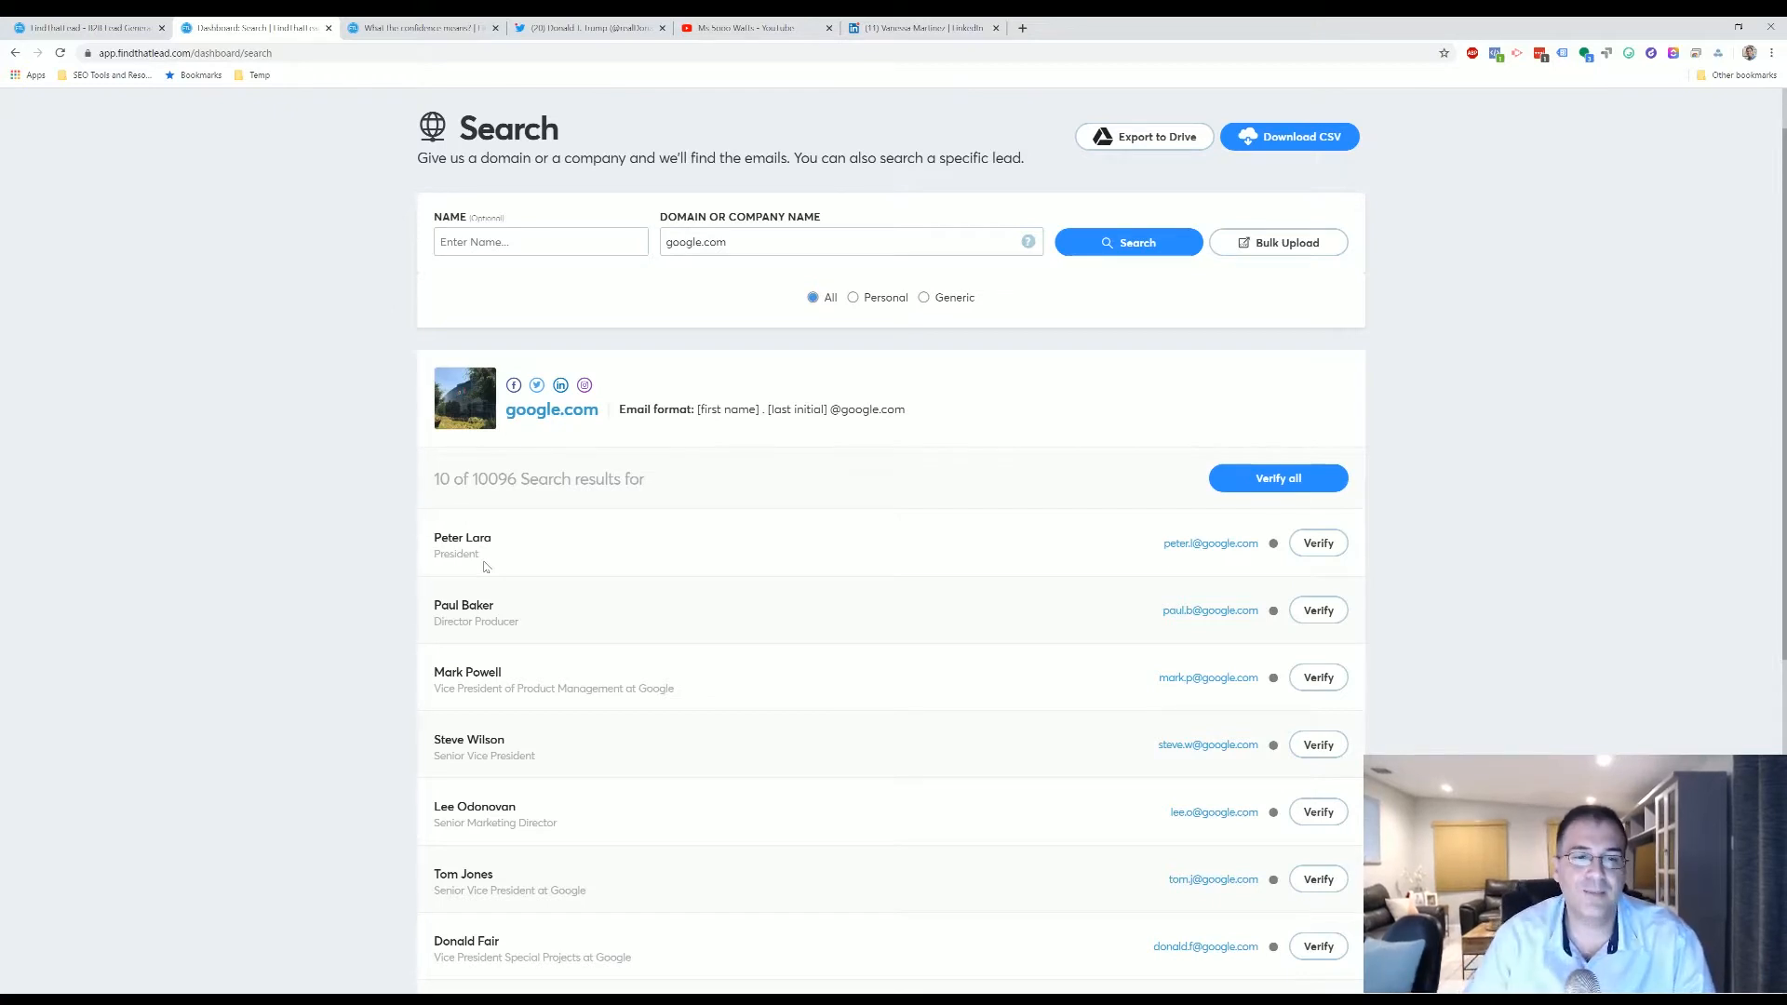
pyautogui.moveTo(678, 695)
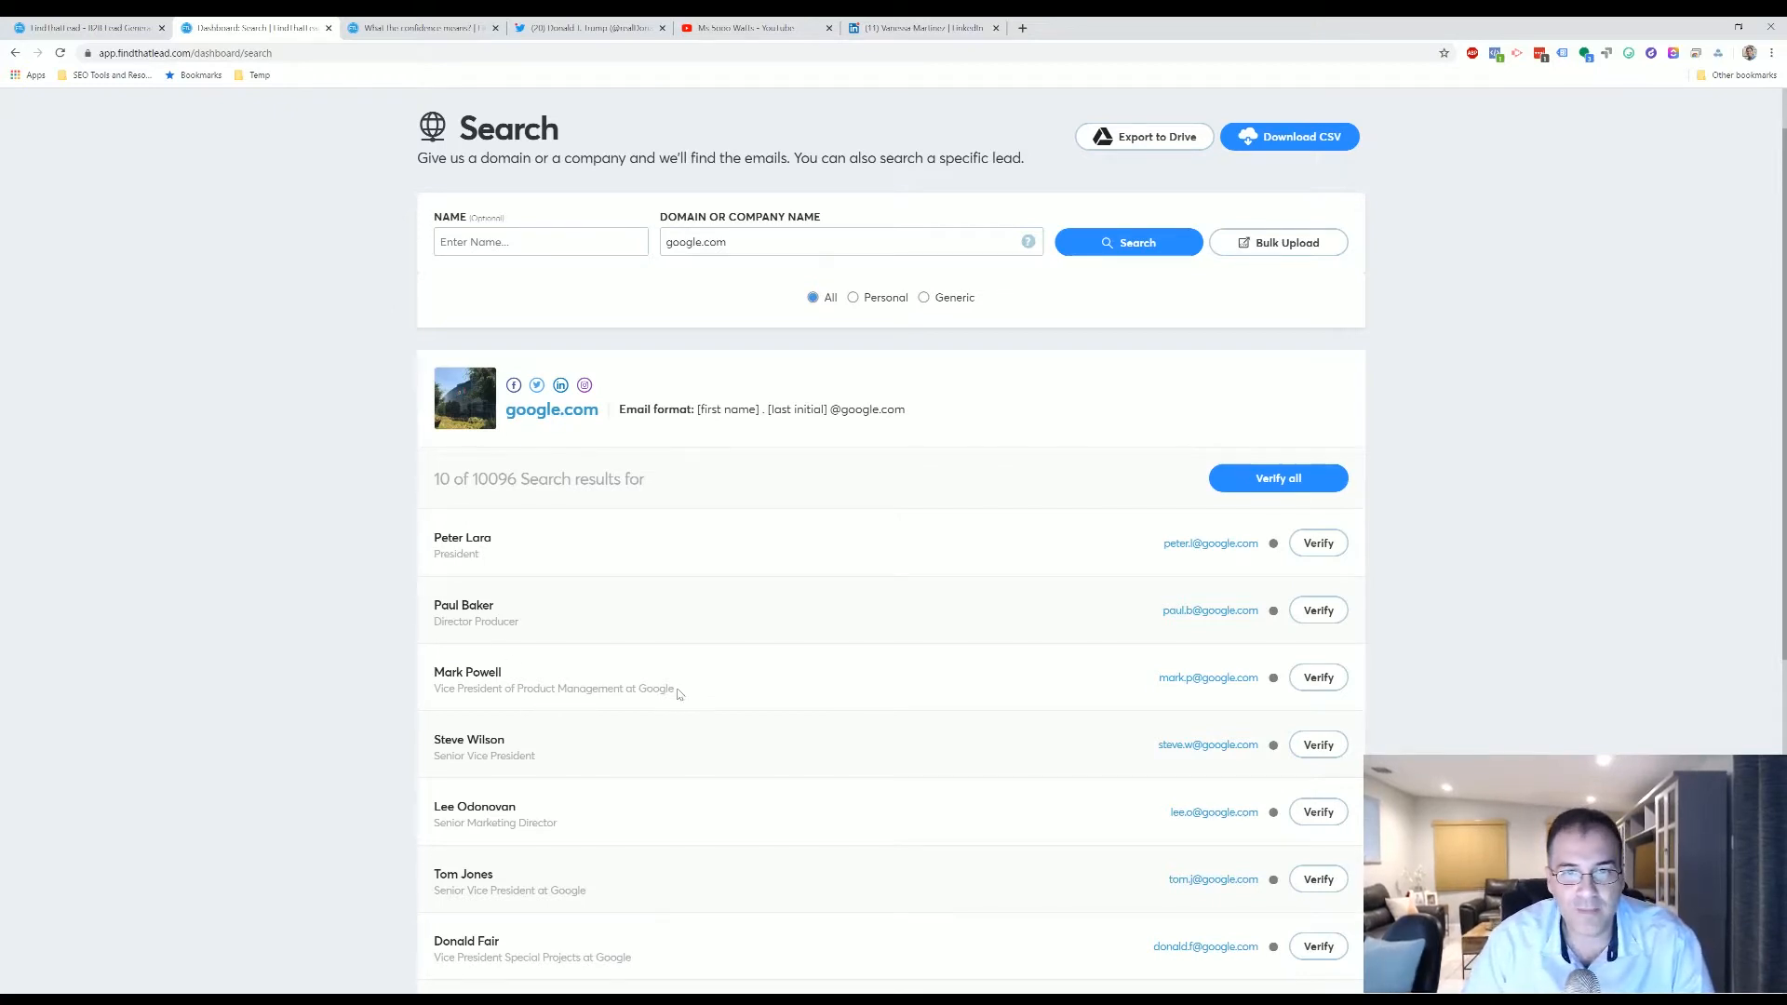
pyautogui.moveTo(1209, 543)
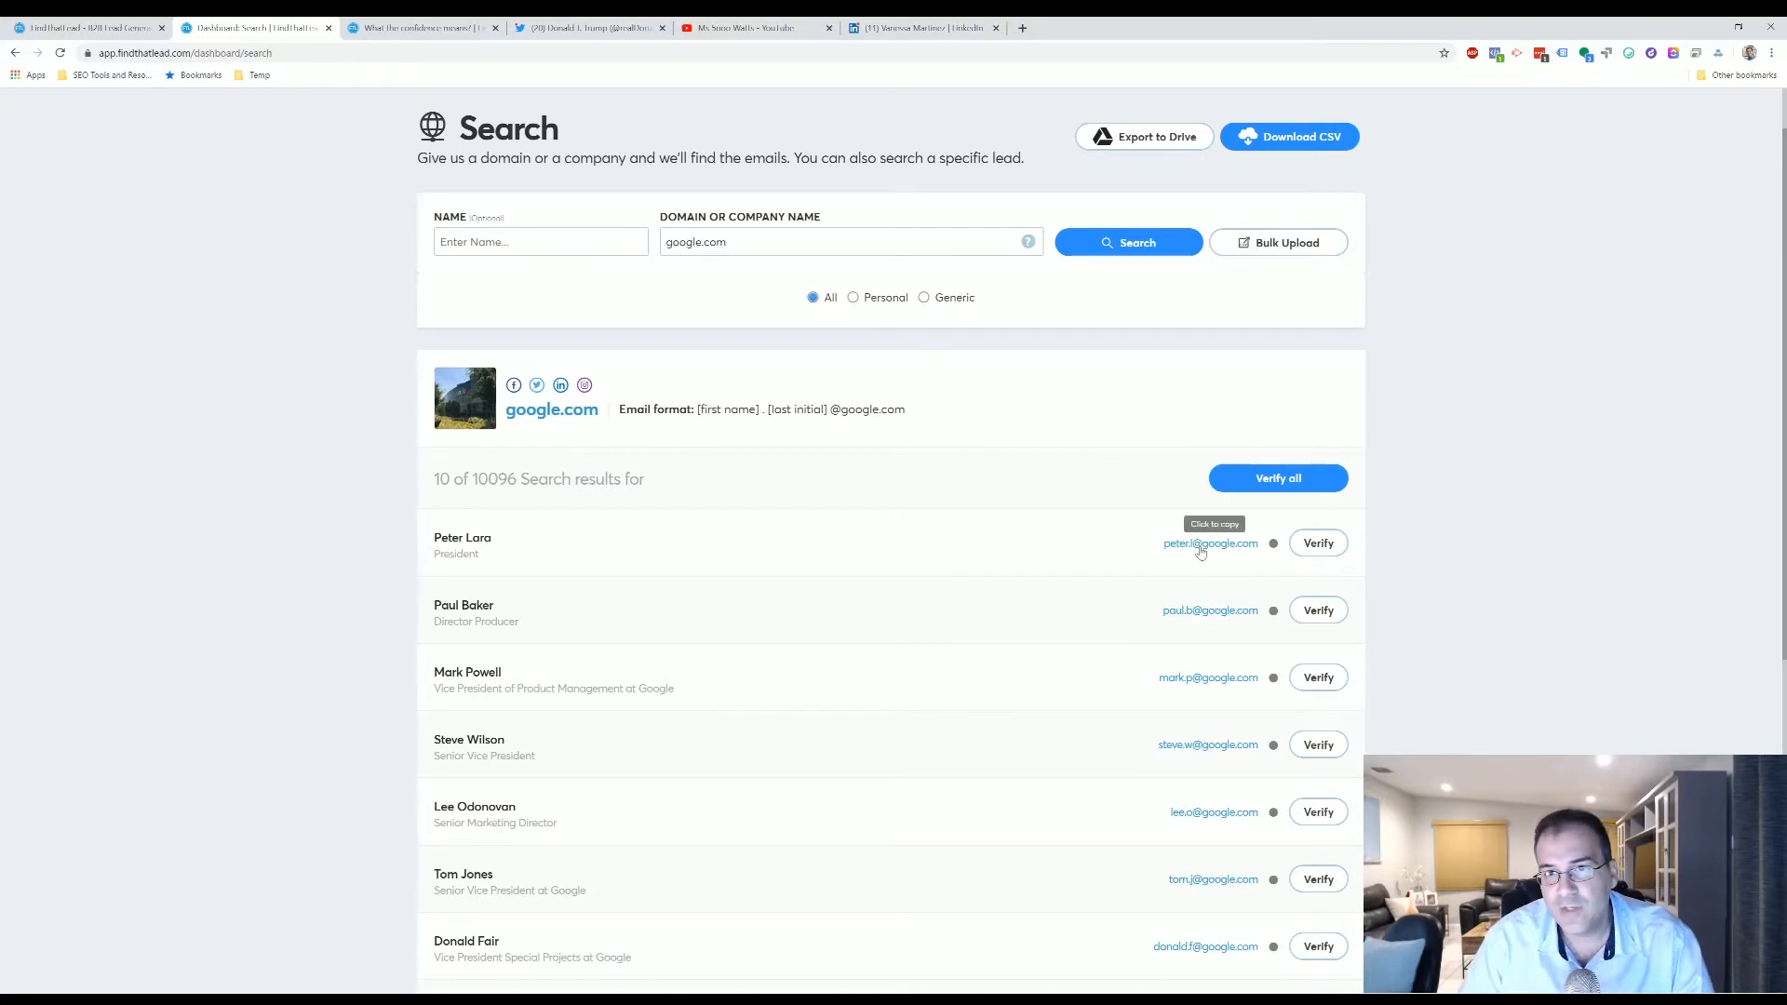
pyautogui.scroll(-3)
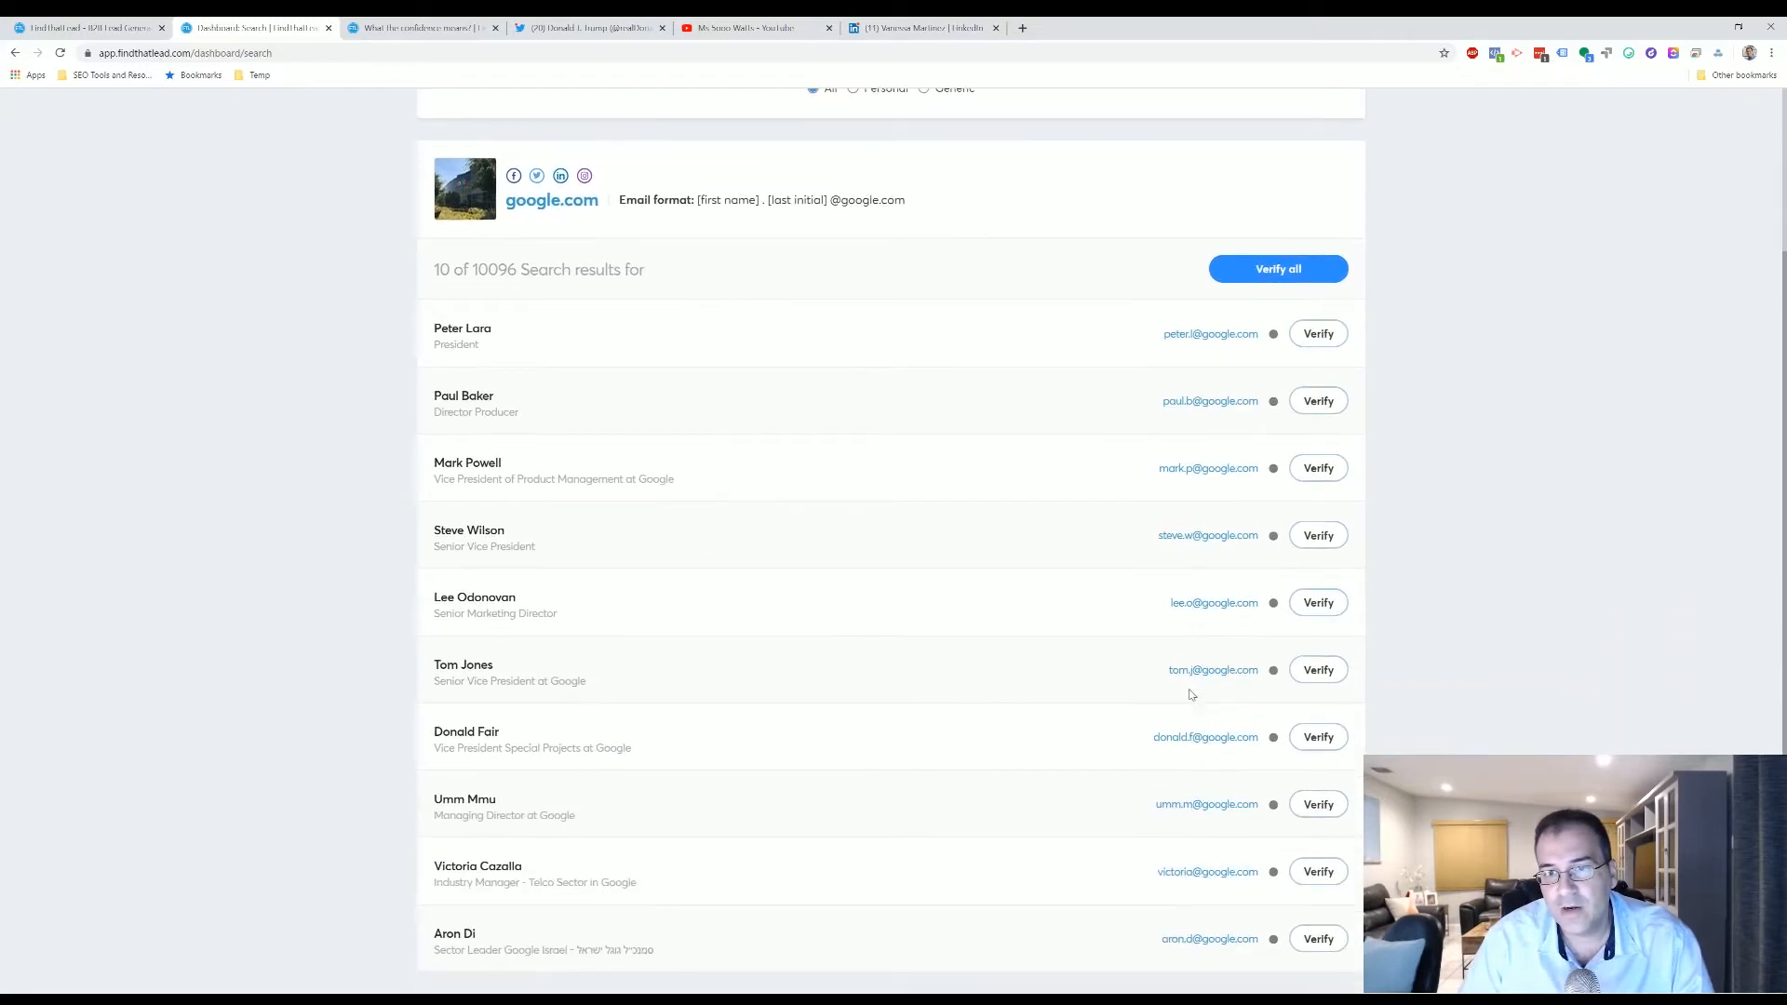
pyautogui.scroll(3)
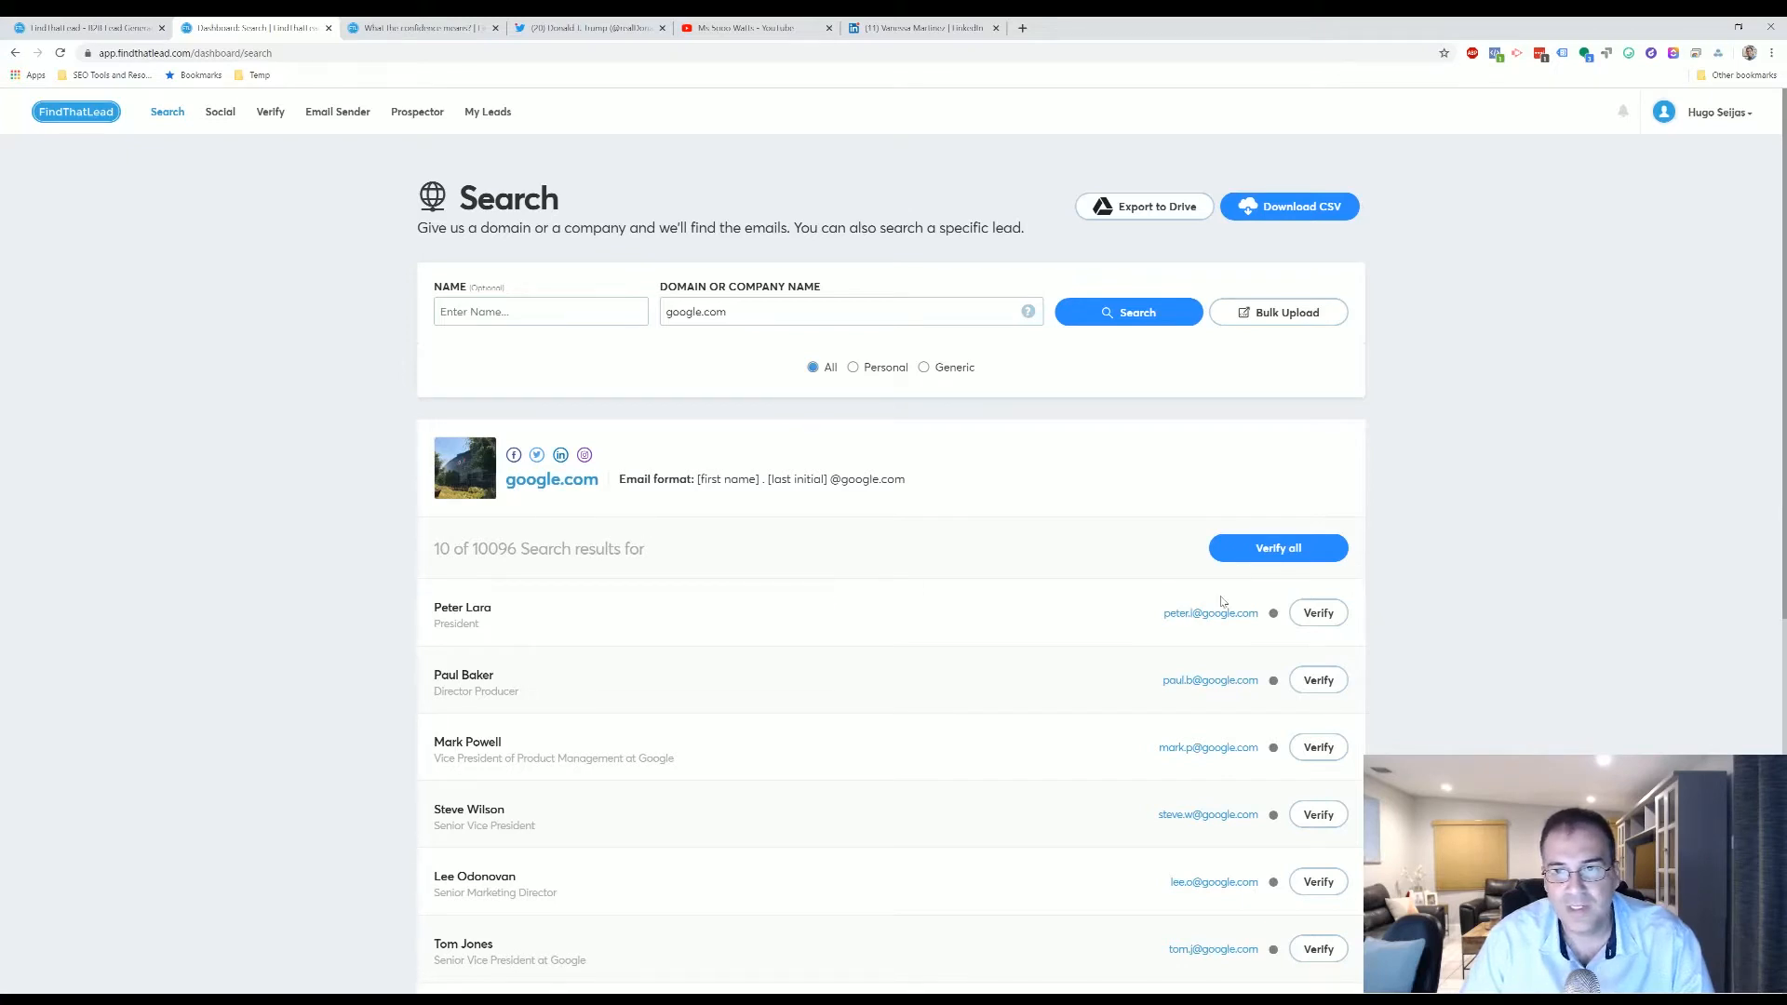
pyautogui.moveTo(1304, 624)
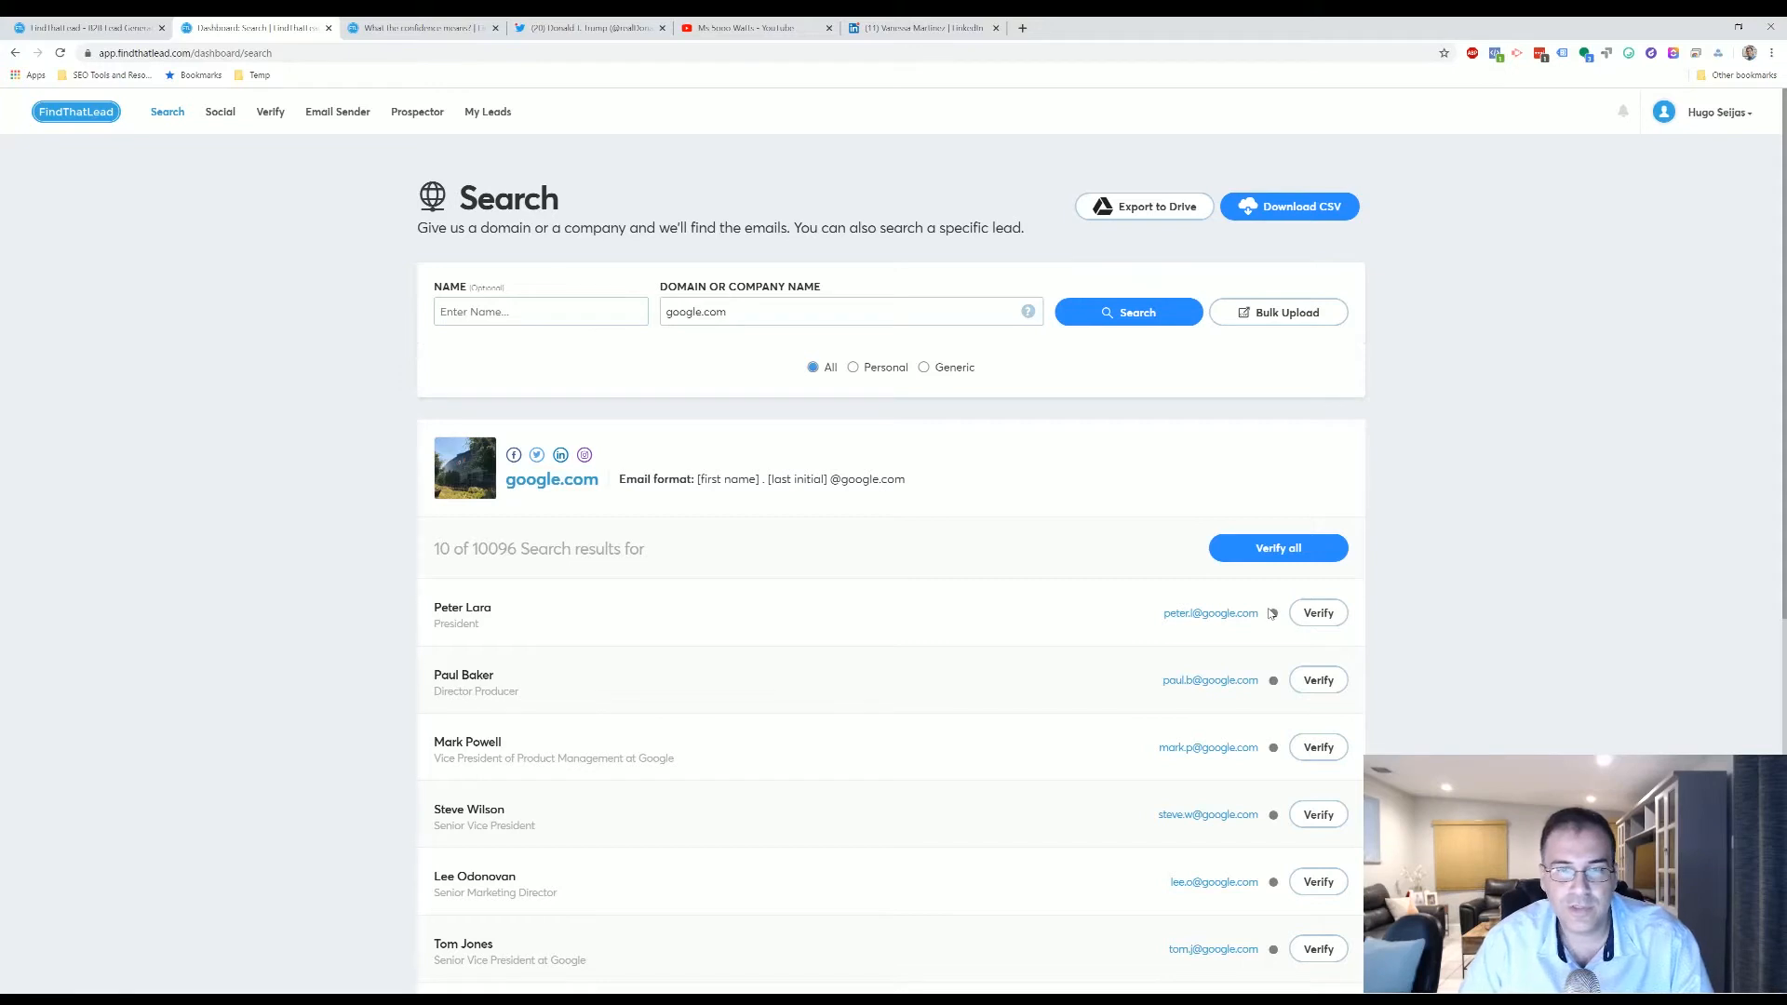
pyautogui.moveTo(1296, 628)
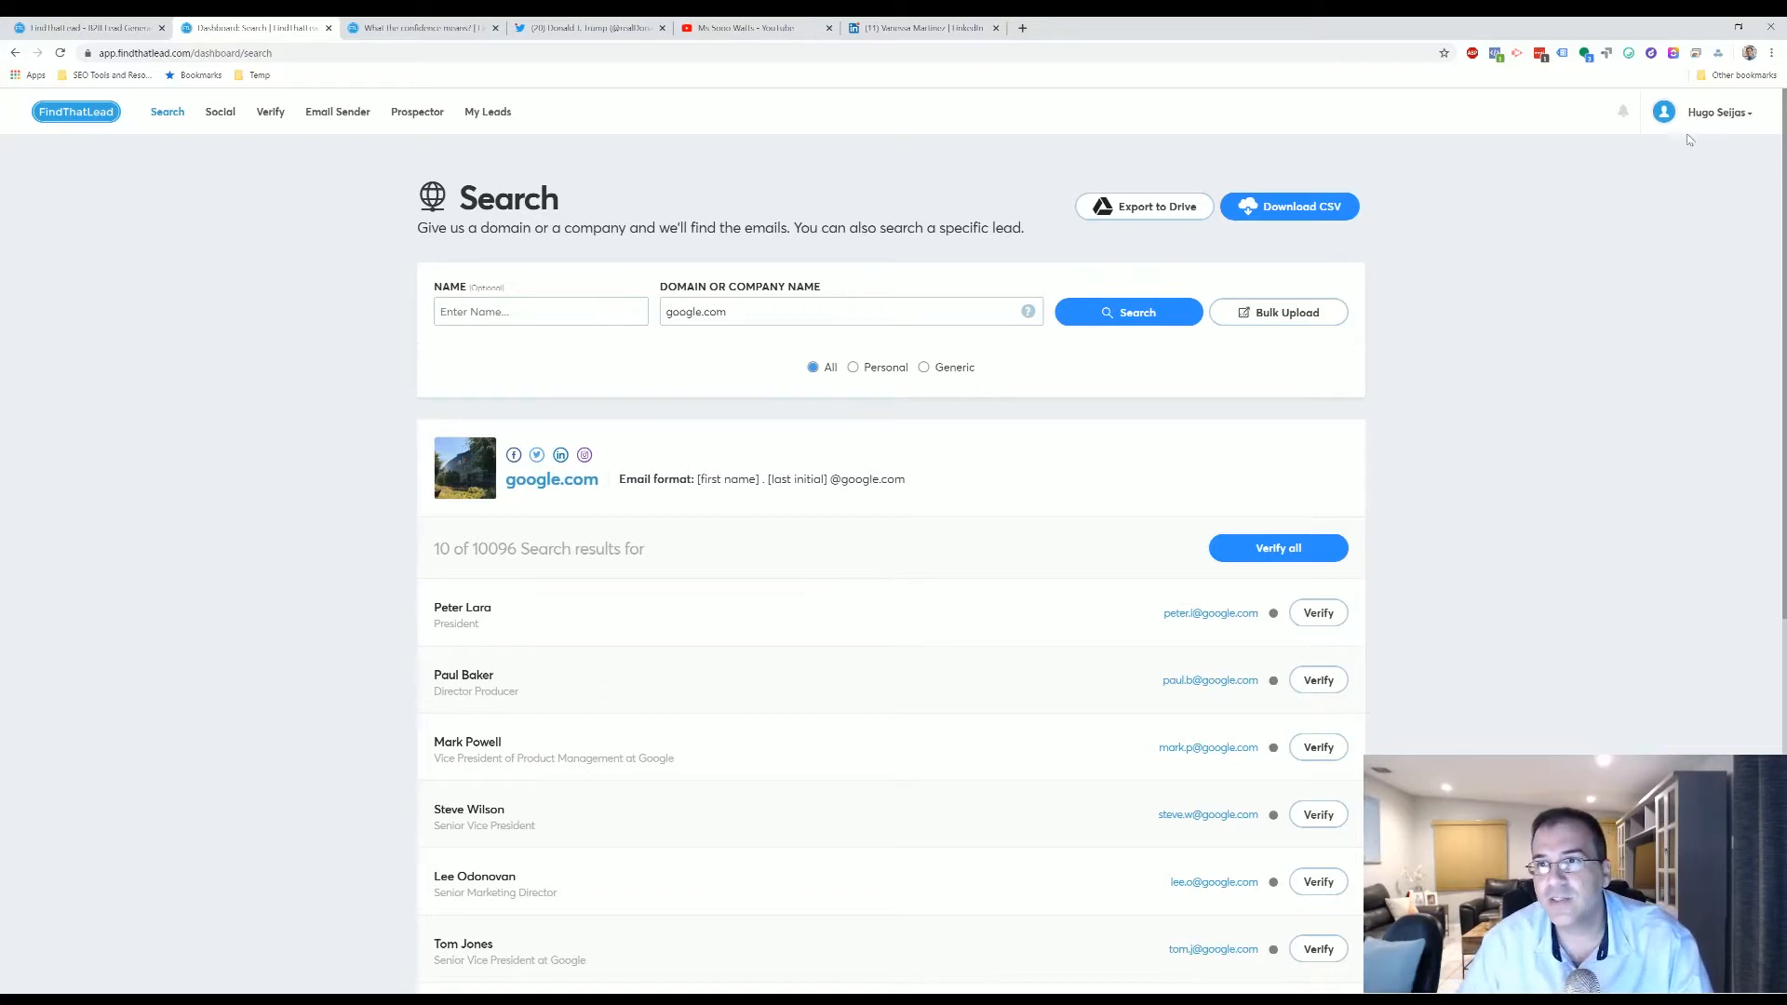
pyautogui.click(1714, 111)
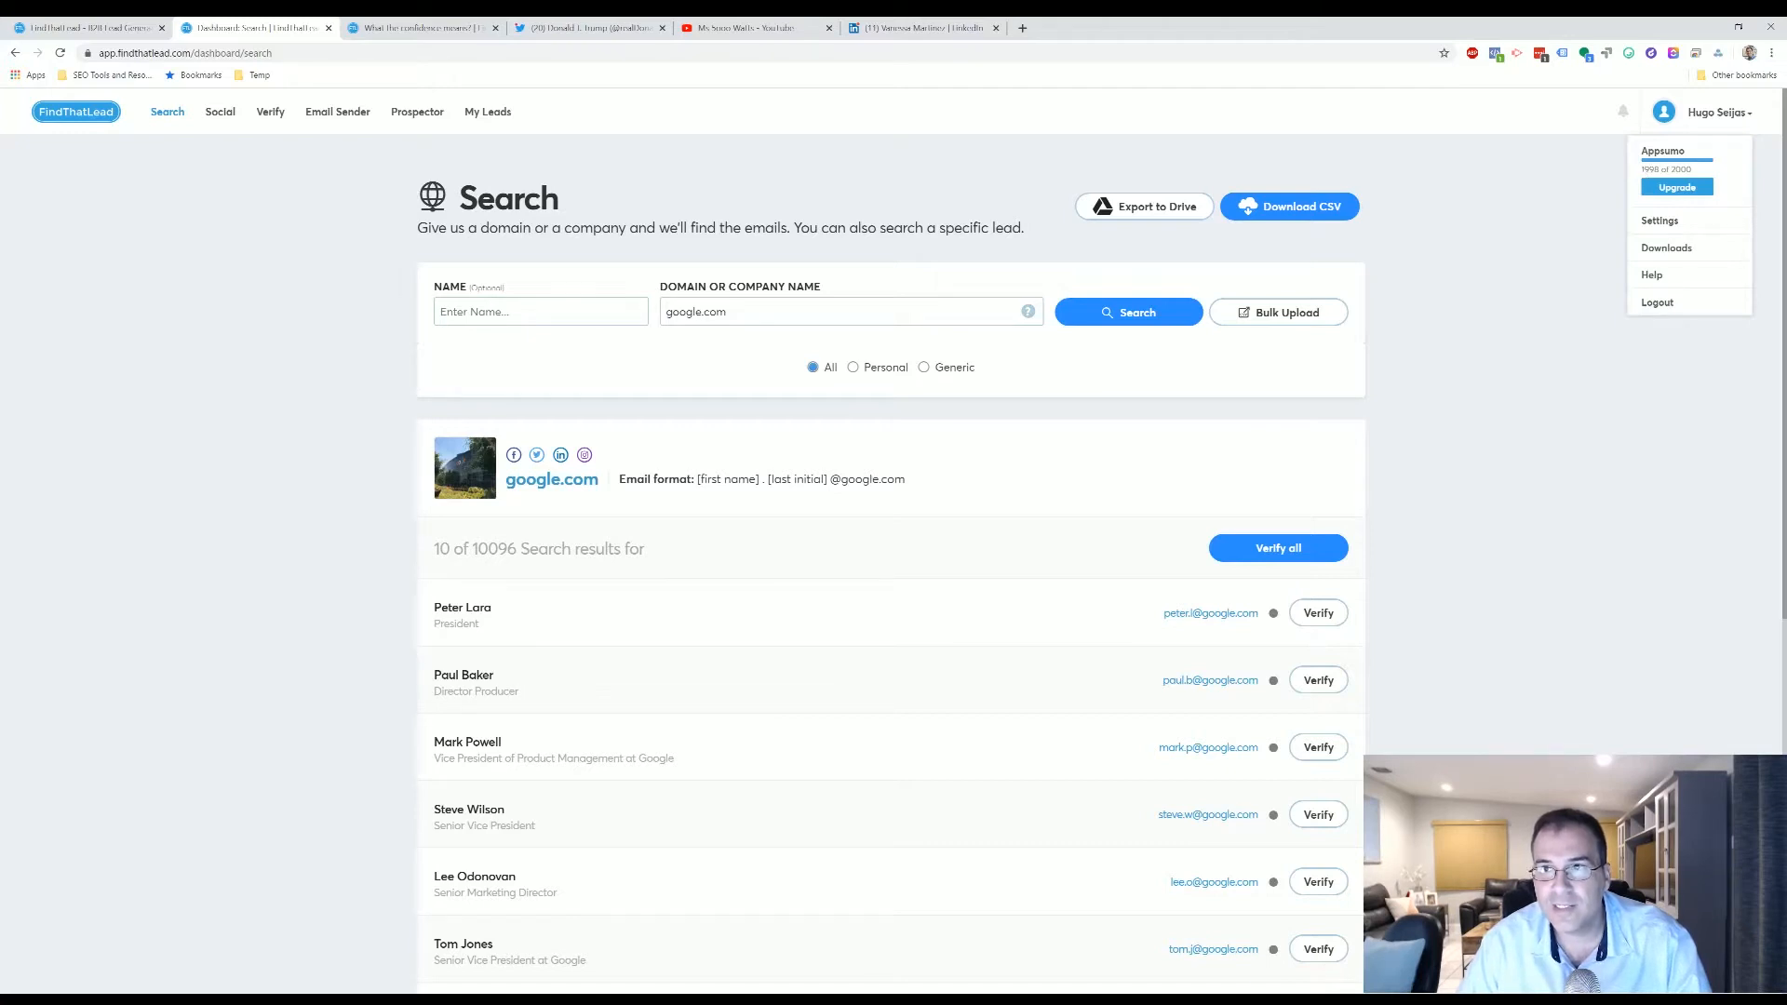
pyautogui.moveTo(529, 626)
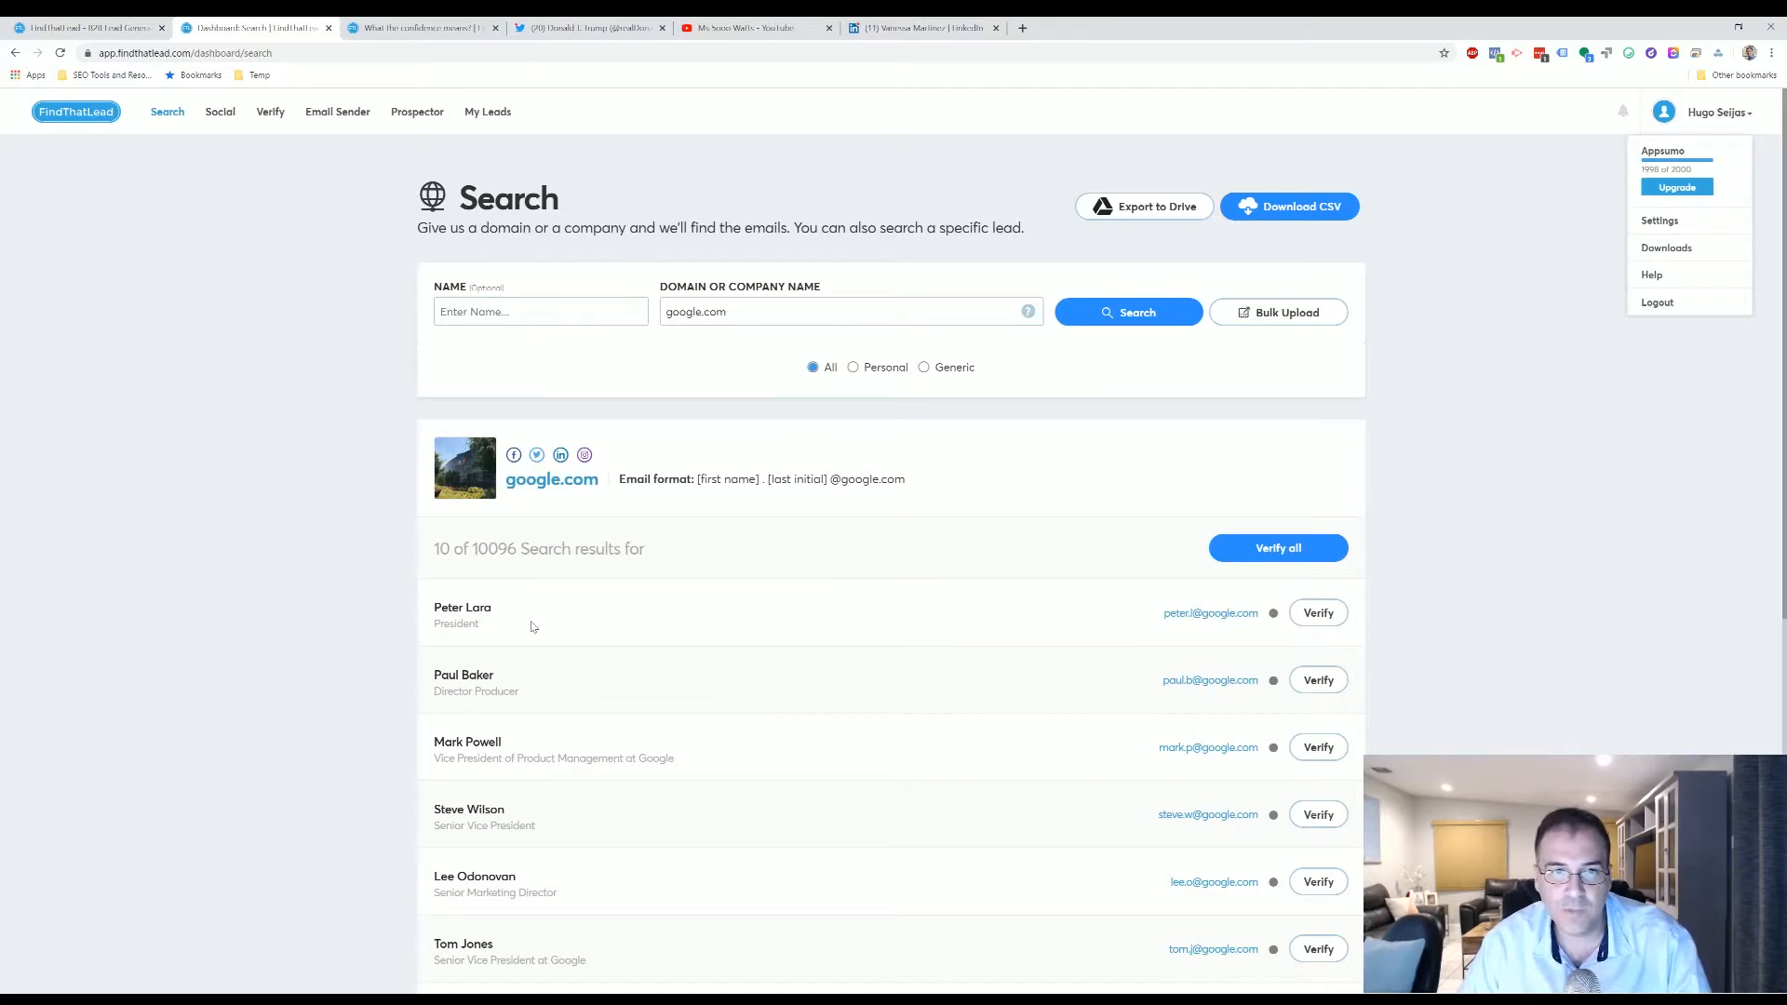
pyautogui.click(867, 584)
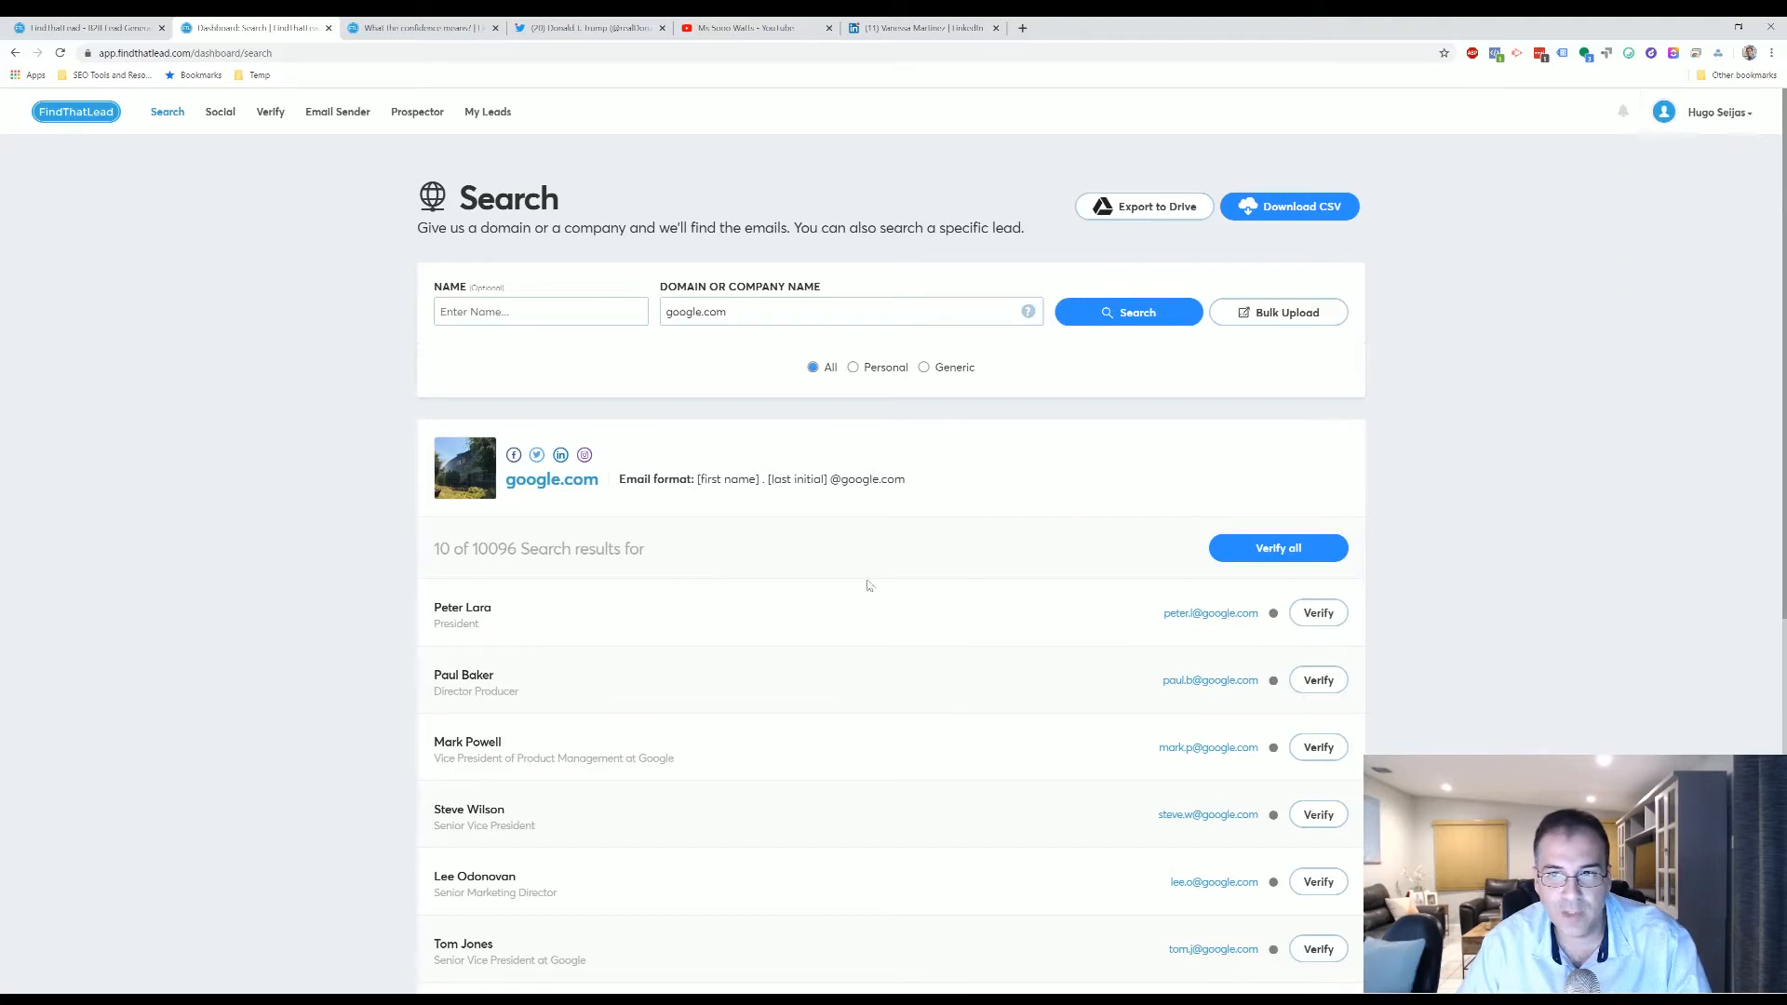
pyautogui.click(1318, 612)
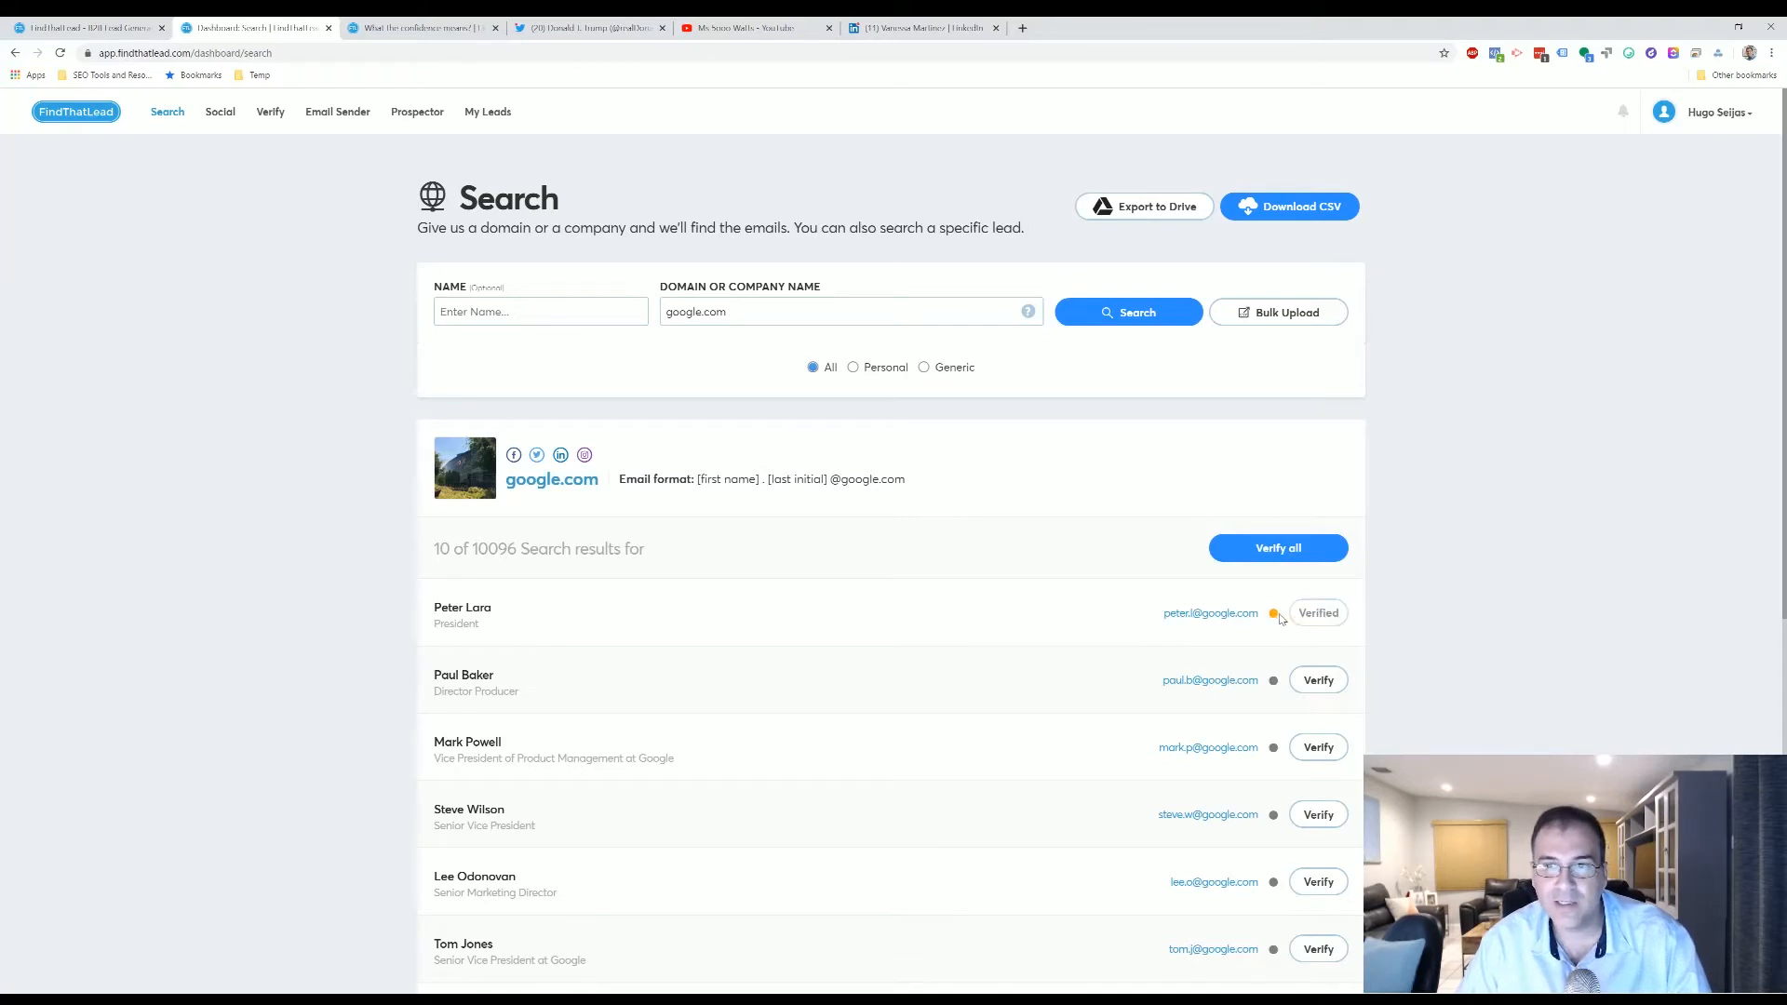
pyautogui.click(1702, 112)
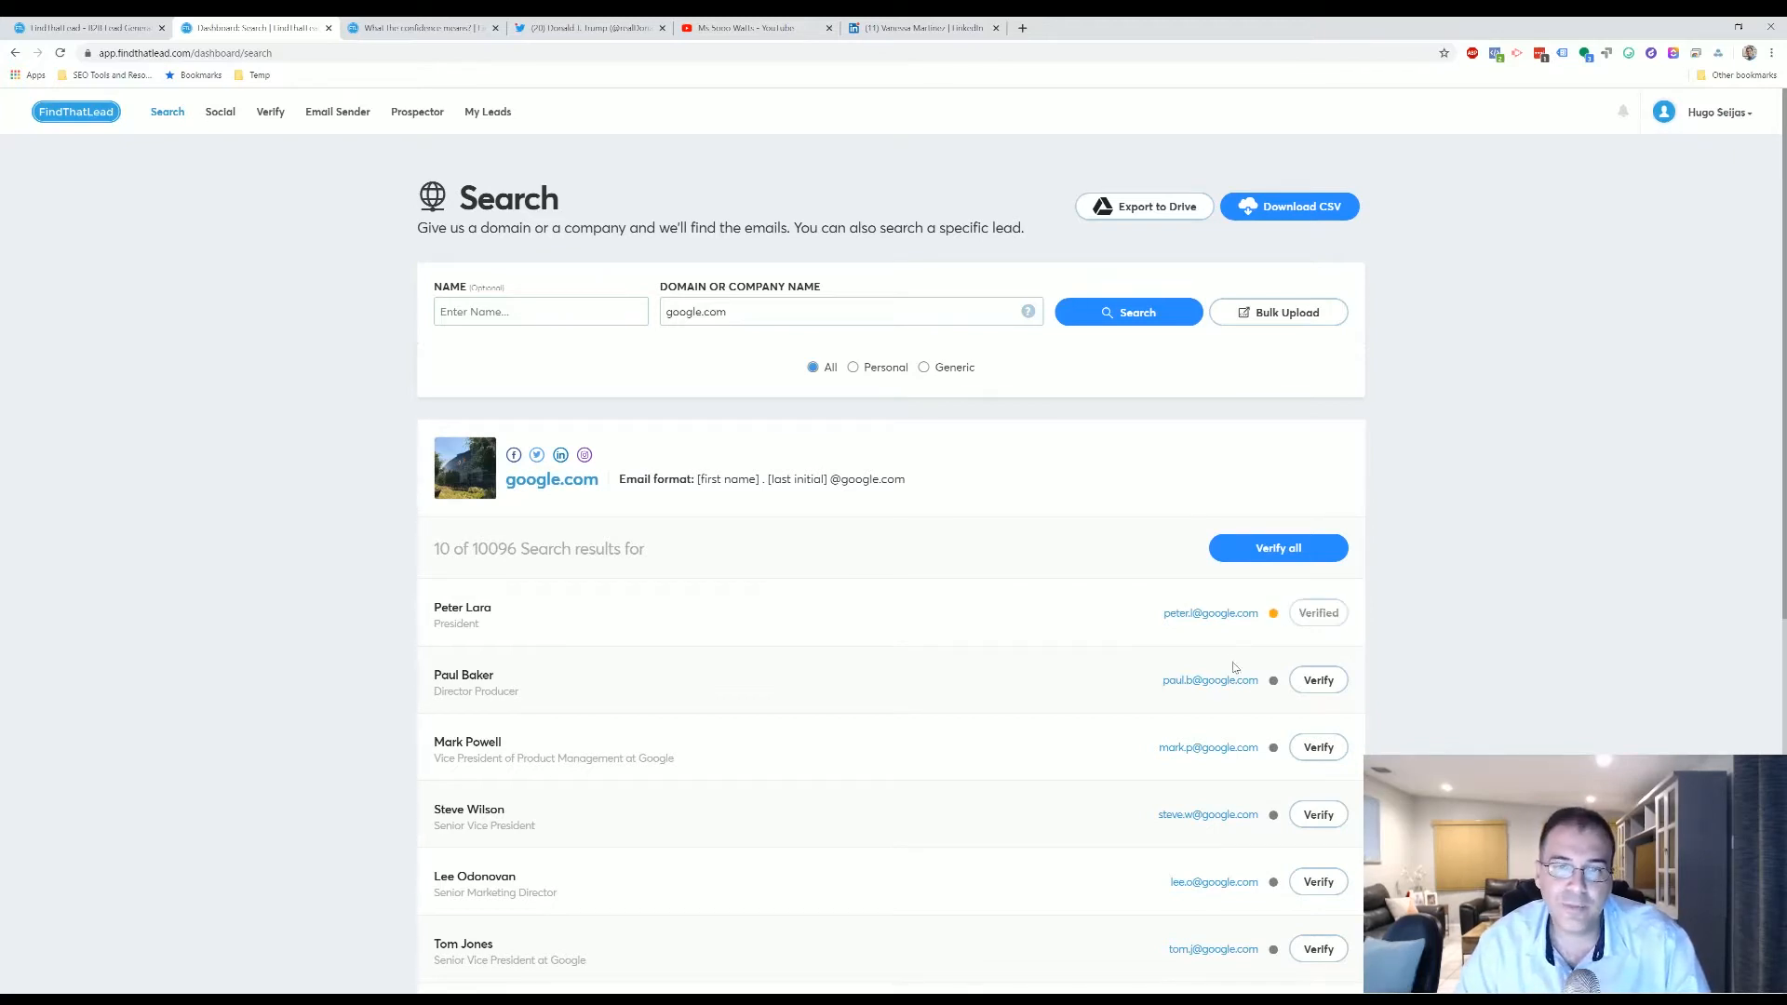
pyautogui.moveTo(1239, 627)
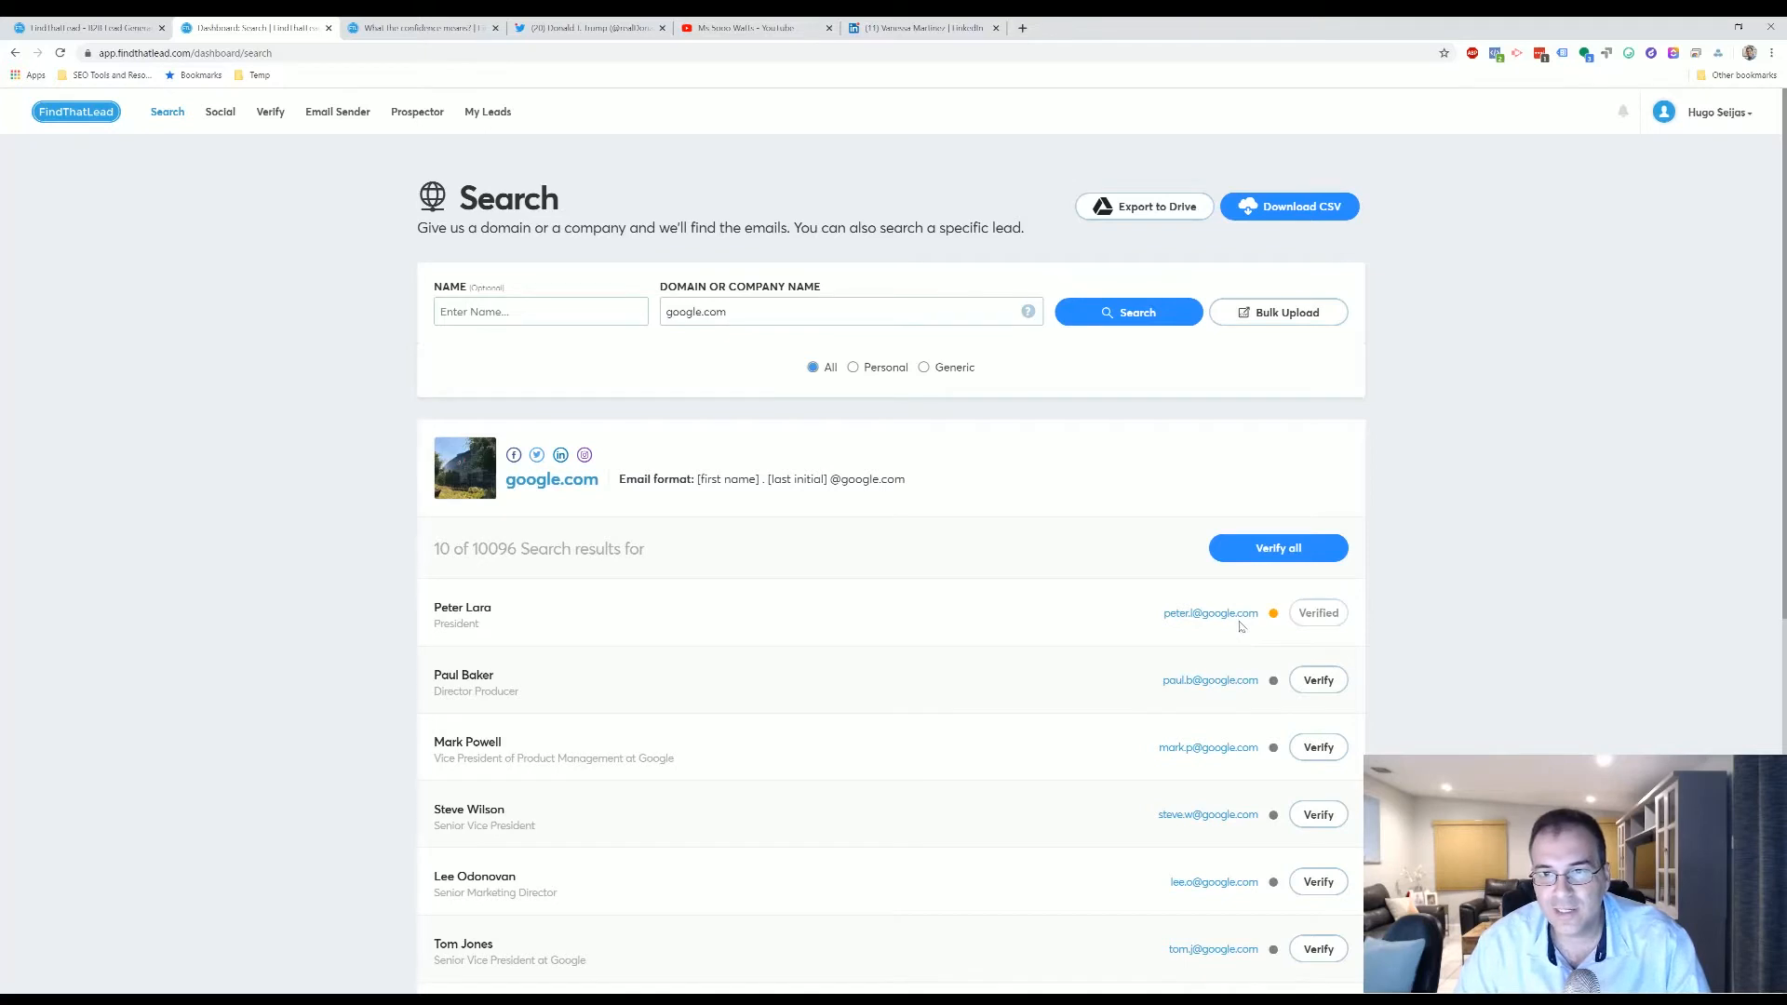
pyautogui.moveTo(1209, 613)
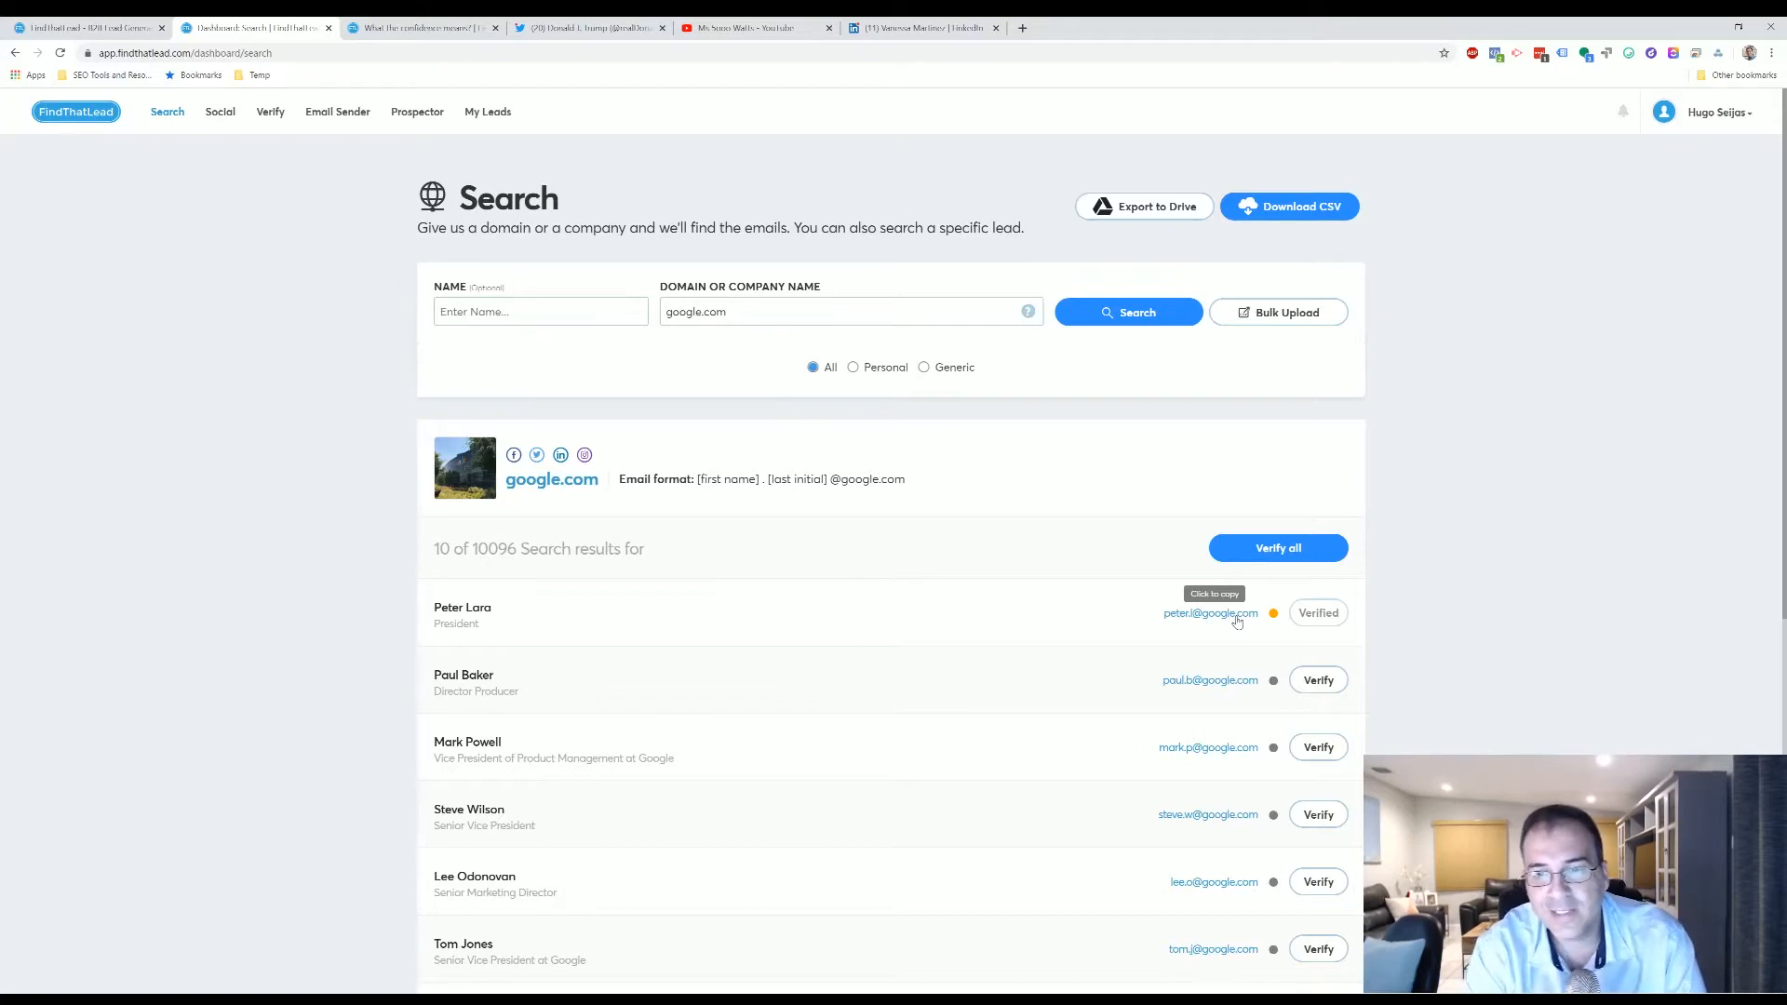
pyautogui.moveTo(1208, 689)
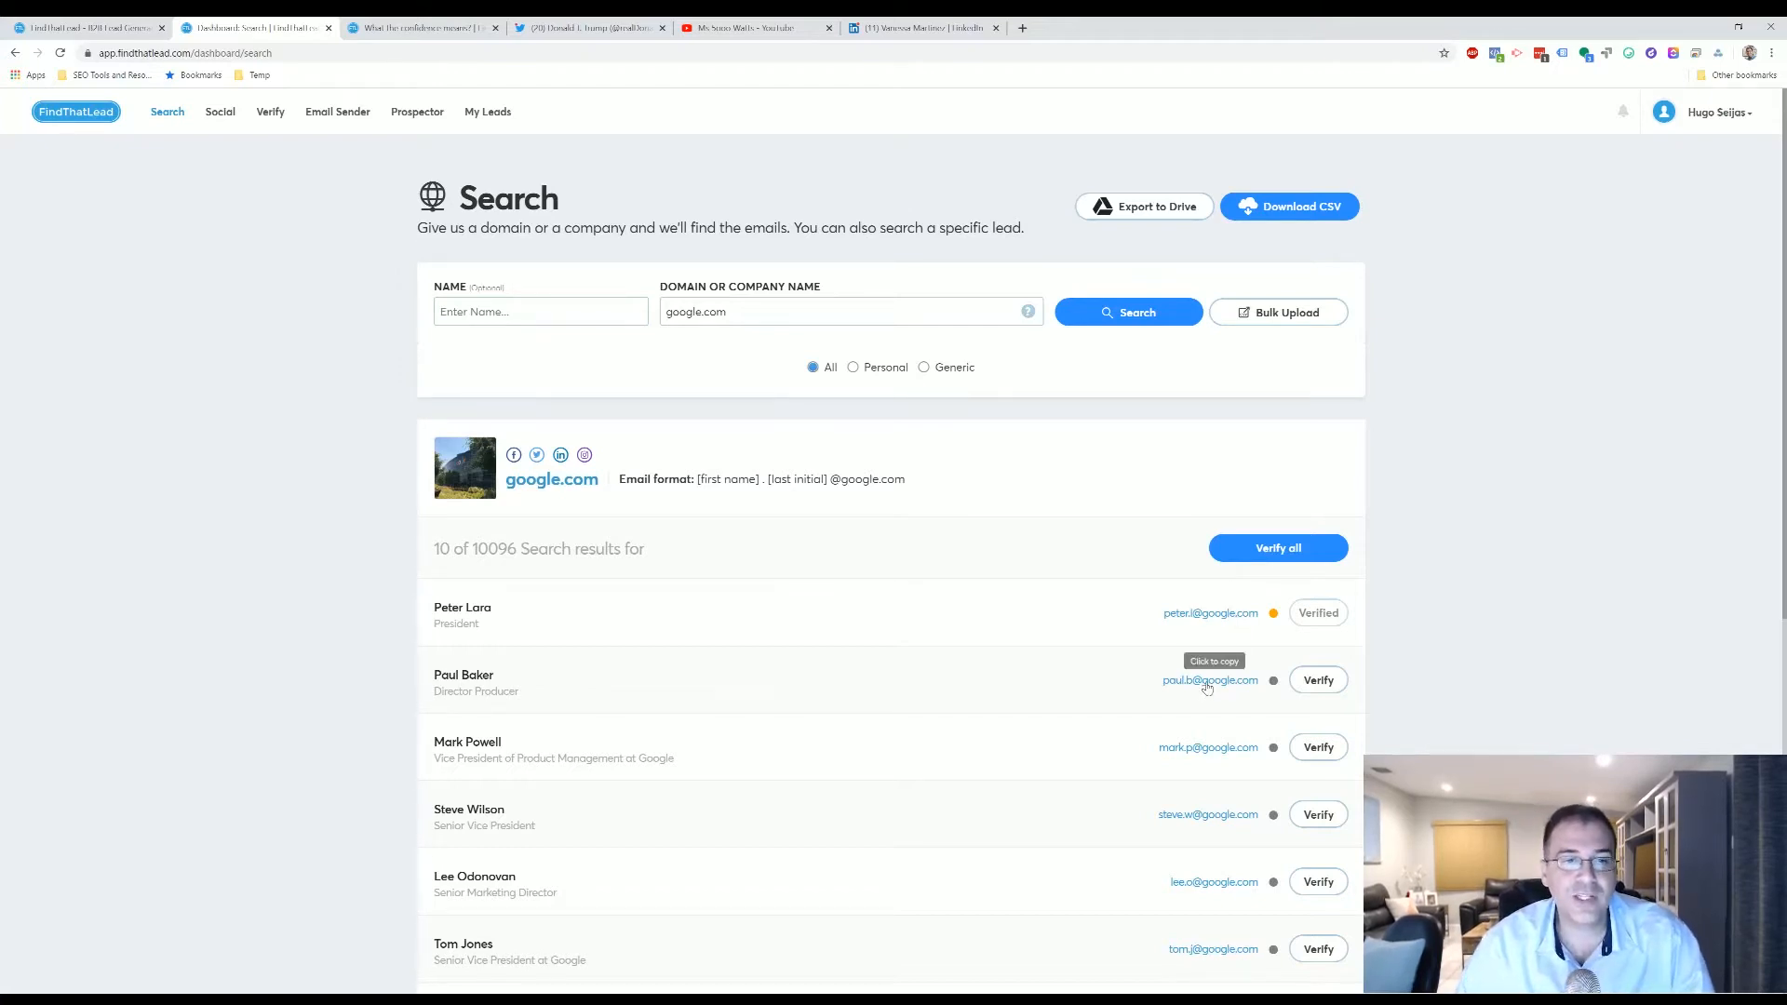
pyautogui.scroll(-3)
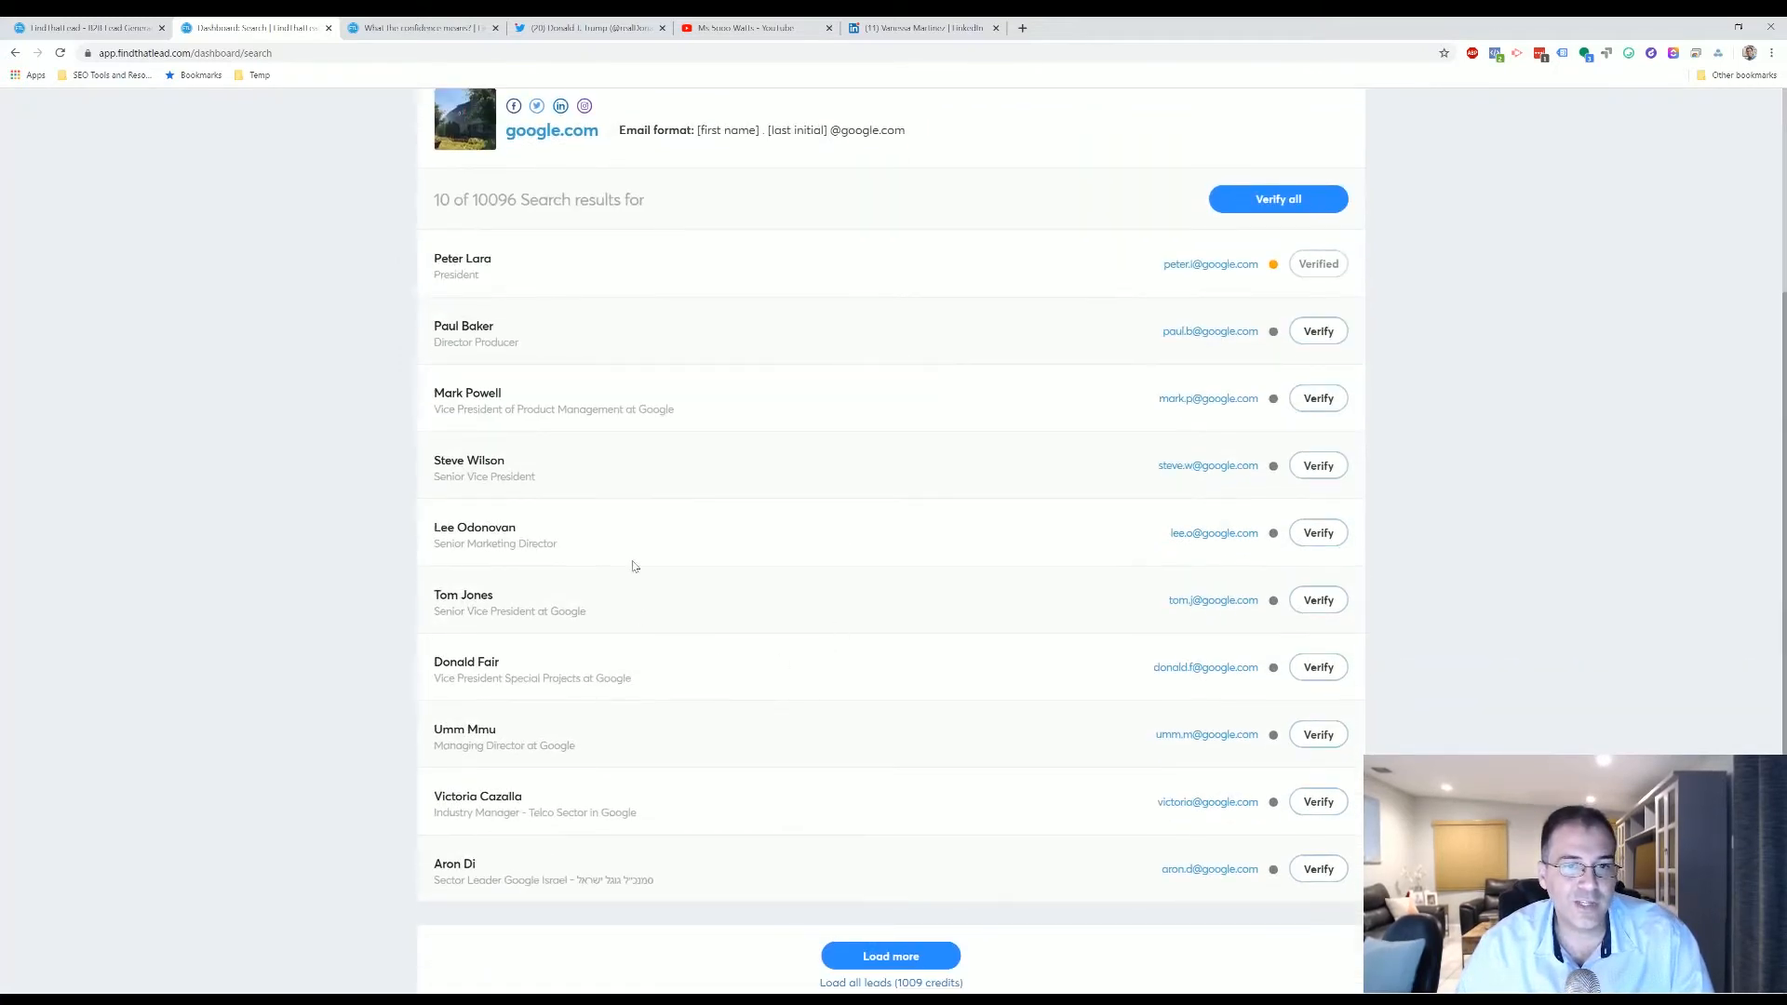
pyautogui.scroll(3)
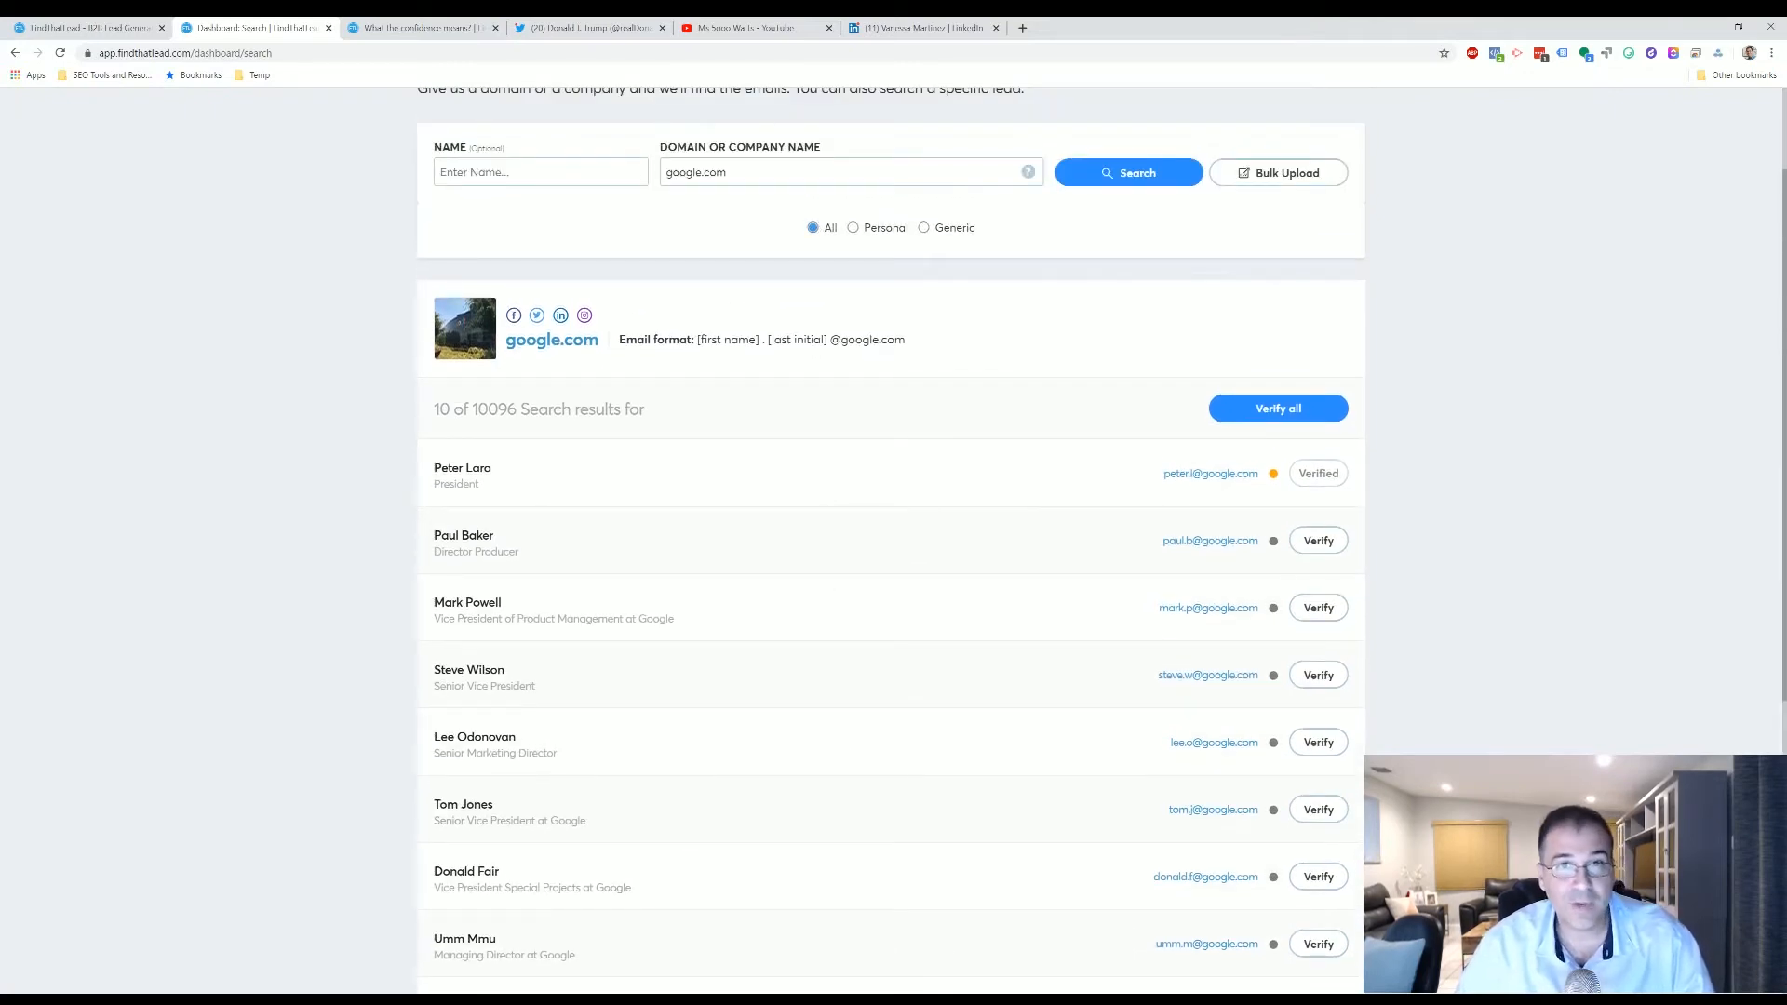
# Replace the domain with michaels.com and run the email search
pyautogui.tripleClick(798, 172)
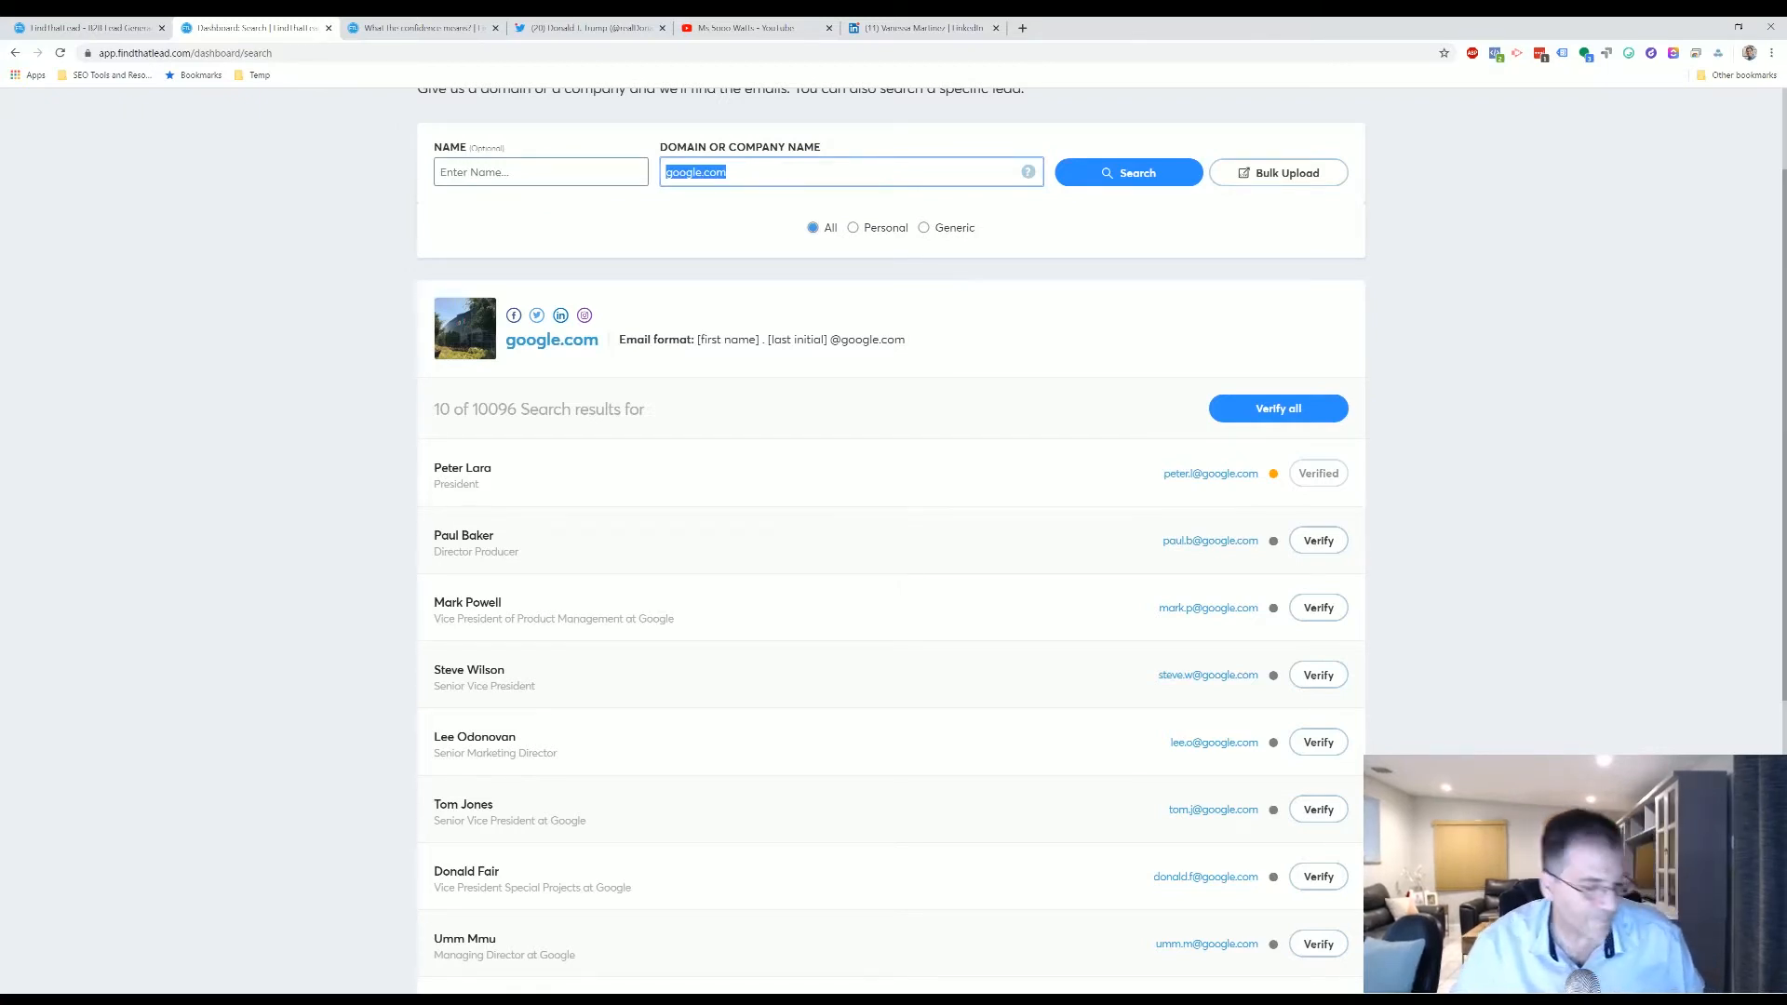
pyautogui.moveTo(605, 169)
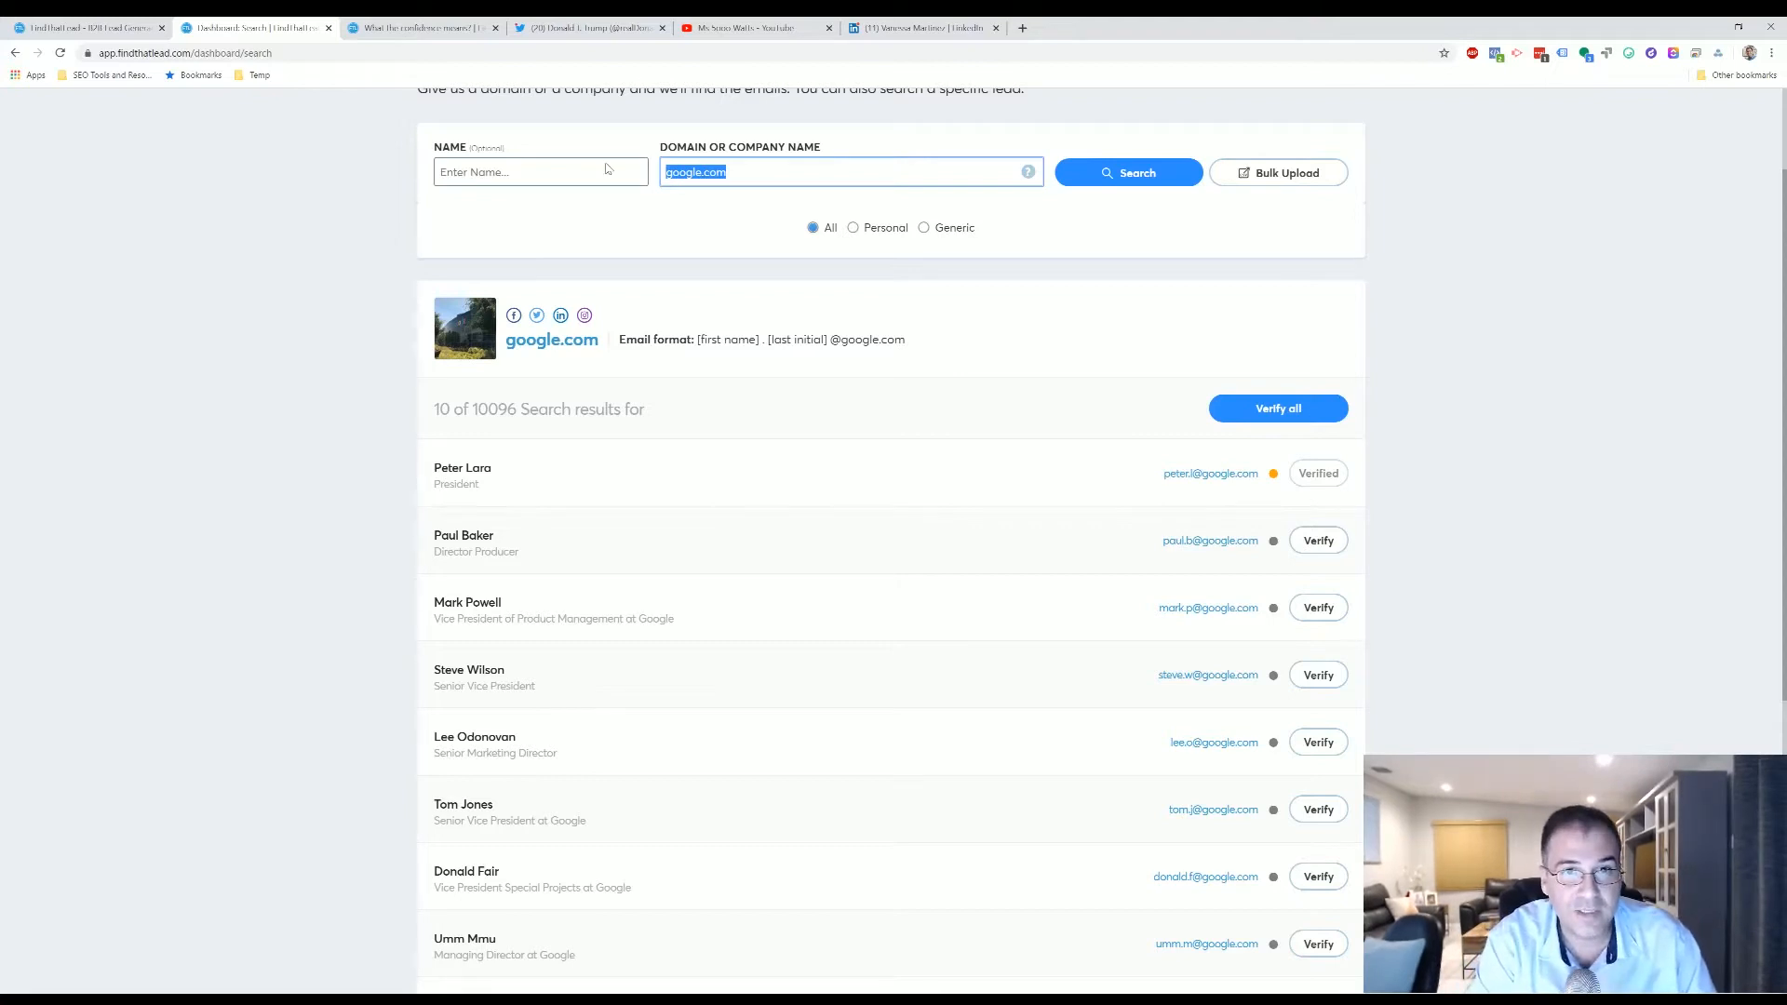
pyautogui.write('micr')
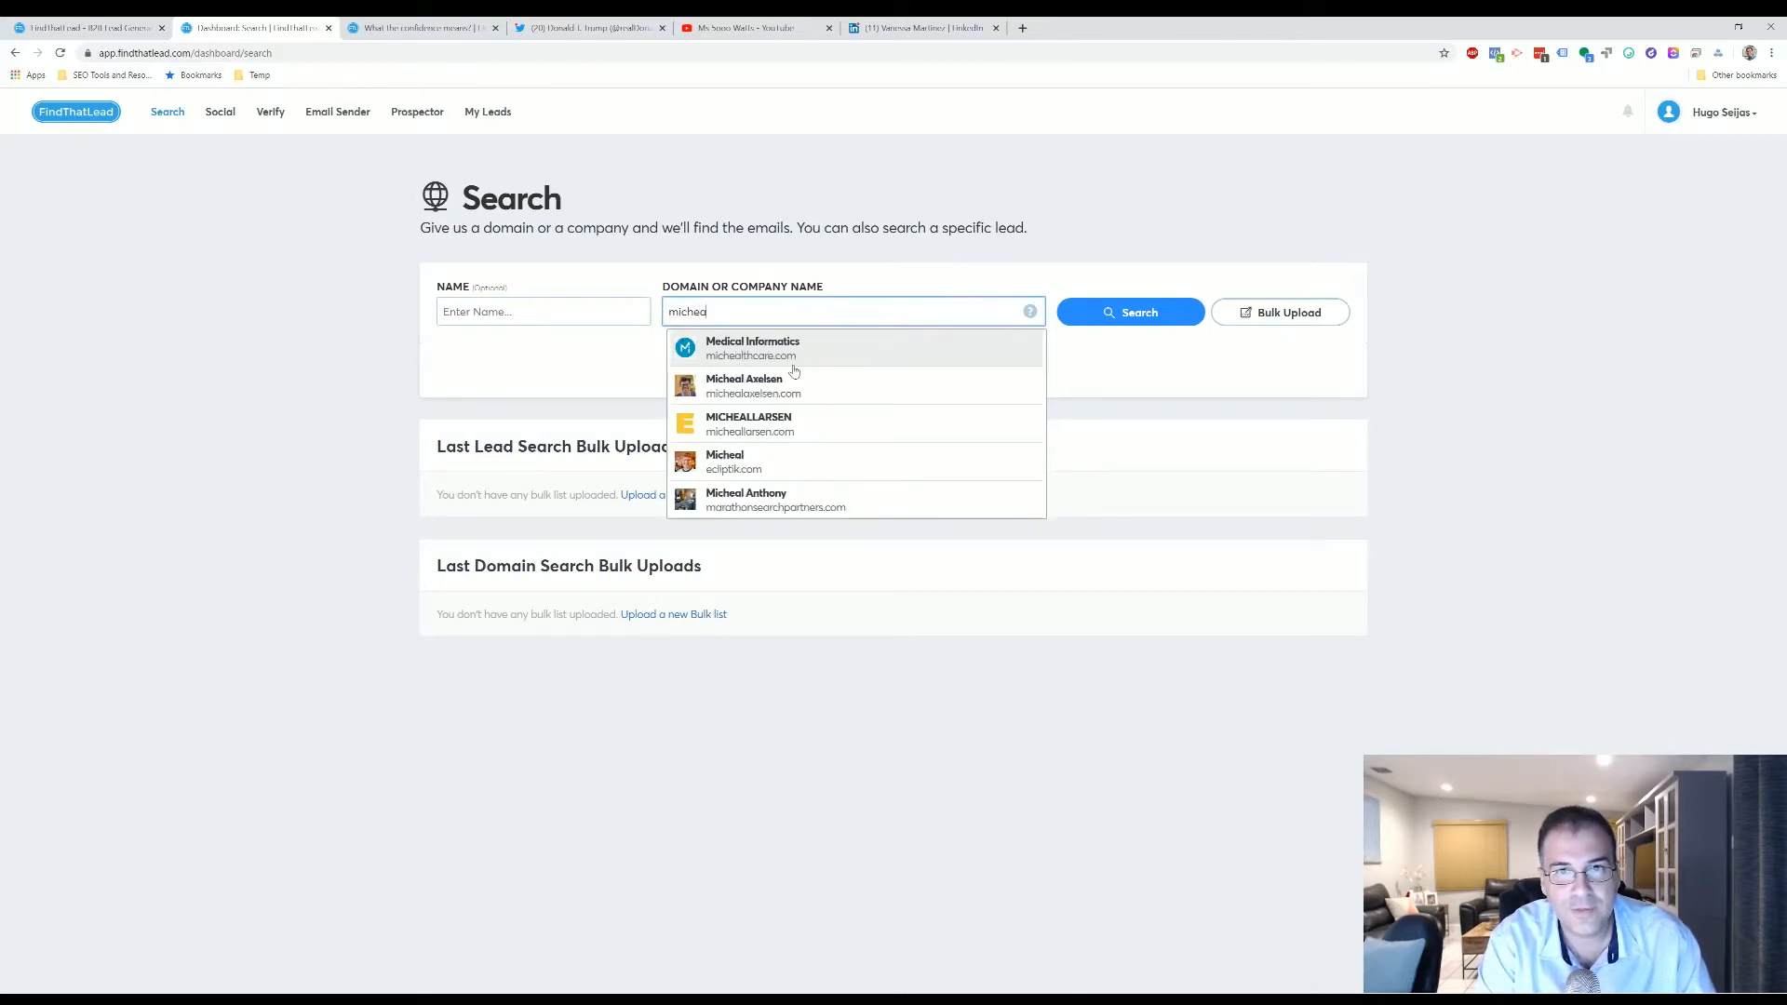
pyautogui.write('michale')
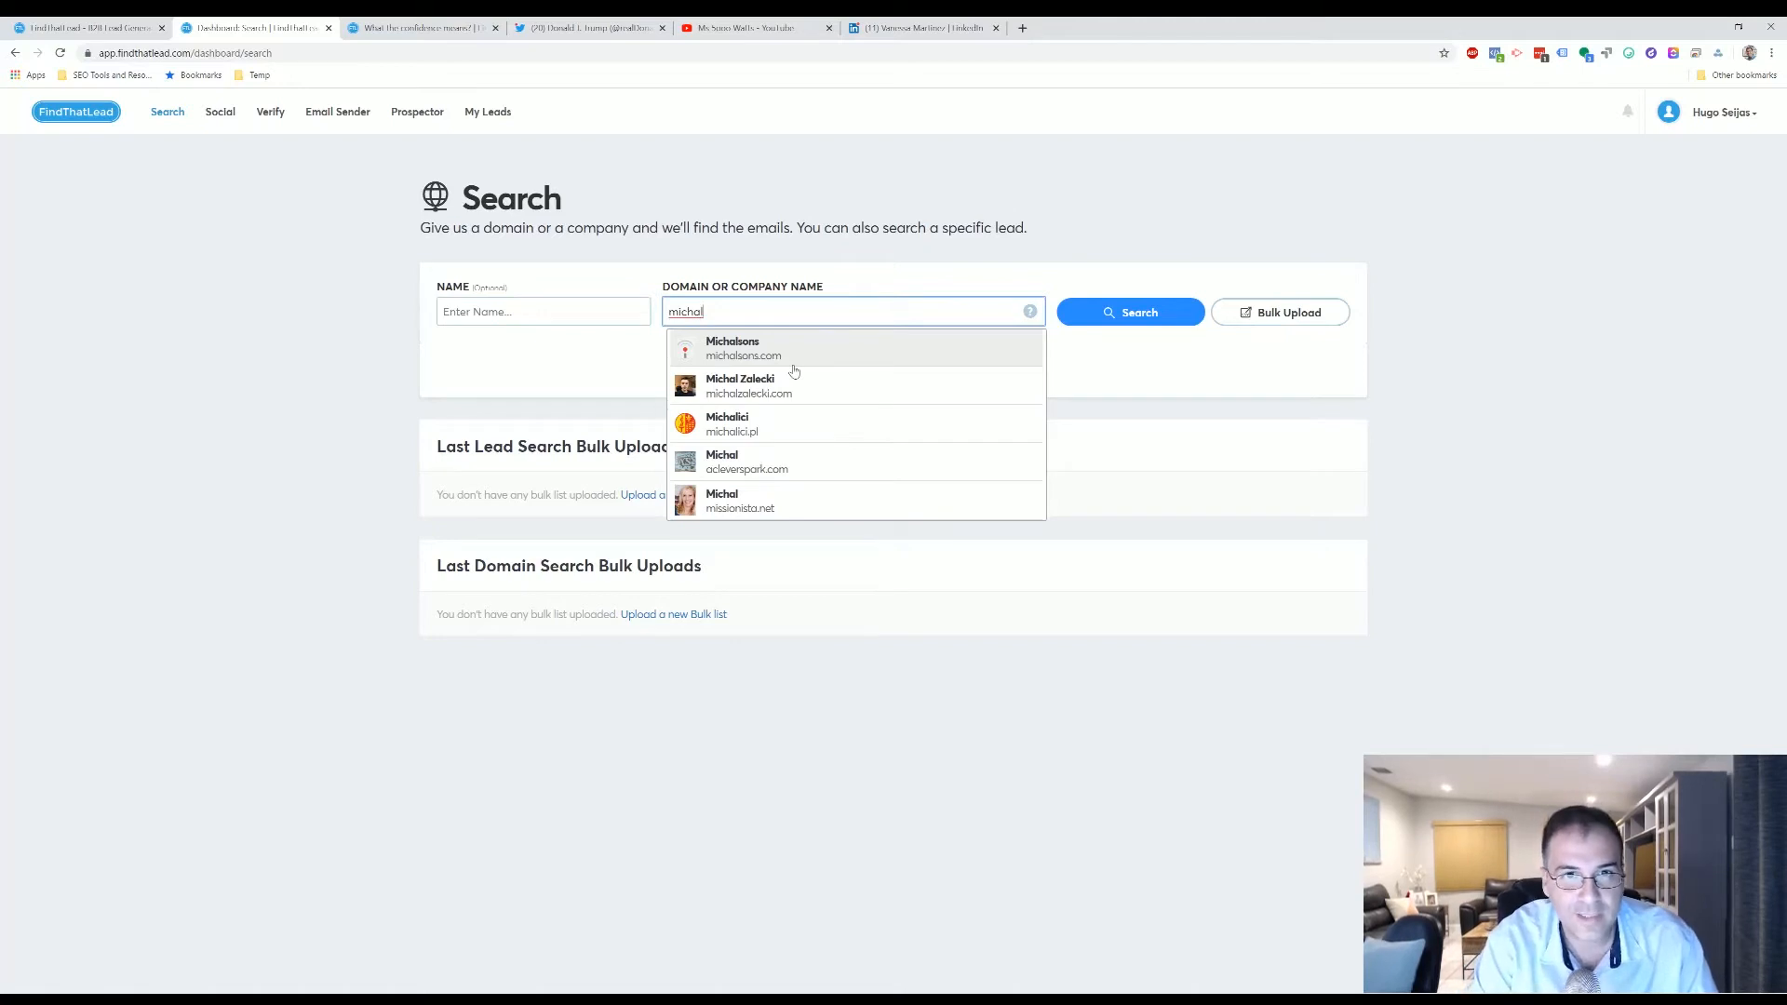
pyautogui.write('ea')
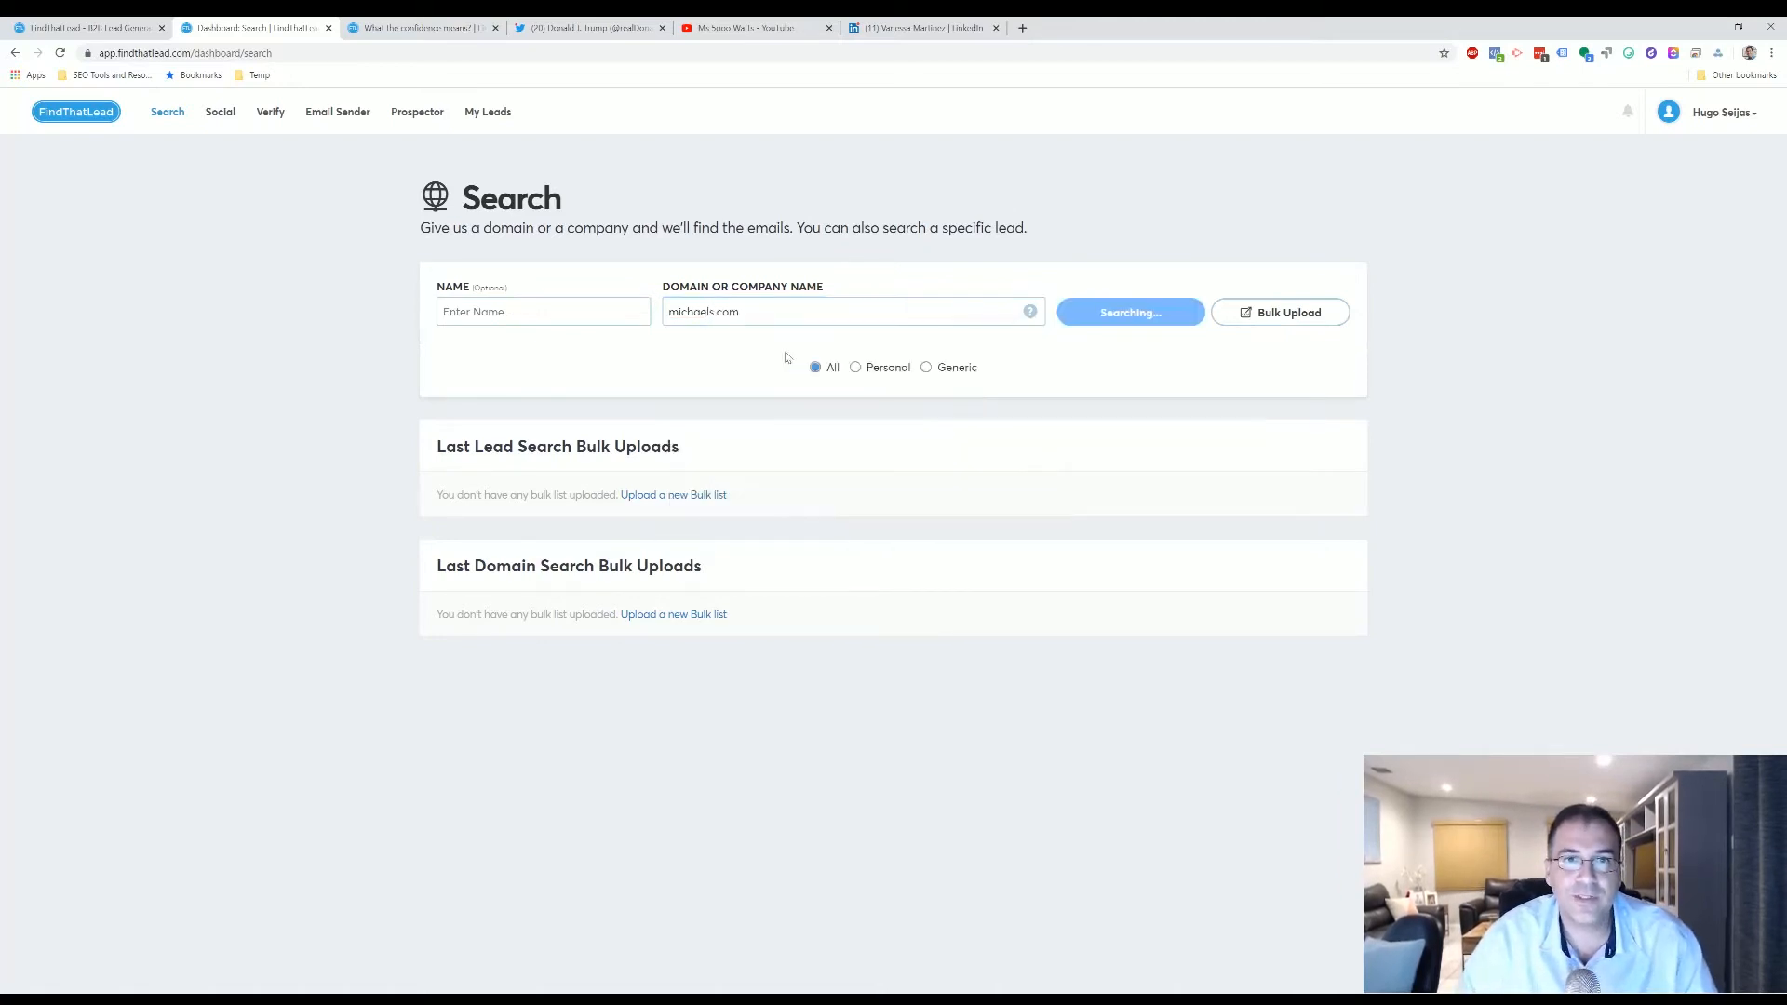
pyautogui.click(1128, 310)
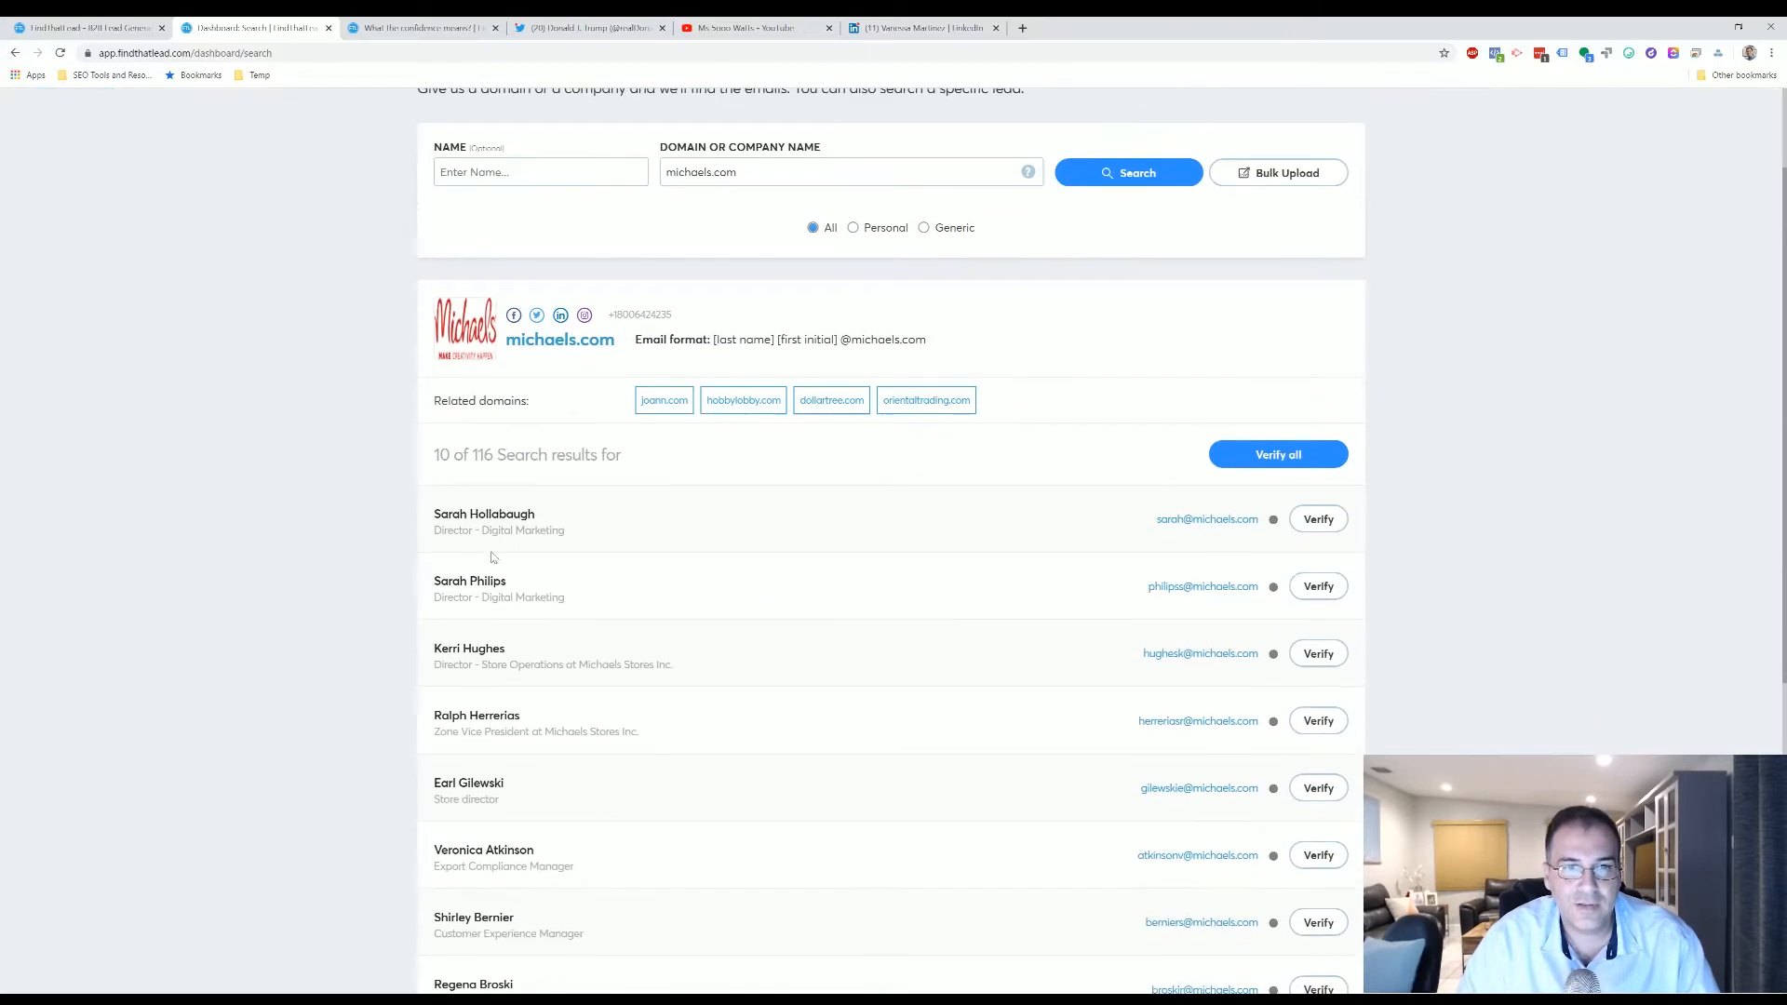
pyautogui.moveTo(537, 522)
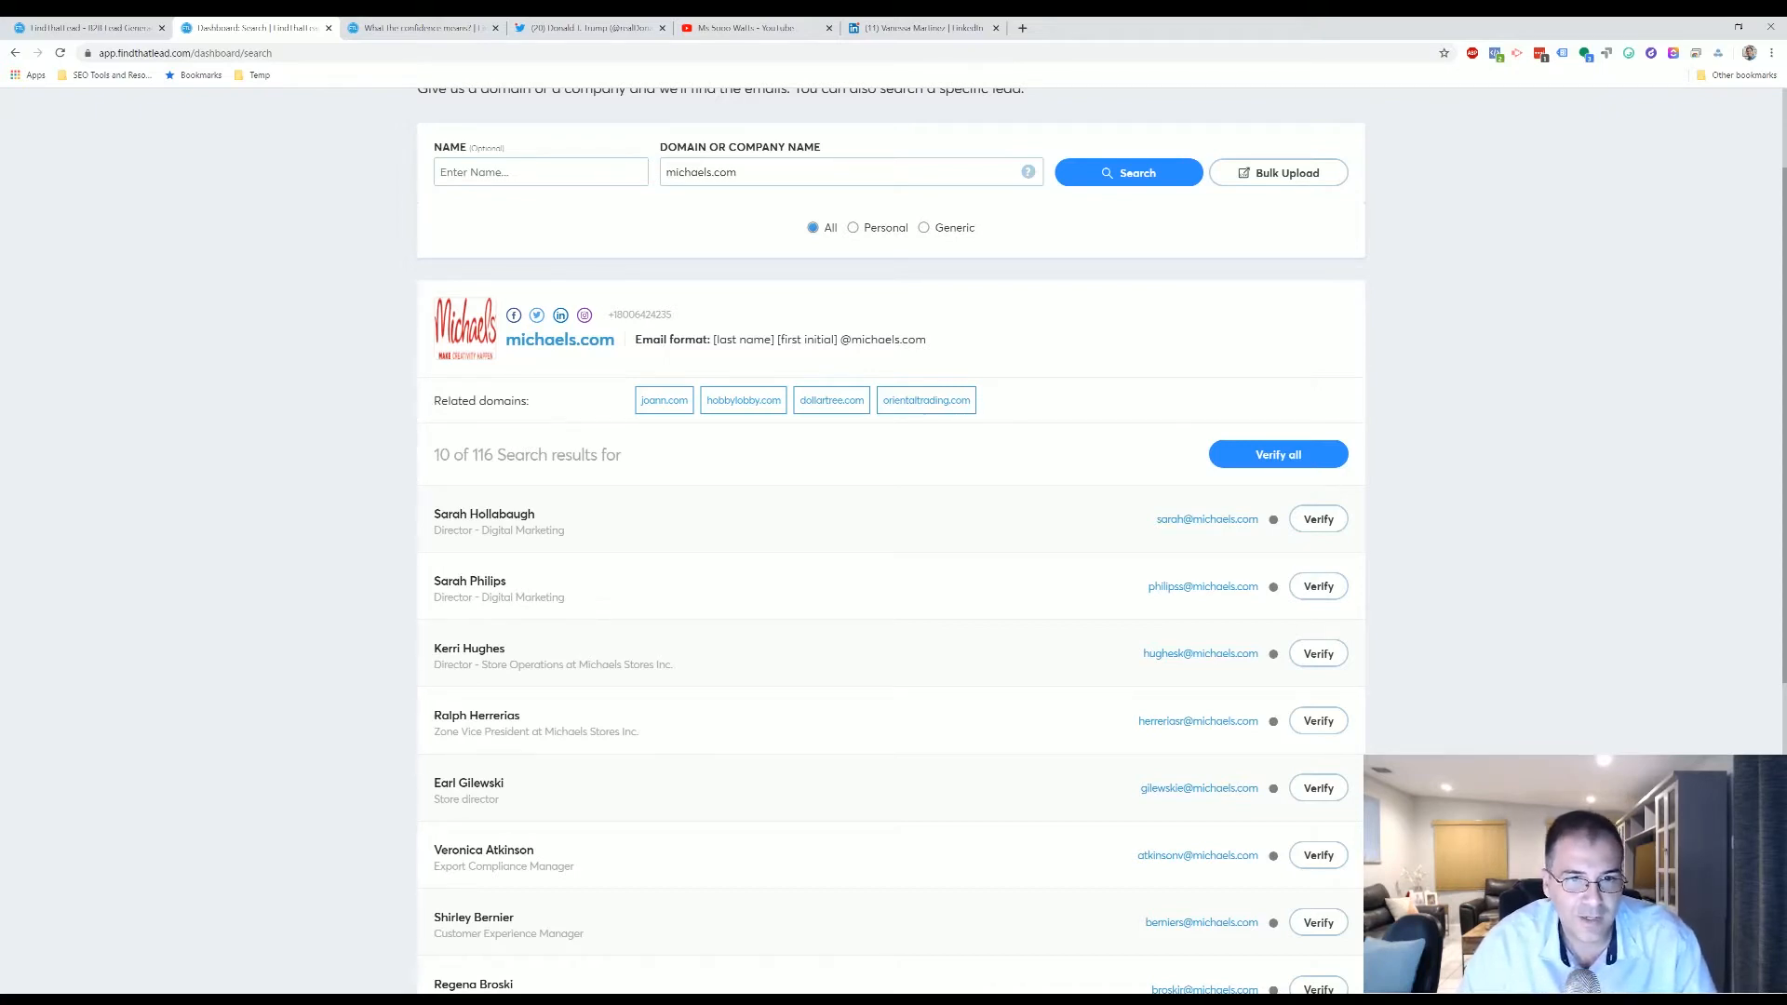
pyautogui.moveTo(1387, 598)
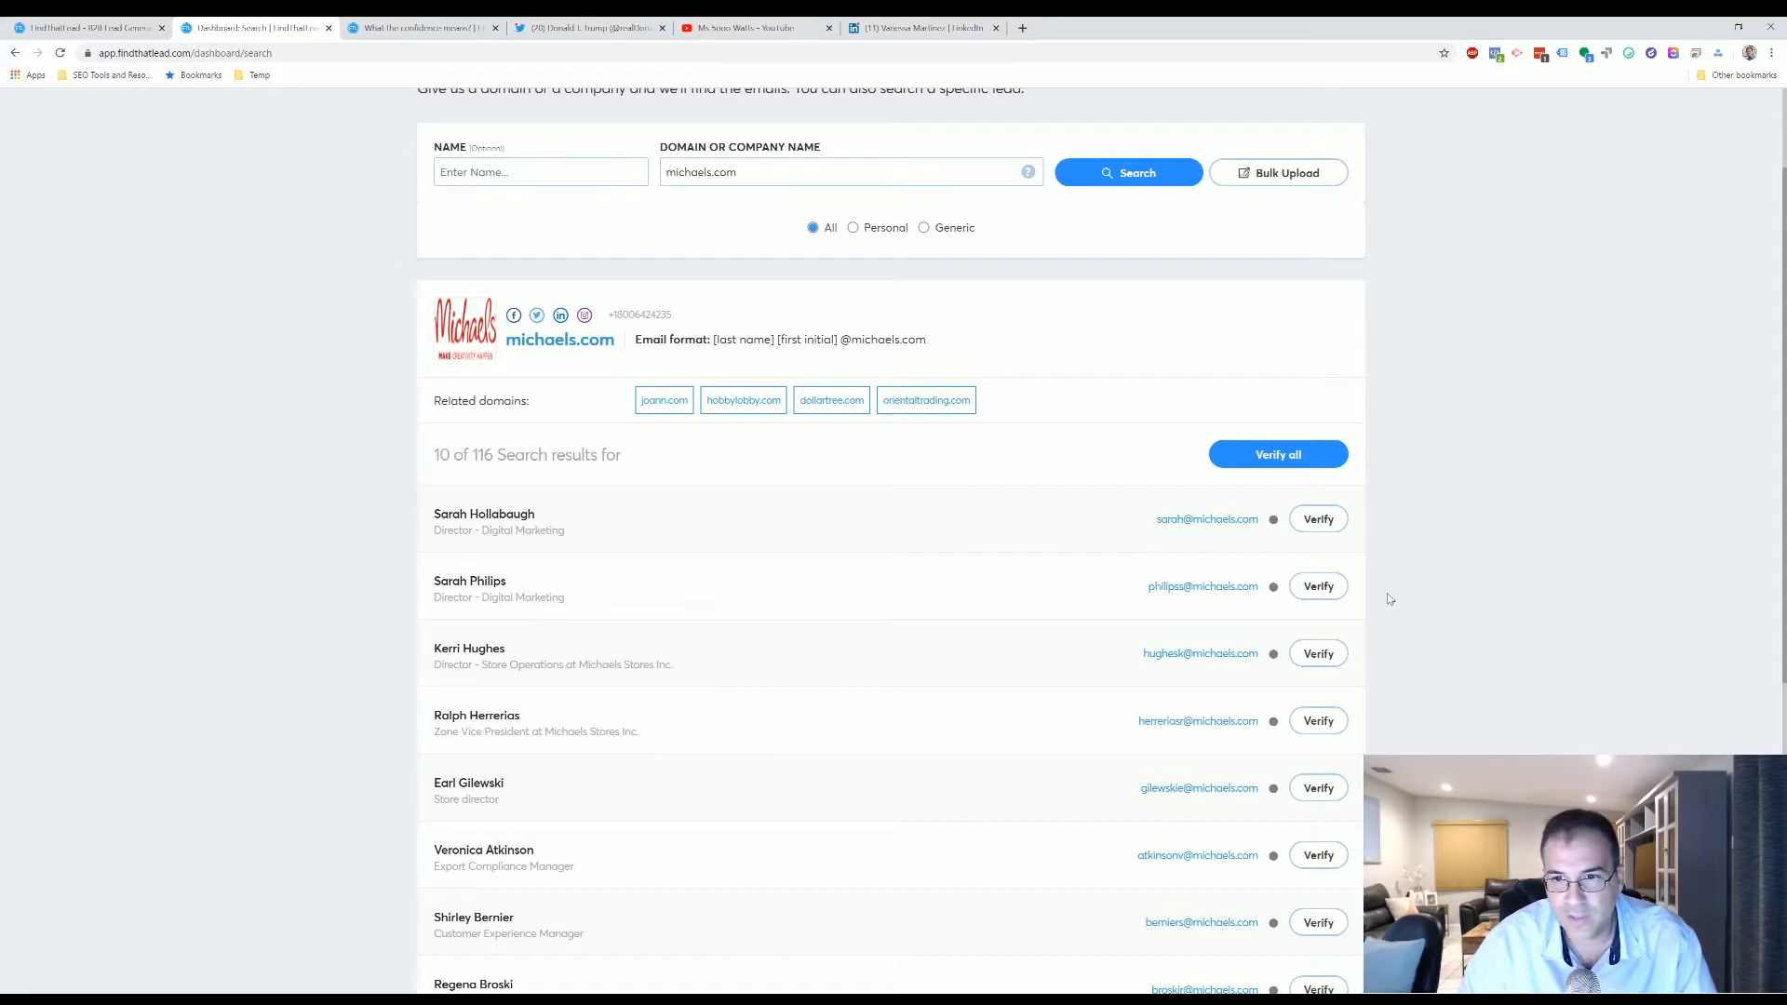
pyautogui.click(1317, 586)
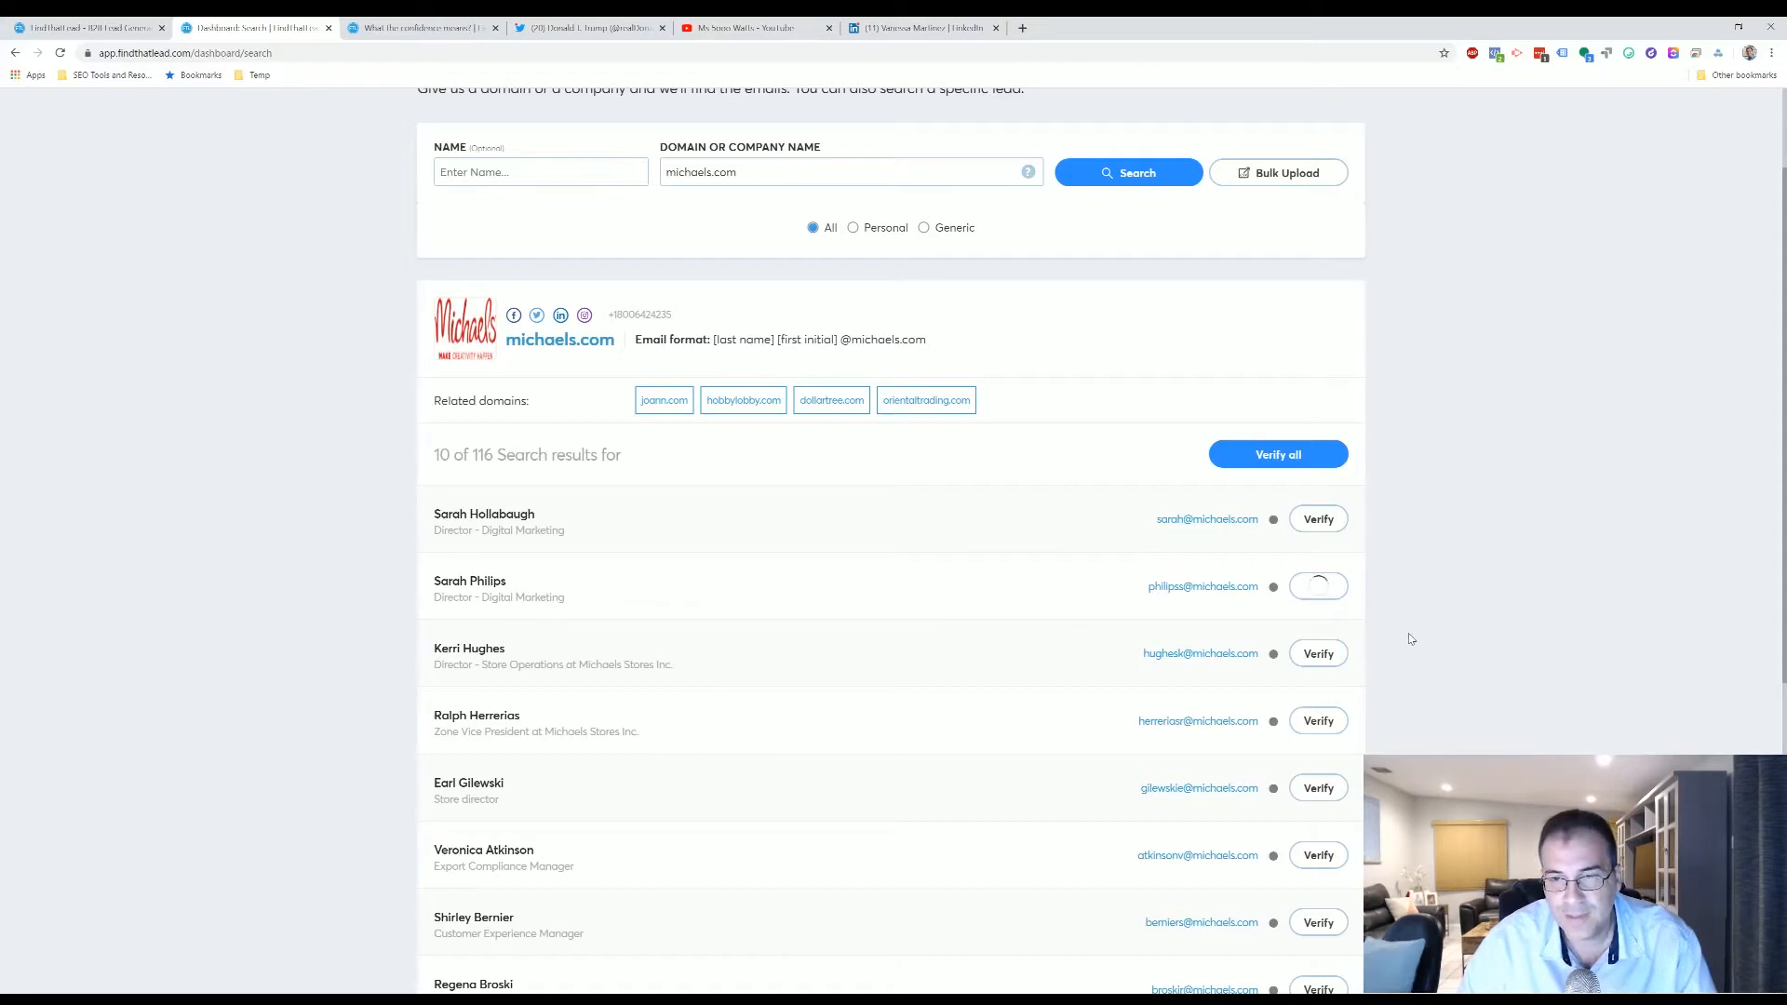
pyautogui.click(1317, 586)
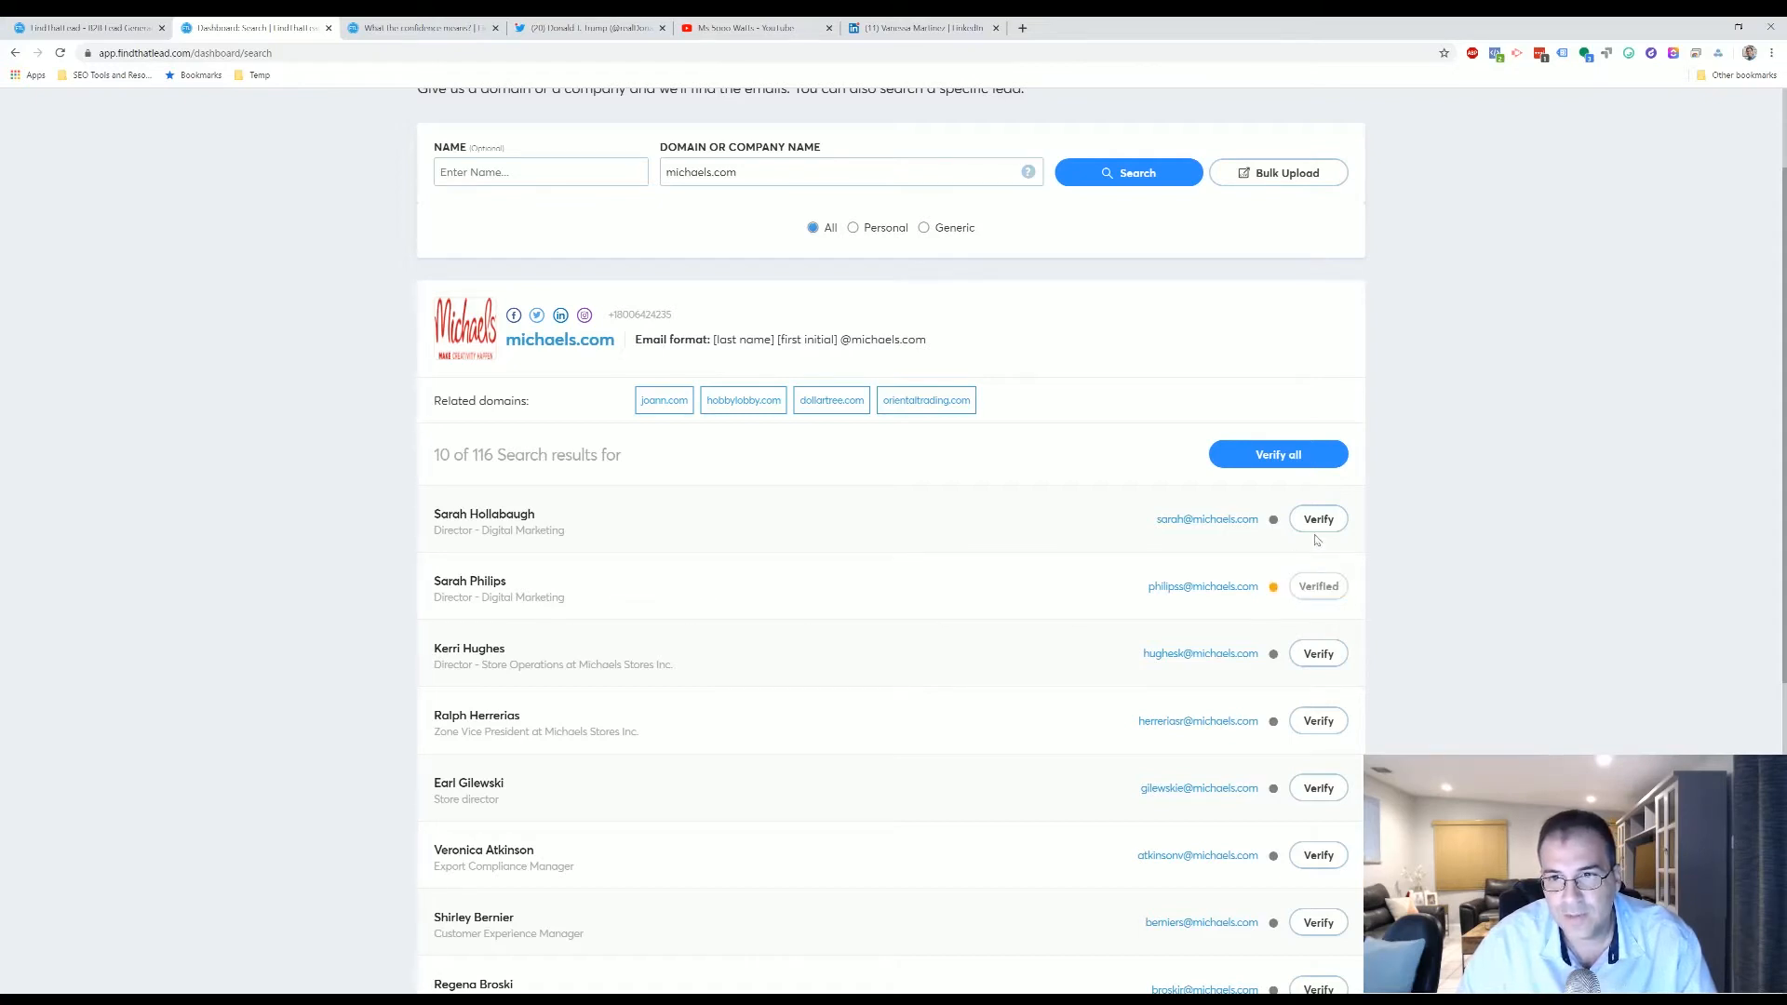
pyautogui.click(1317, 518)
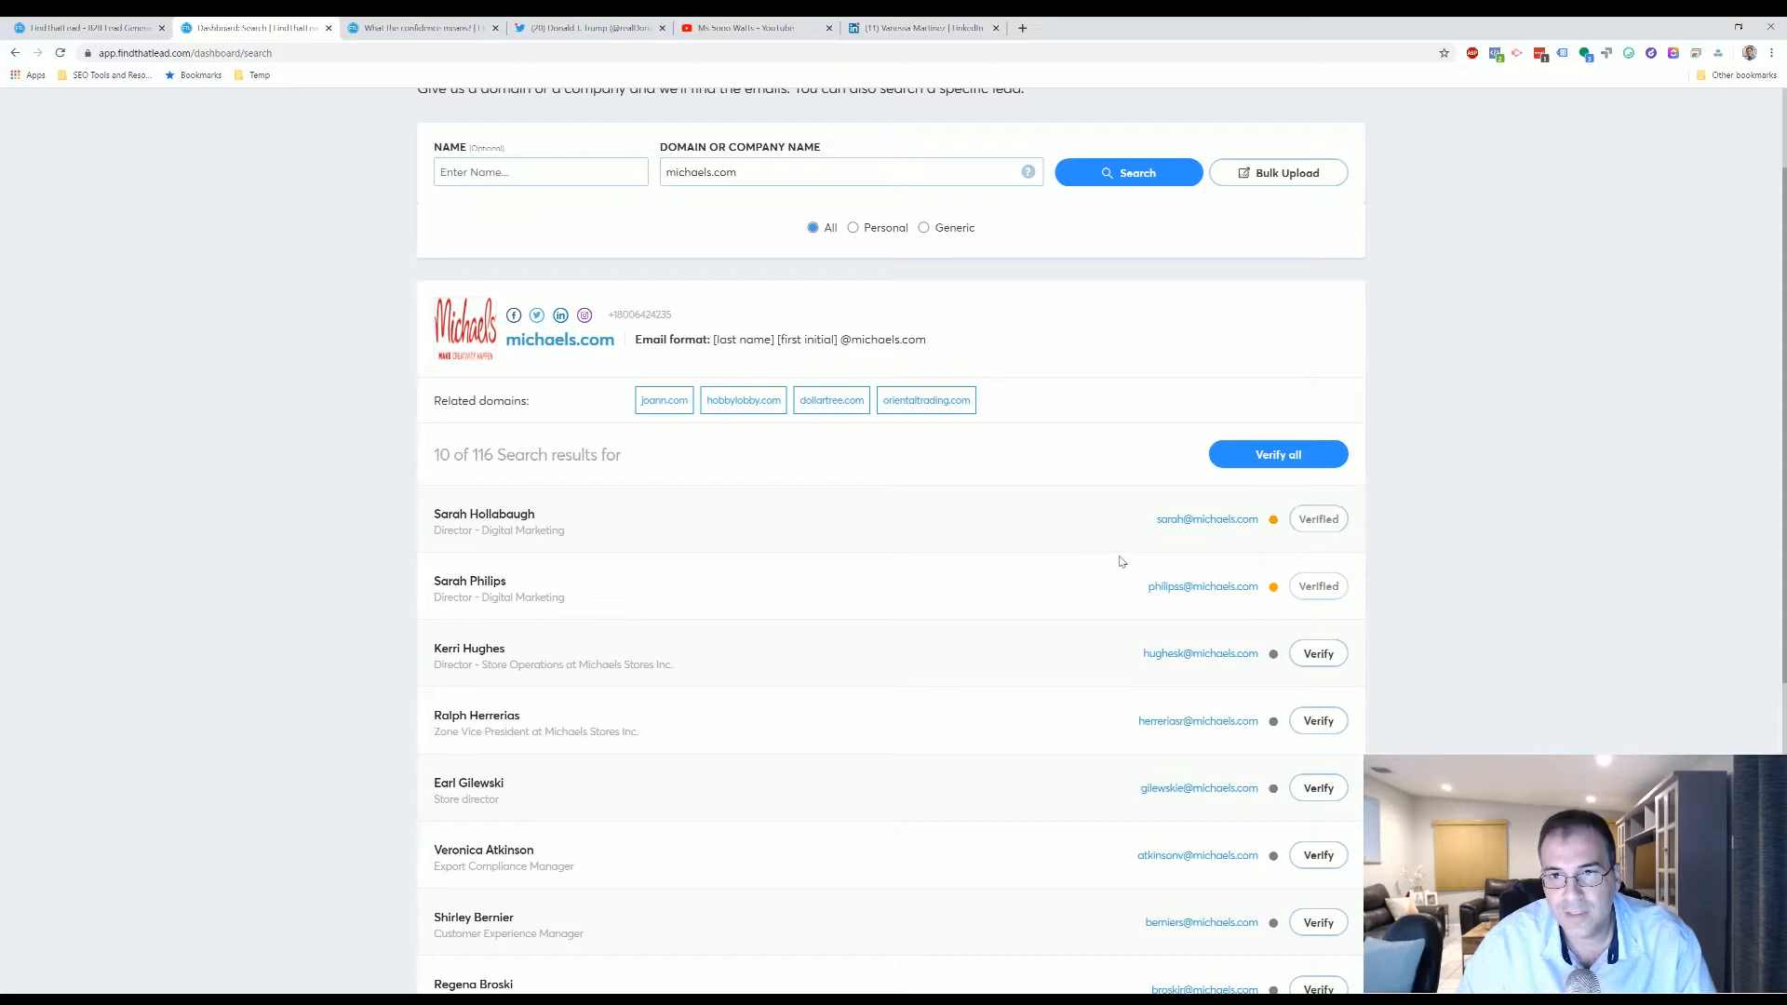
pyautogui.moveTo(776, 426)
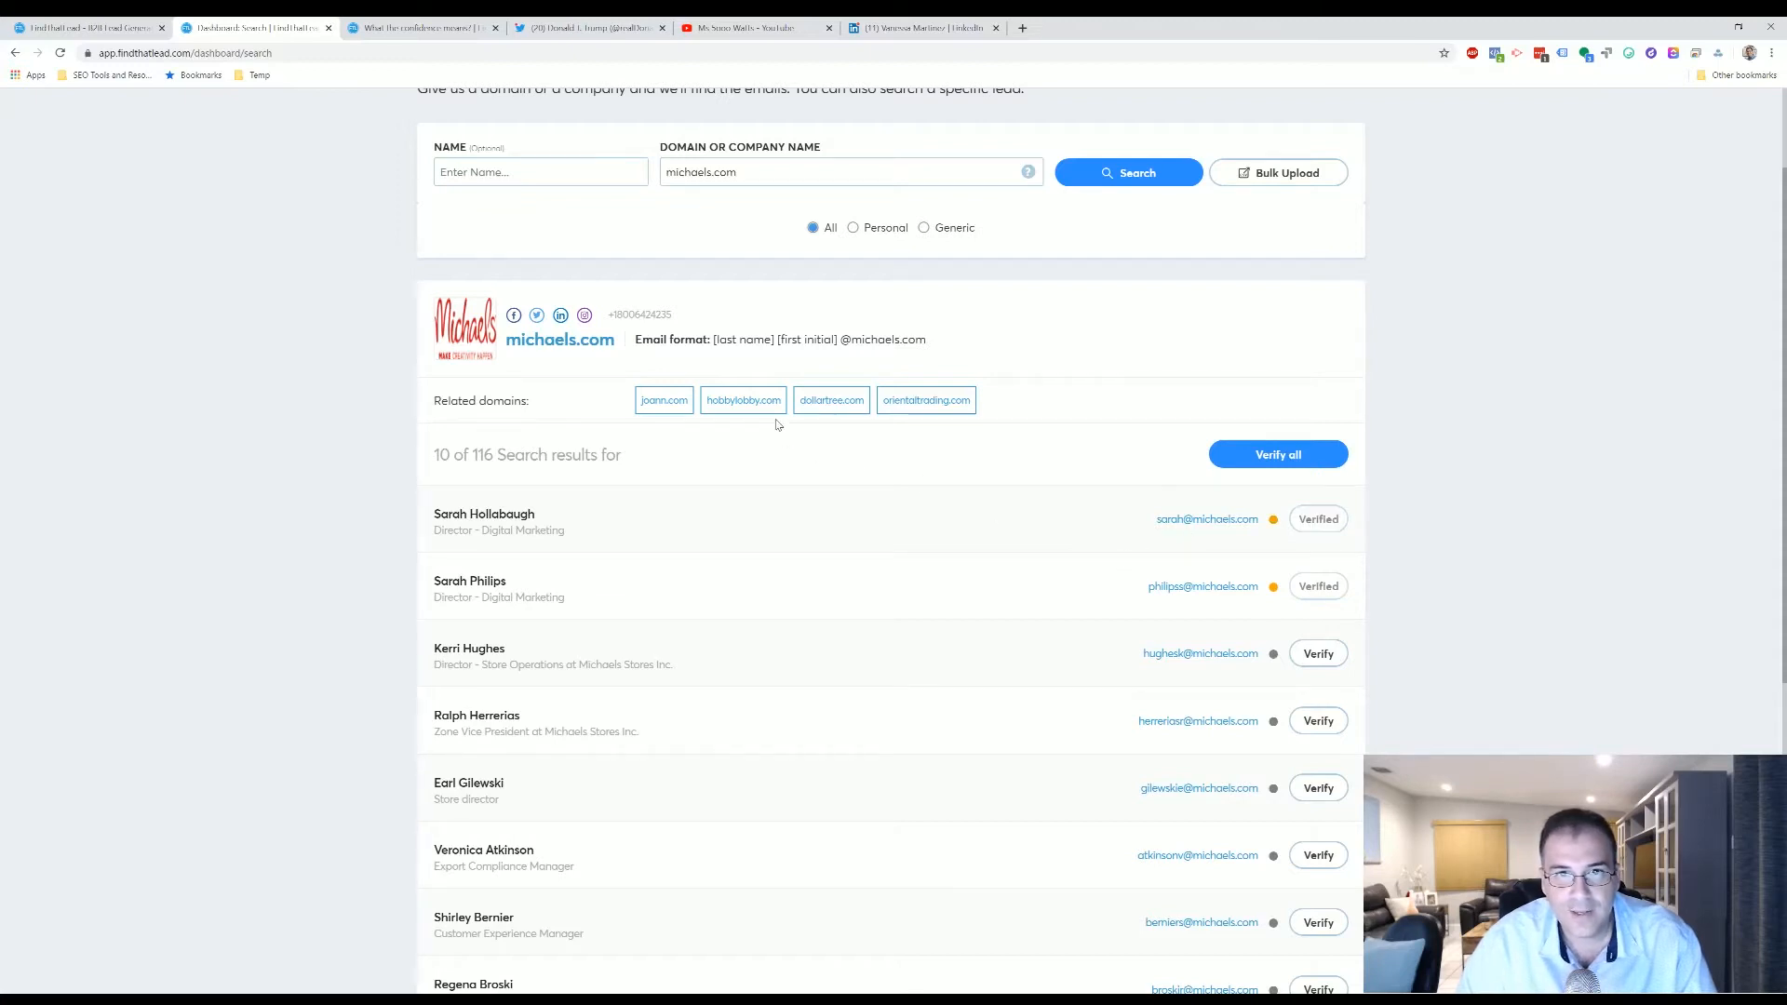
pyautogui.scroll(-3)
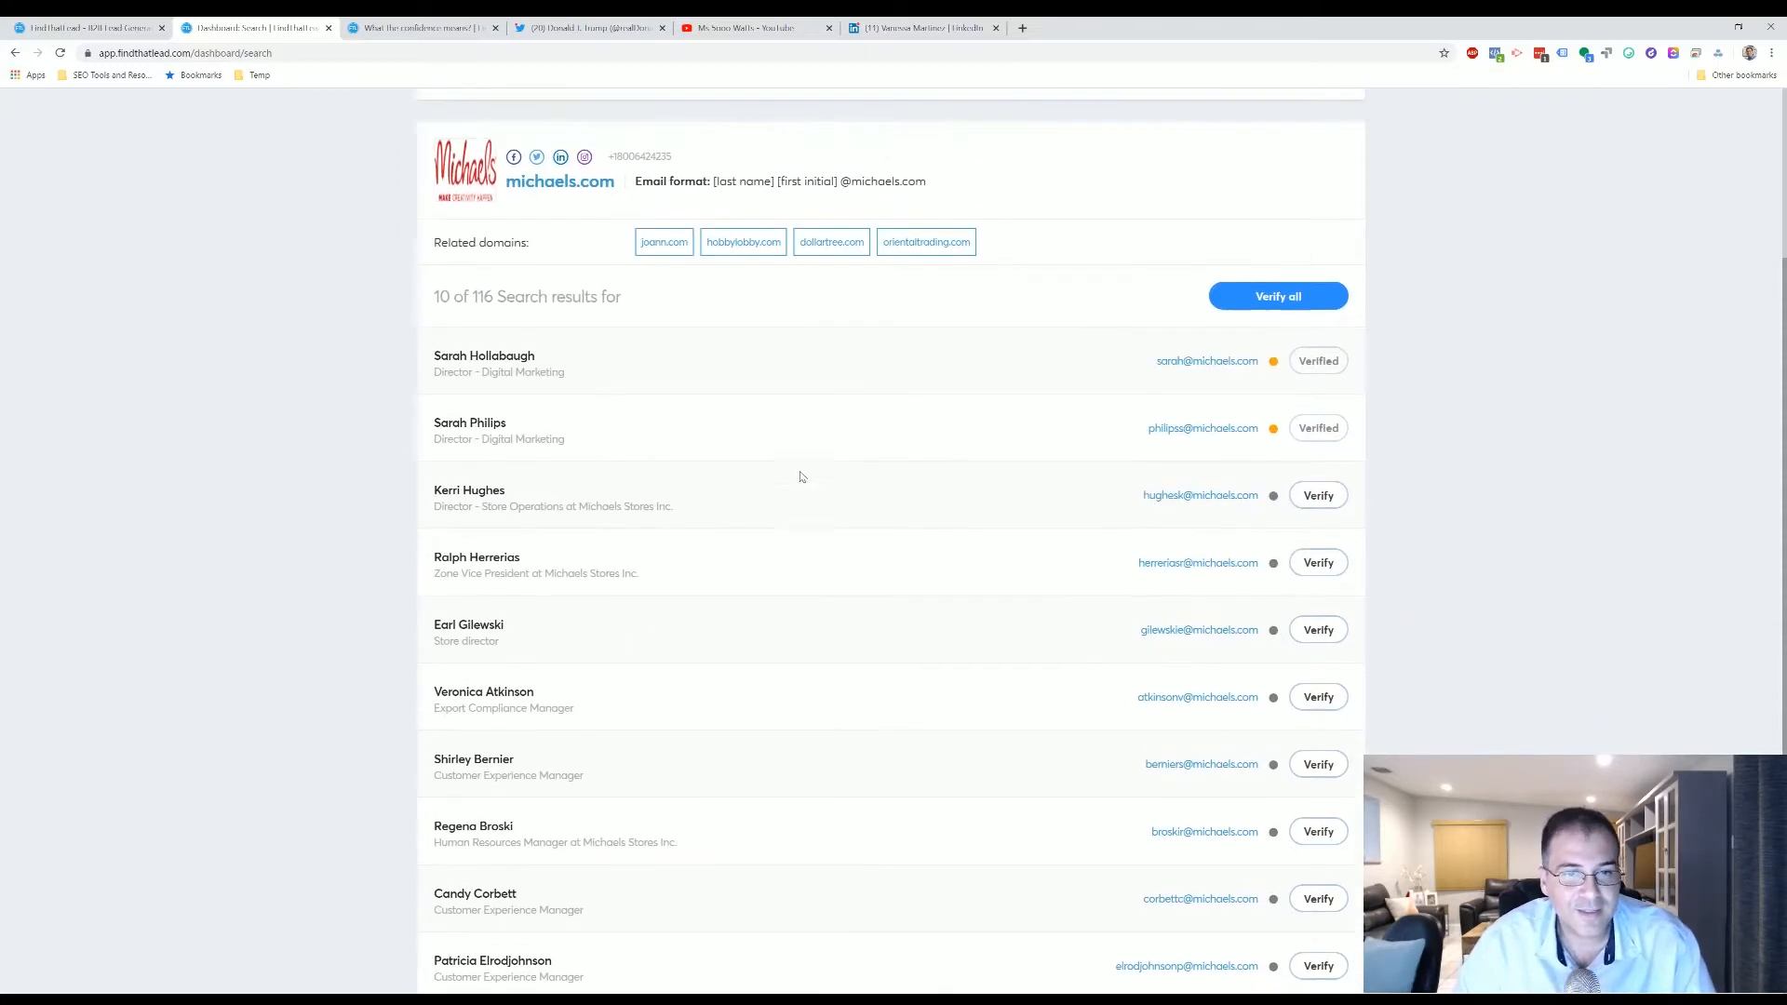
pyautogui.click(742, 242)
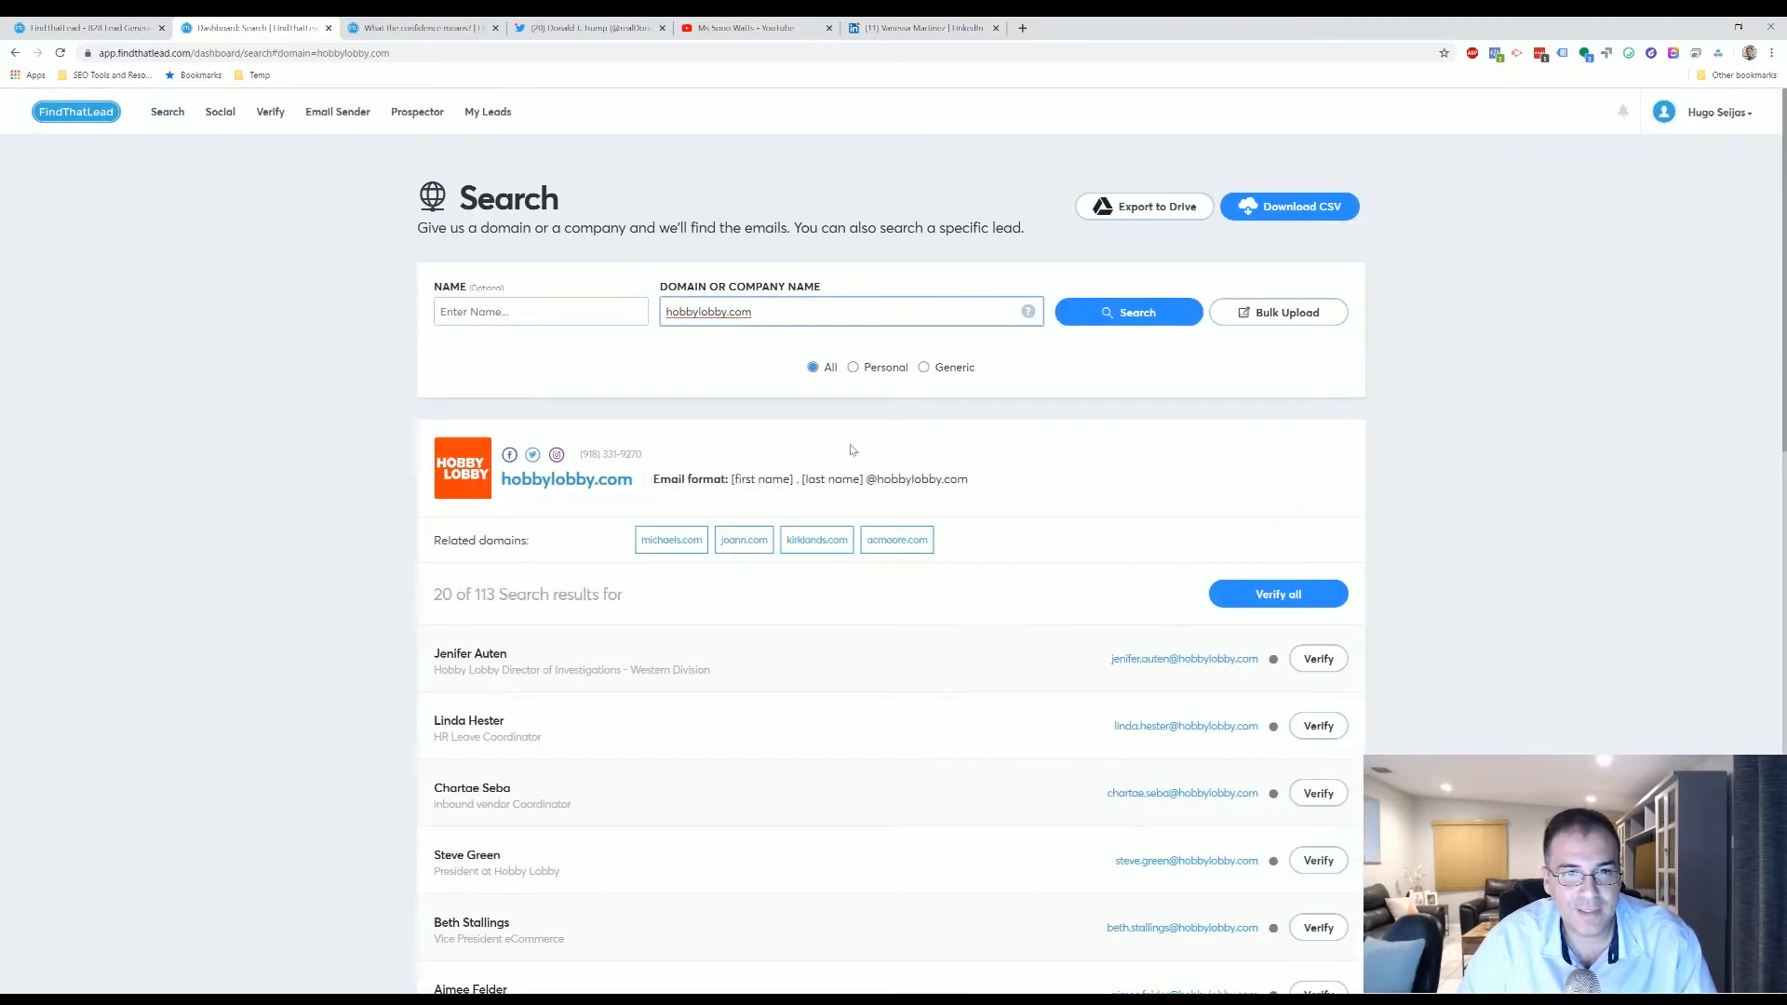
pyautogui.moveTo(528, 717)
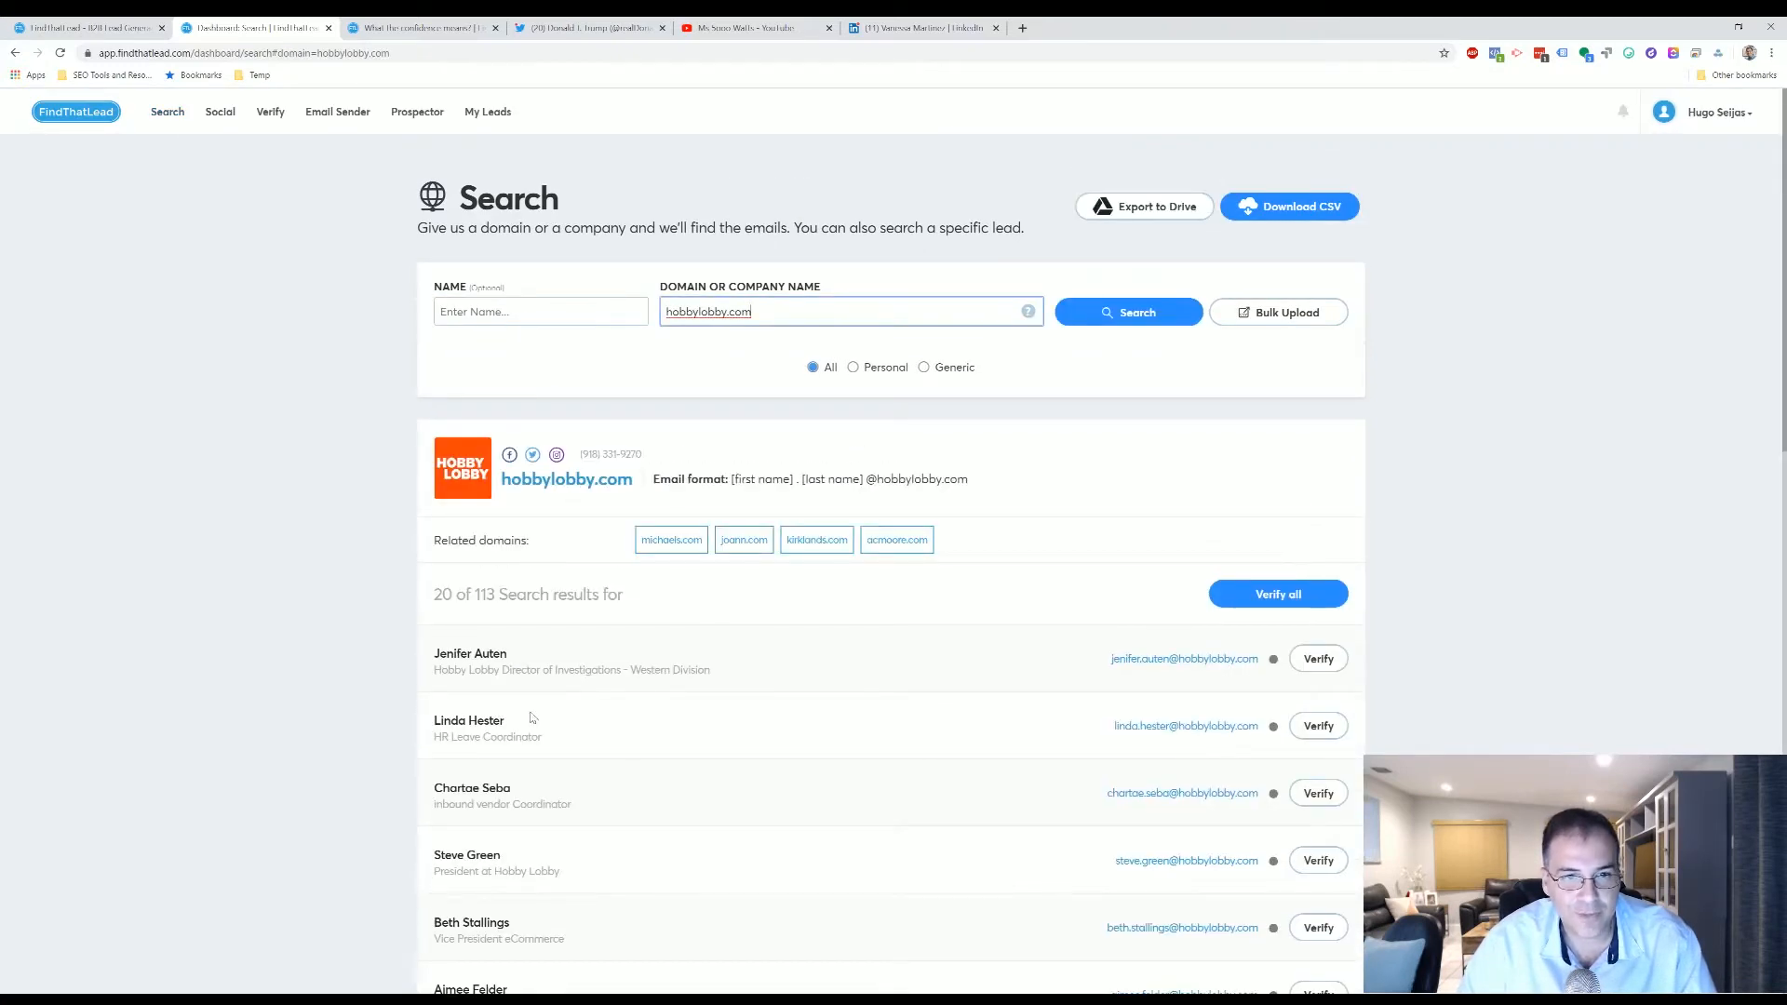
pyautogui.click(1318, 726)
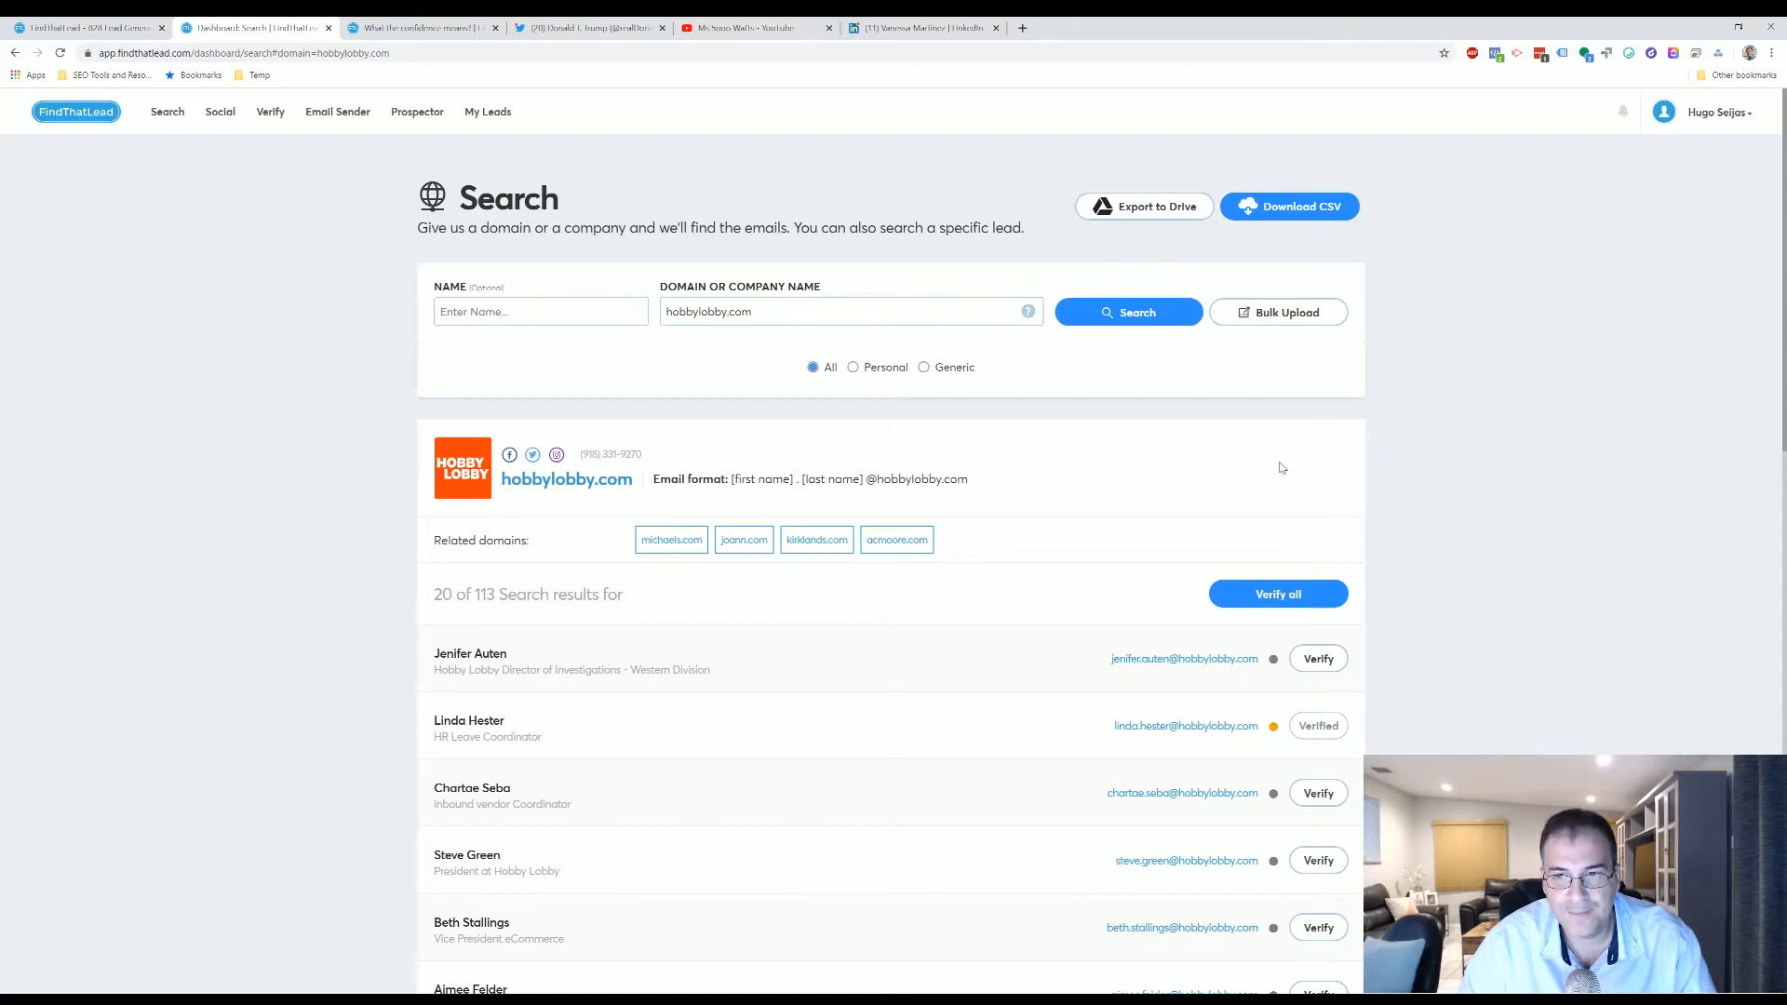
pyautogui.click(1316, 726)
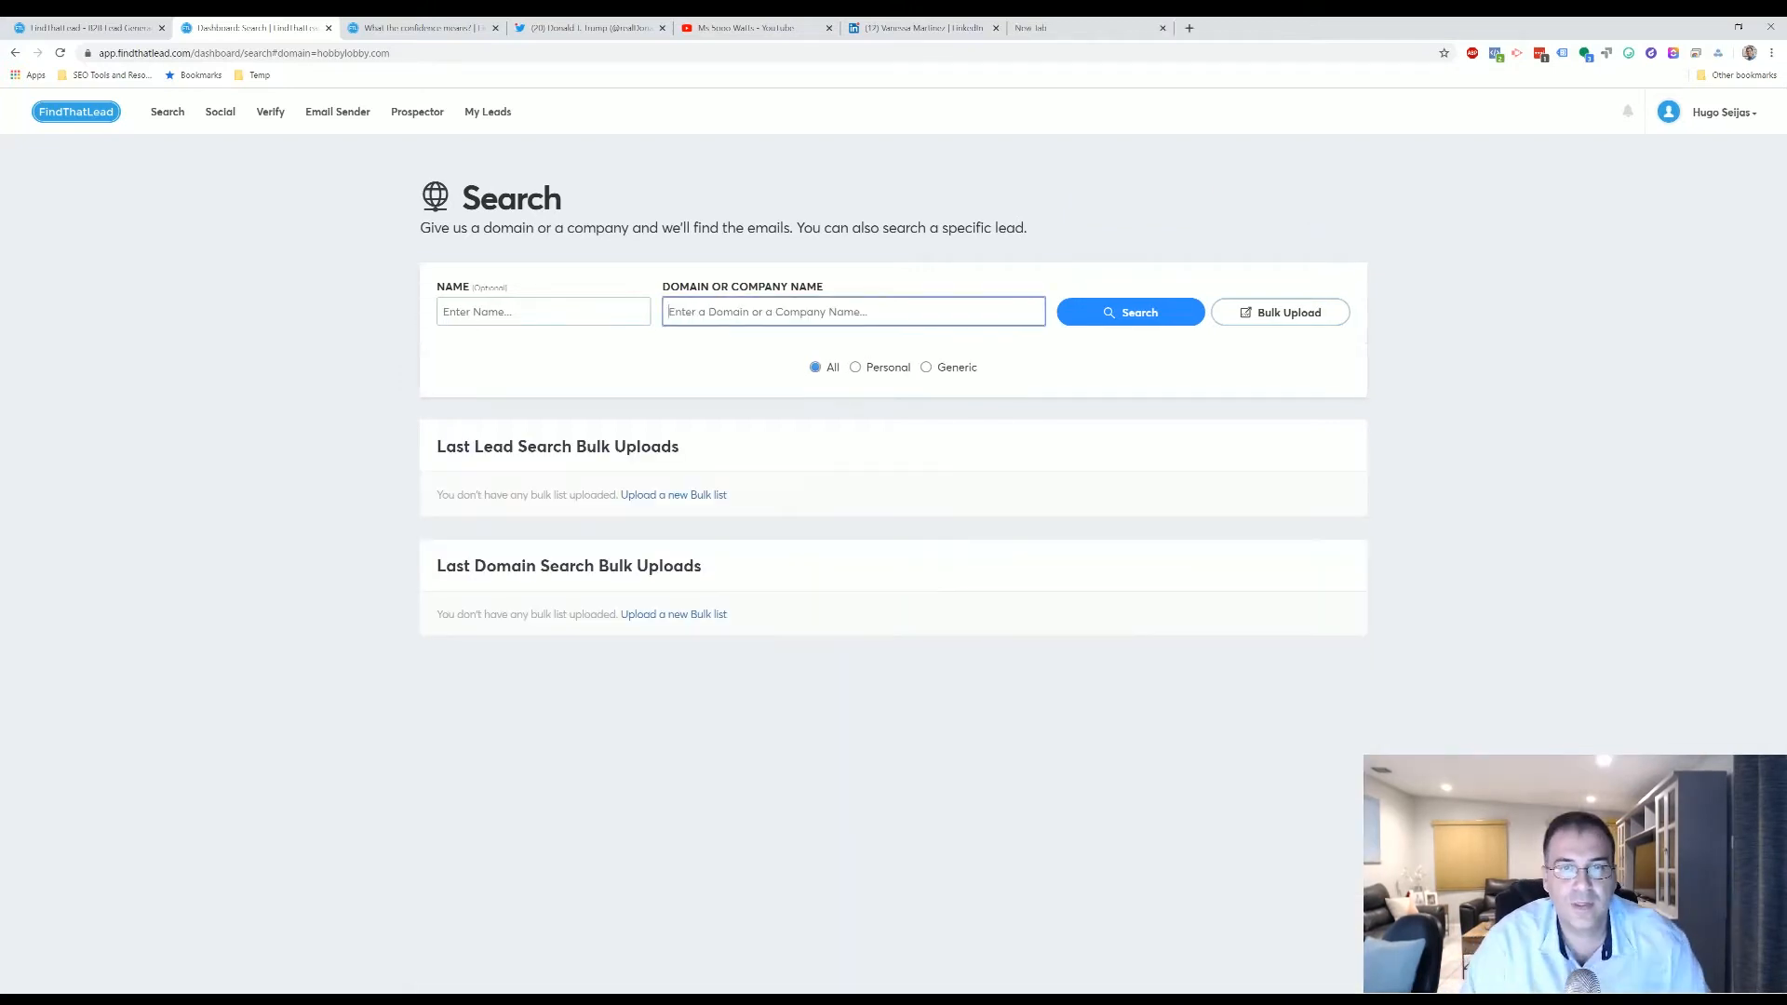
pyautogui.write('Edelman')
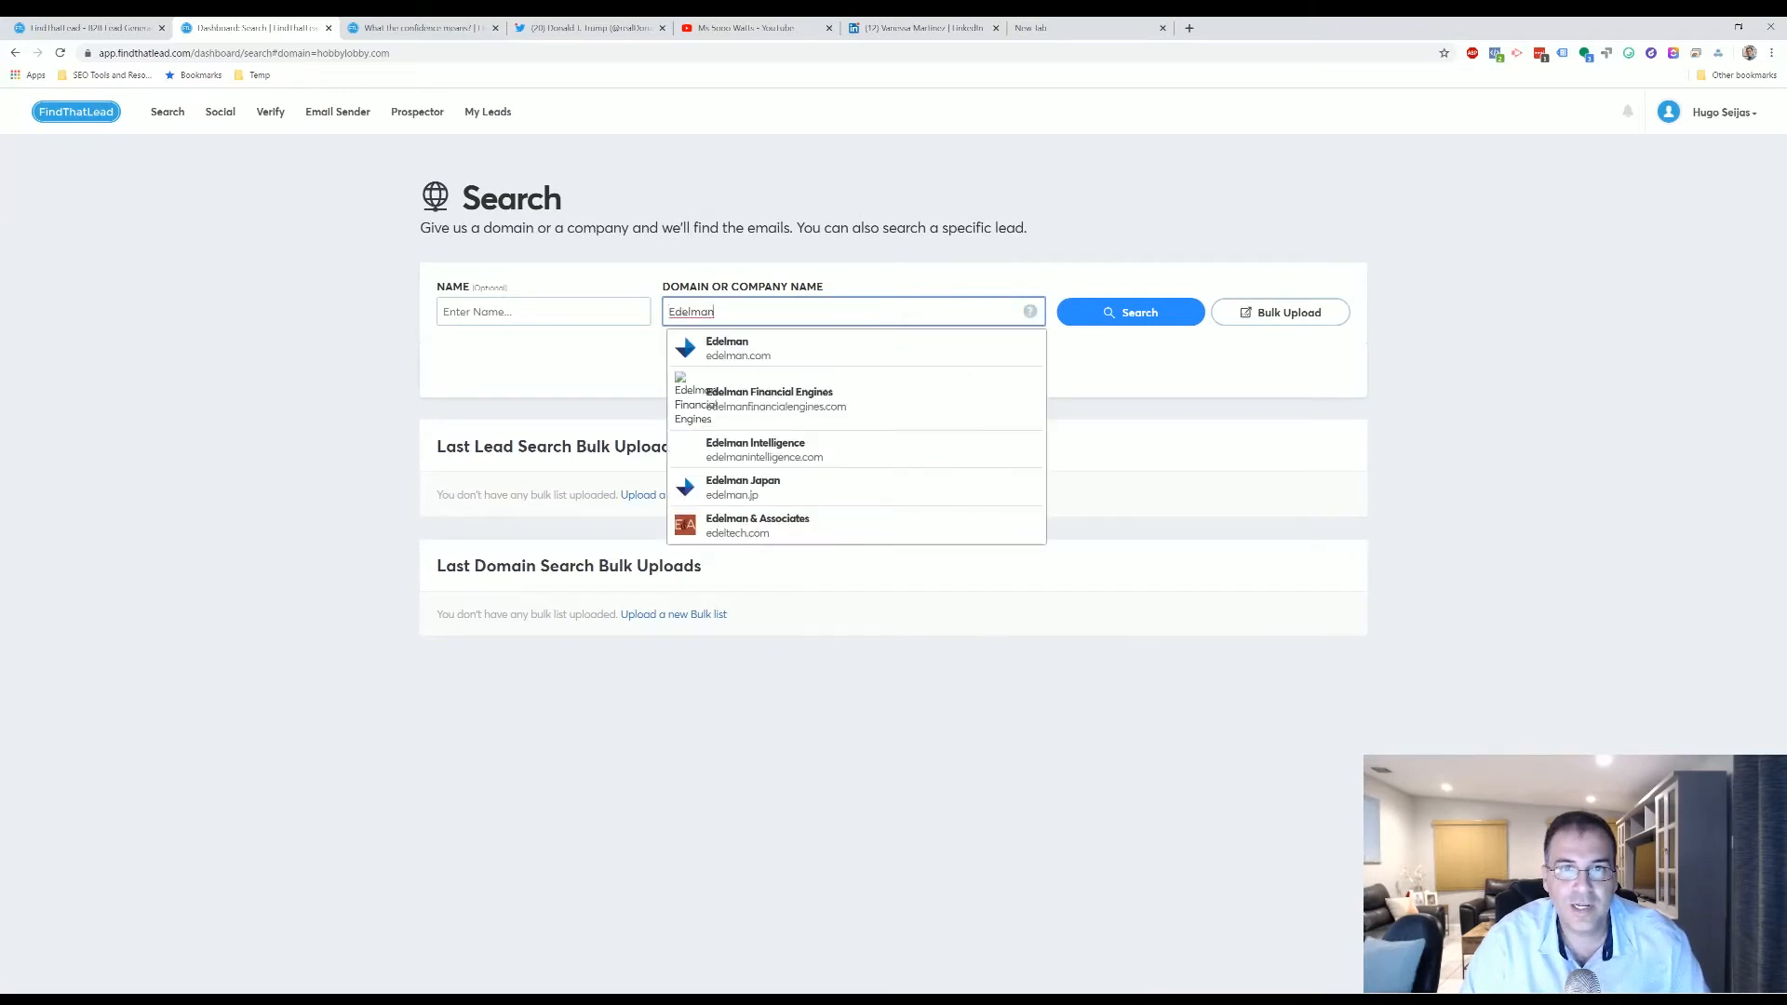
pyautogui.moveTo(741, 347)
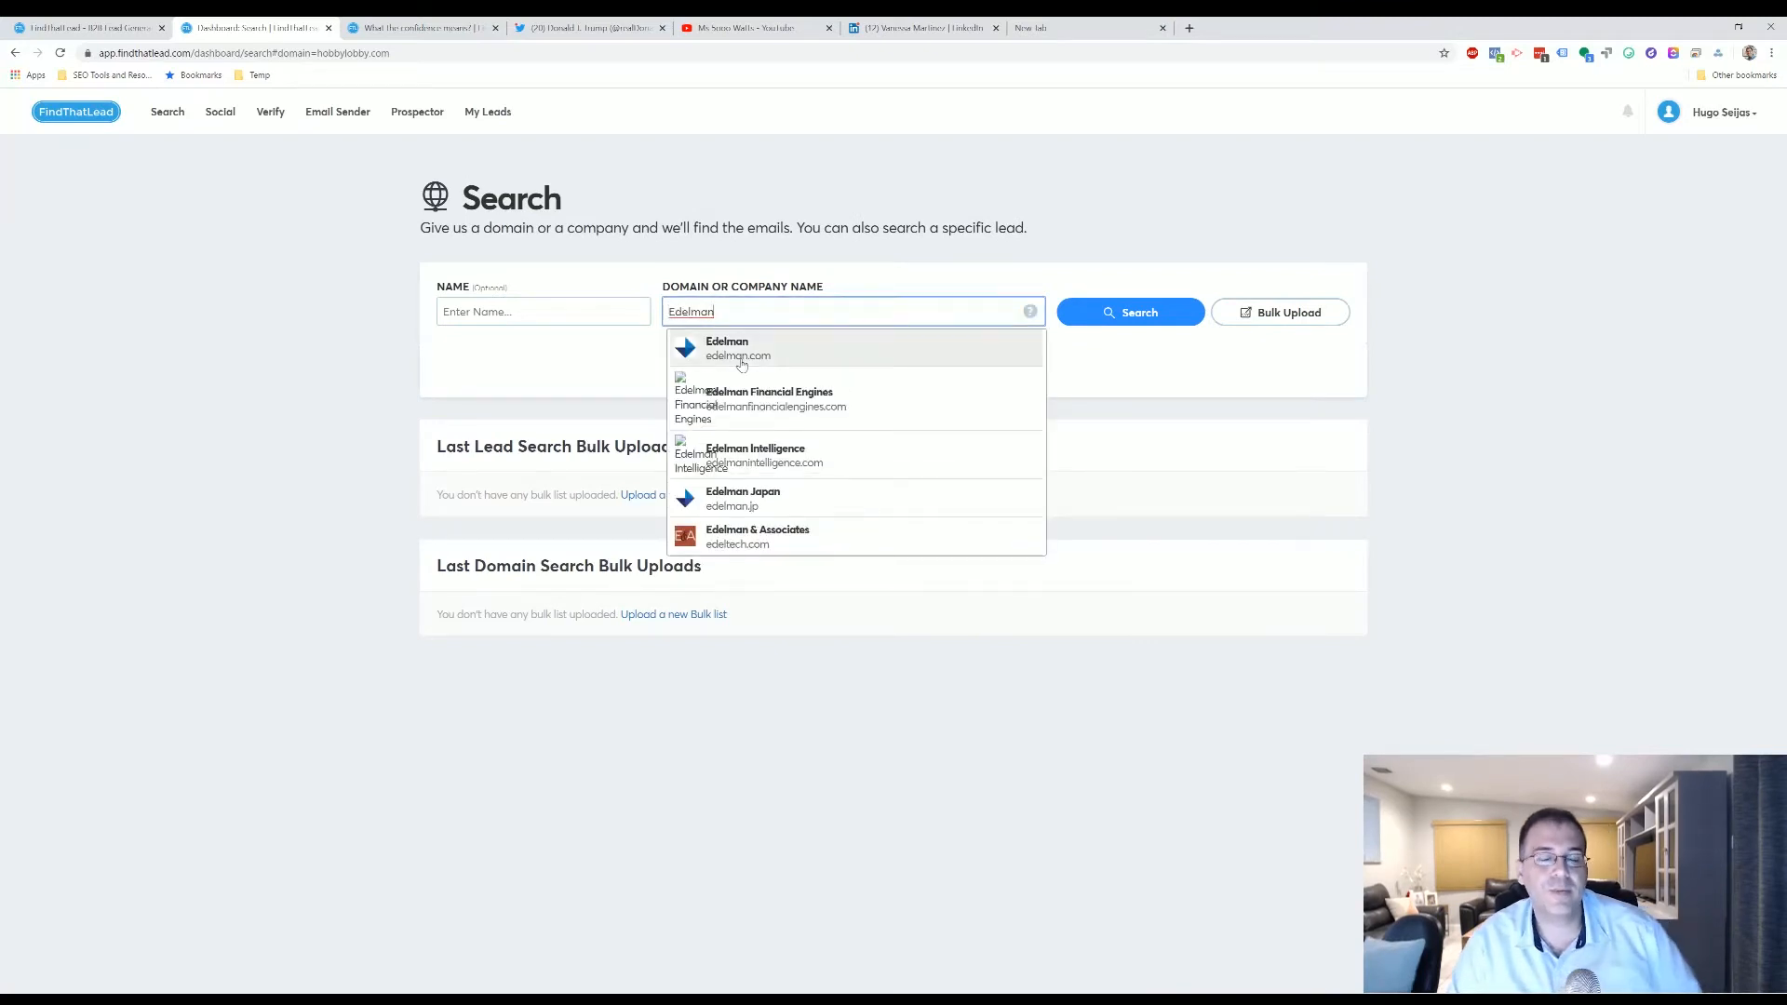
pyautogui.click(737, 347)
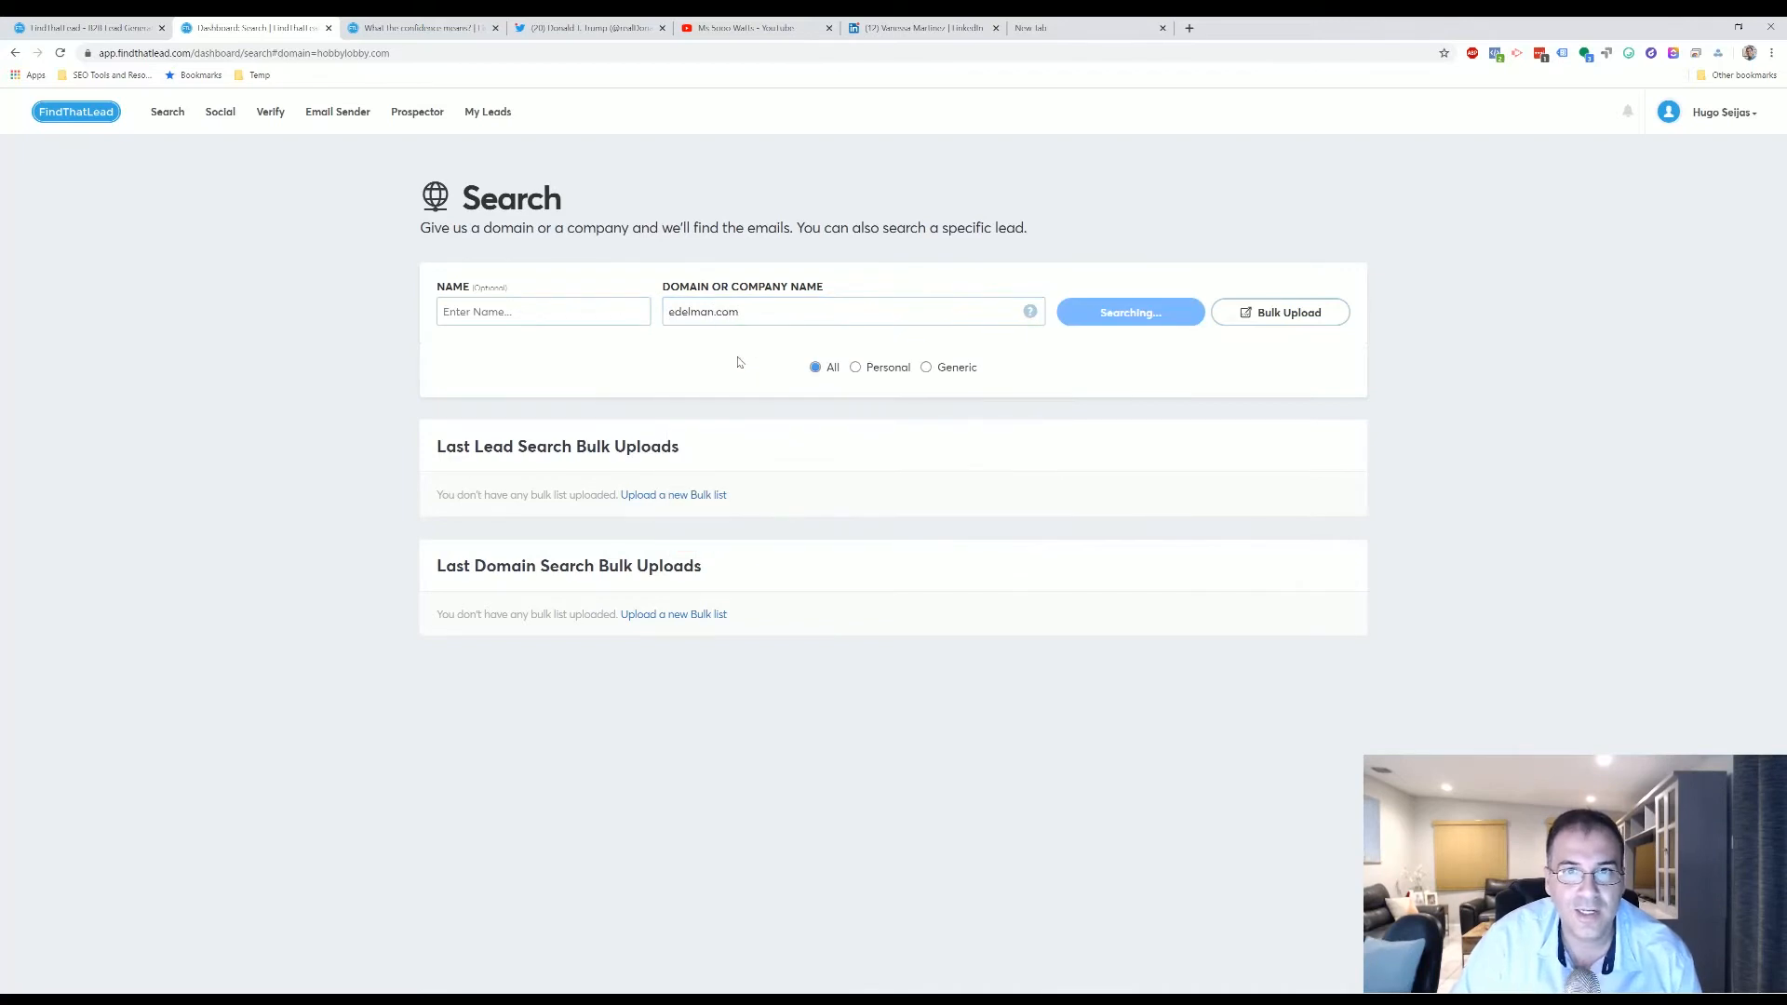
pyautogui.click(1128, 311)
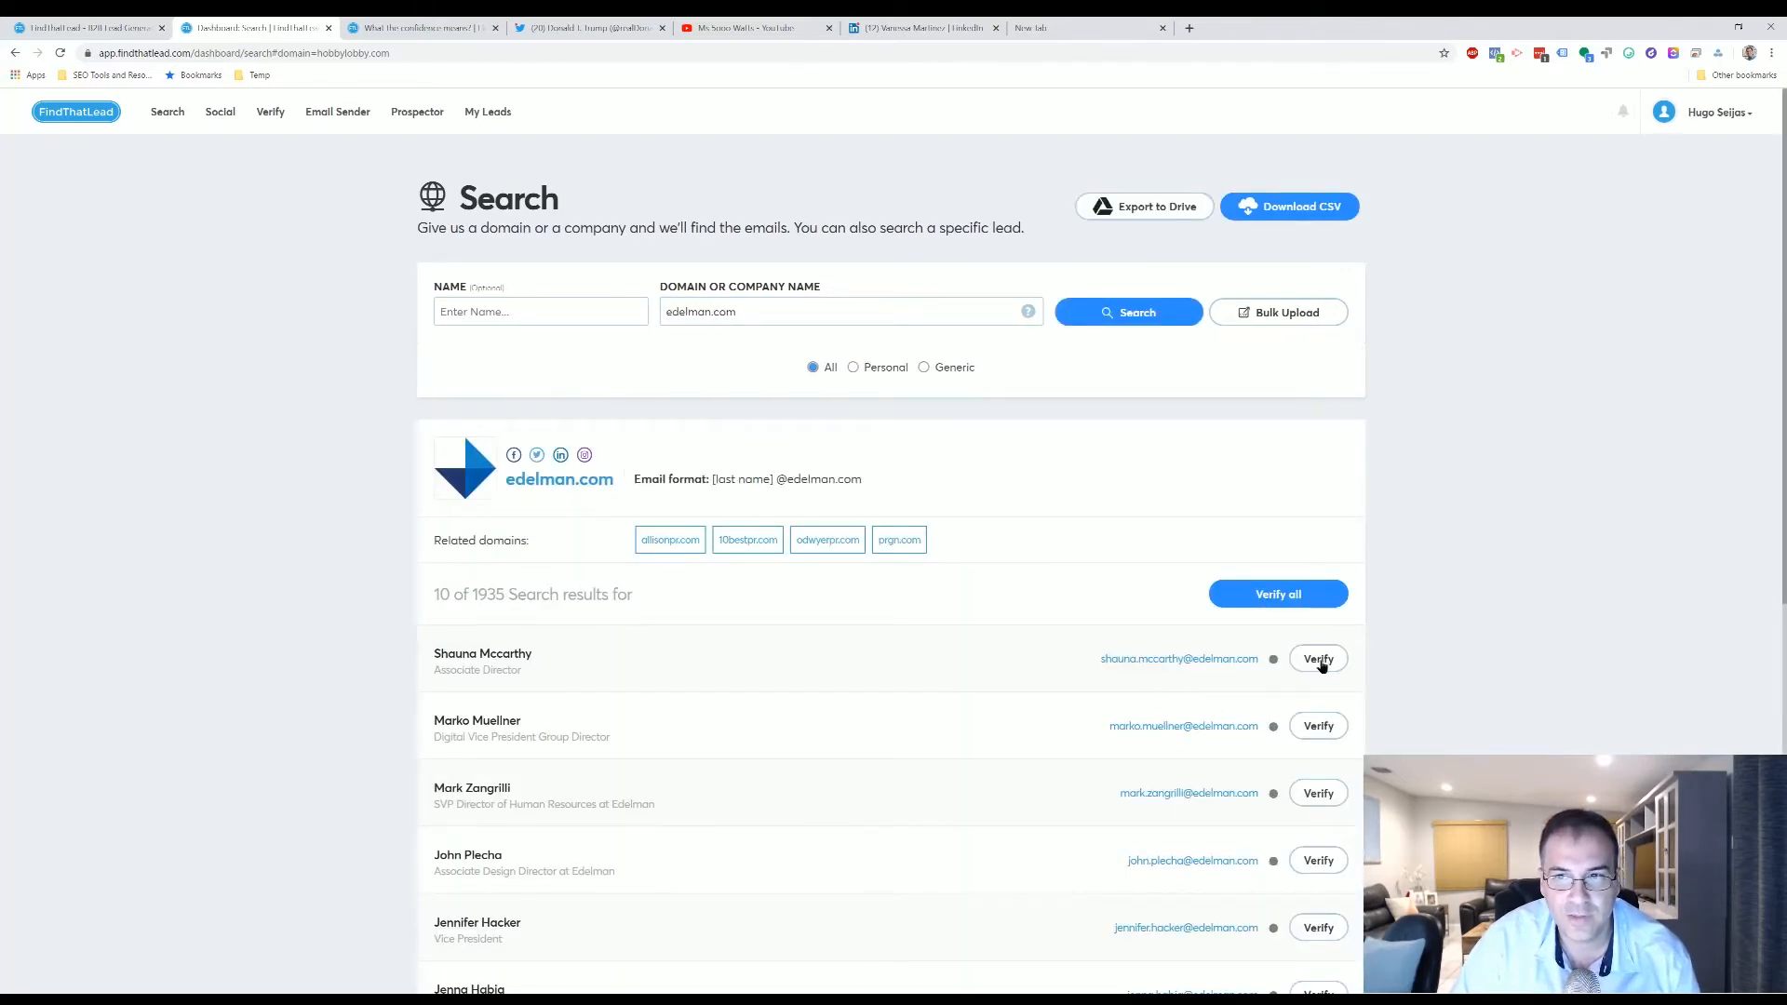
pyautogui.click(1317, 659)
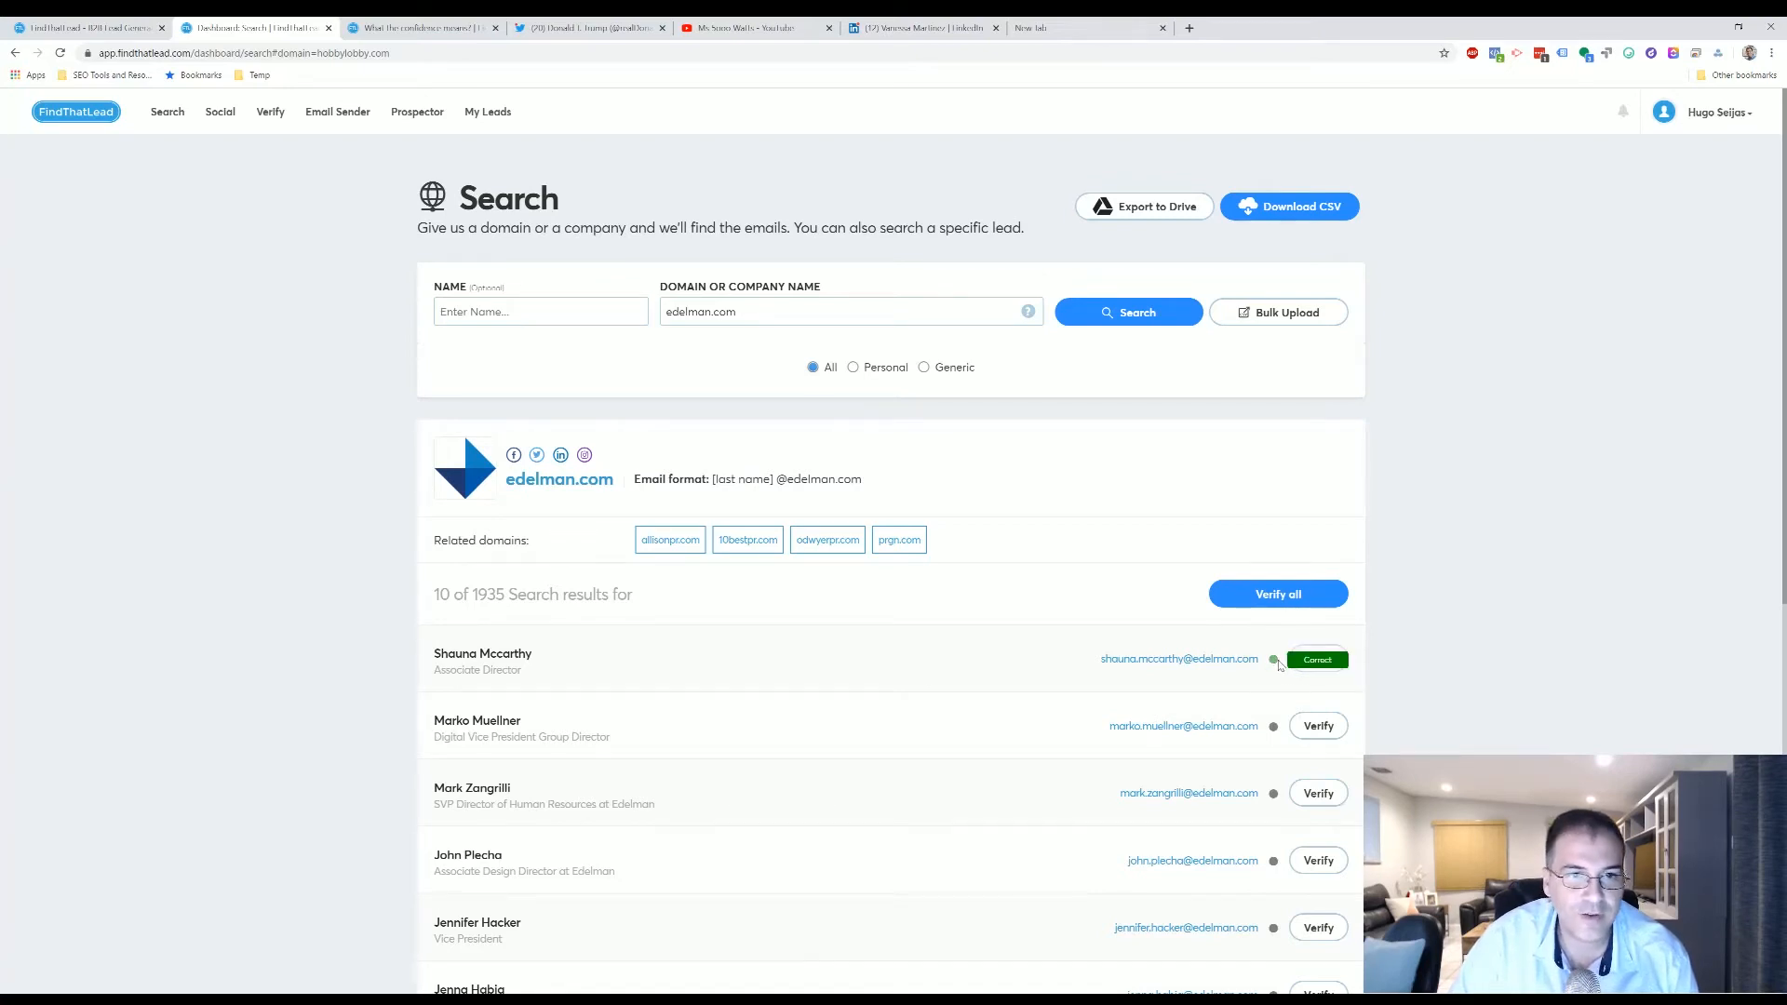
pyautogui.click(1316, 659)
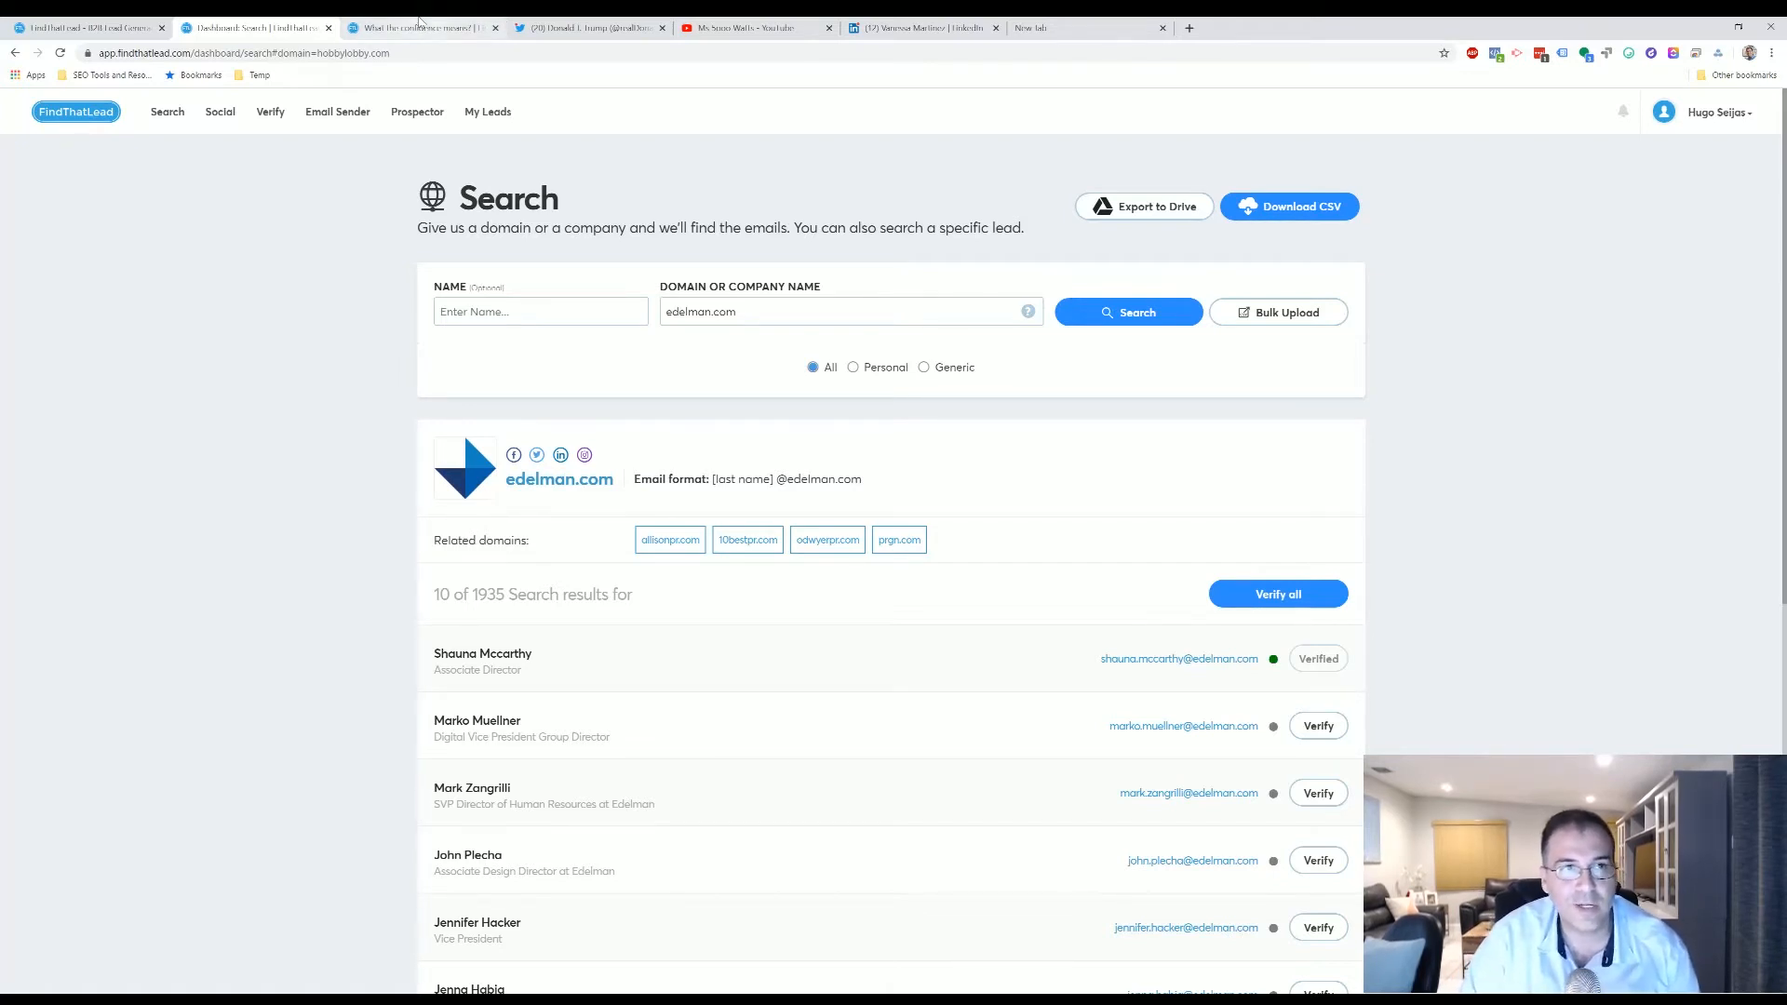
pyautogui.click(420, 27)
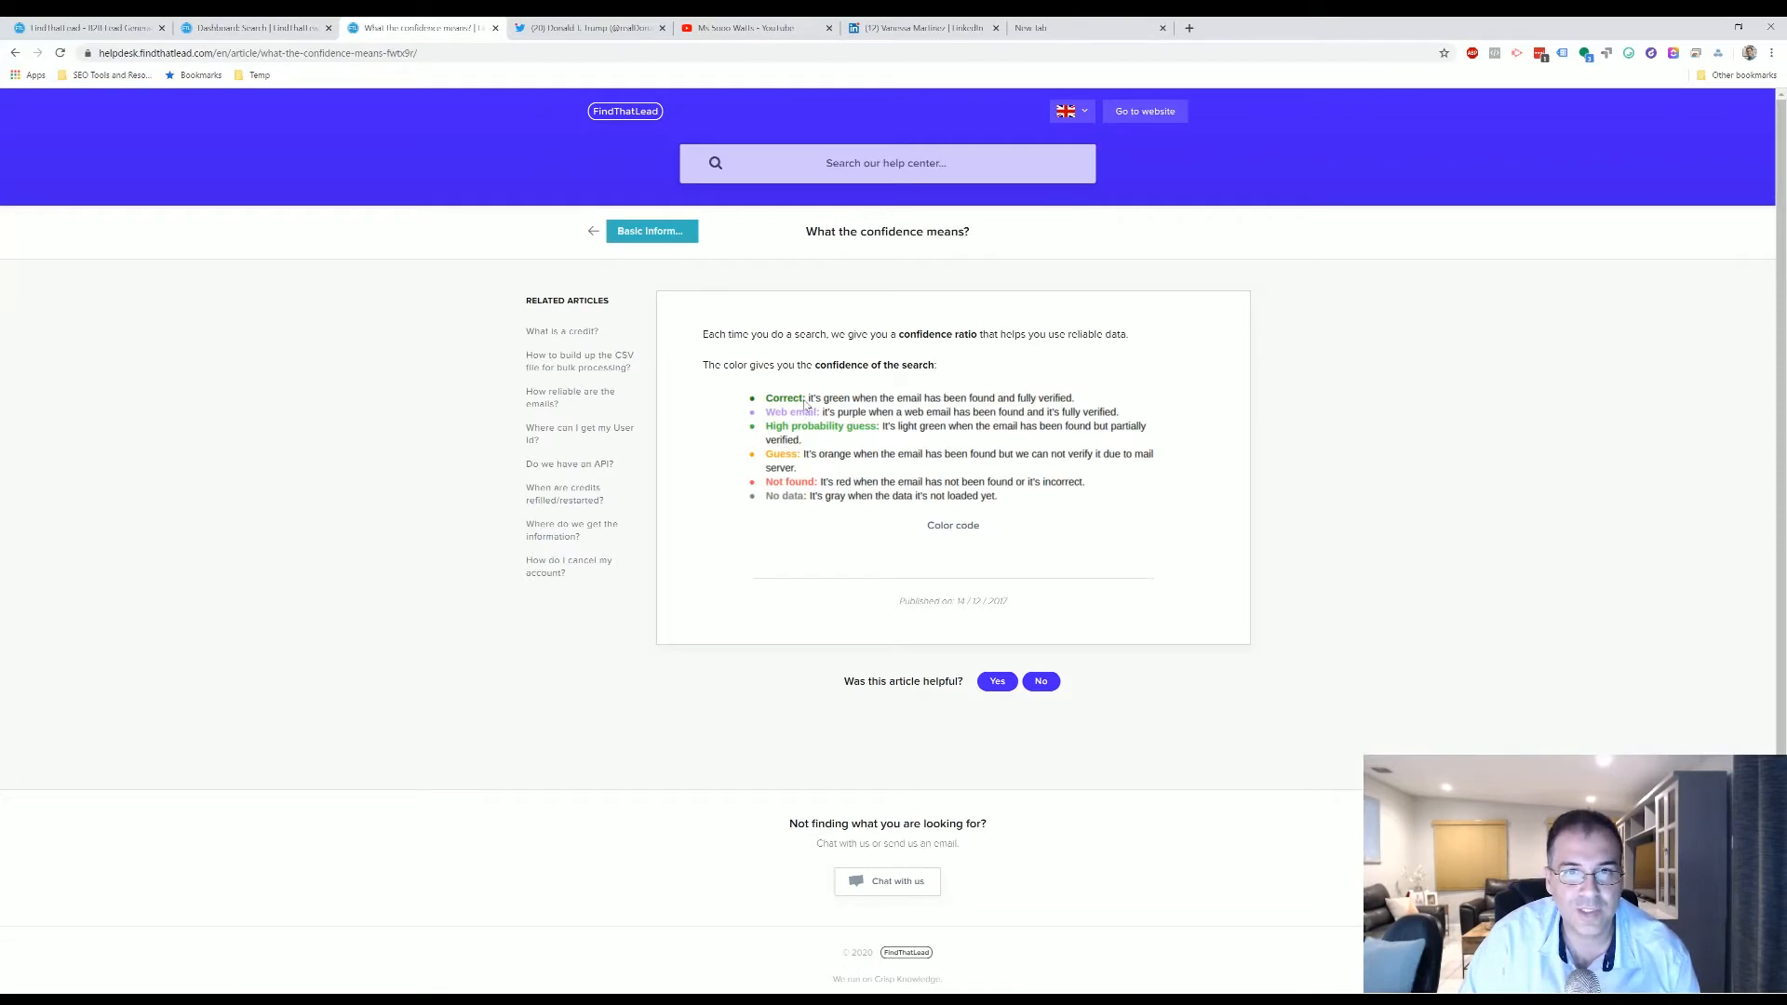
pyautogui.moveTo(843, 411)
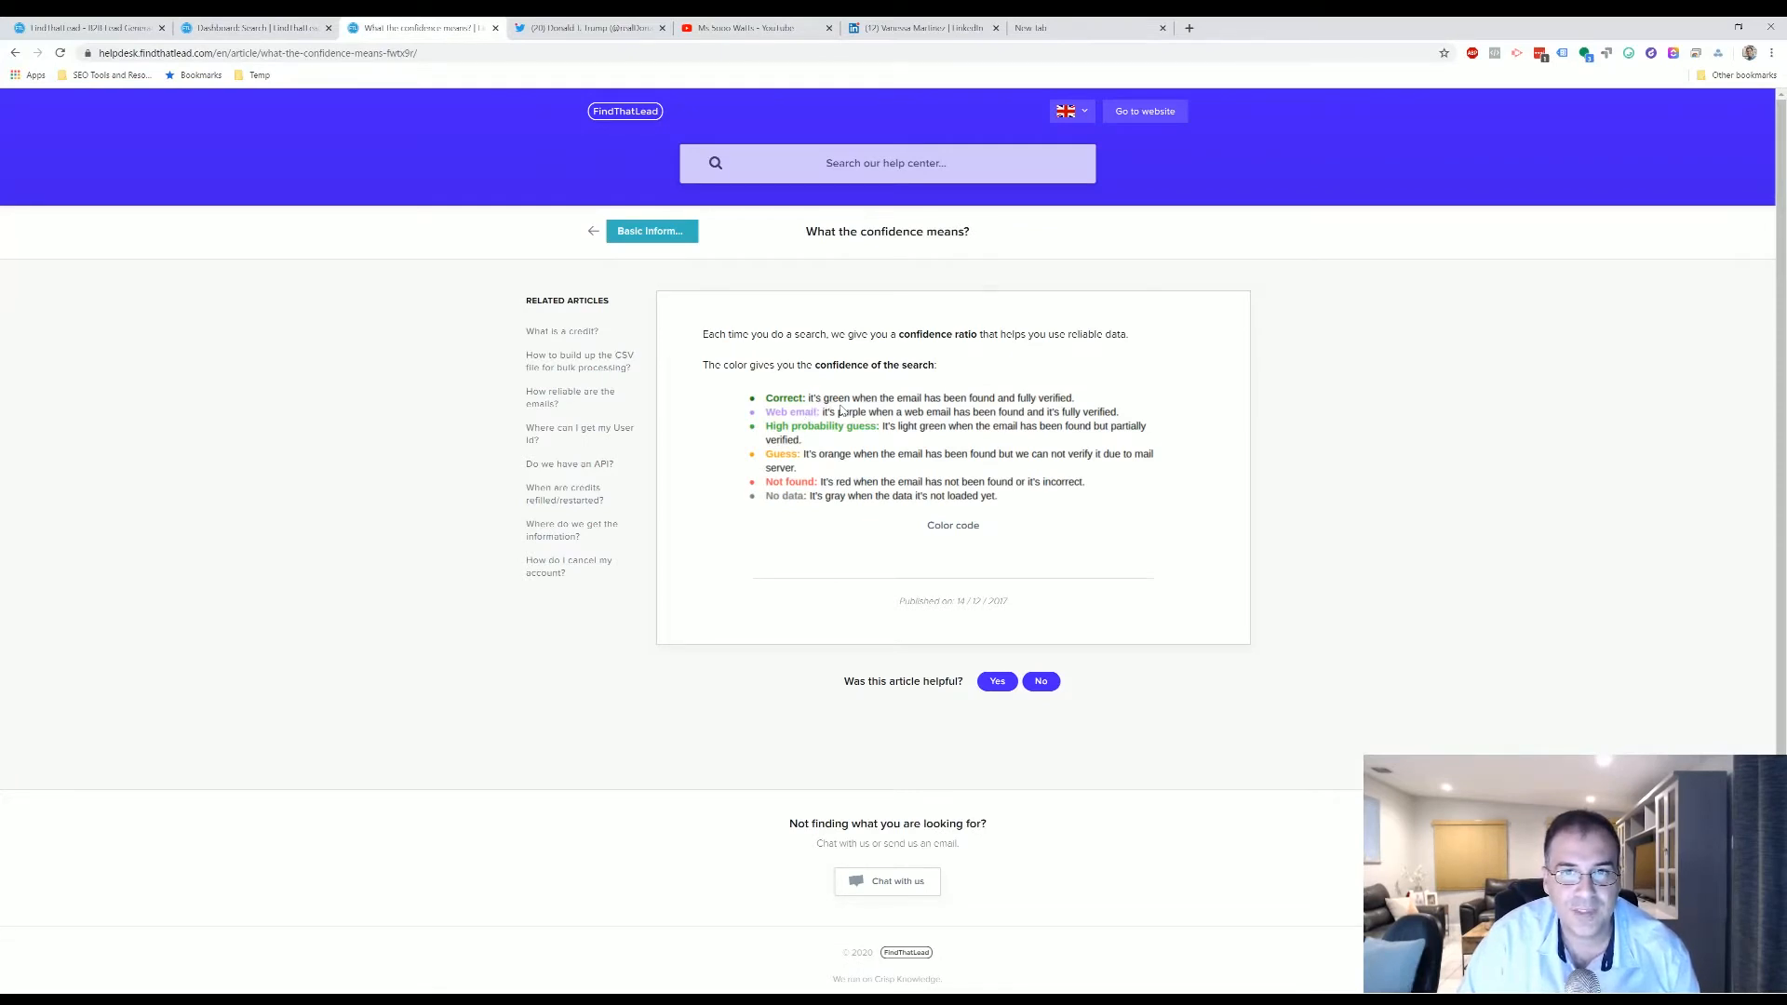
pyautogui.moveTo(1069, 407)
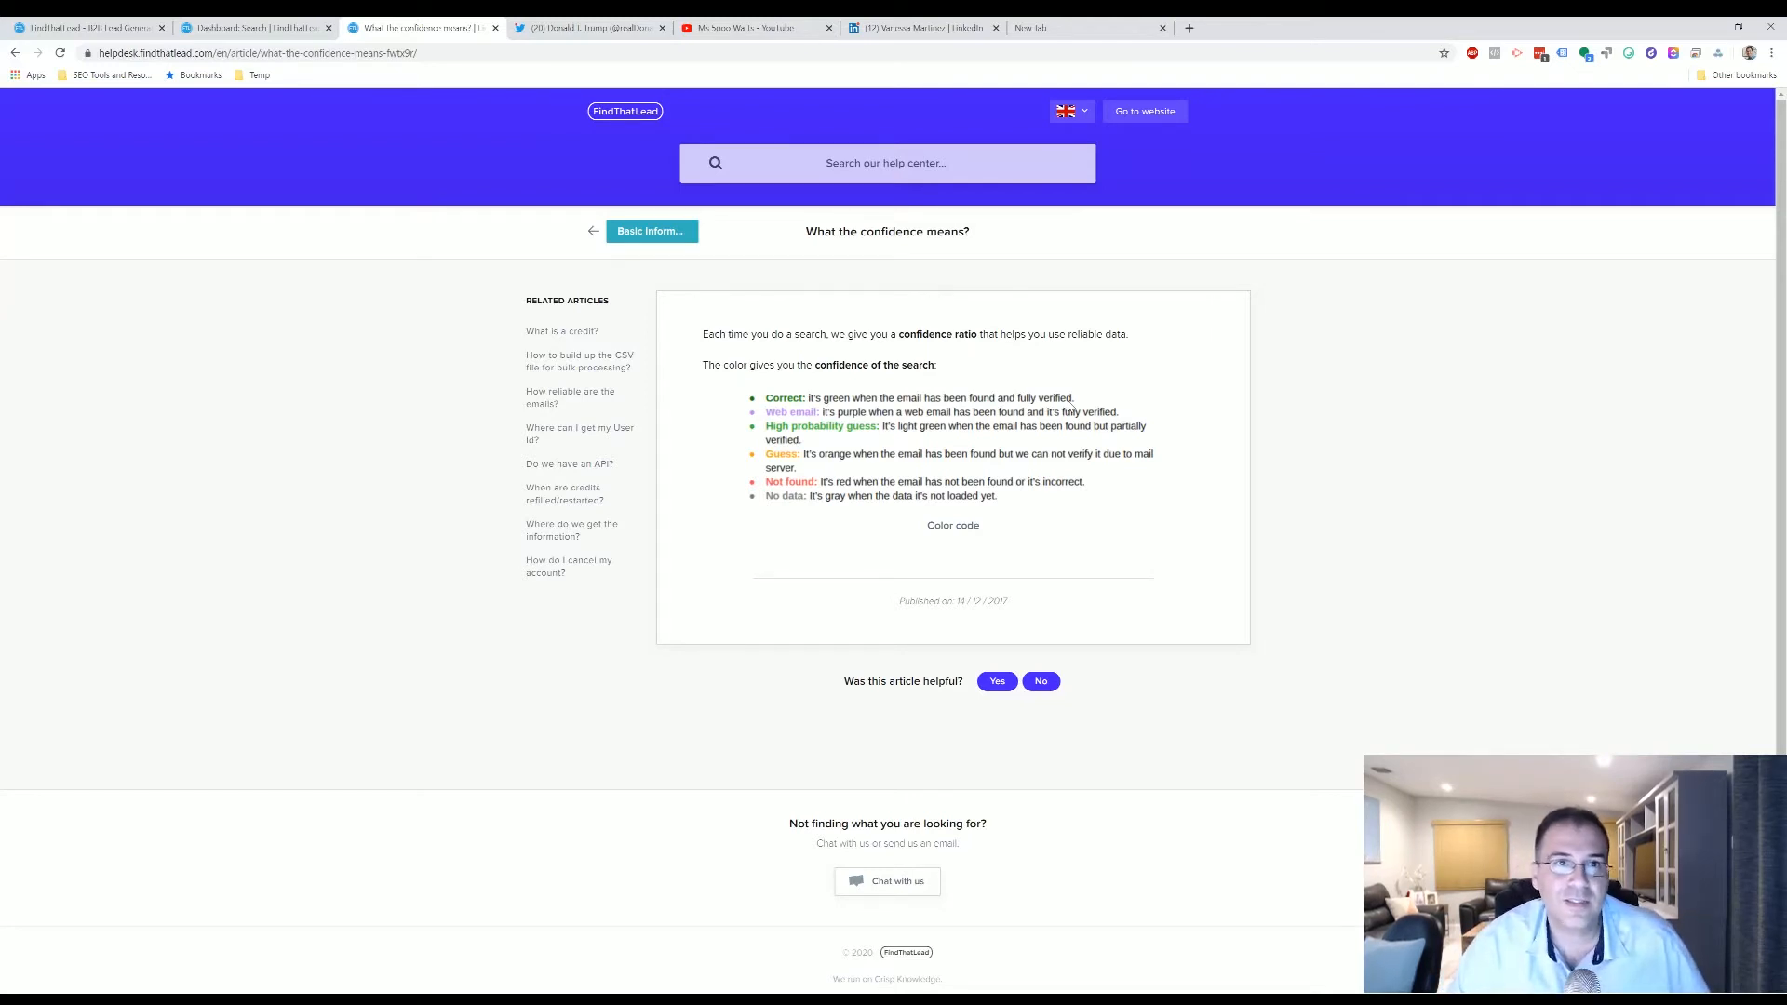
pyautogui.moveTo(900, 422)
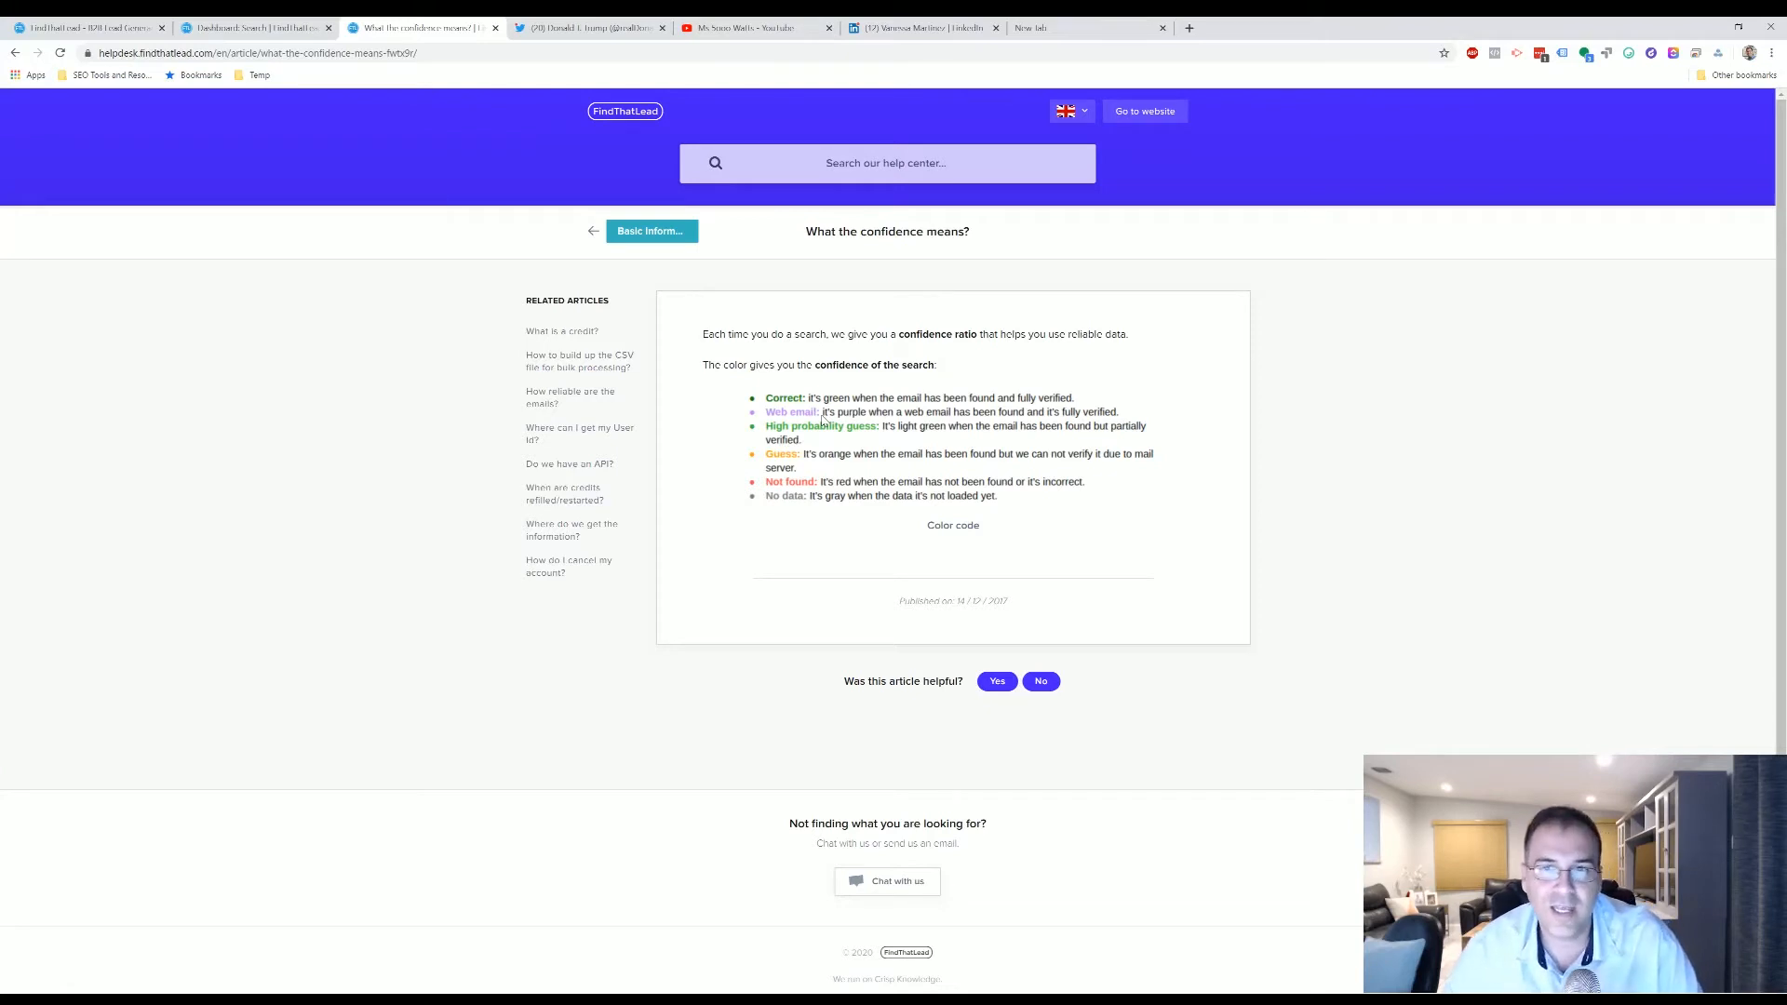
pyautogui.click(251, 26)
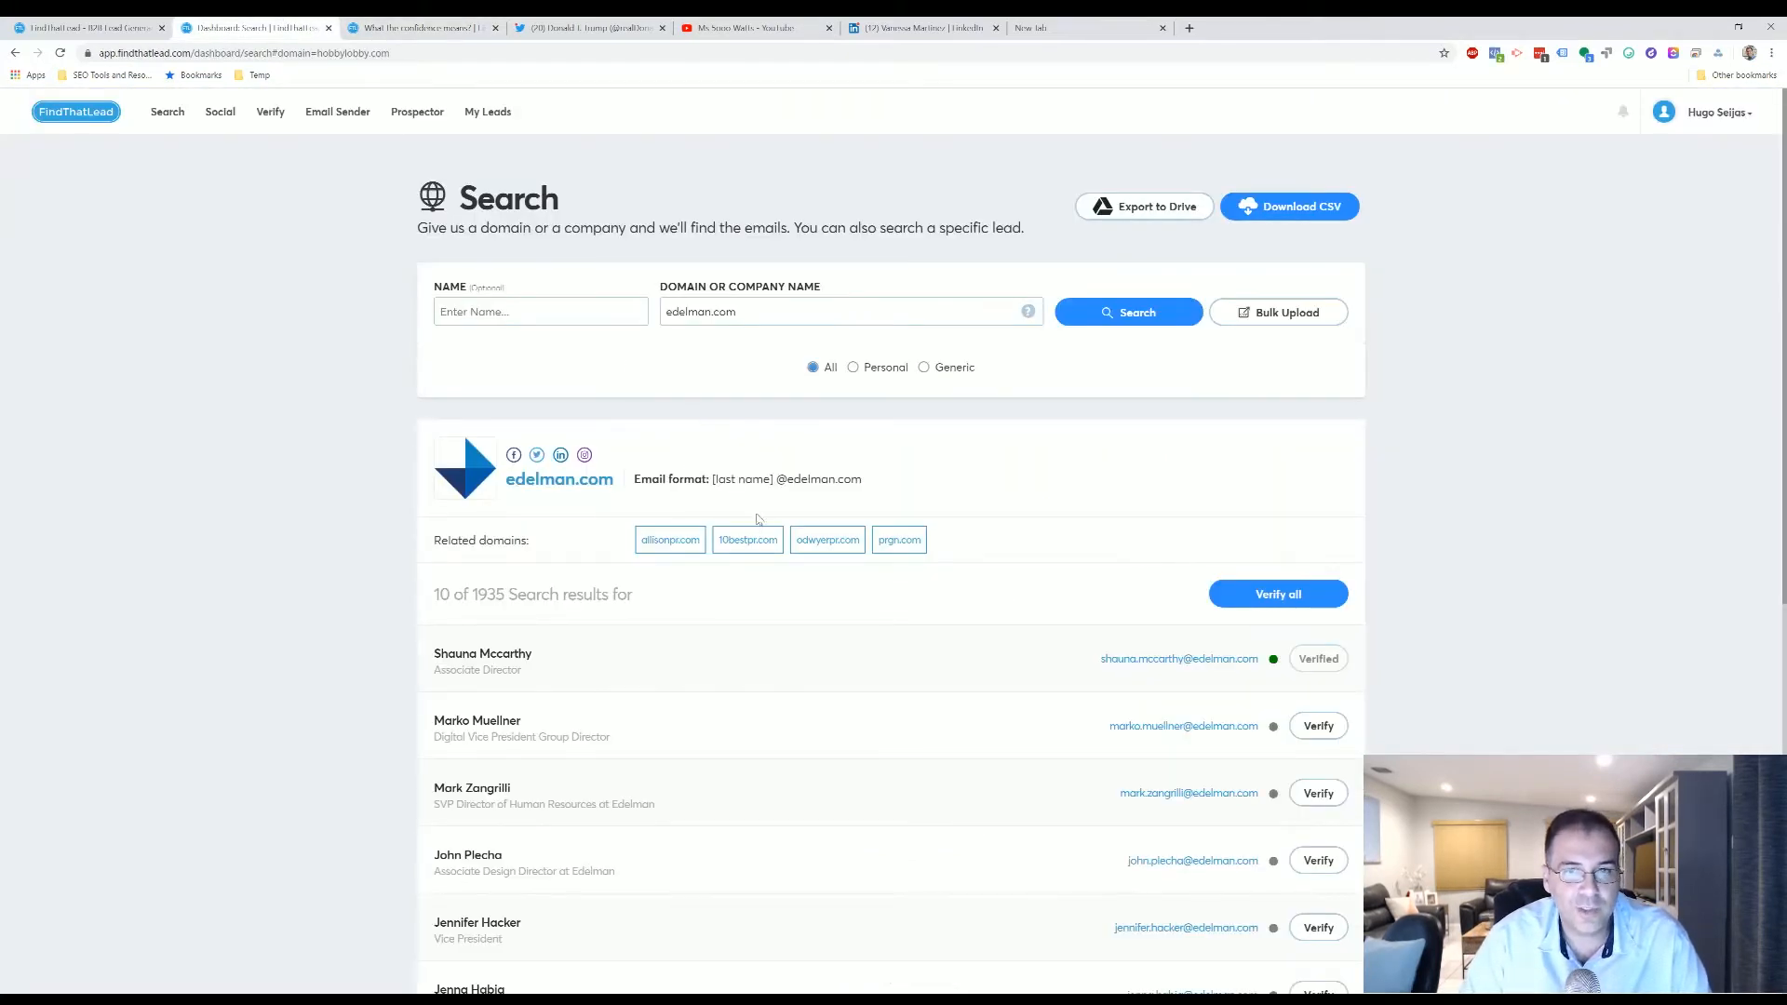
pyautogui.scroll(-3)
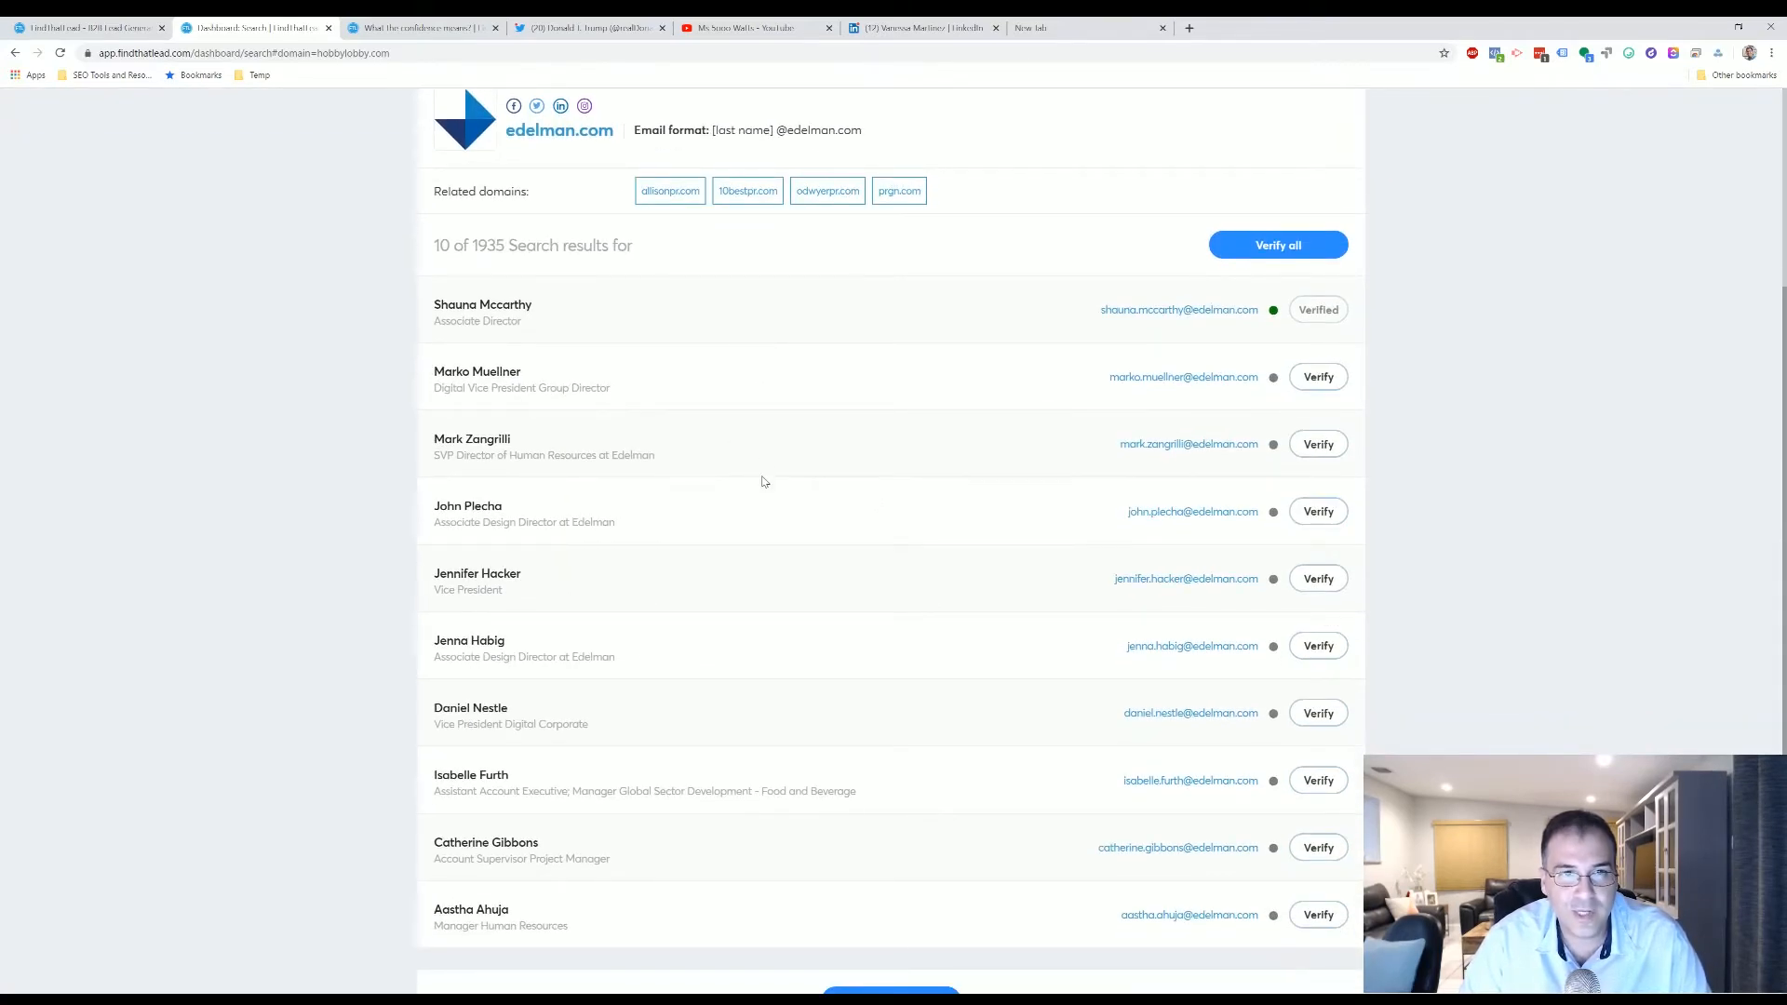
pyautogui.scroll(-3)
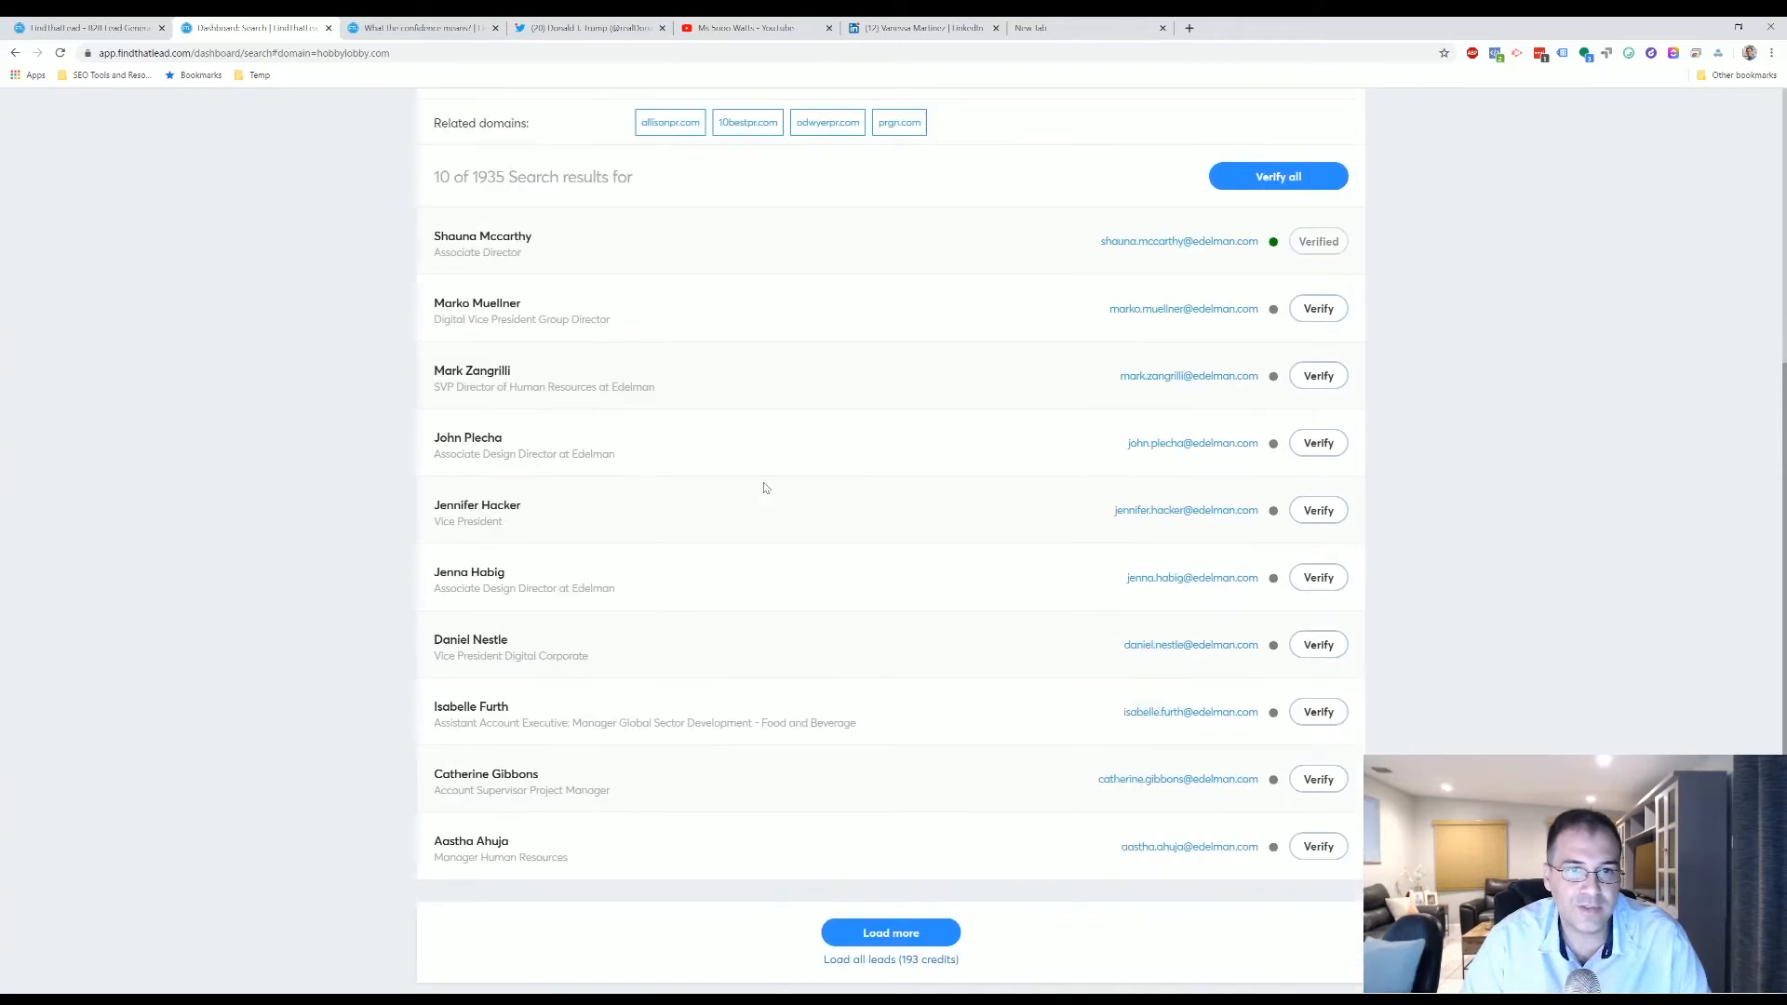
pyautogui.scroll(3)
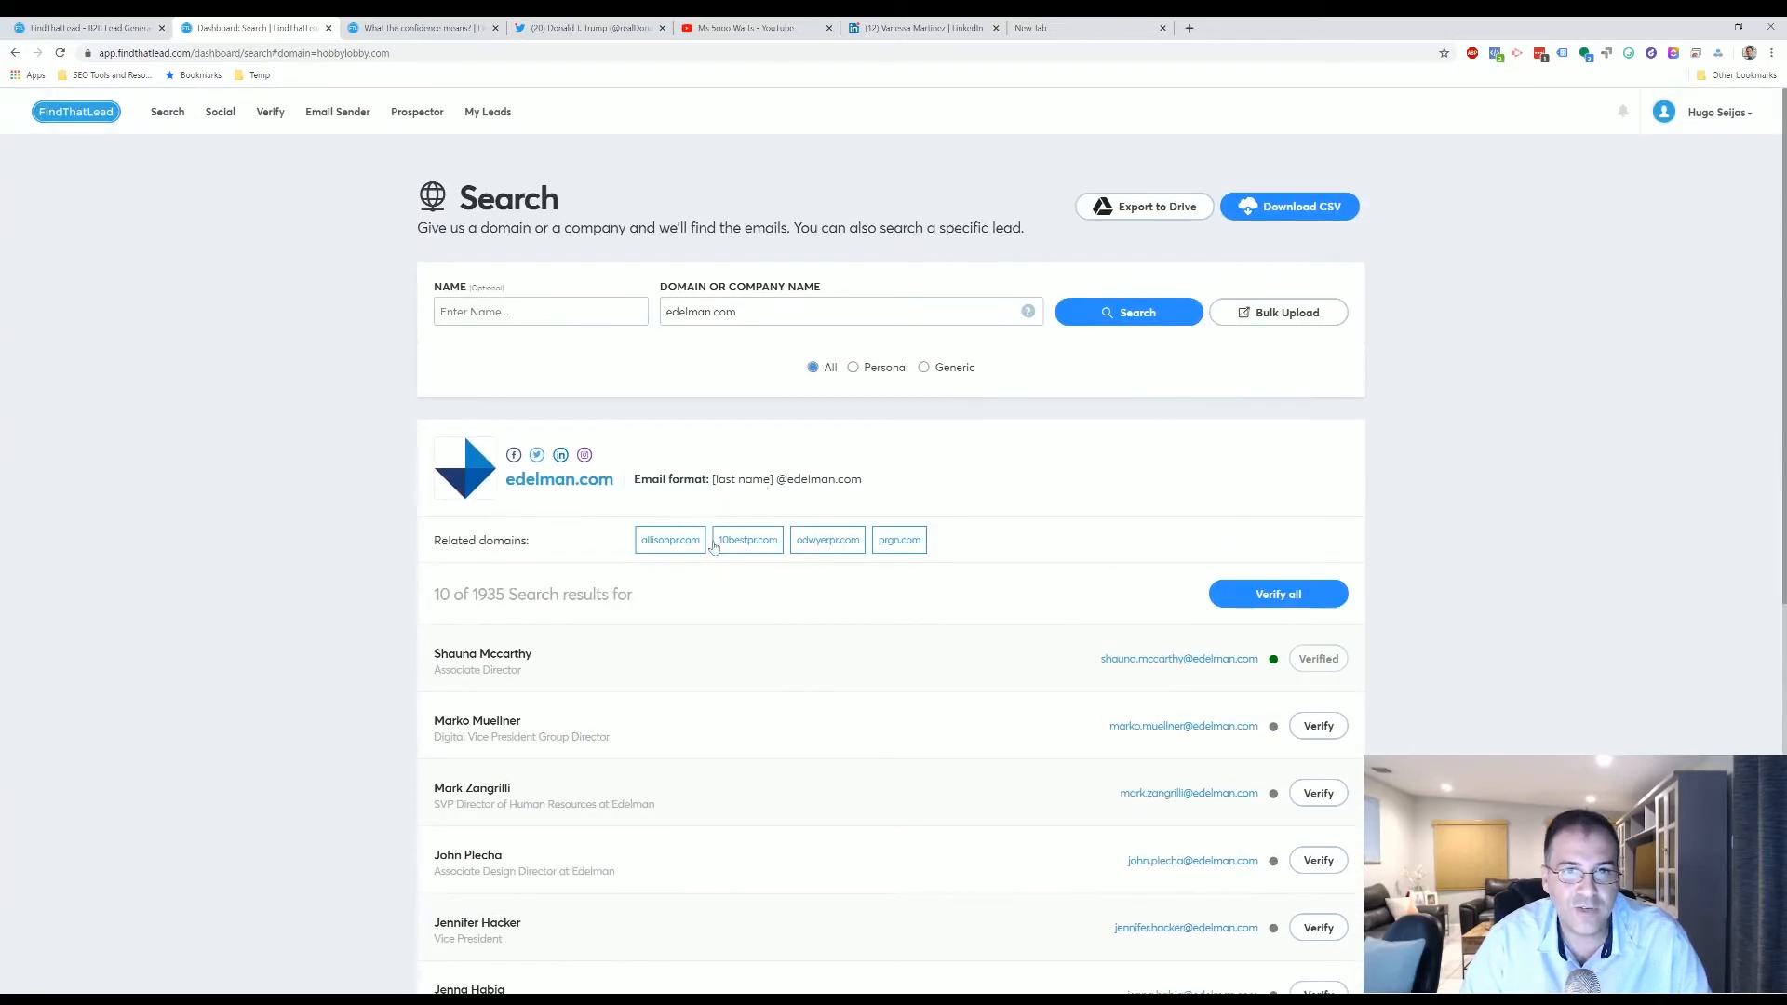
pyautogui.moveTo(732, 502)
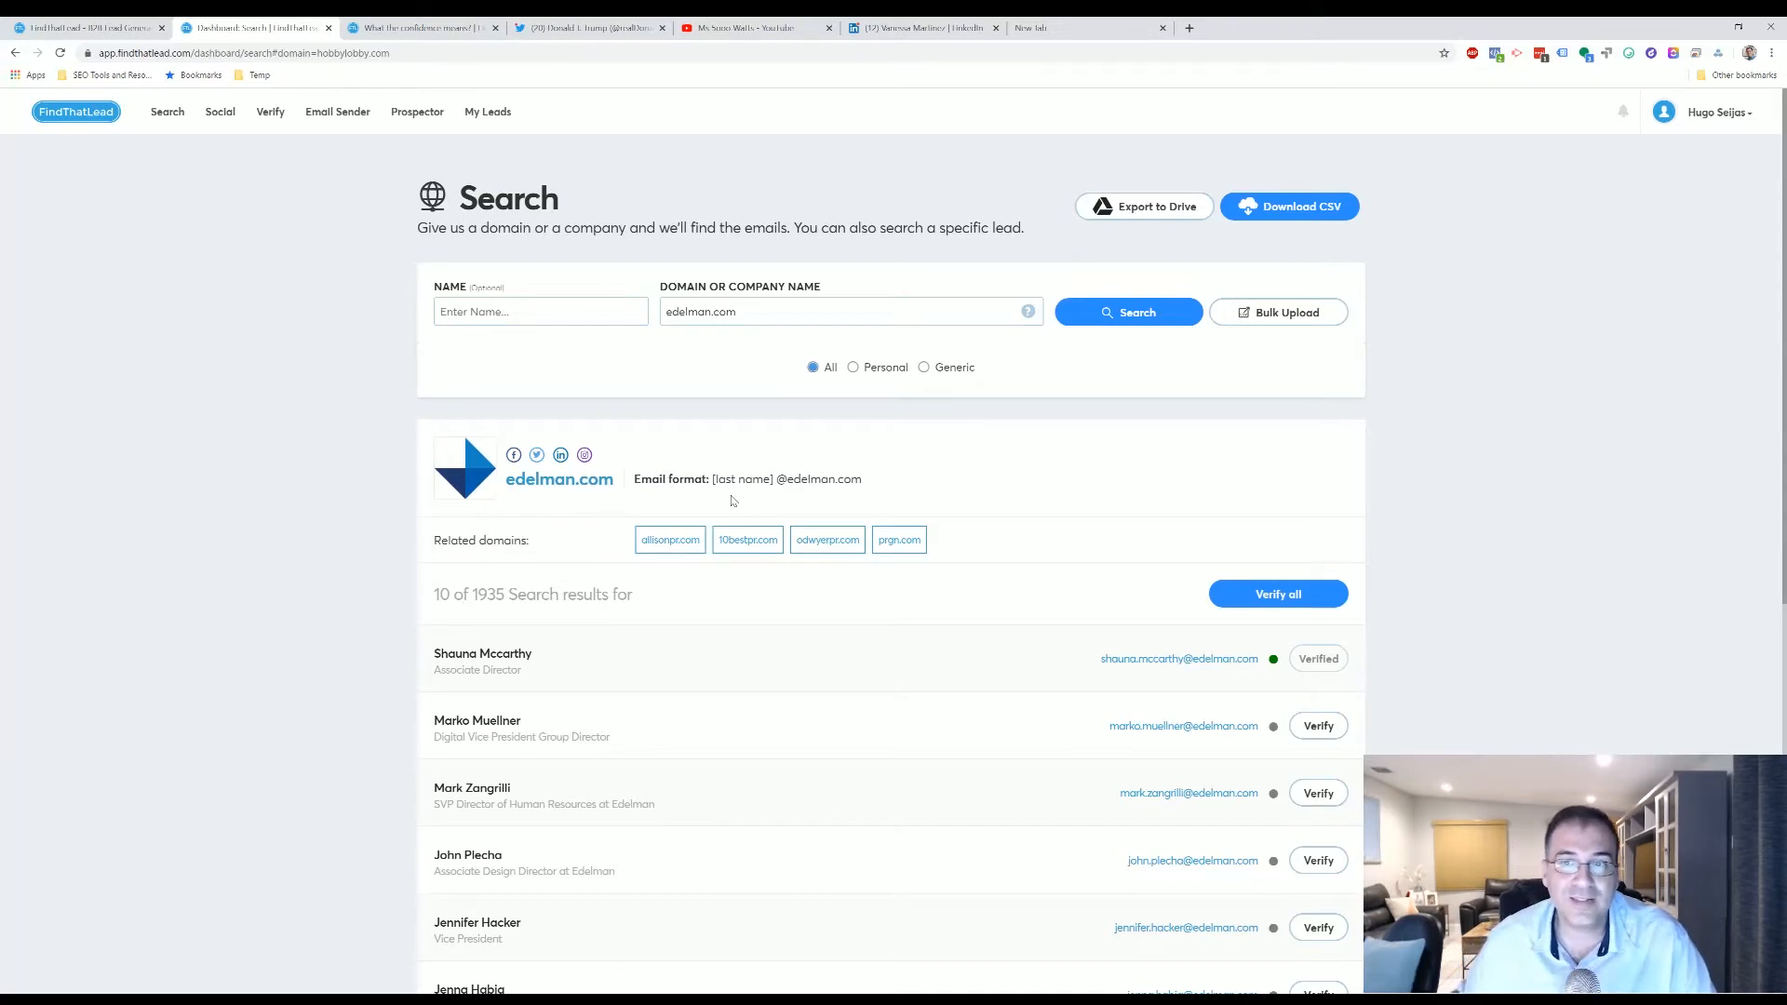
pyautogui.moveTo(932, 166)
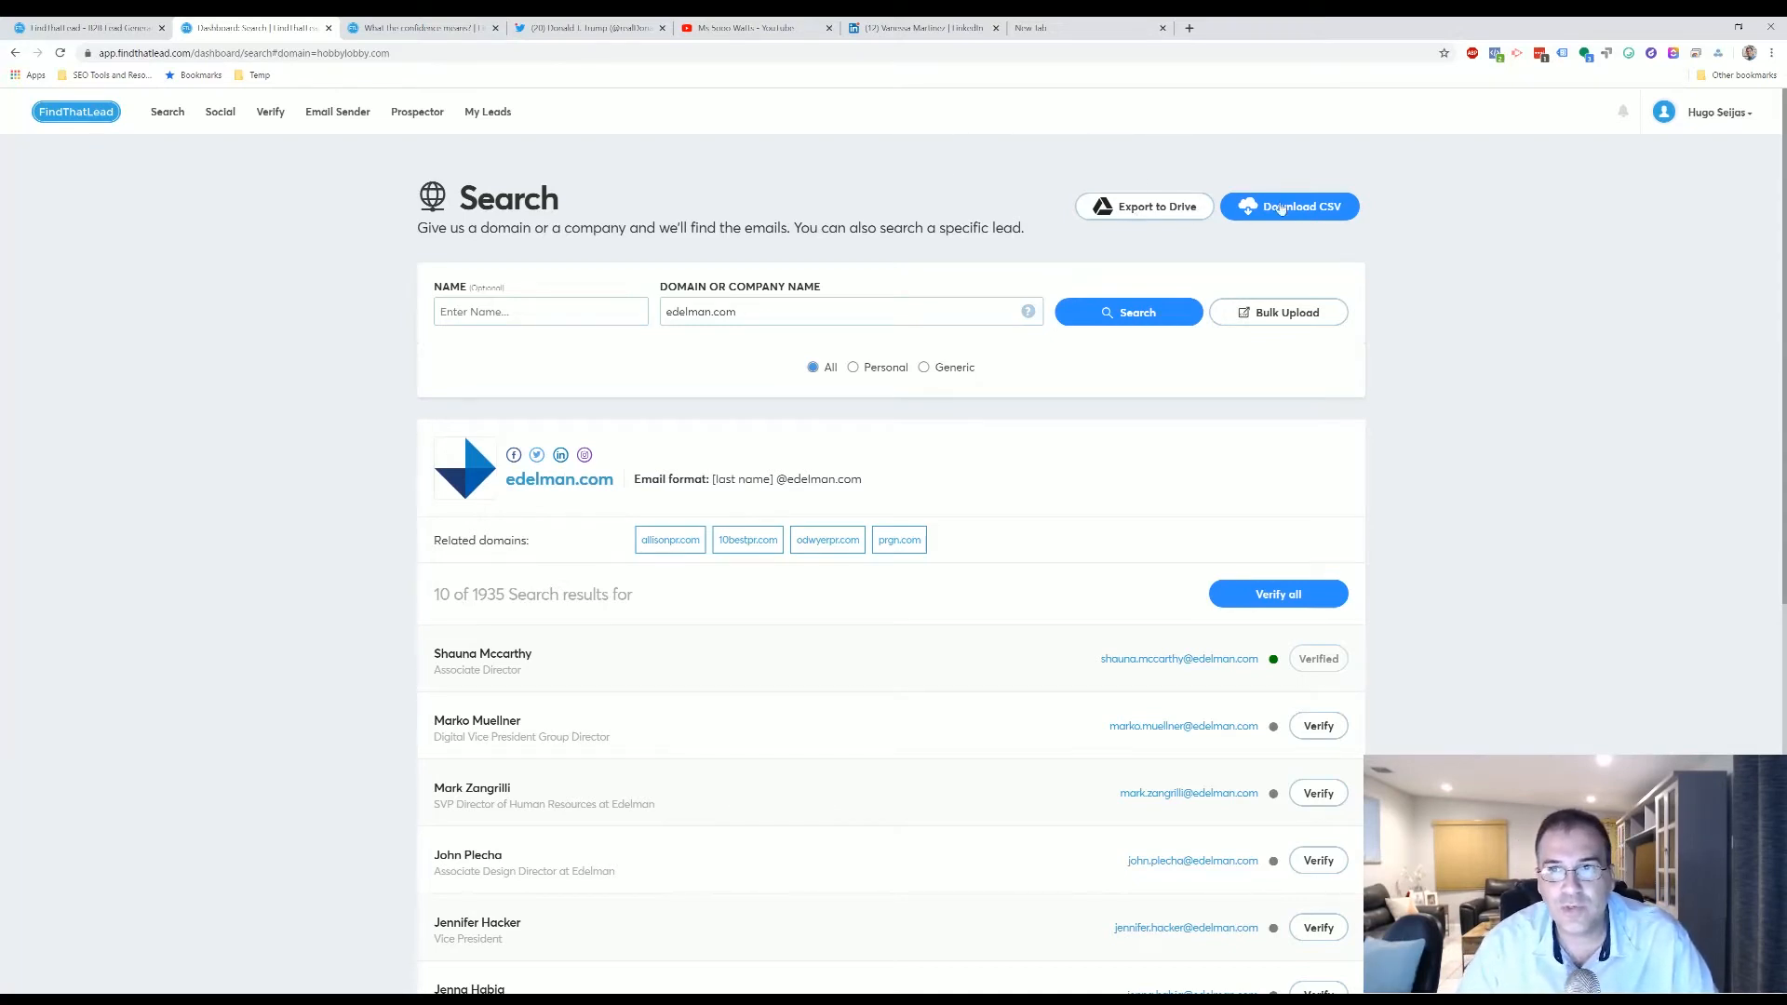
pyautogui.moveTo(1258, 177)
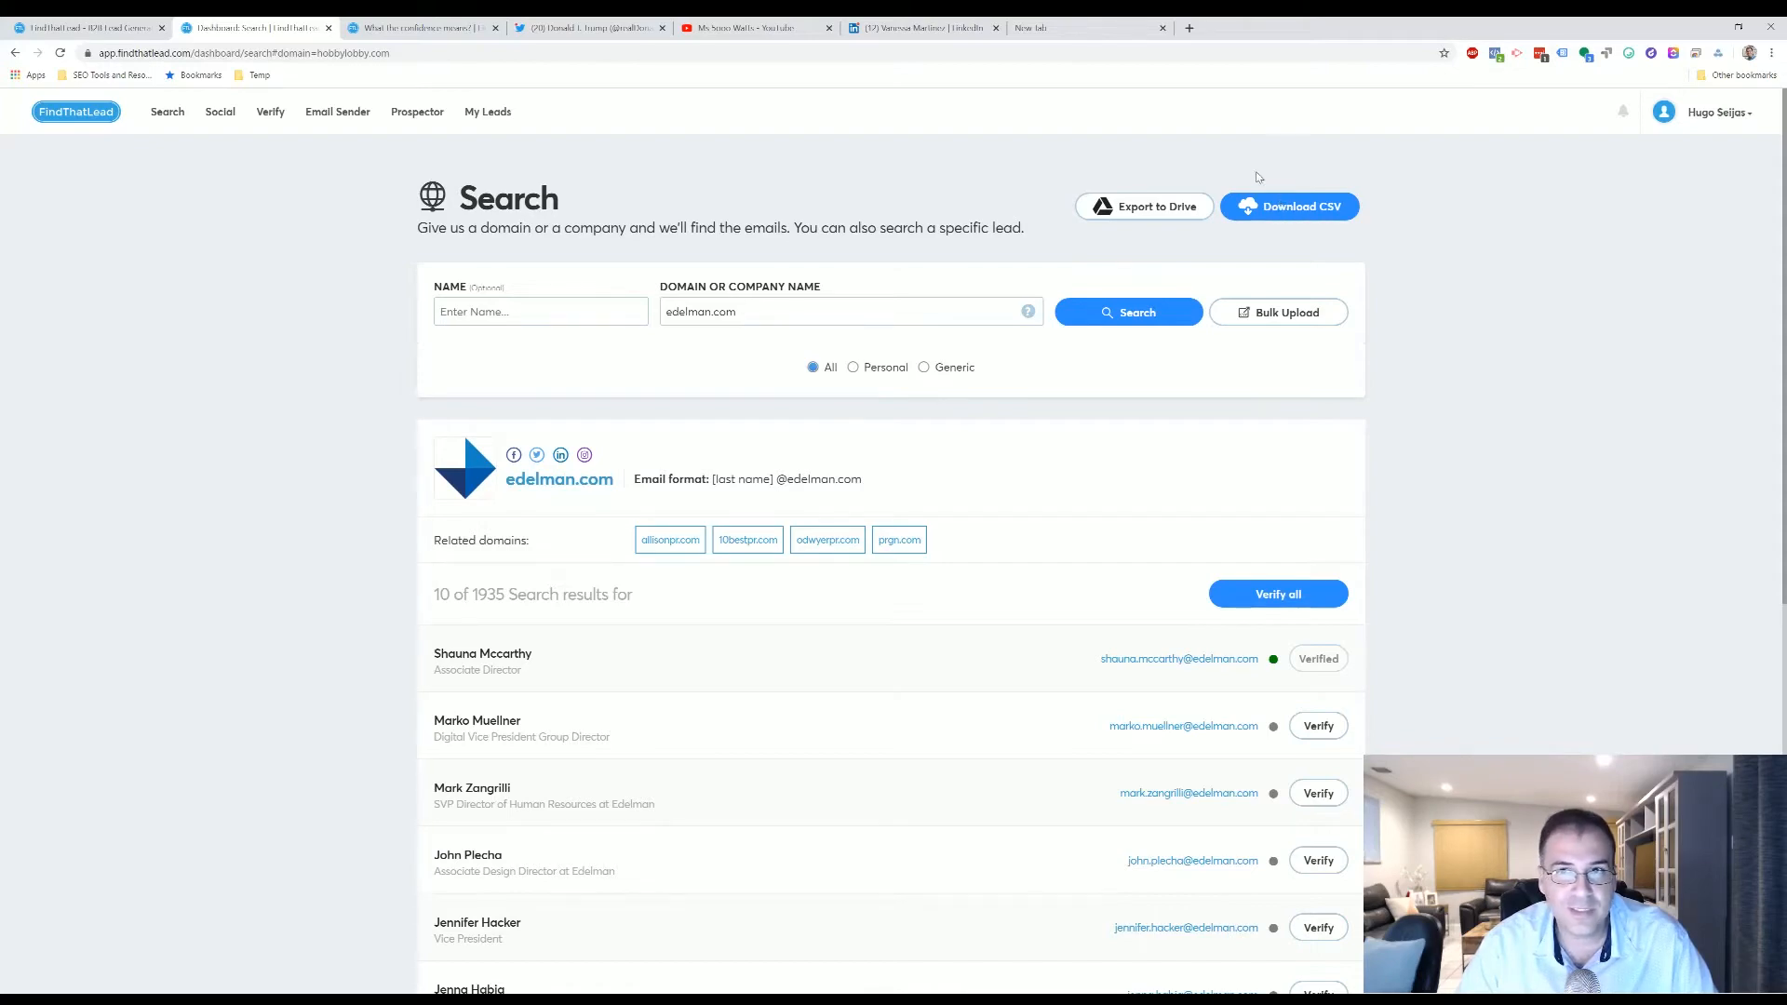
pyautogui.scroll(-3)
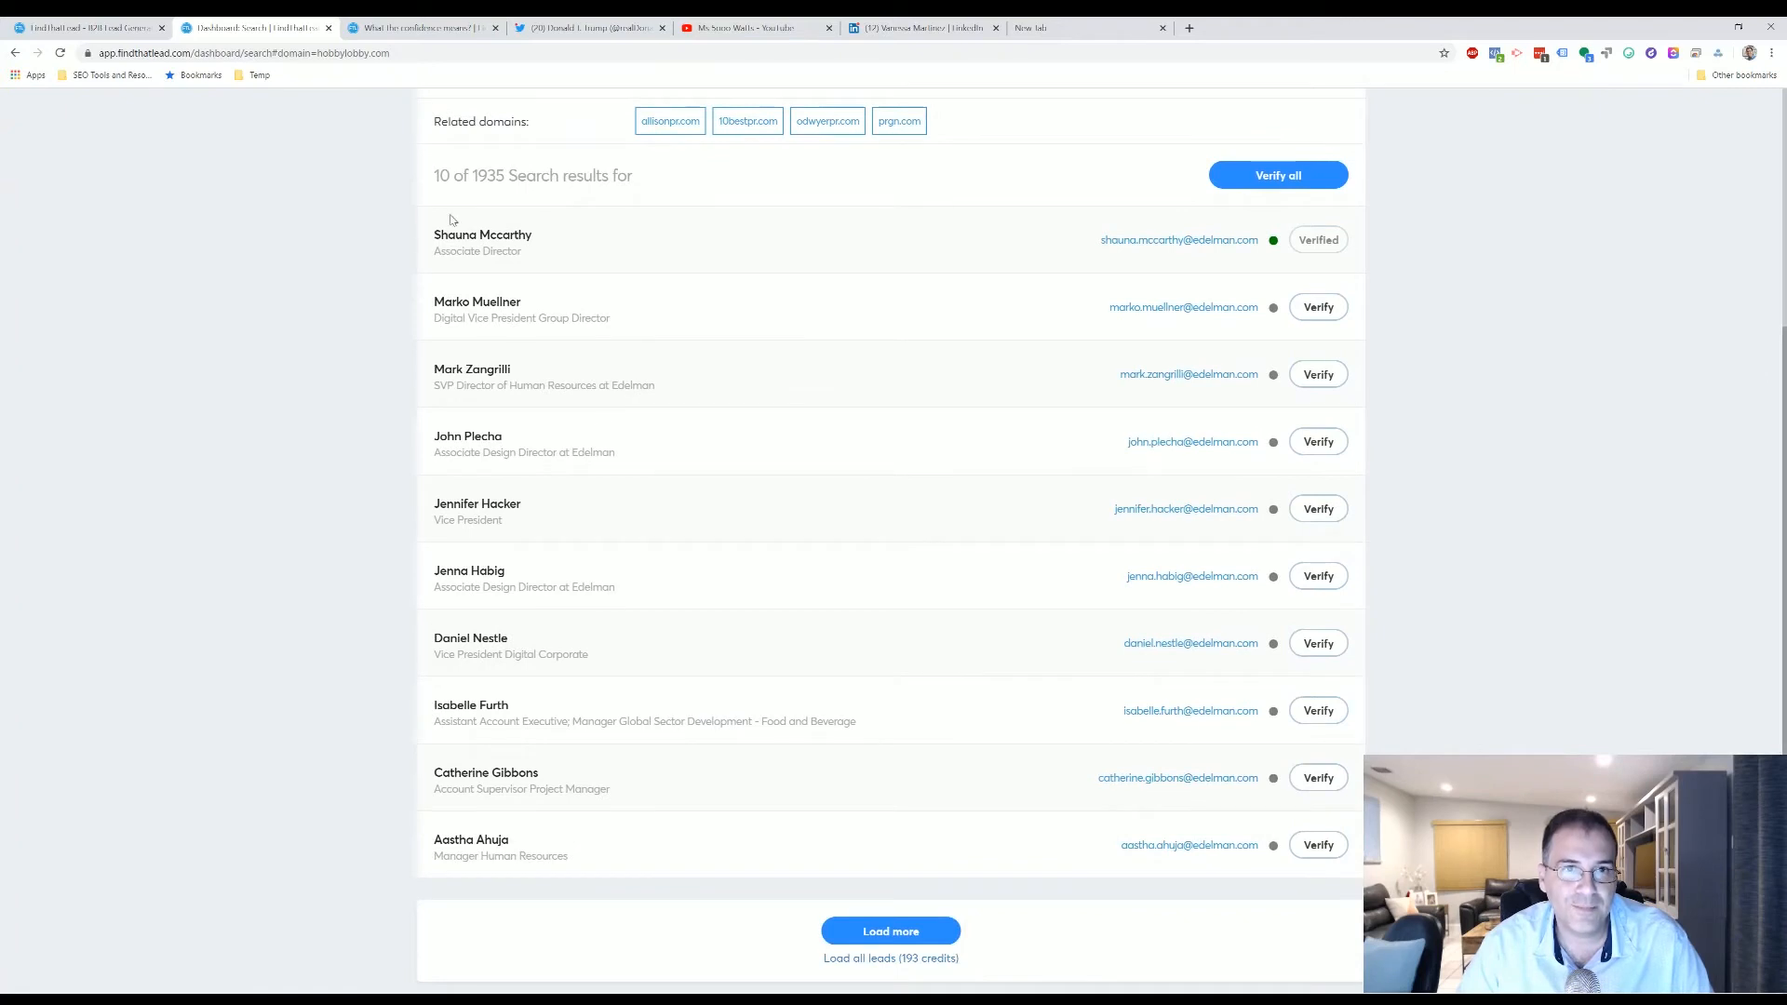
pyautogui.moveTo(580, 869)
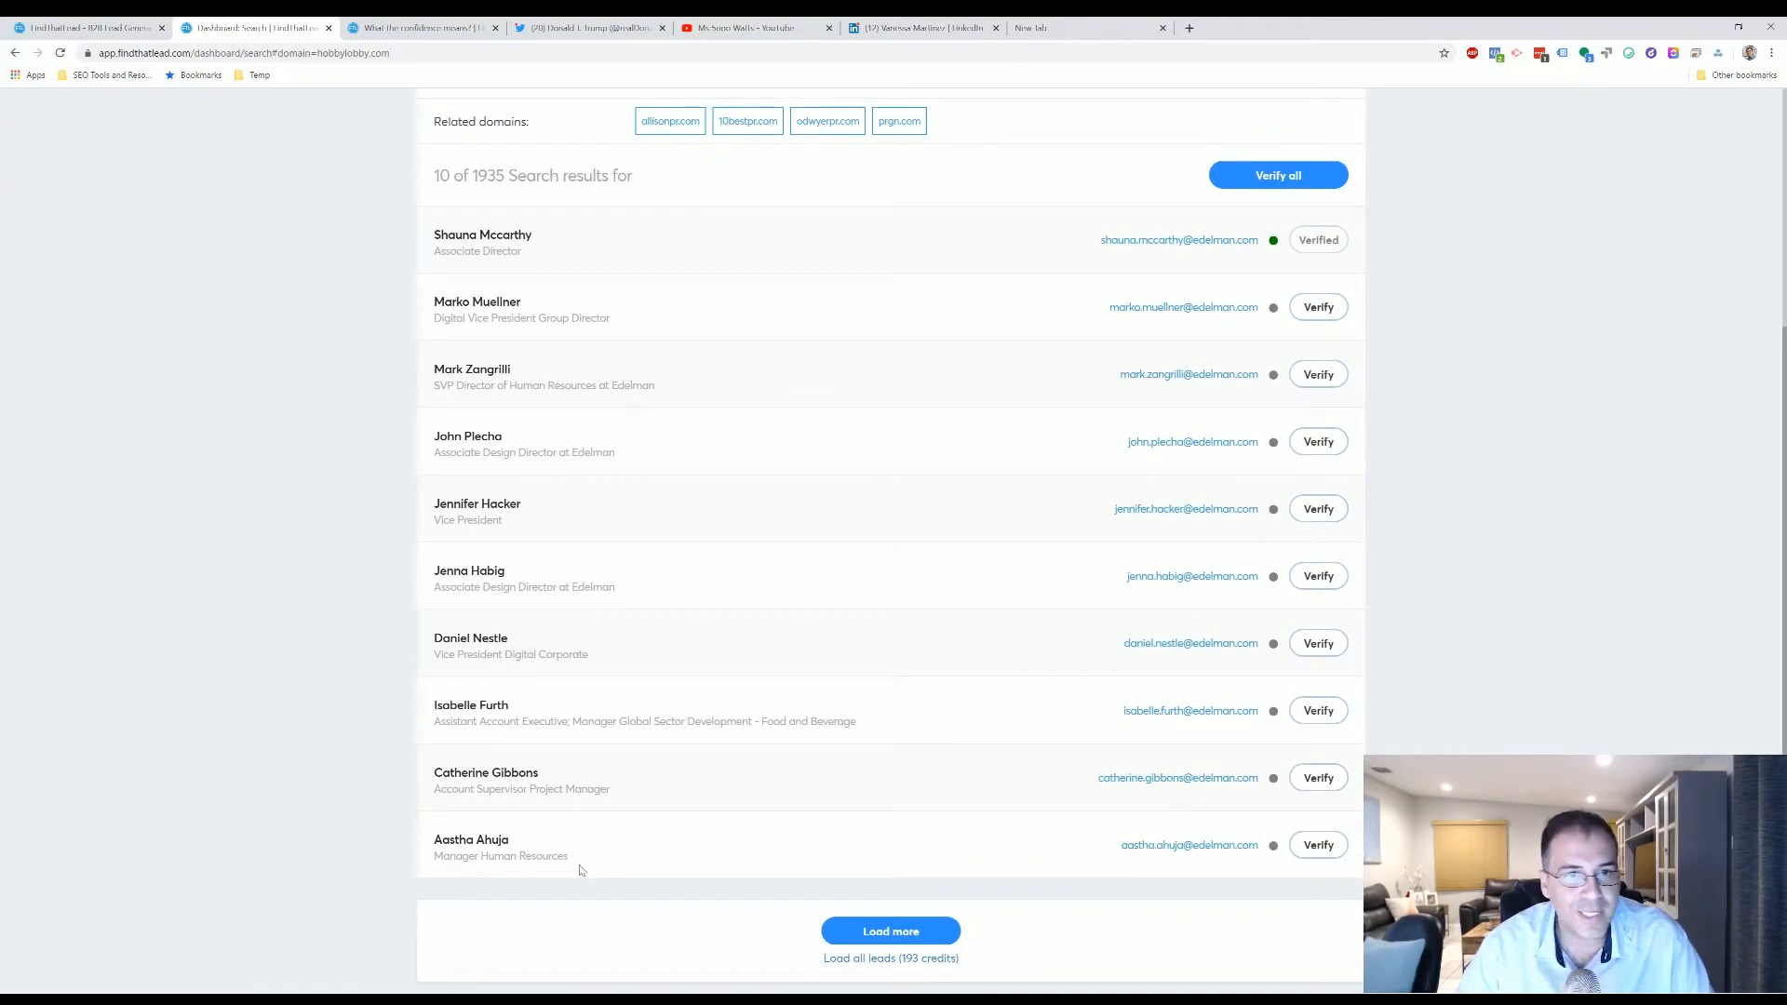
pyautogui.moveTo(583, 849)
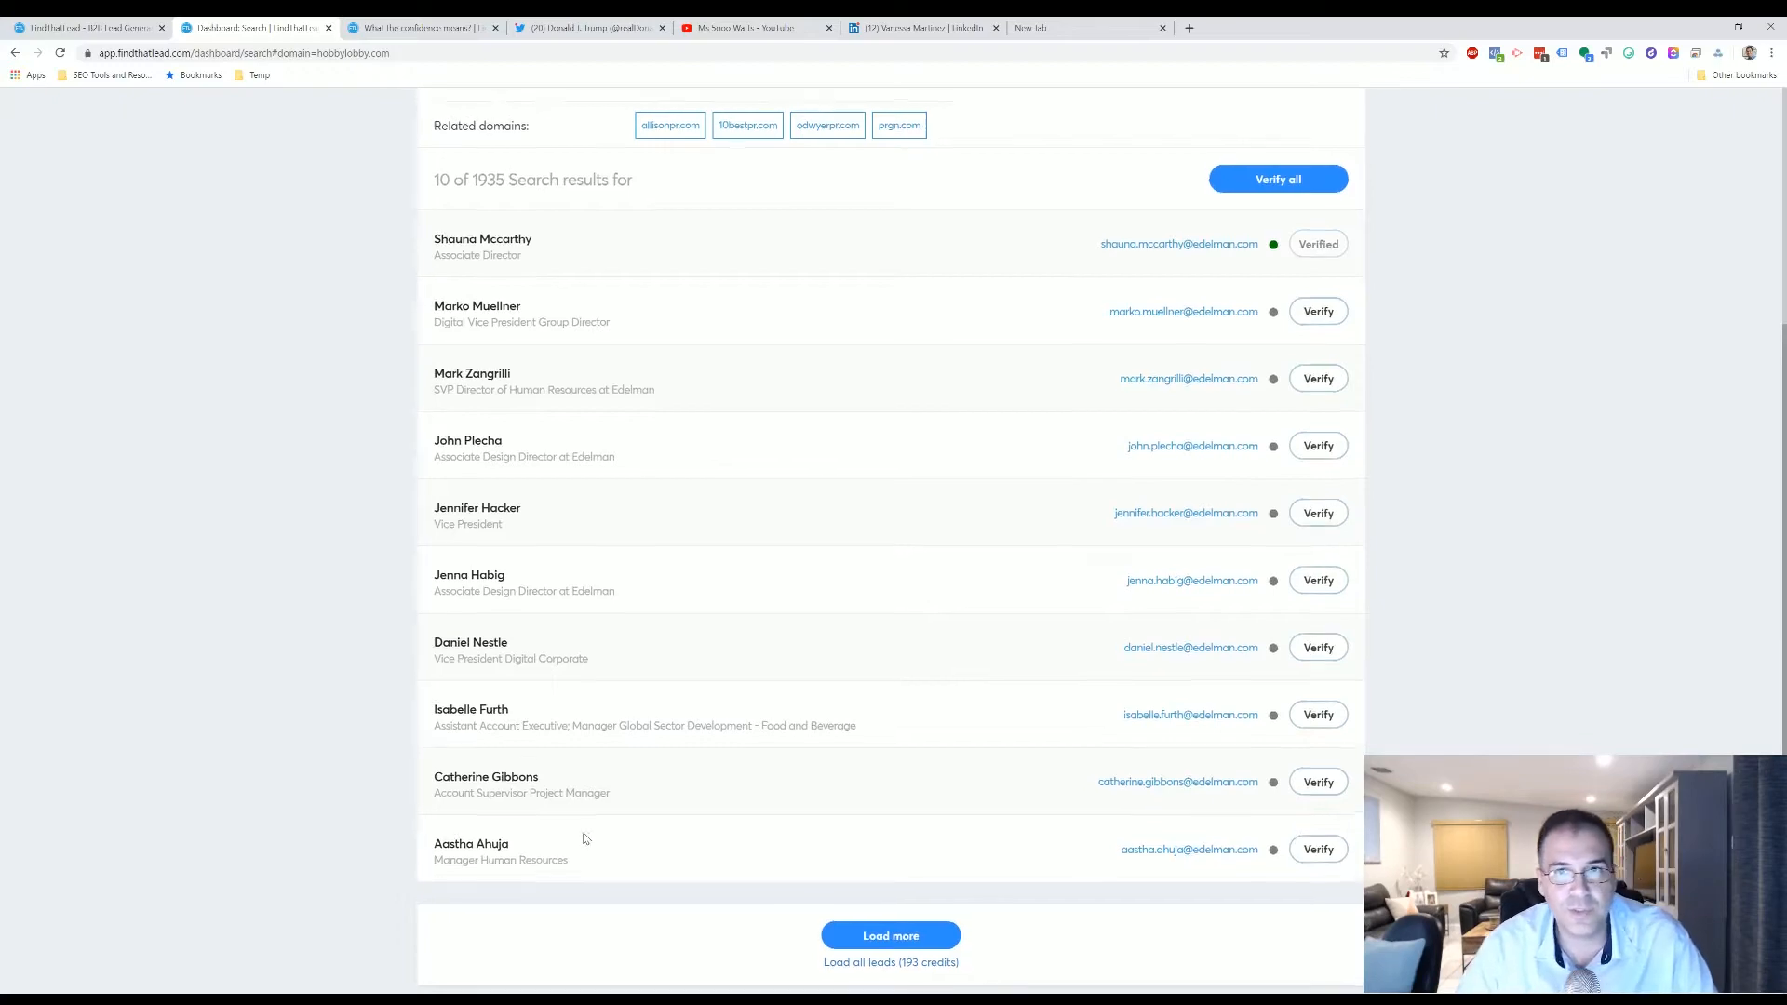
pyautogui.scroll(3)
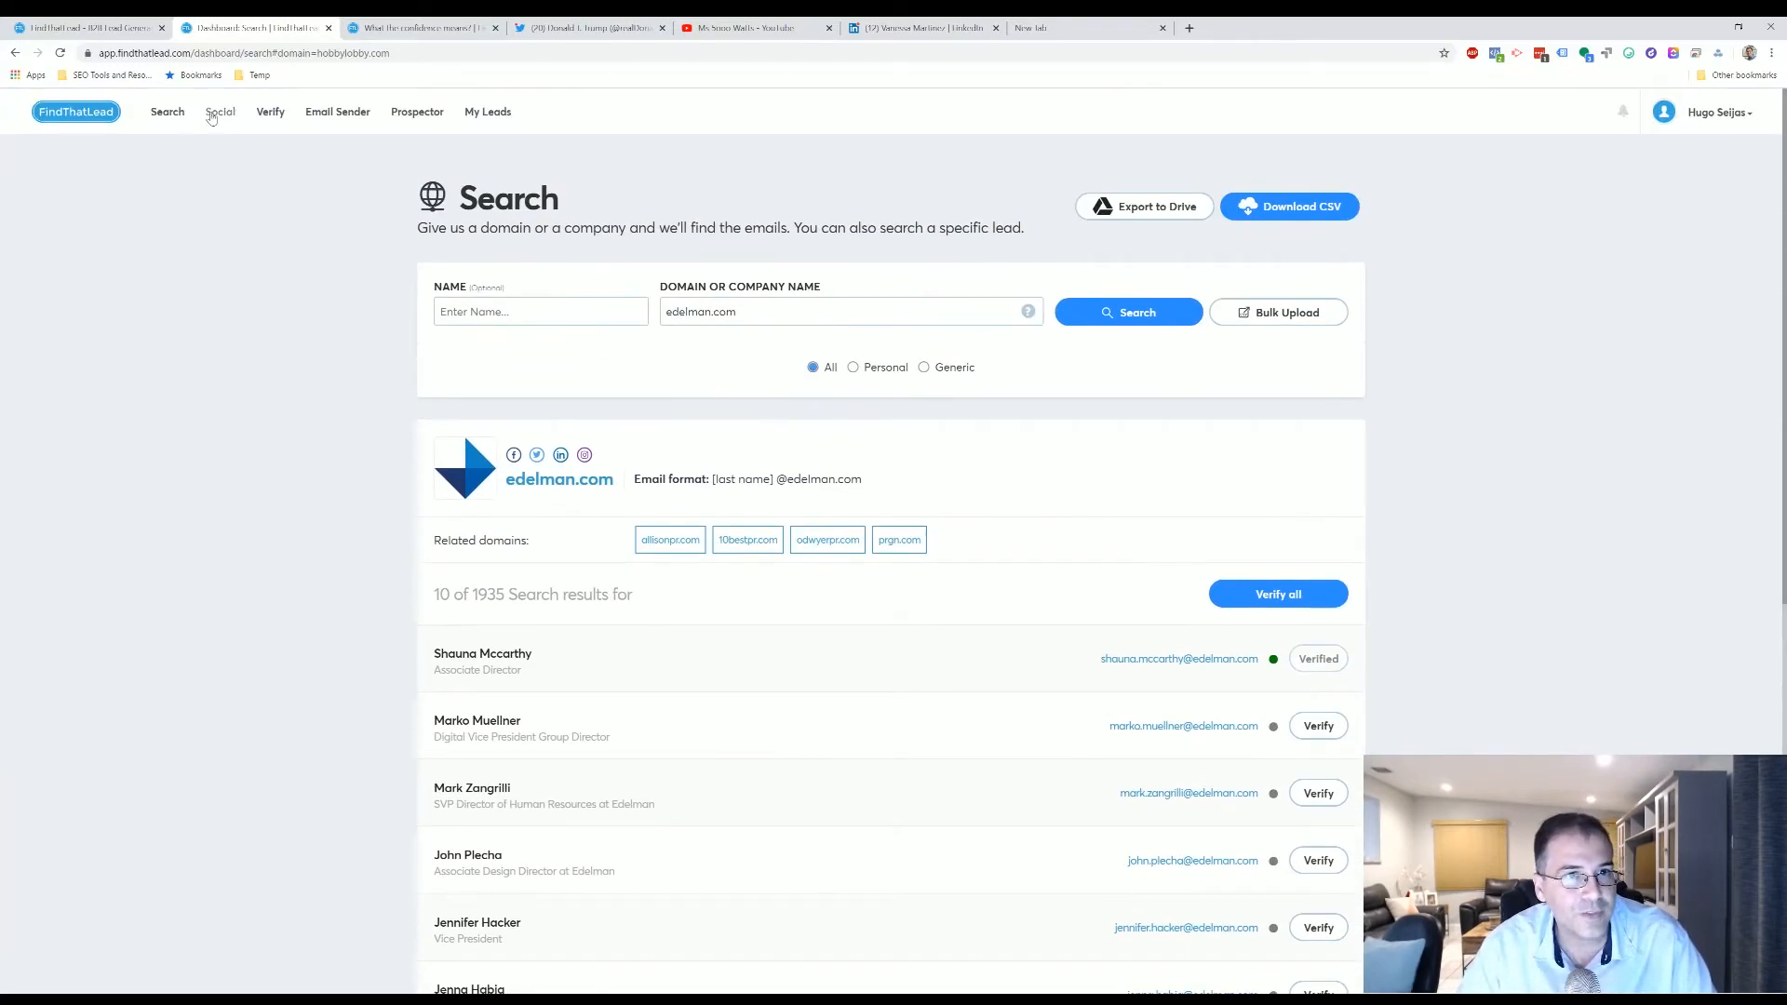
# Search Social with the copied Twitter URL, returning Donald J. Trump's Instagram email
pyautogui.click(220, 111)
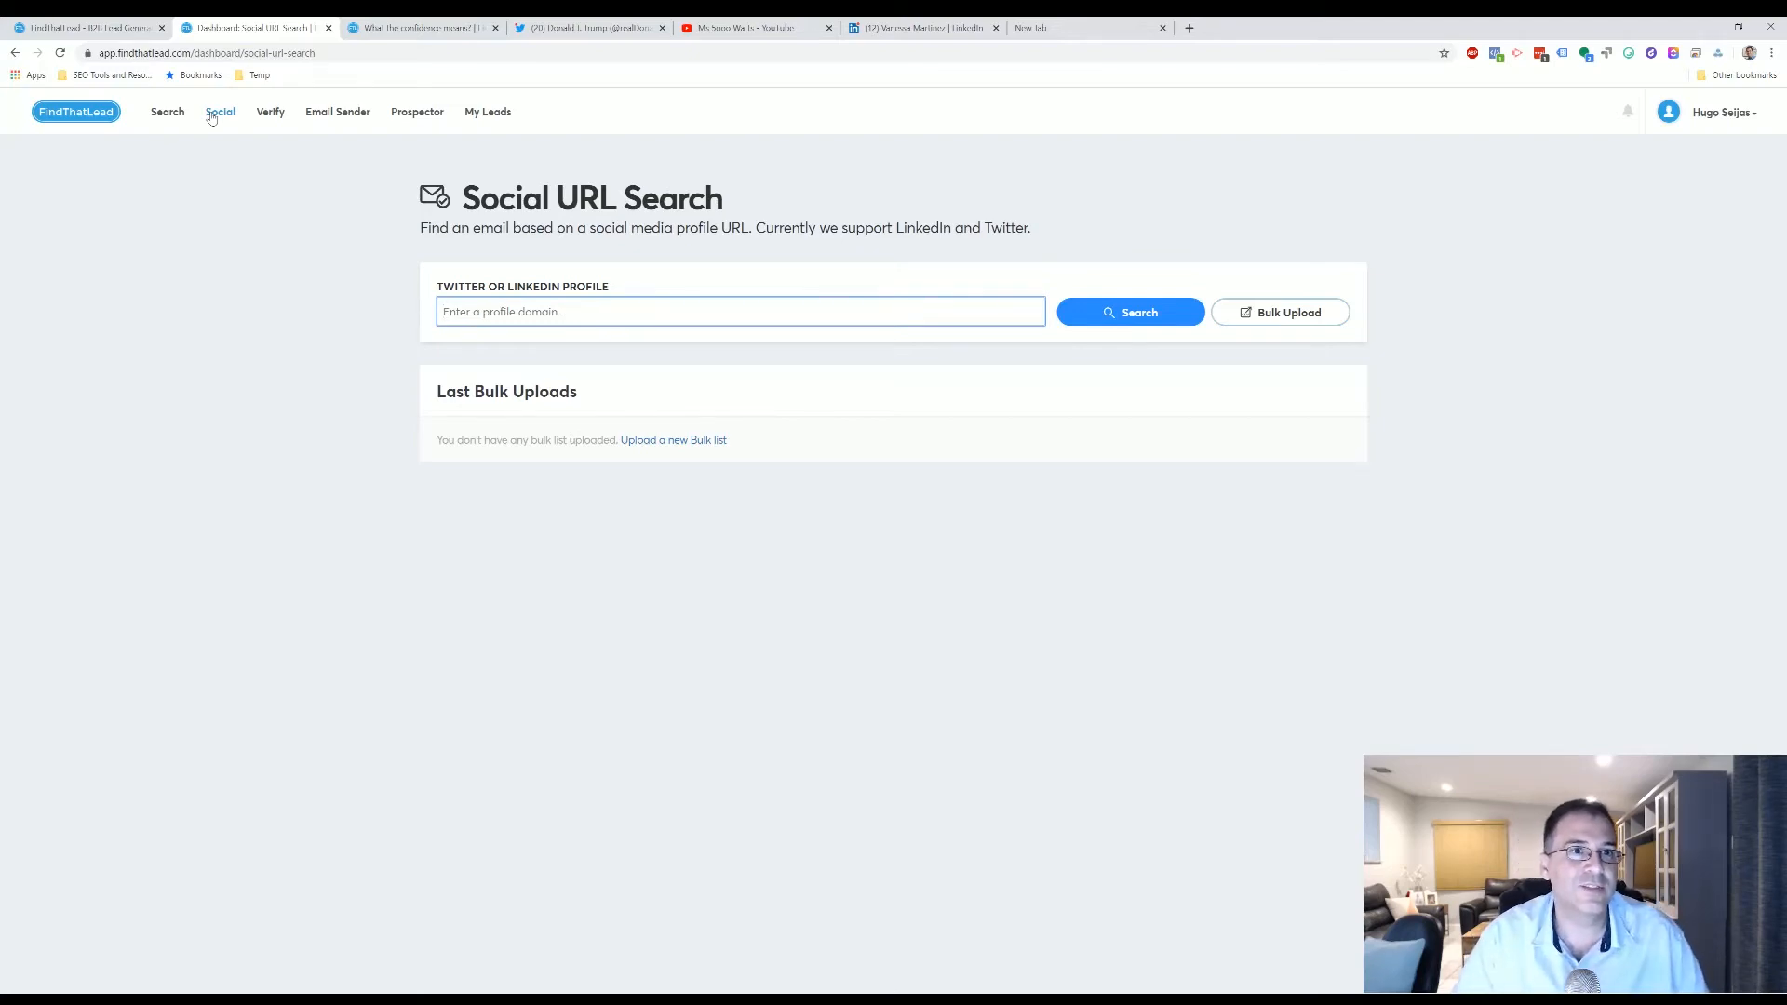
pyautogui.click(589, 27)
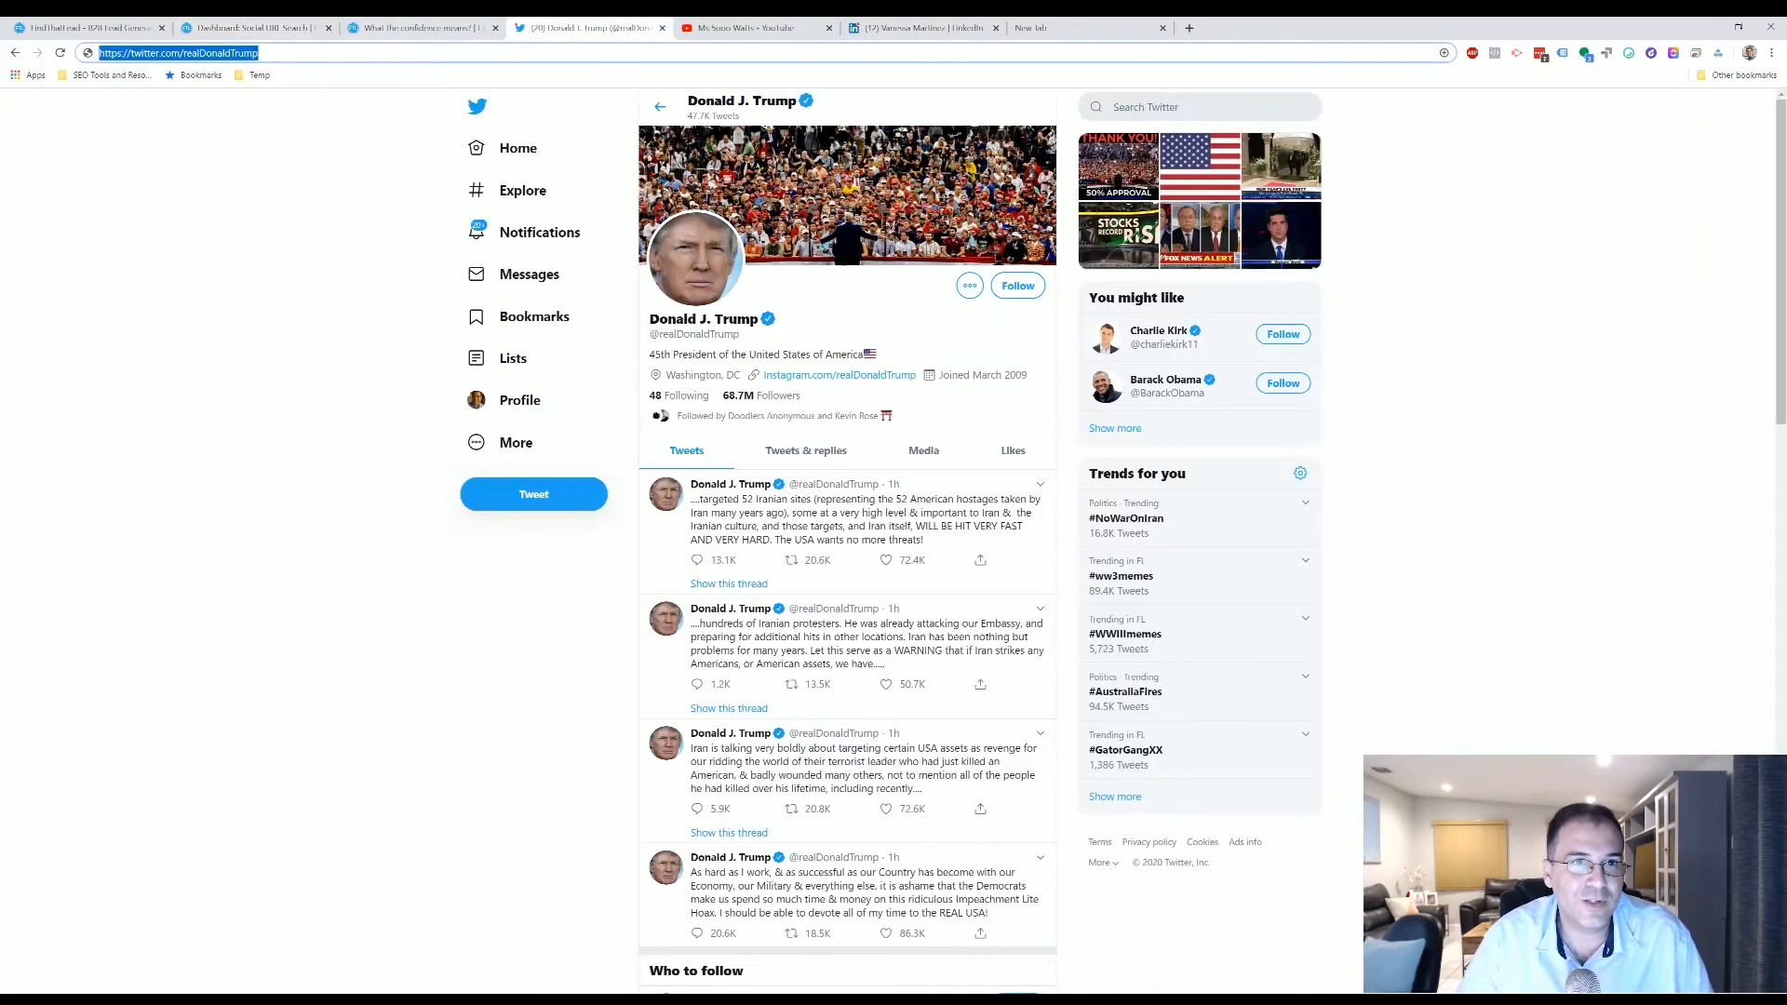
pyautogui.click(250, 27)
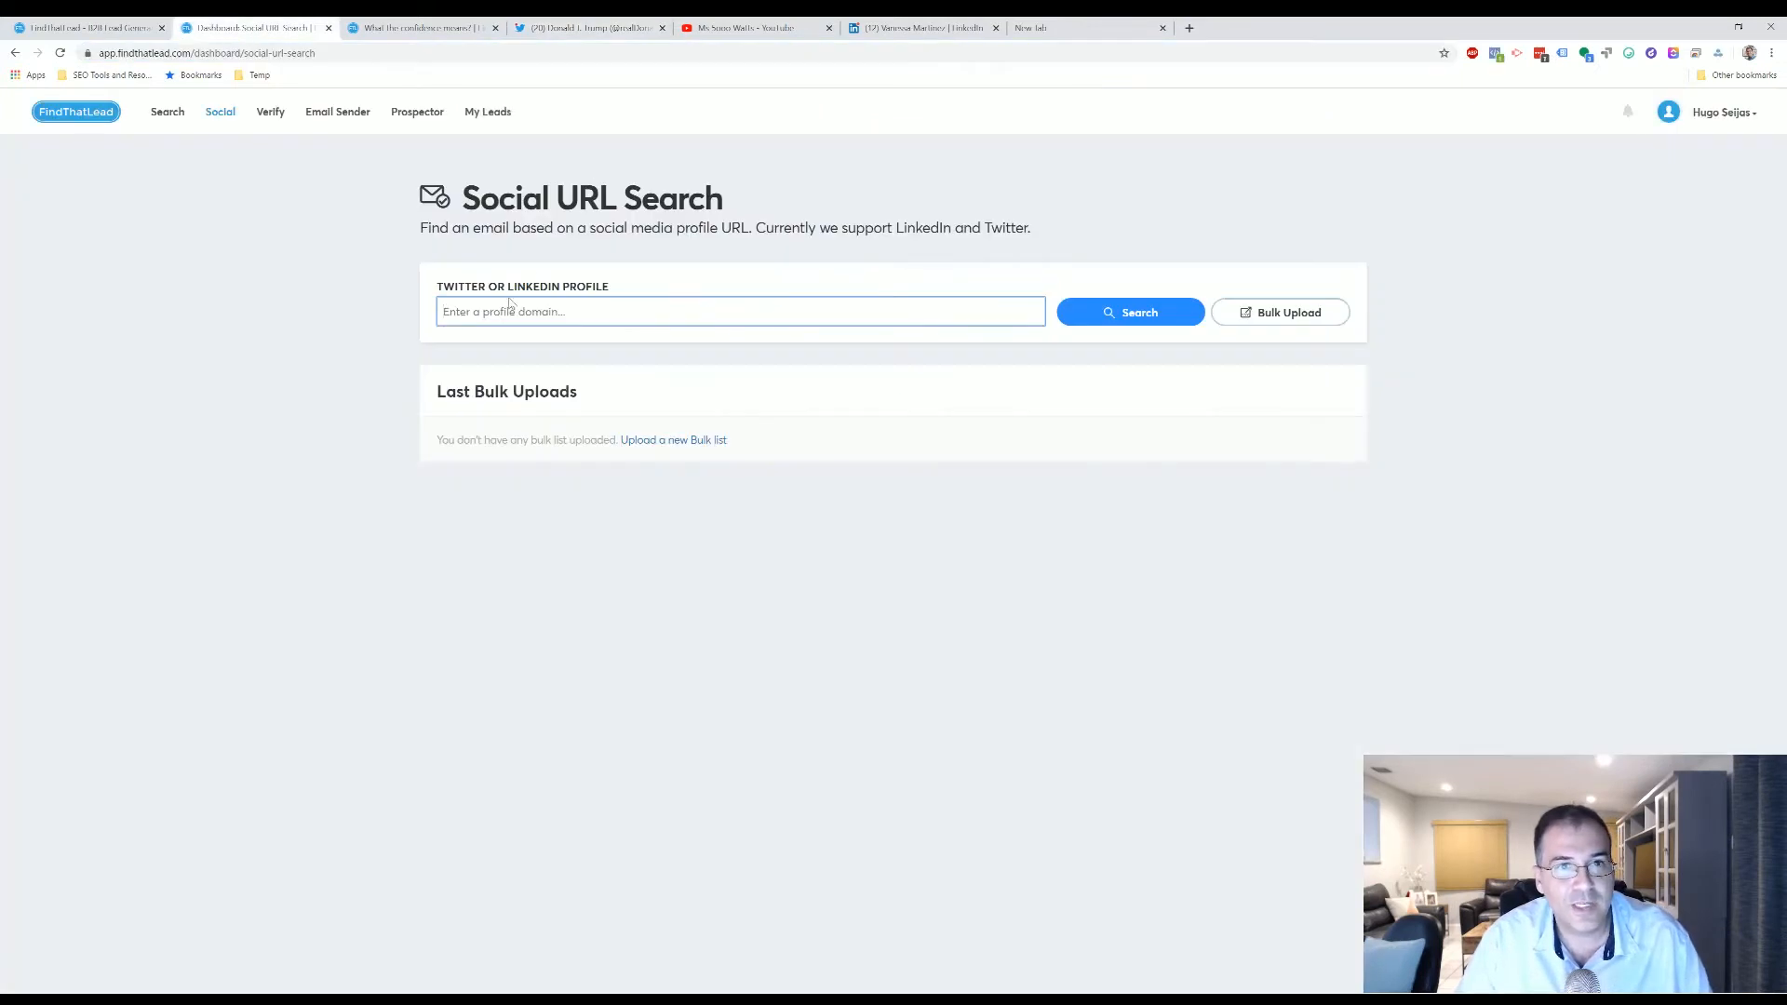
pyautogui.click(1128, 313)
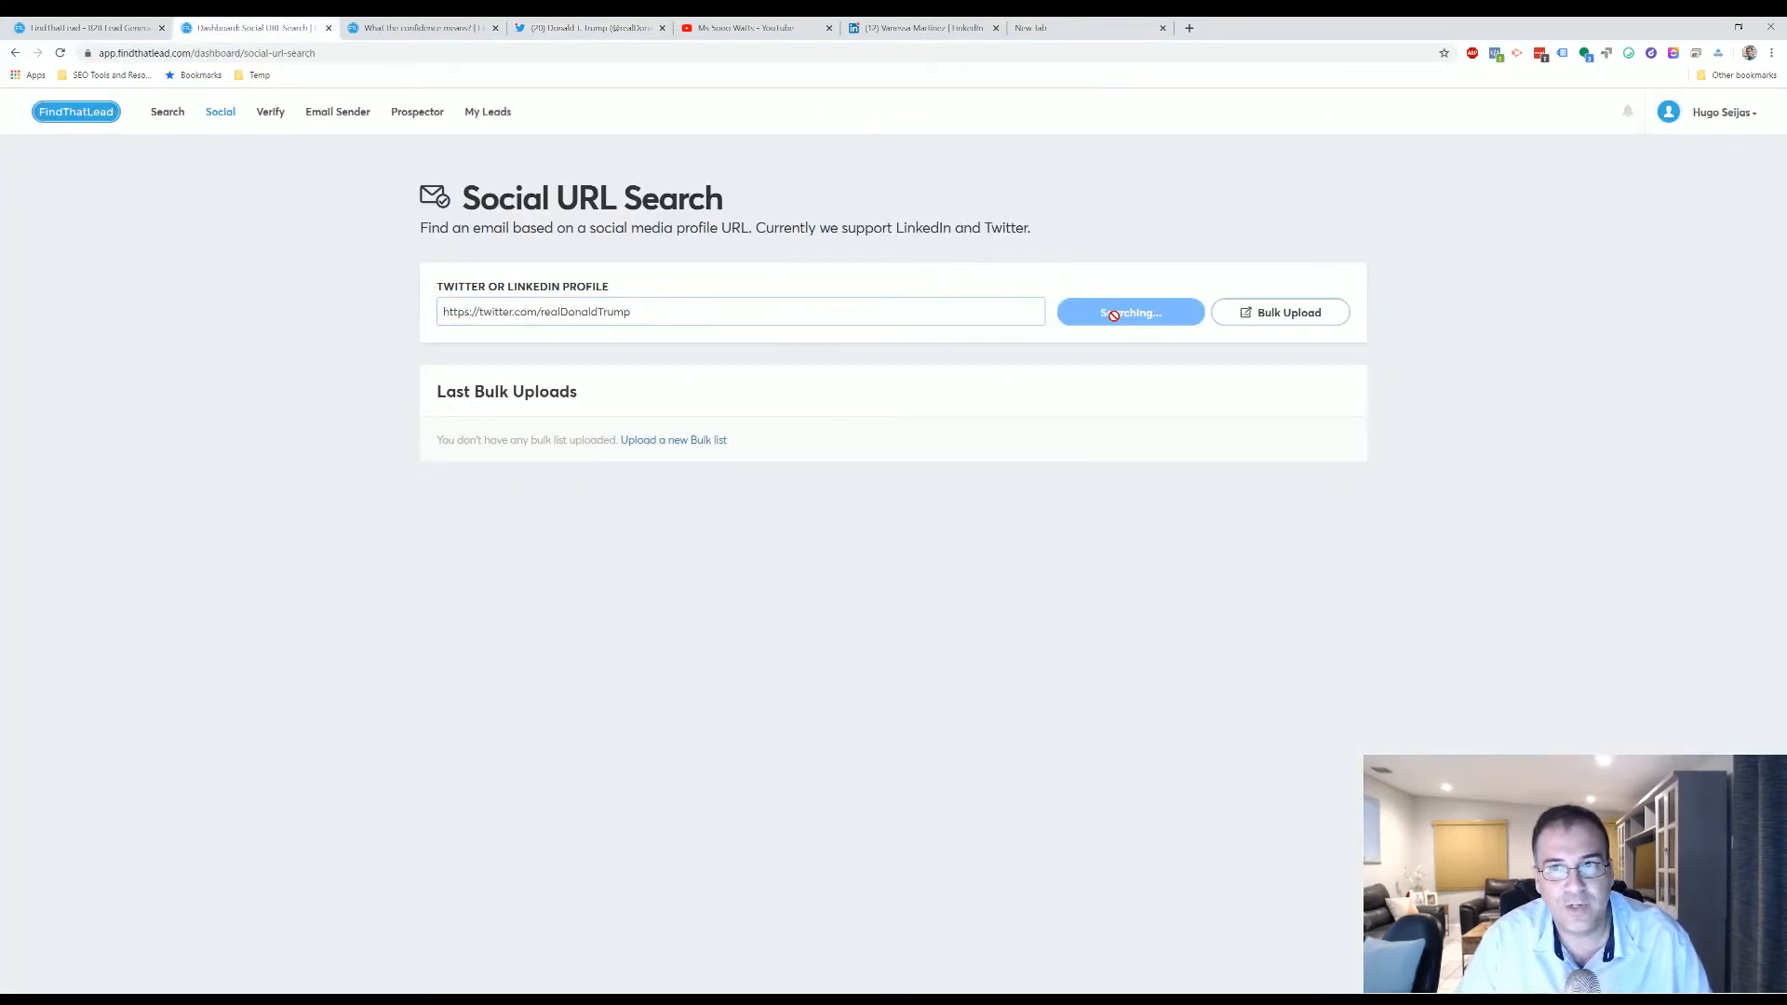
pyautogui.click(1128, 313)
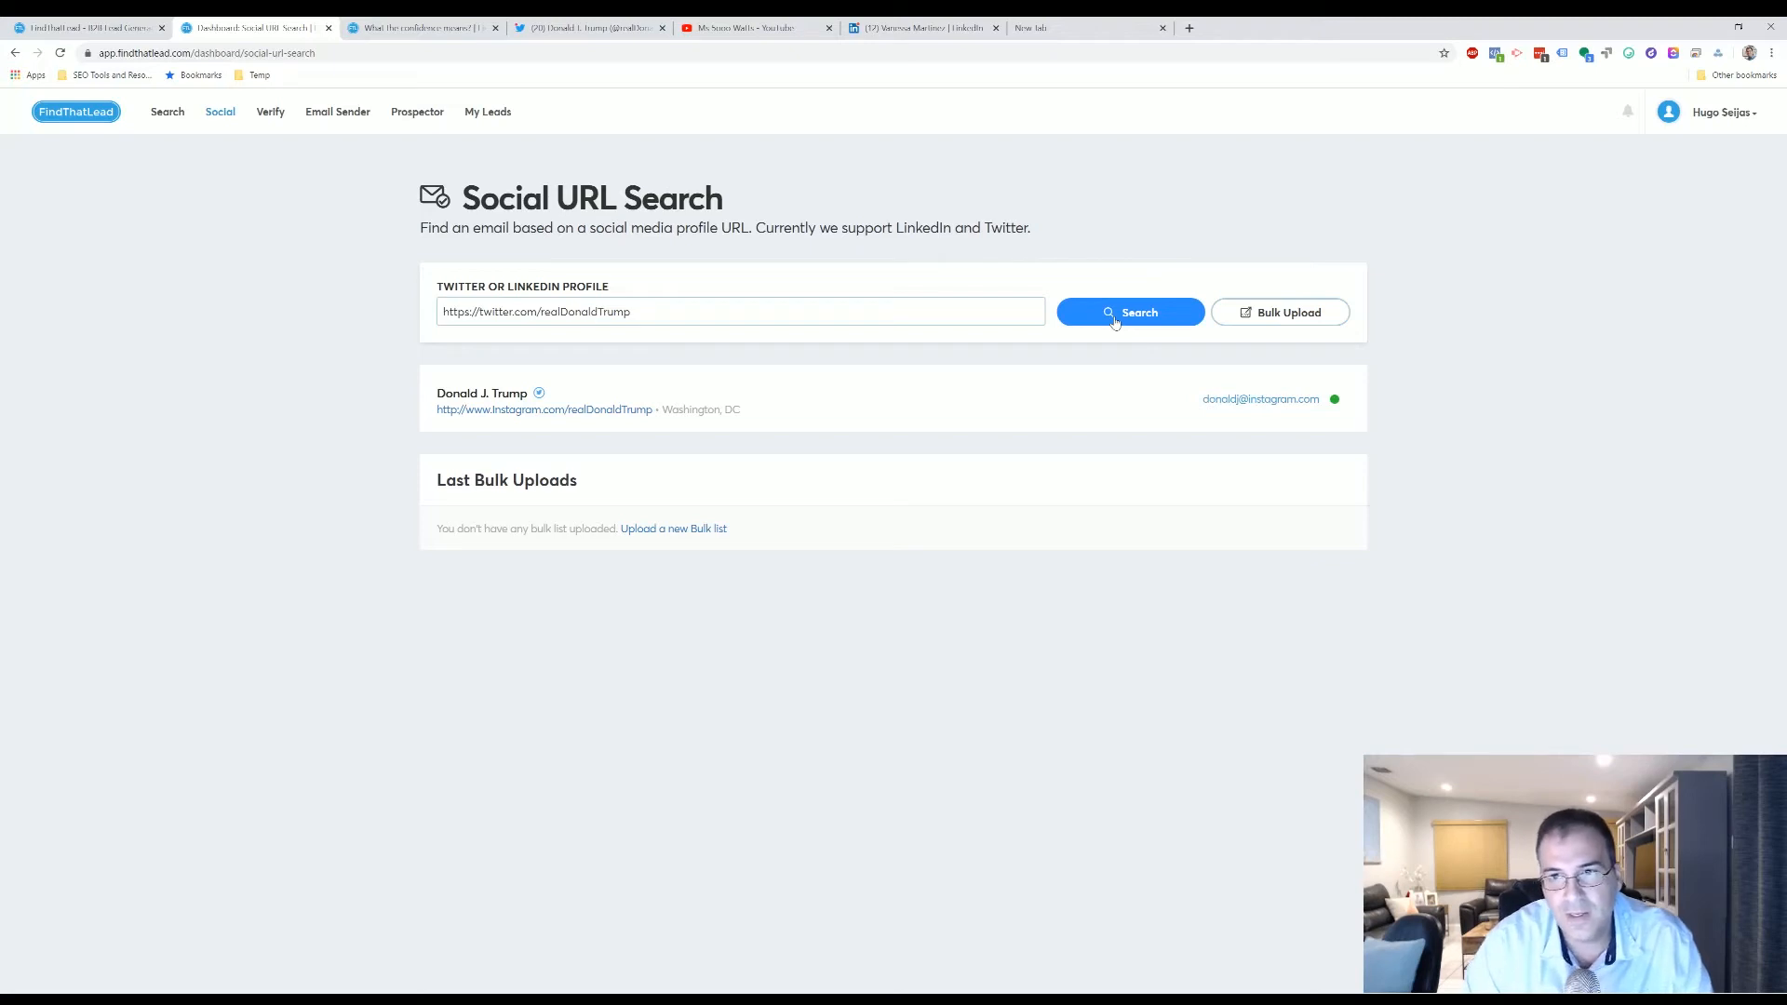
pyautogui.moveTo(1333, 400)
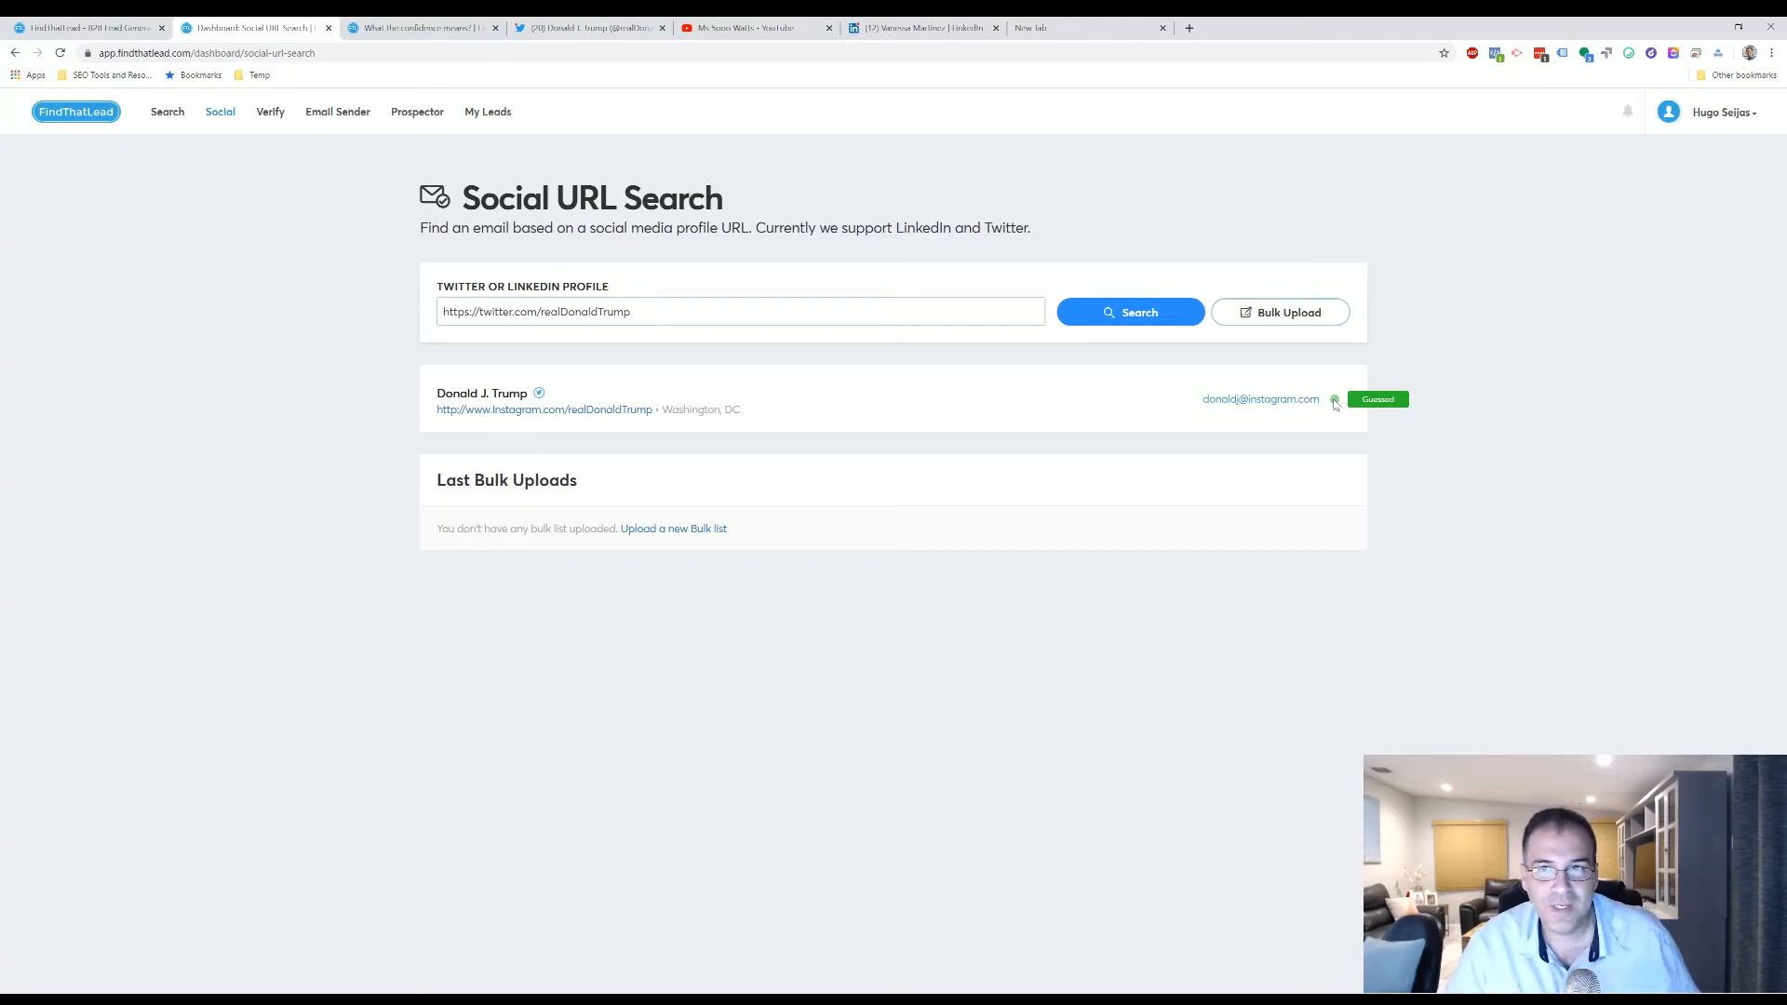
pyautogui.moveTo(920, 321)
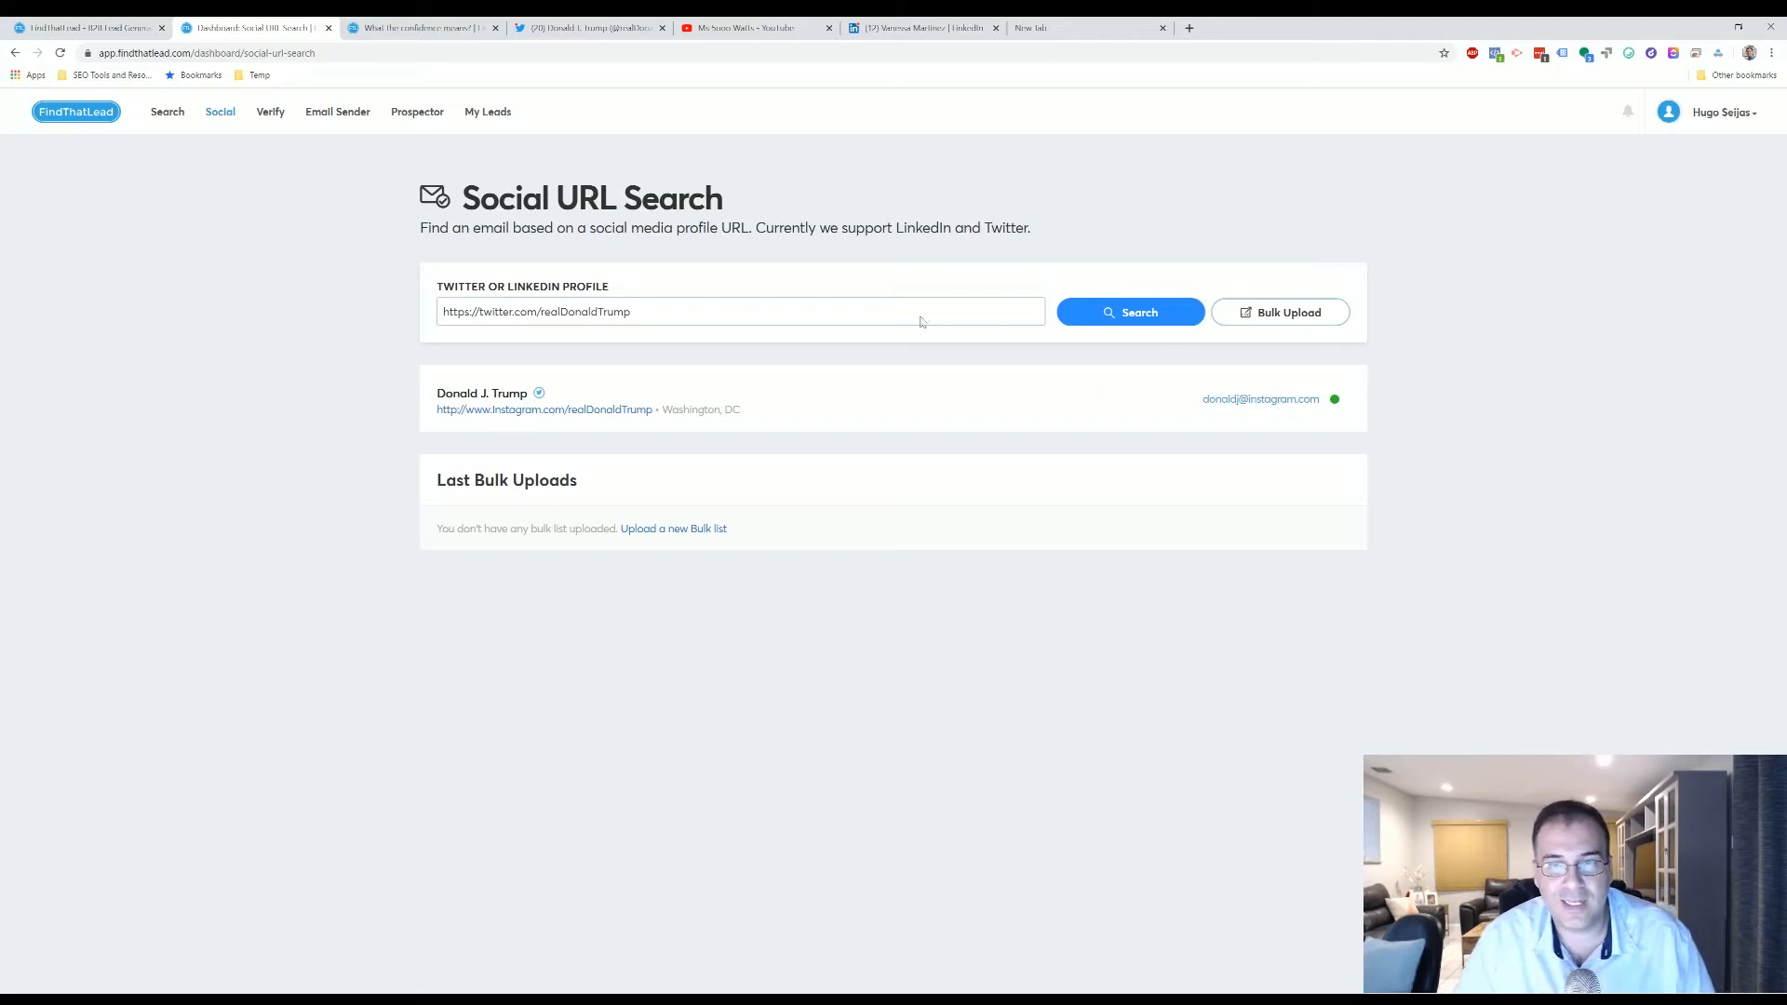
pyautogui.click(922, 27)
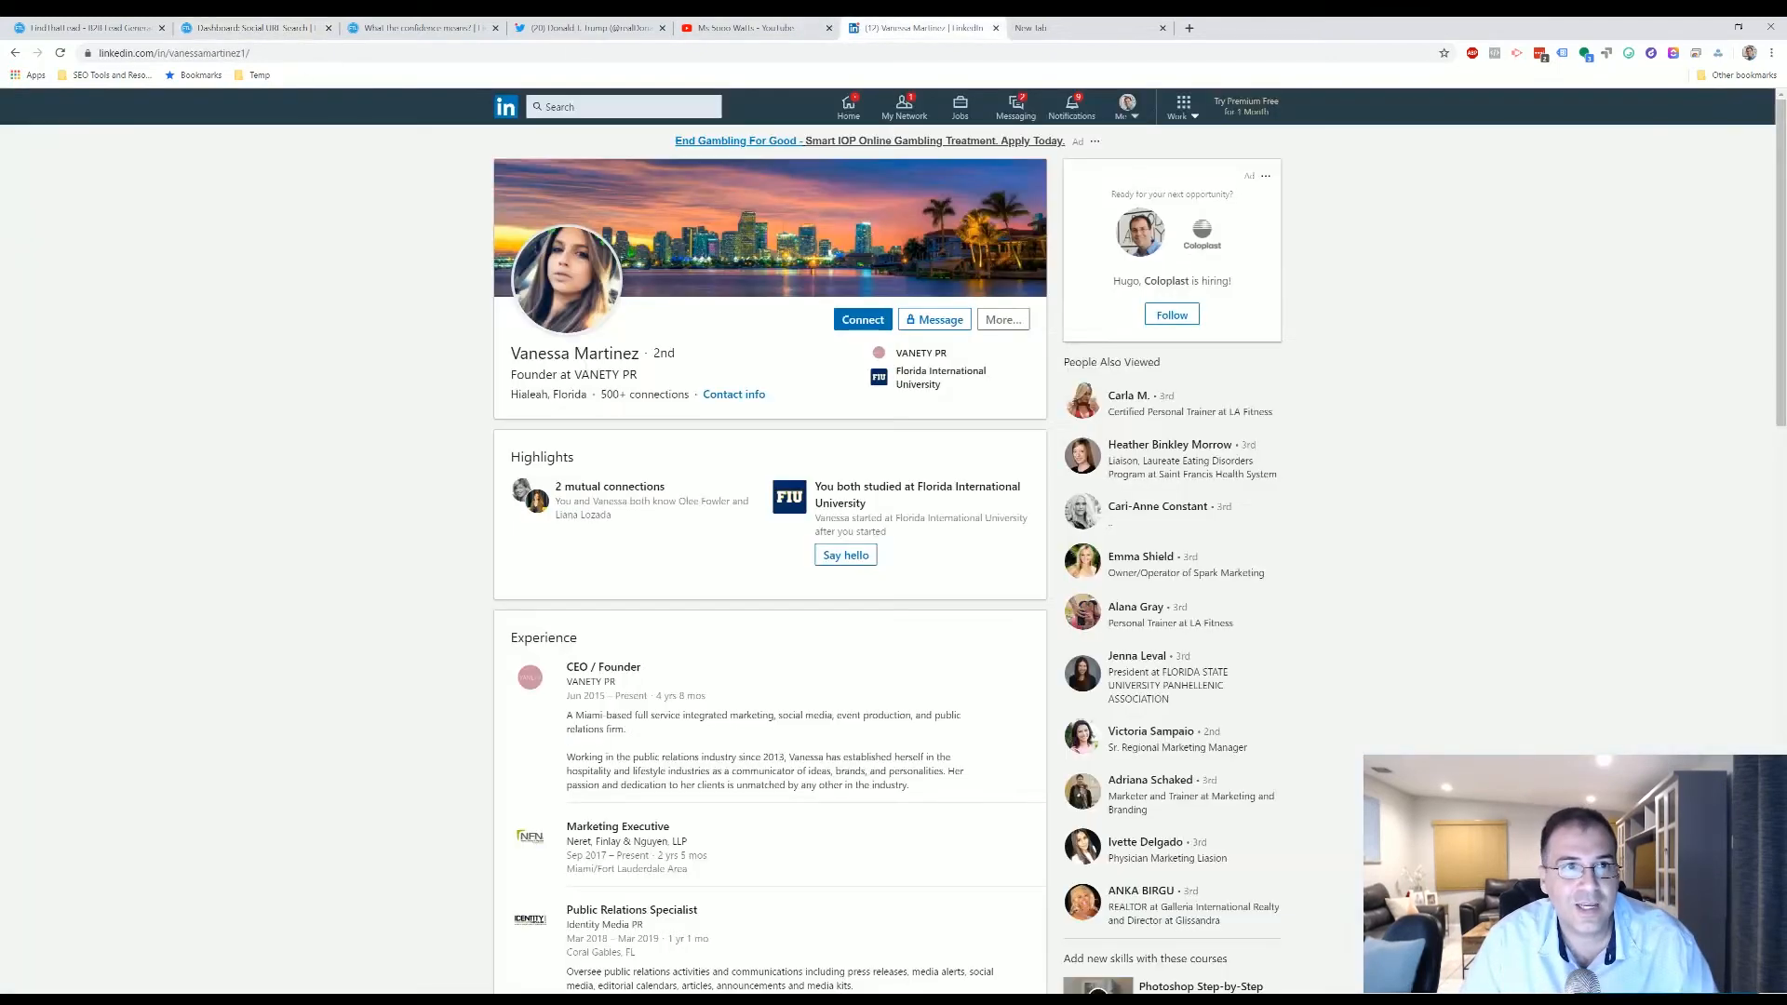
pyautogui.click(171, 52)
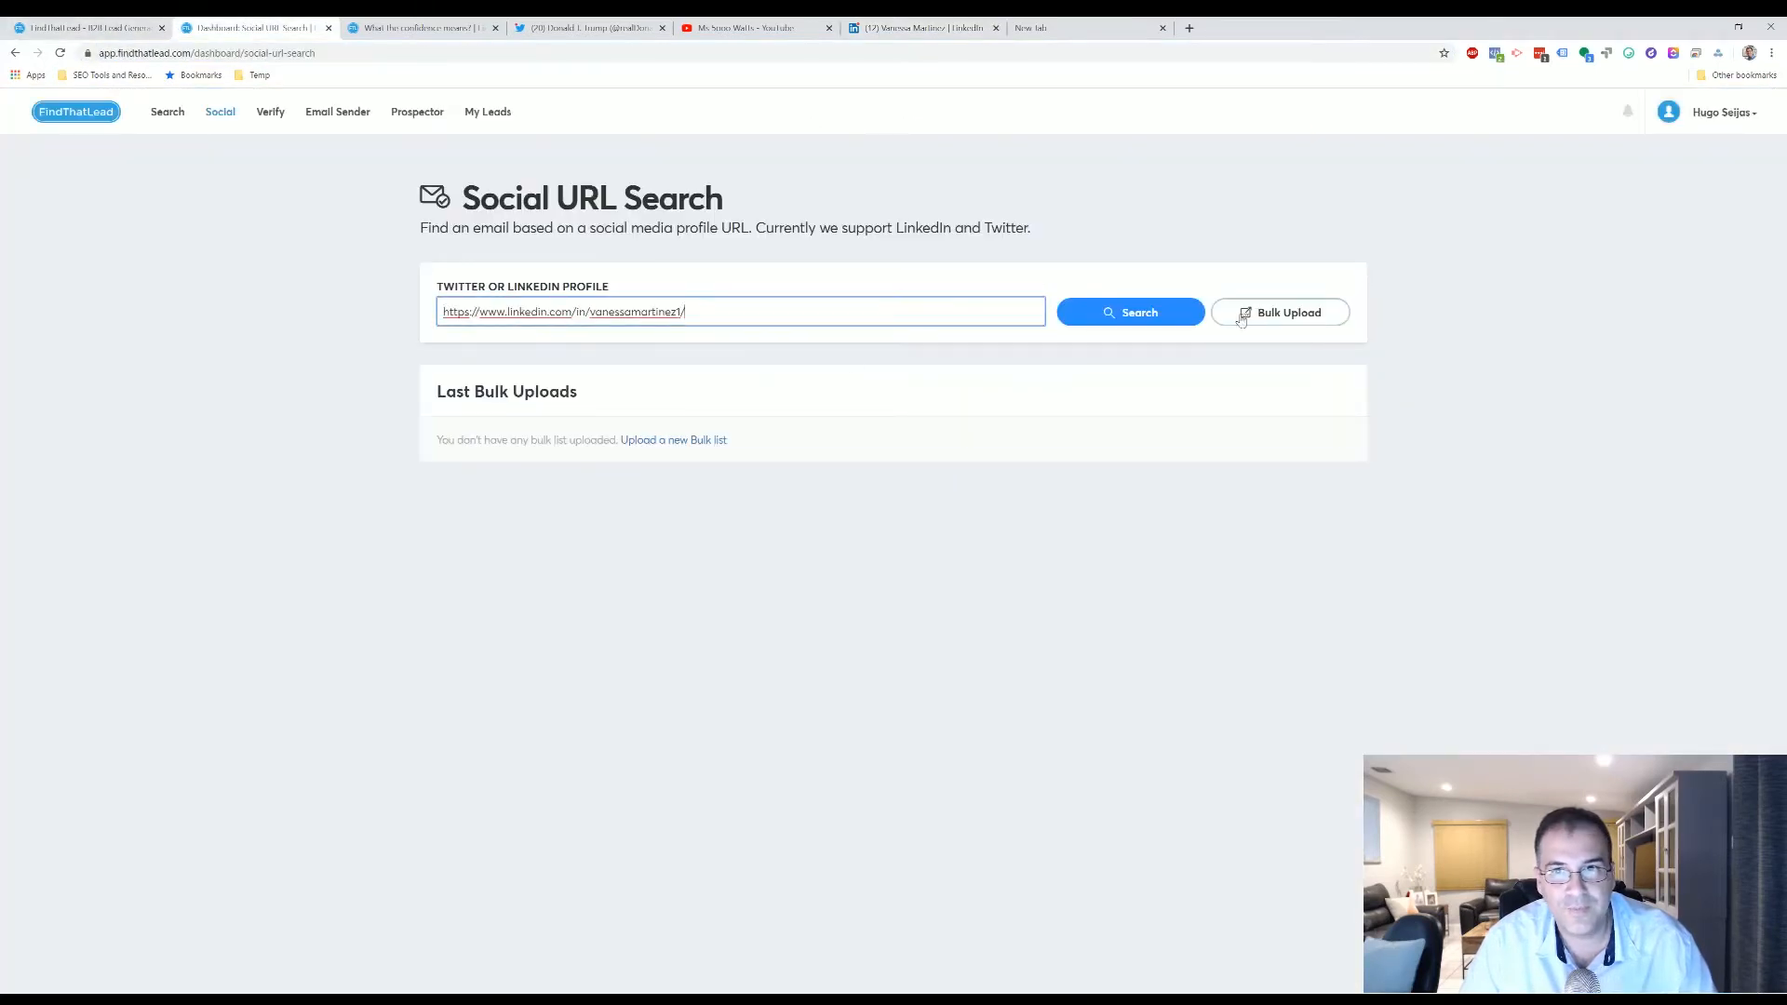
pyautogui.click(1128, 311)
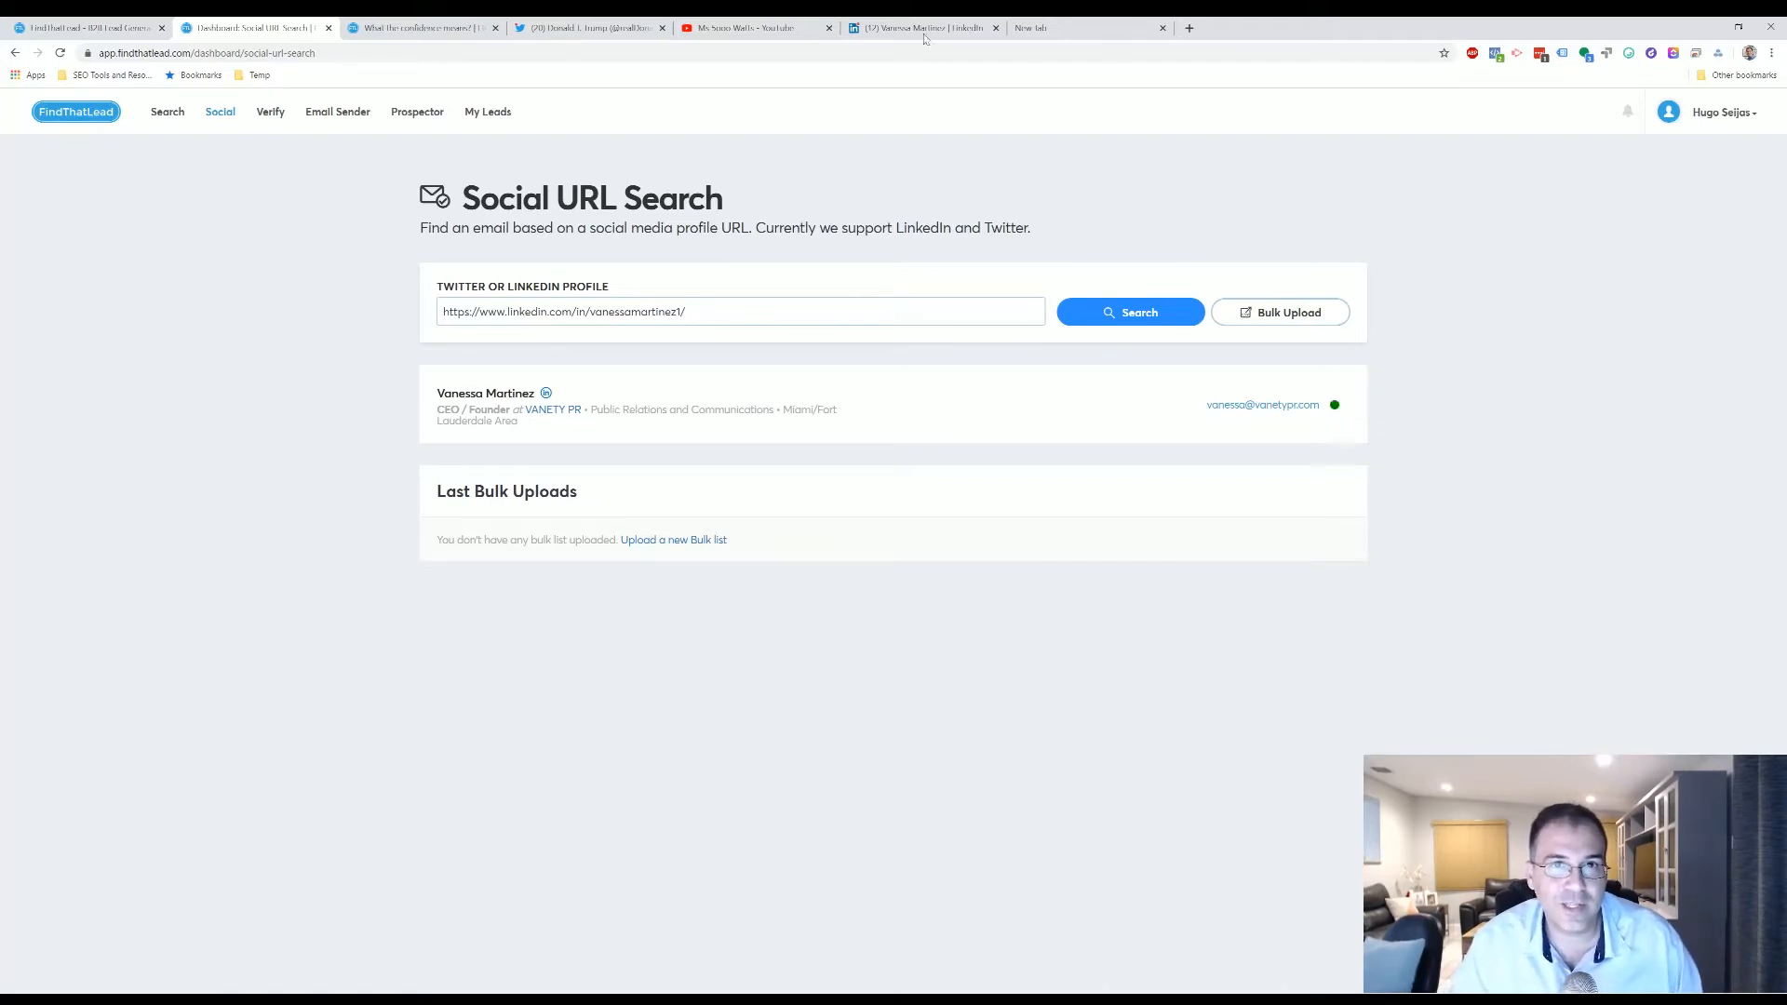
# From the YouTube tab, search 'ms5000watts twitter' and open the Ms5000Watts Twitter result
pyautogui.click(738, 27)
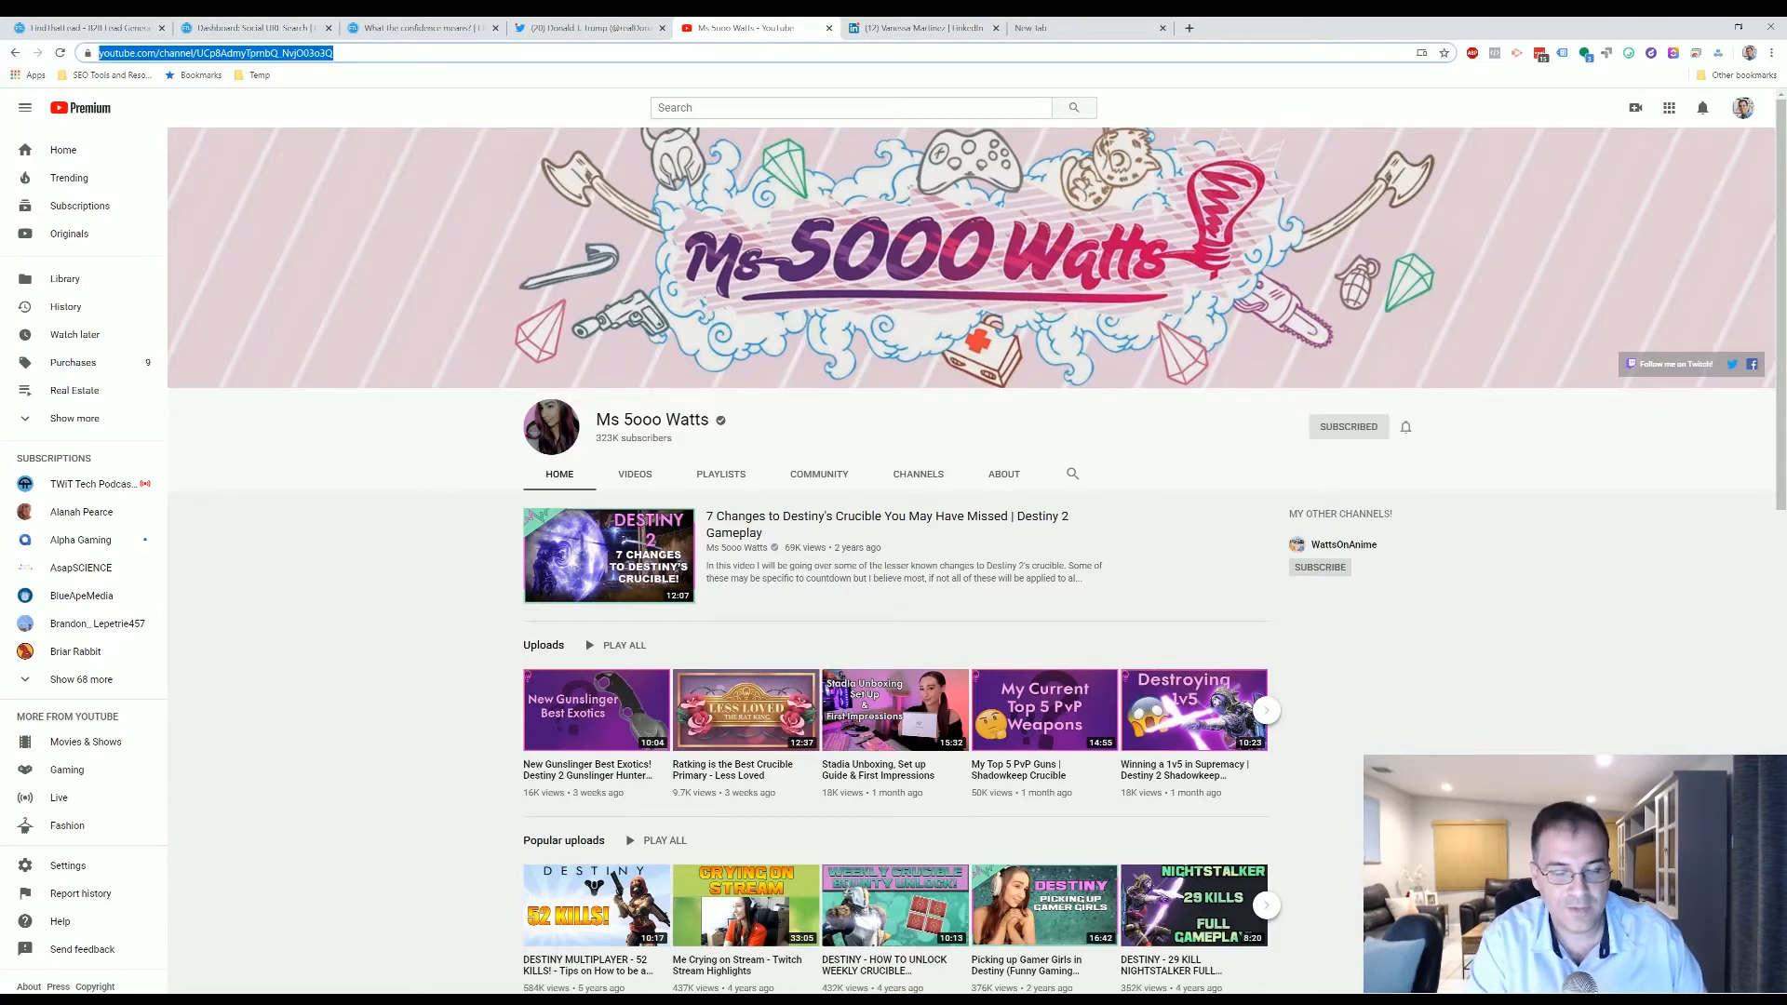
pyautogui.write('miss50')
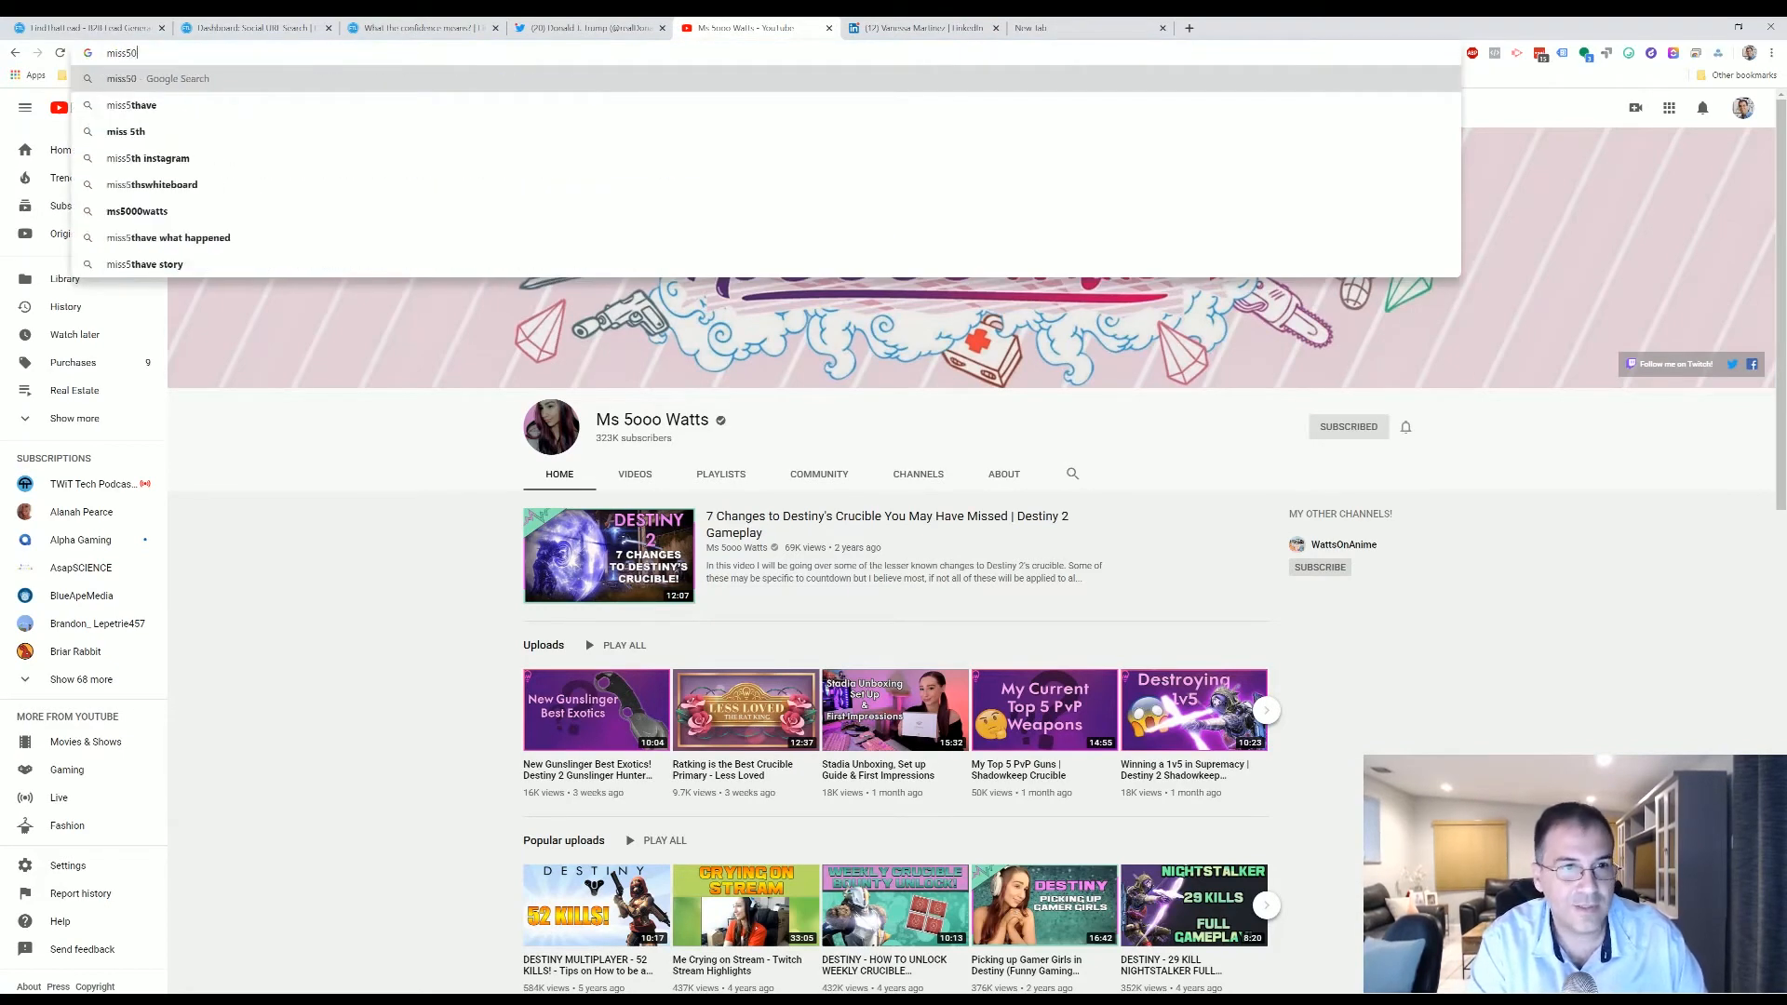
pyautogui.write('00')
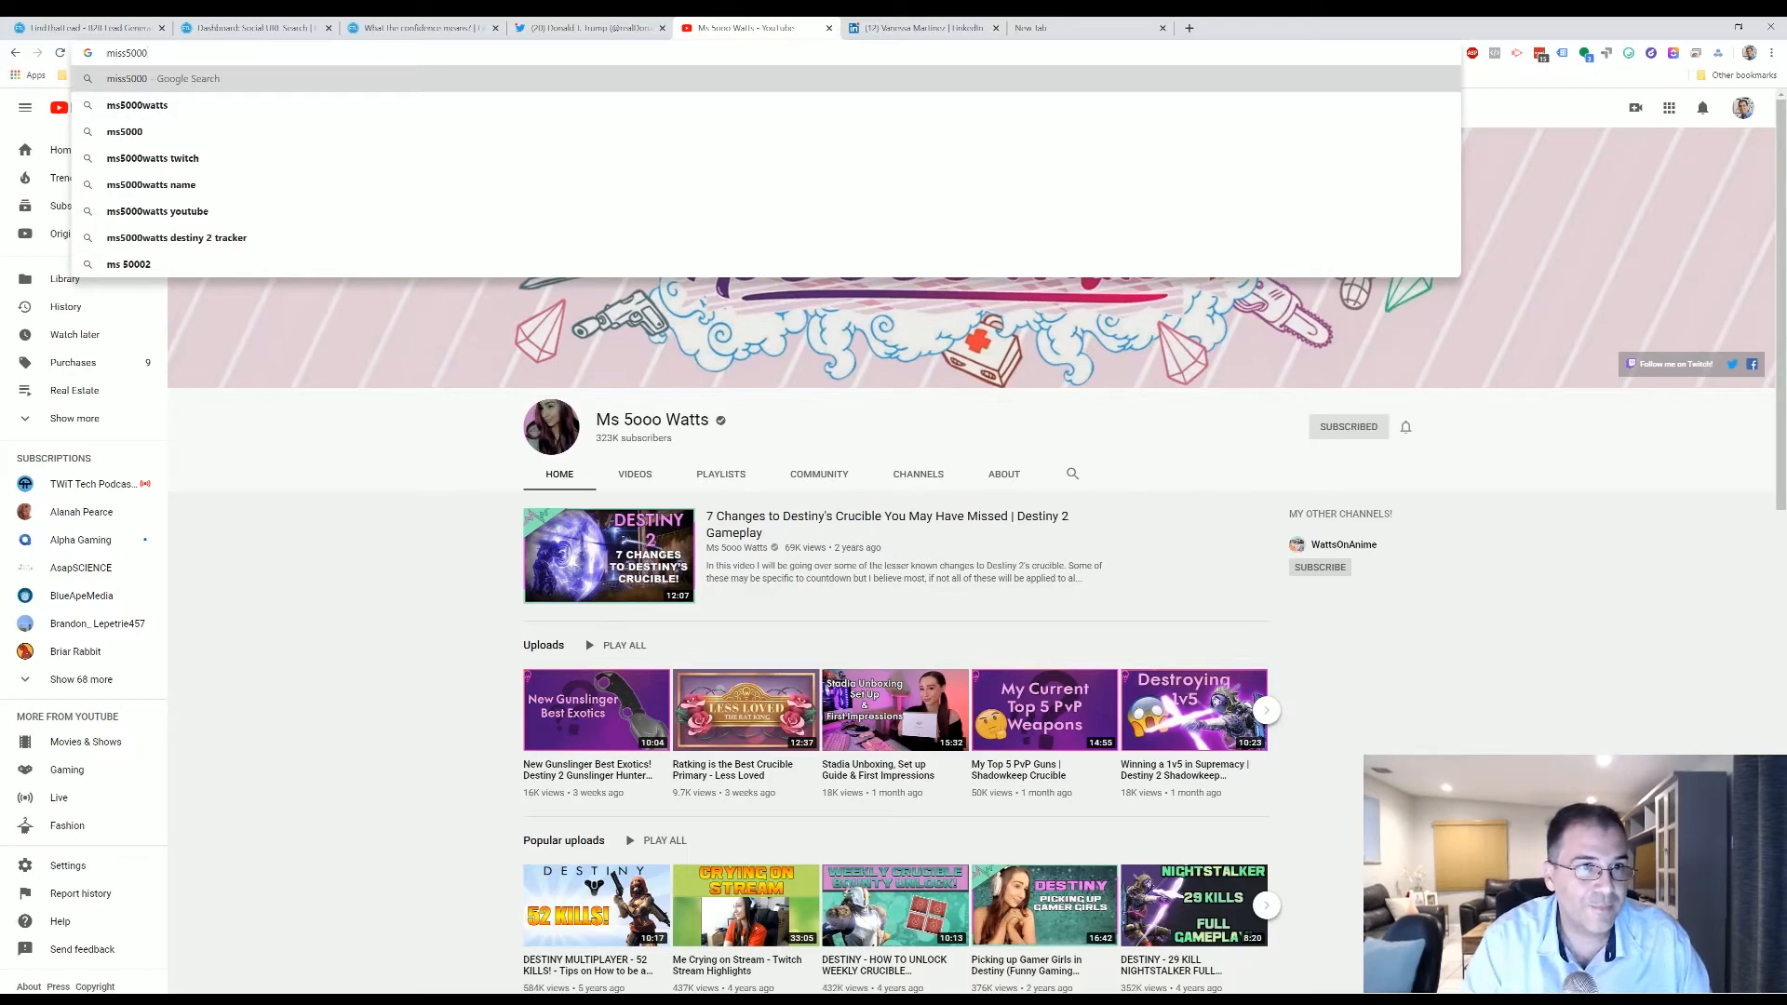
pyautogui.write('ms5000watts twitter')
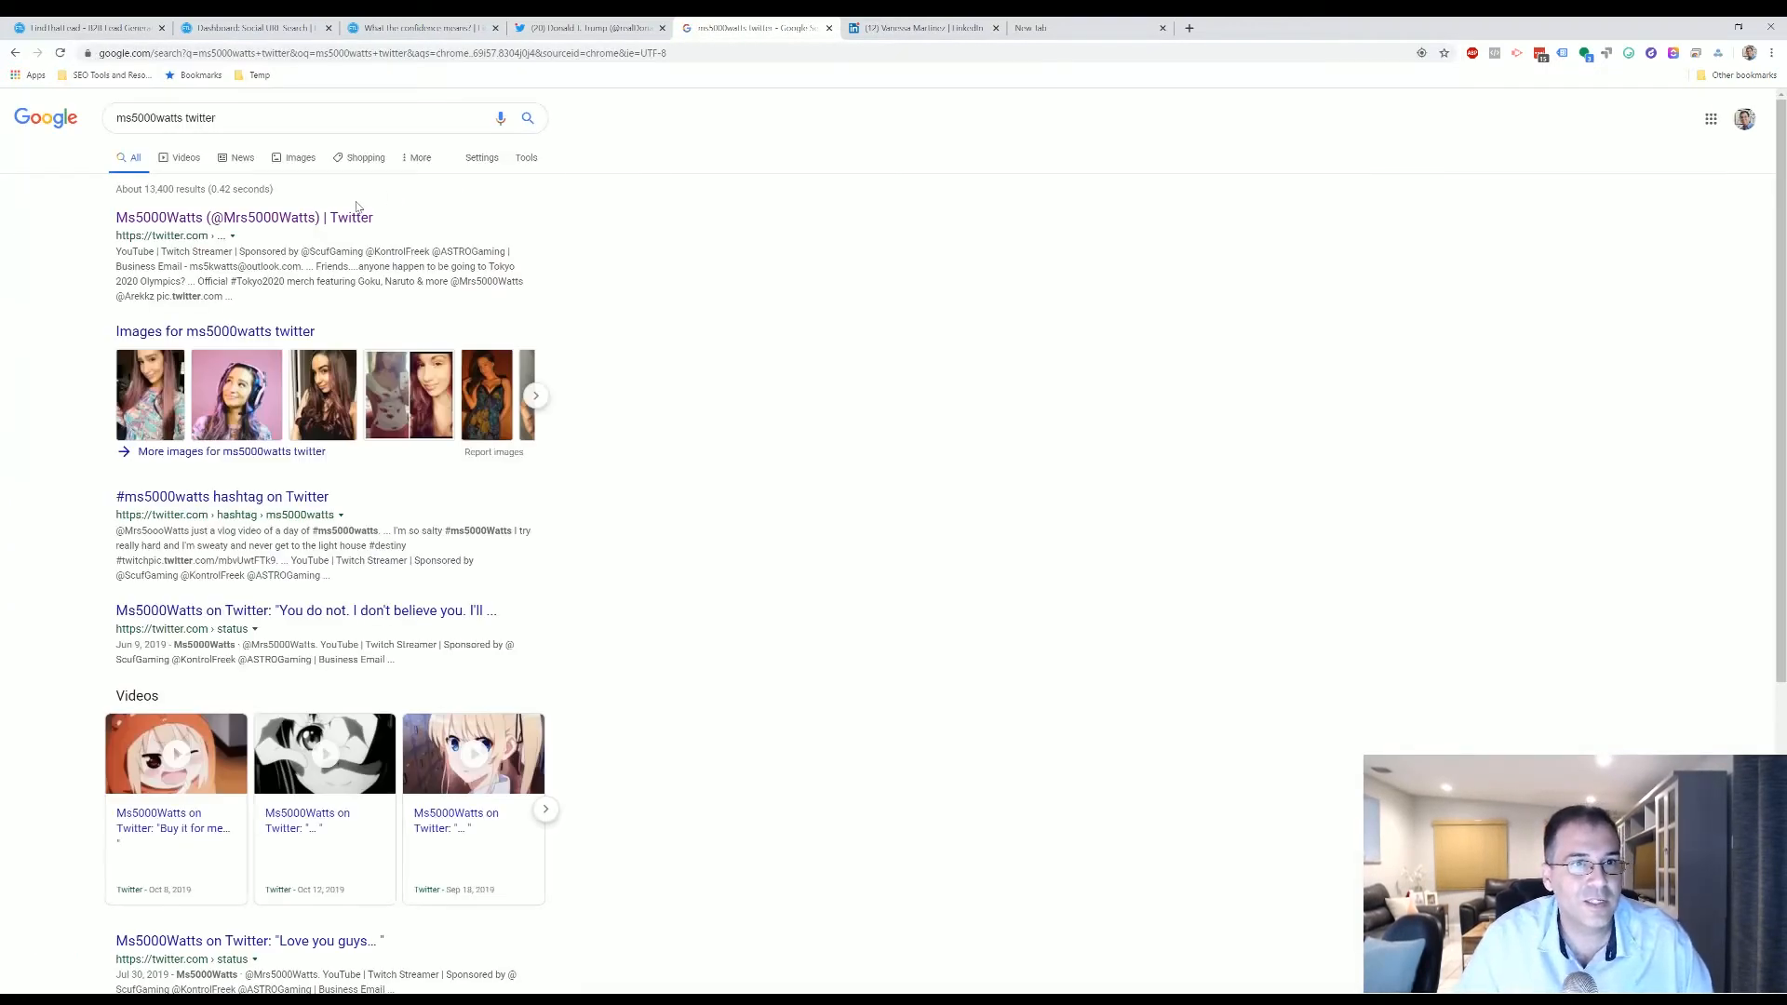
pyautogui.click(243, 217)
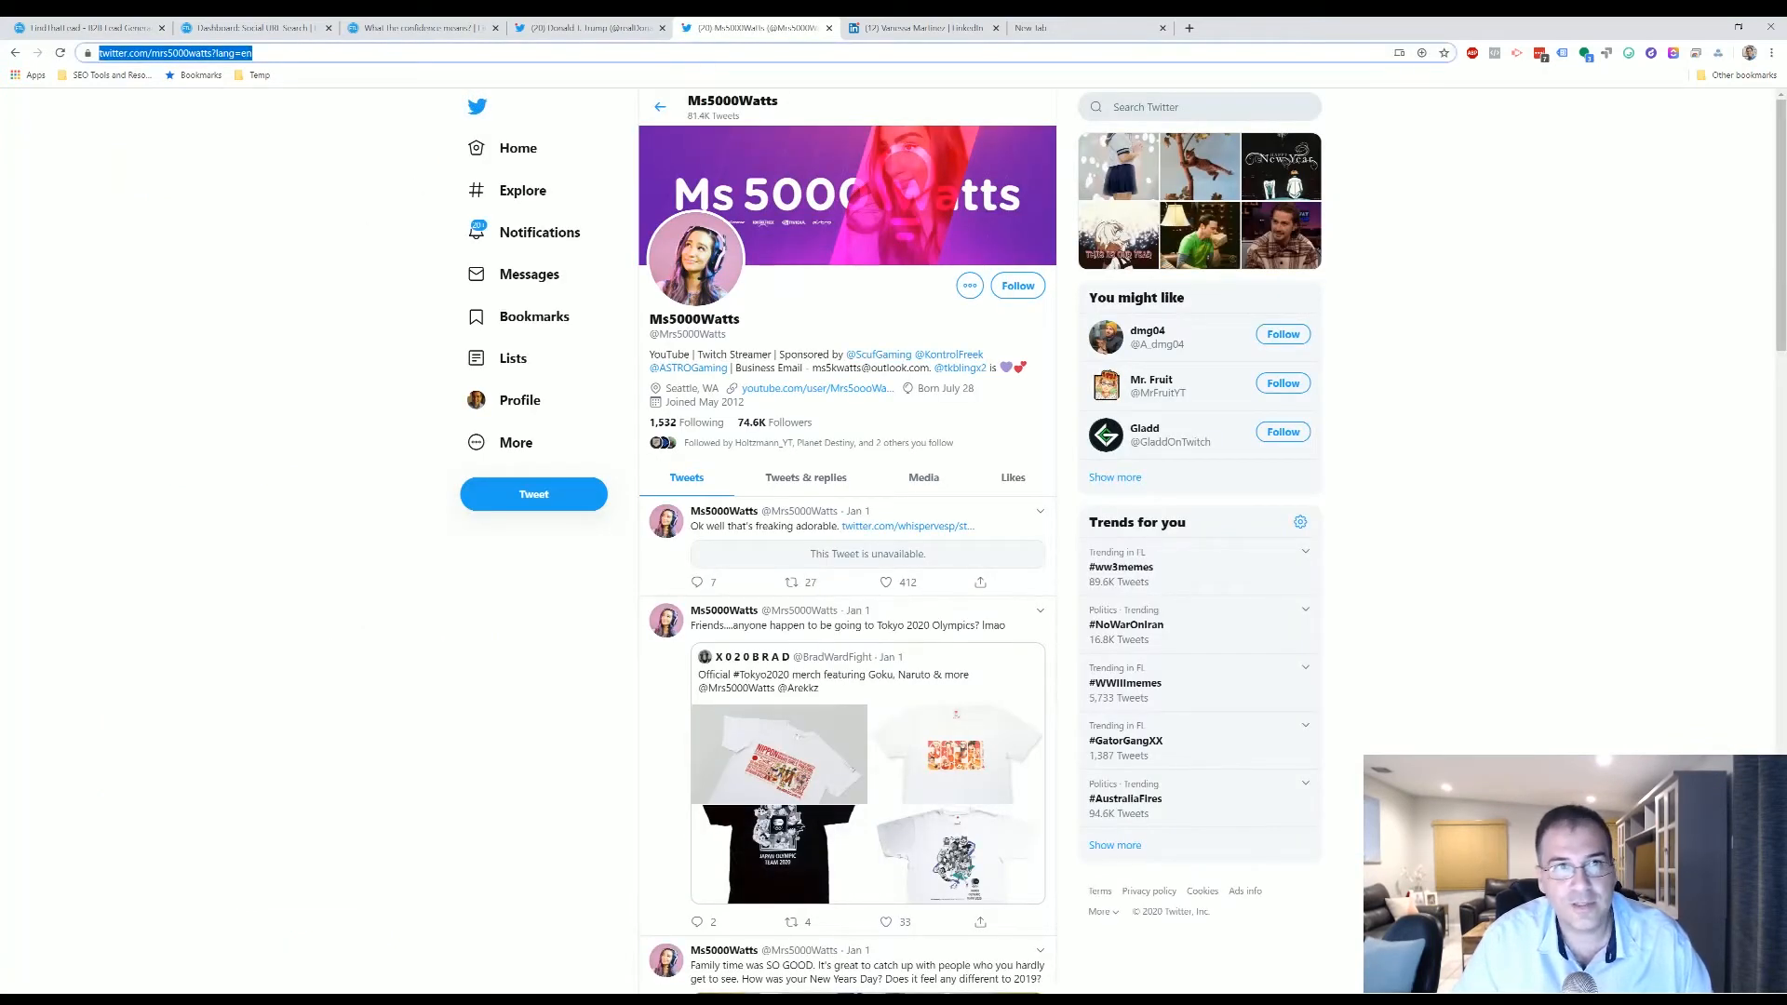
pyautogui.moveTo(548, 27)
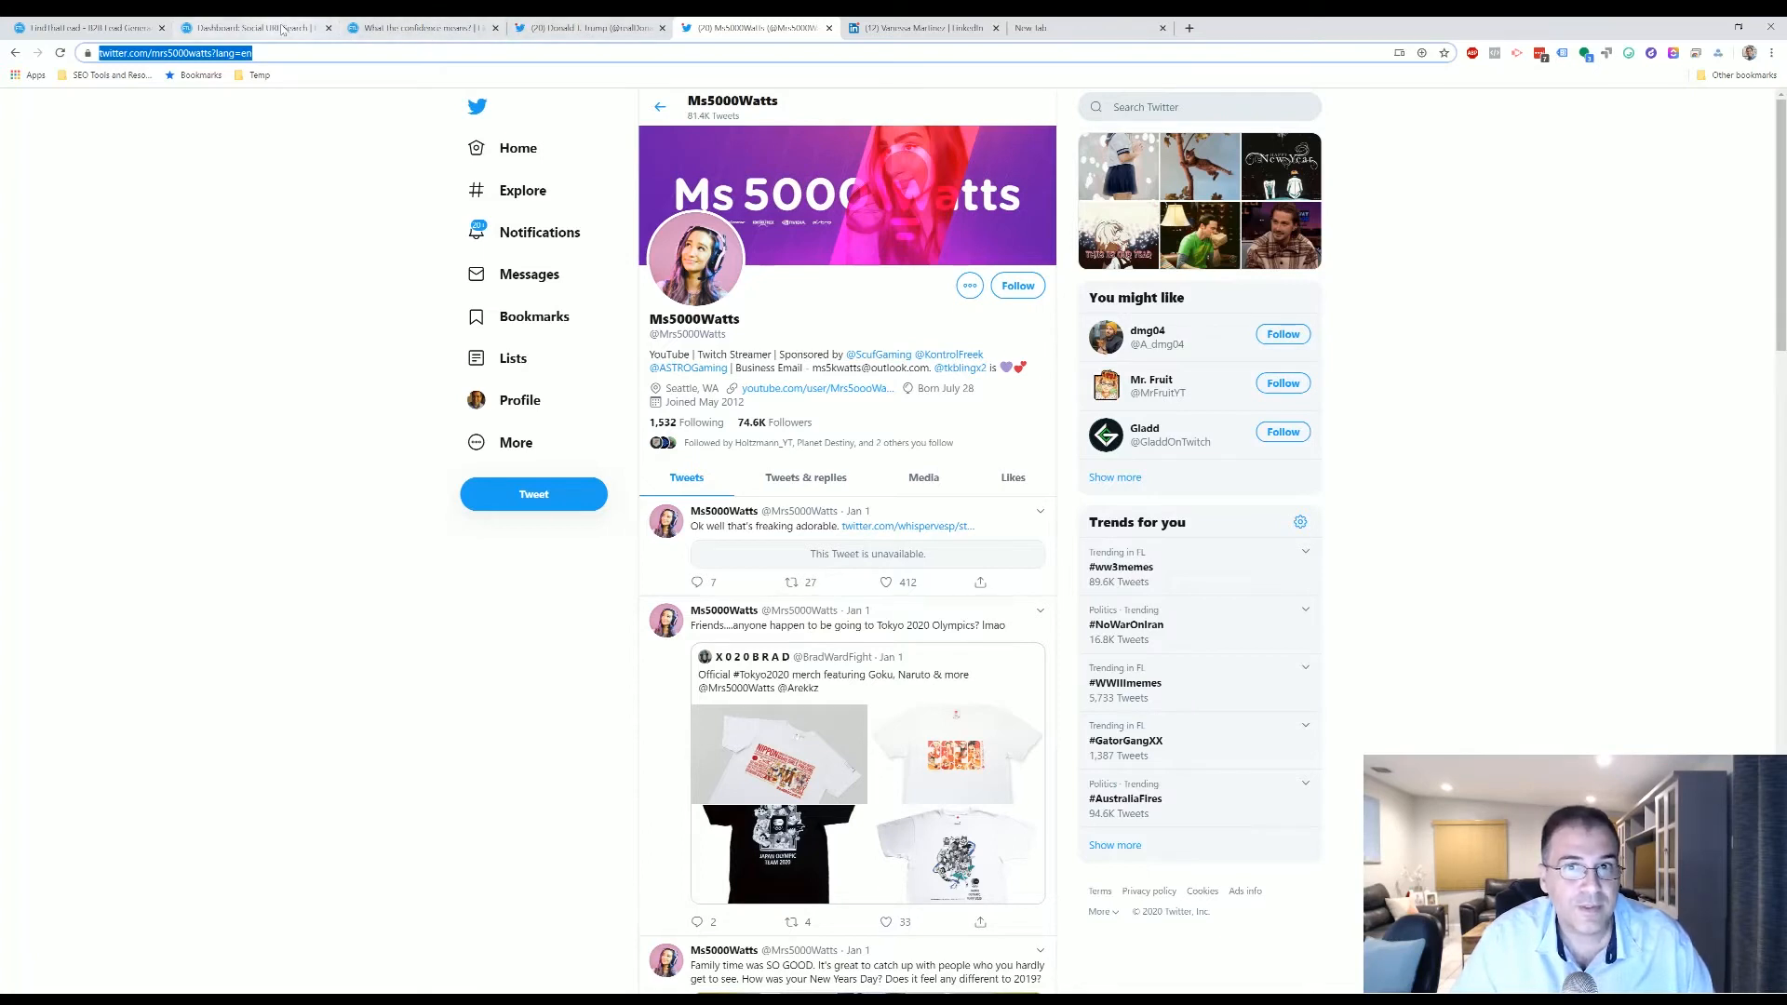
# Search the pasted Ms5000Watts Twitter URL, getting her youtube.com email
pyautogui.click(245, 26)
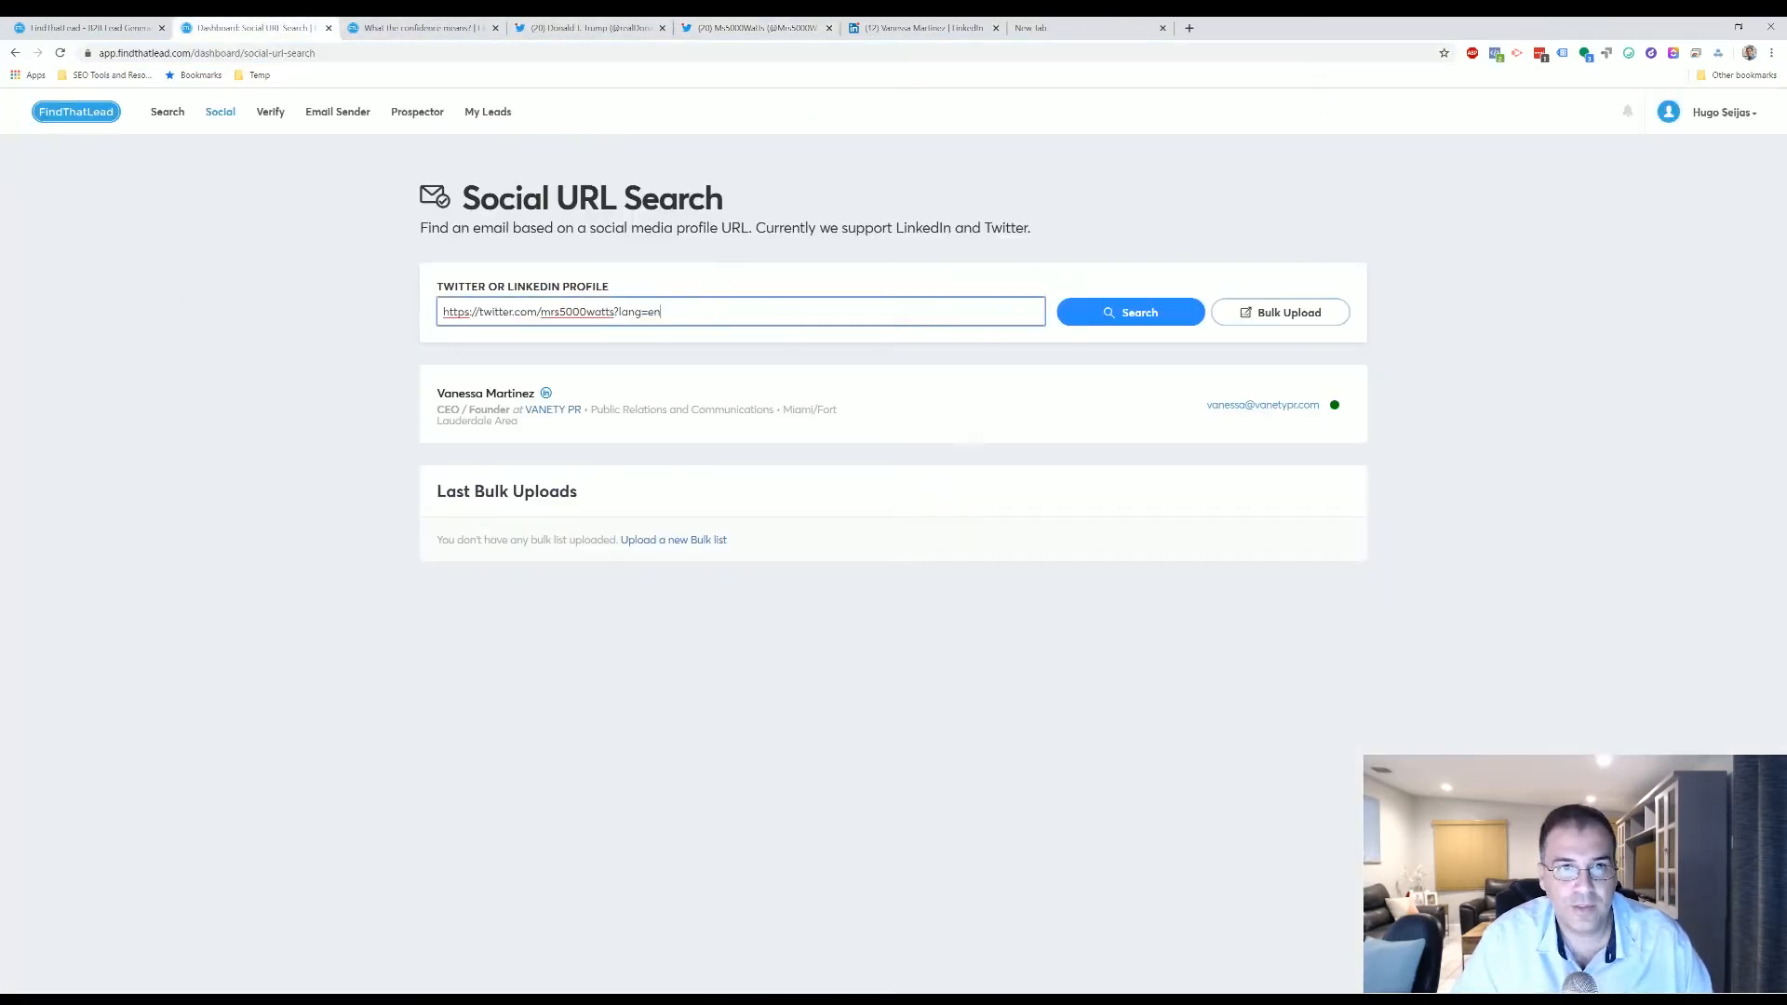
pyautogui.click(1128, 312)
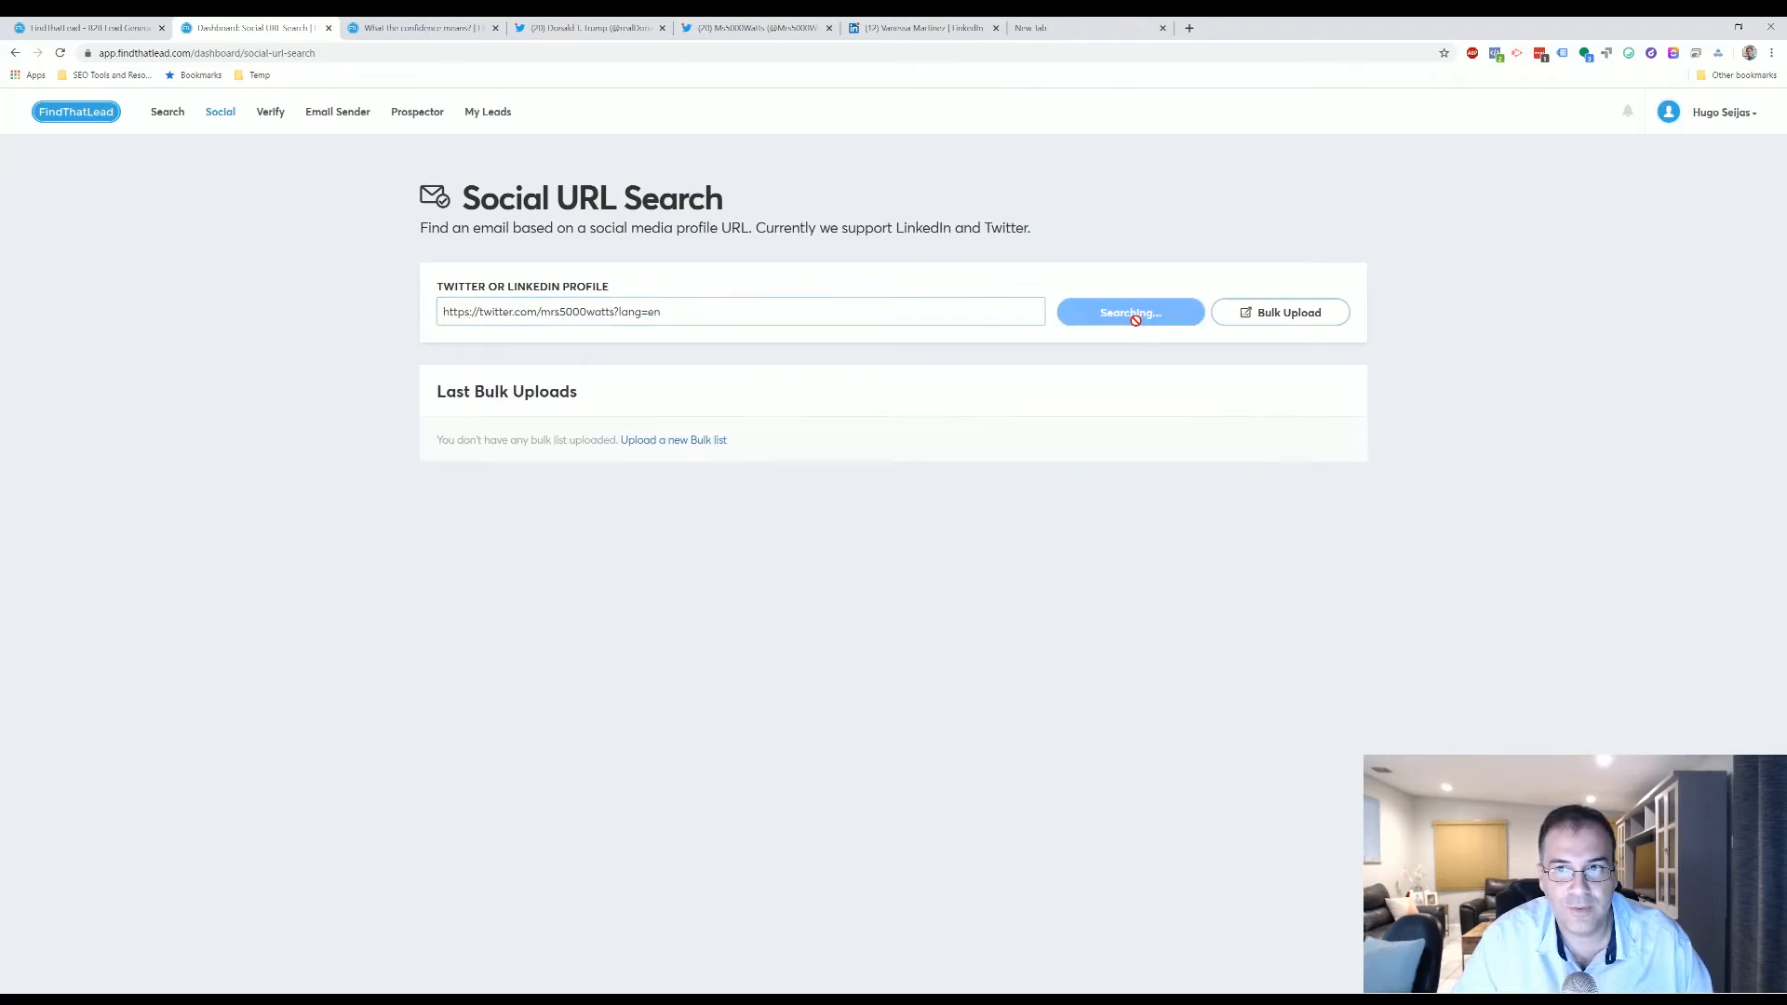
pyautogui.click(1128, 311)
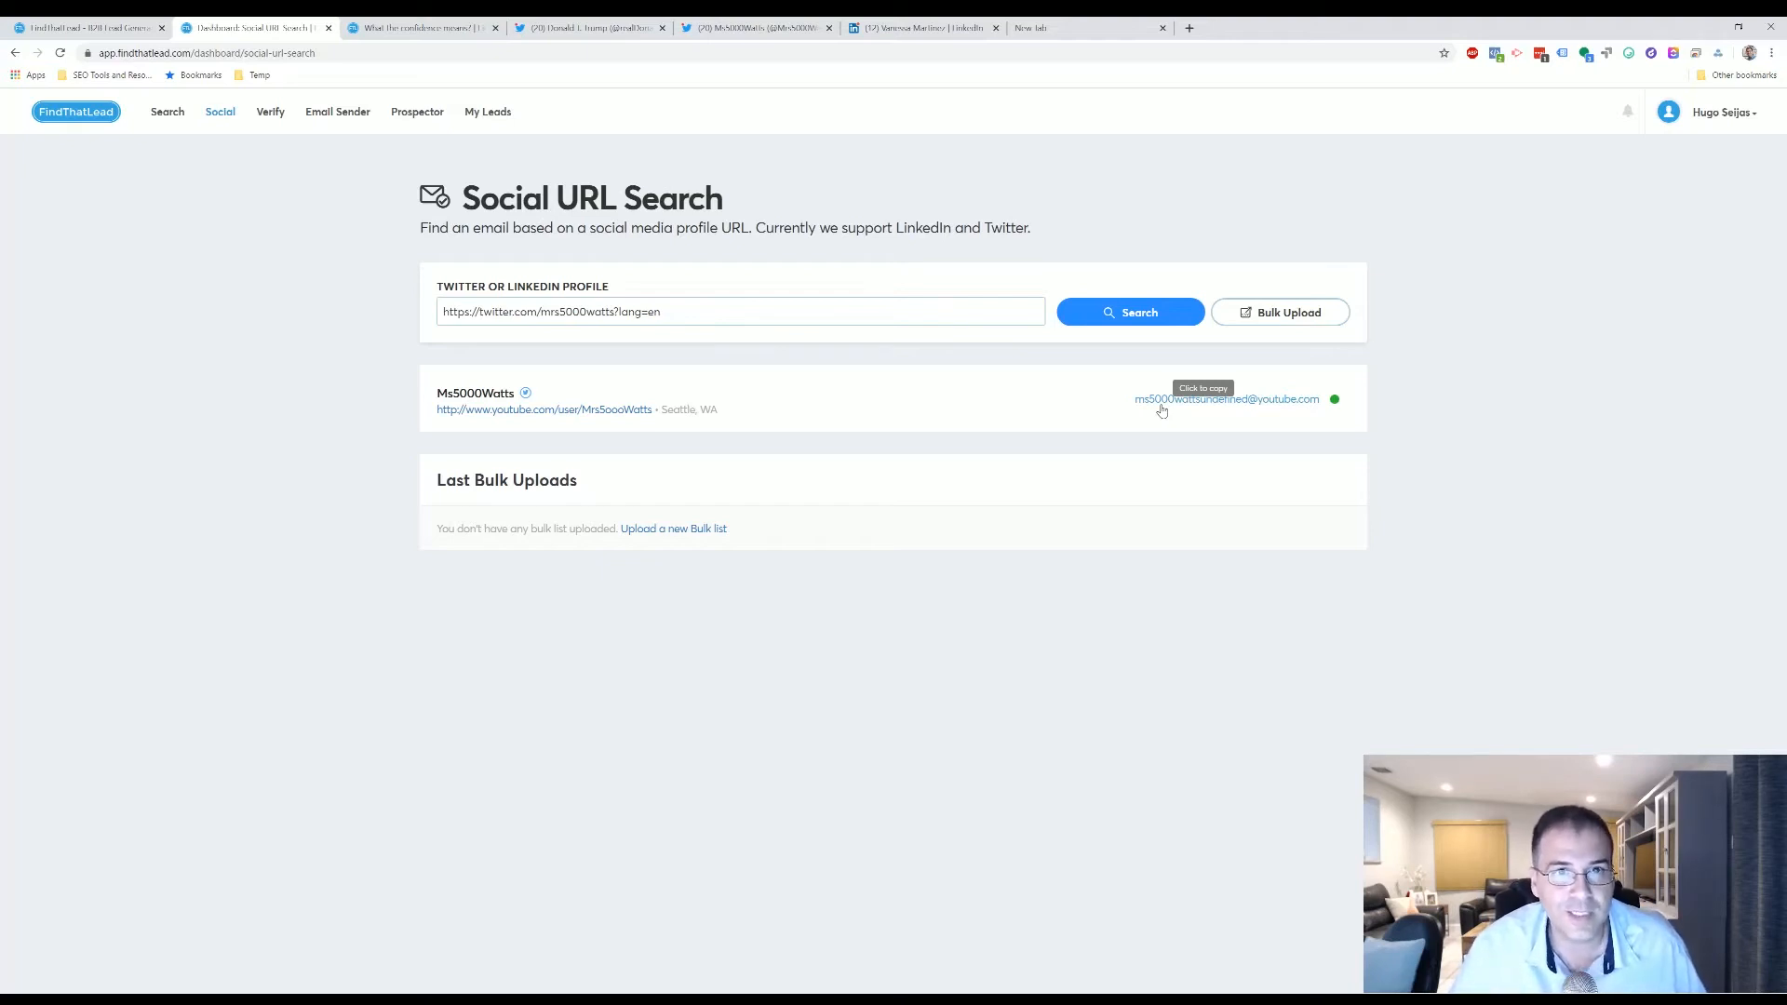
pyautogui.moveTo(1319, 659)
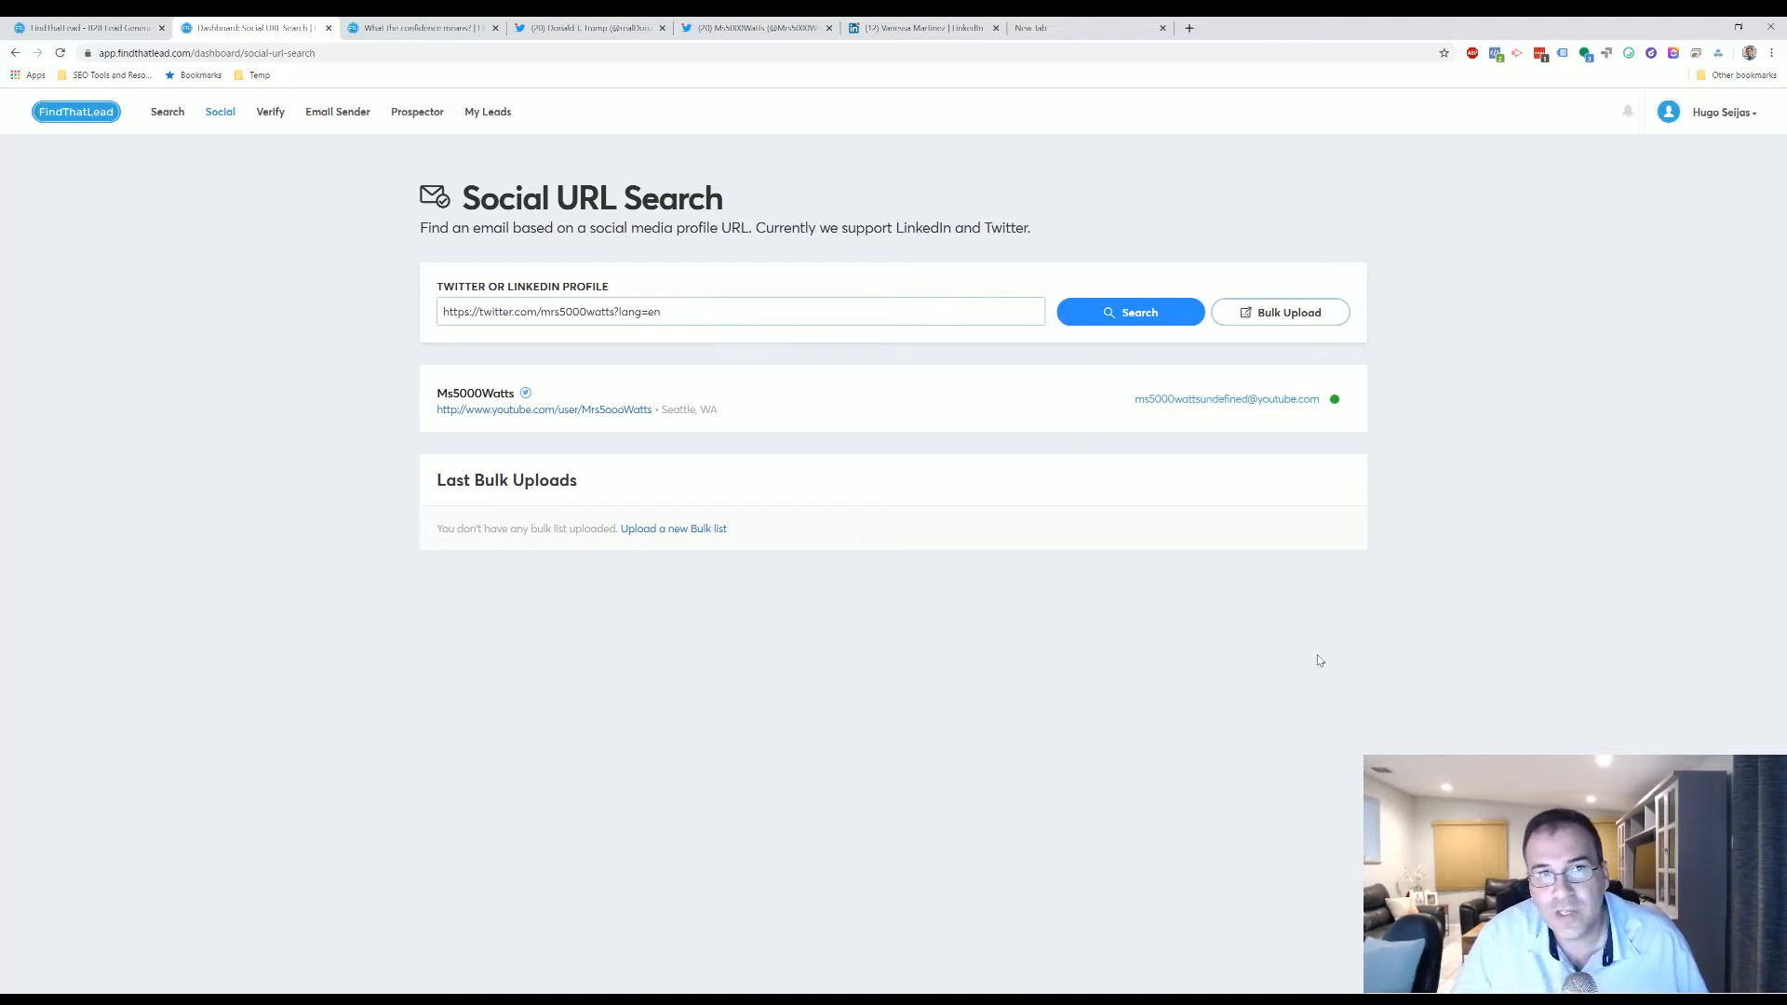
pyautogui.moveTo(939, 479)
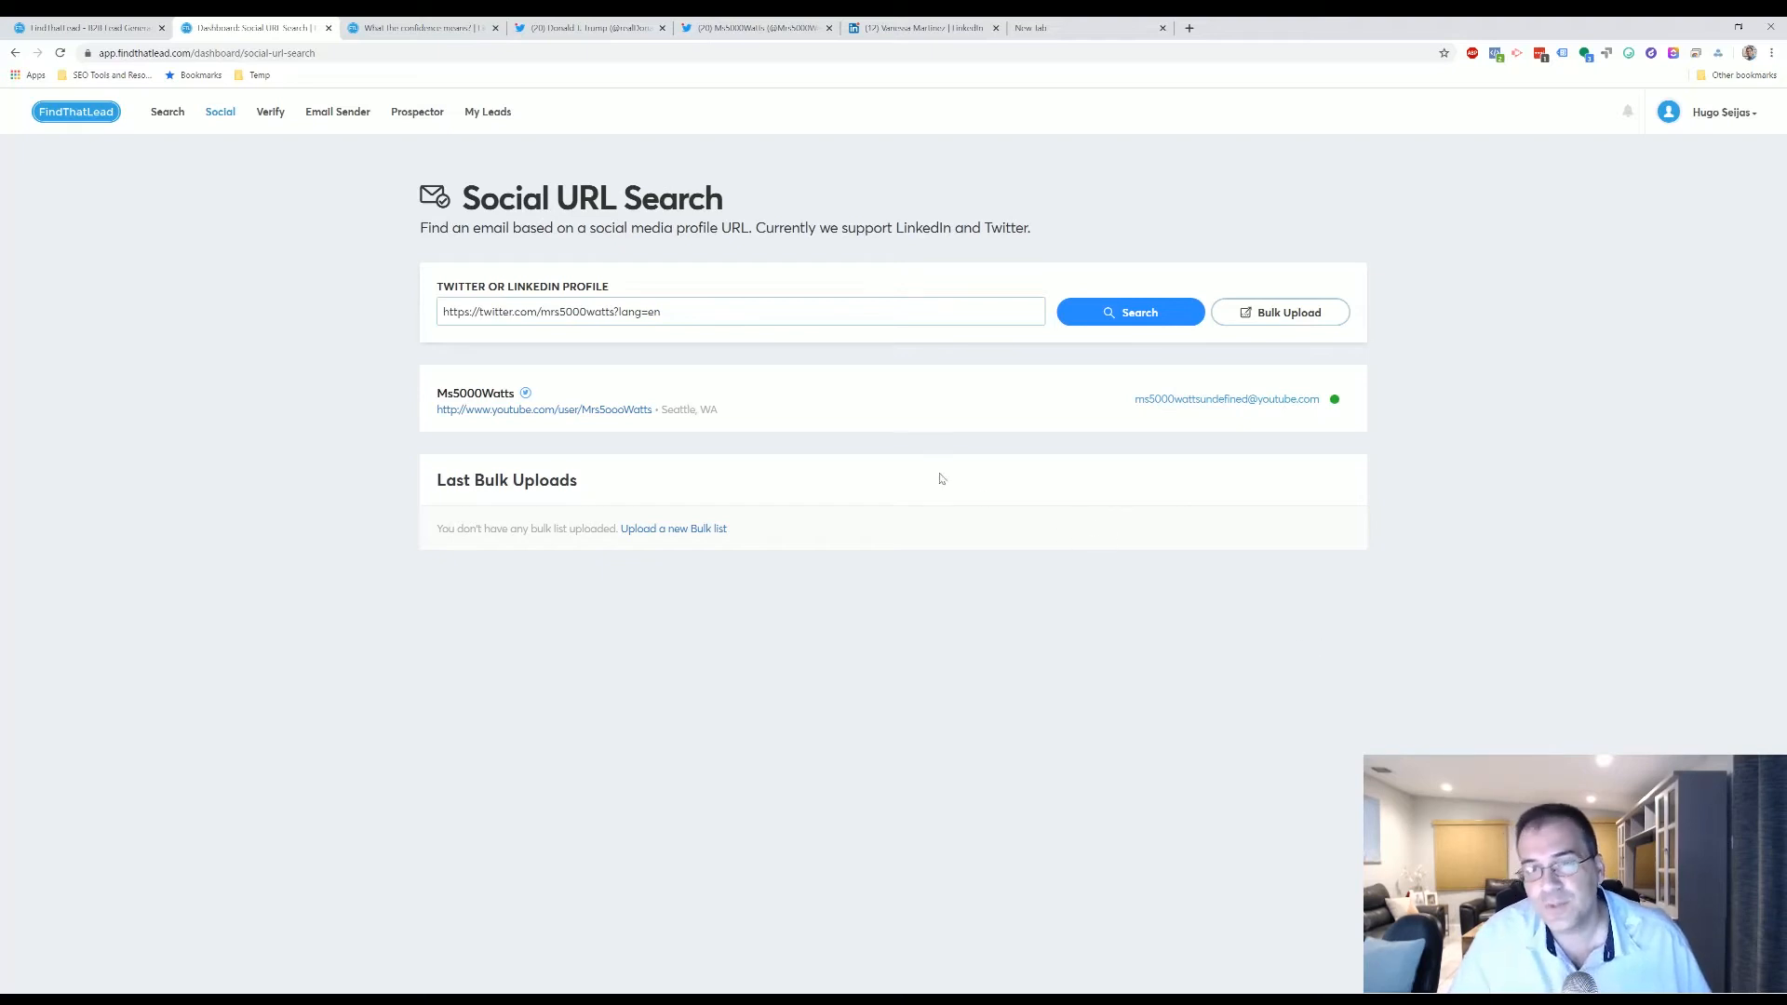
pyautogui.moveTo(270, 111)
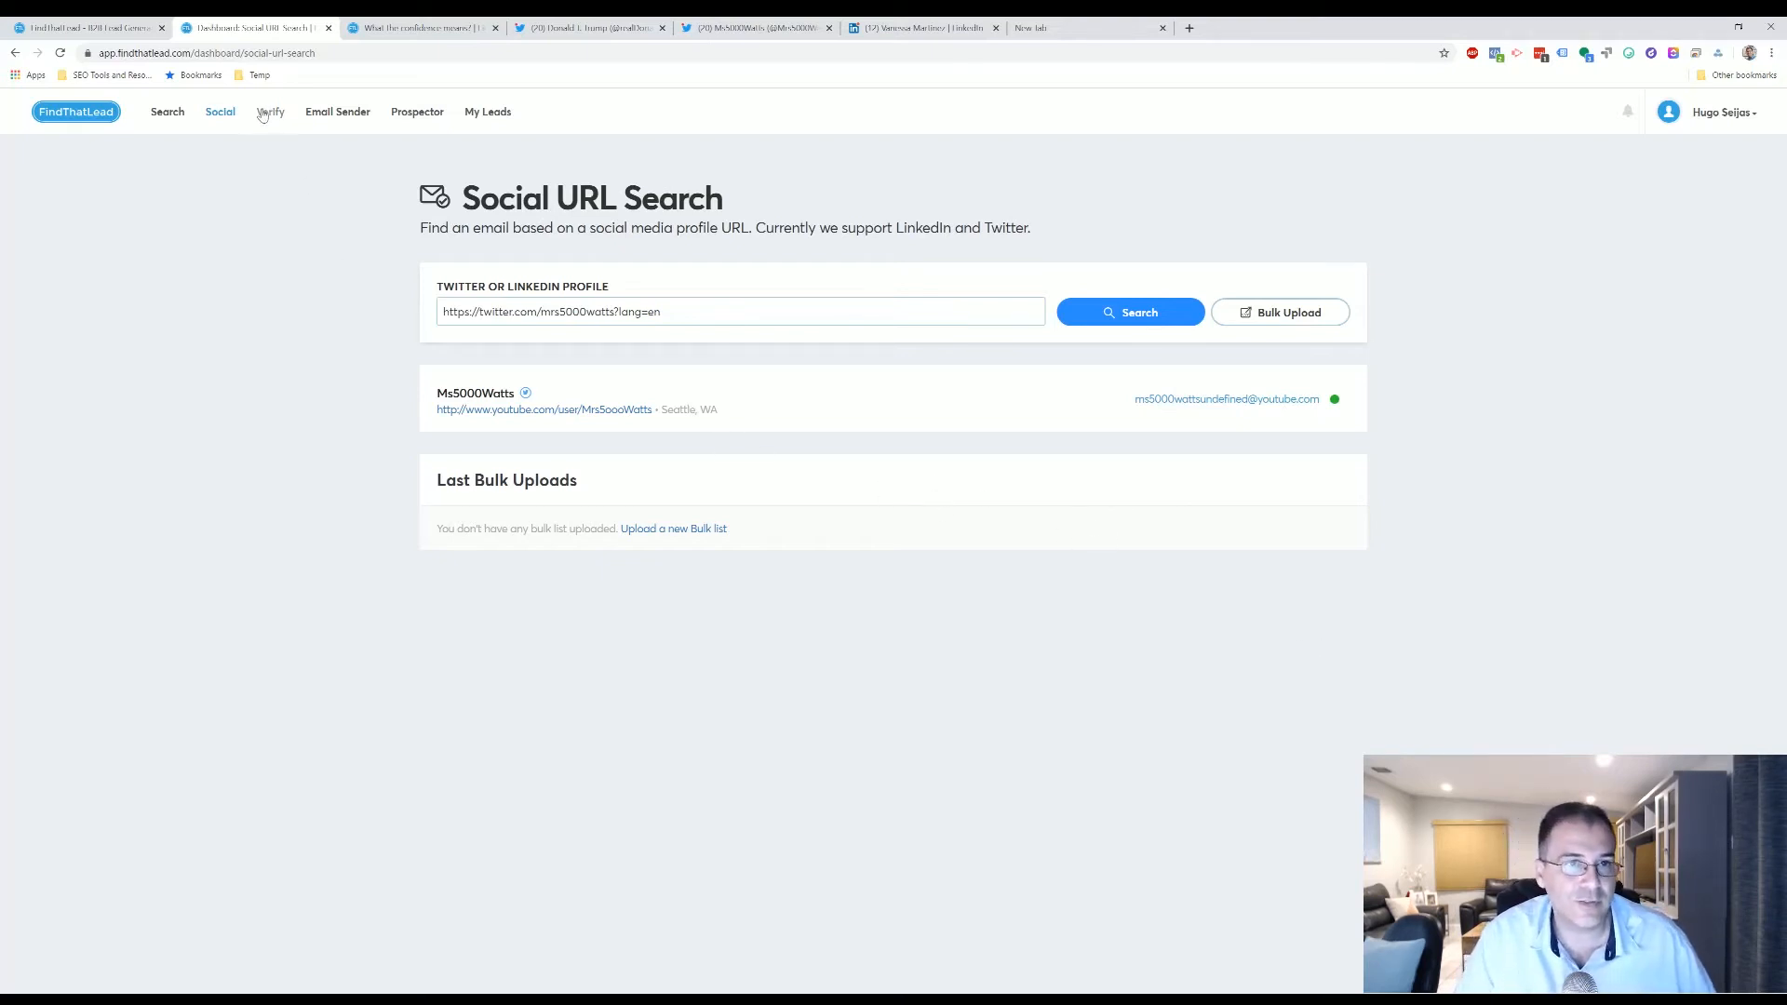
# Go to Verify in the top navigation to reach the Email Verifier page
pyautogui.click(270, 112)
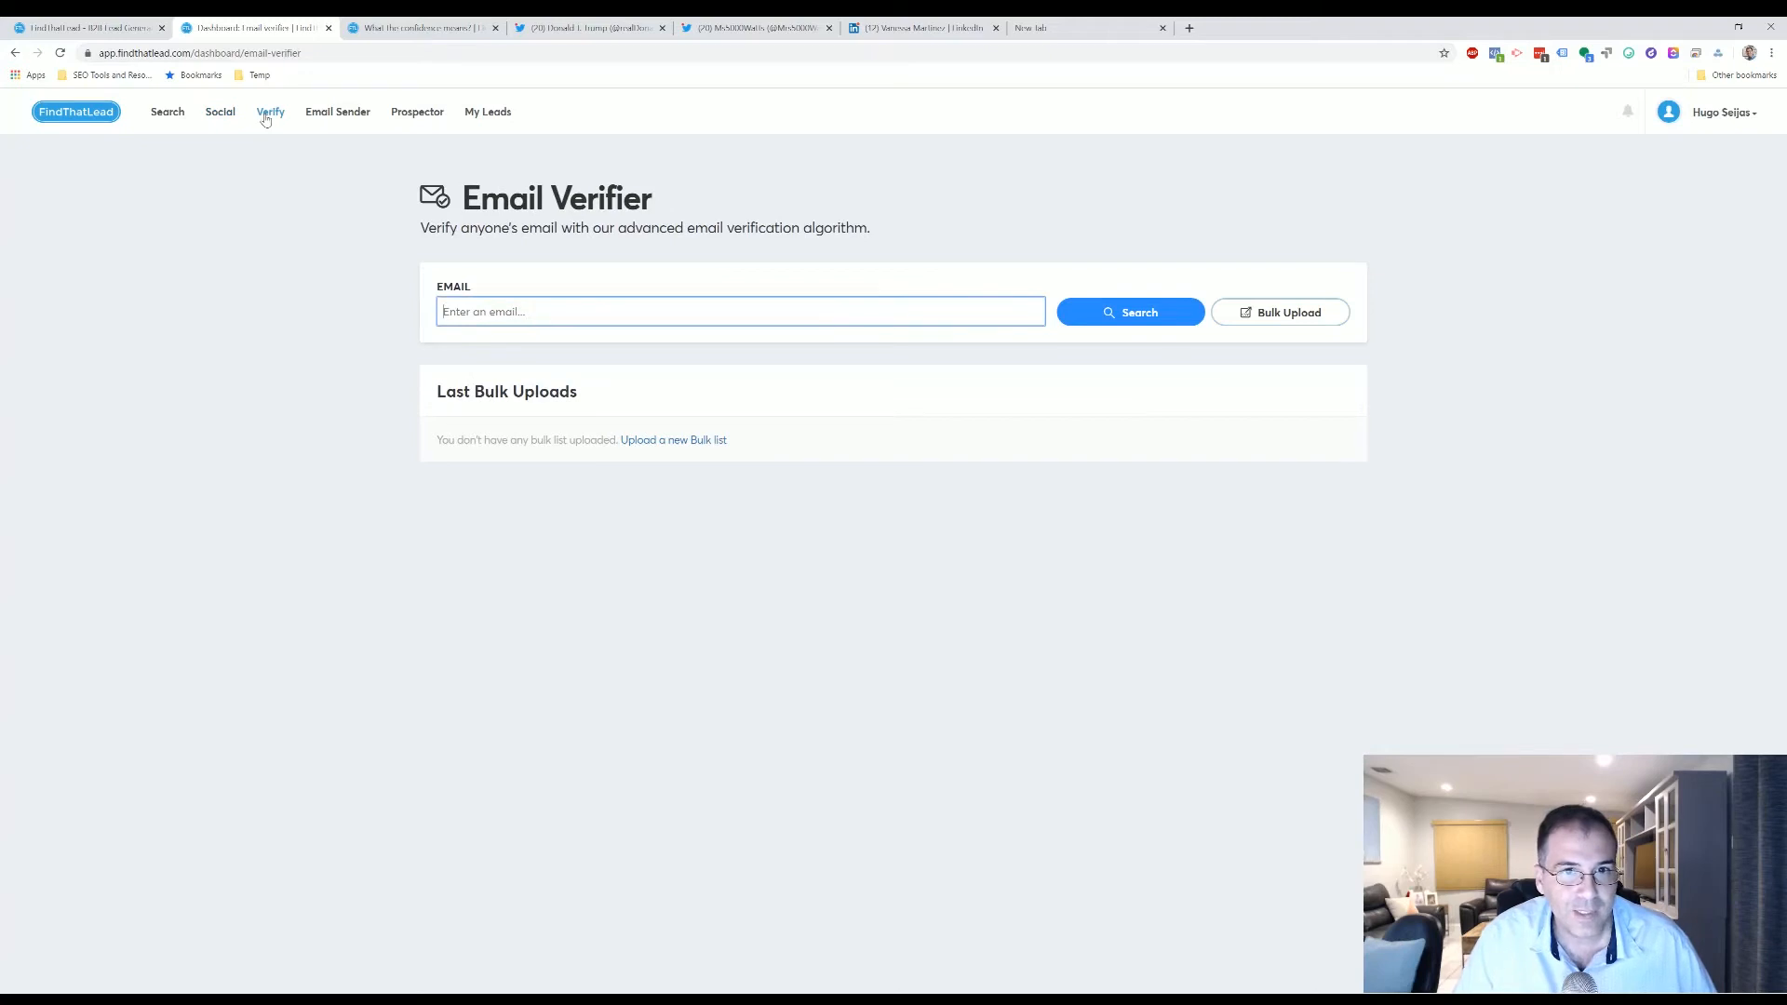
pyautogui.moveTo(476, 174)
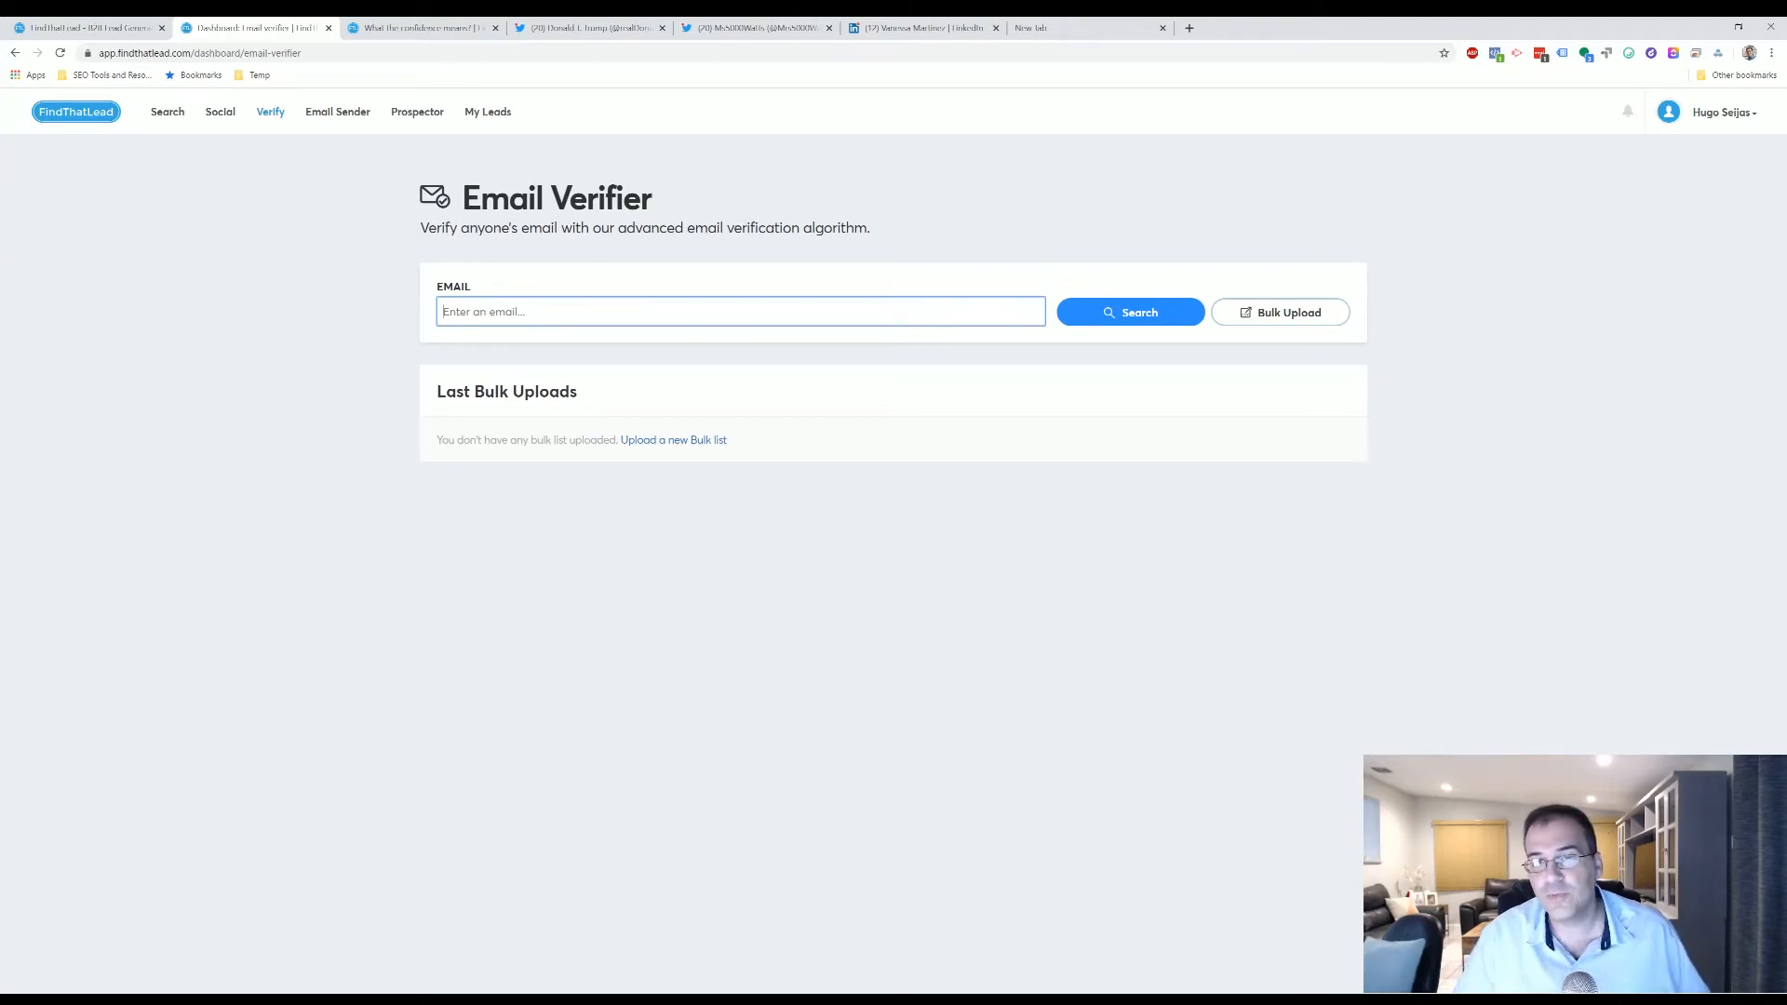
pyautogui.moveTo(580, 277)
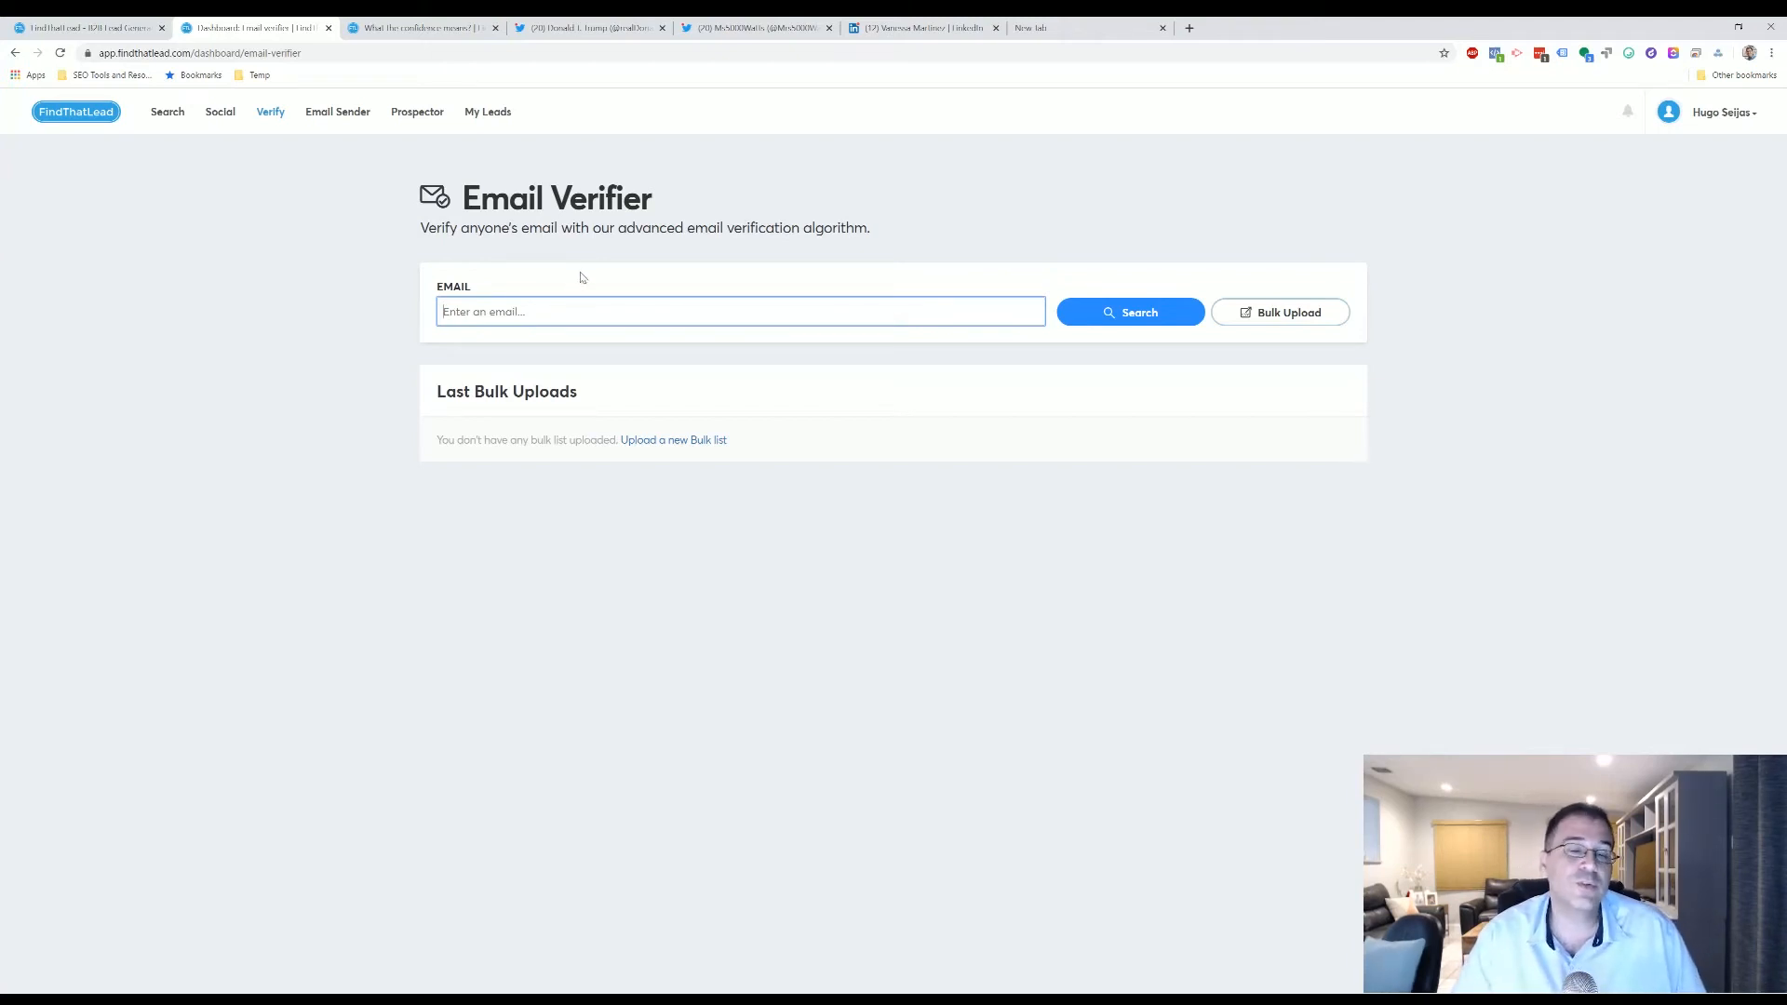
pyautogui.moveTo(595, 268)
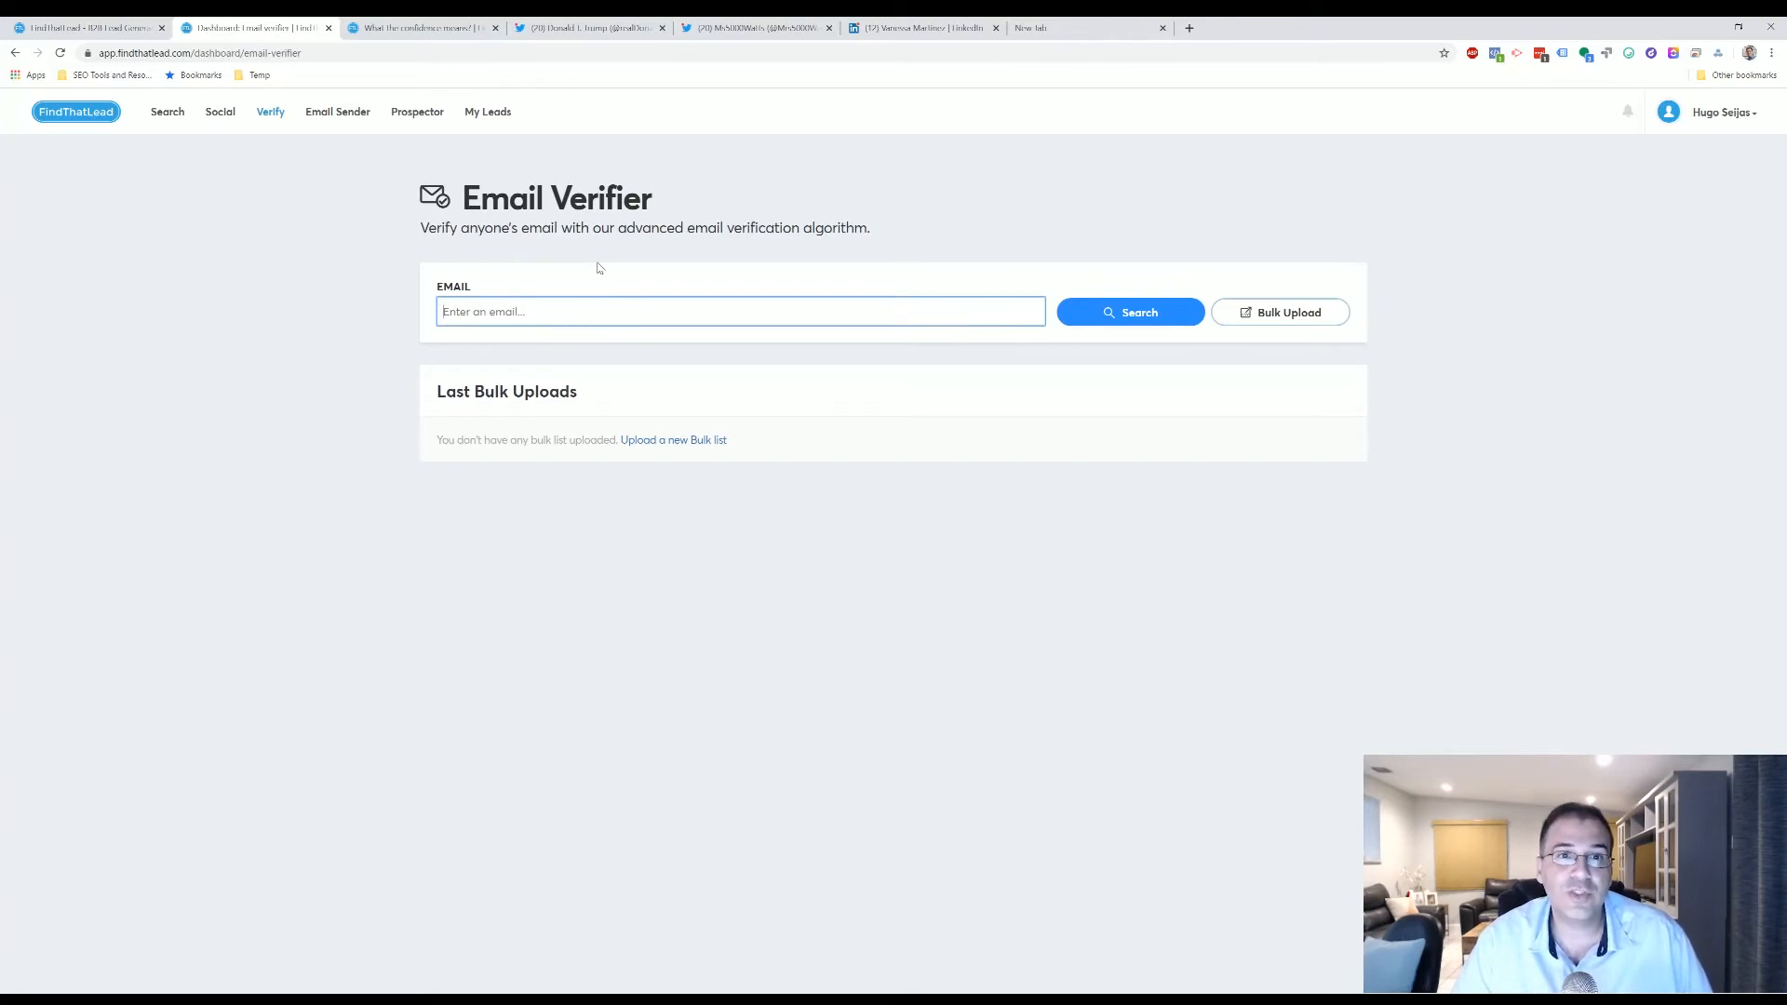
pyautogui.moveTo(219, 112)
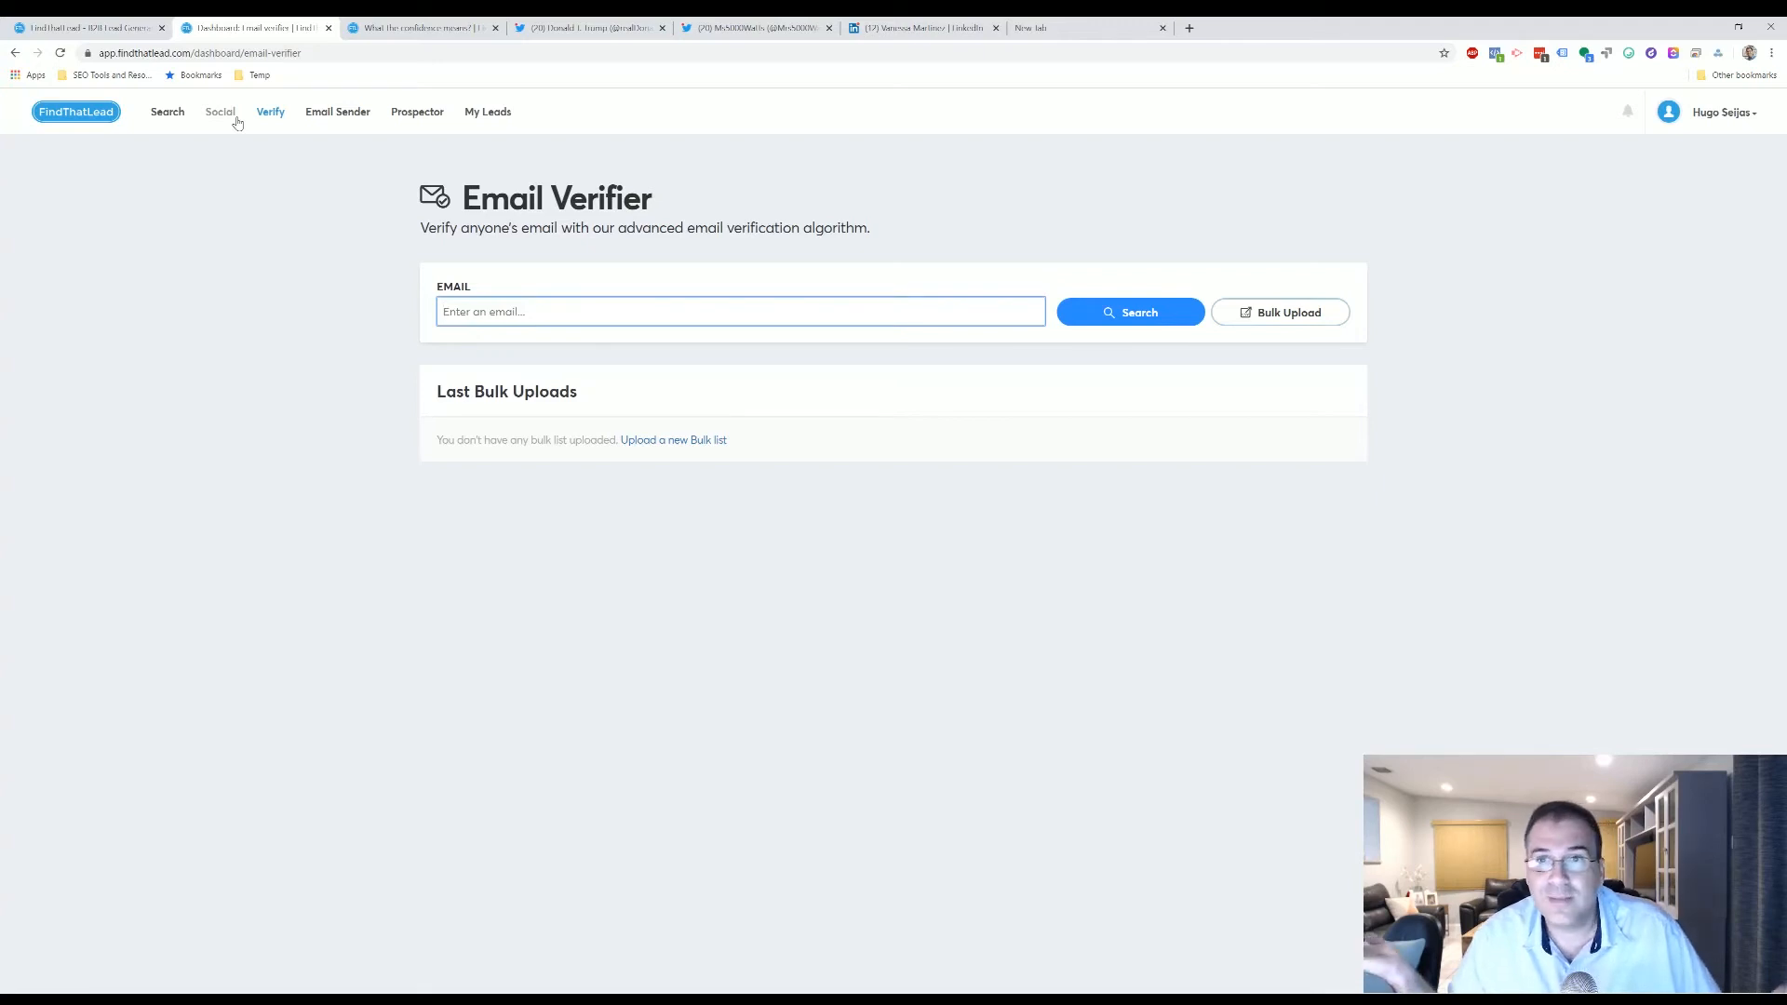
# Upload a one-email CSV contact list to a new Email Sender campaign and continue to Templates
pyautogui.click(337, 112)
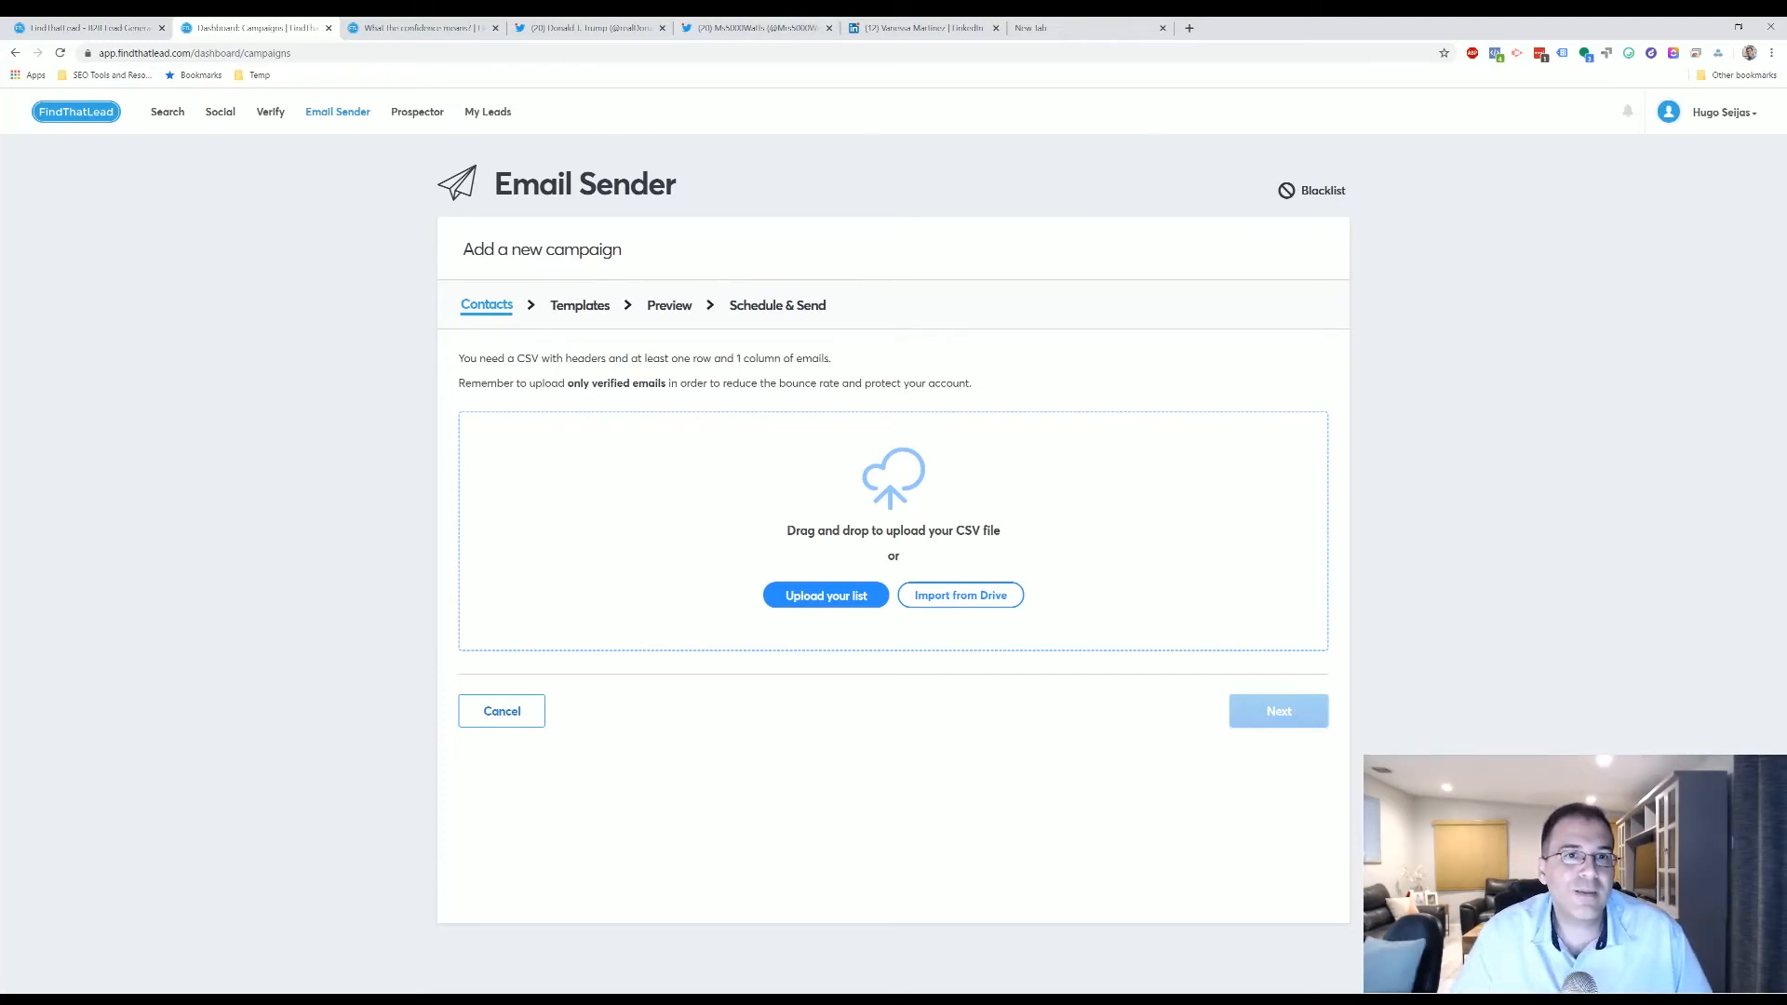
pyautogui.moveTo(488, 112)
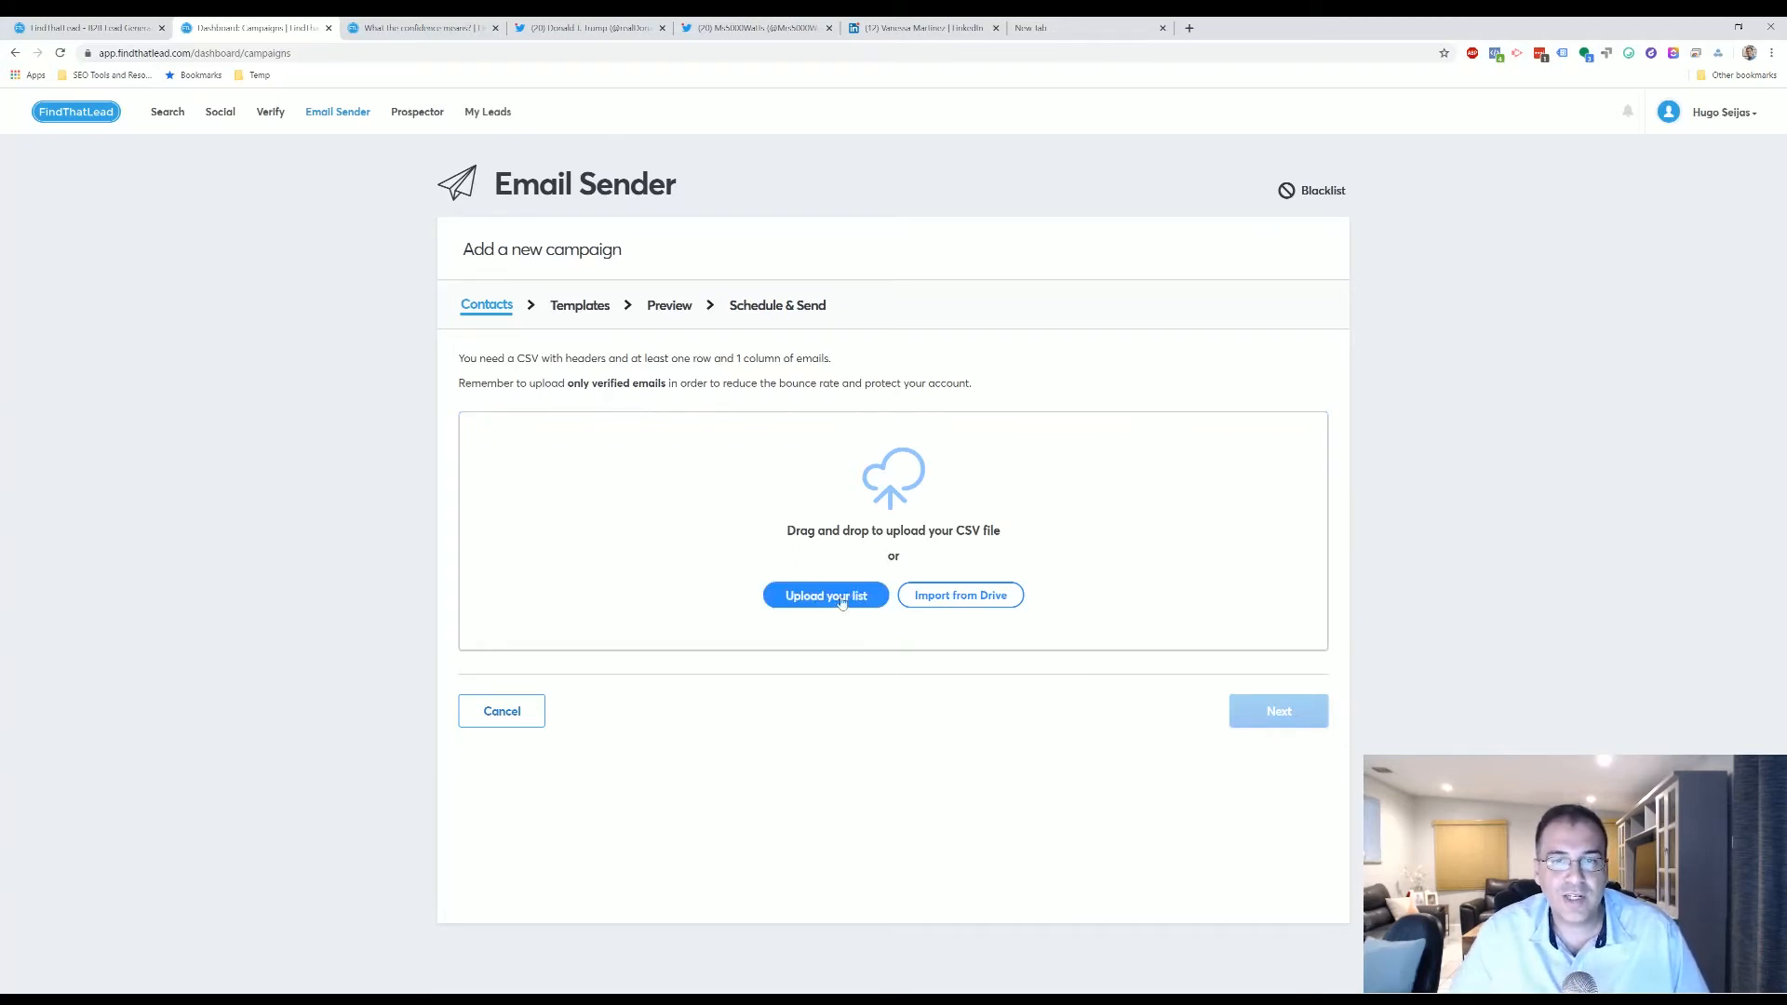
pyautogui.moveTo(761, 558)
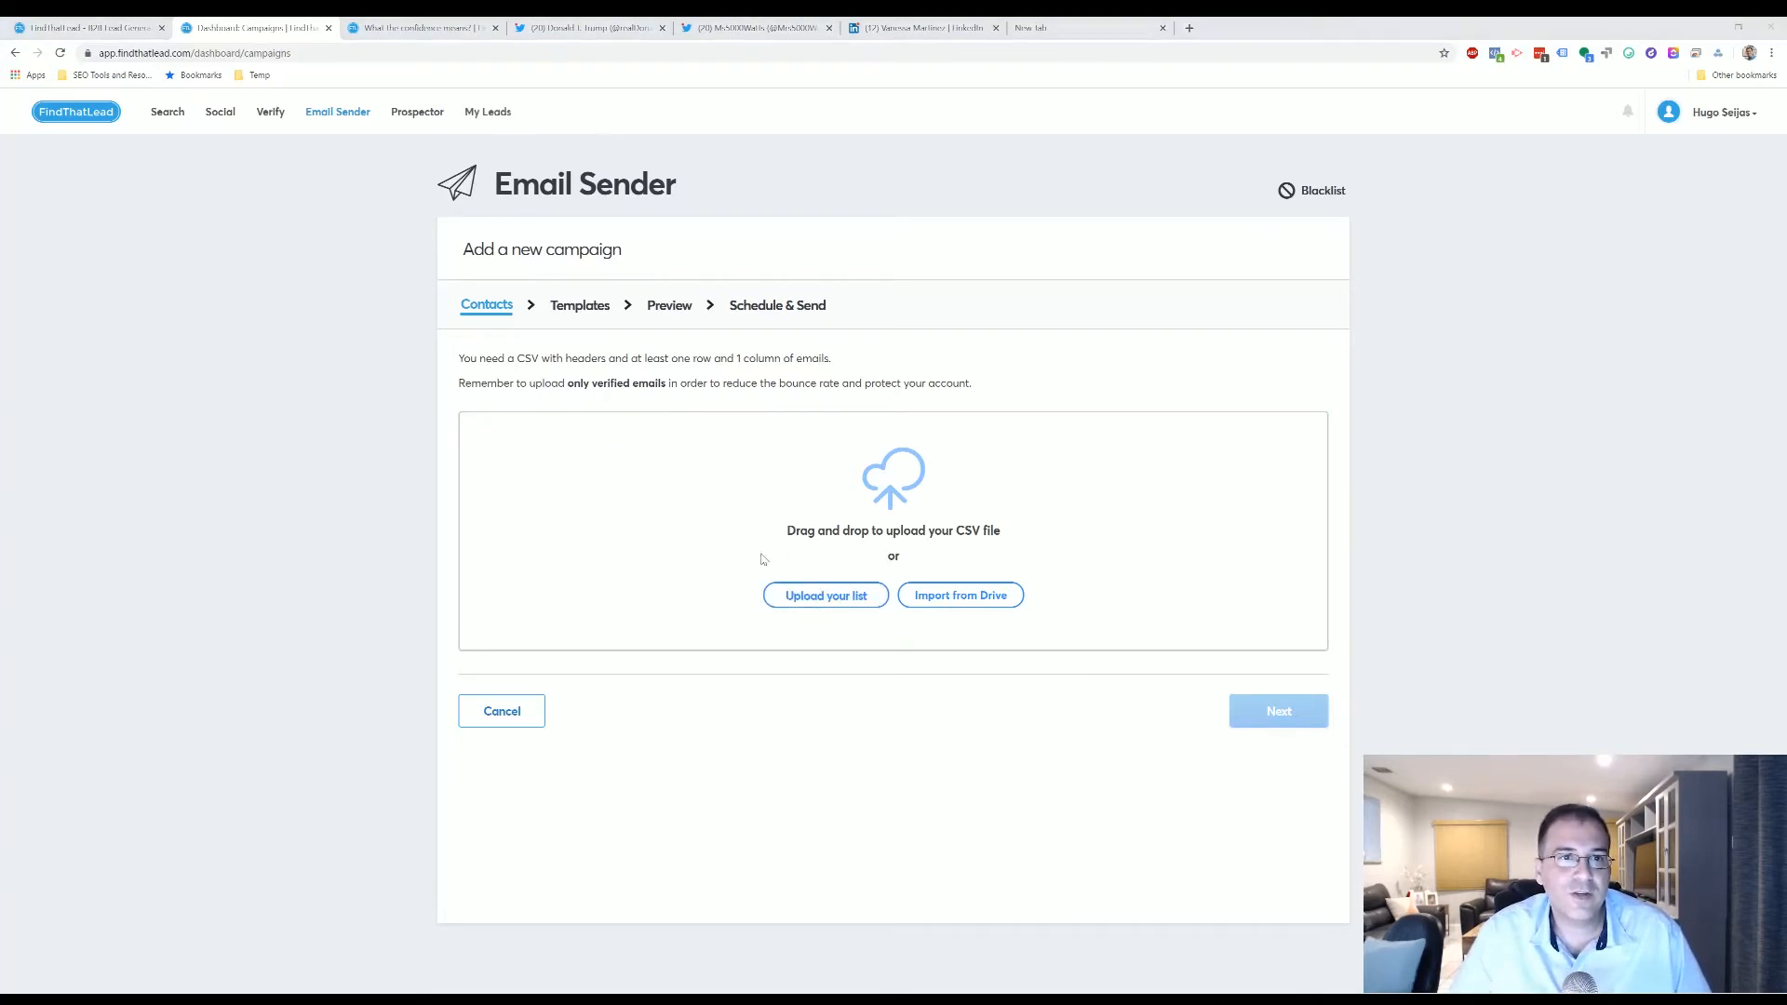
pyautogui.moveTo(209, 152)
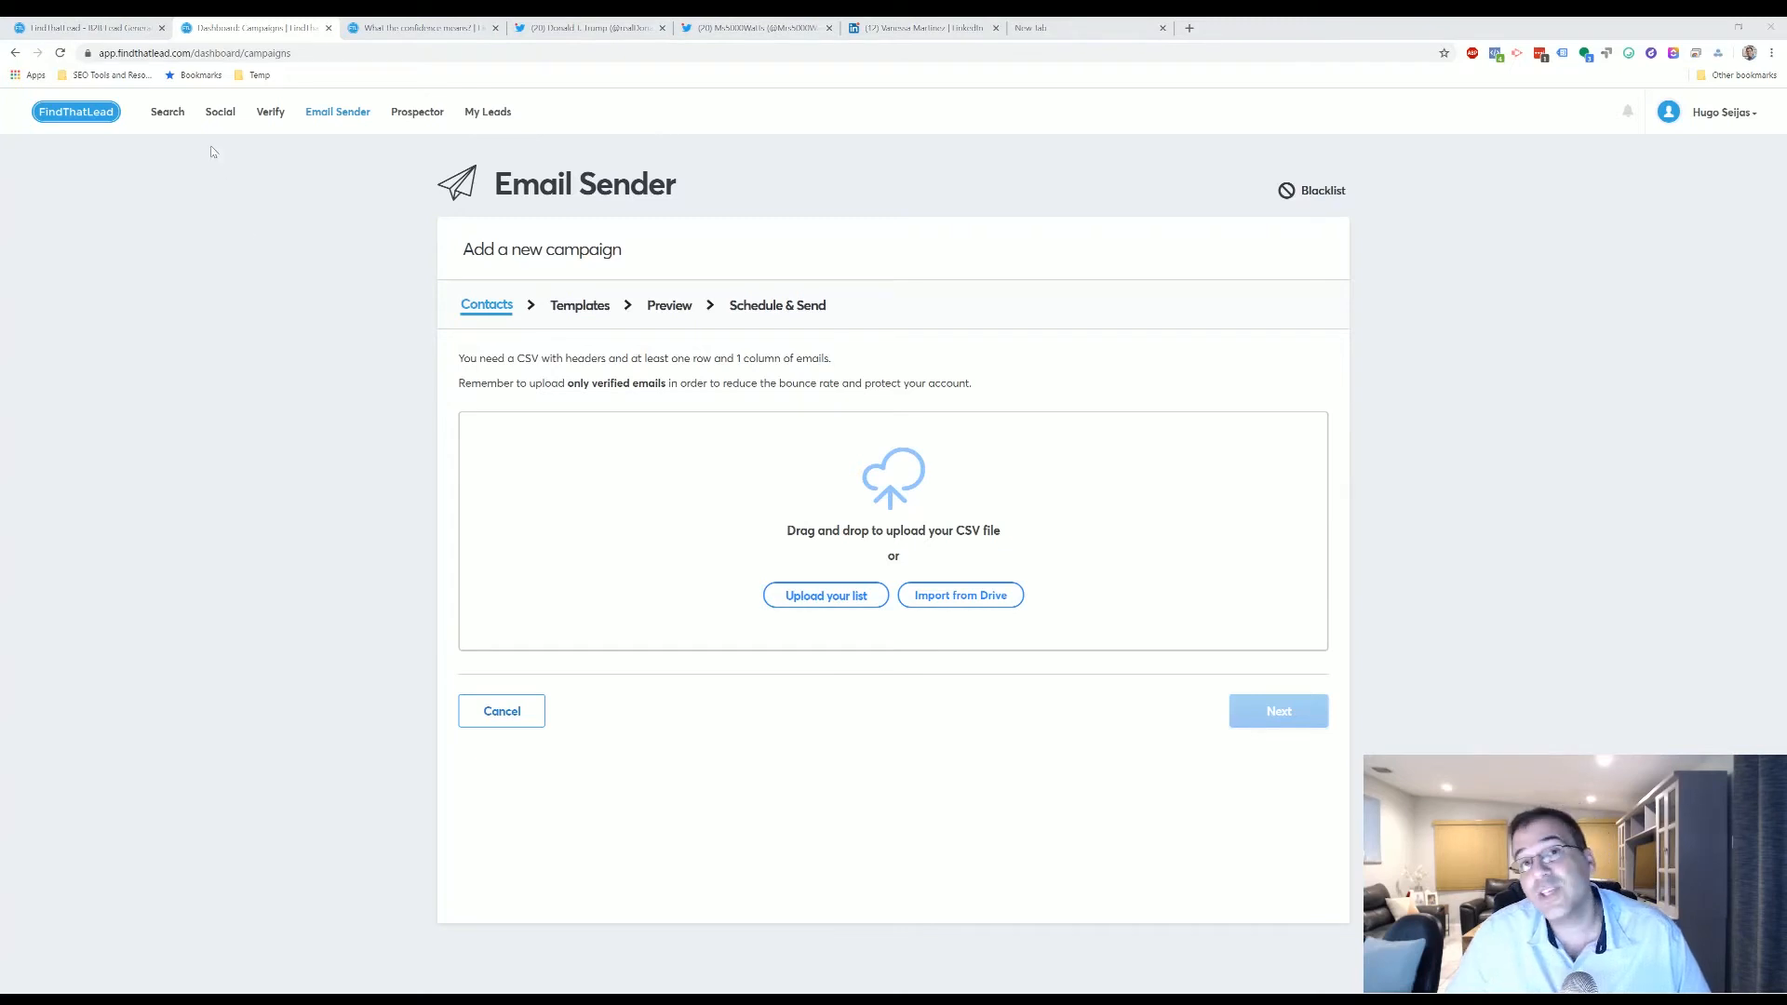
pyautogui.click(823, 594)
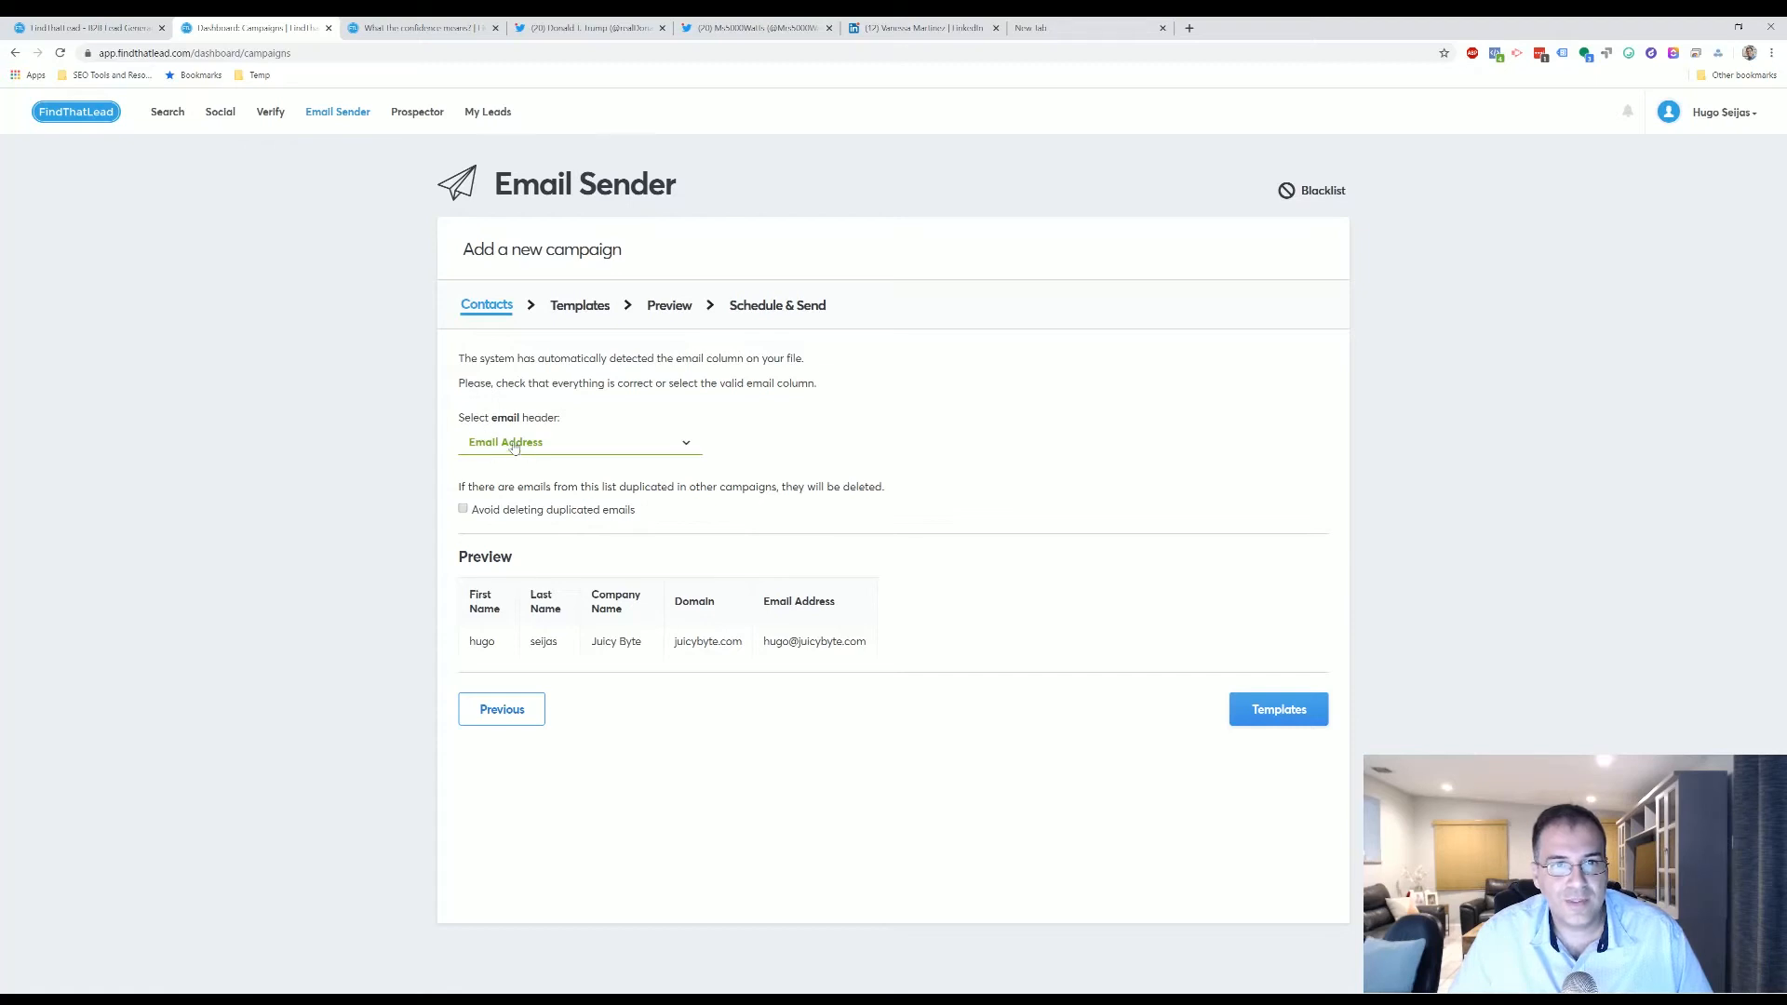
pyautogui.click(1277, 709)
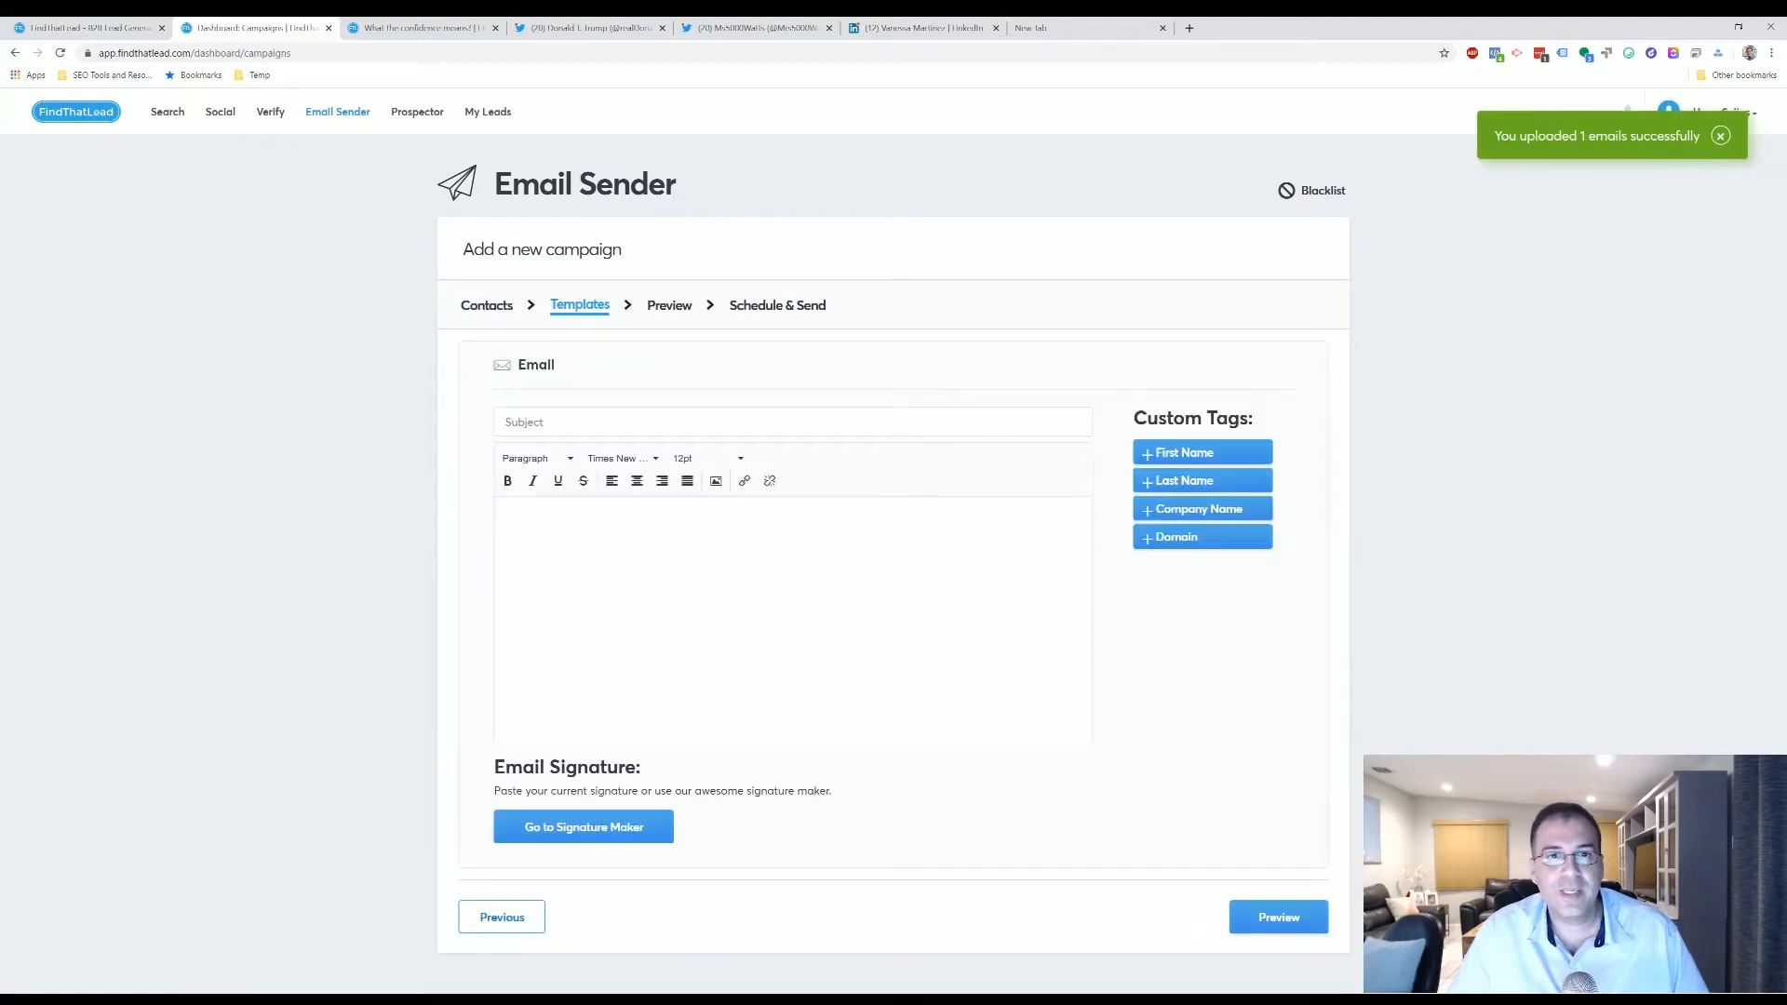
# Write the campaign subject line, mentioning the website and ending with 'let's chat'
pyautogui.click(791, 421)
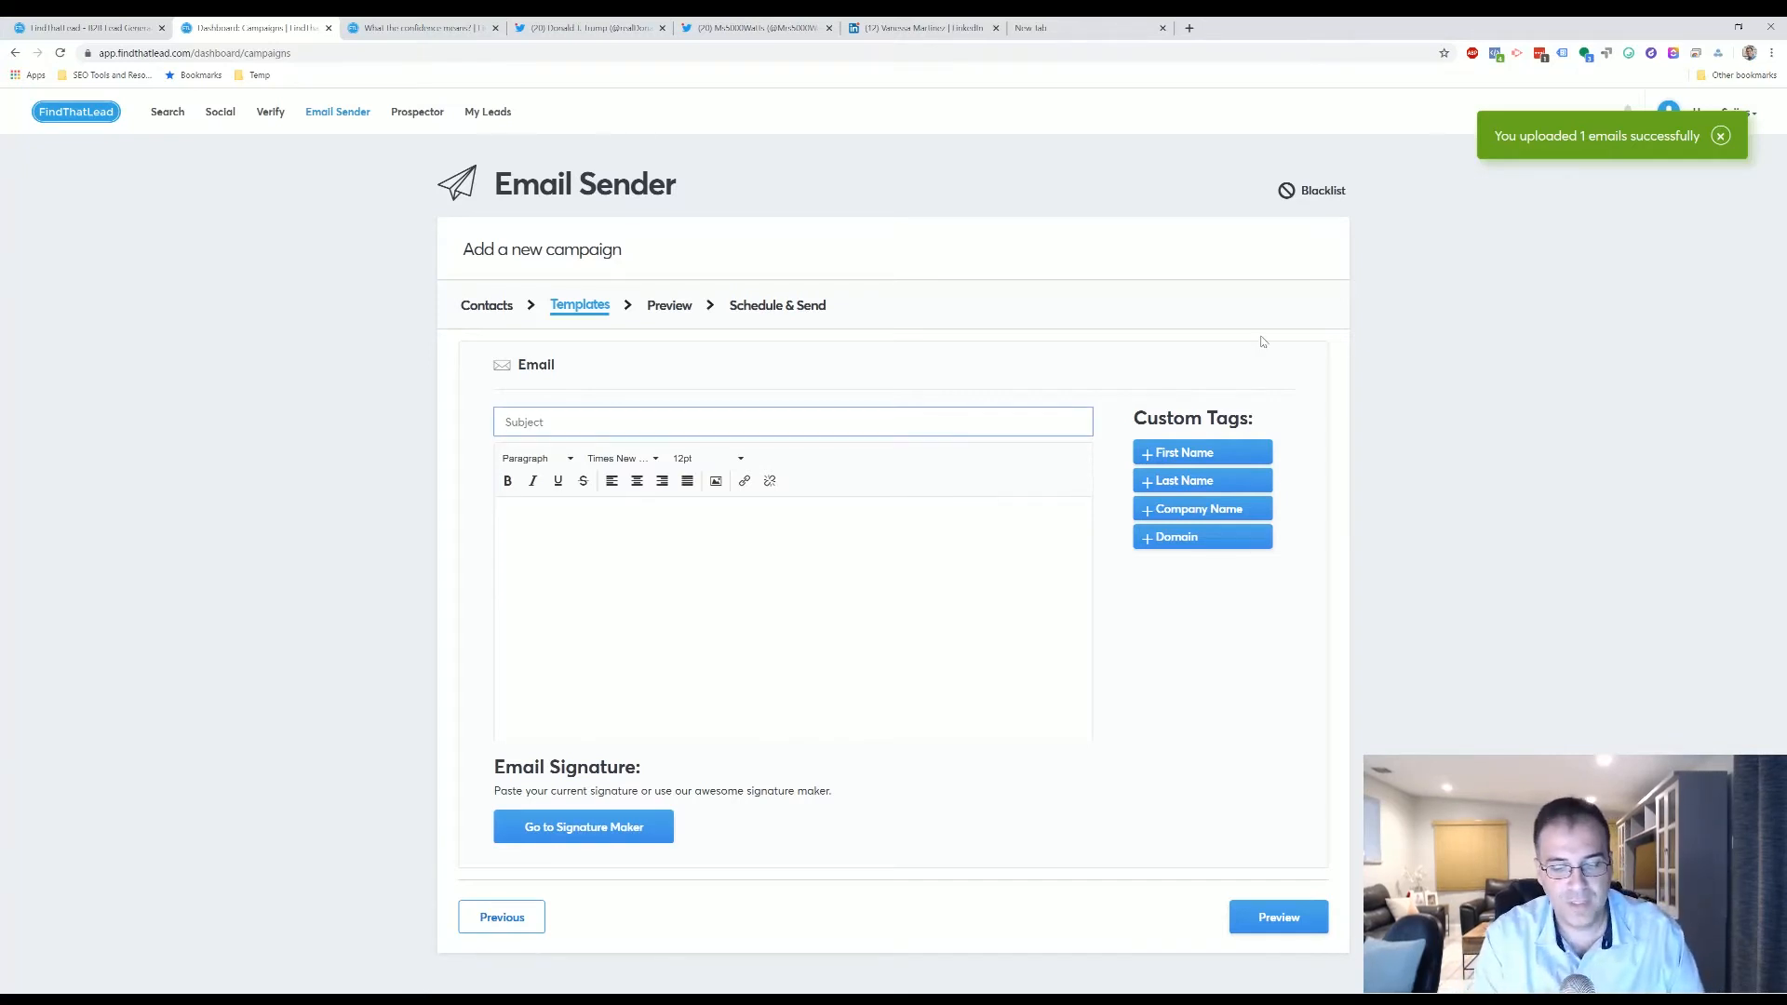
pyautogui.write('Hello')
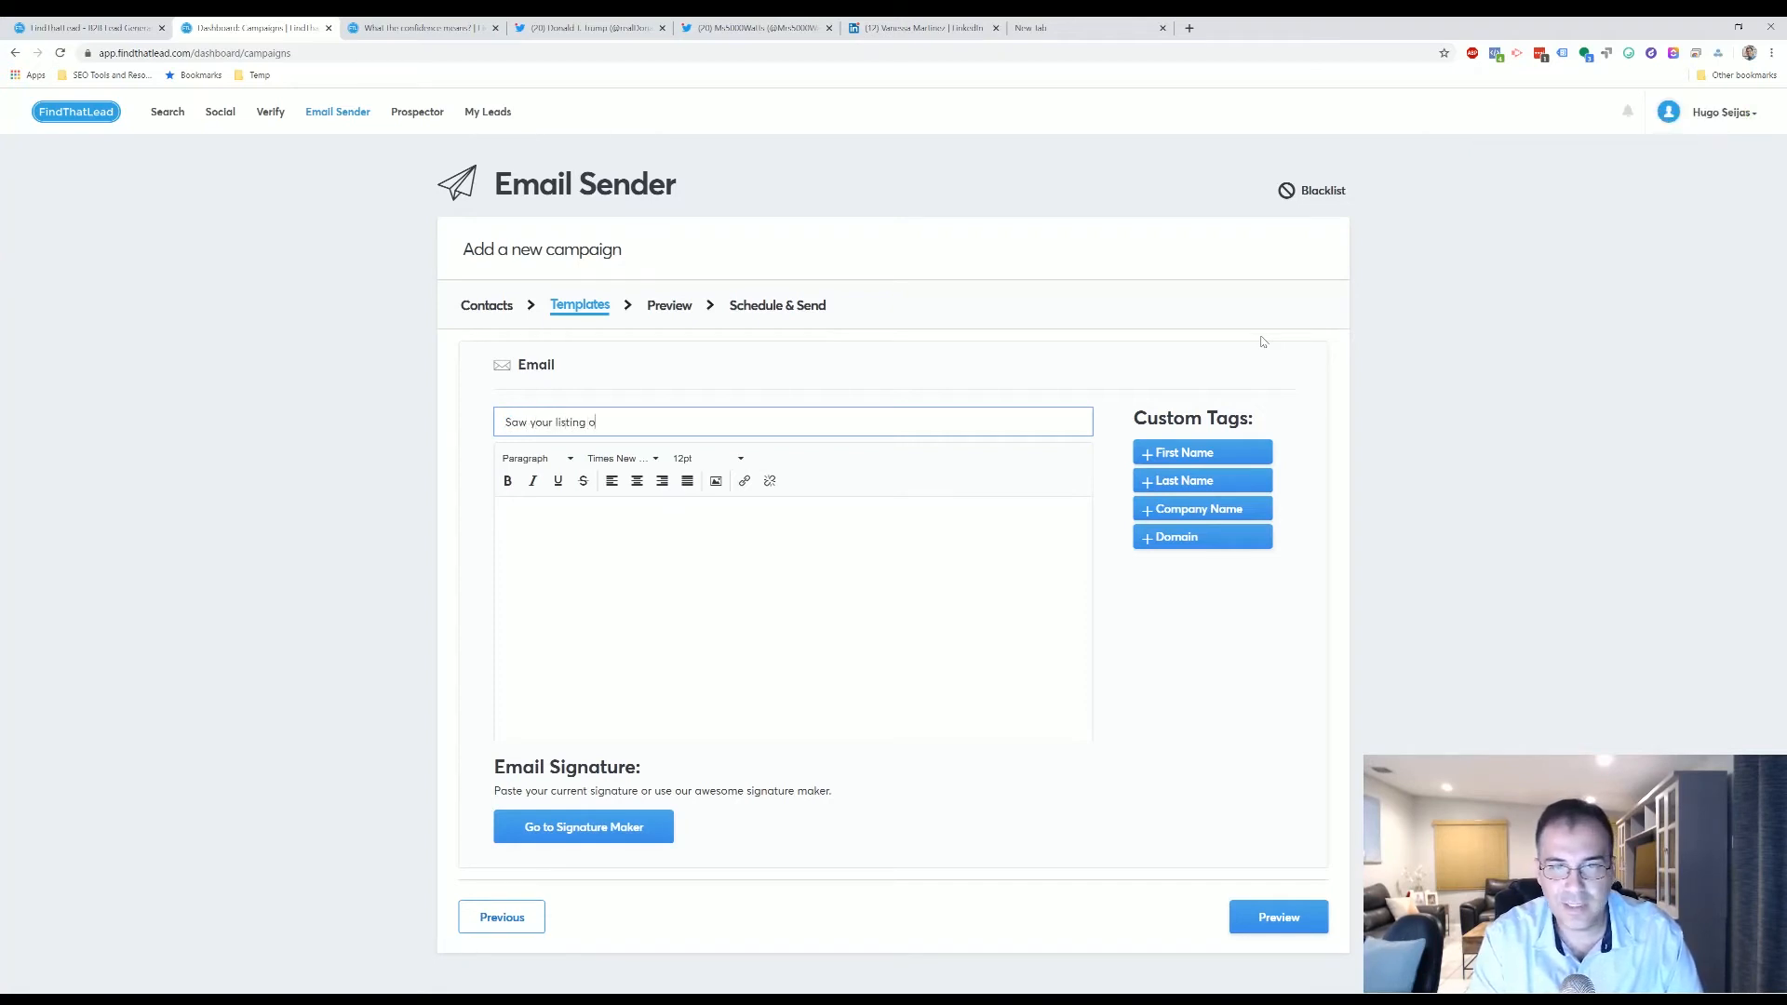
pyautogui.write('n the website')
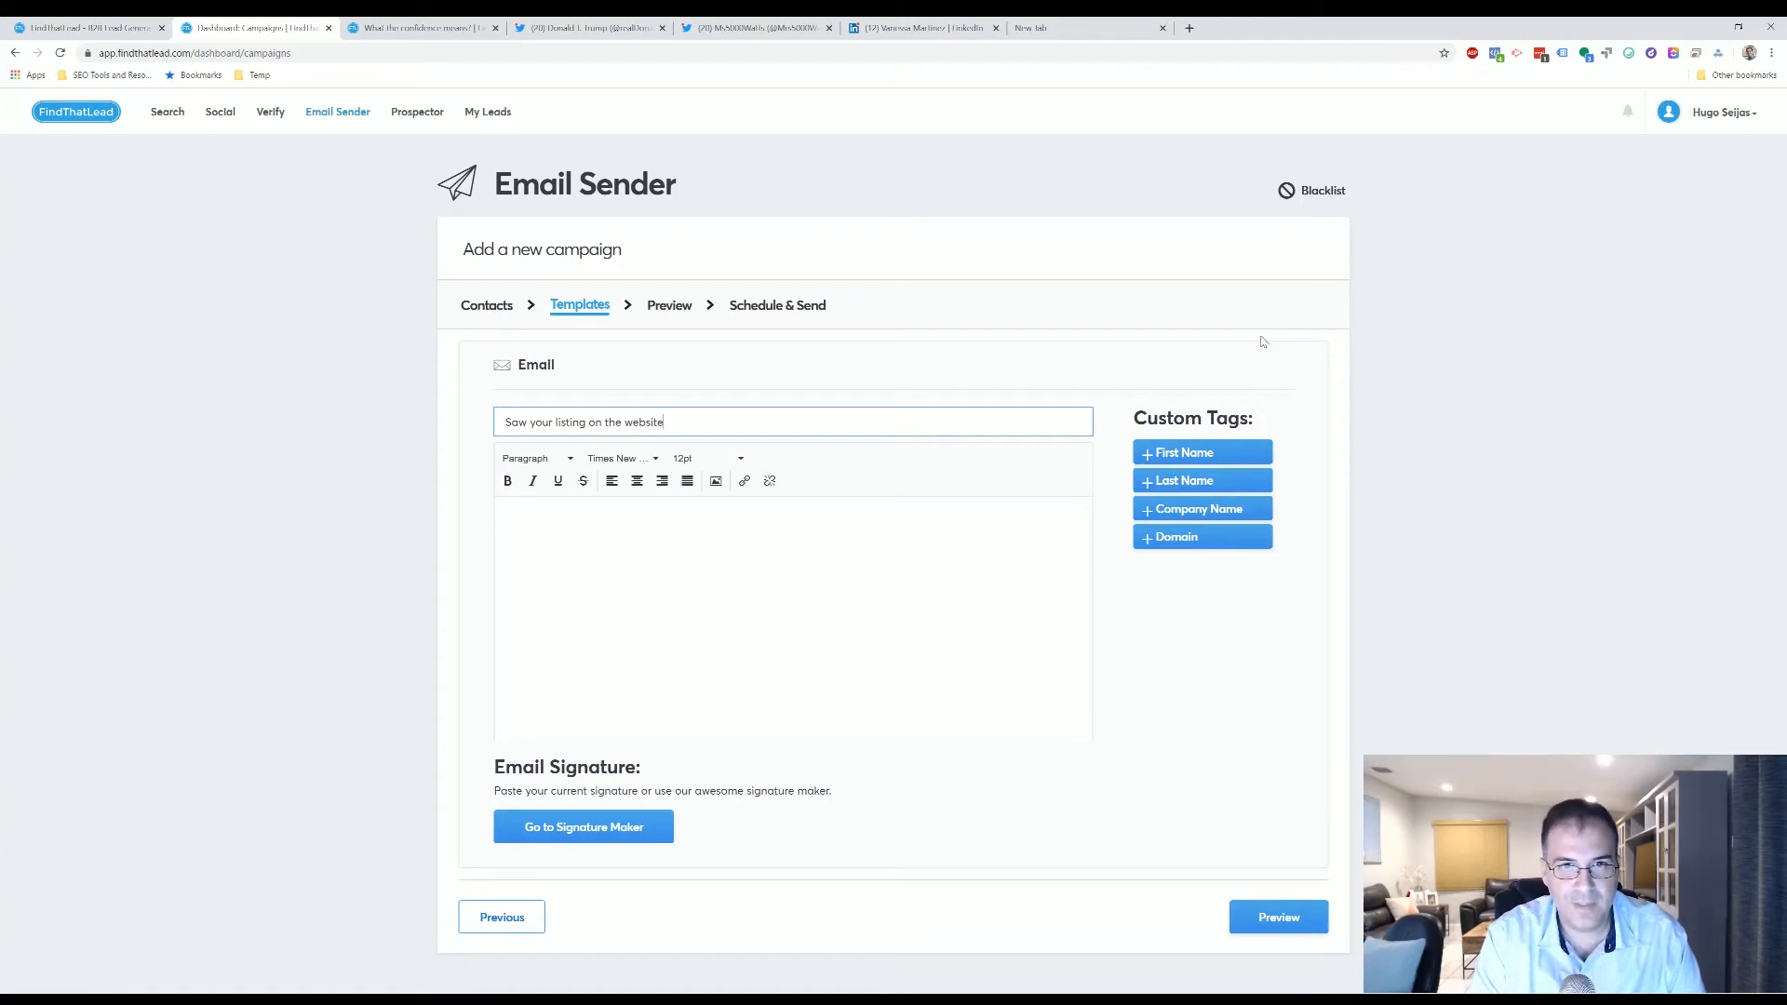
pyautogui.write("... let's chat.")
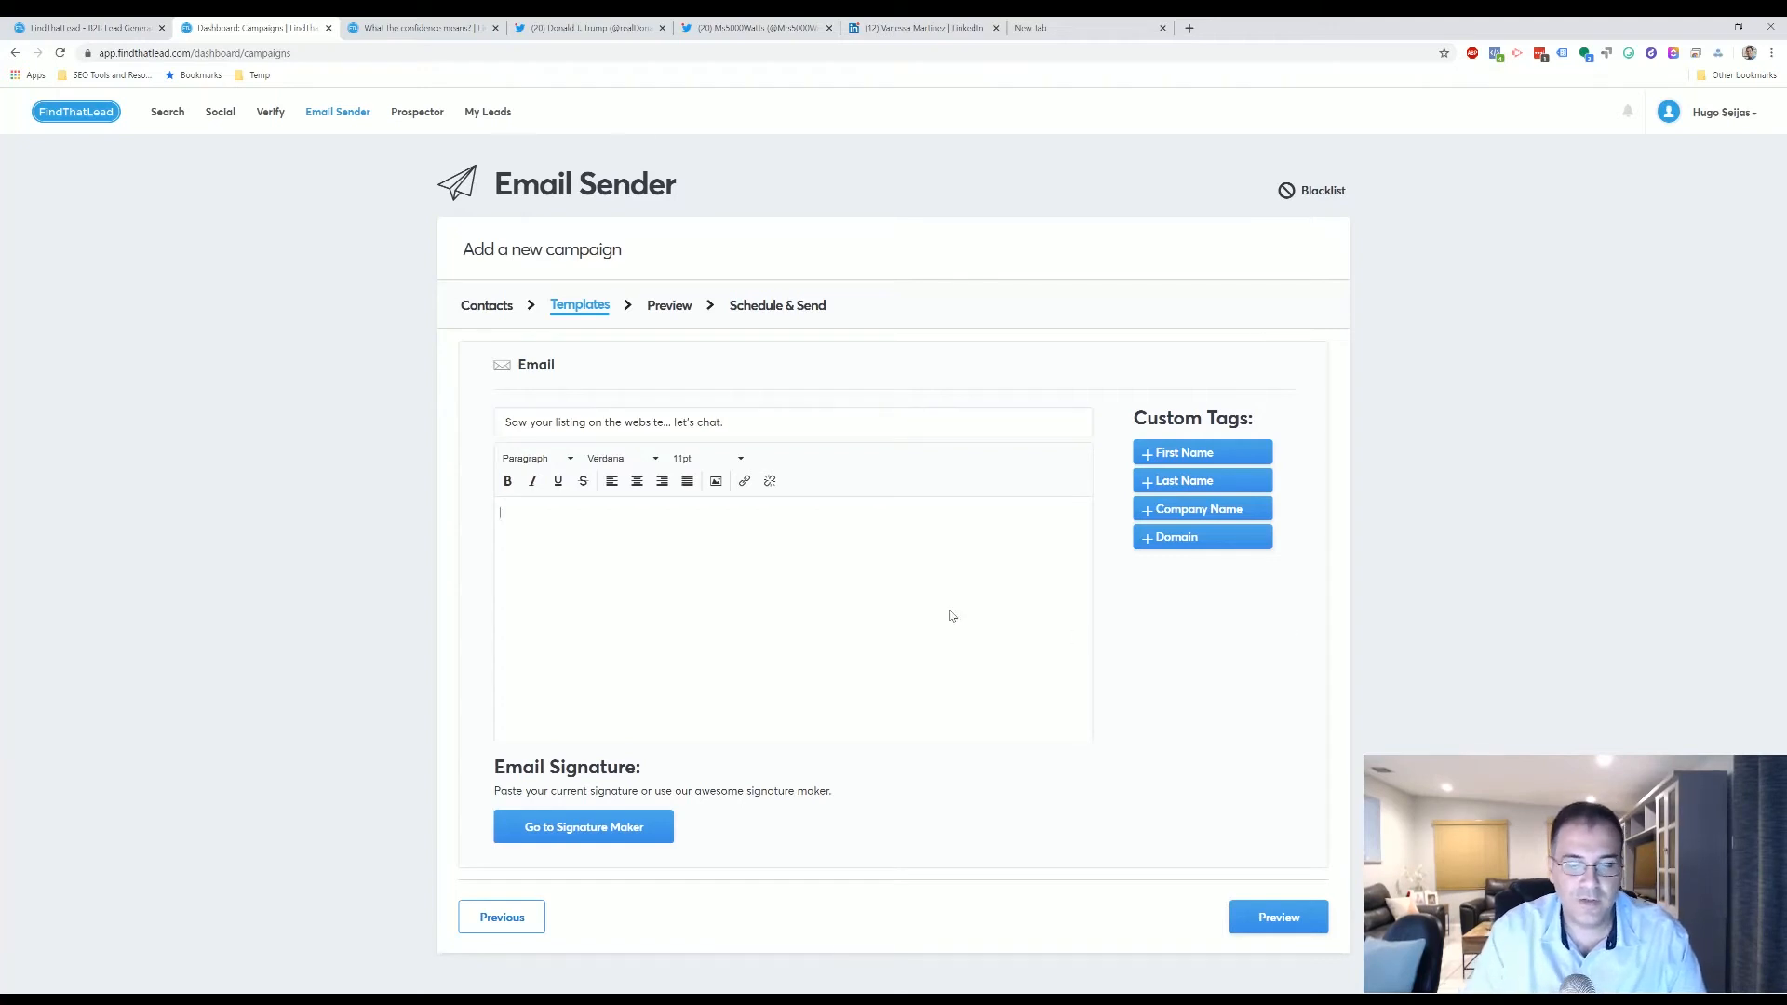
# Write the body 'Hello +First Name, I'm a big fan of...' and insert the Company Name tag
pyautogui.write('Hello')
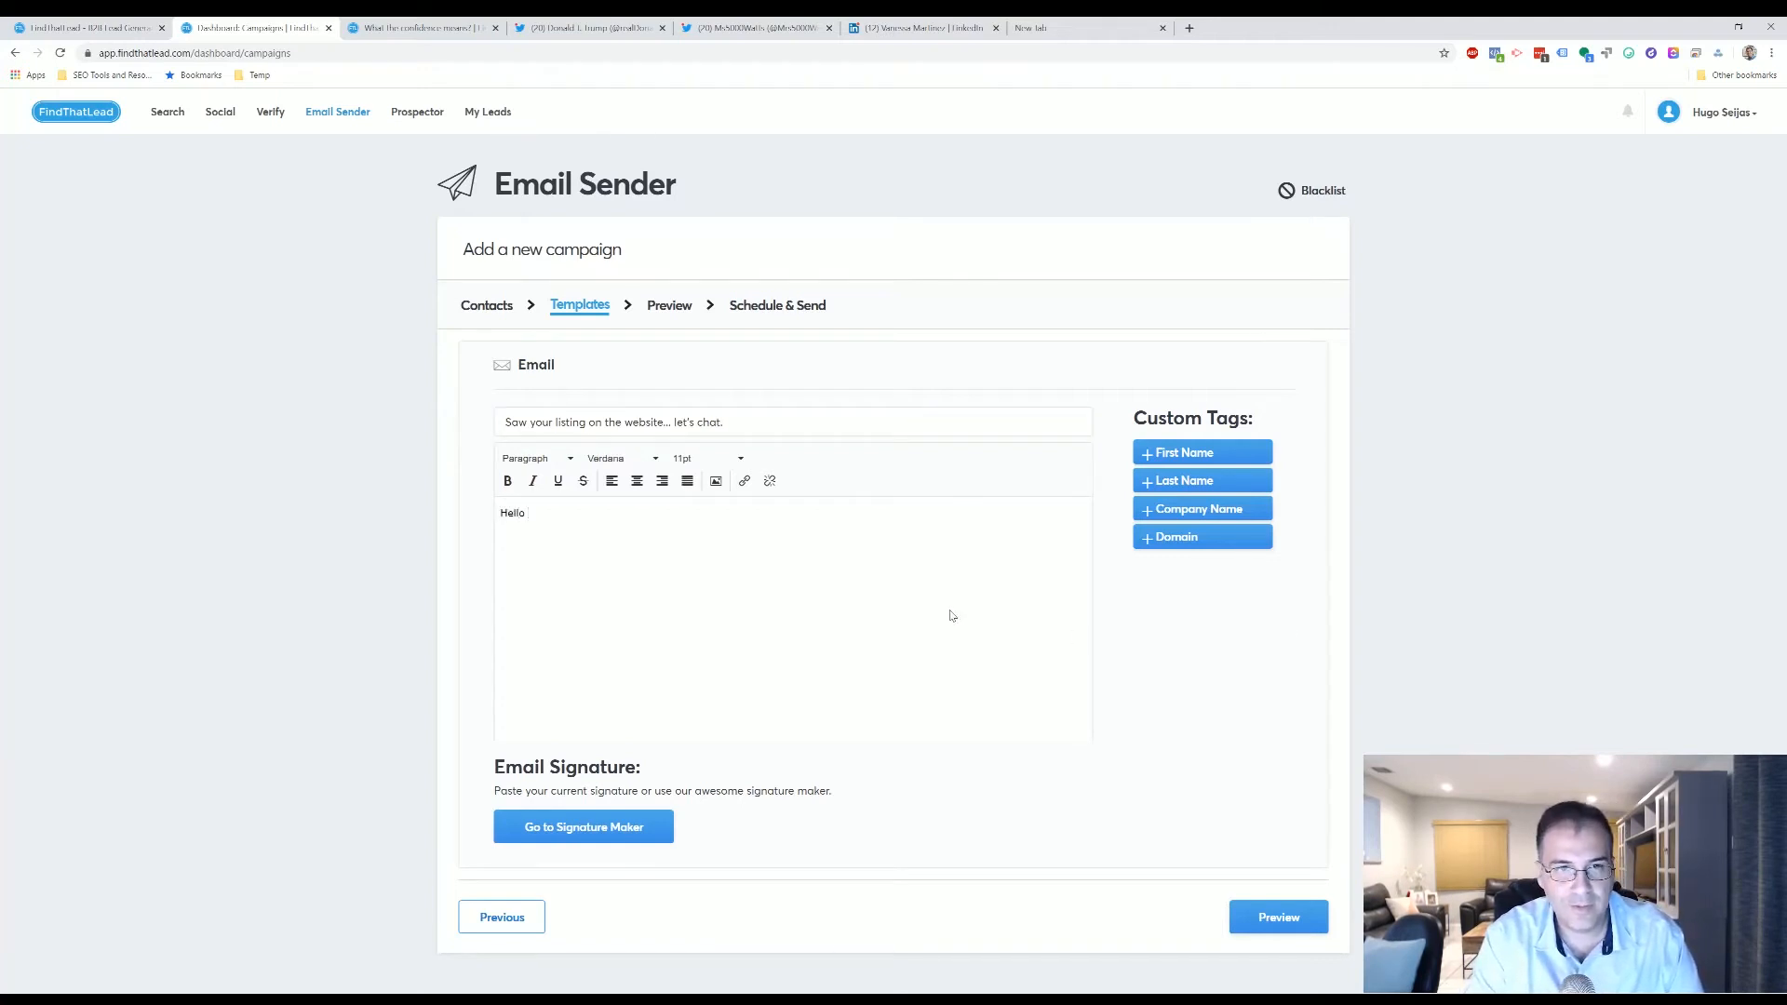
pyautogui.click(1184, 452)
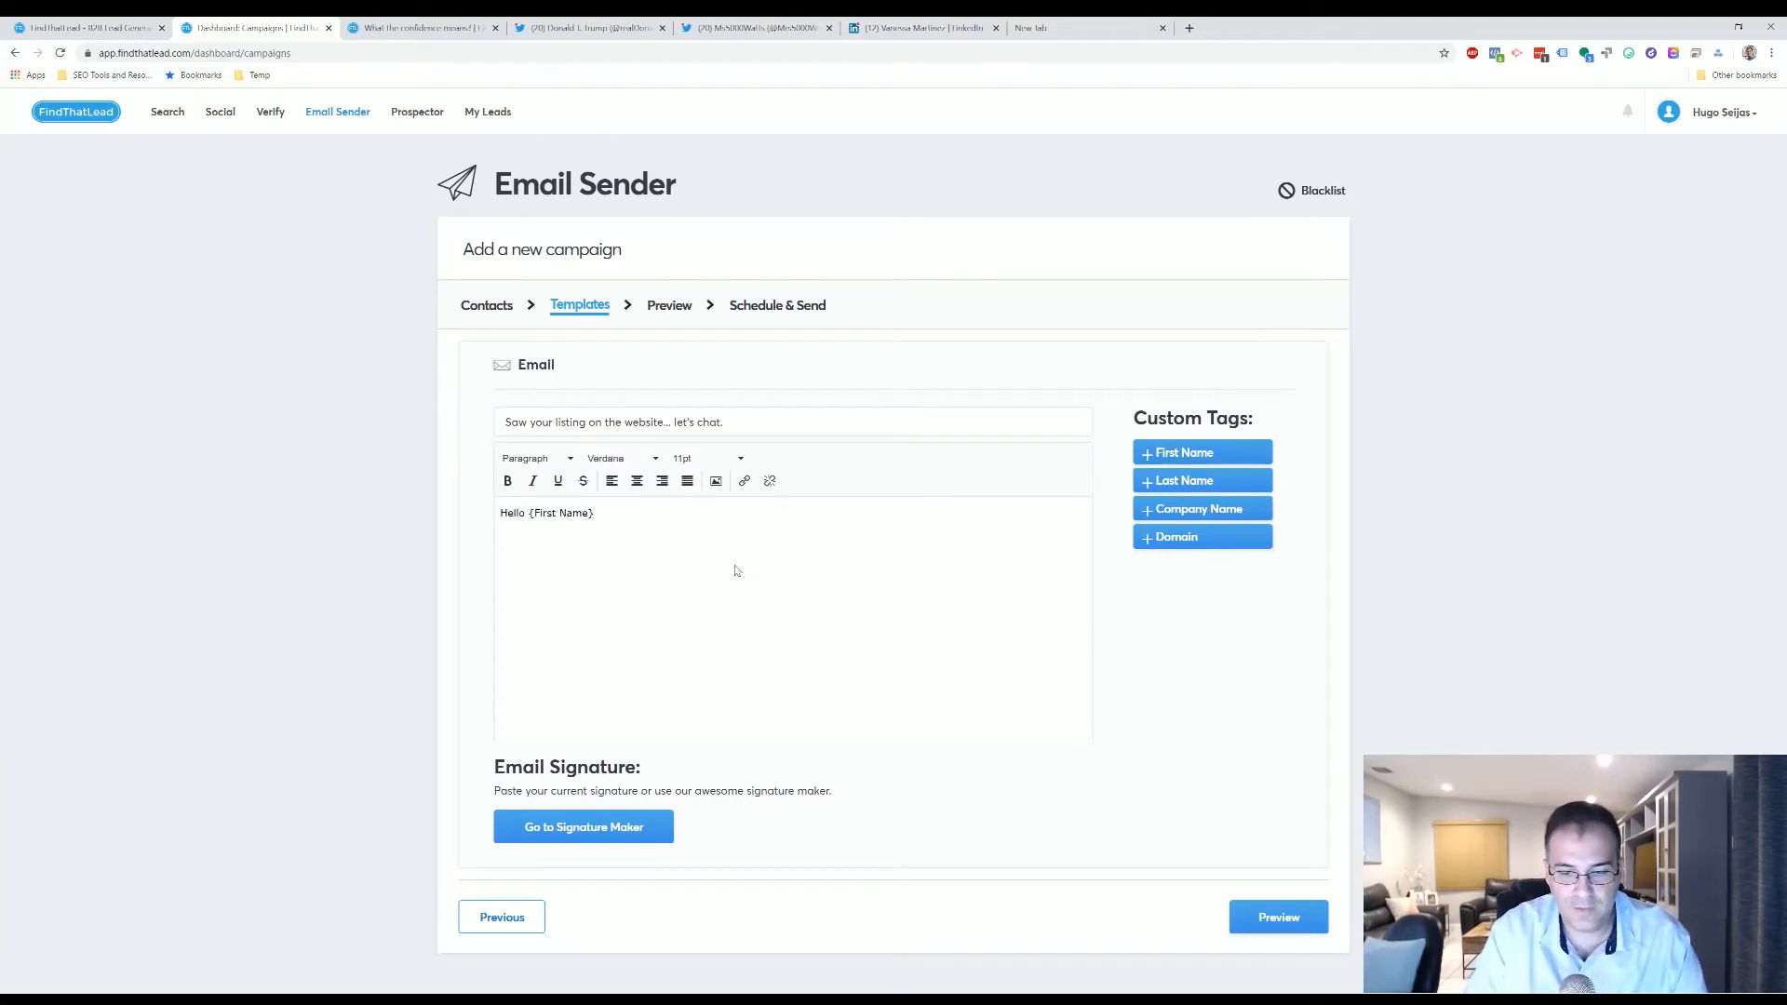
pyautogui.write(',')
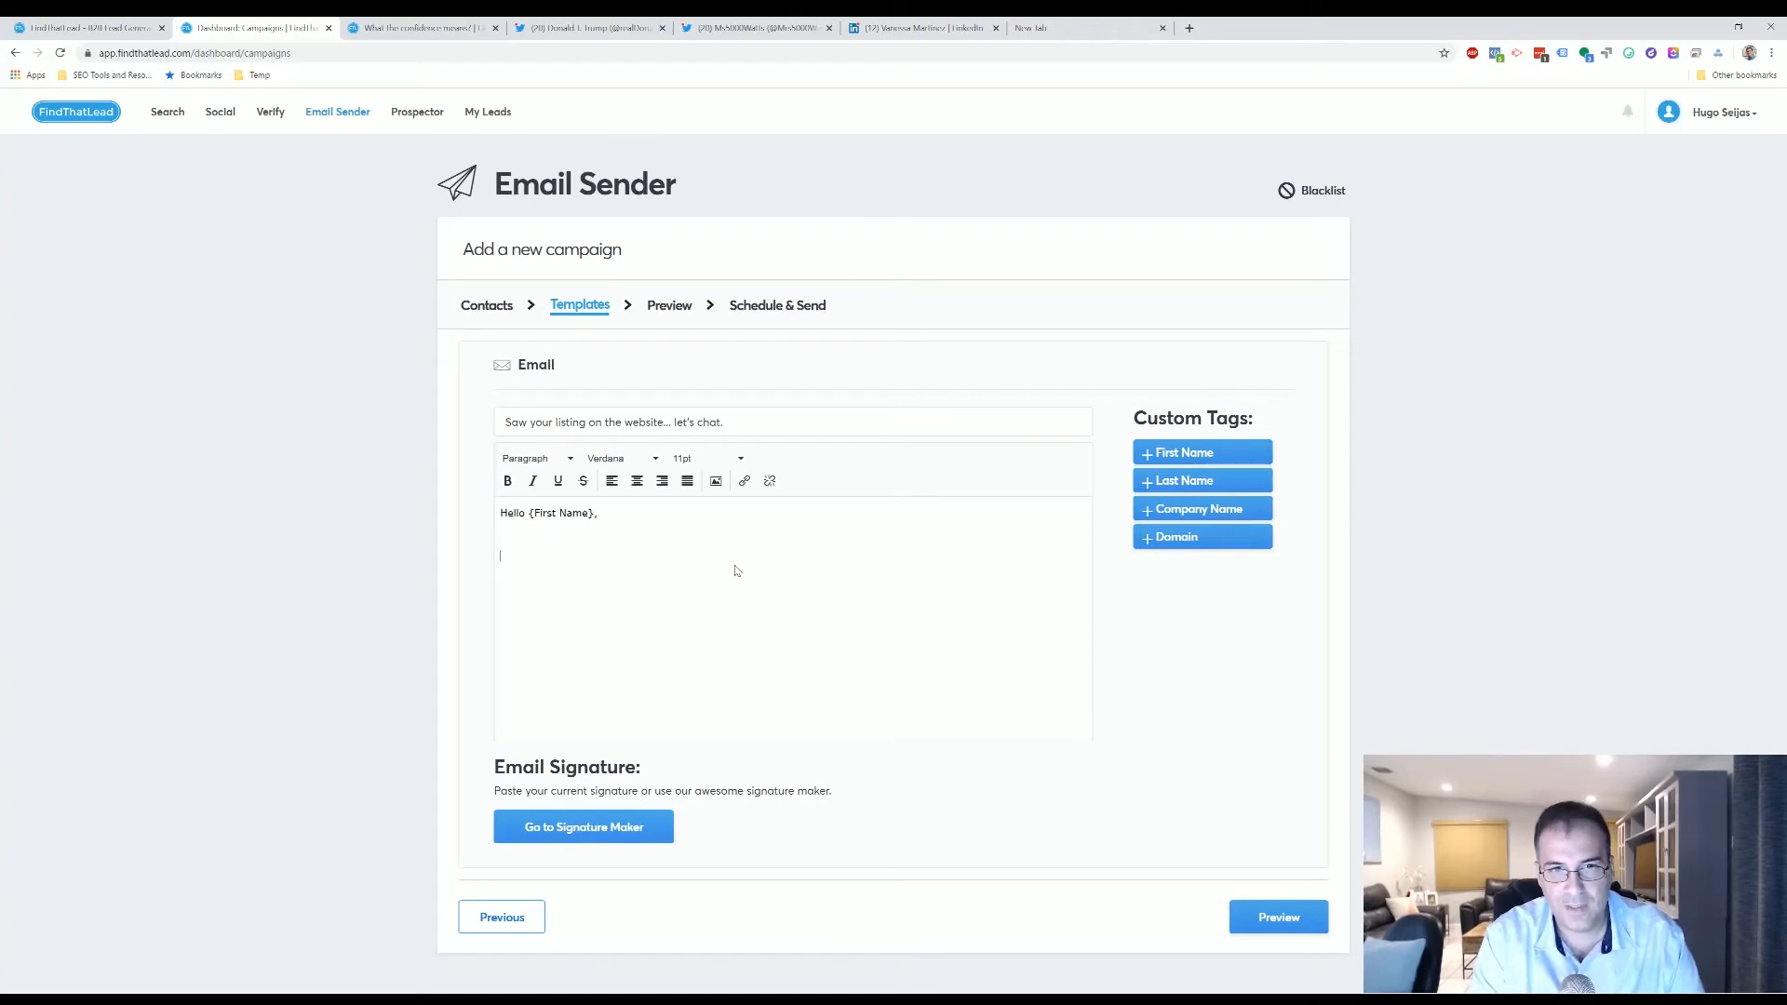
pyautogui.write("I'm a big fan of your {Company Name")
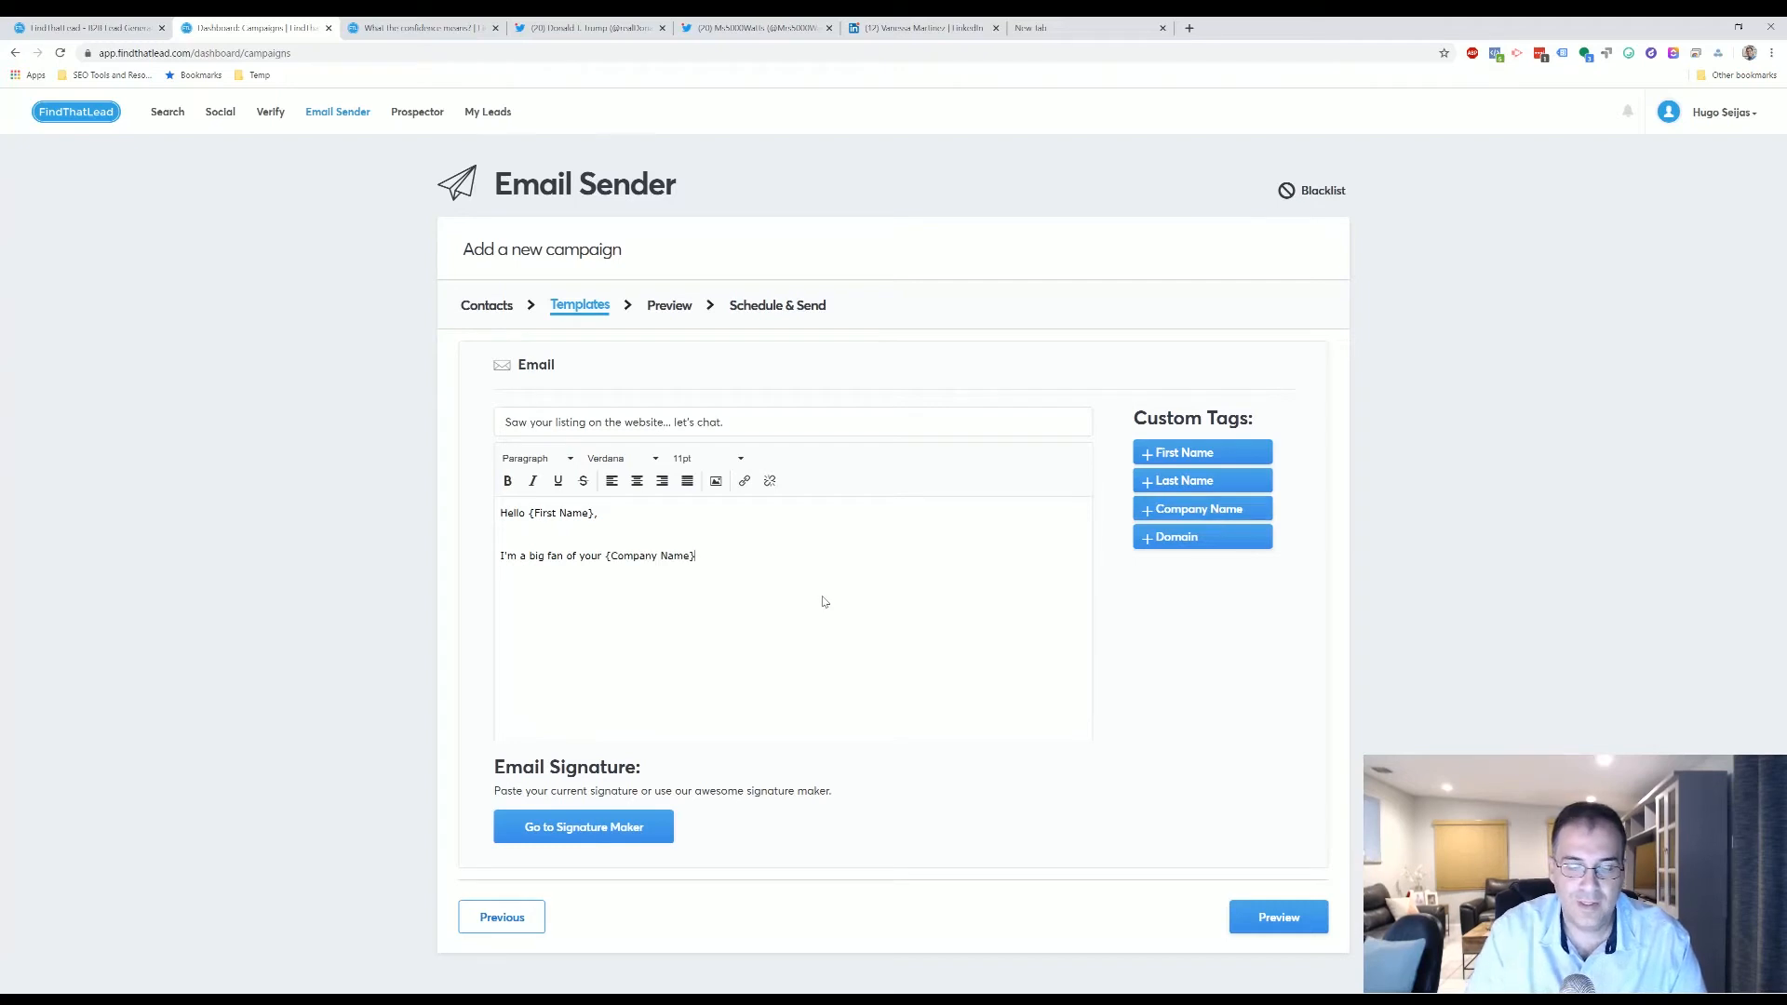
pyautogui.write('and I wanted to reach out...')
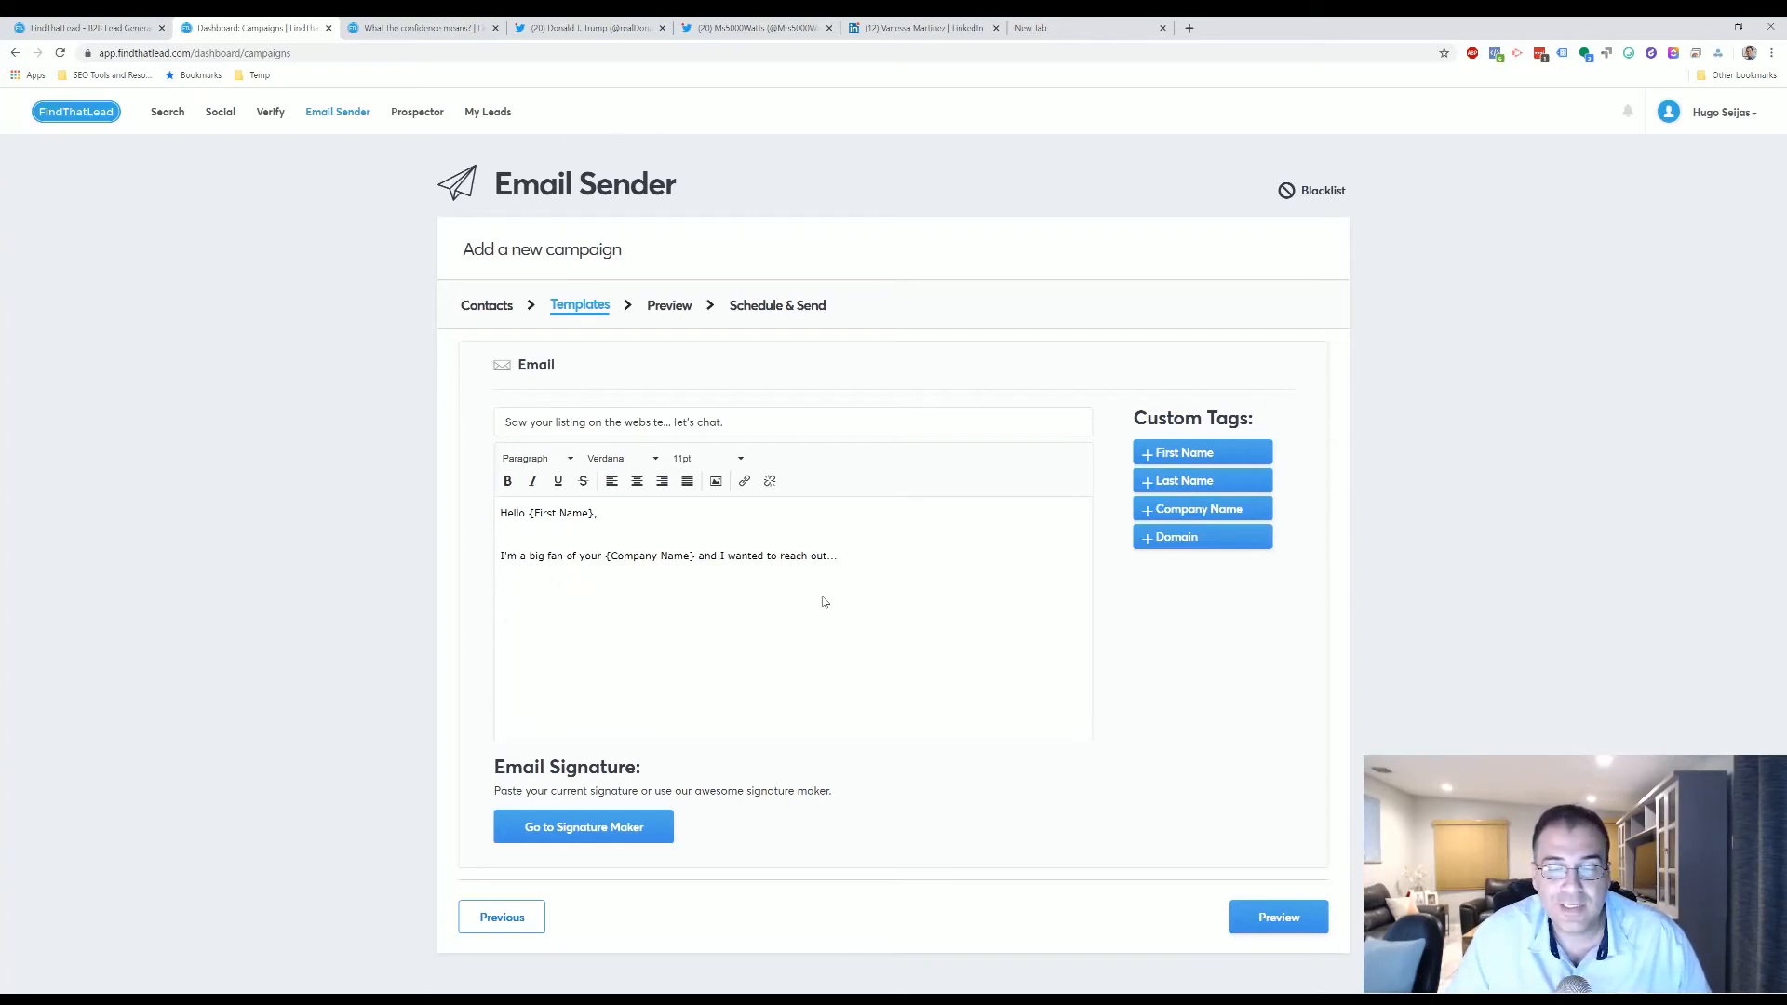
pyautogui.click(838, 555)
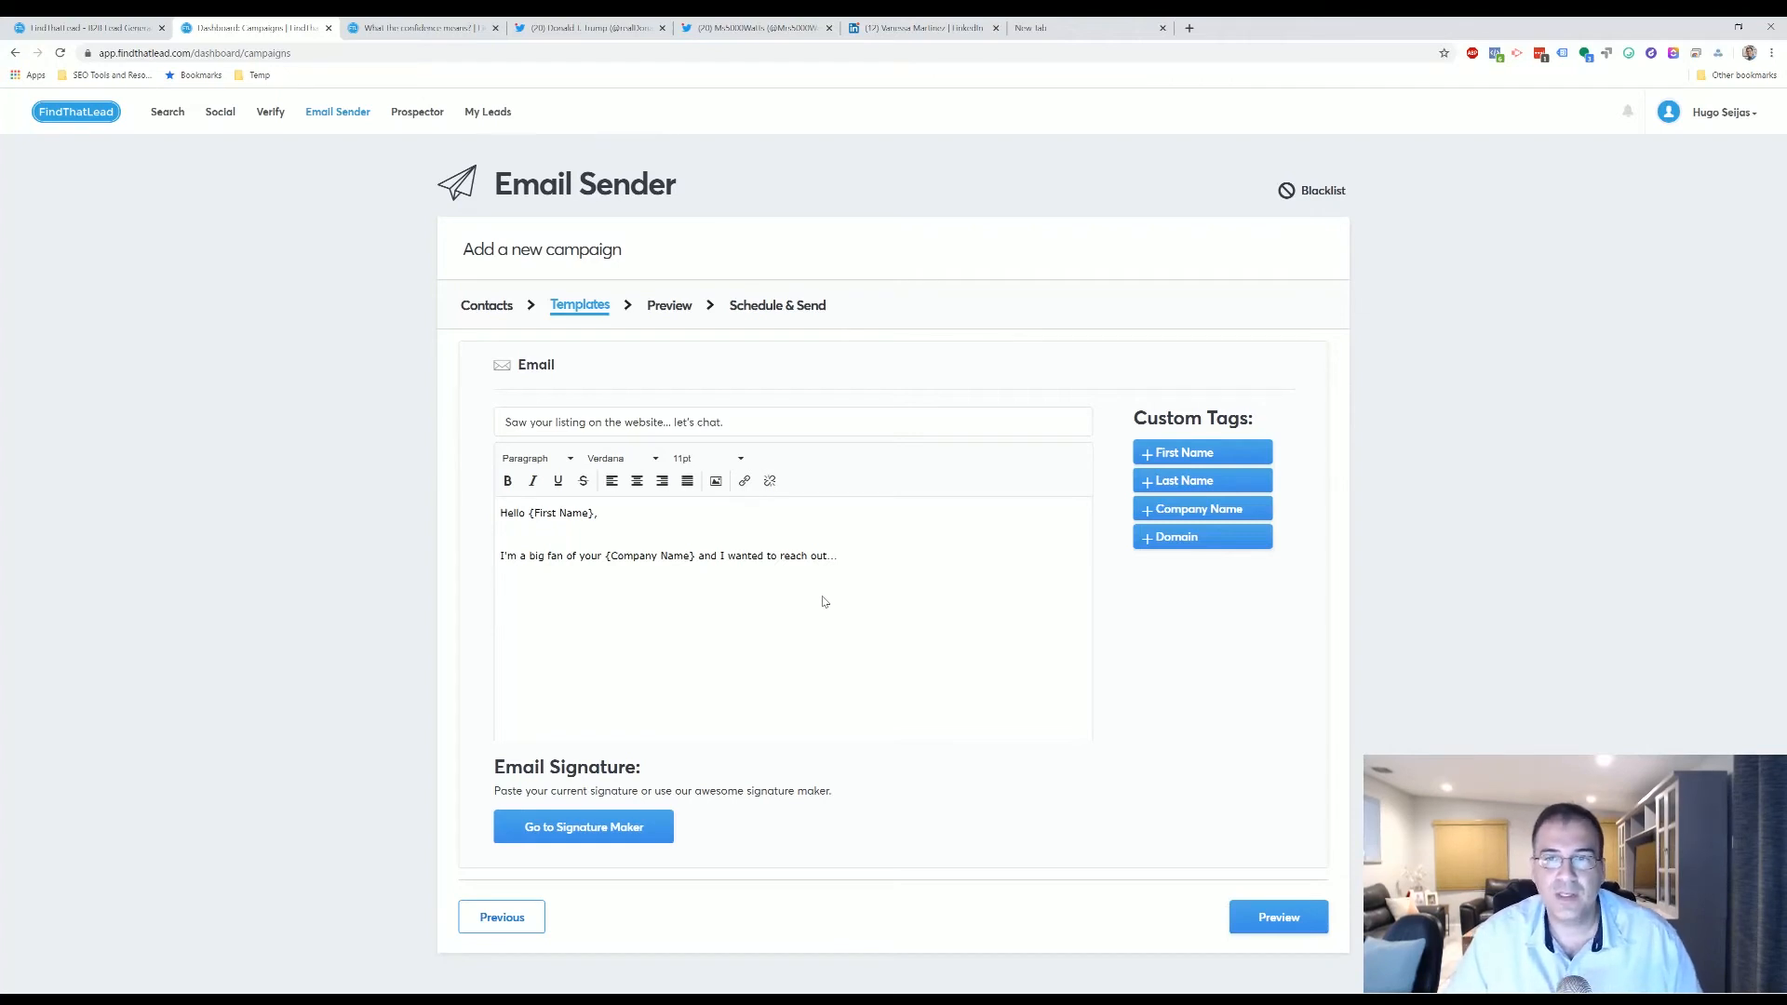
pyautogui.click(1278, 916)
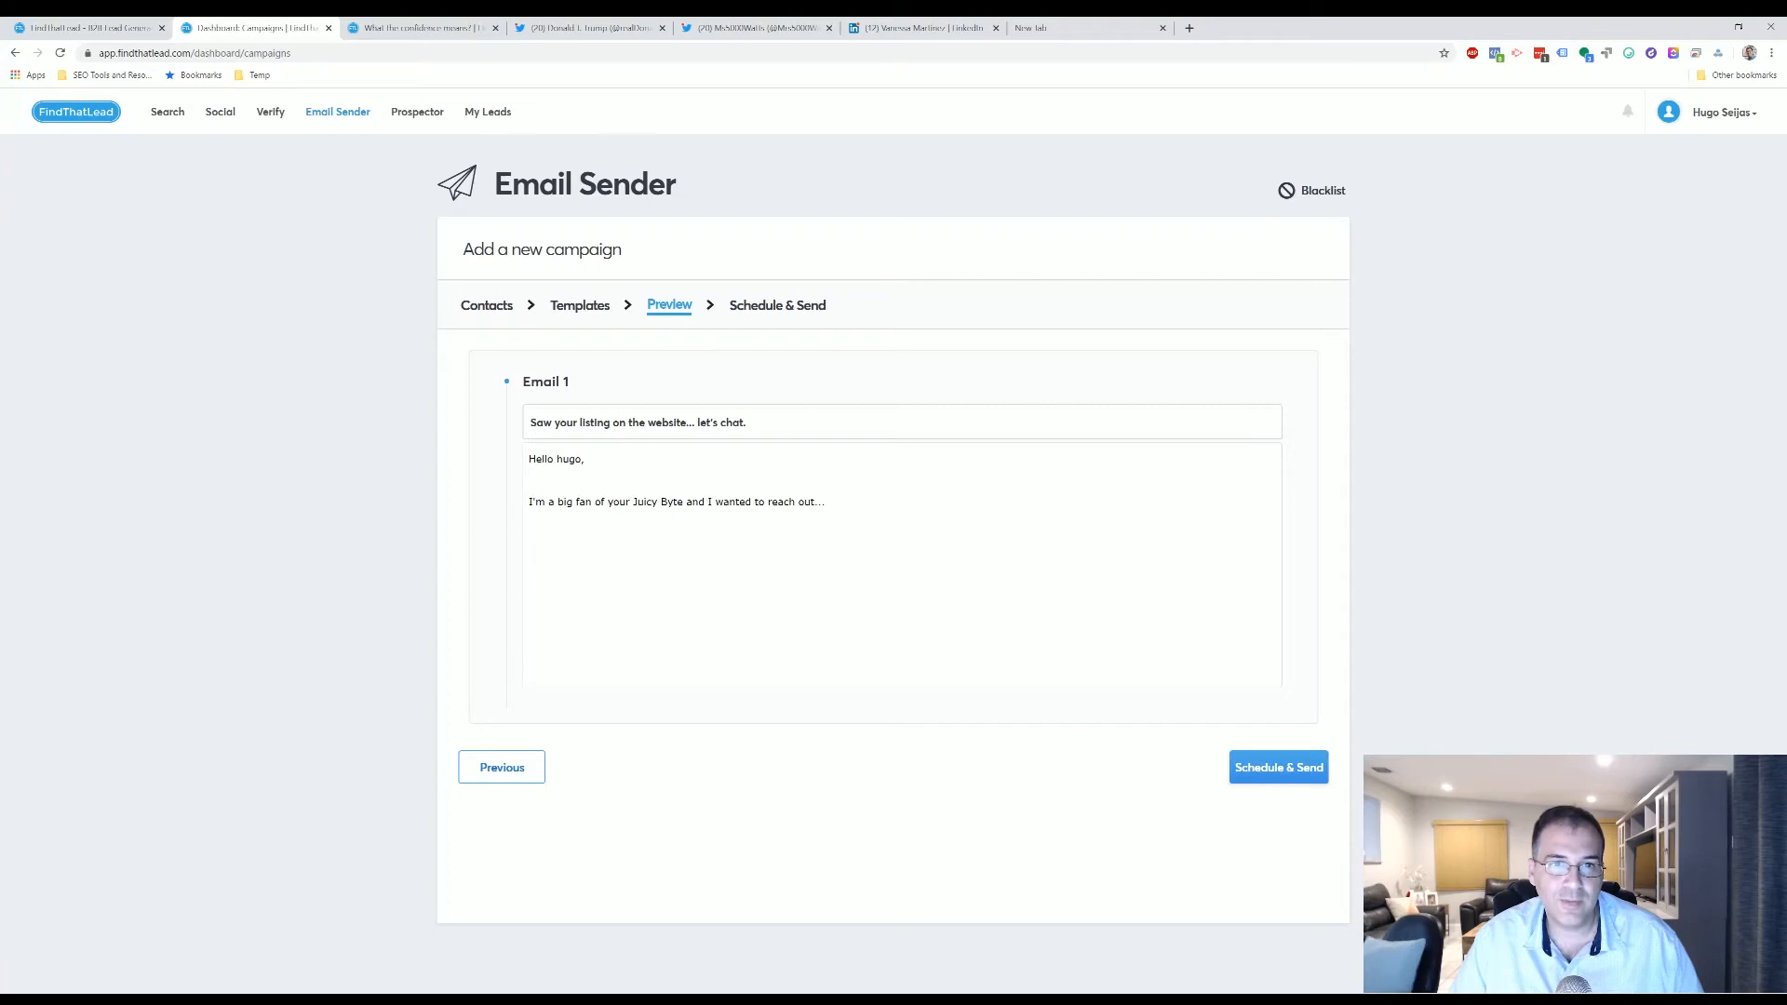
pyautogui.click(501, 767)
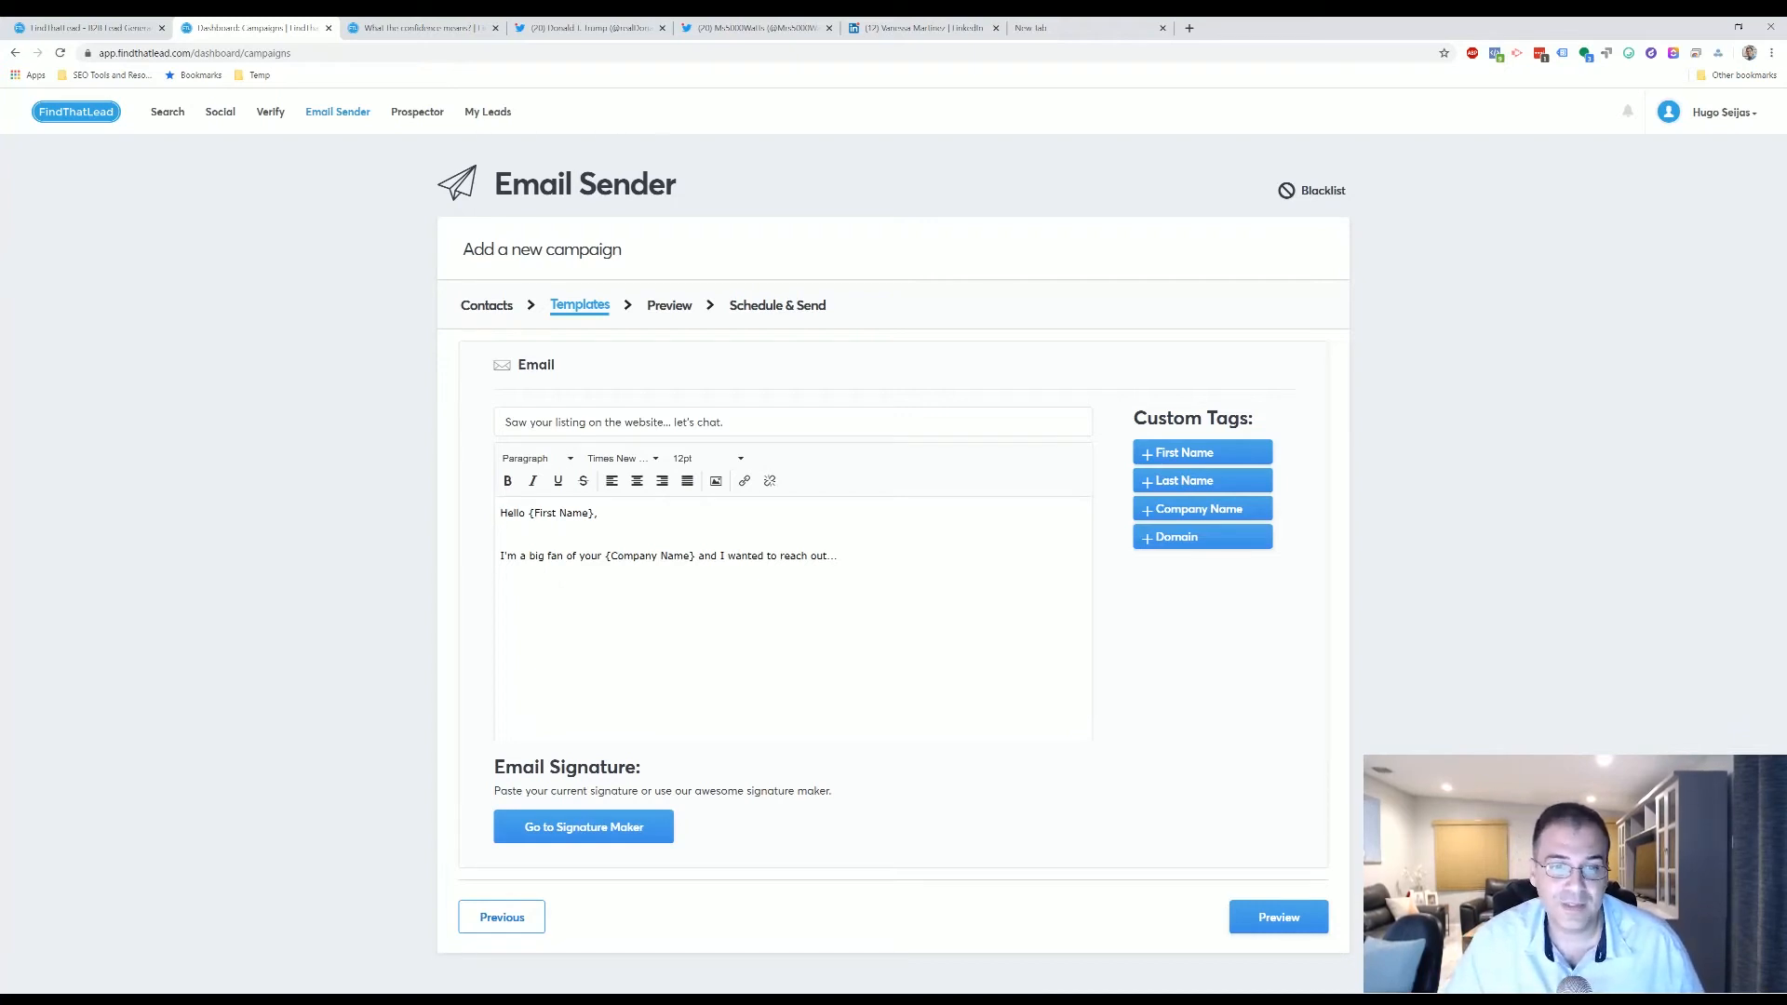
pyautogui.click(583, 827)
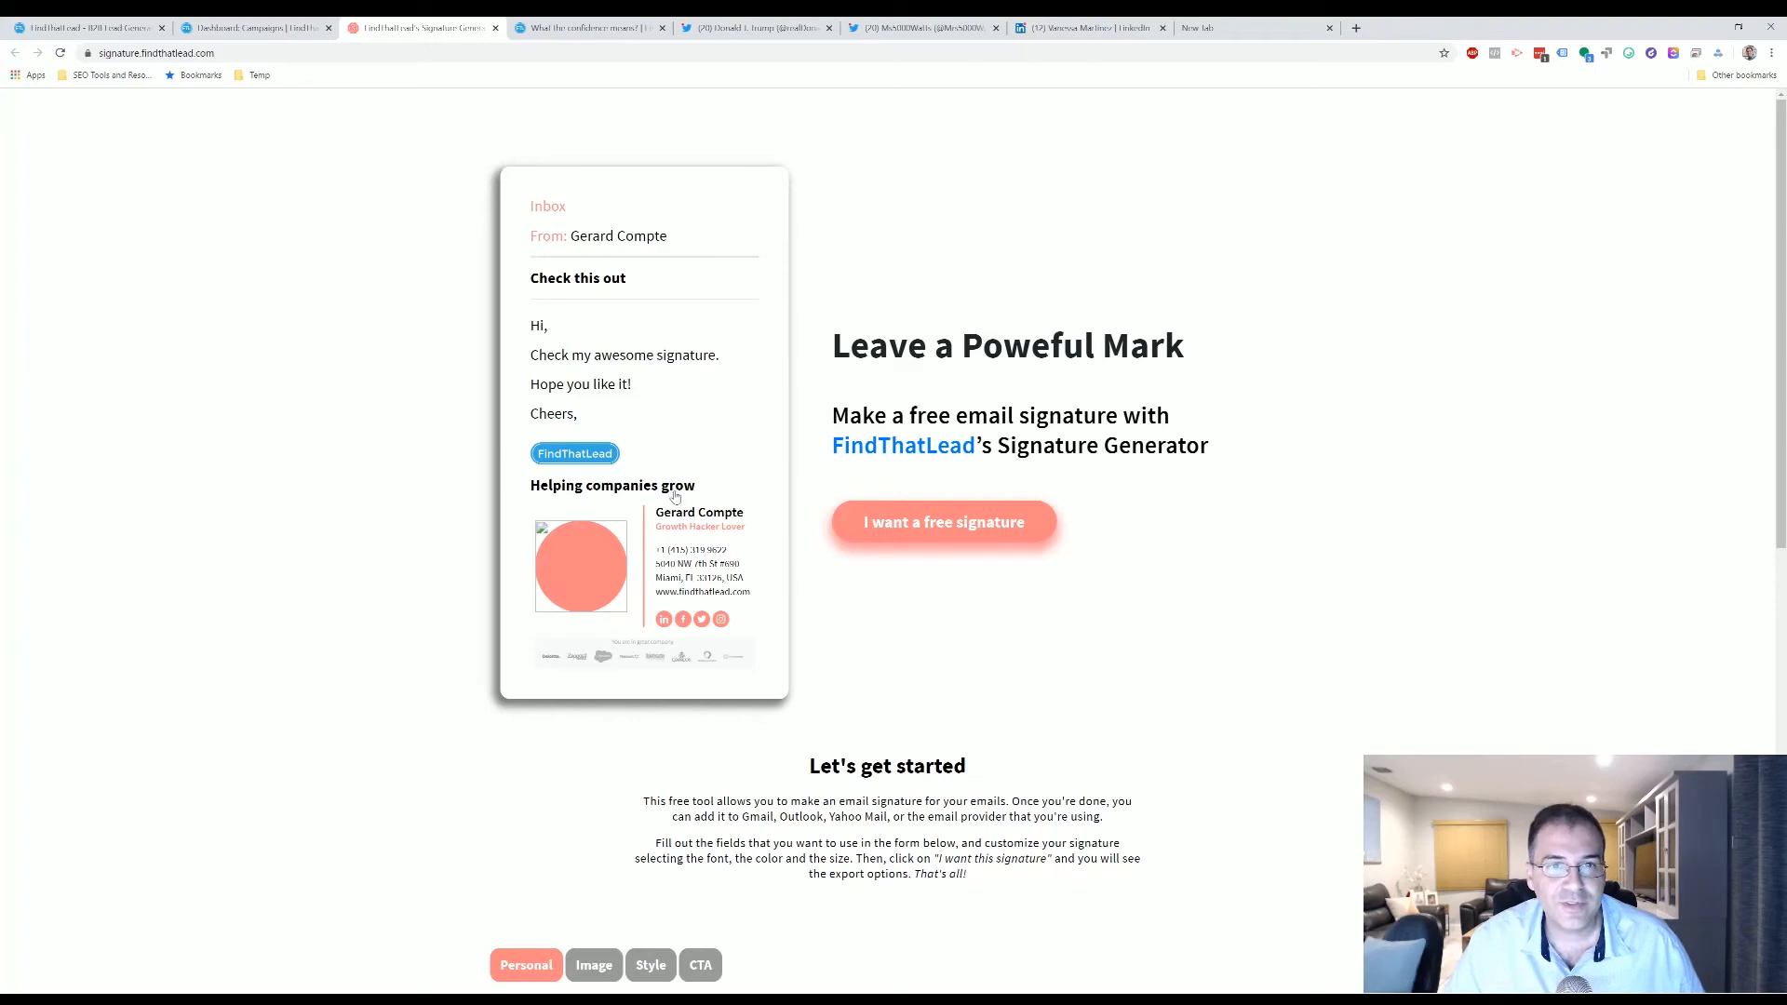
pyautogui.scroll(-3)
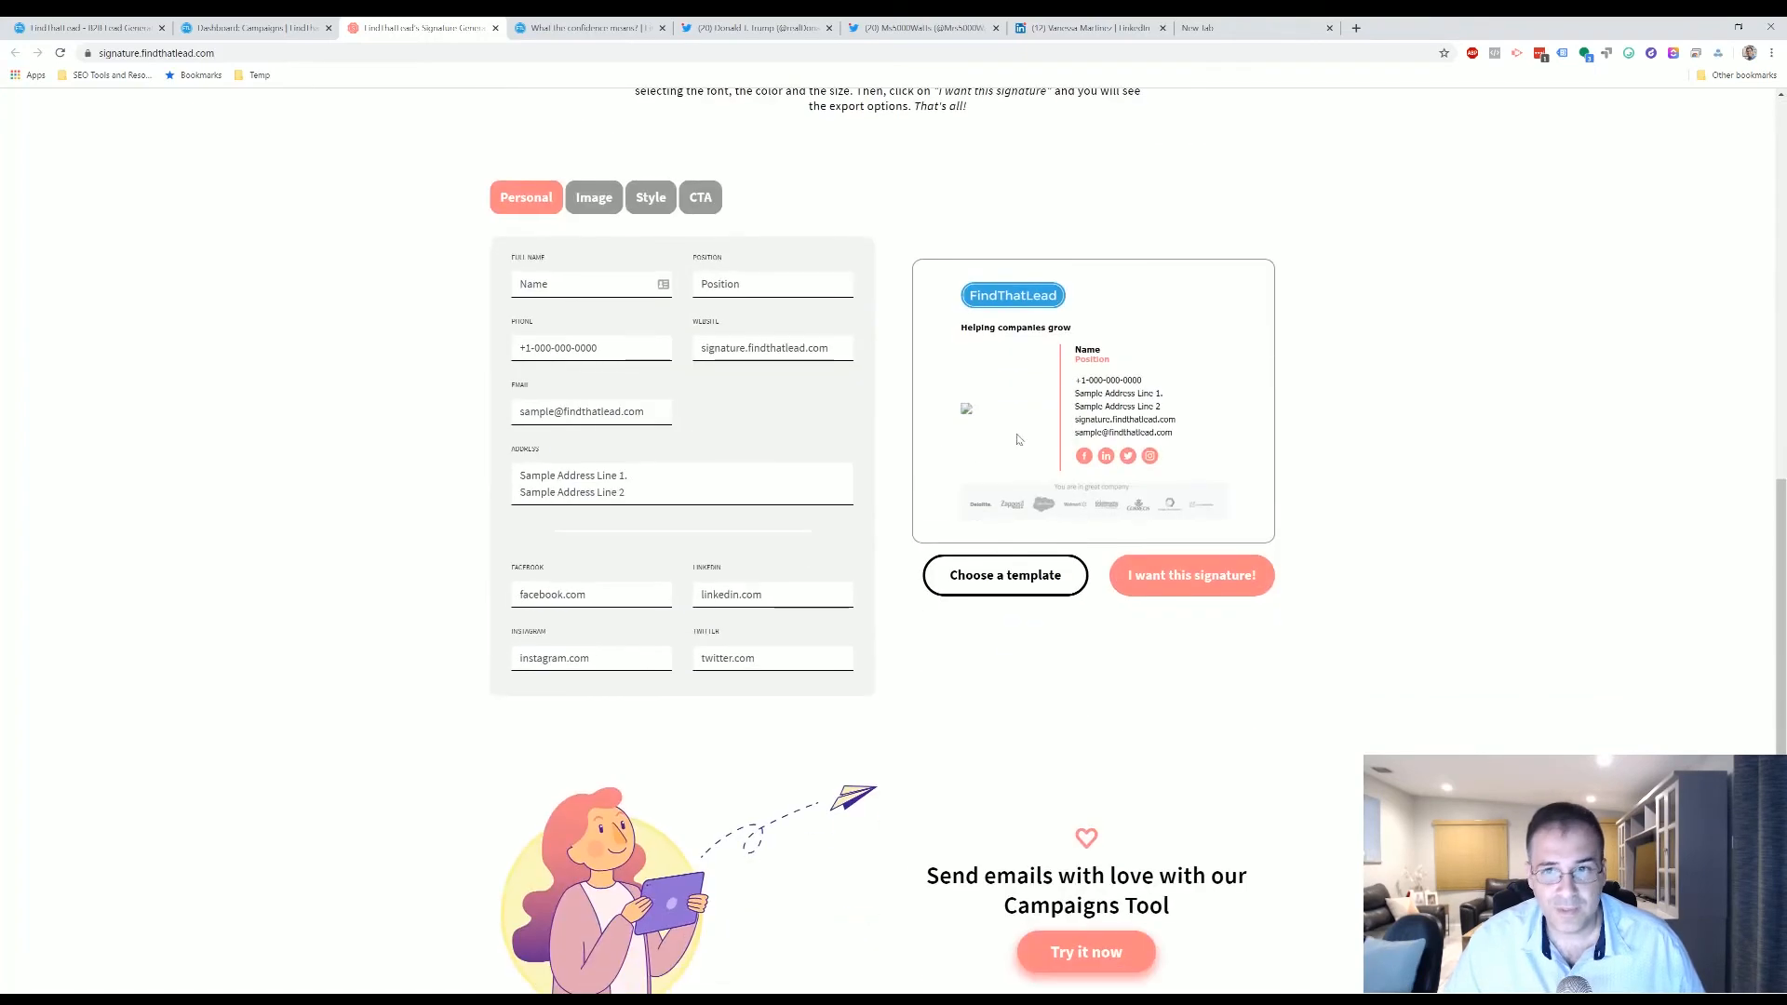
pyautogui.moveTo(1111, 413)
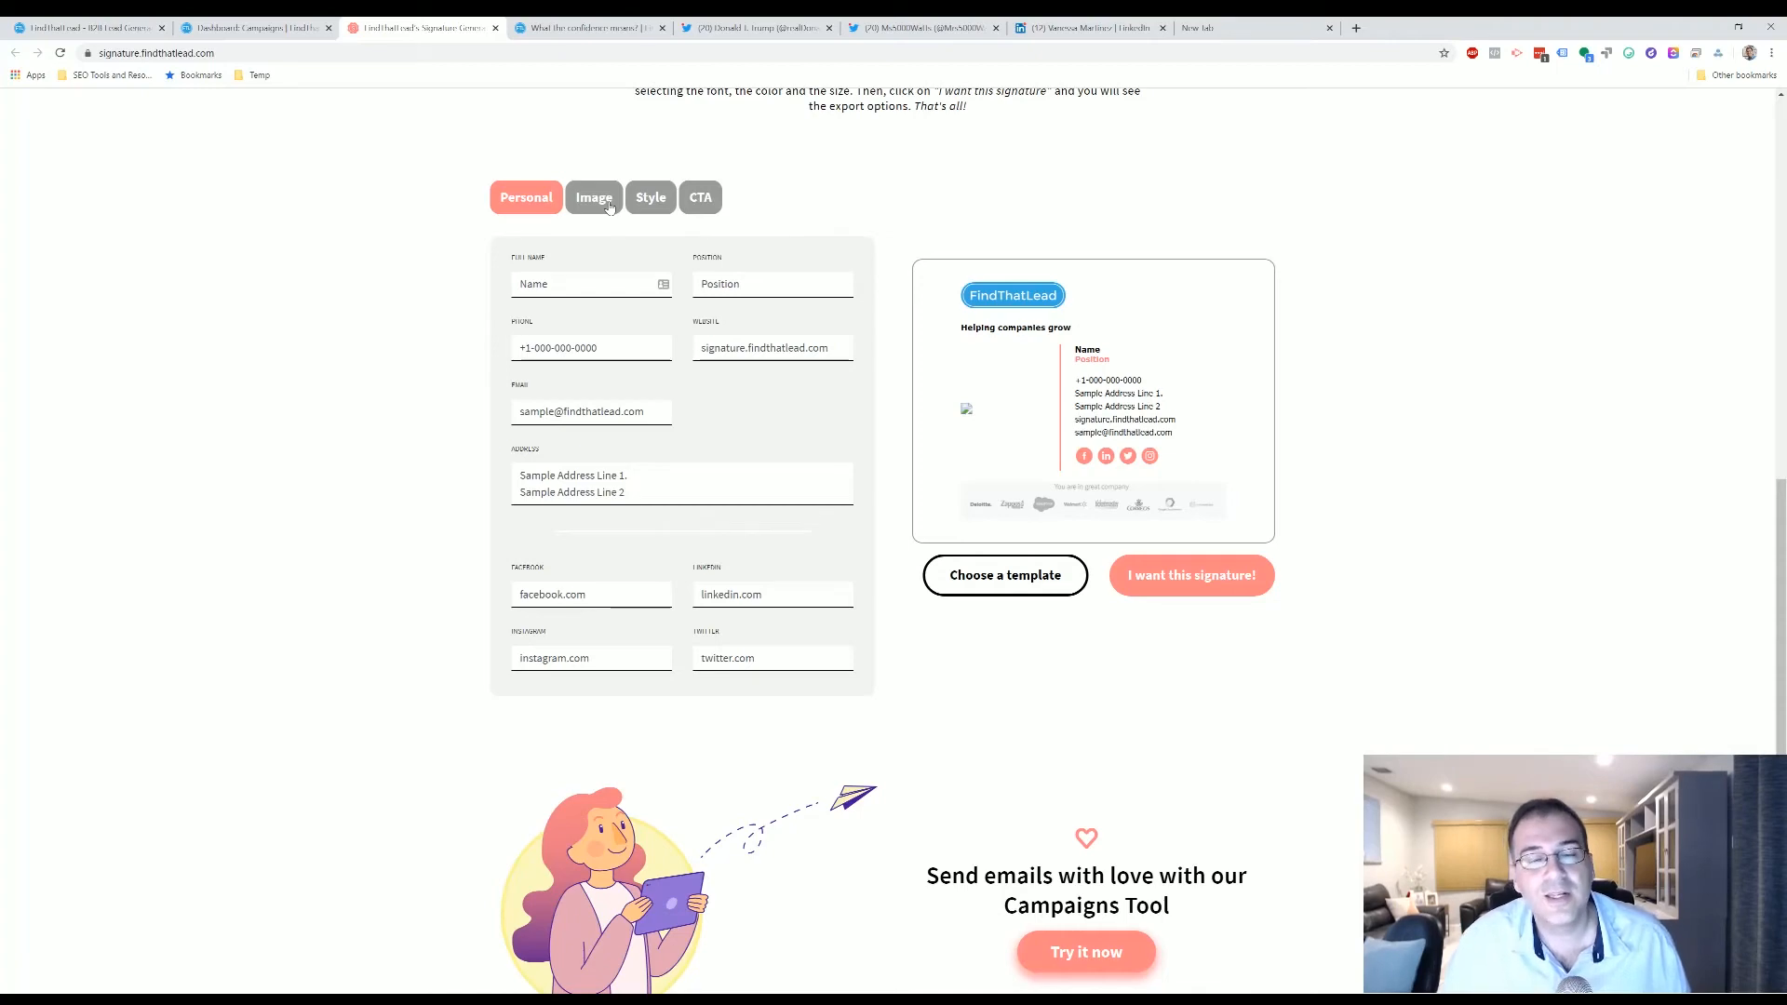
pyautogui.scroll(3)
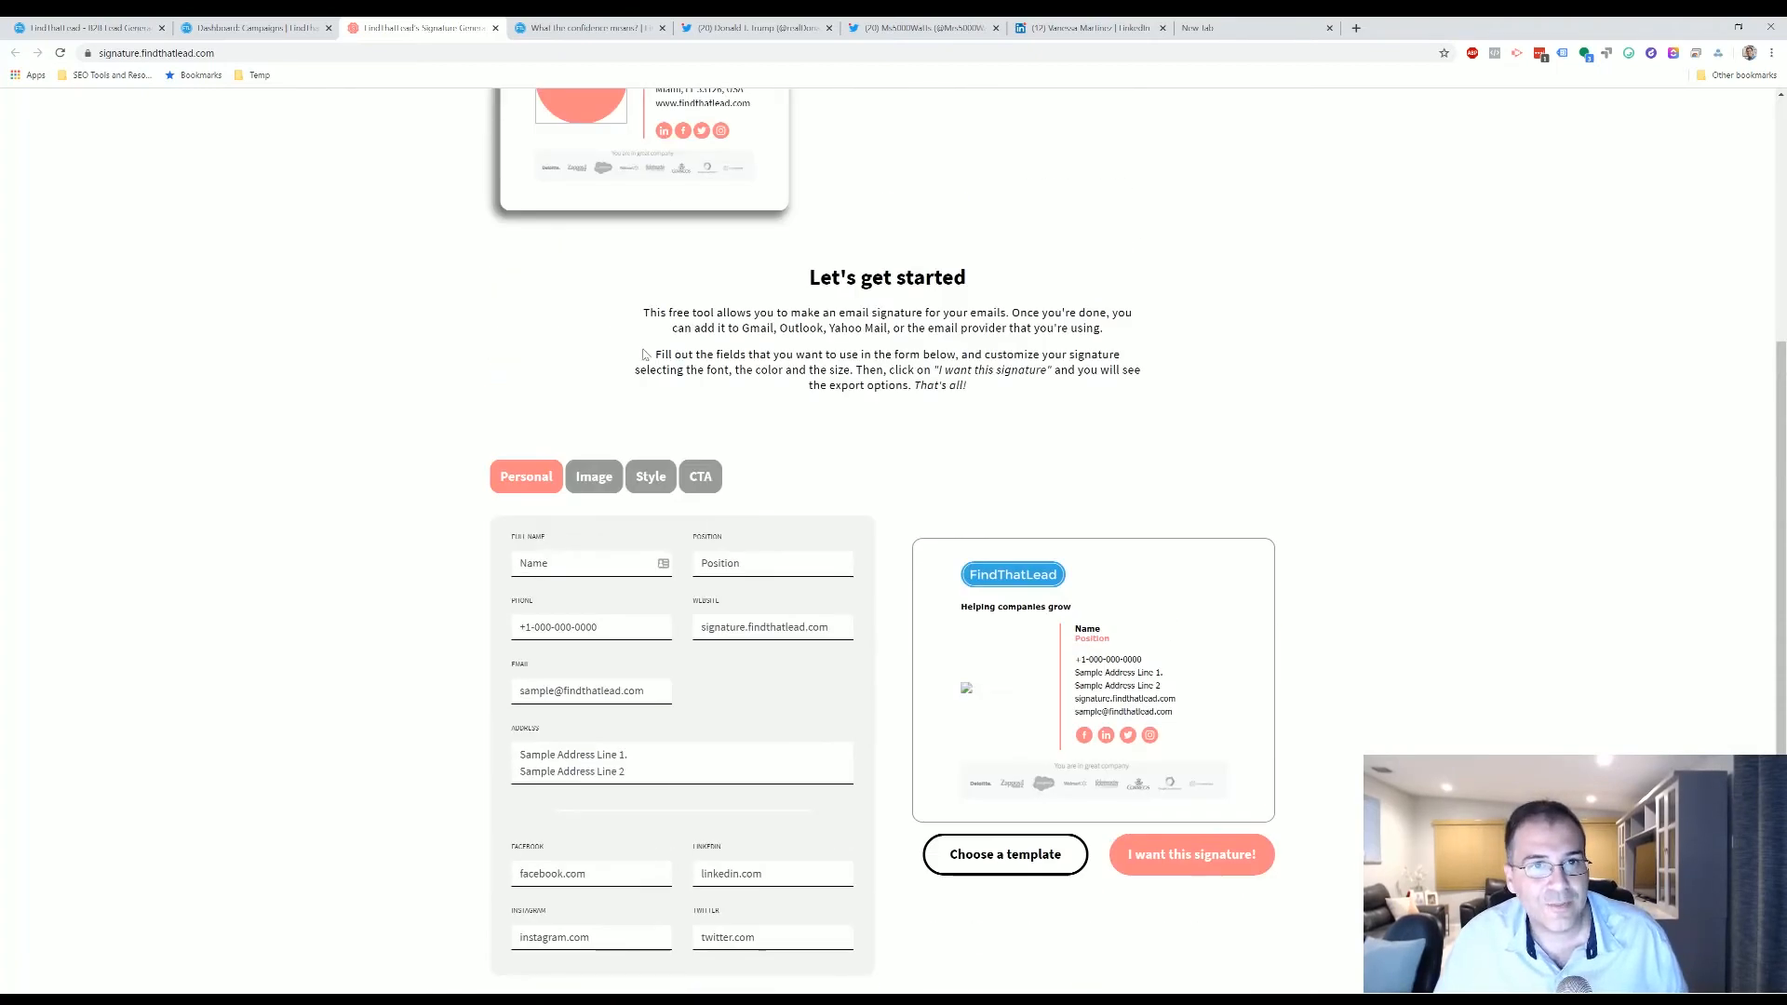
pyautogui.scroll(-3)
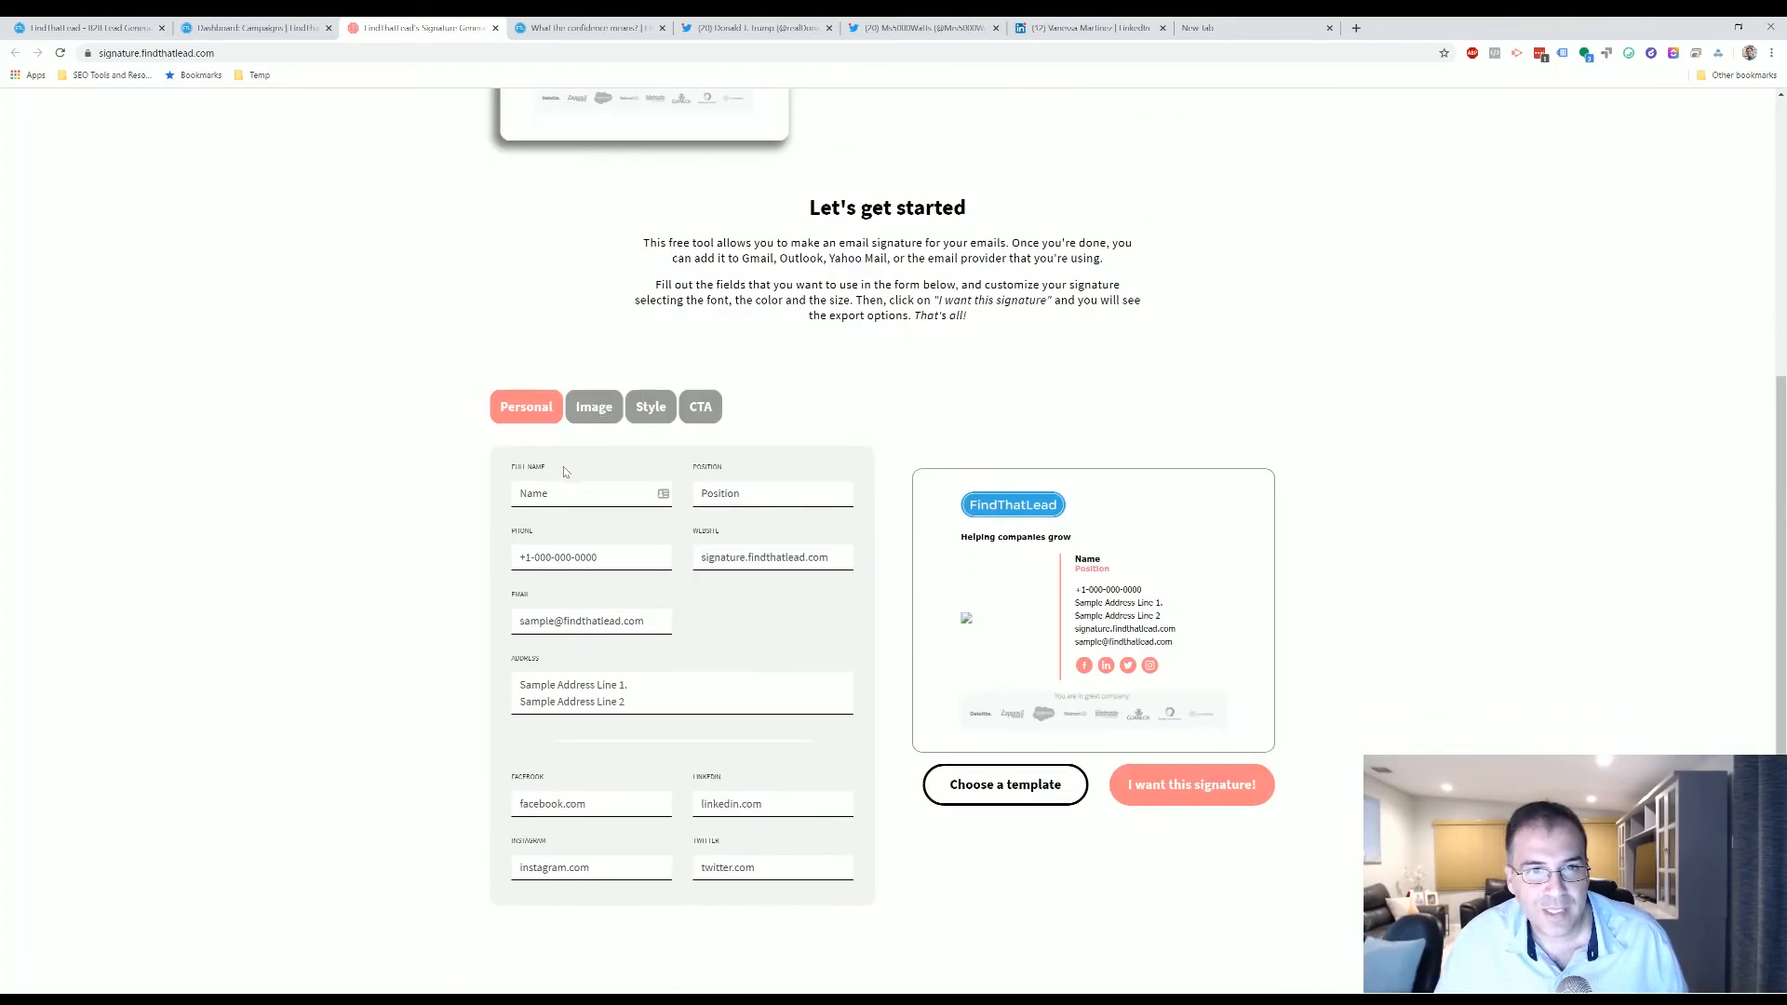
pyautogui.write('Hugo Seijas')
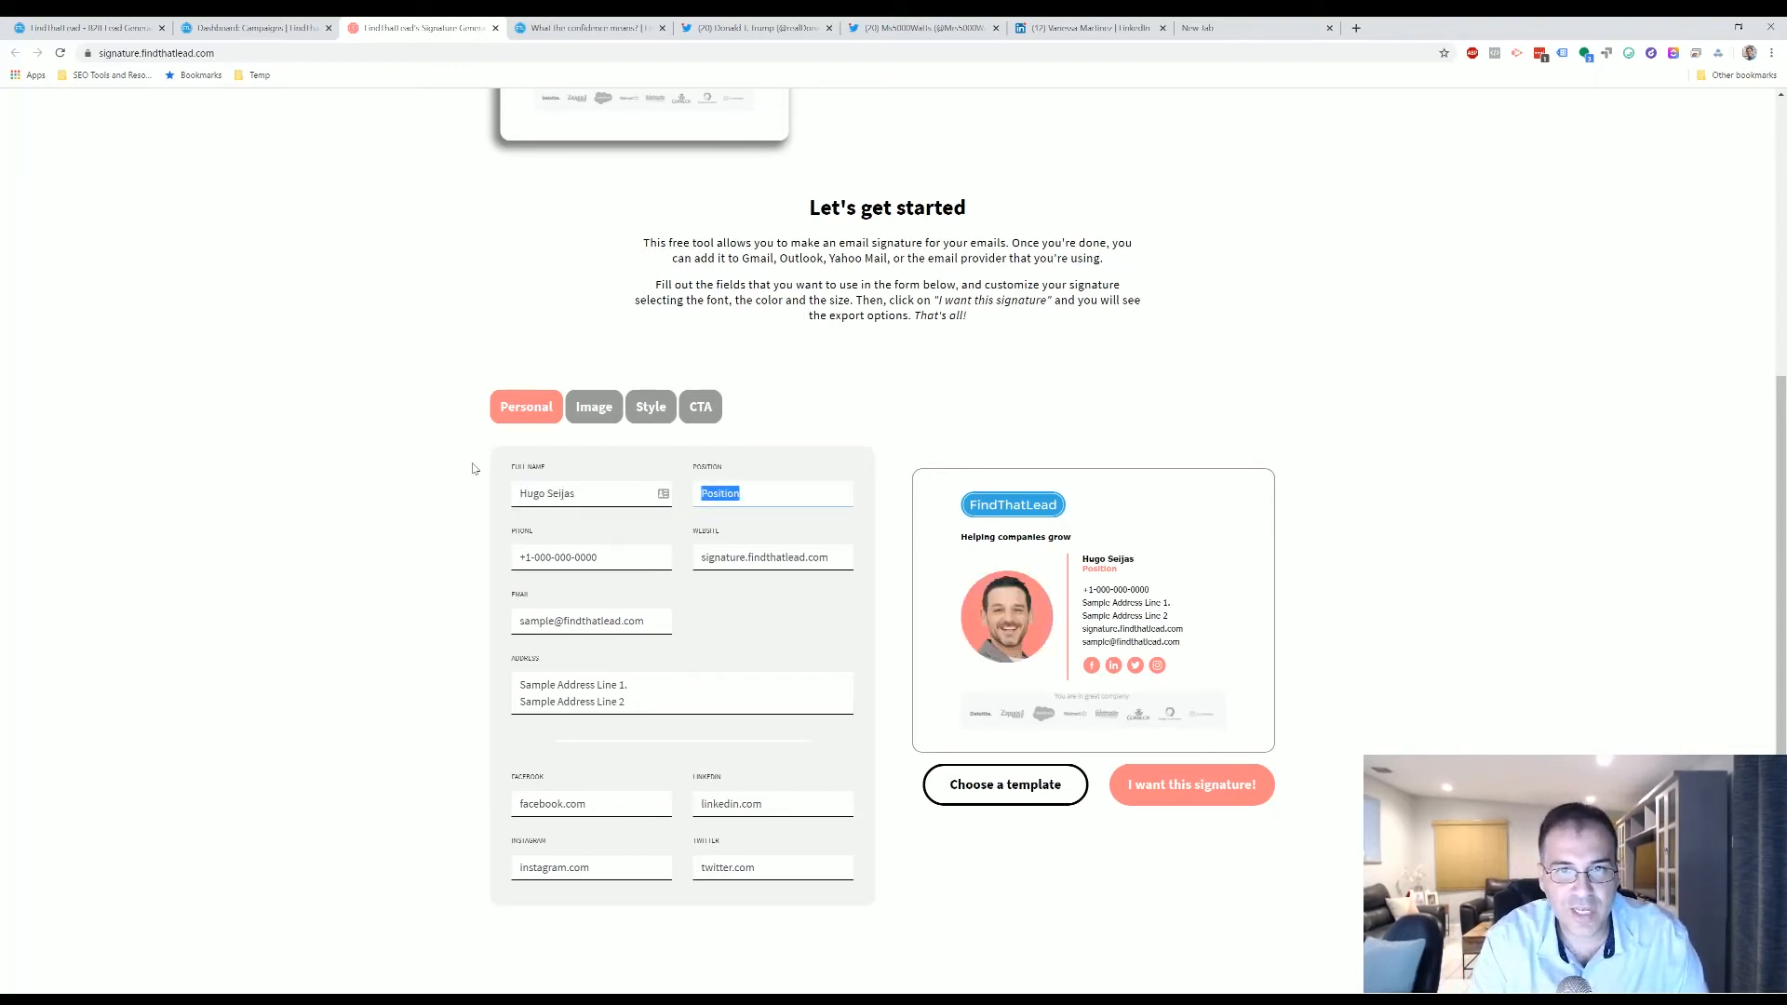
pyautogui.moveTo(436, 112)
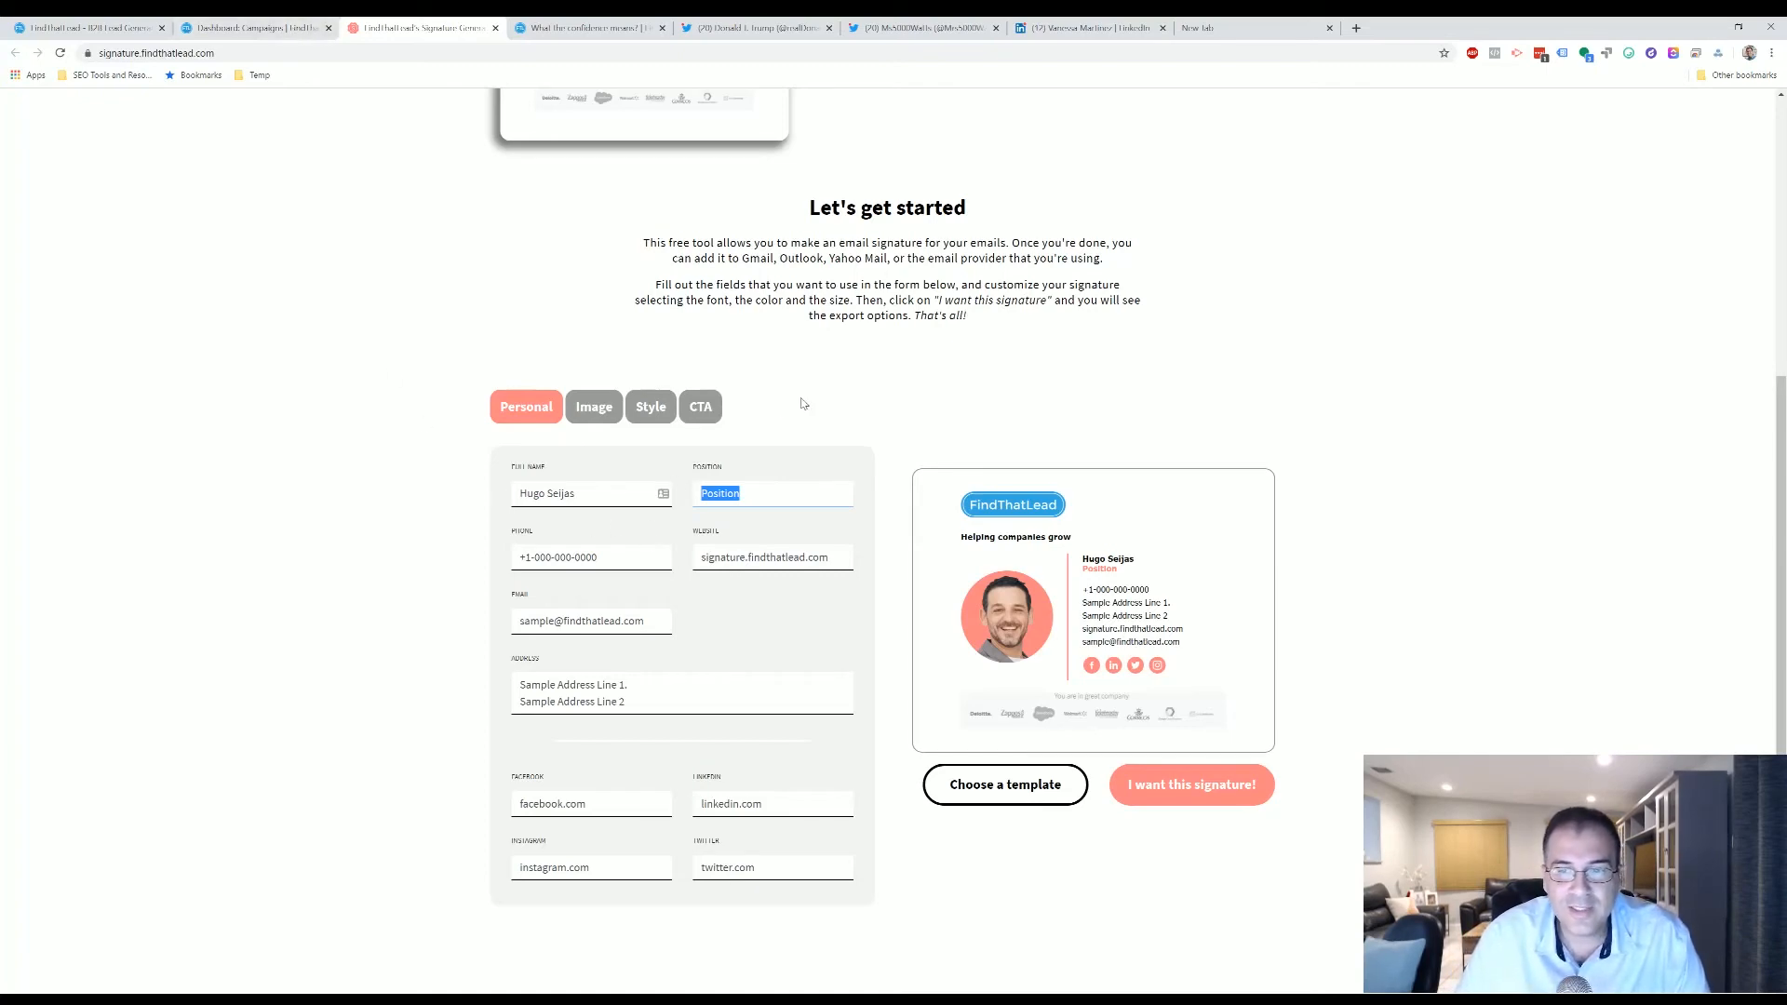
pyautogui.scroll(-3)
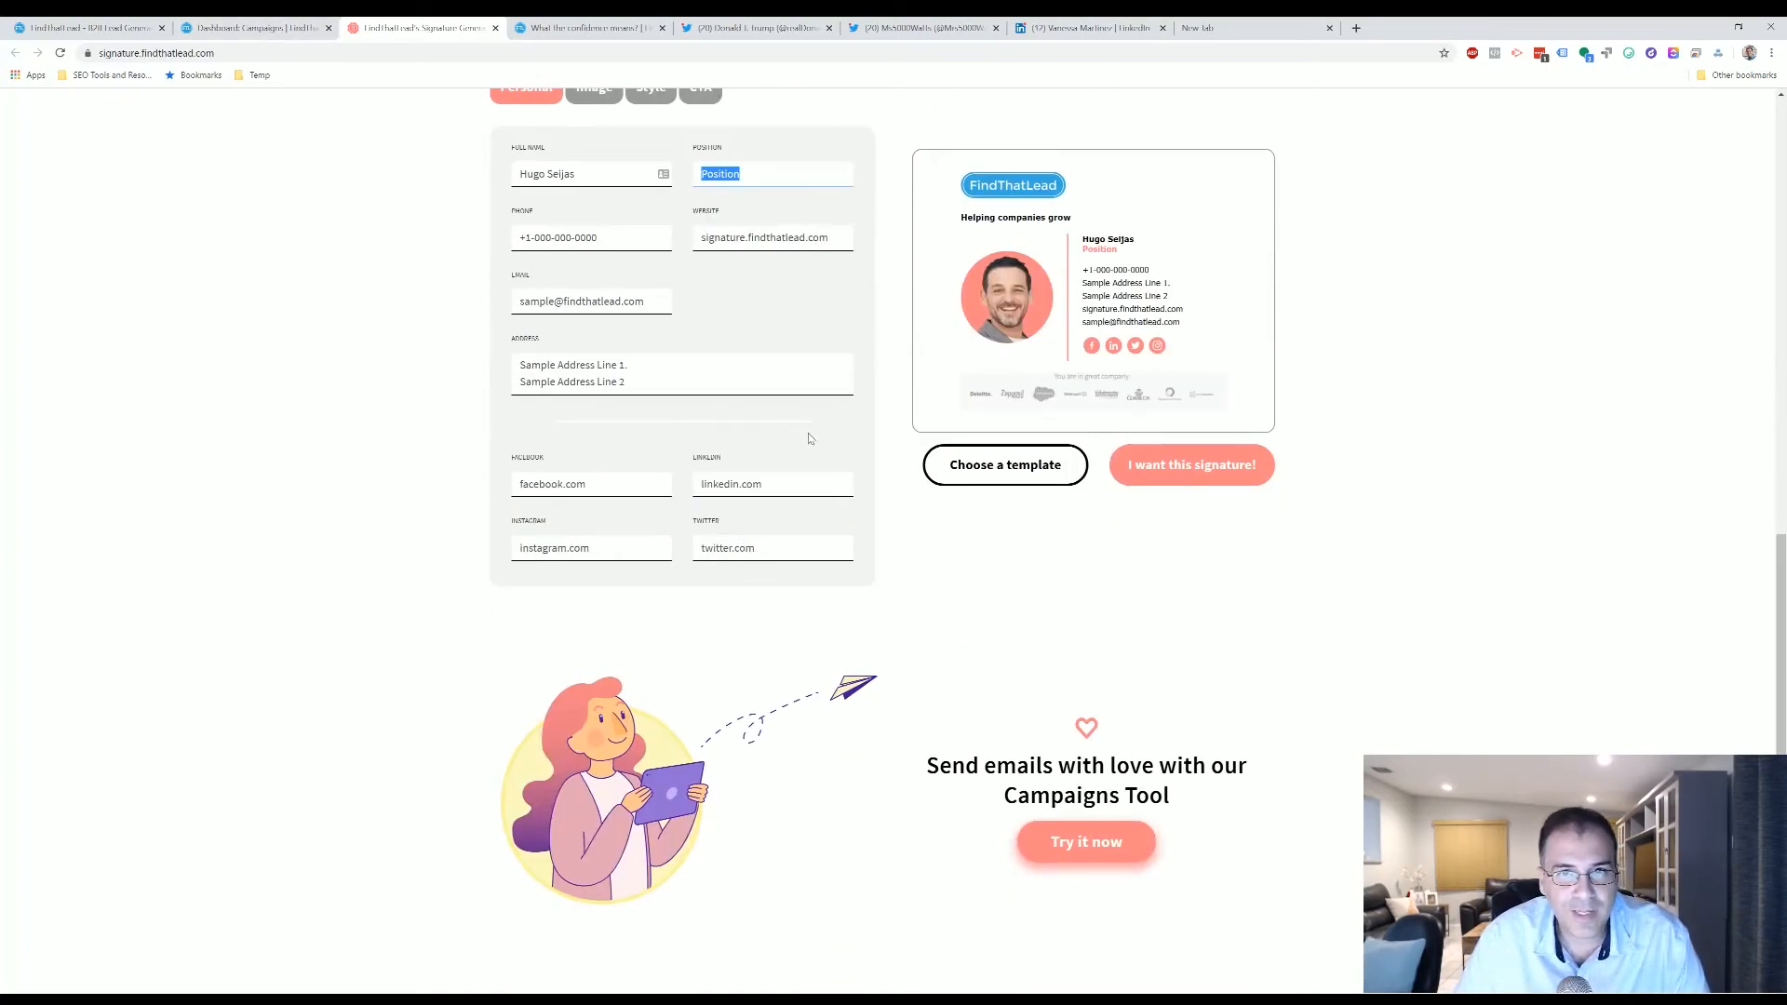
pyautogui.scroll(3)
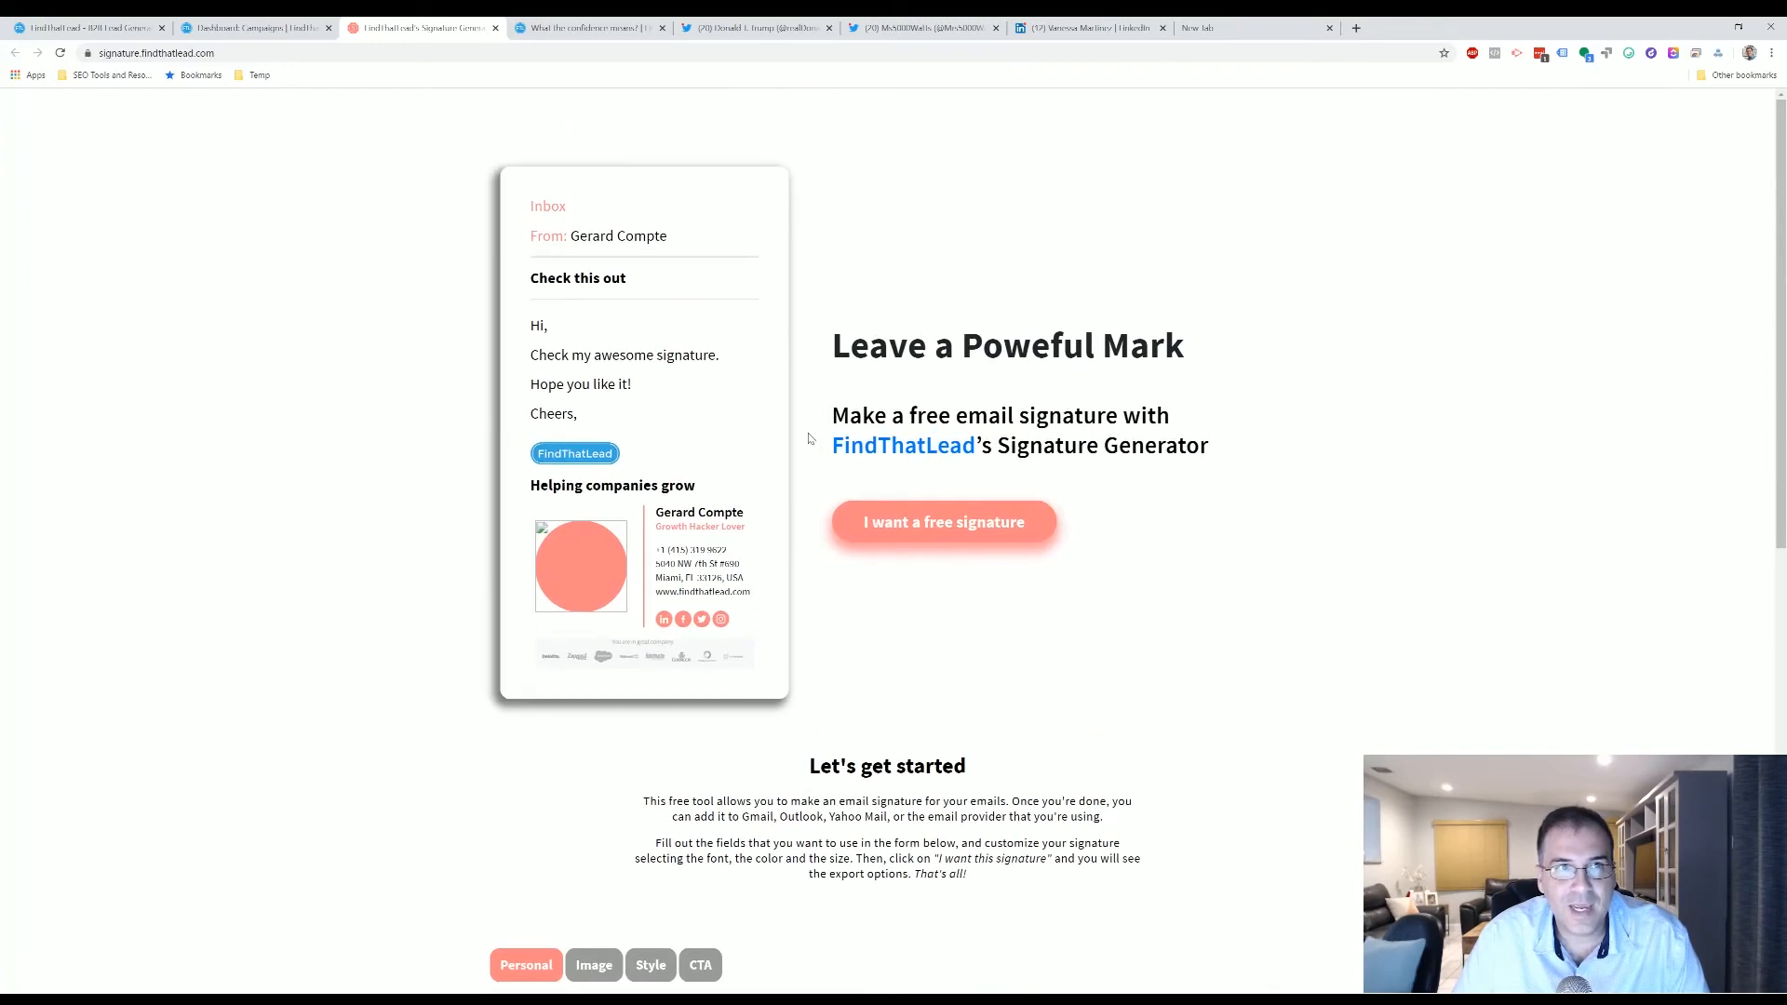
pyautogui.moveTo(605, 551)
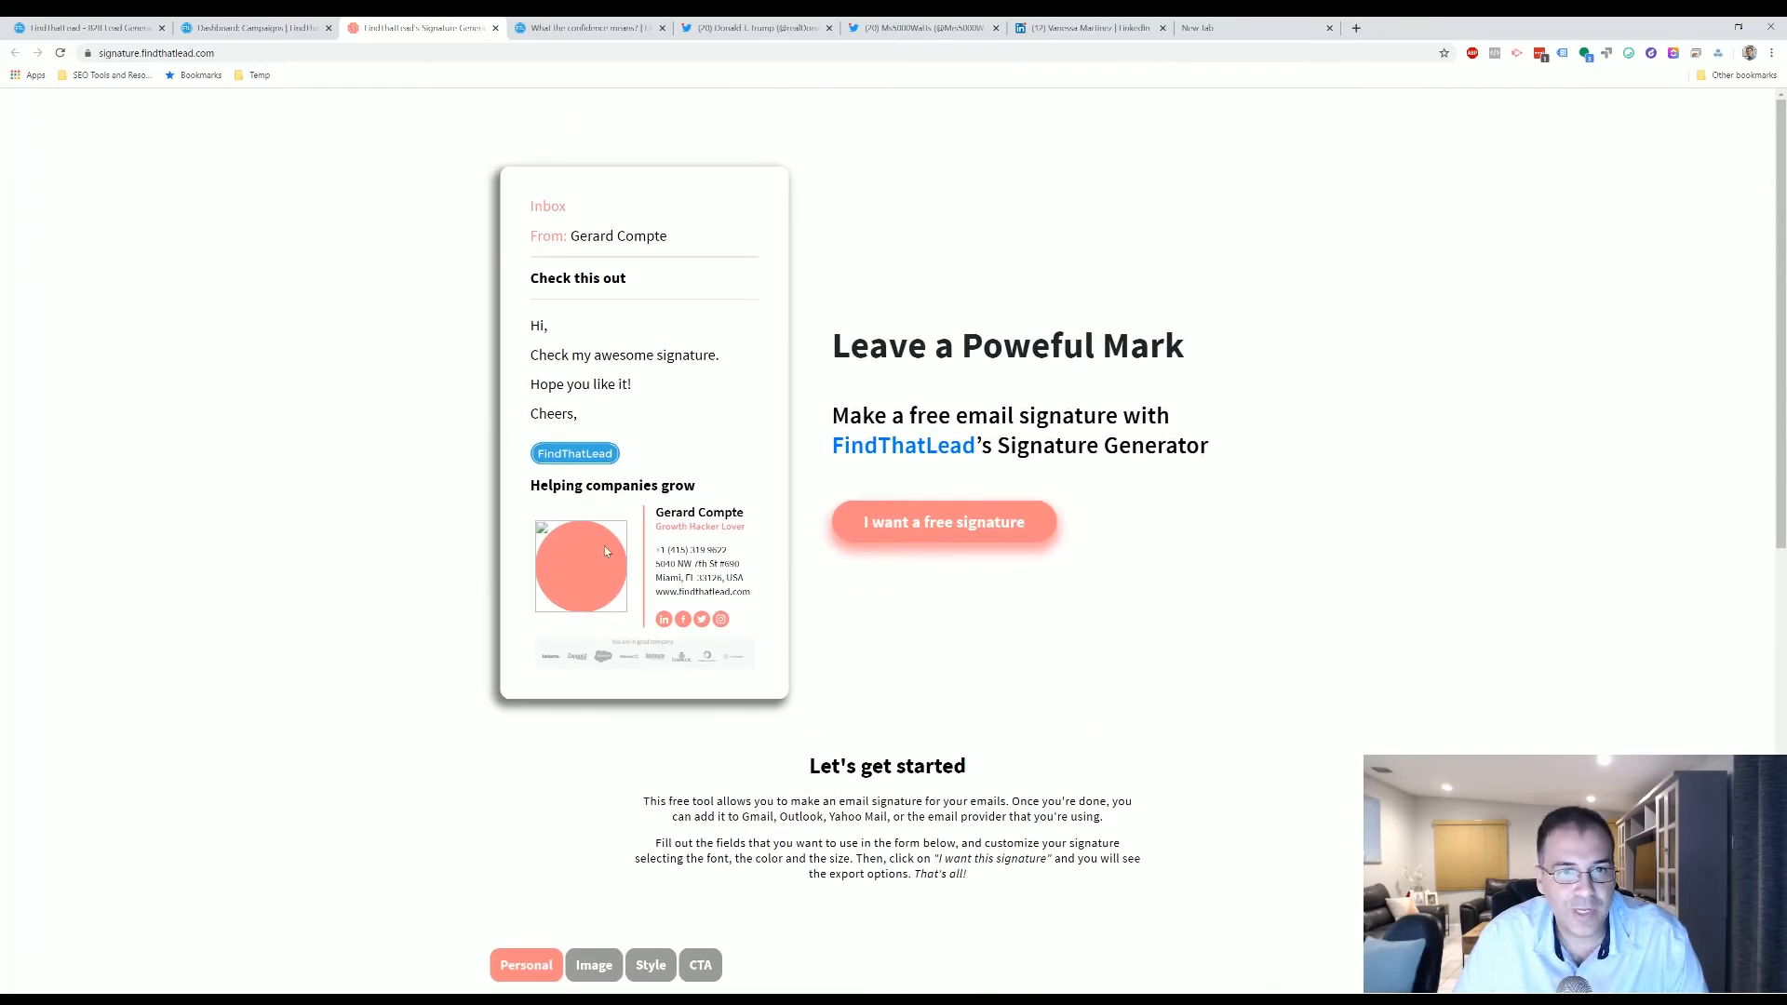
pyautogui.scroll(-3)
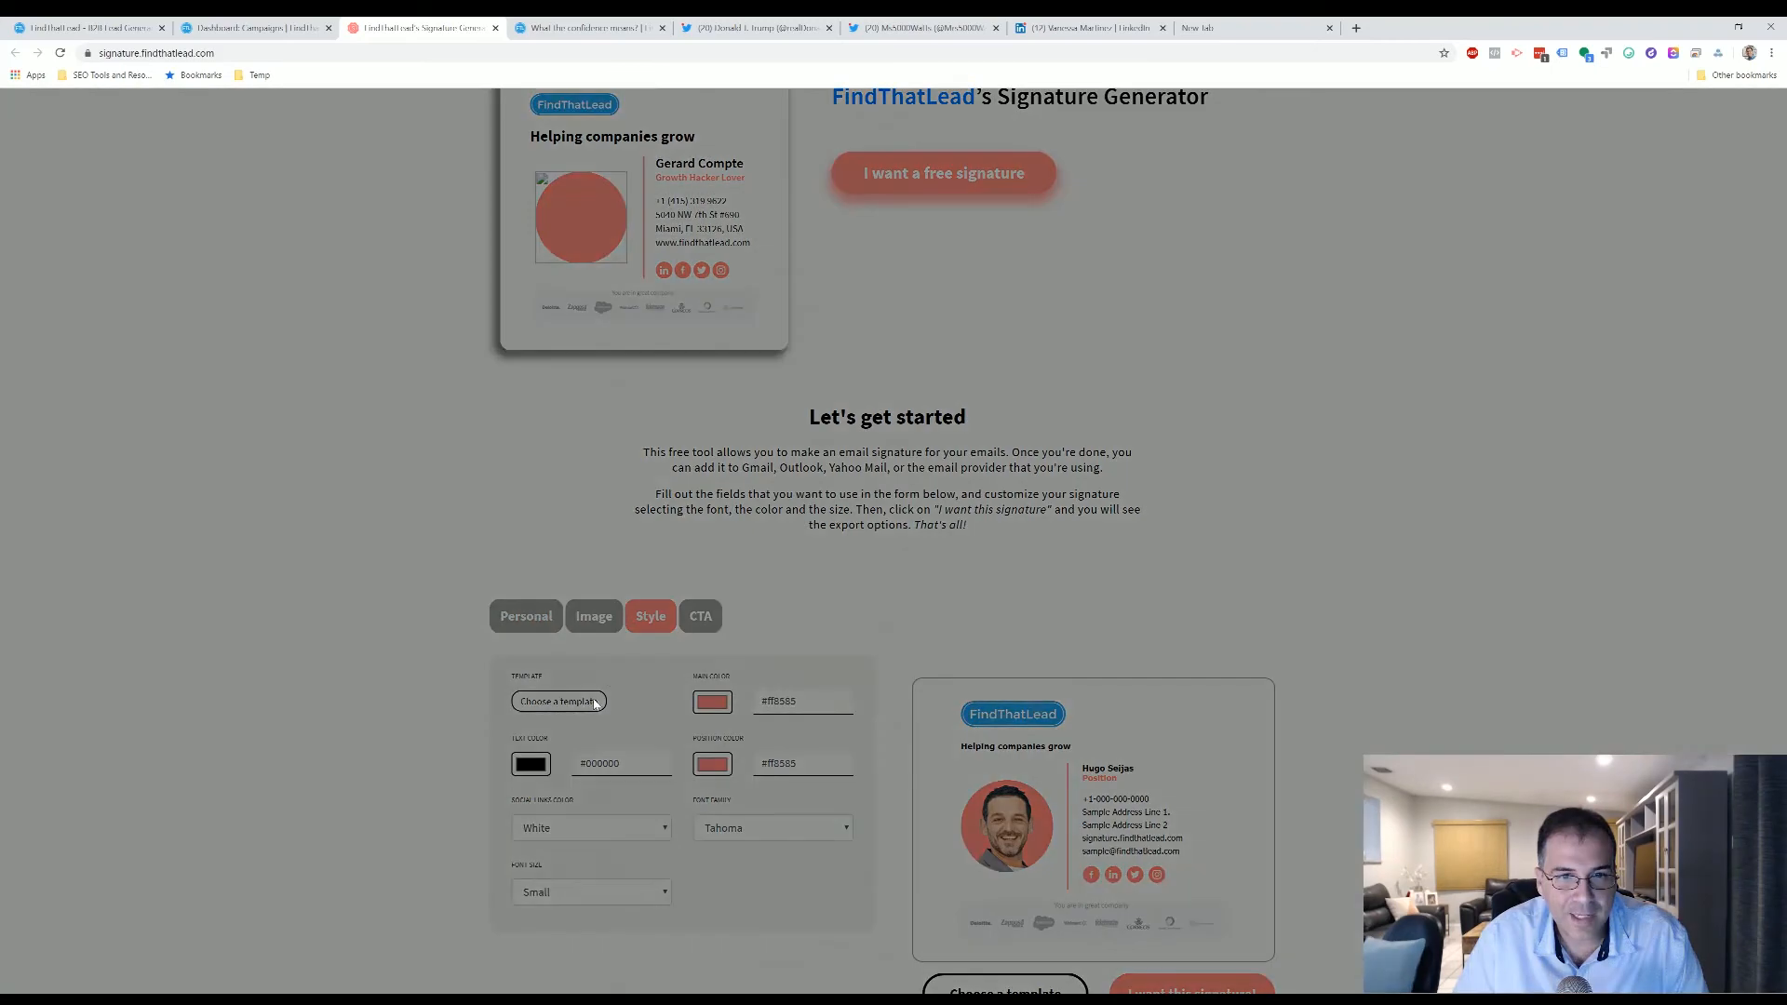
# Browse the signature's font size choices and image settings
pyautogui.click(559, 701)
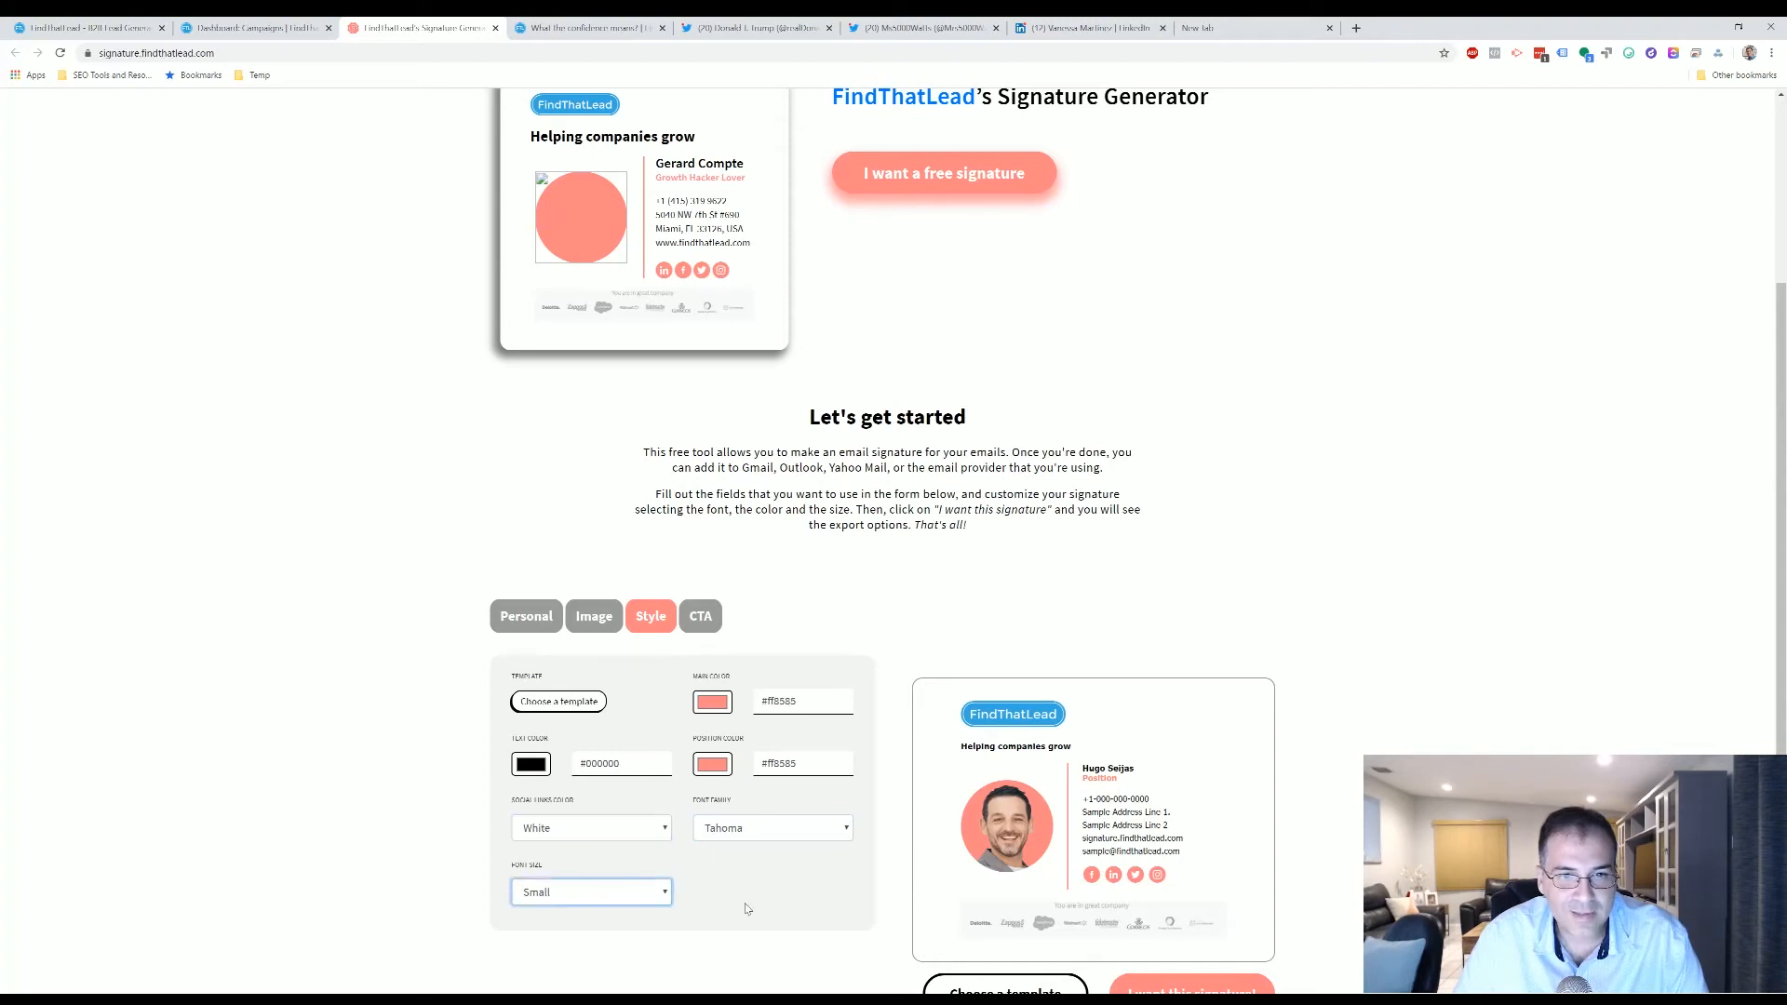
pyautogui.click(594, 615)
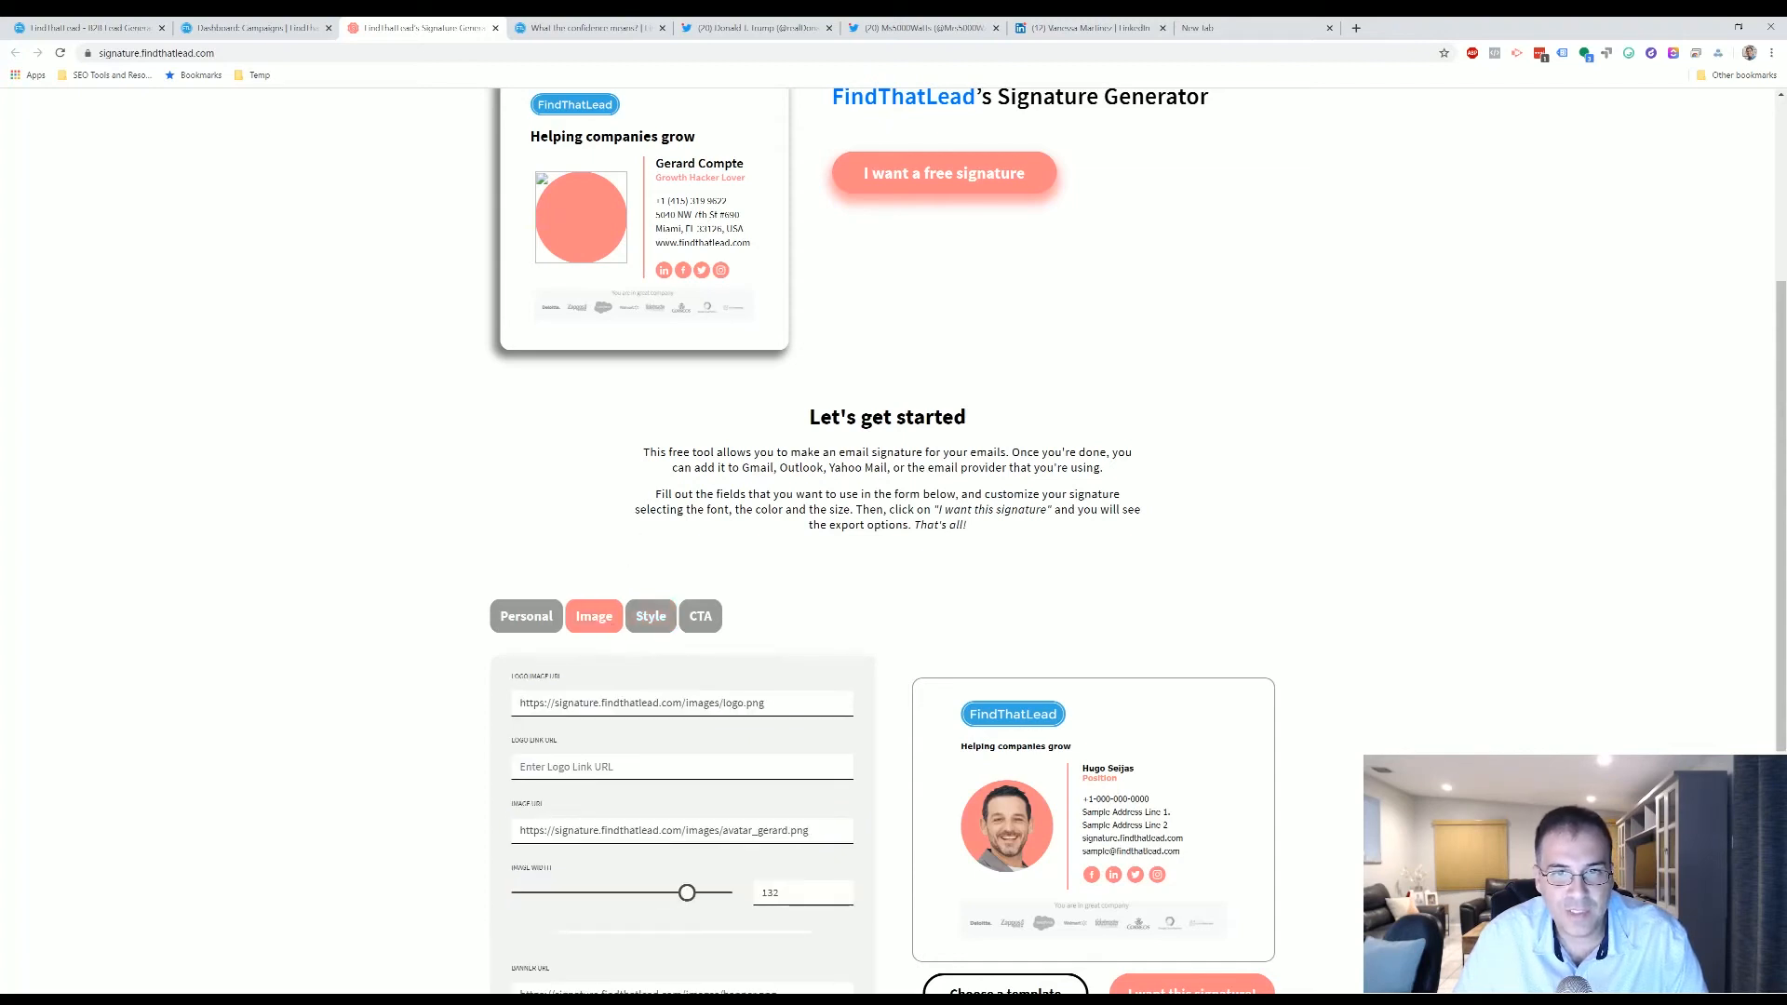
pyautogui.tripleClick(640, 701)
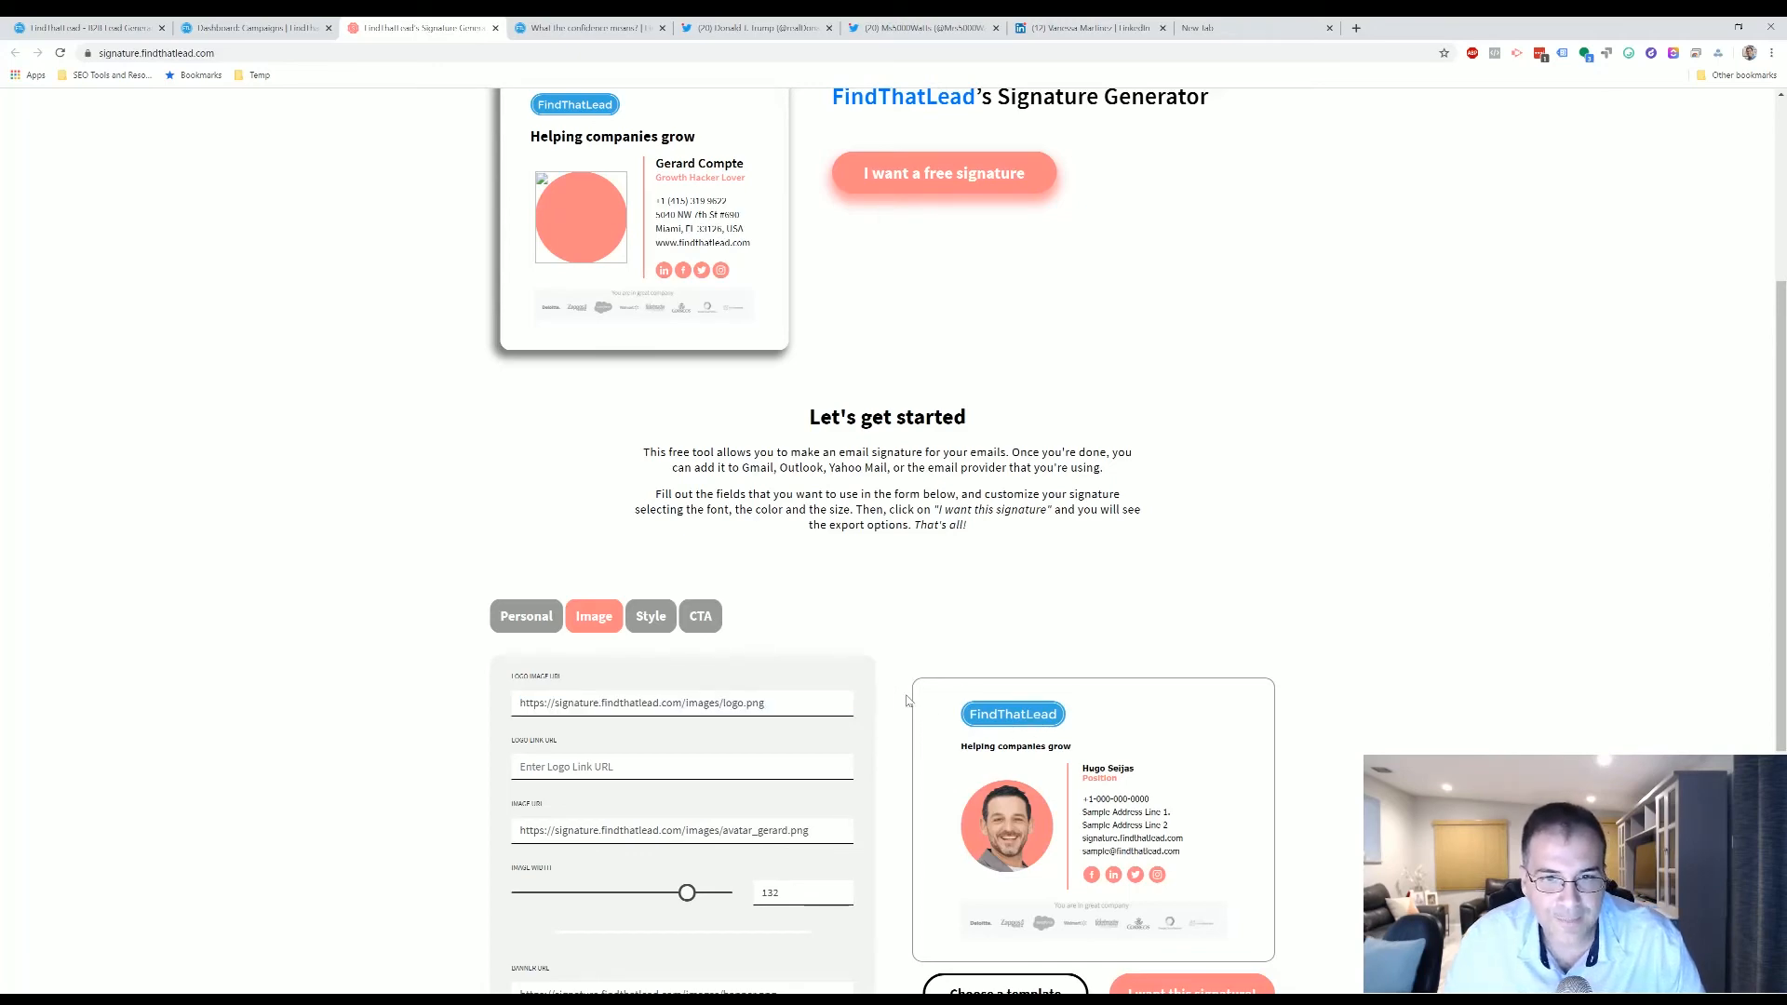
pyautogui.scroll(-3)
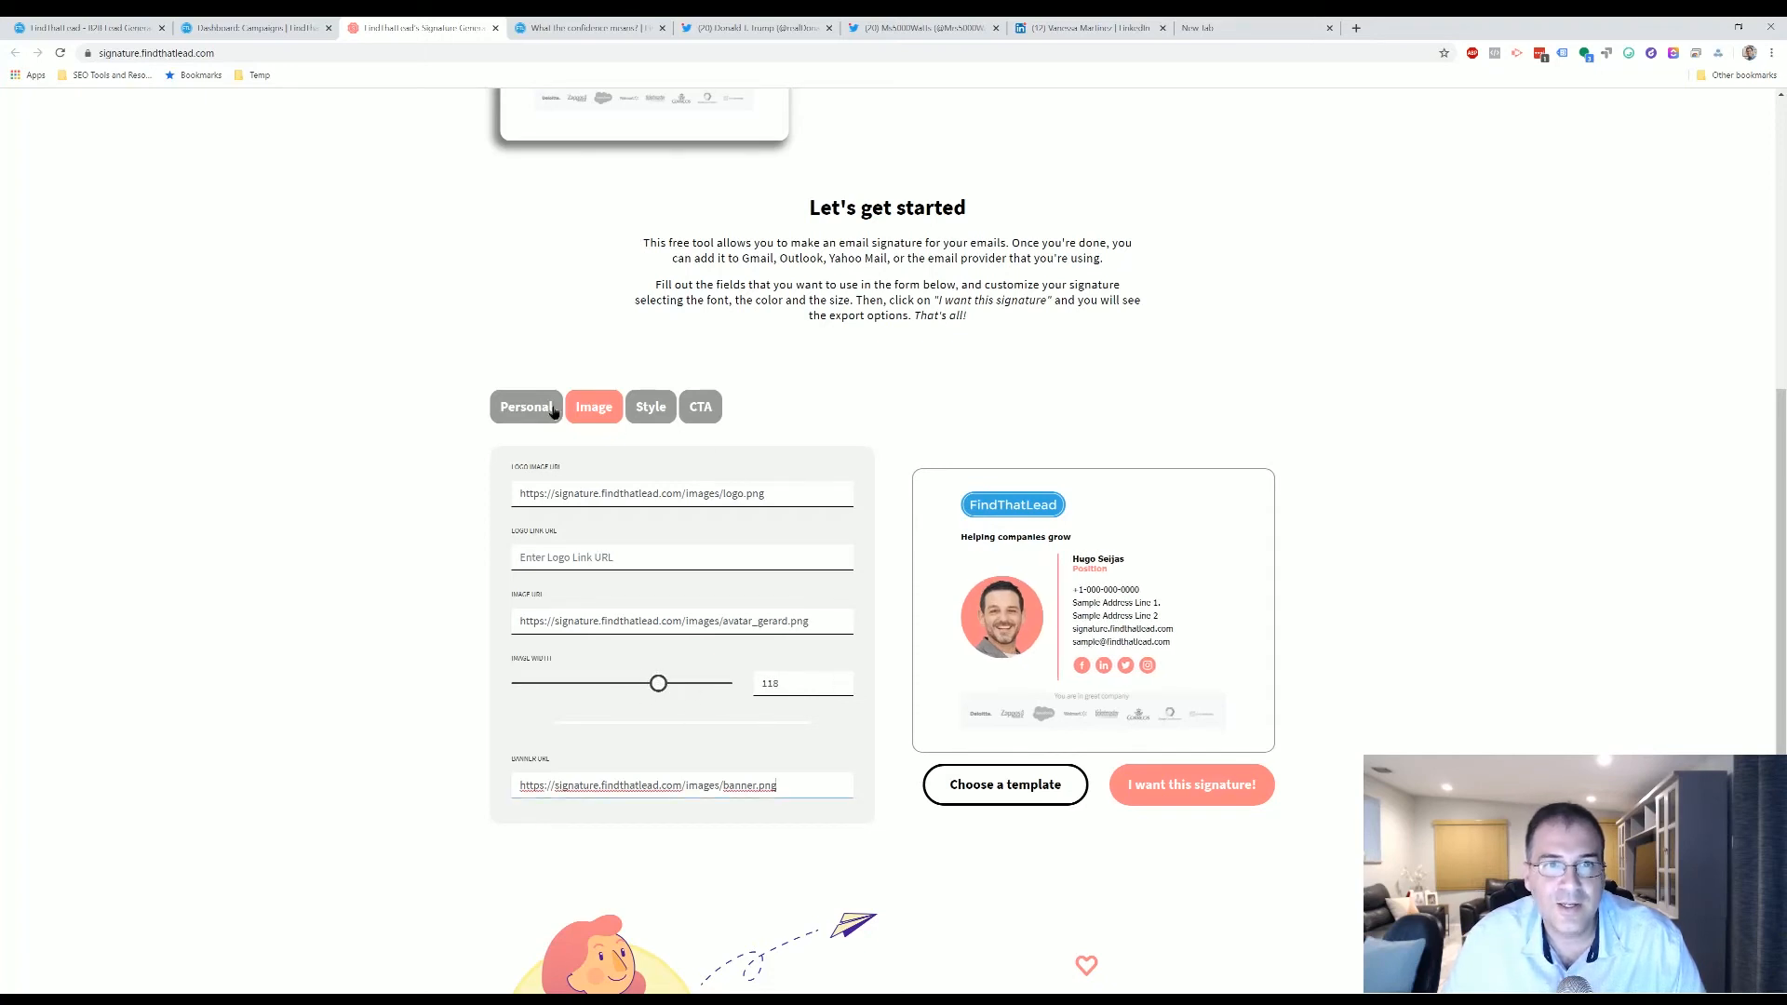
pyautogui.click(525, 405)
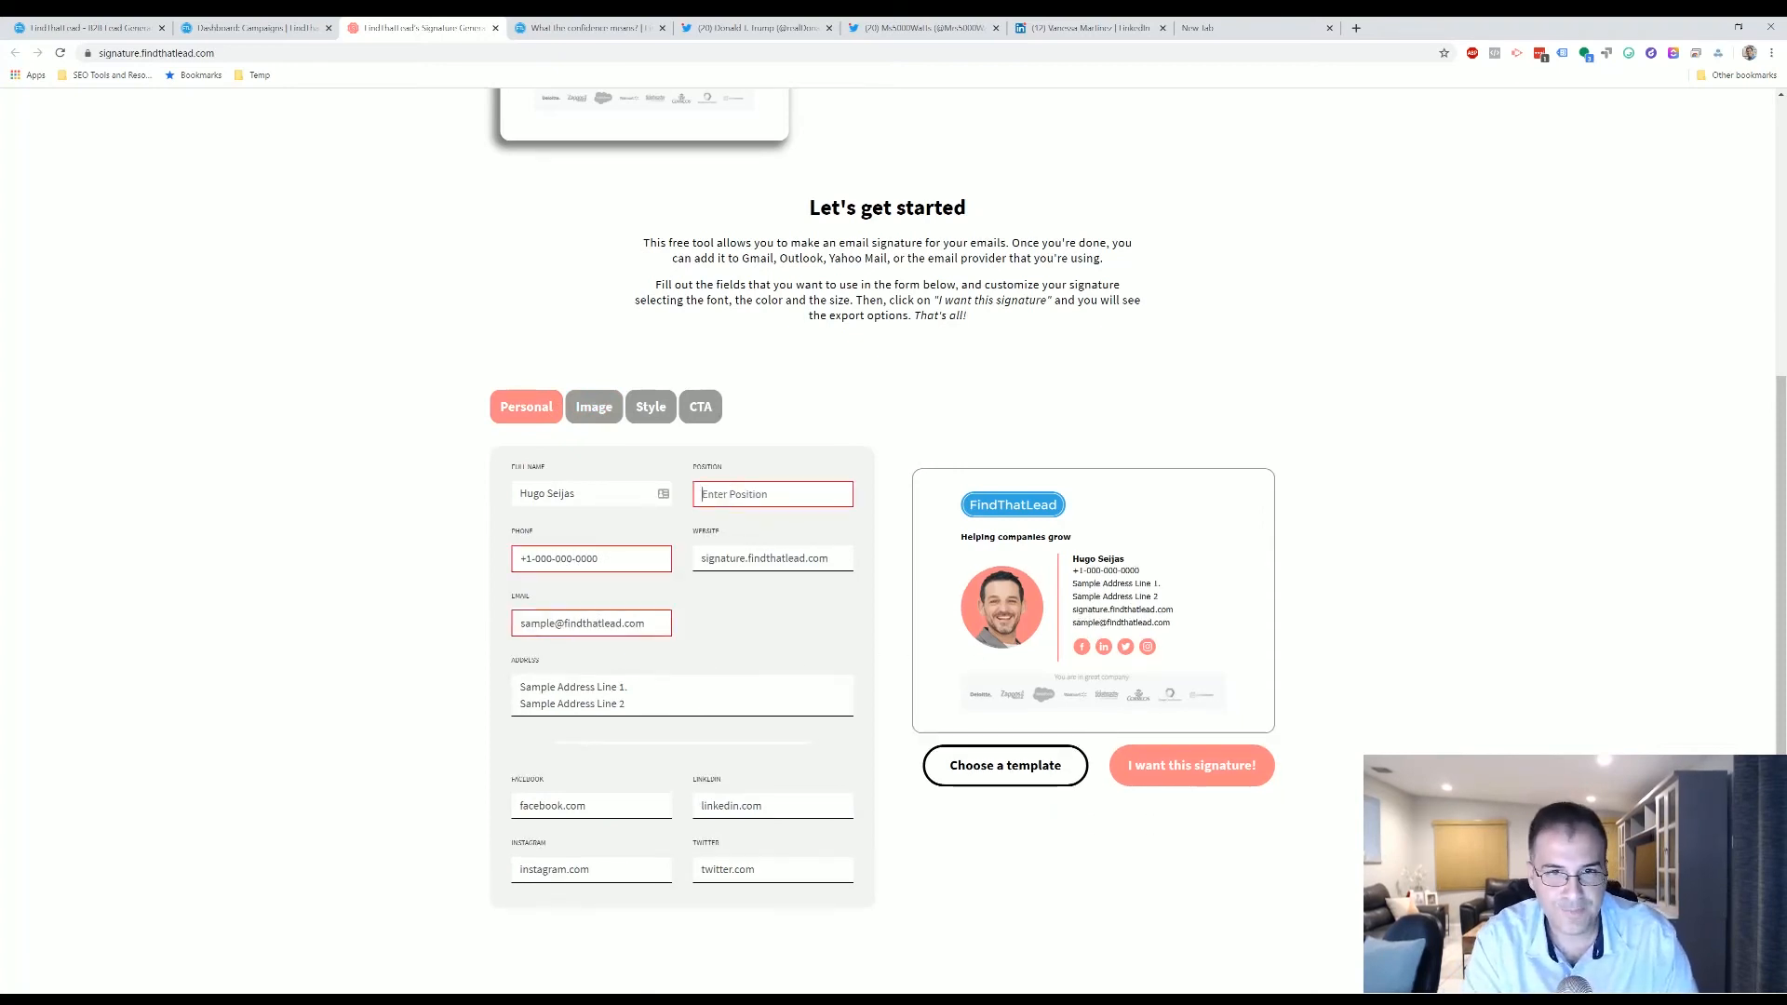
pyautogui.write('Master of The Universe')
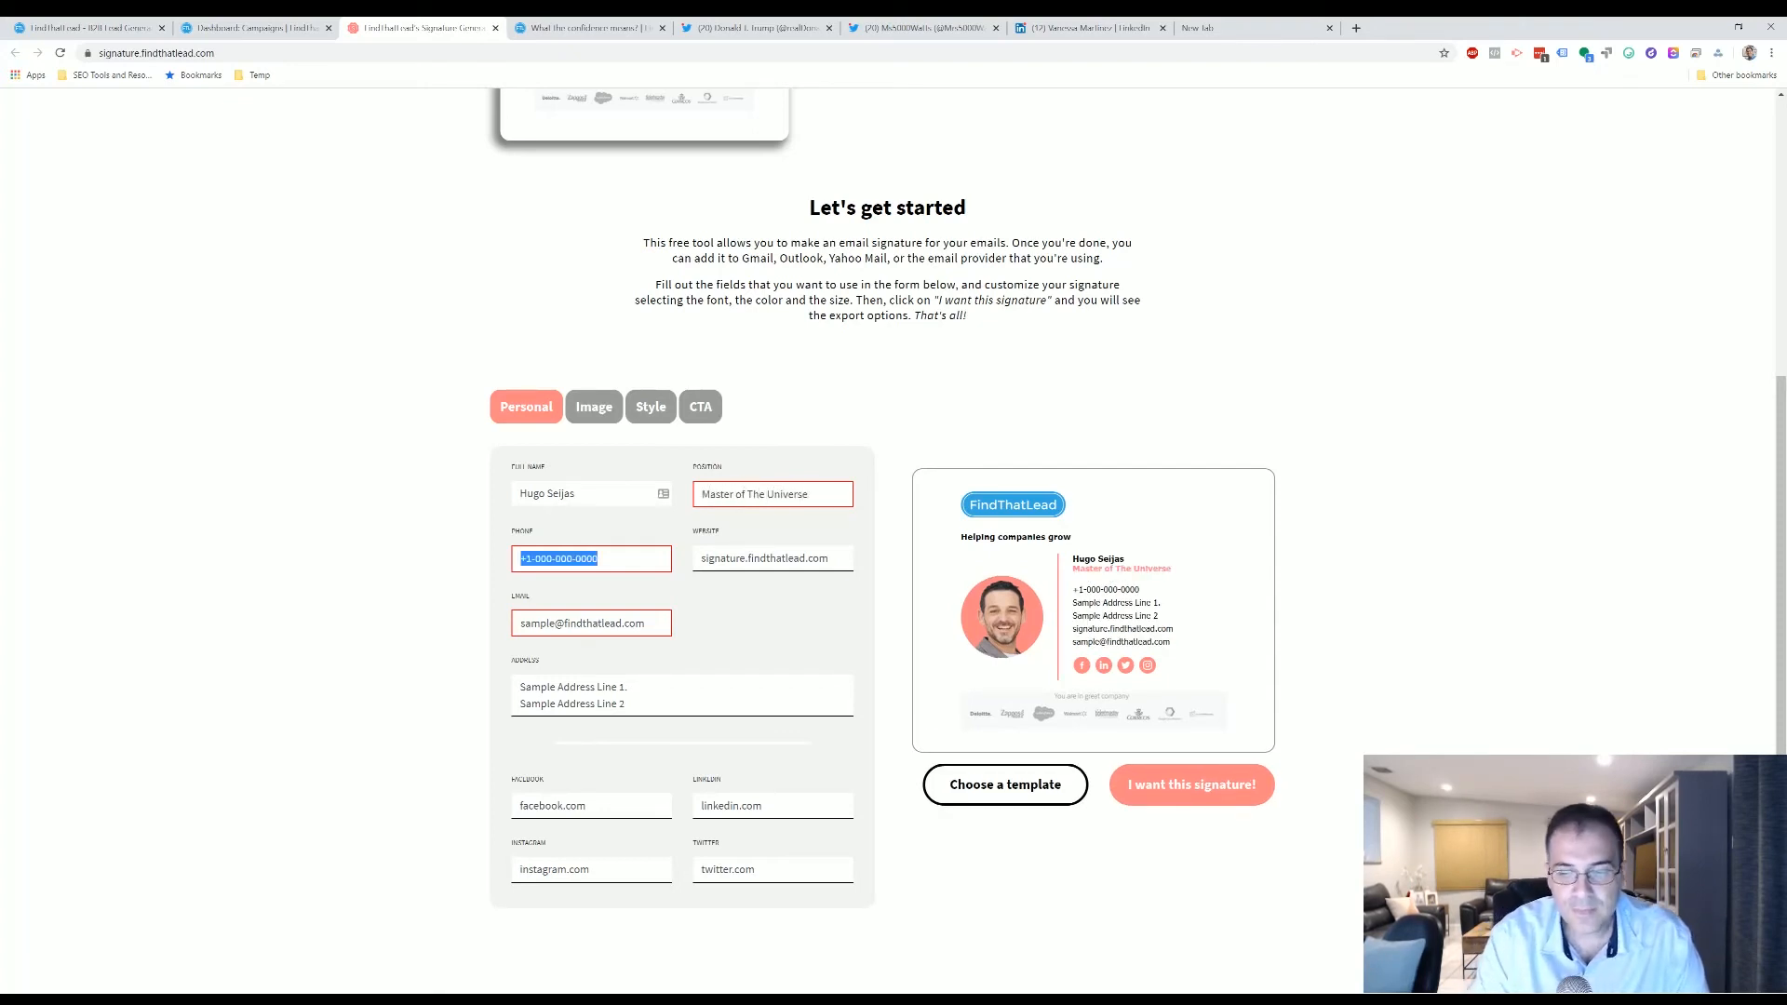
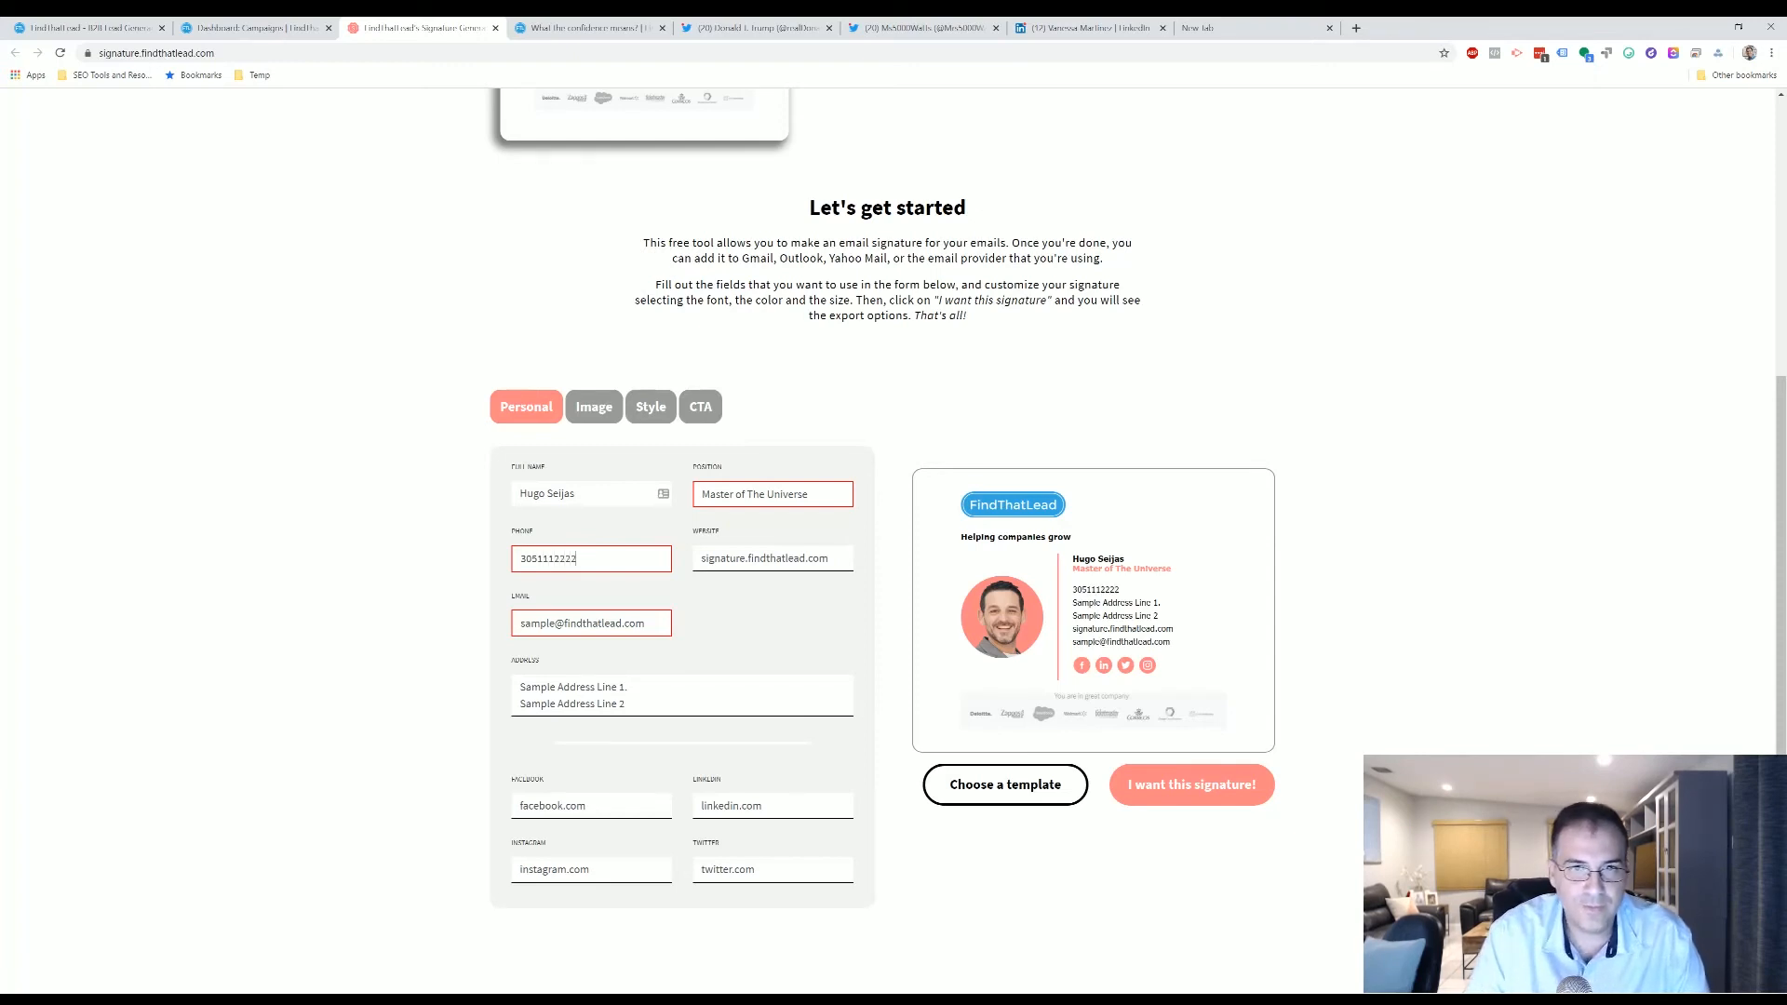
pyautogui.tripleClick(772, 557)
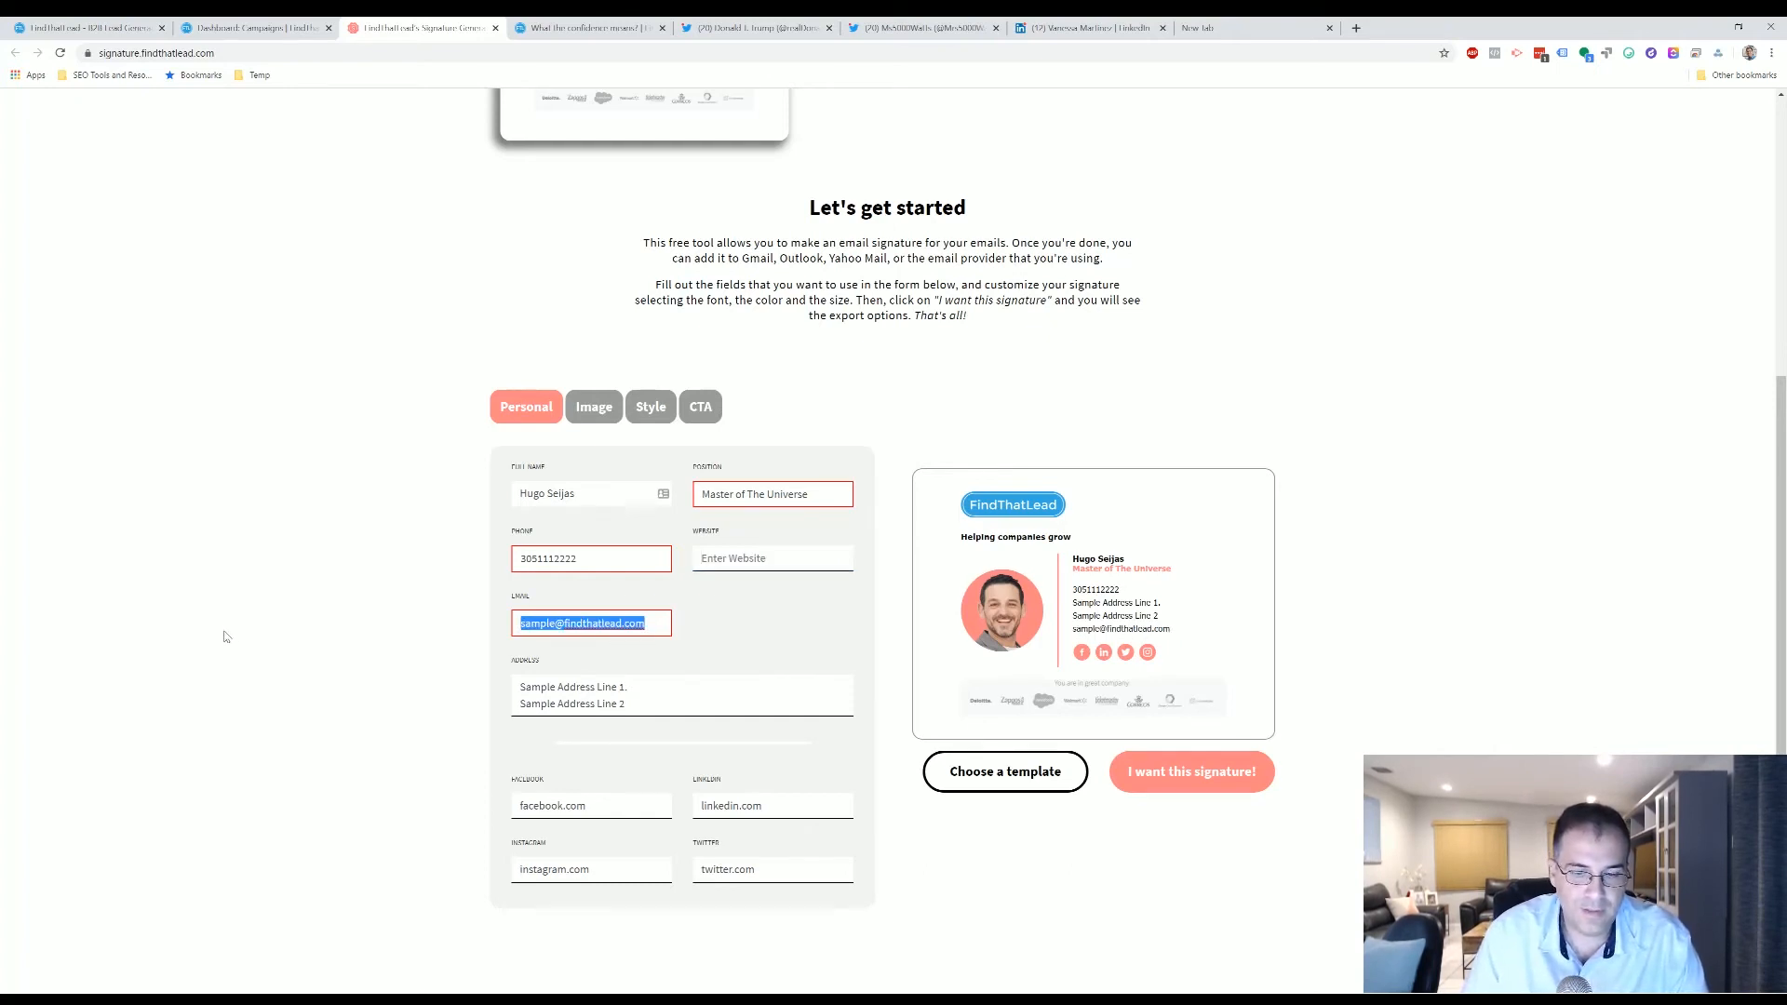
pyautogui.write('test@test.com')
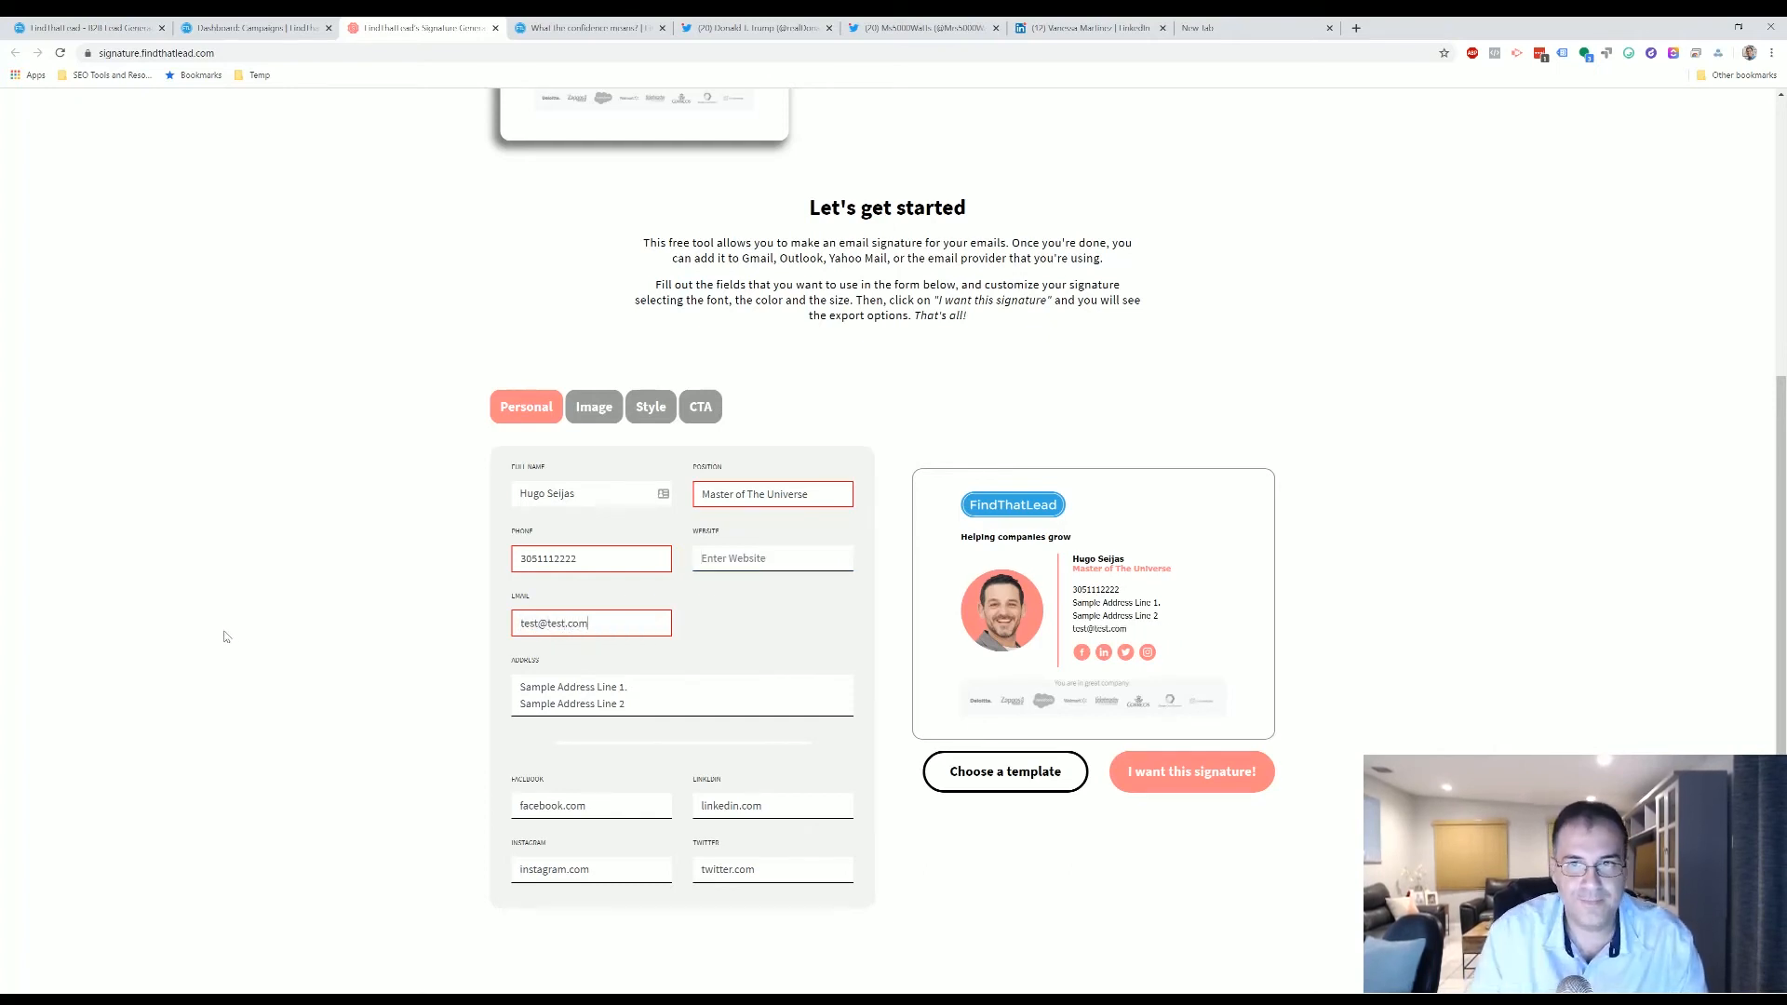
pyautogui.click(1190, 772)
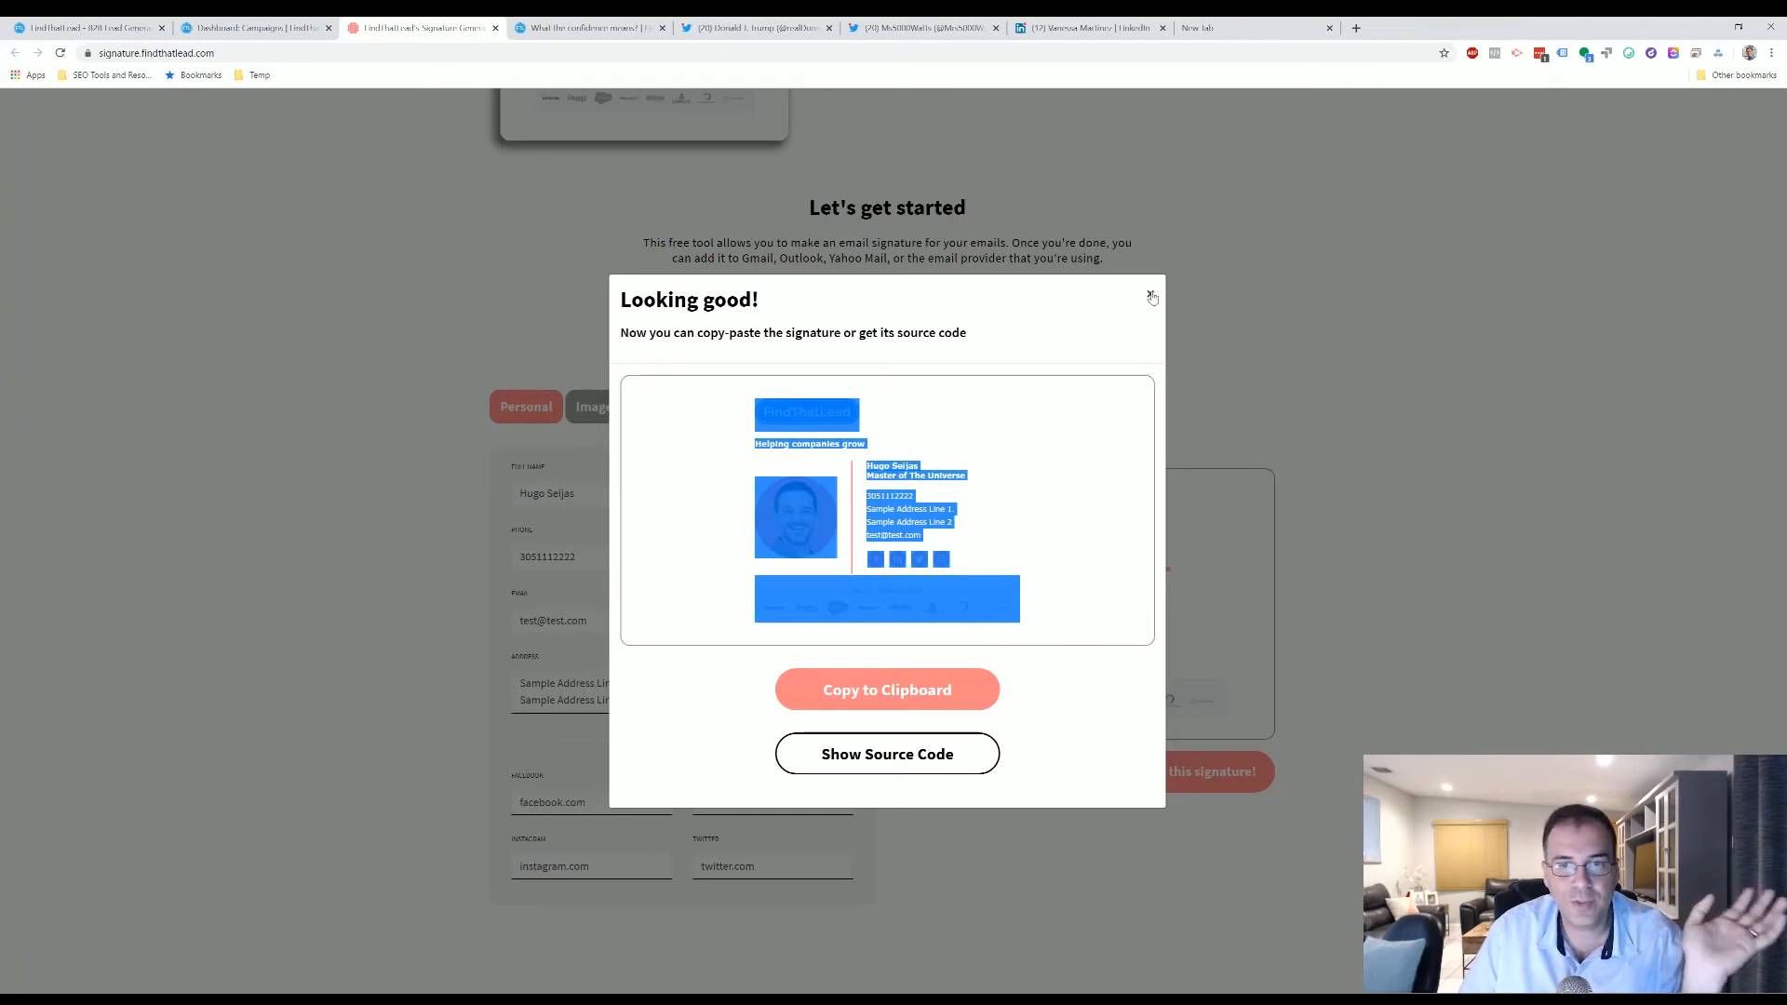
pyautogui.click(1151, 298)
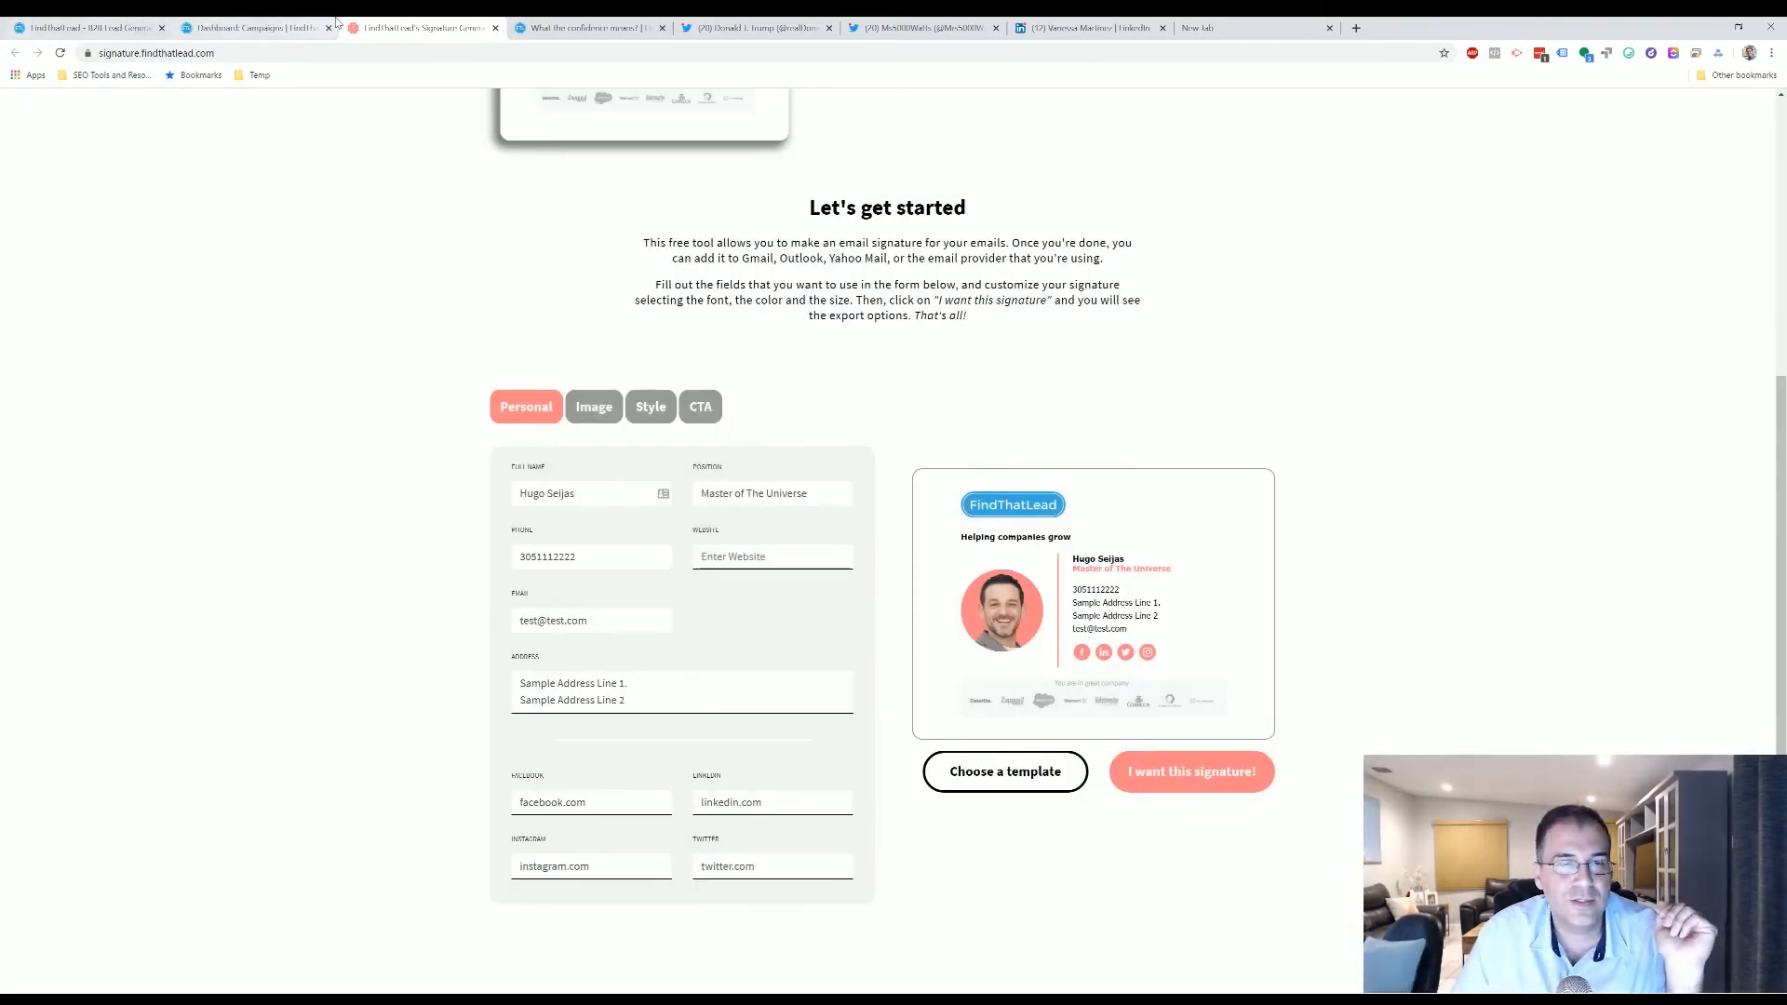
# Return to the campaign tab, preview the email, and advance to Schedule & Send
pyautogui.click(250, 27)
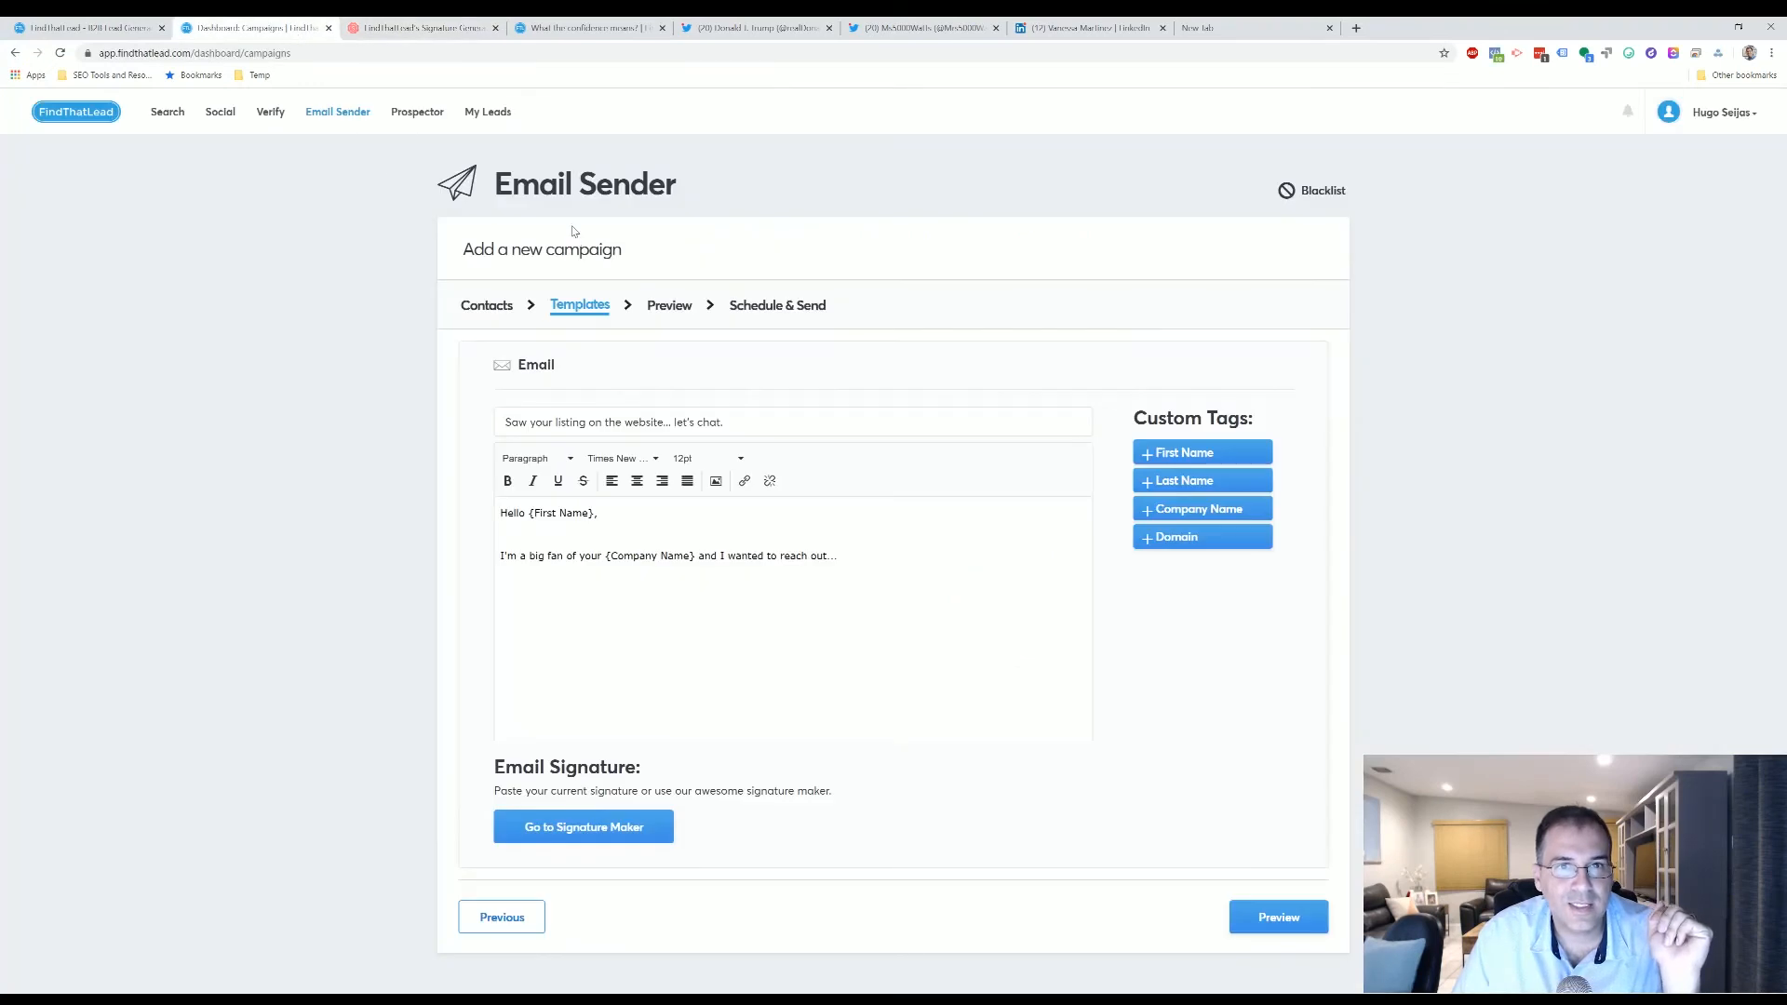
pyautogui.moveTo(794, 325)
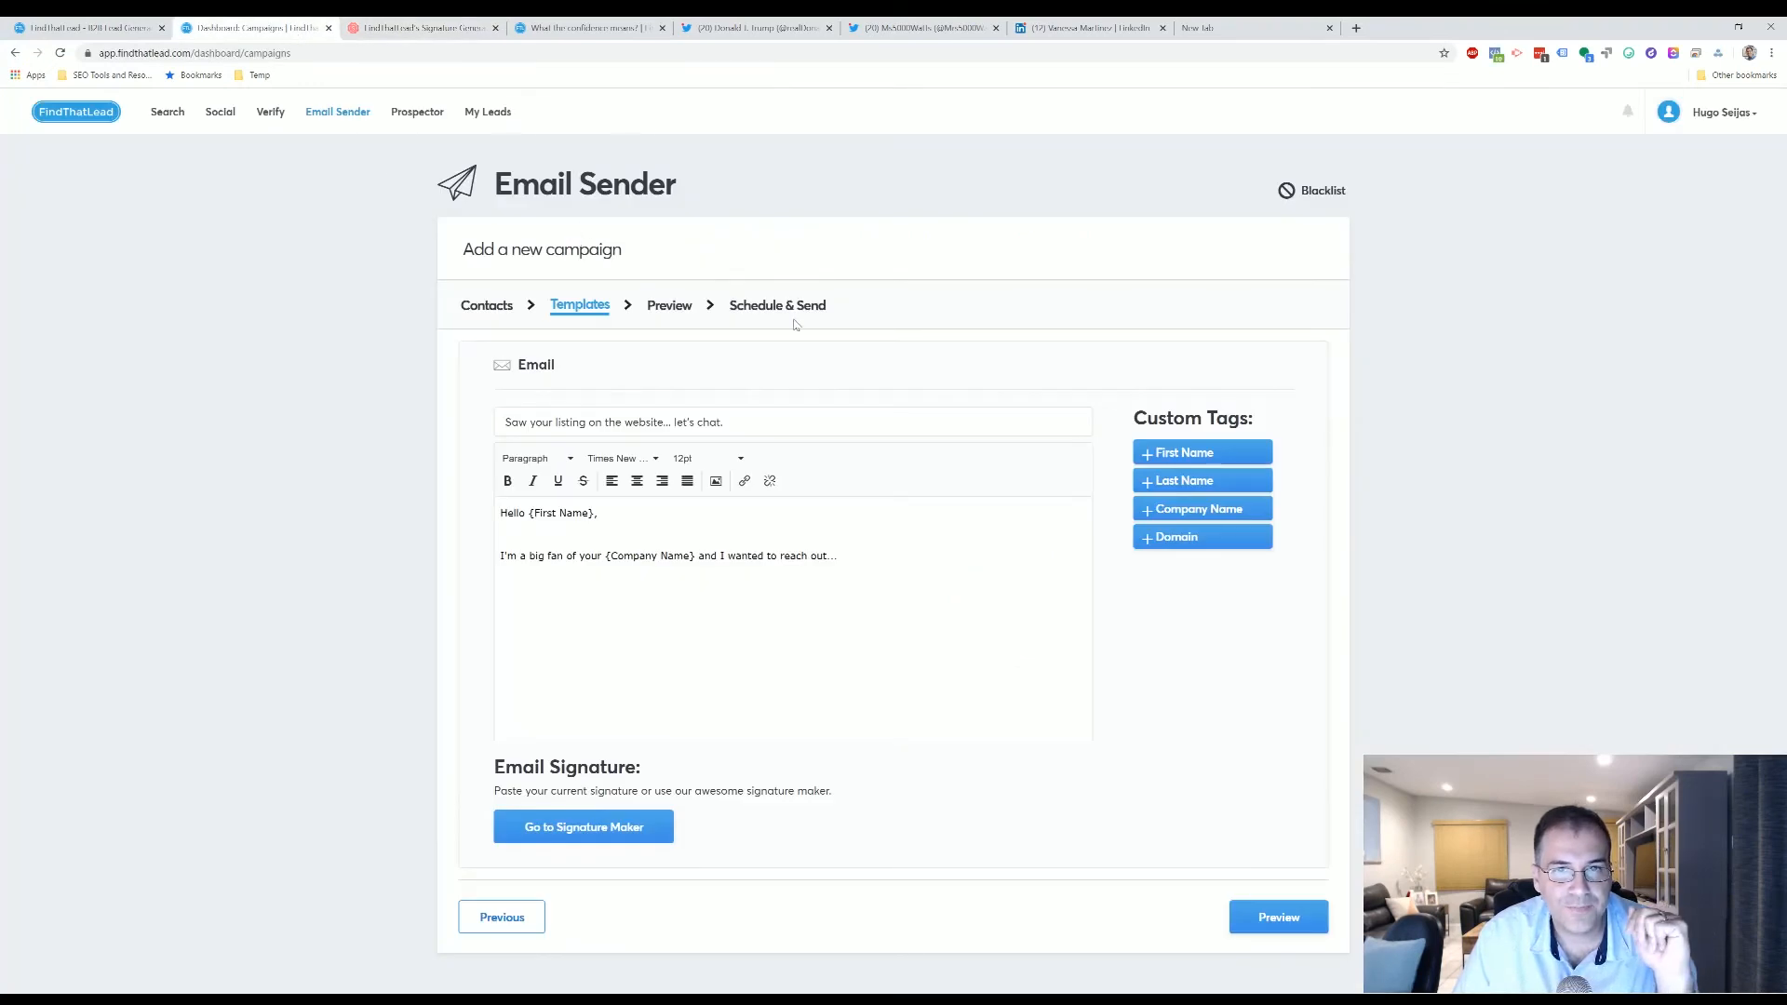
pyautogui.click(1278, 915)
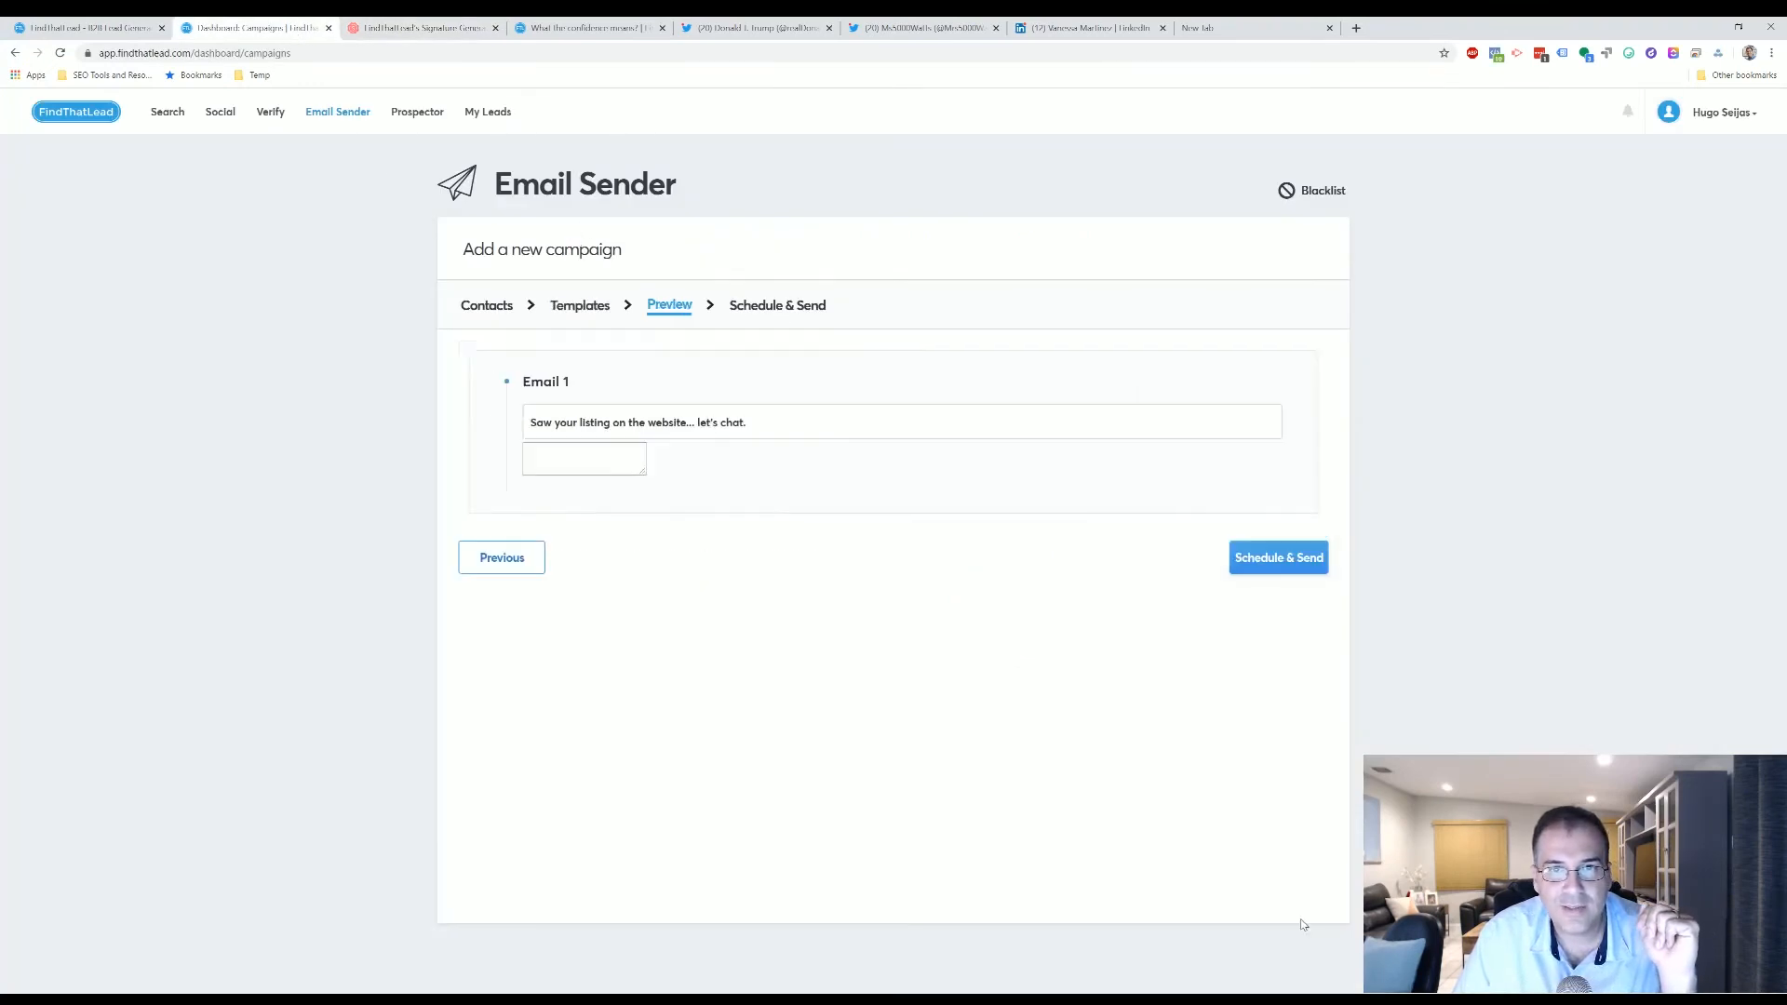
pyautogui.click(1279, 558)
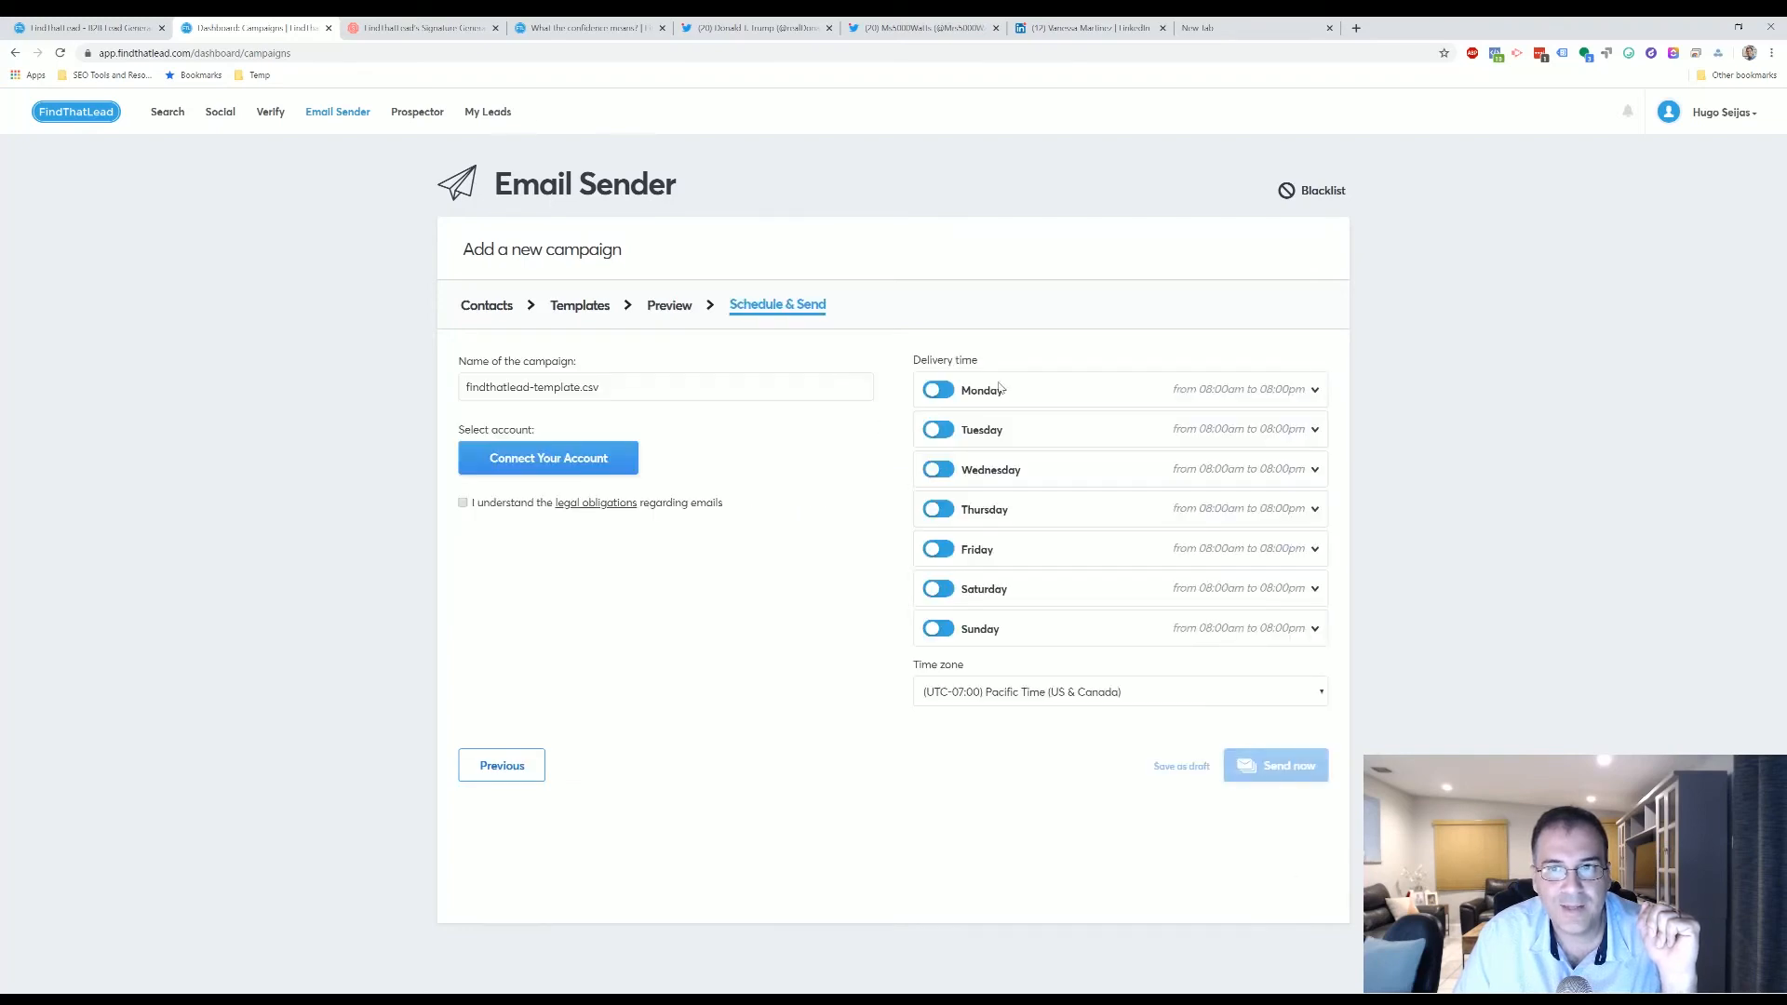
pyautogui.moveTo(784, 570)
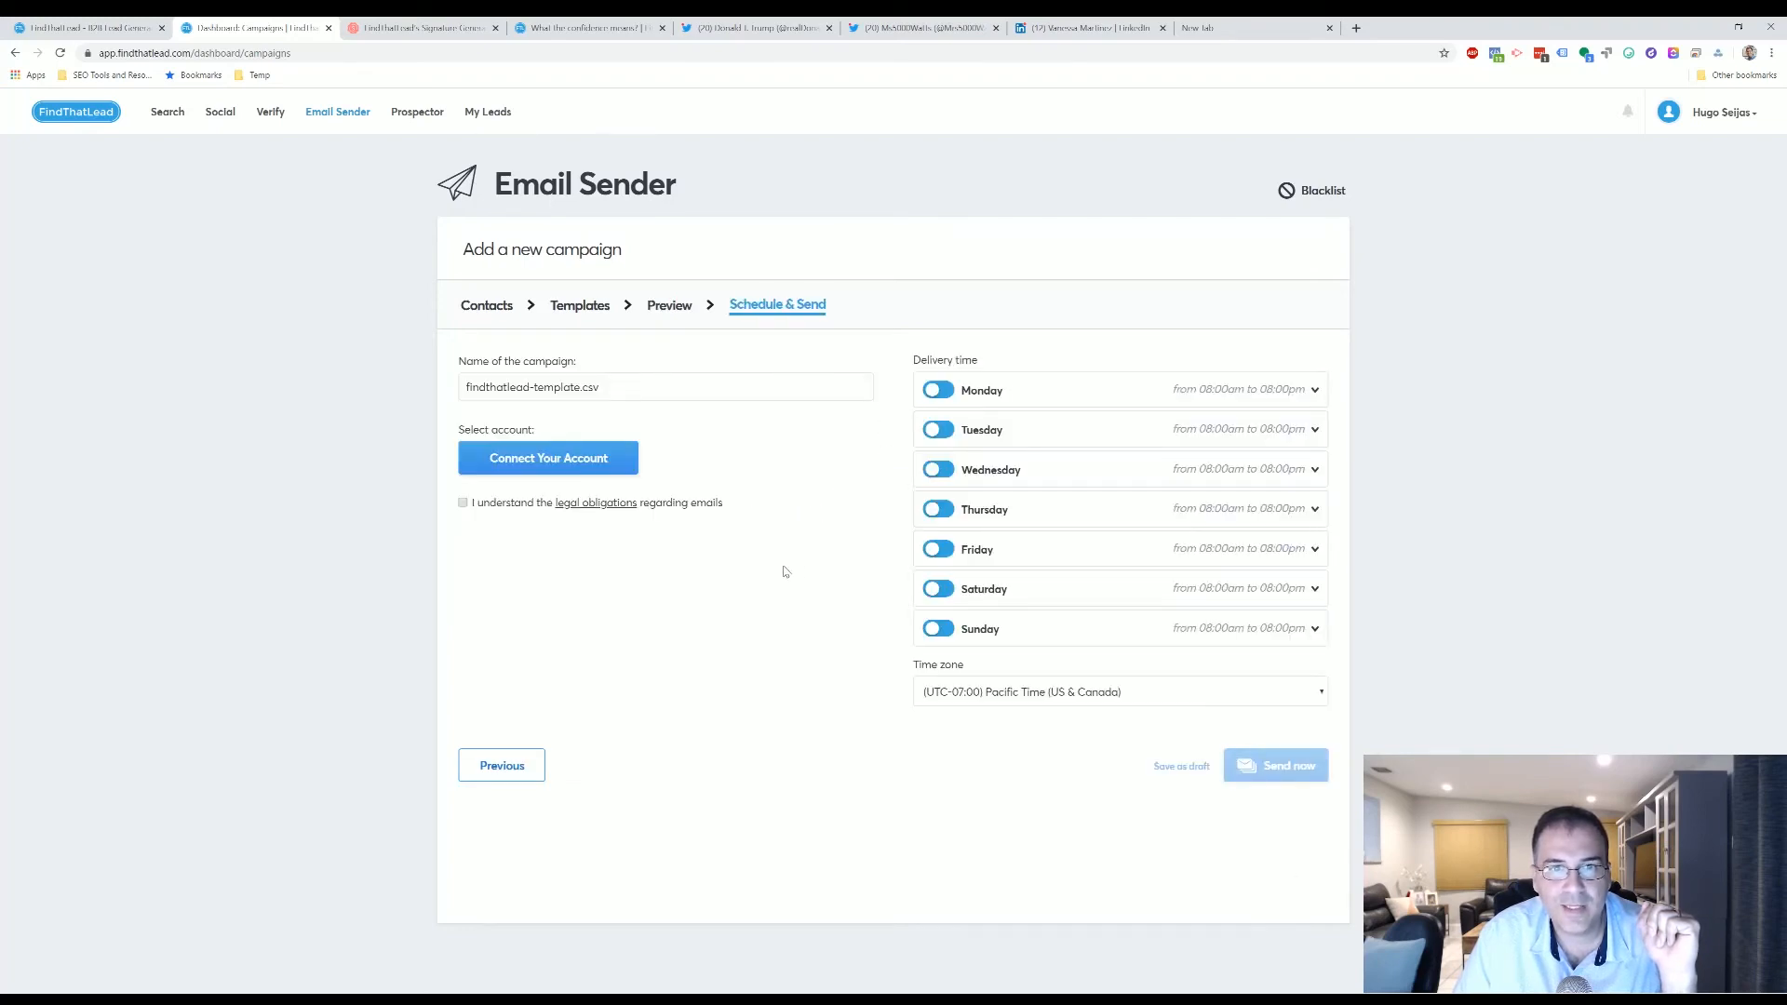
pyautogui.moveTo(993, 493)
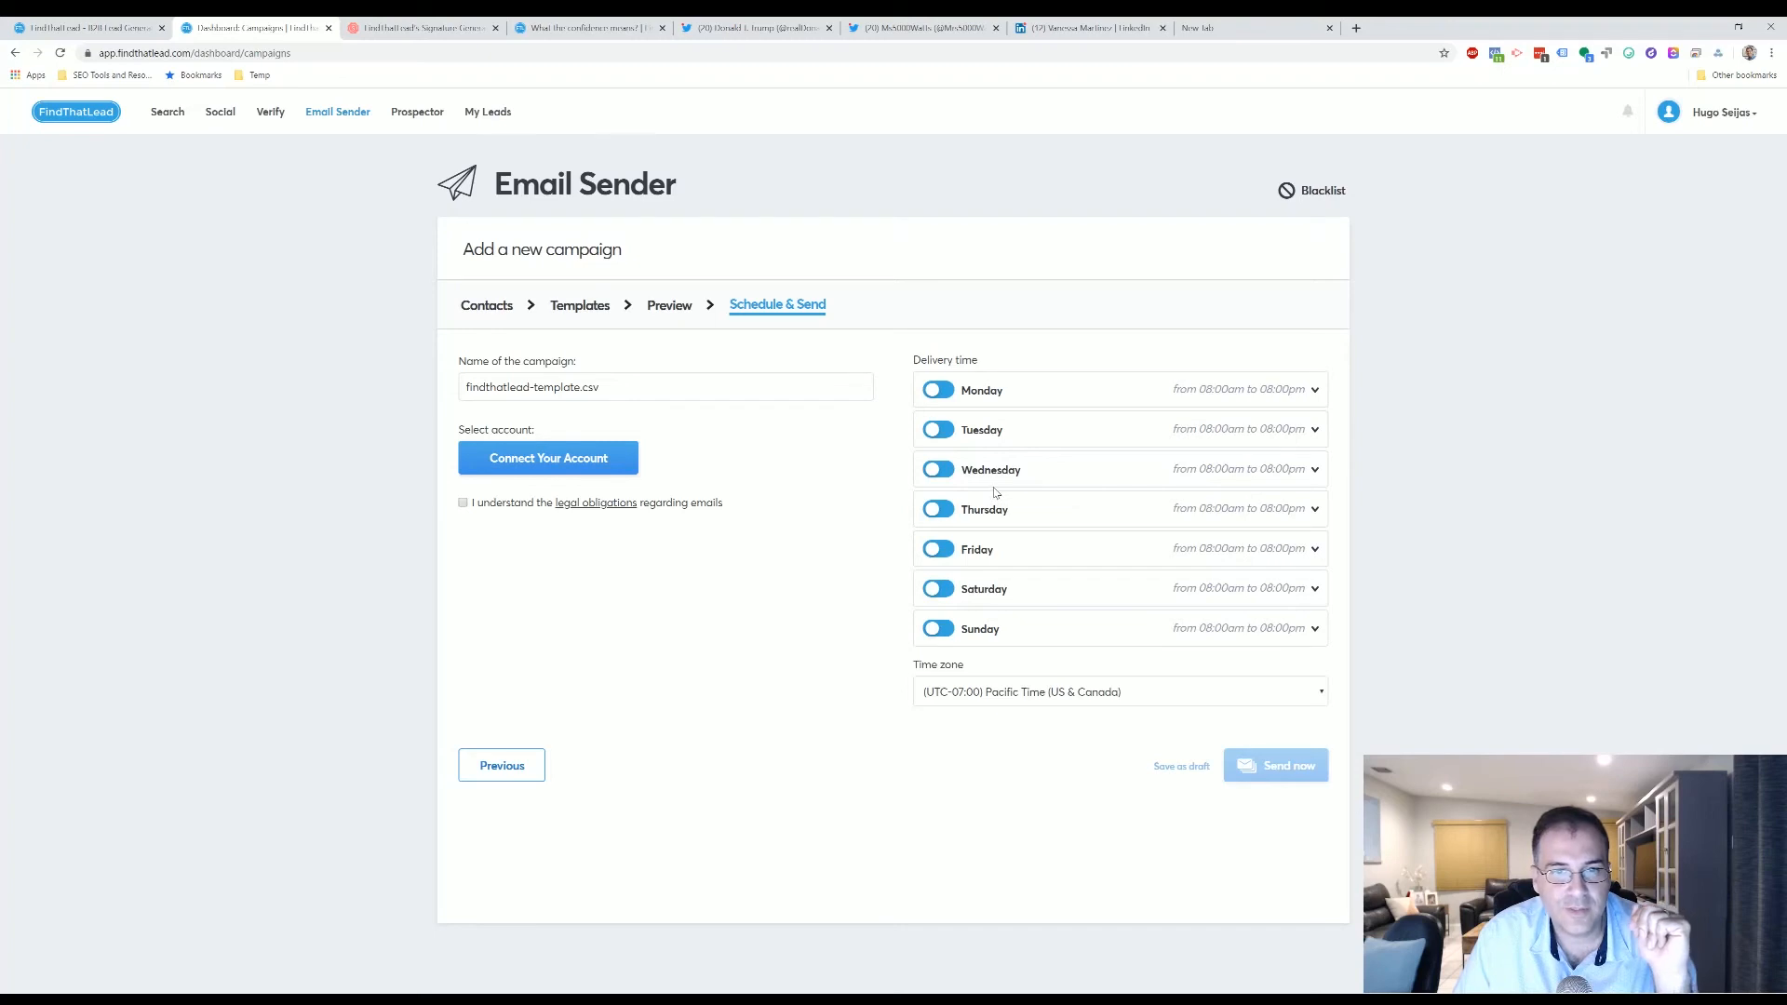
pyautogui.moveTo(860, 352)
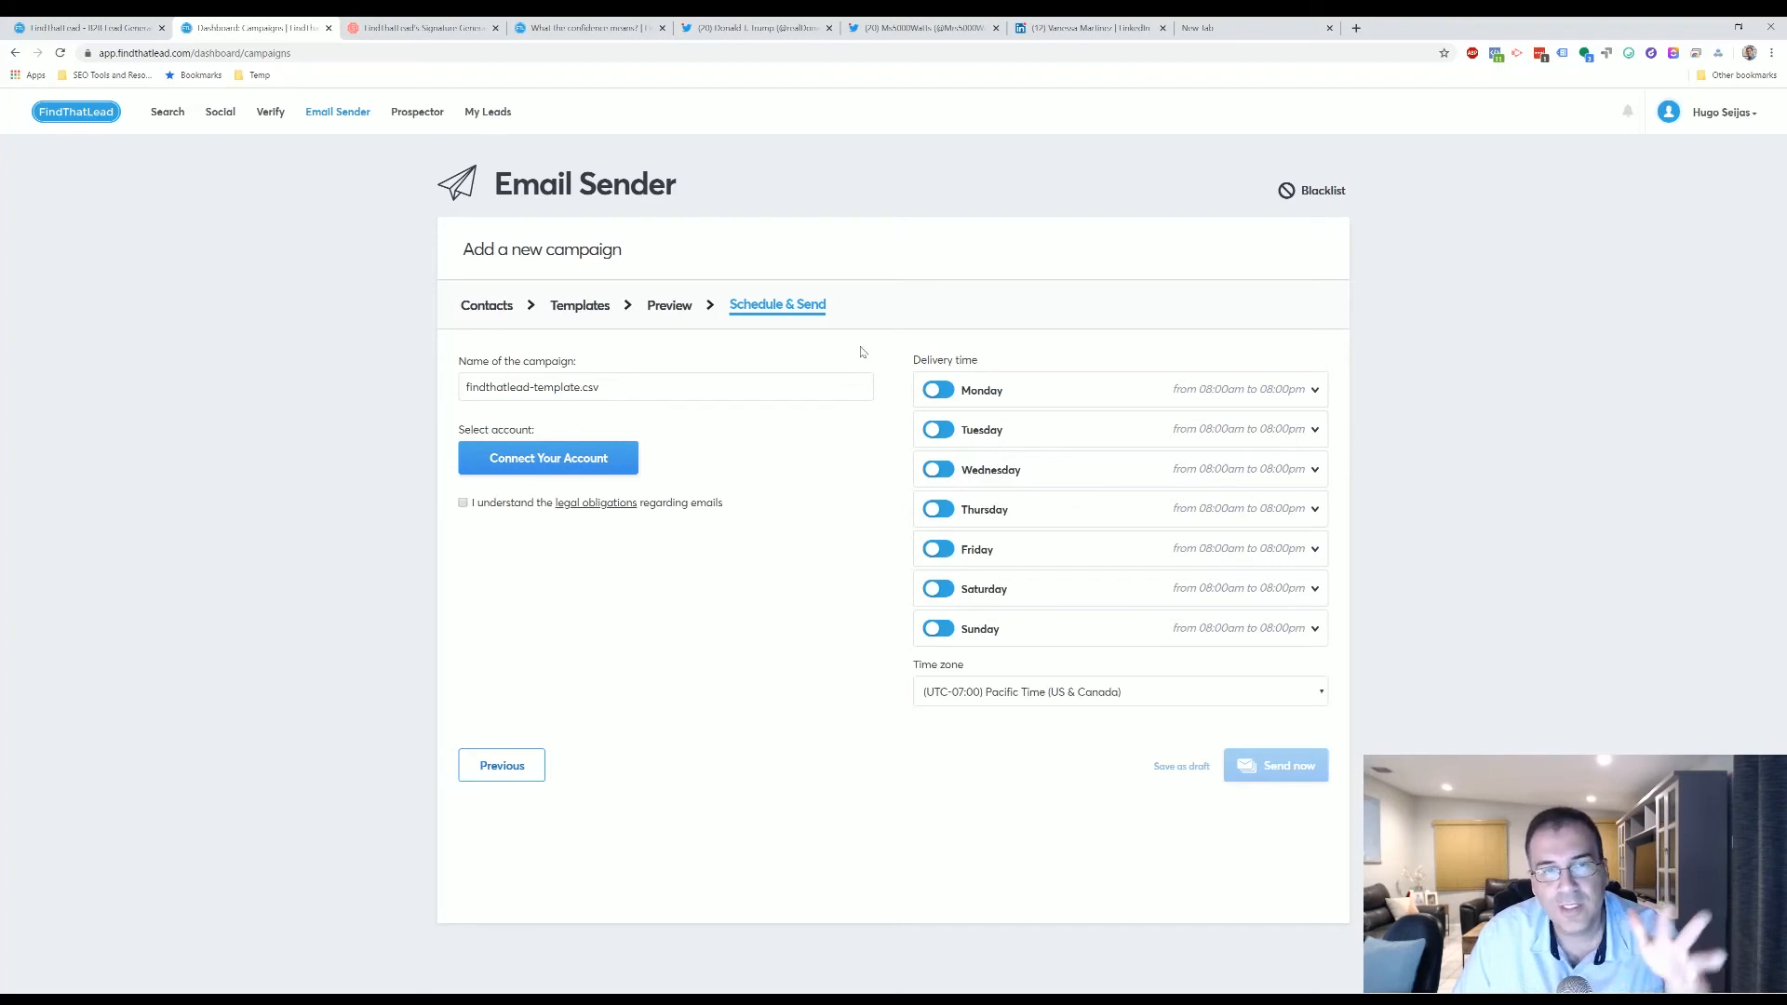
pyautogui.moveTo(630, 326)
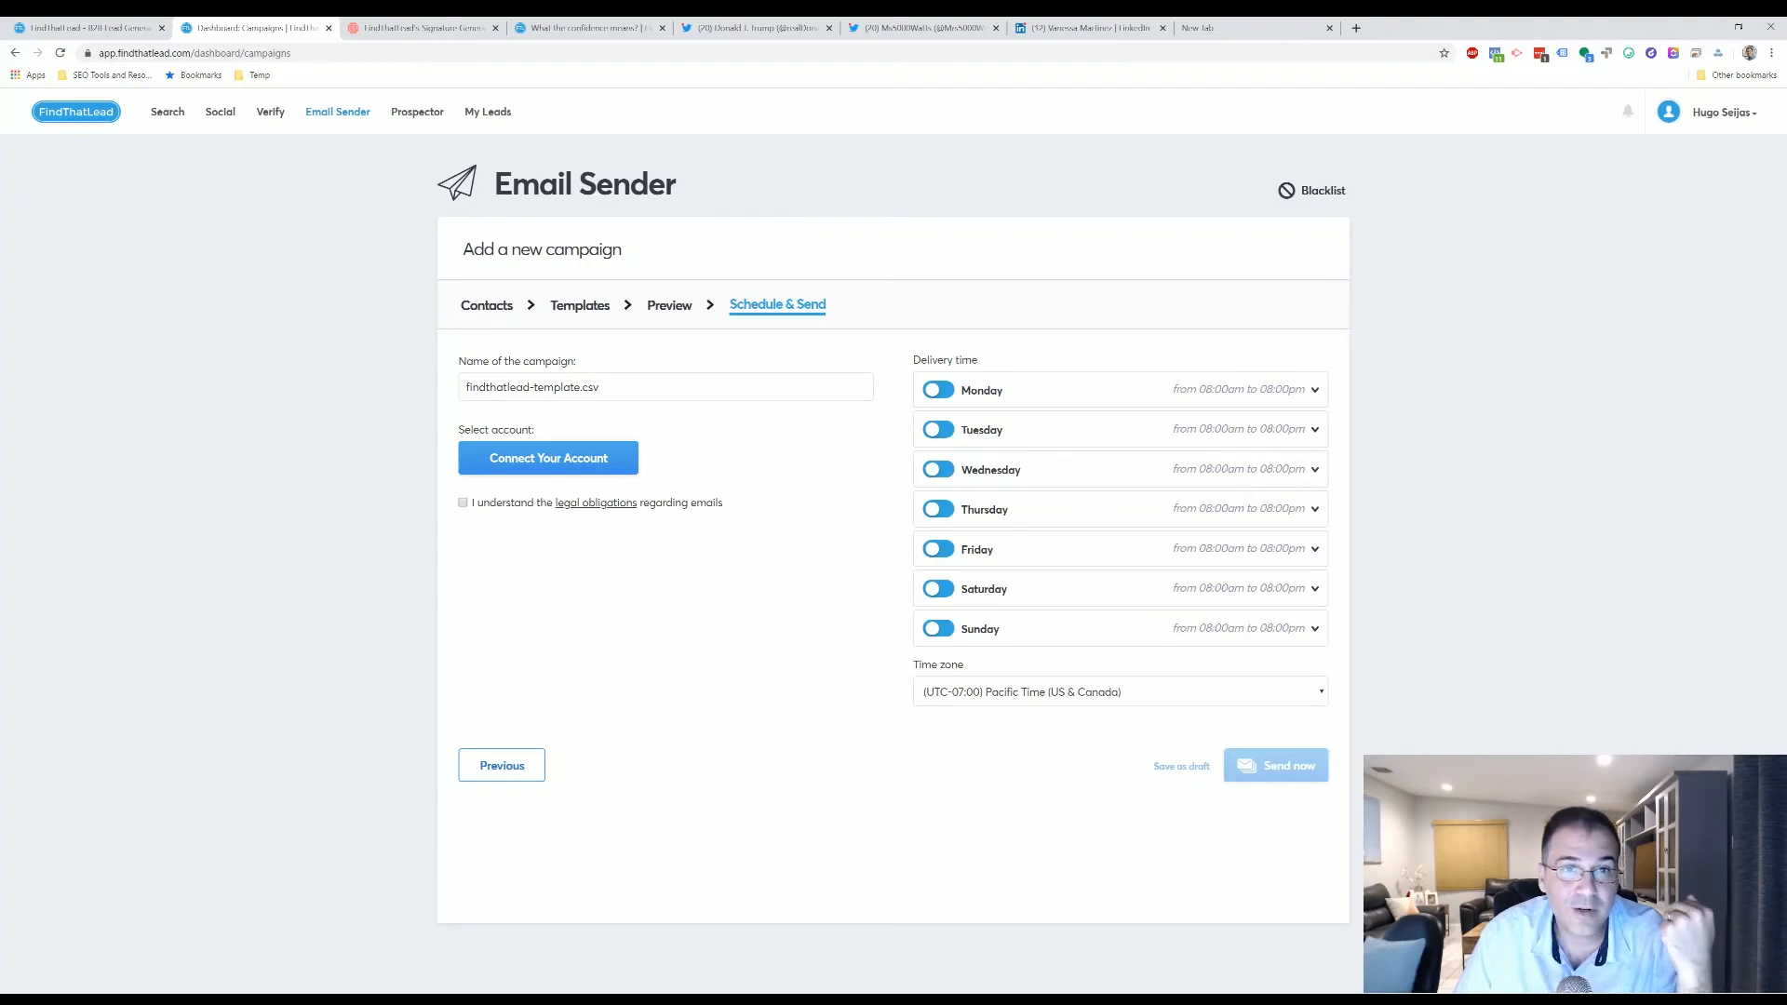
pyautogui.moveTo(432, 163)
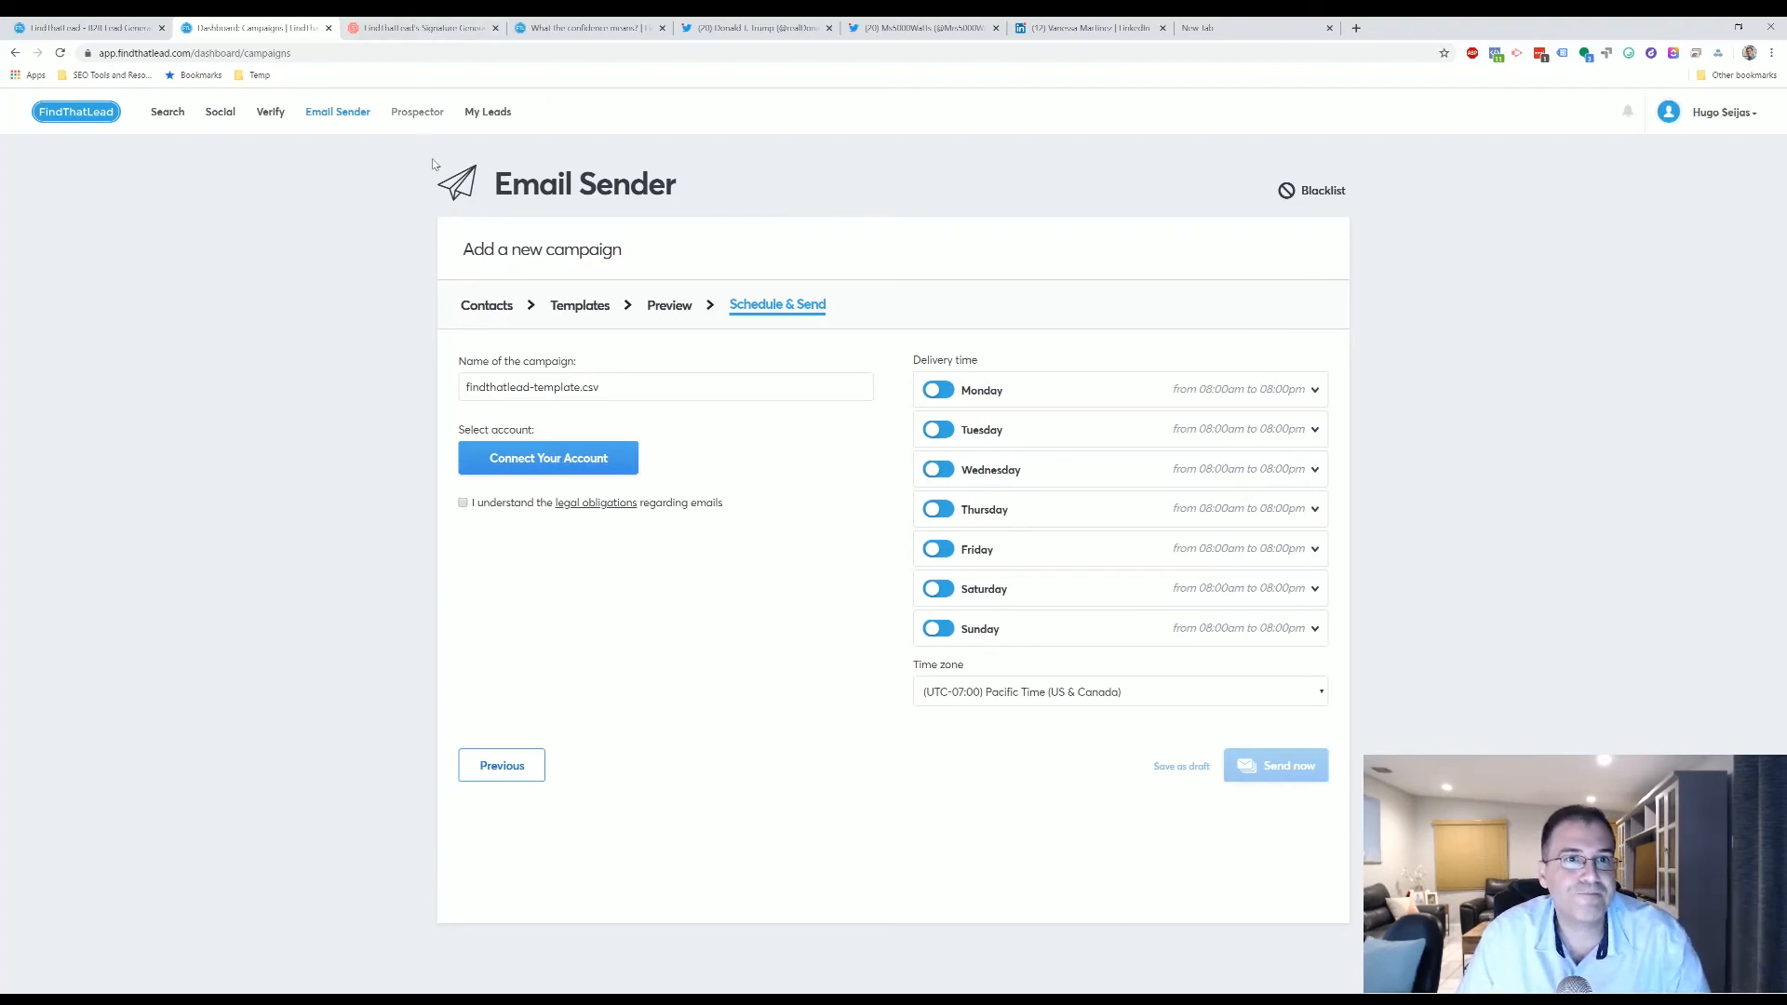
# Open Prospector and name the new list 'Realtors in Fort Lauderale'
pyautogui.click(417, 111)
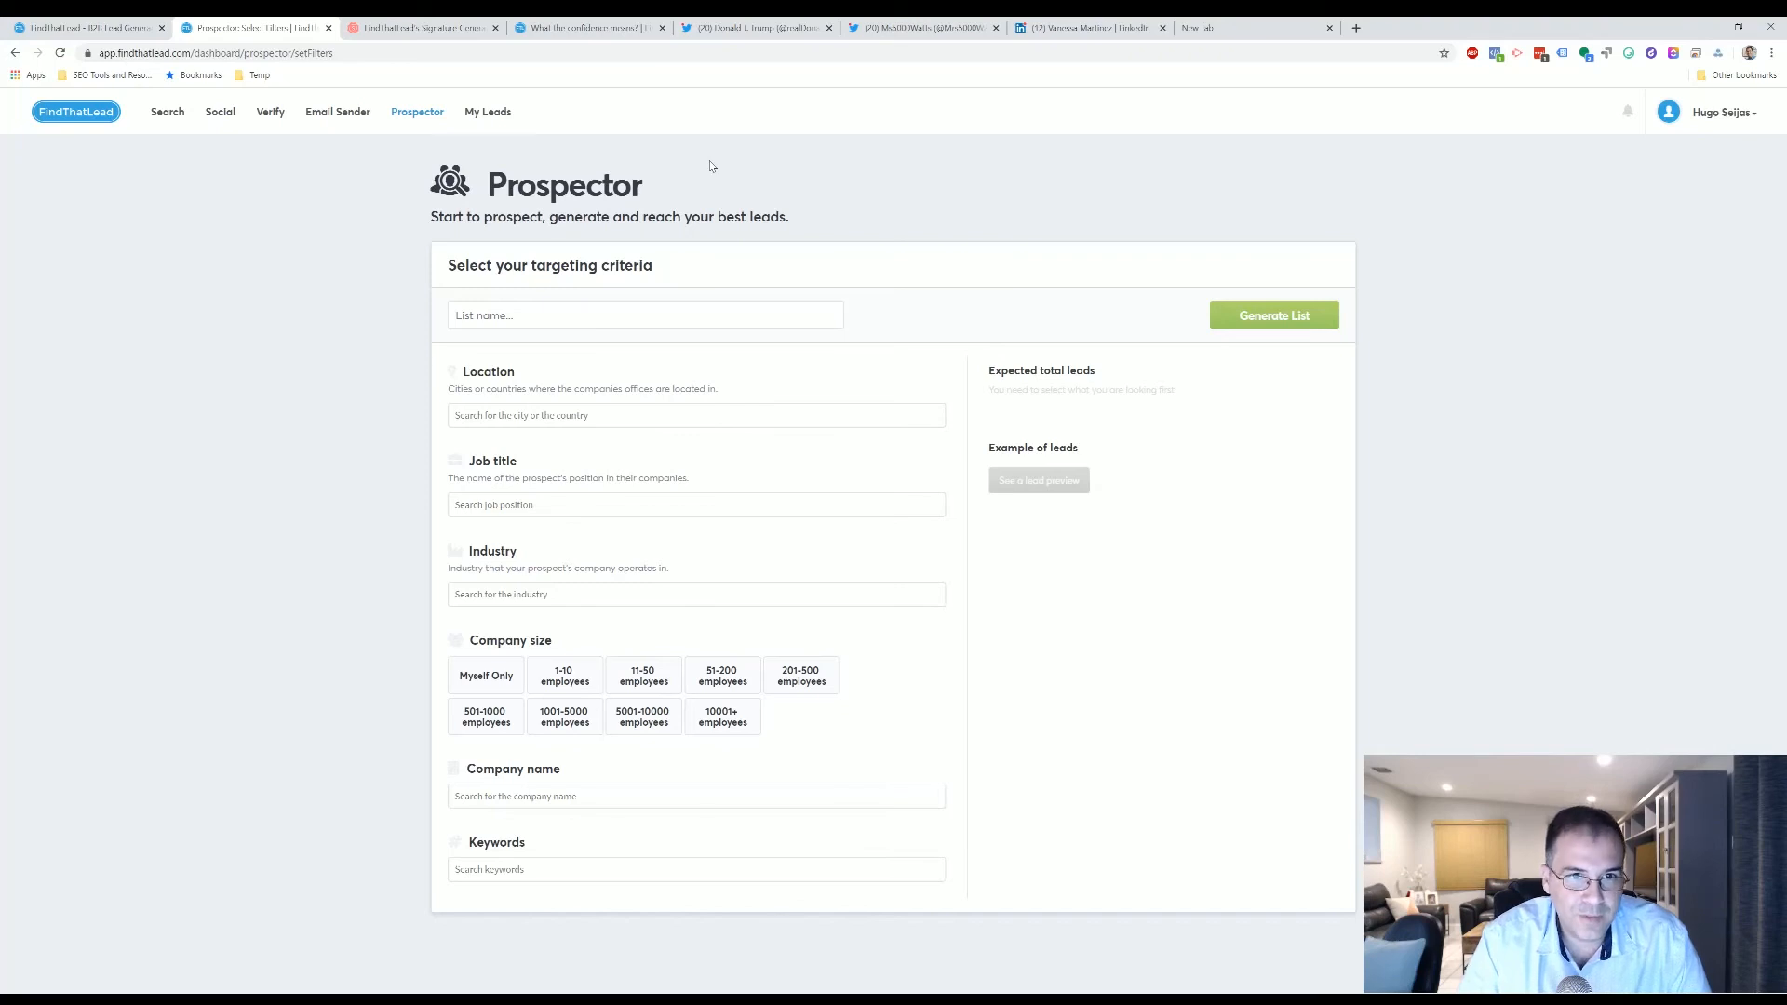
pyautogui.click(644, 315)
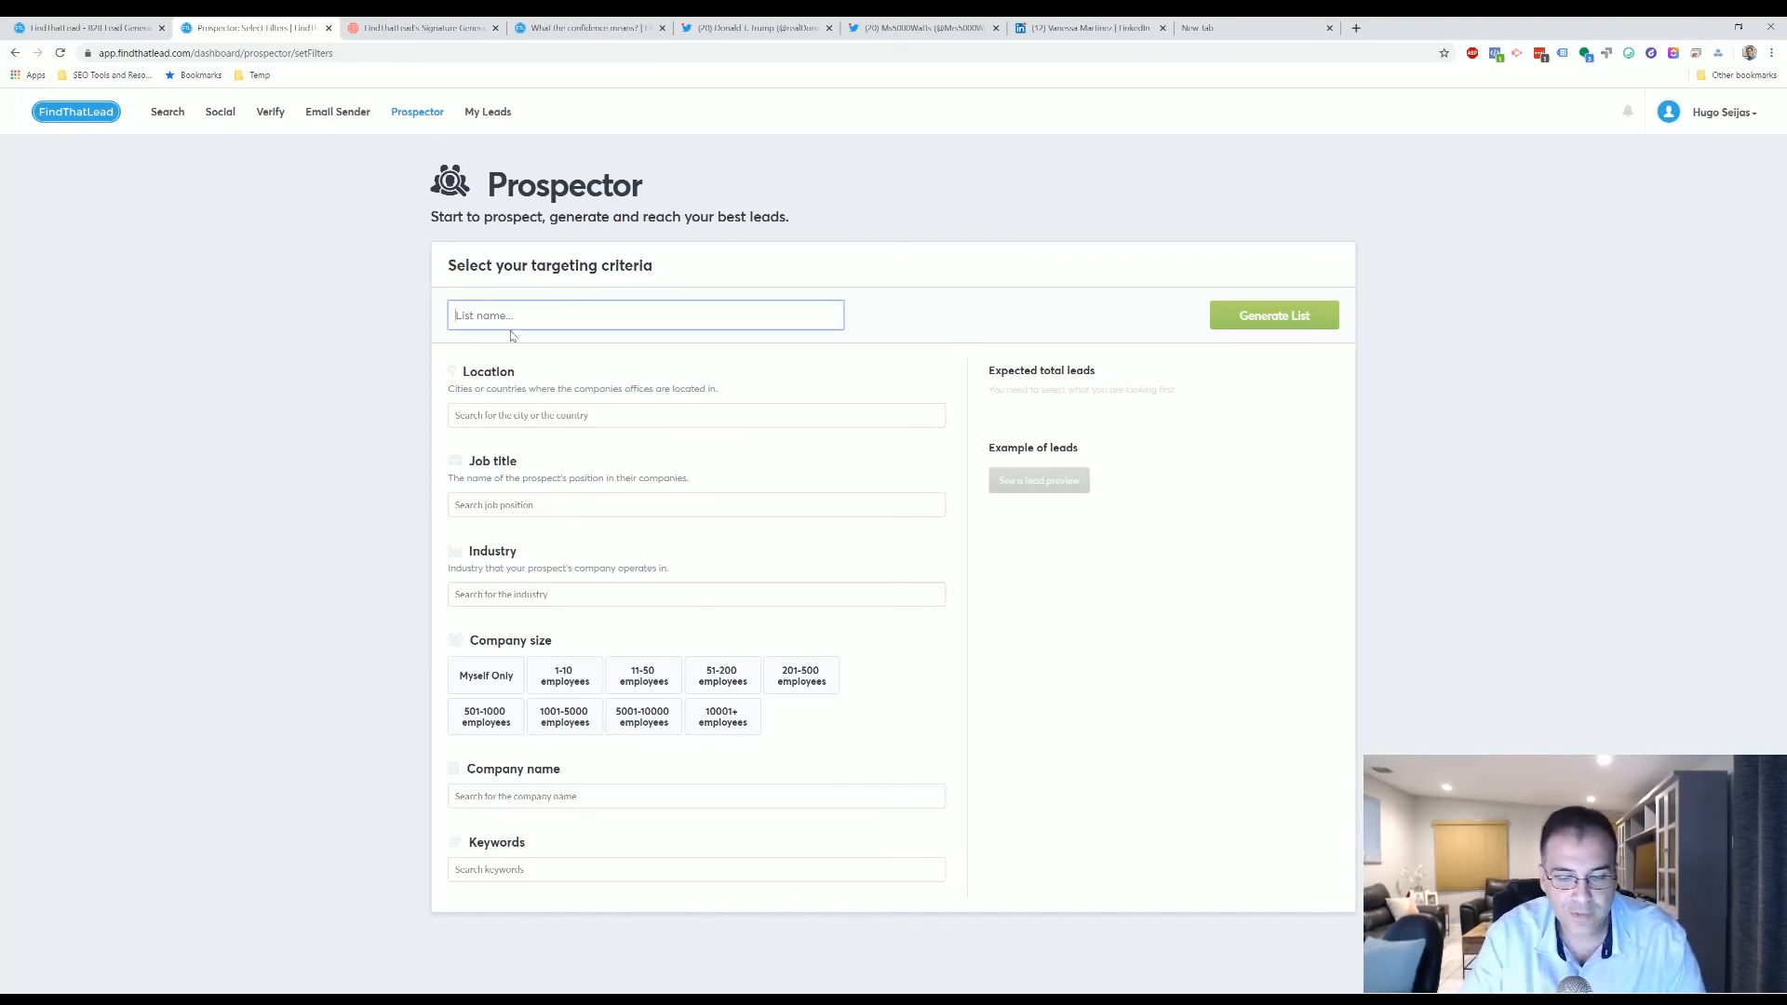
pyautogui.write('Realtor')
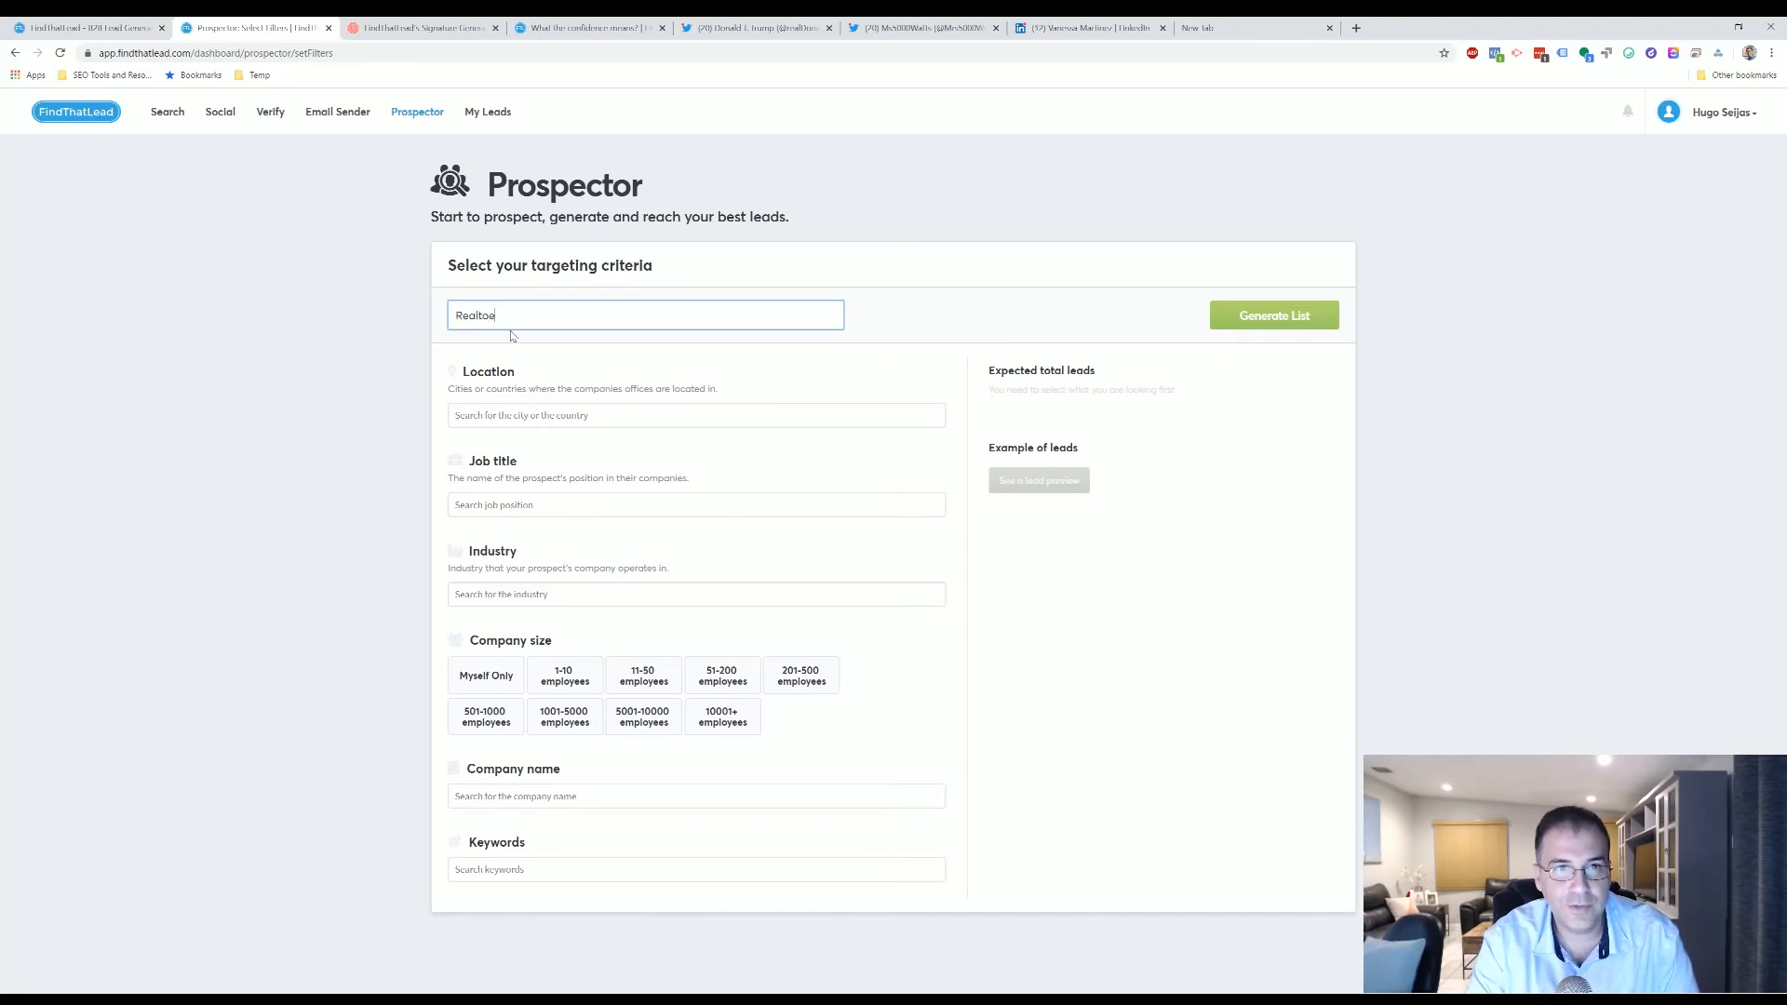
pyautogui.write('s in Fort La')
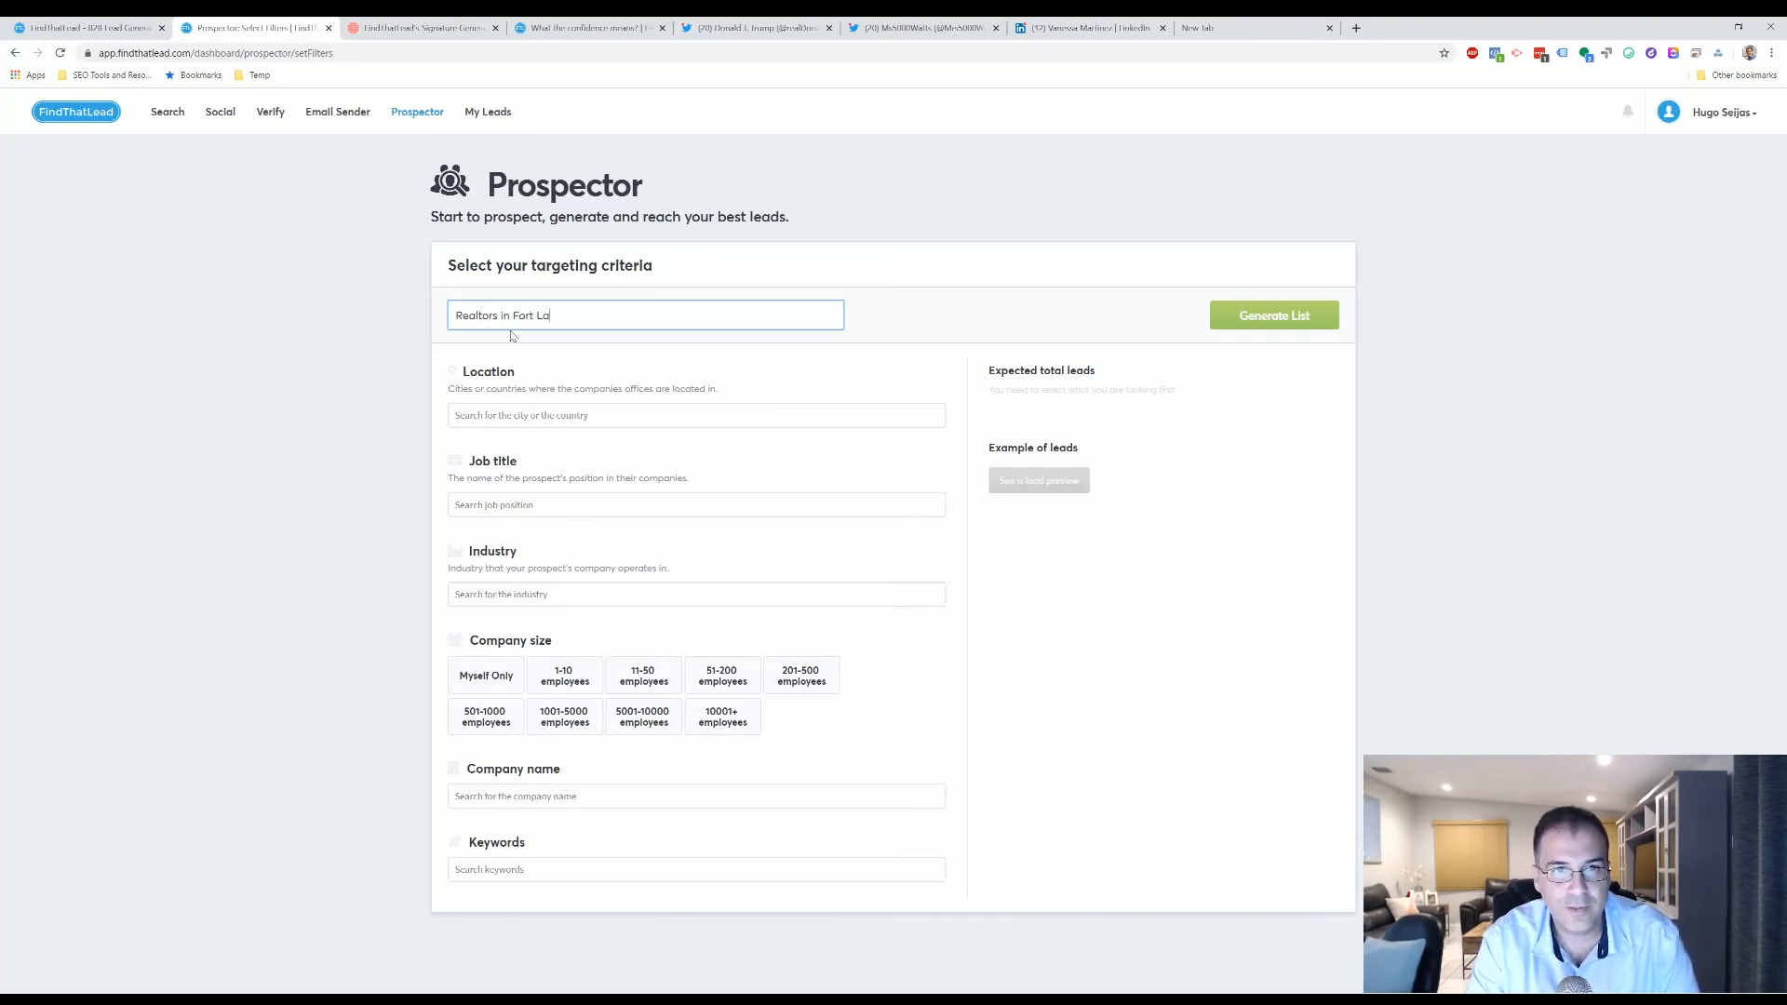
pyautogui.write('uderale')
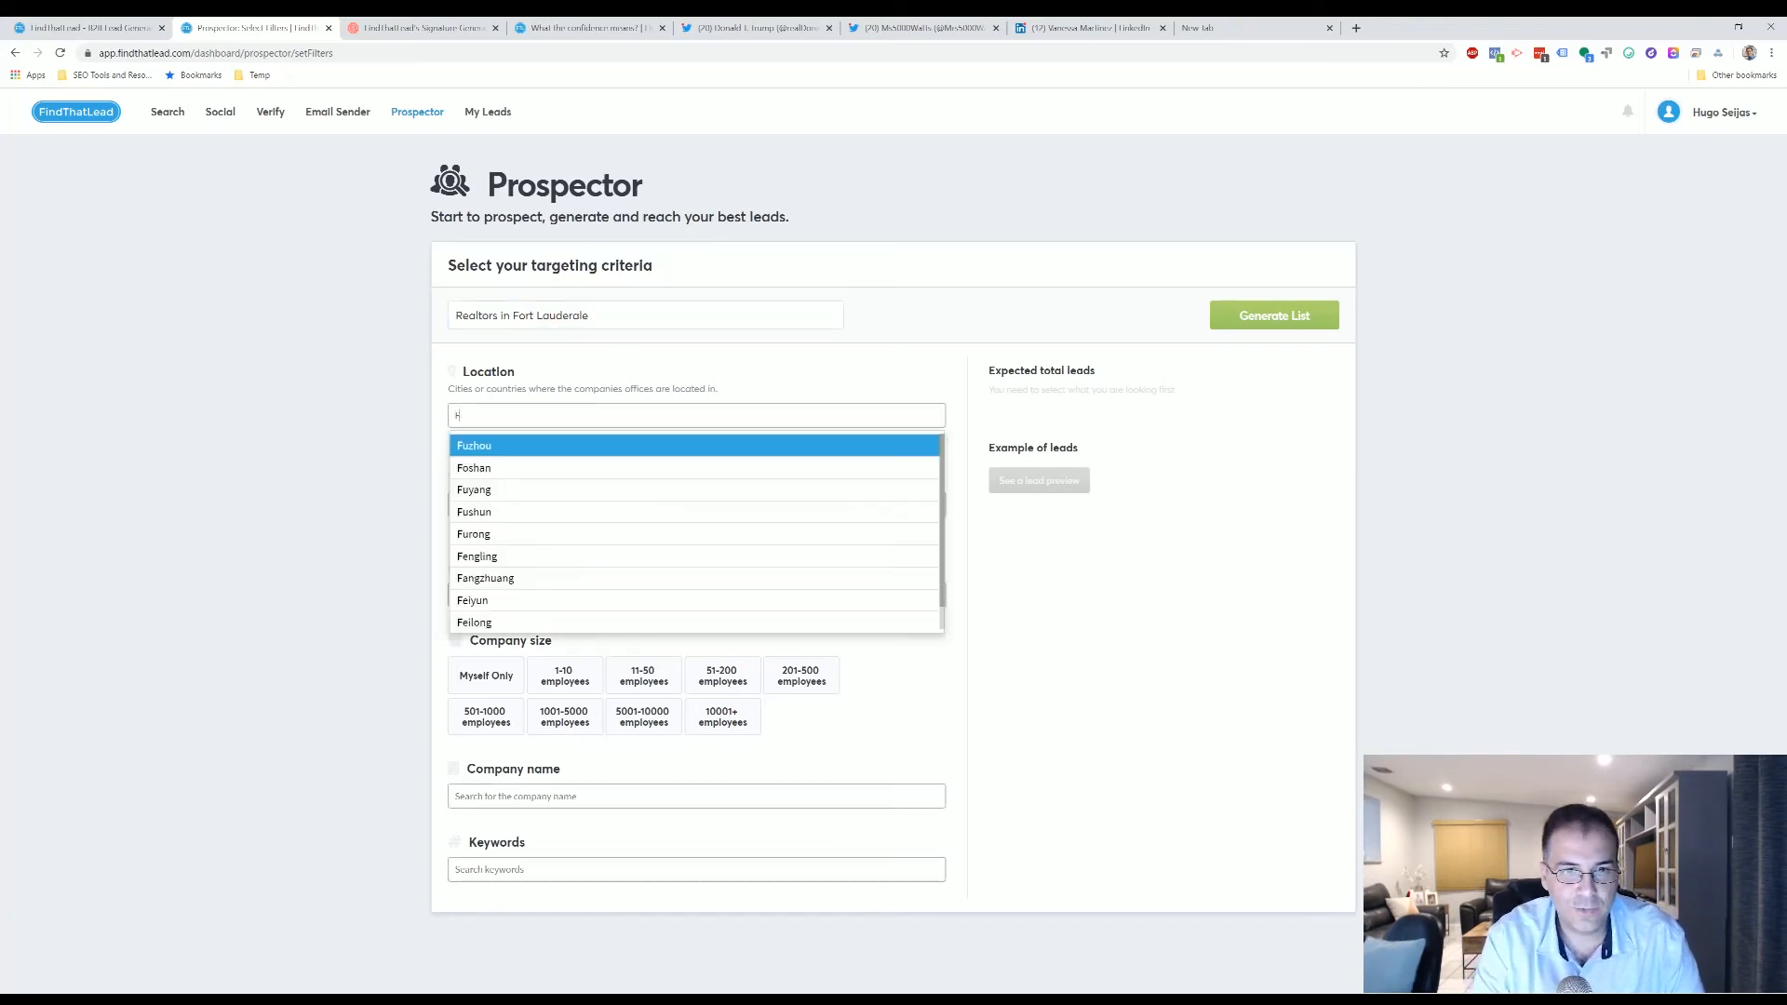
# Target Fort Lauderdale, Real Estate industry, and employee sizes 1-10, 11-50 and 51-200
pyautogui.write('Fort Lau')
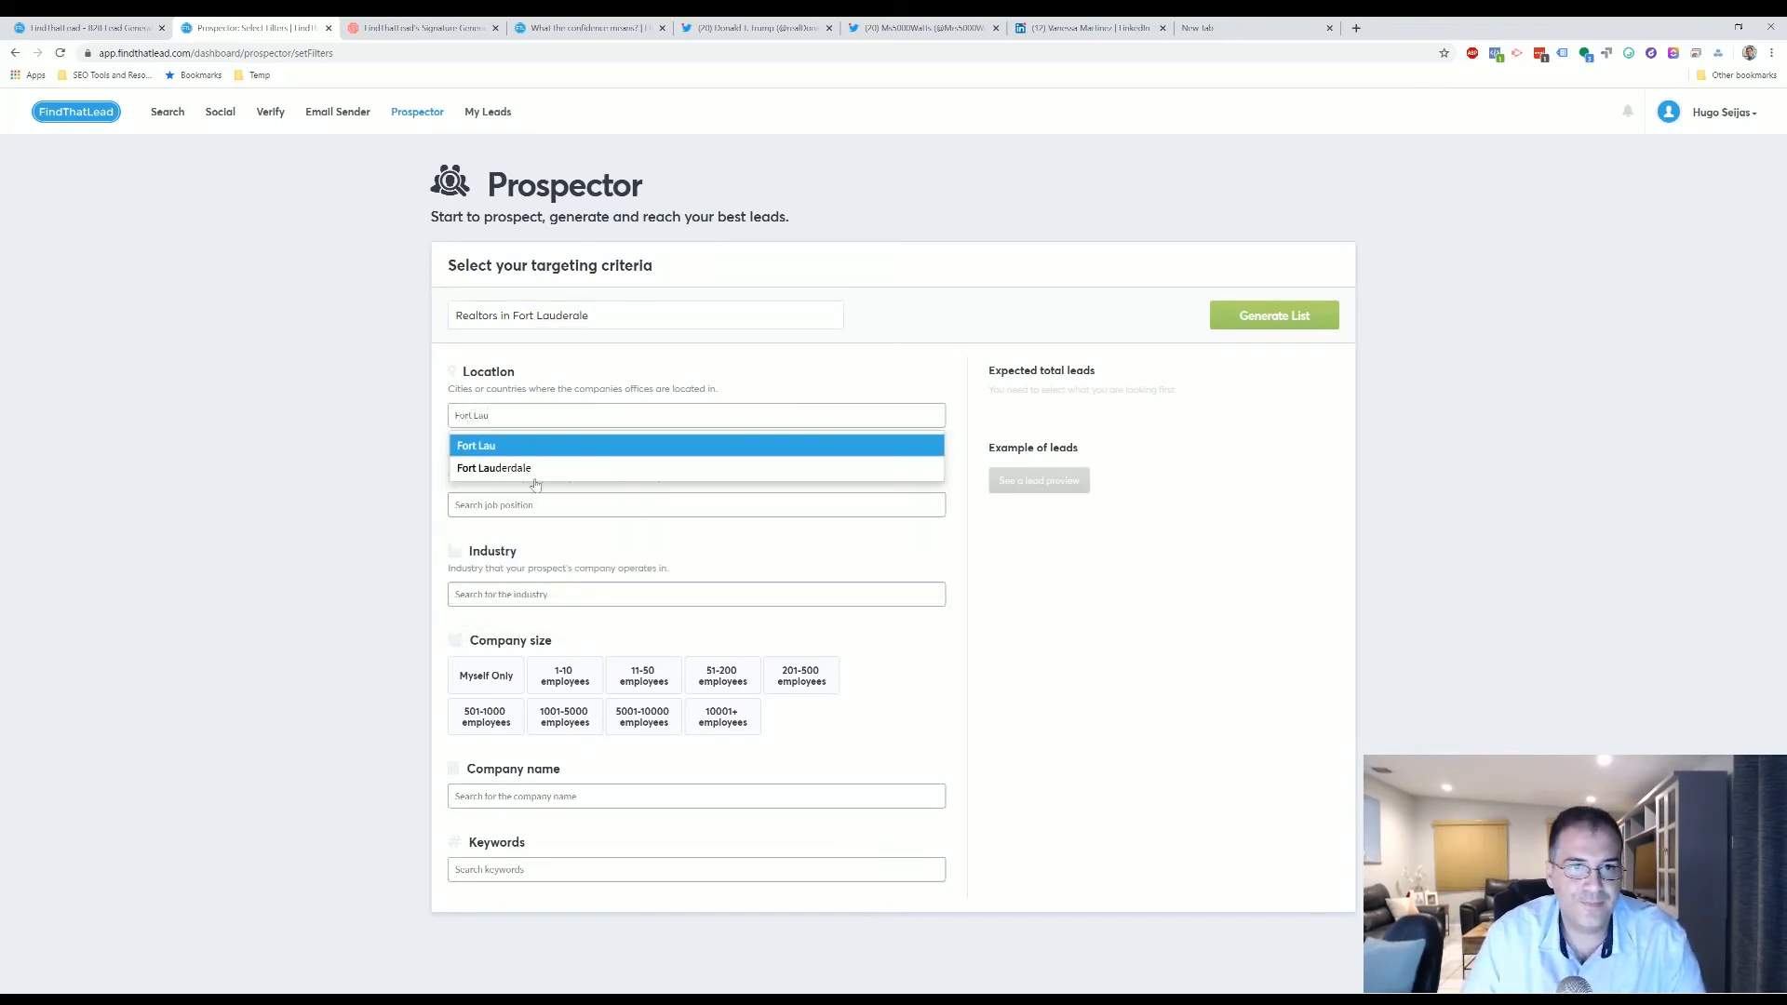
pyautogui.click(494, 467)
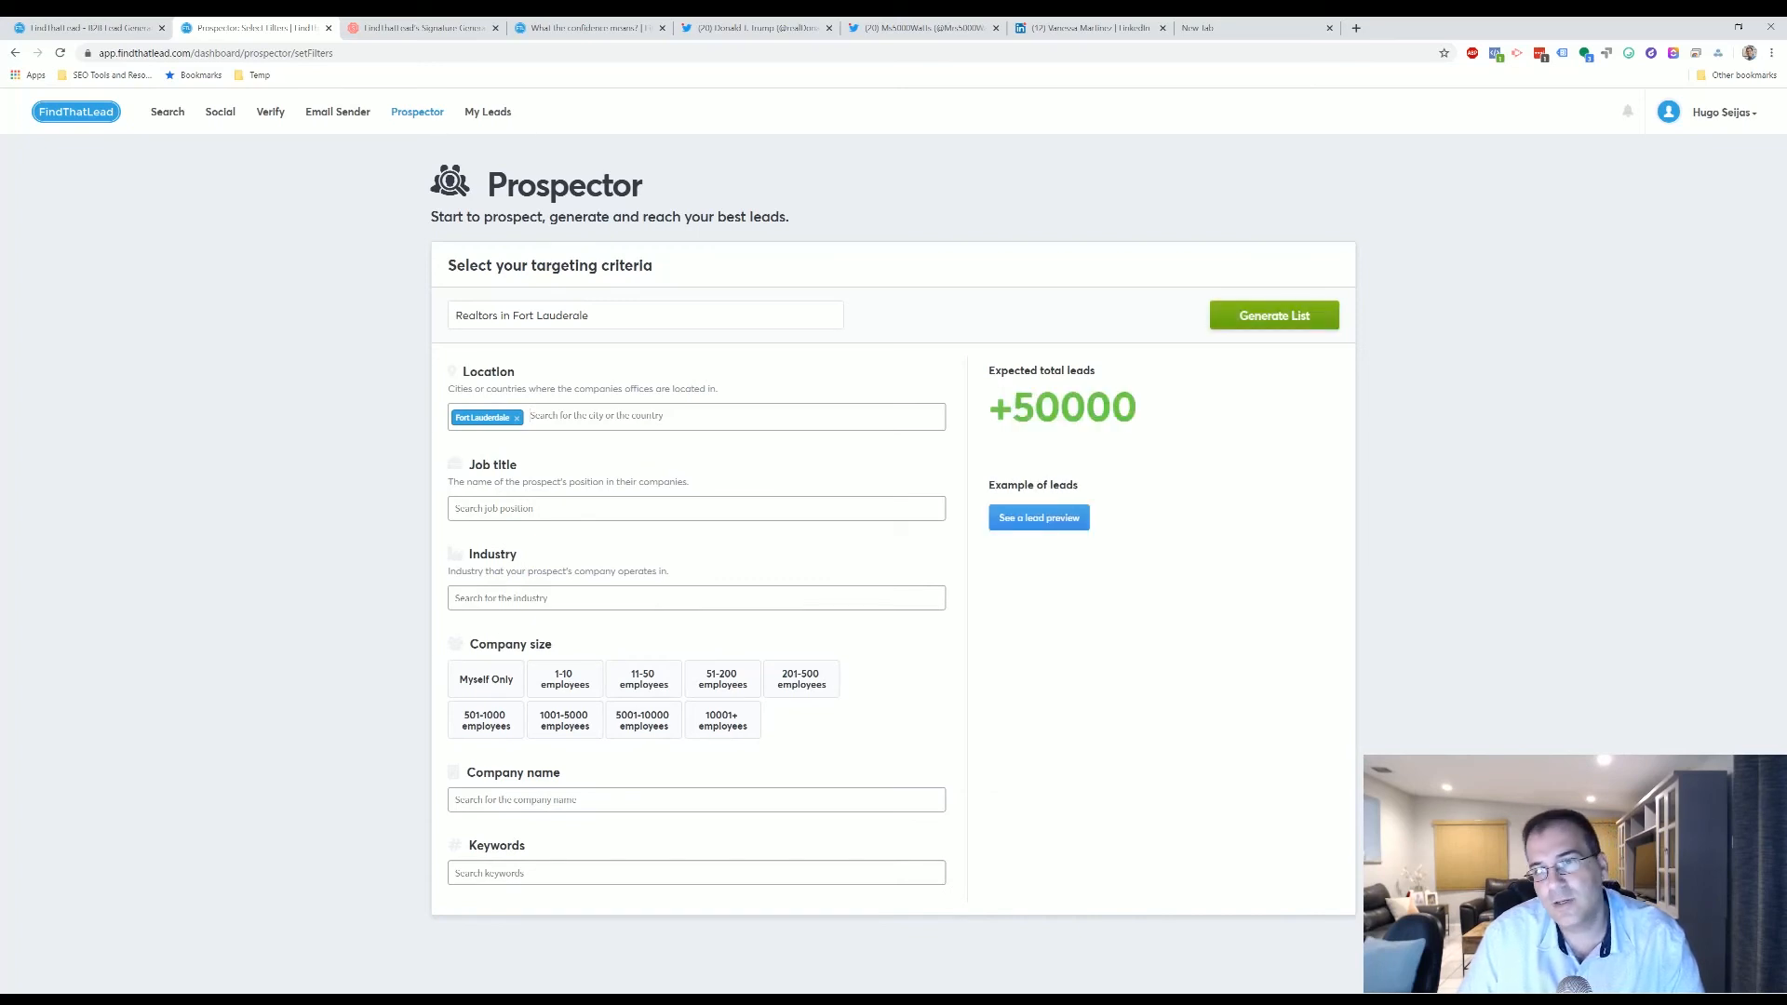
pyautogui.moveTo(563, 505)
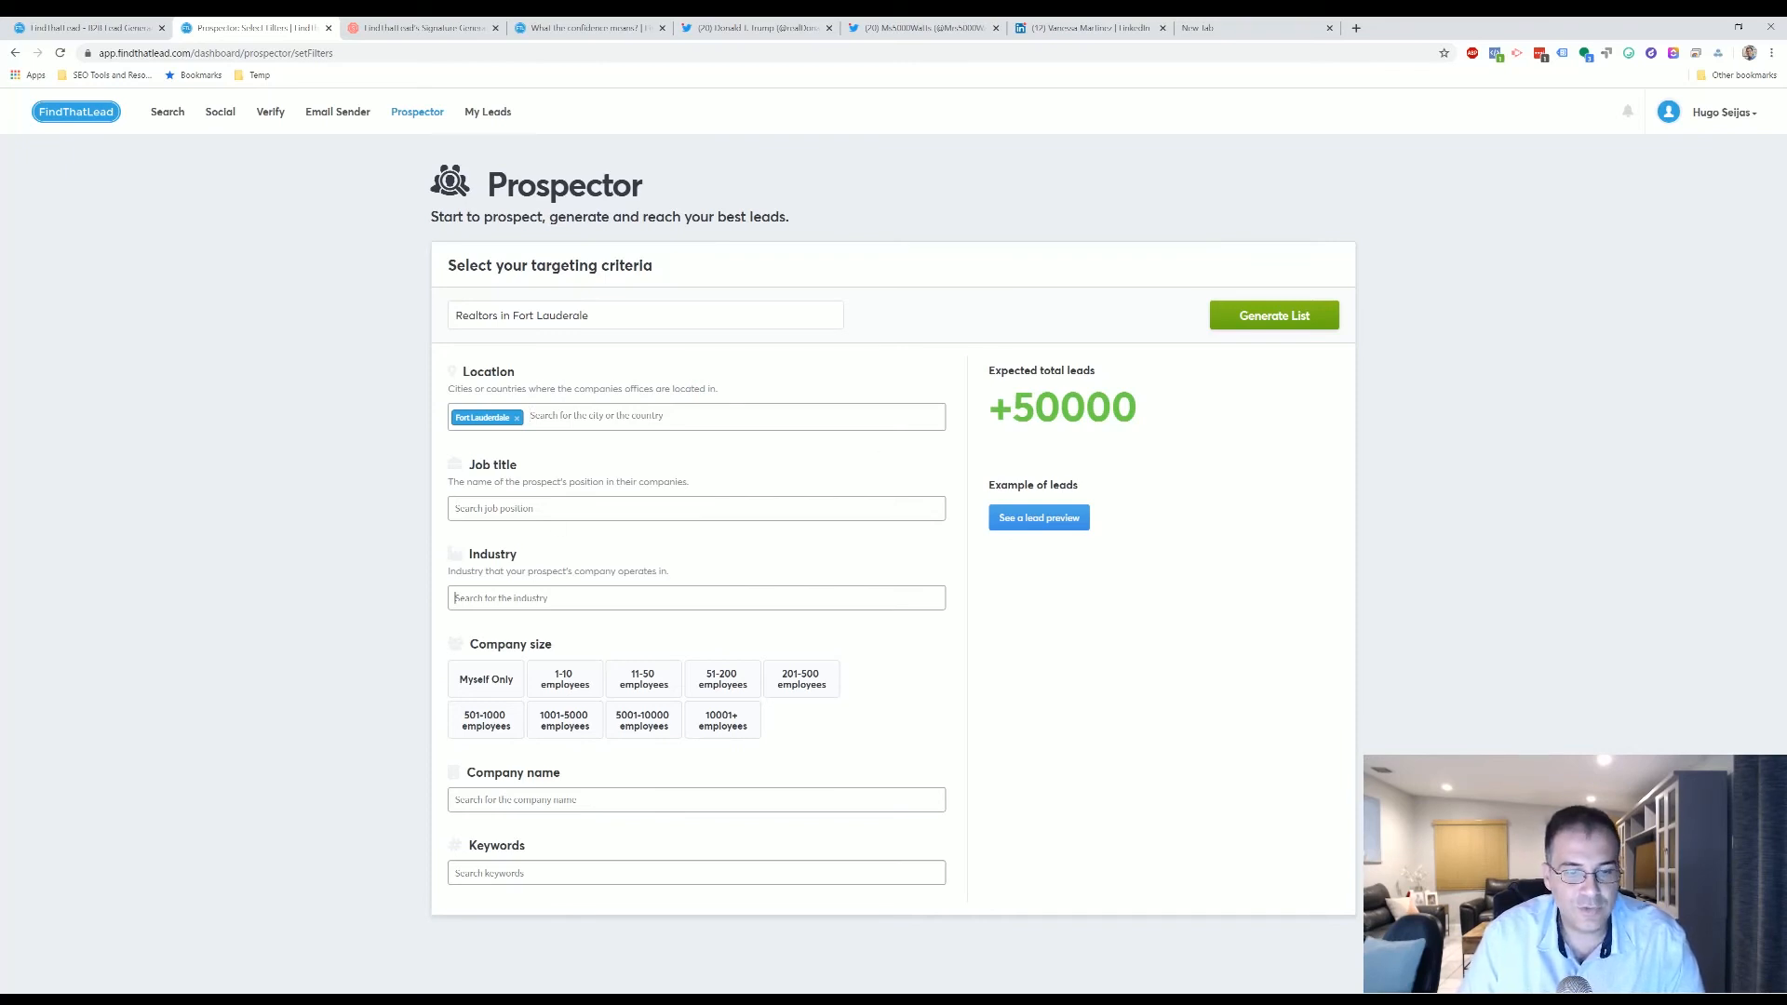
pyautogui.write('Real')
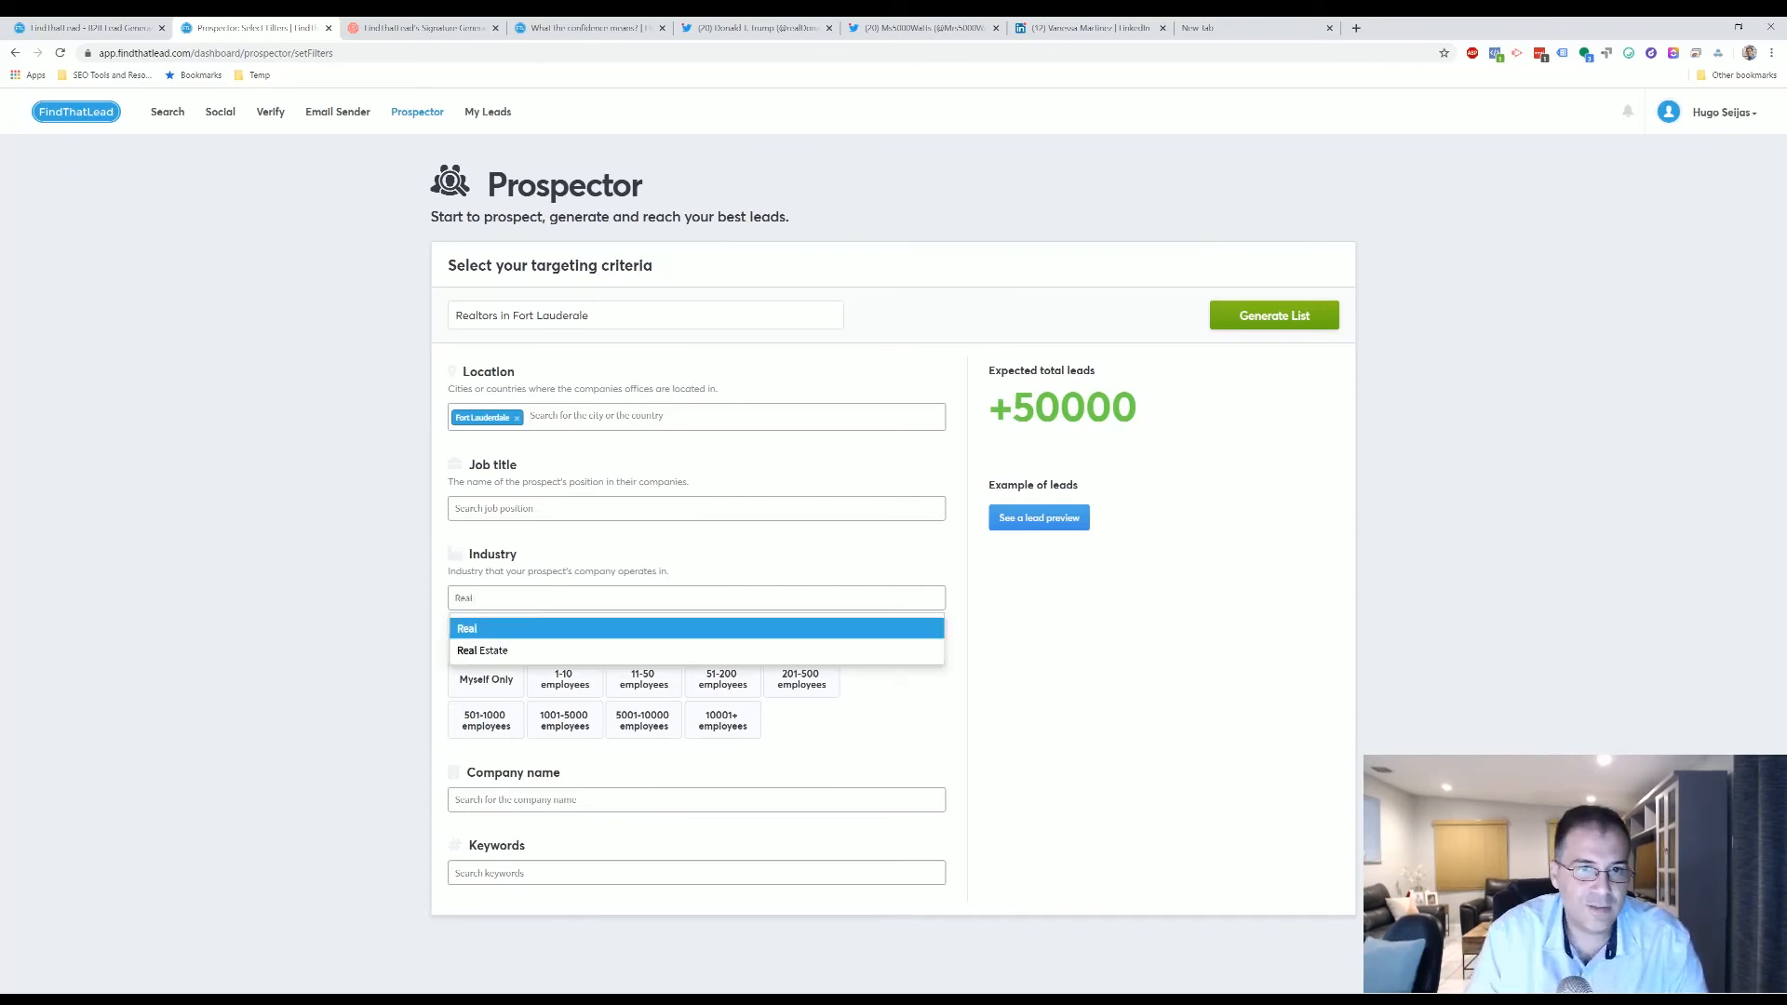
pyautogui.click(482, 649)
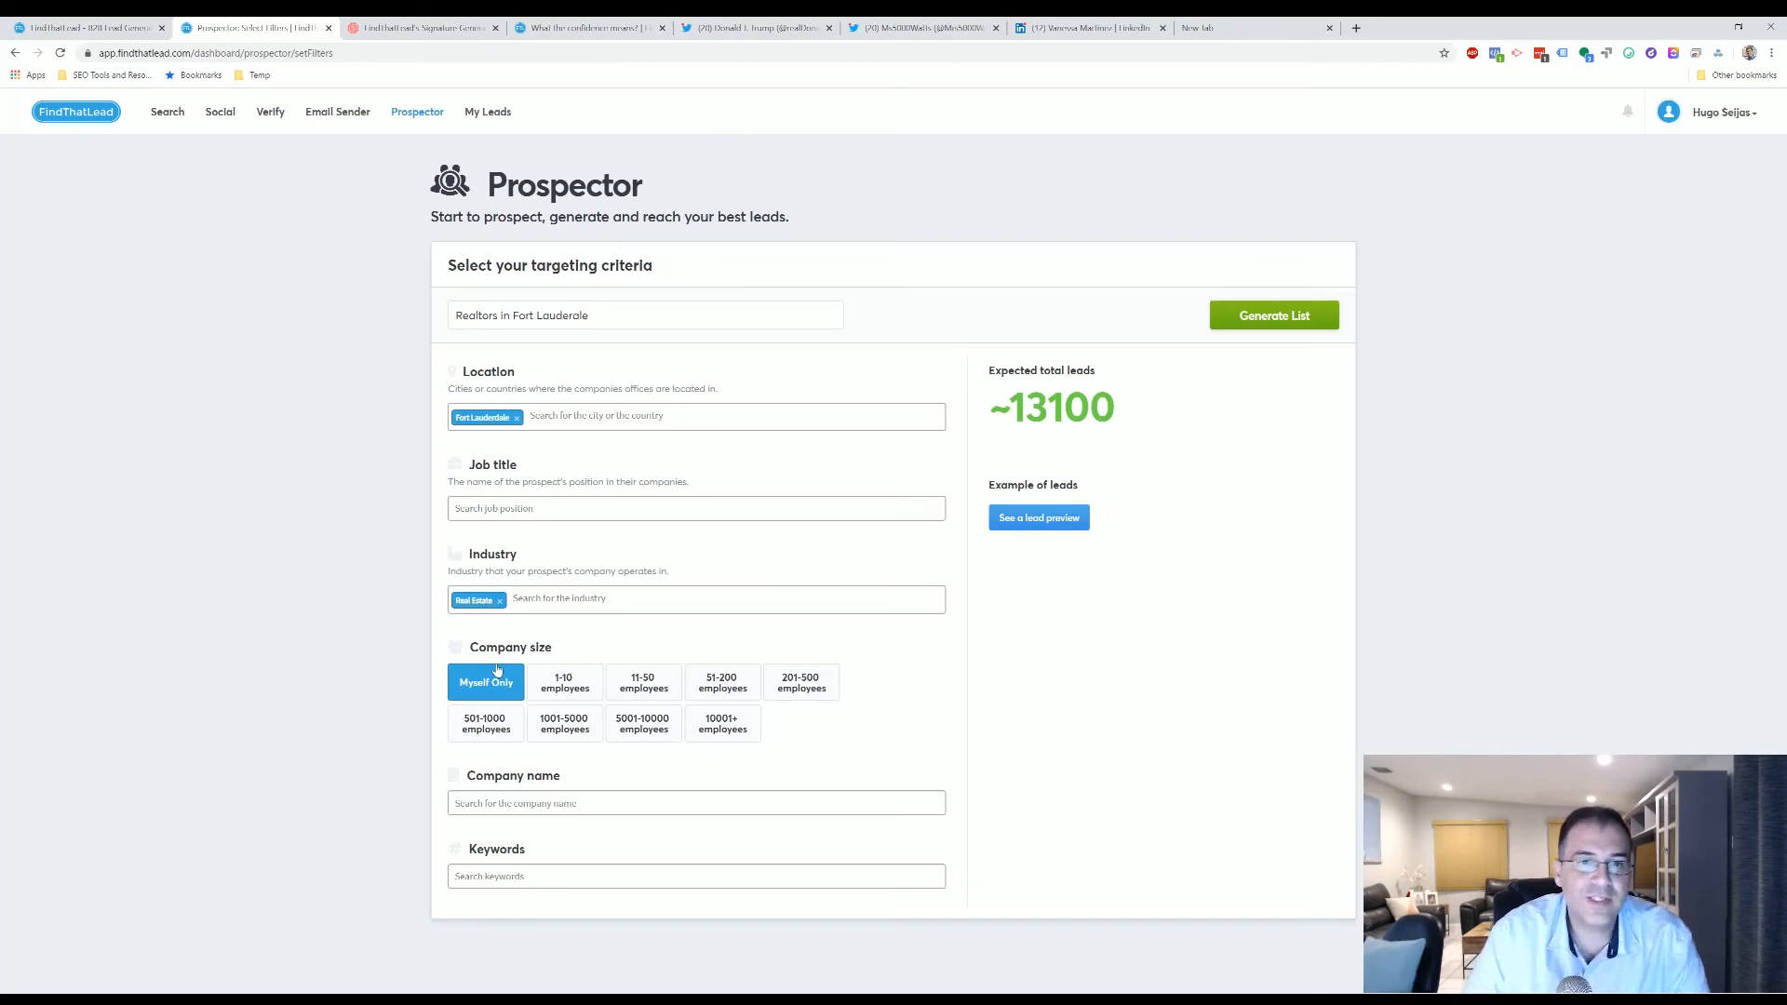
pyautogui.click(721, 682)
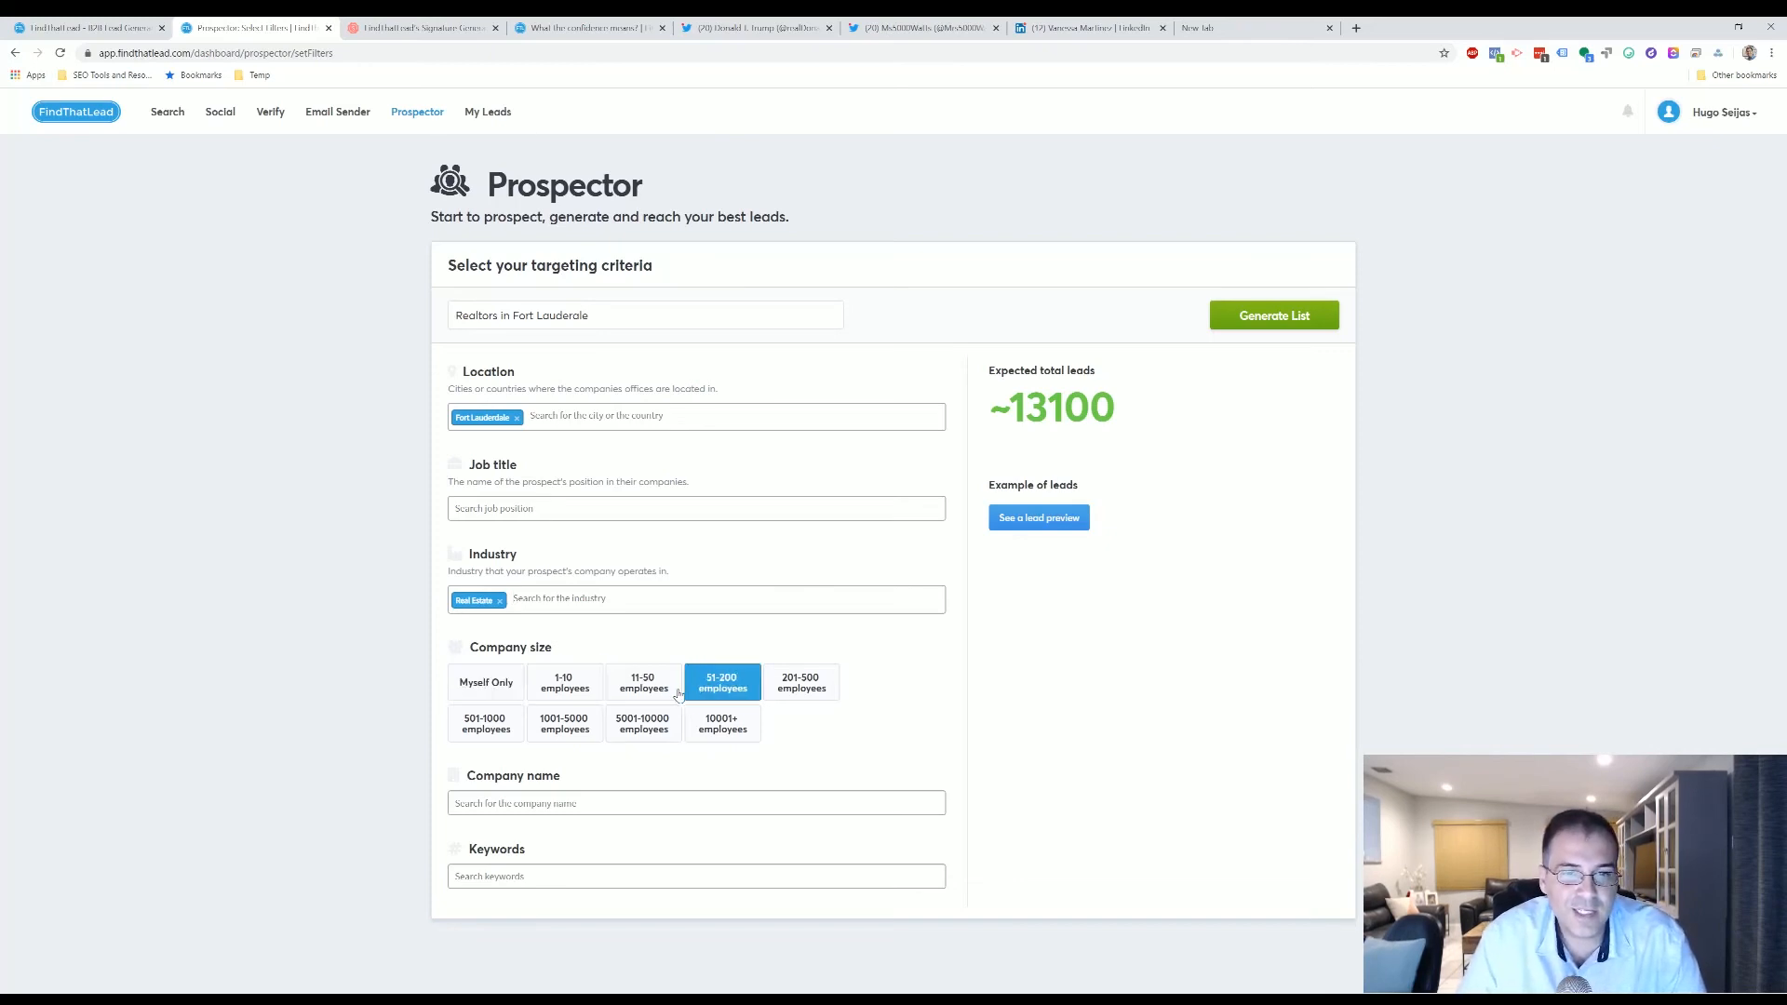
pyautogui.click(564, 681)
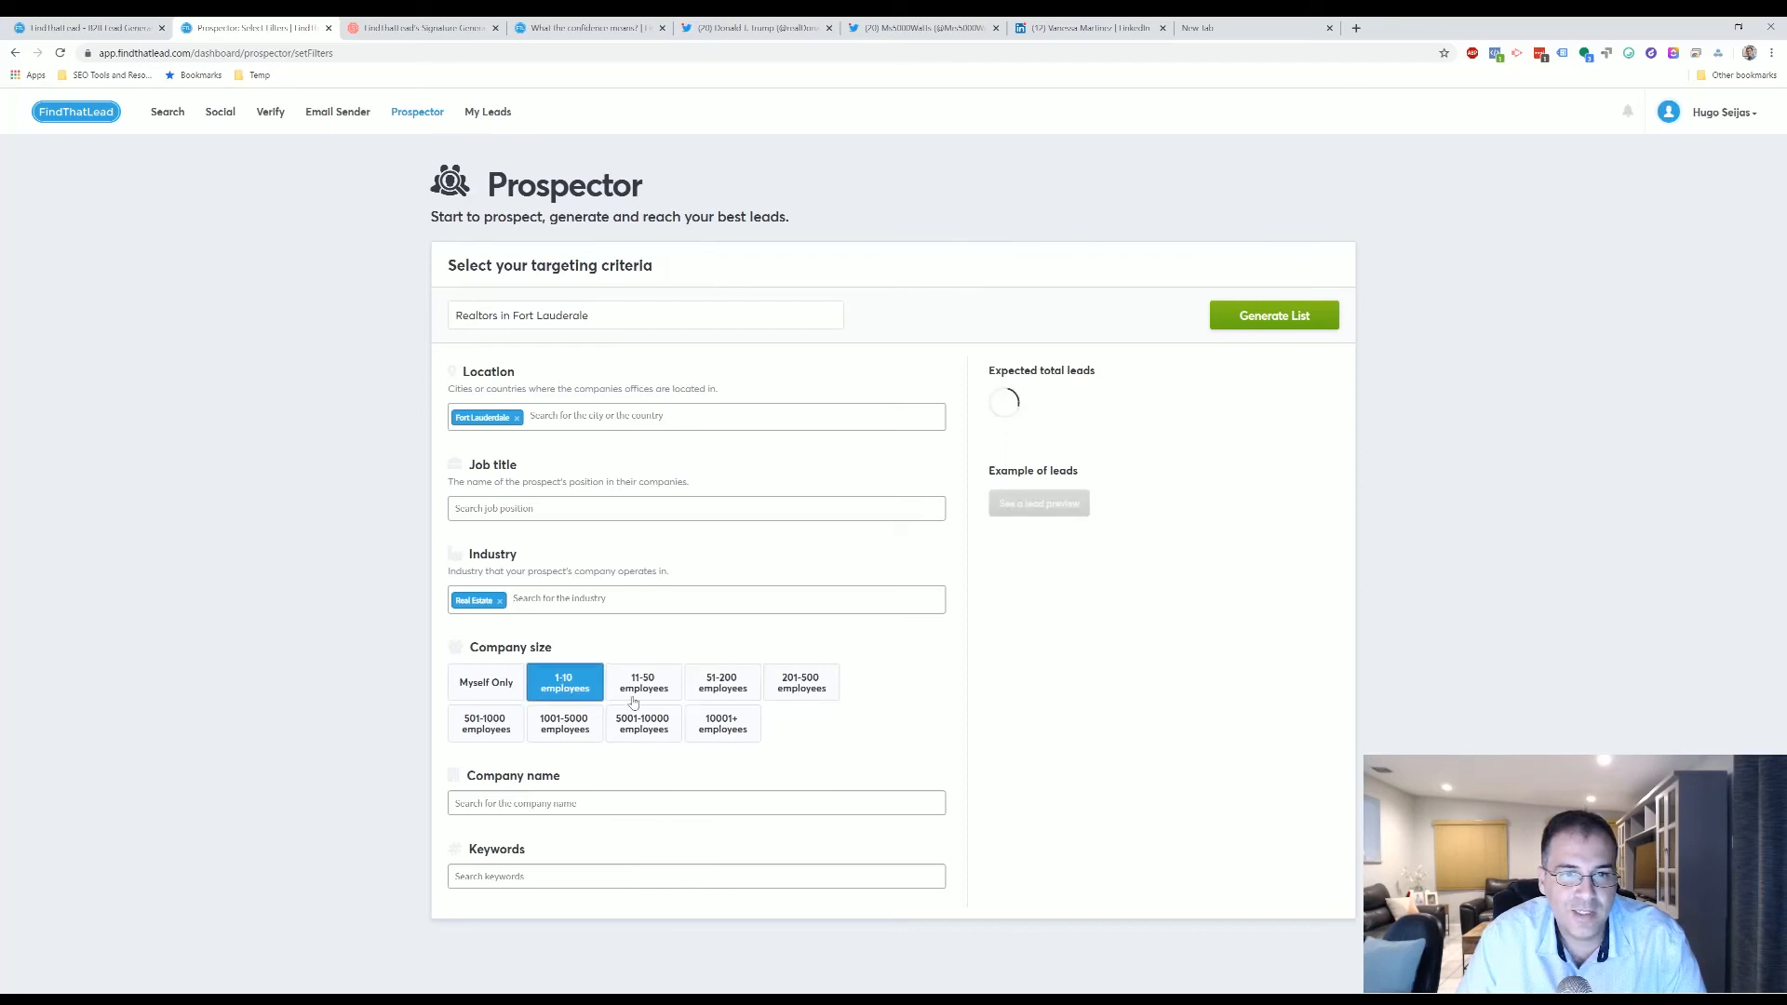
pyautogui.click(643, 681)
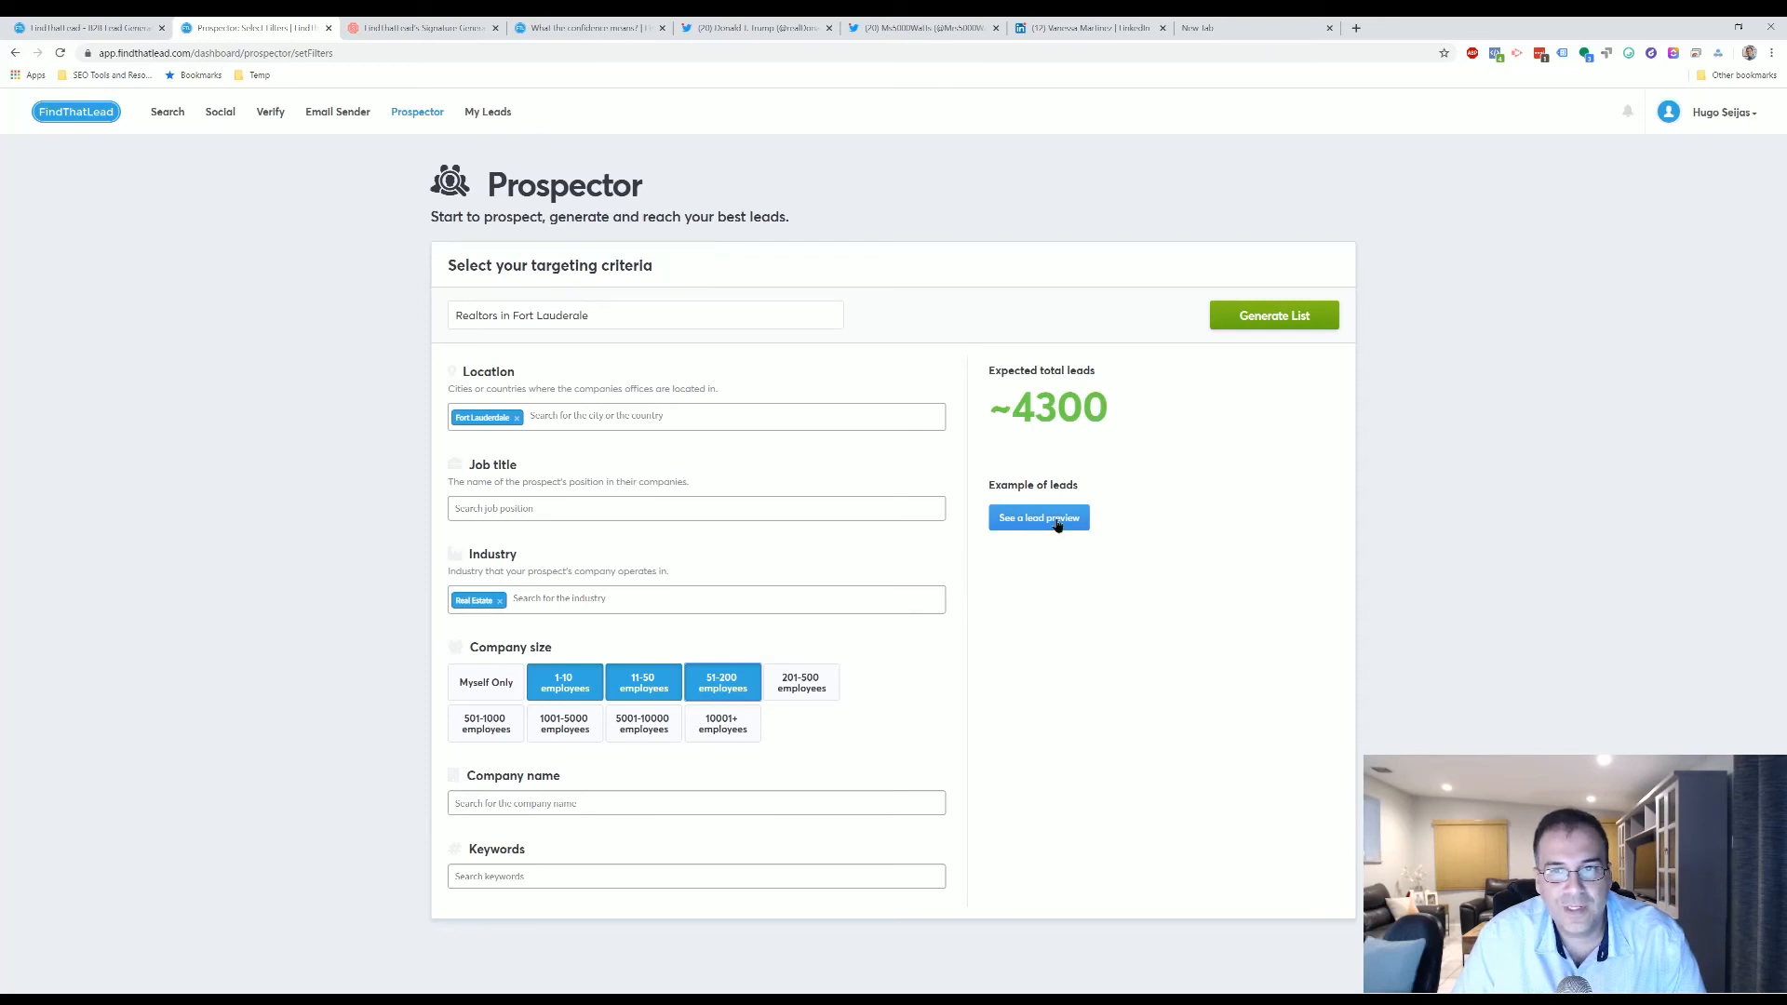
# Preview sample leads, add a Broker job title filter, and preview the broker leads
pyautogui.click(1039, 517)
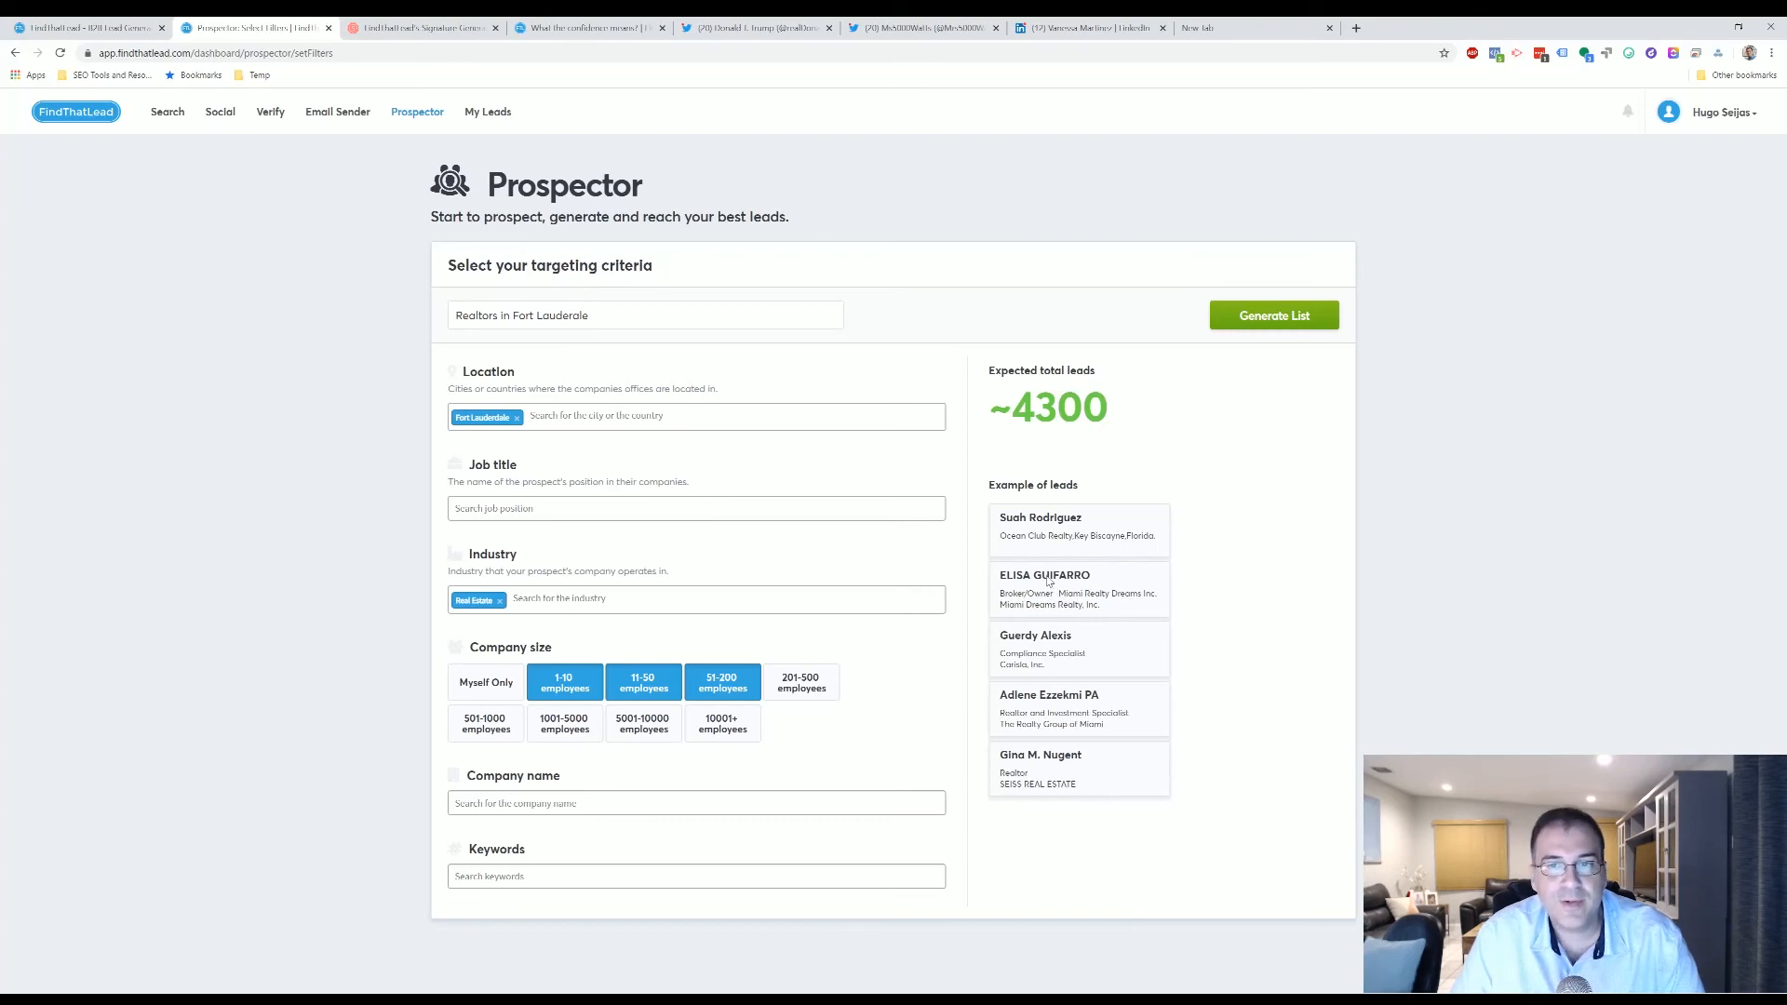
pyautogui.moveTo(1050, 549)
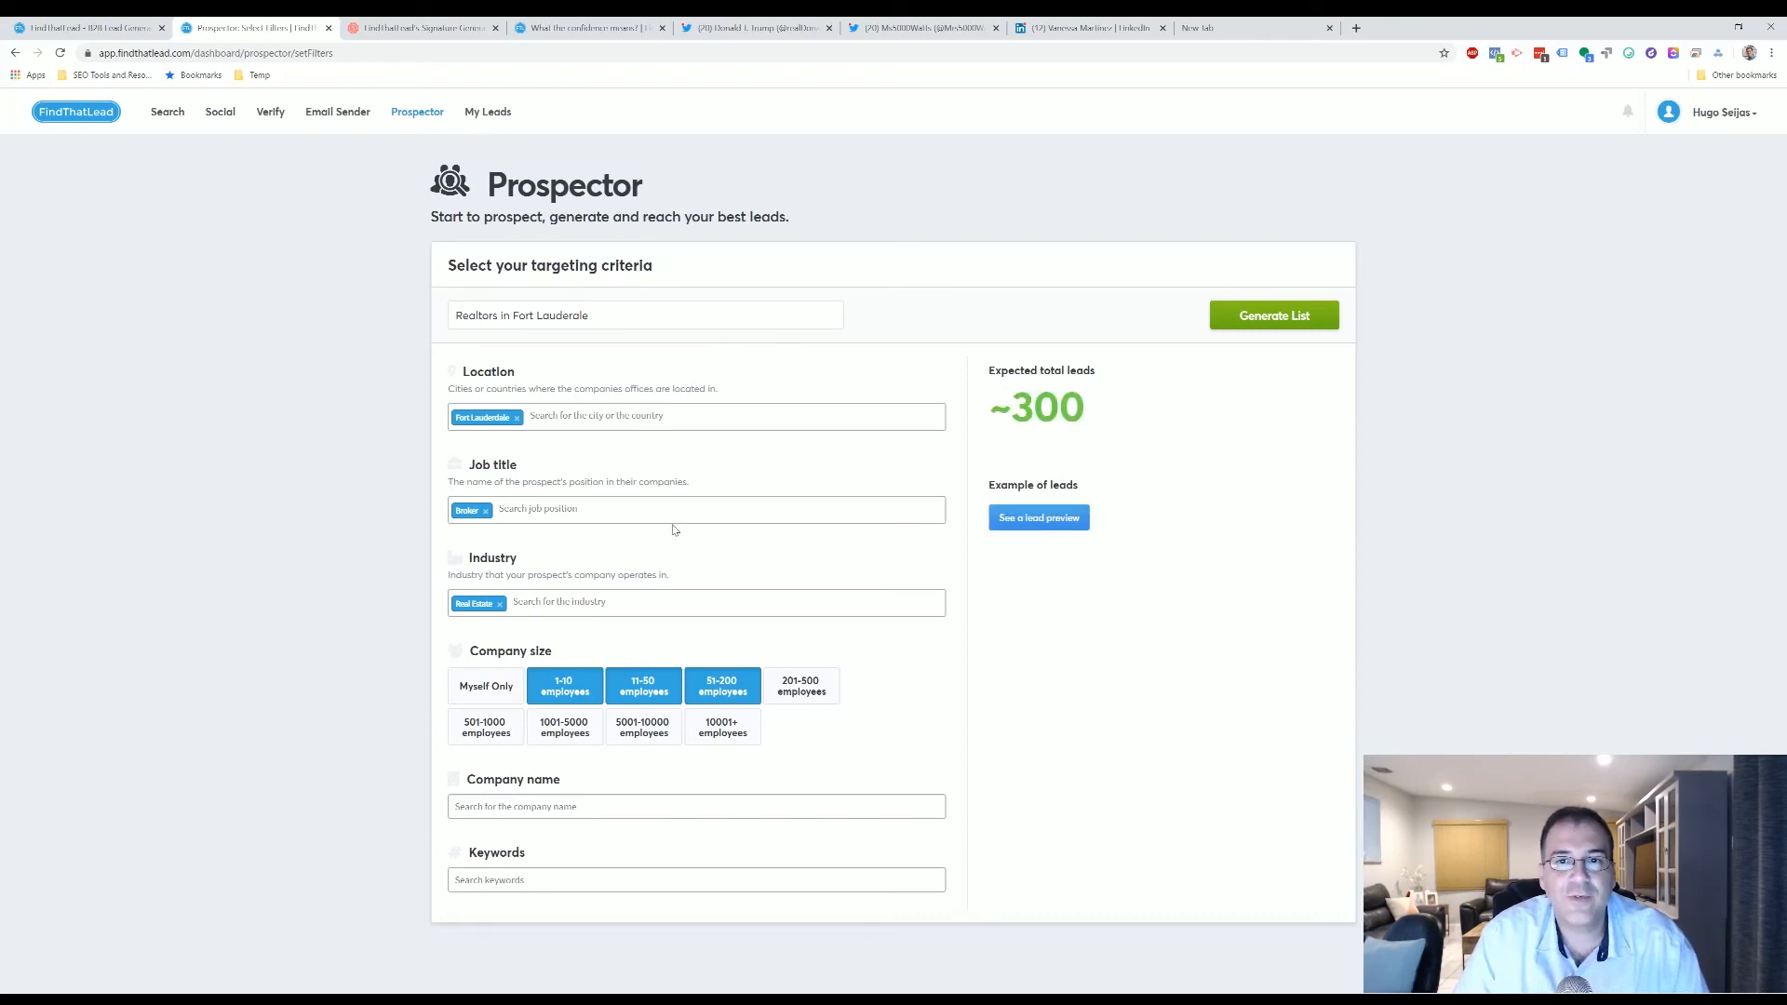
pyautogui.click(1039, 517)
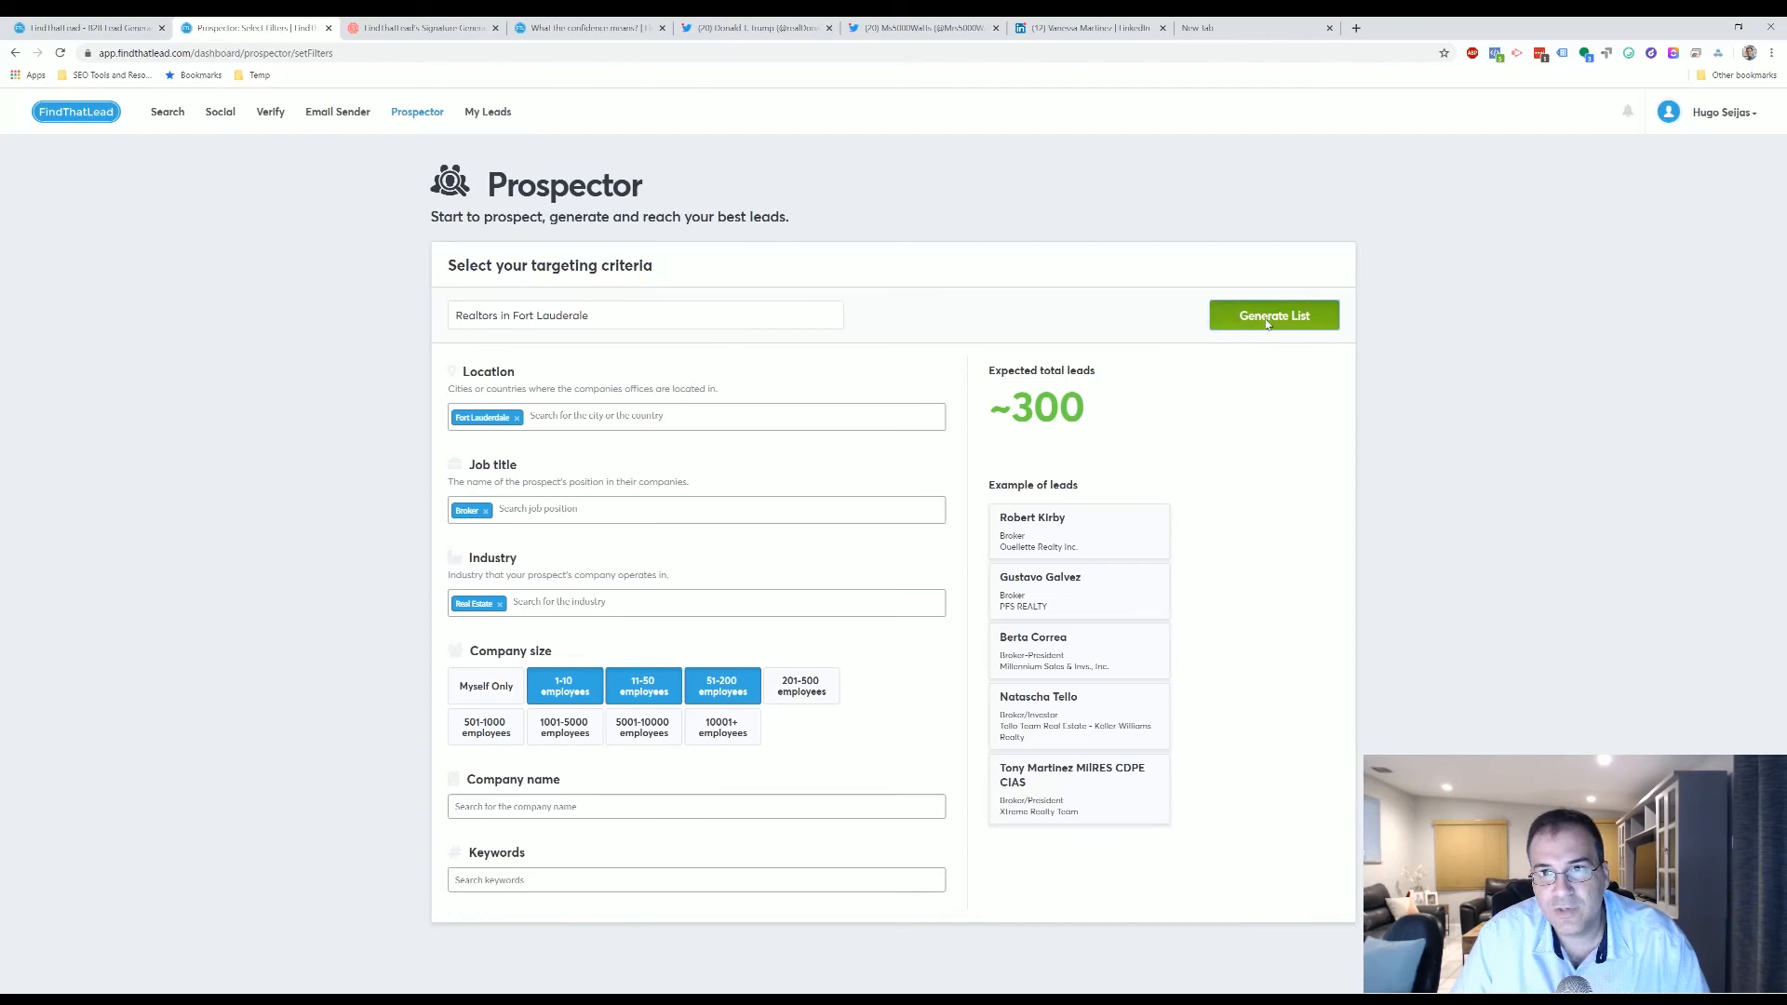
# Generate the 330-lead list, check remaining credits, and dismiss the Generate Emails options
pyautogui.click(1273, 315)
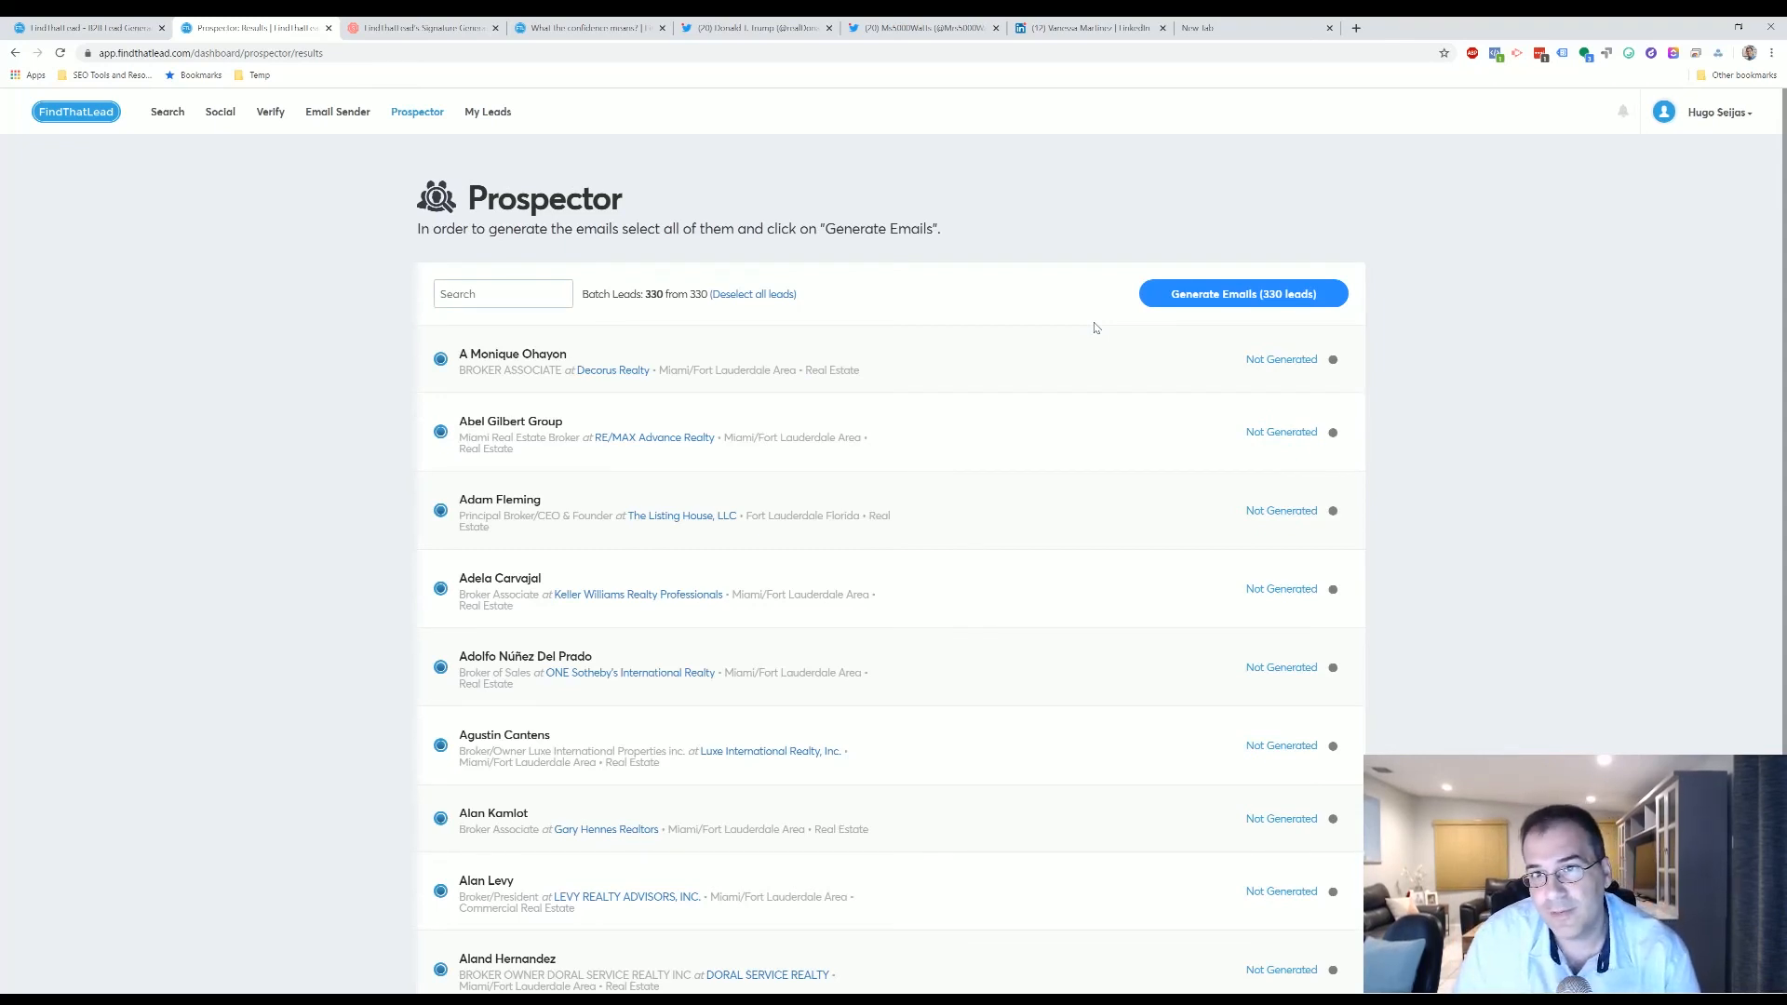
pyautogui.moveTo(1331, 360)
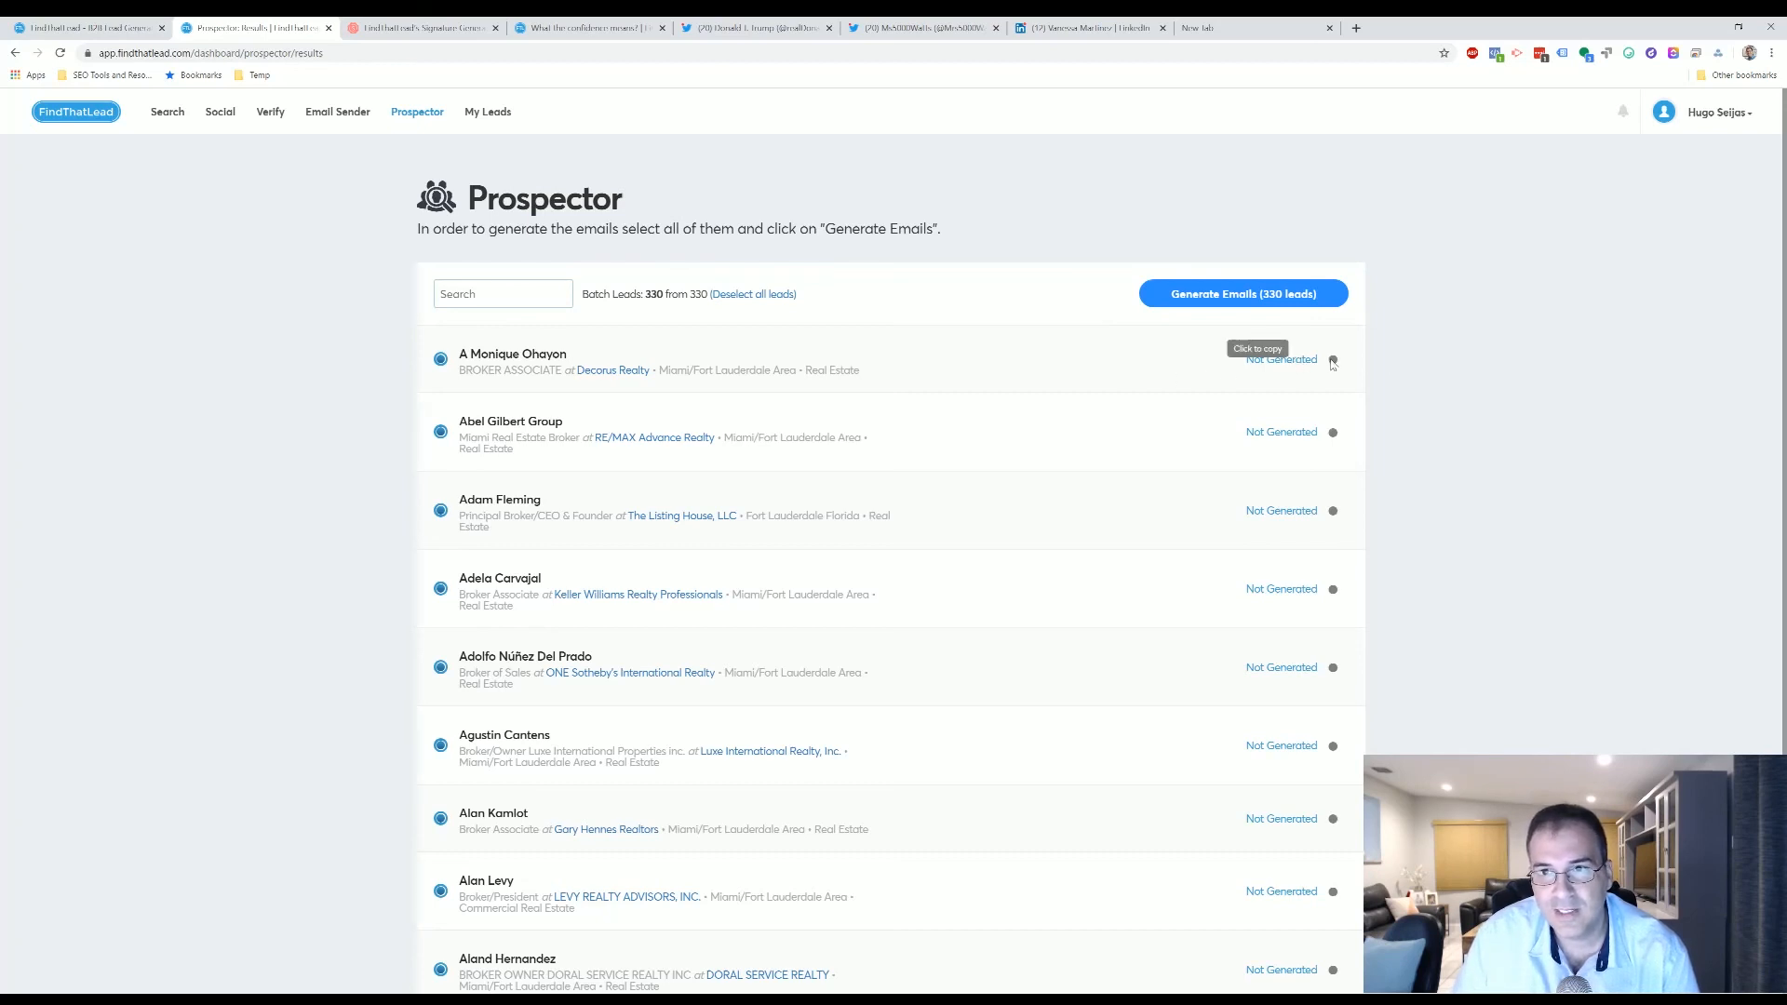
pyautogui.moveTo(1306, 653)
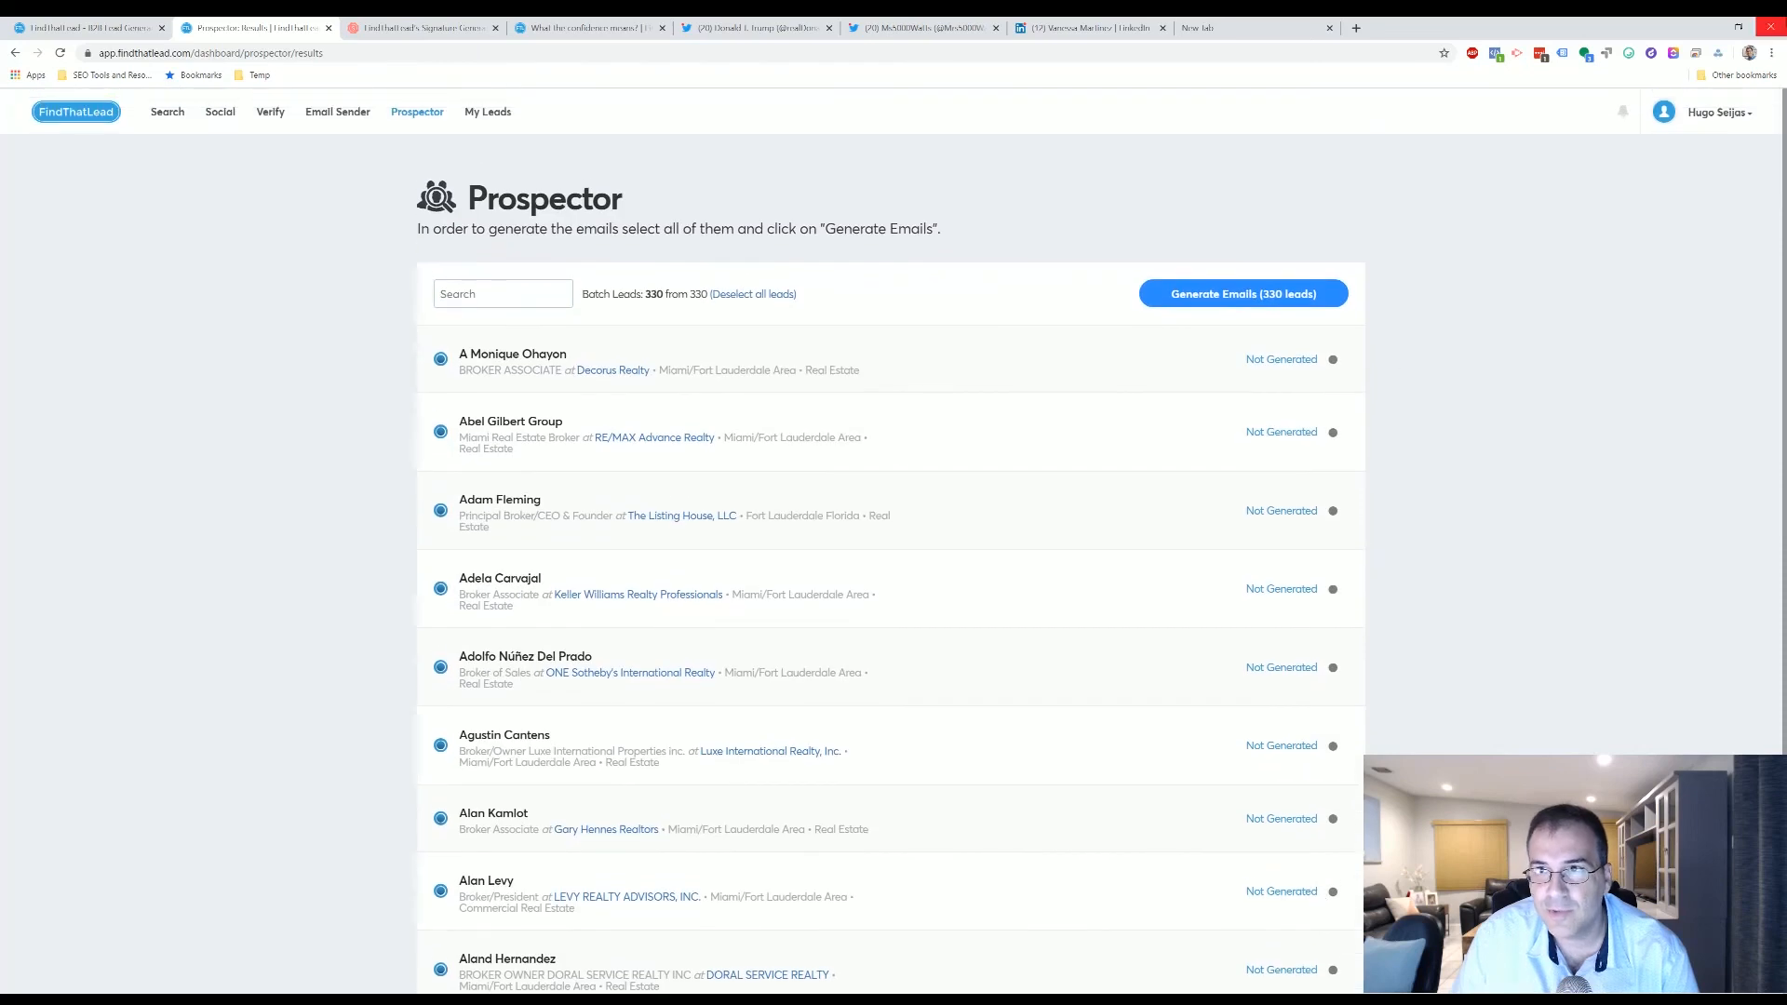
pyautogui.click(1715, 112)
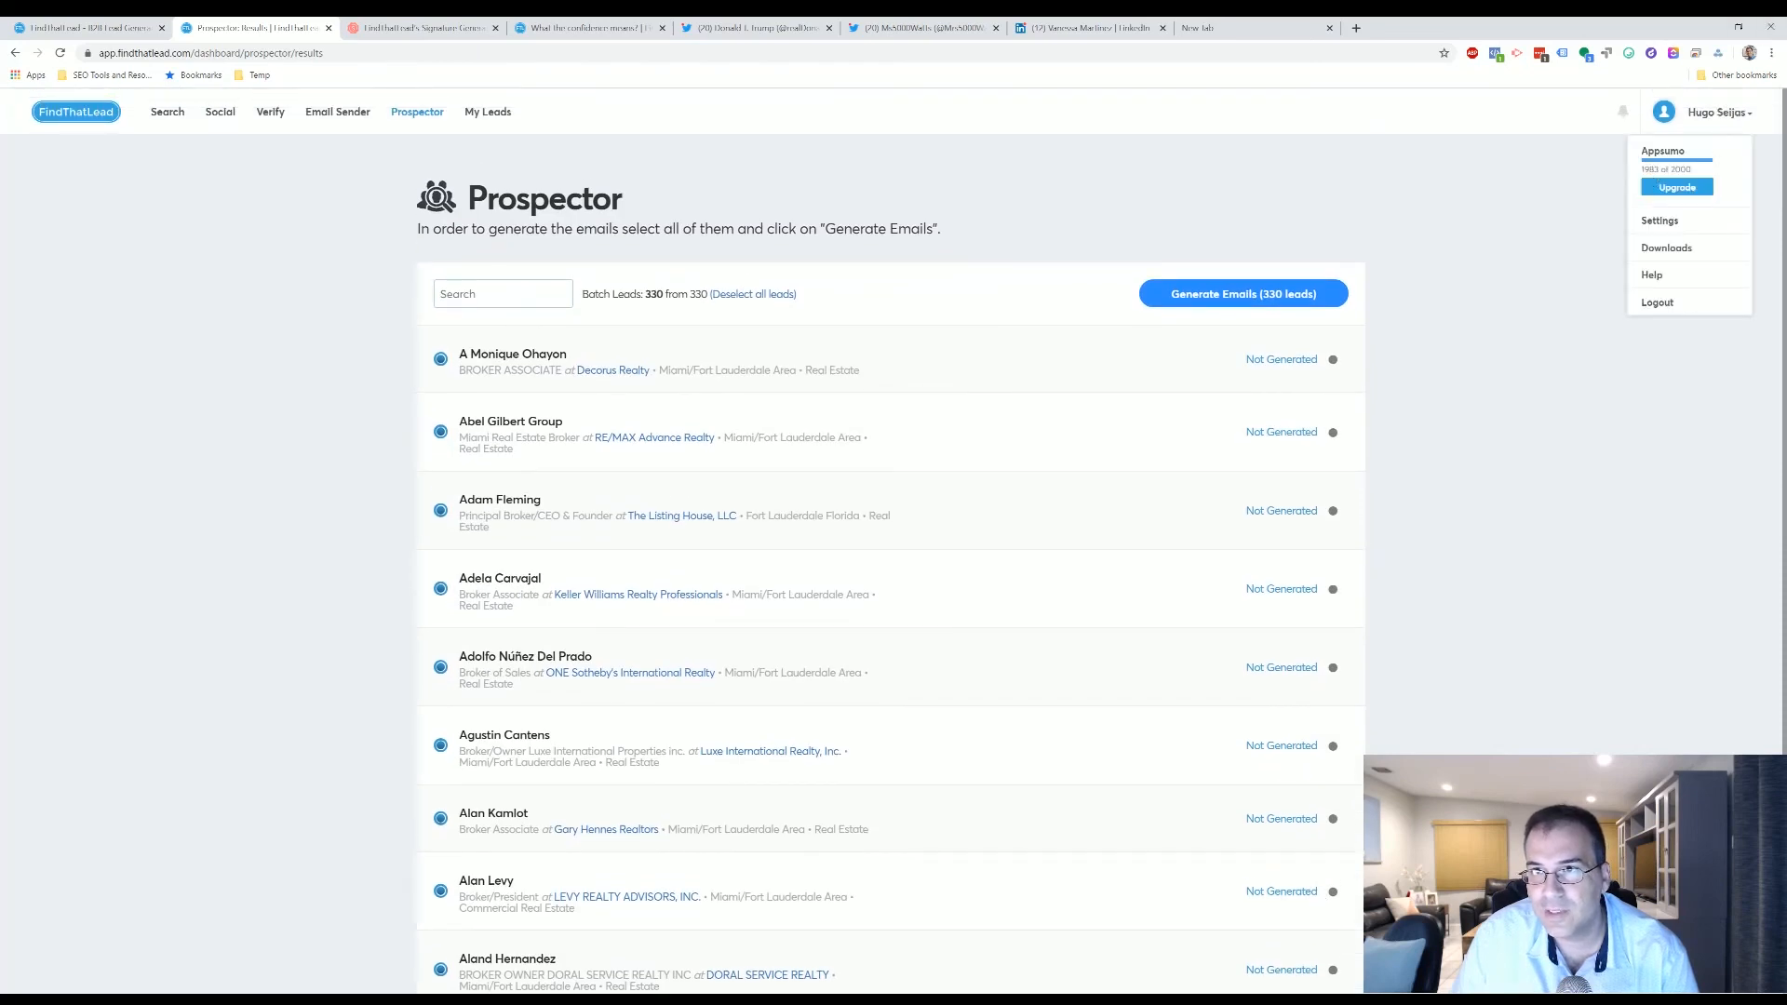
pyautogui.moveTo(1275, 185)
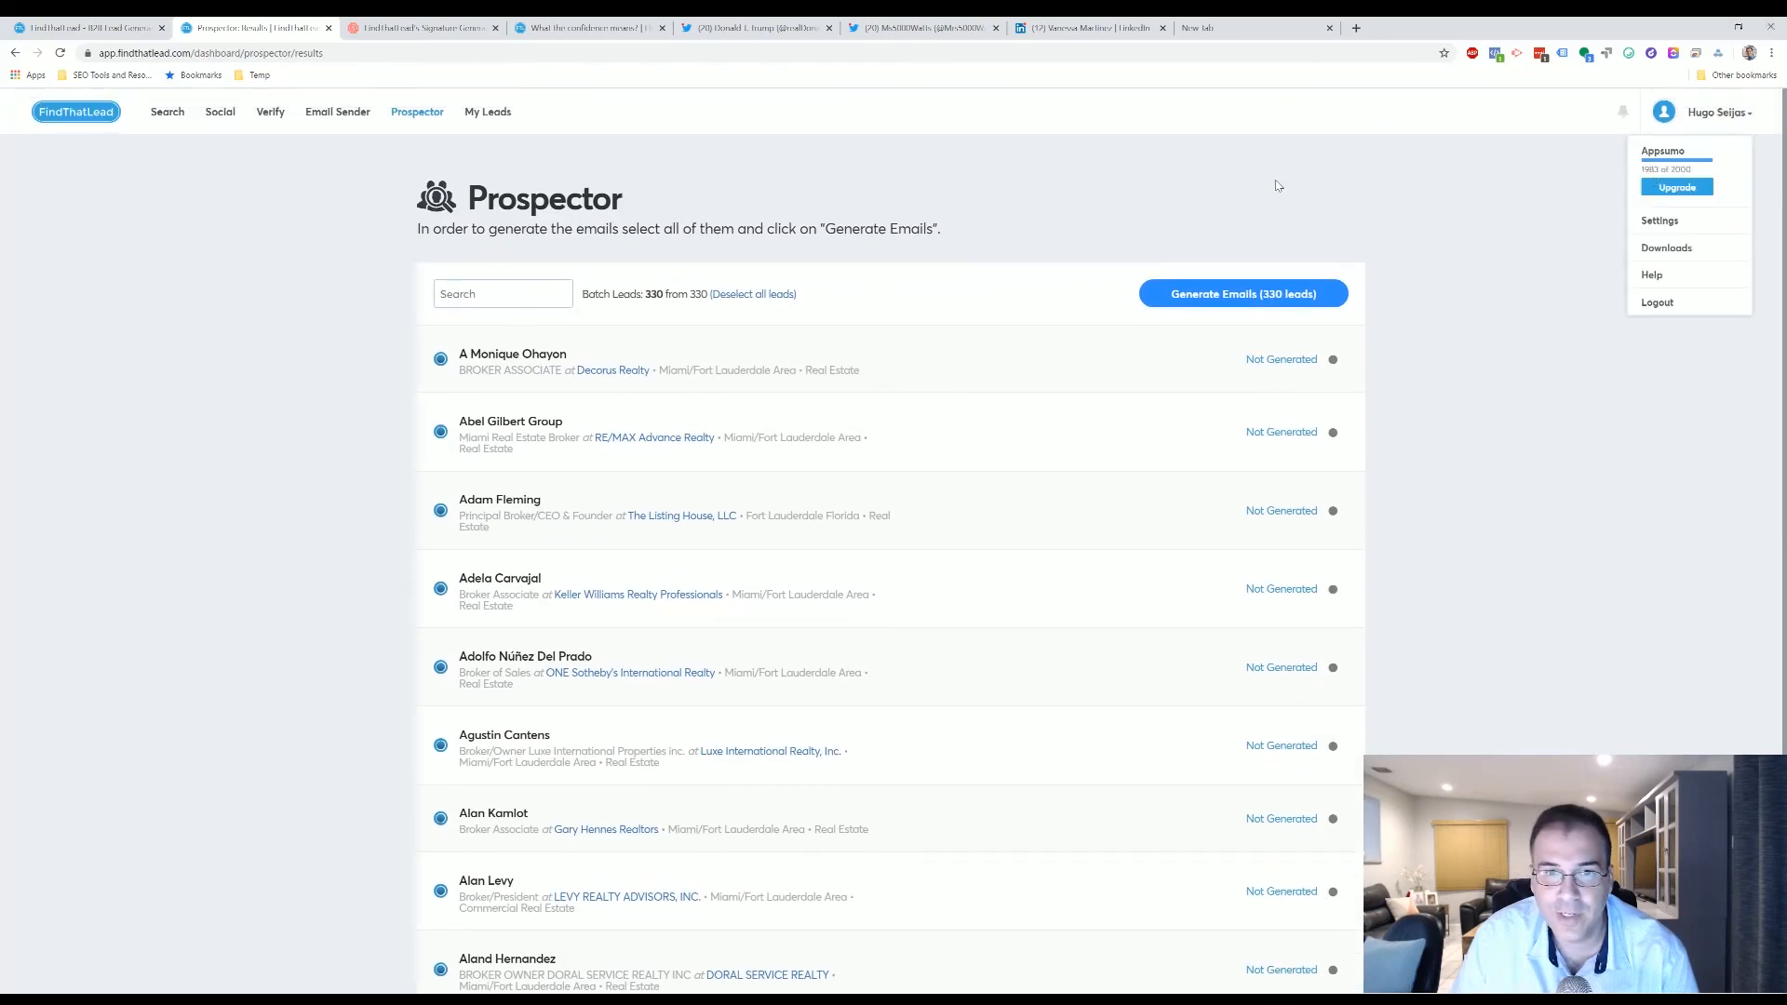
pyautogui.moveTo(1251, 232)
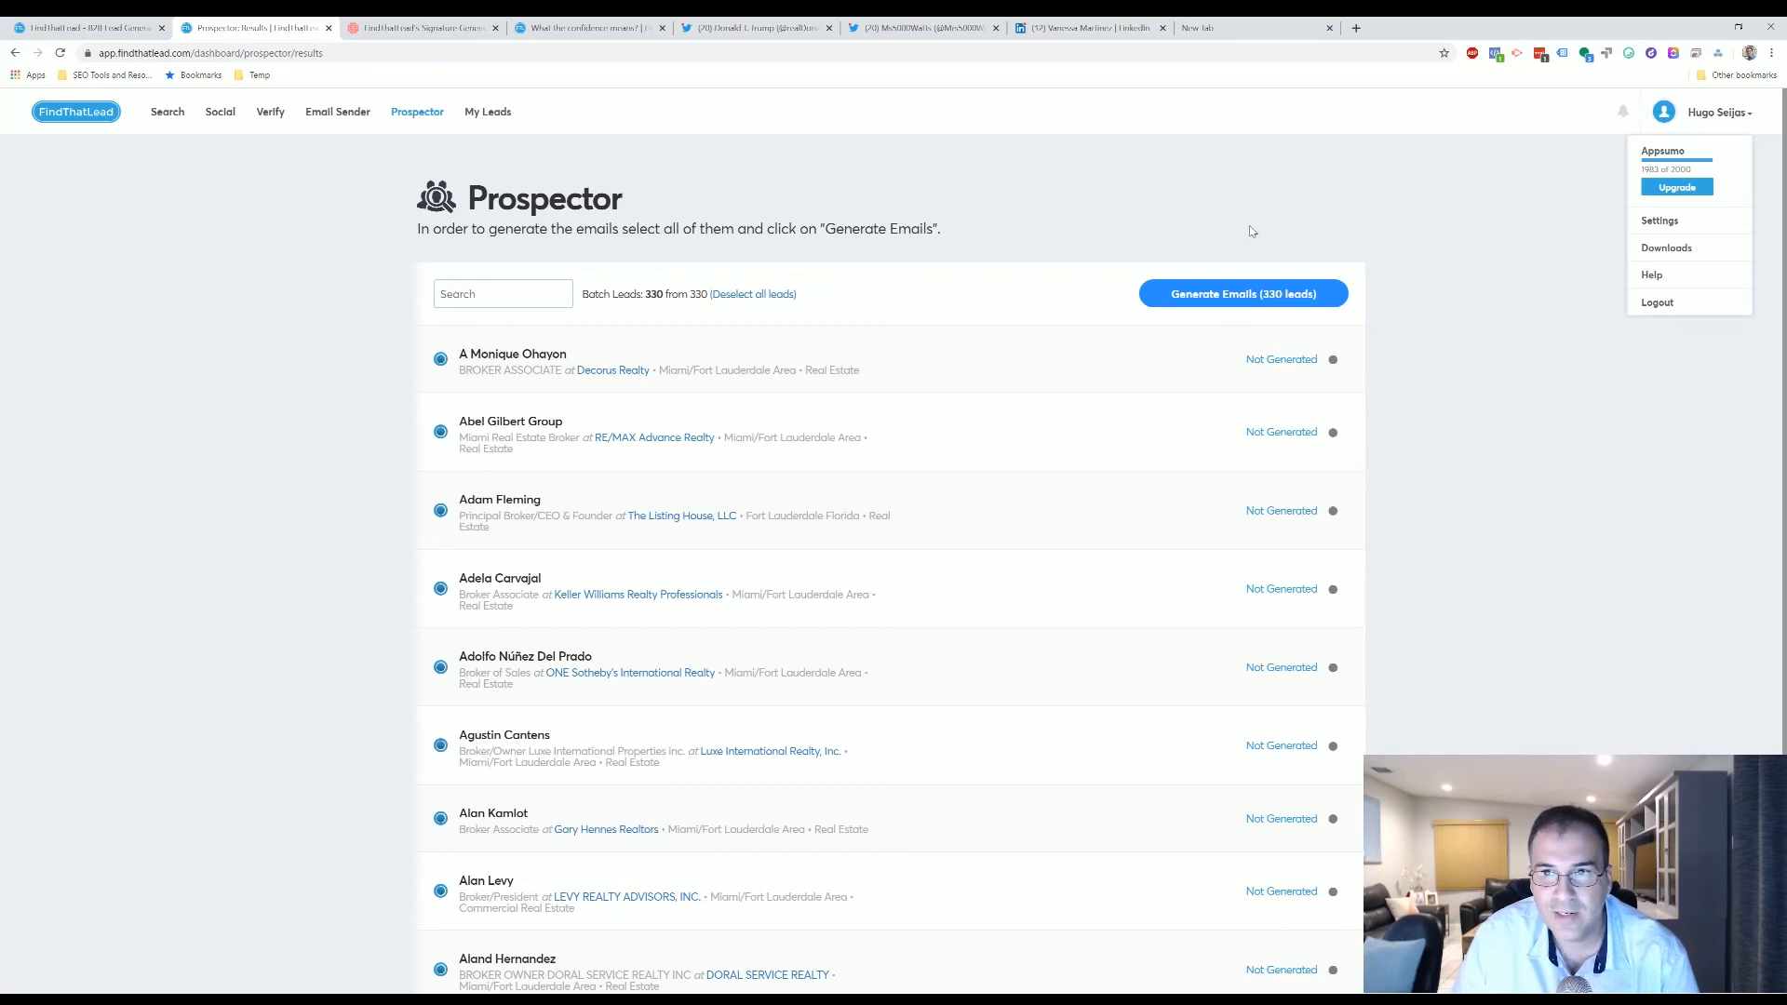
pyautogui.click(1241, 293)
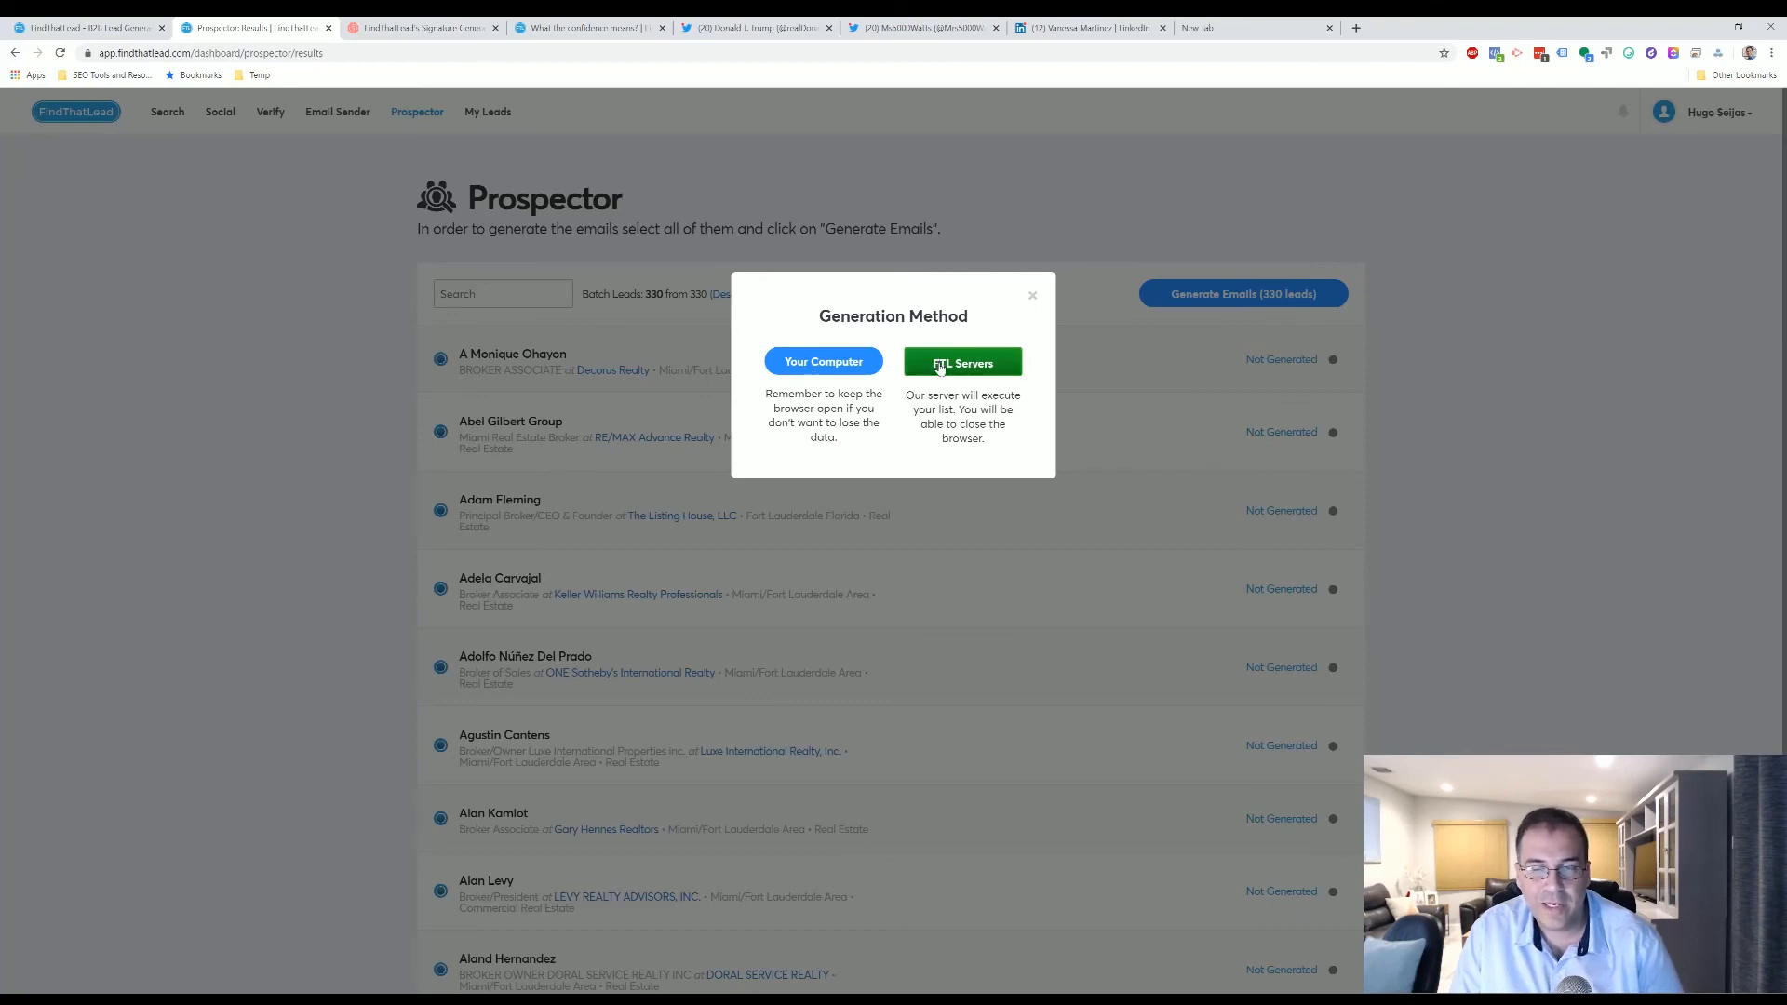
pyautogui.moveTo(823, 361)
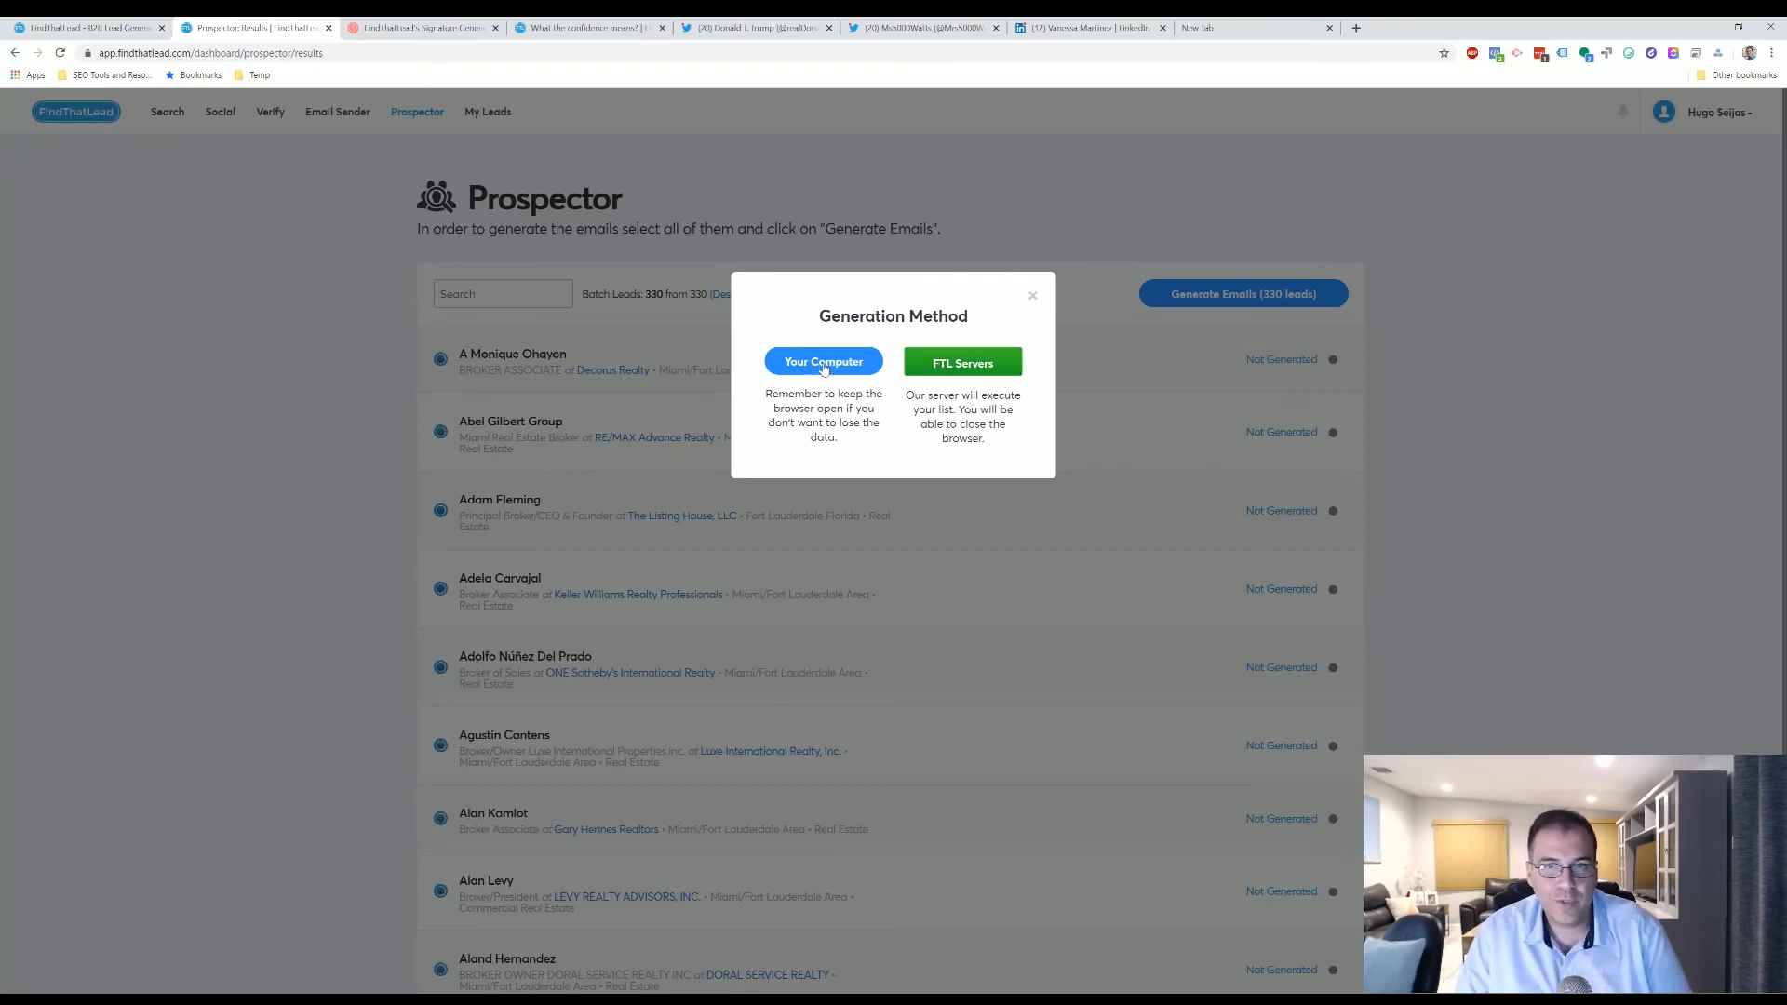
pyautogui.moveTo(866, 344)
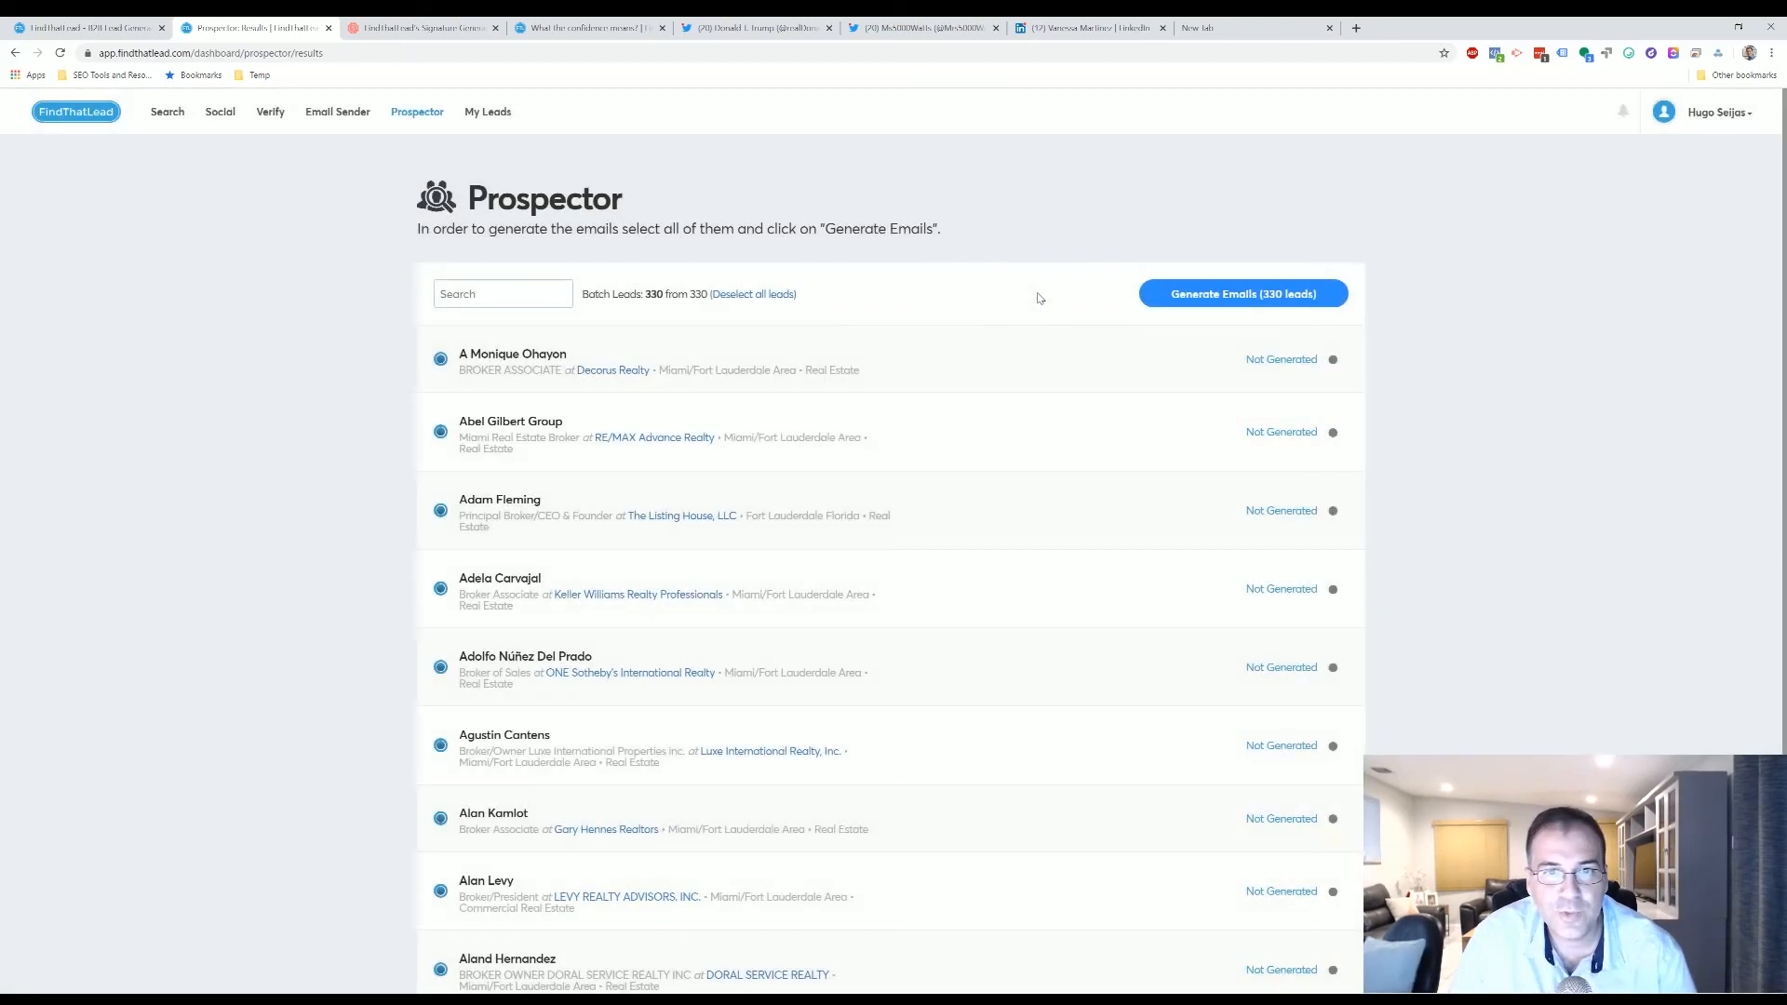
pyautogui.moveTo(1106, 305)
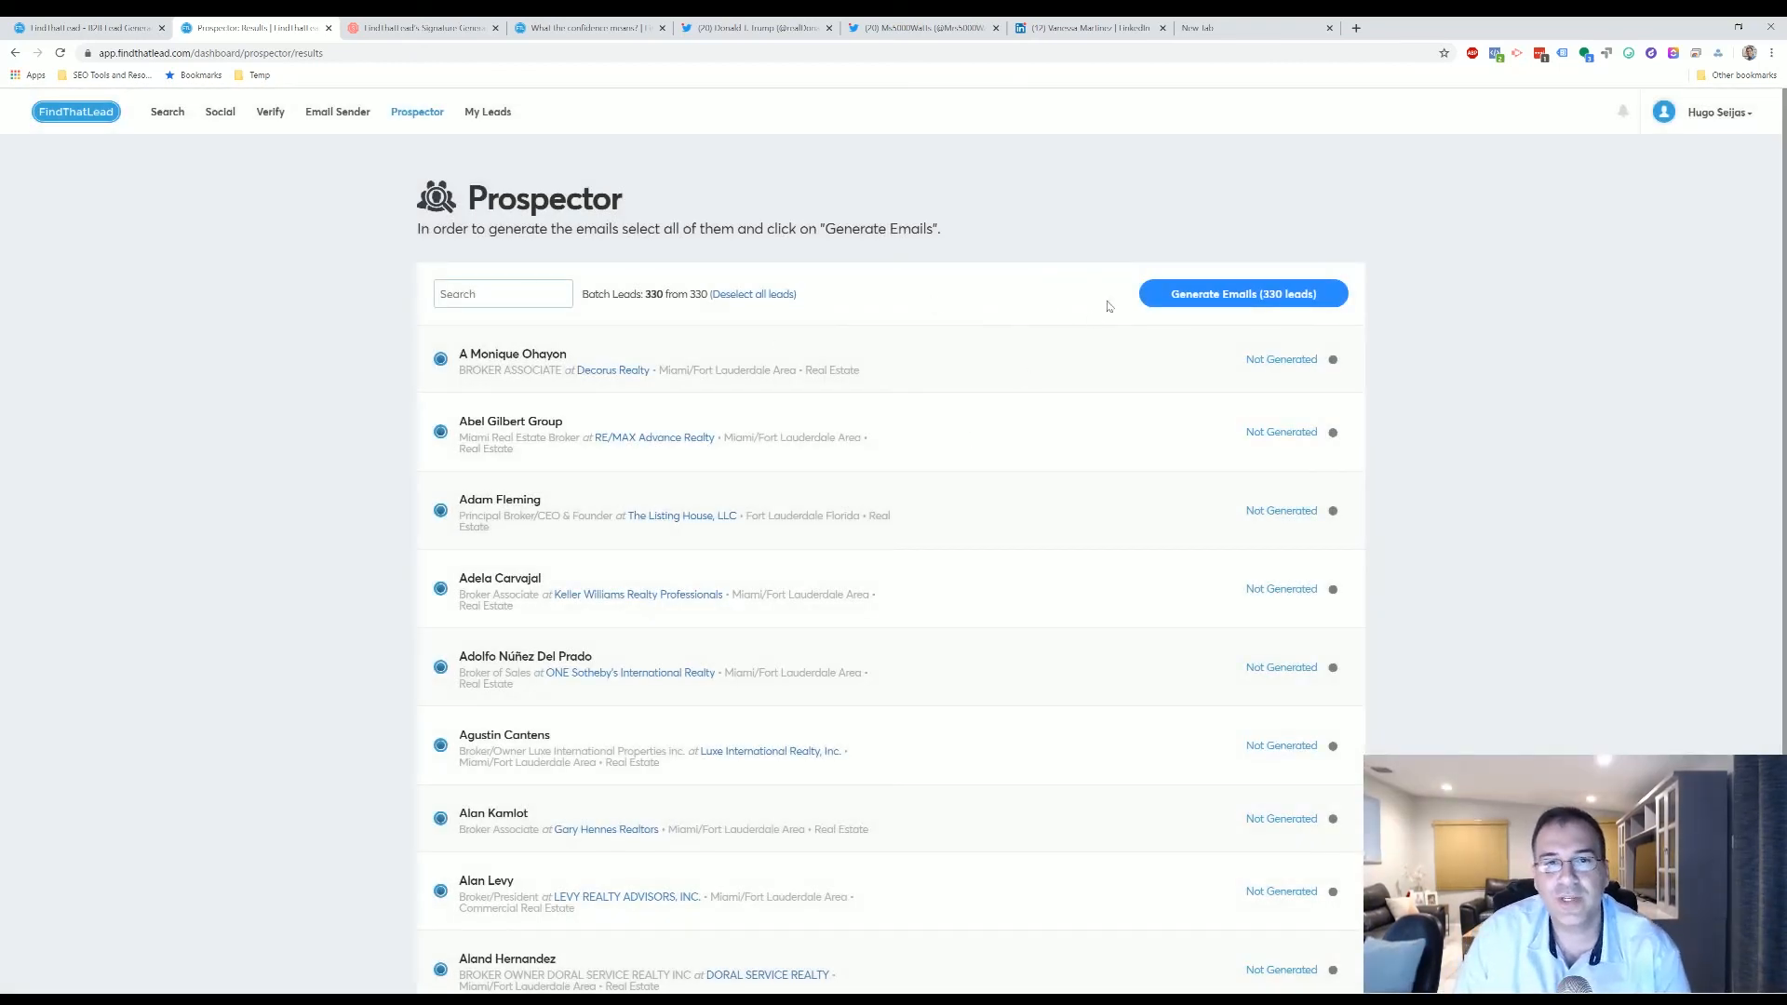
pyautogui.scroll(-3)
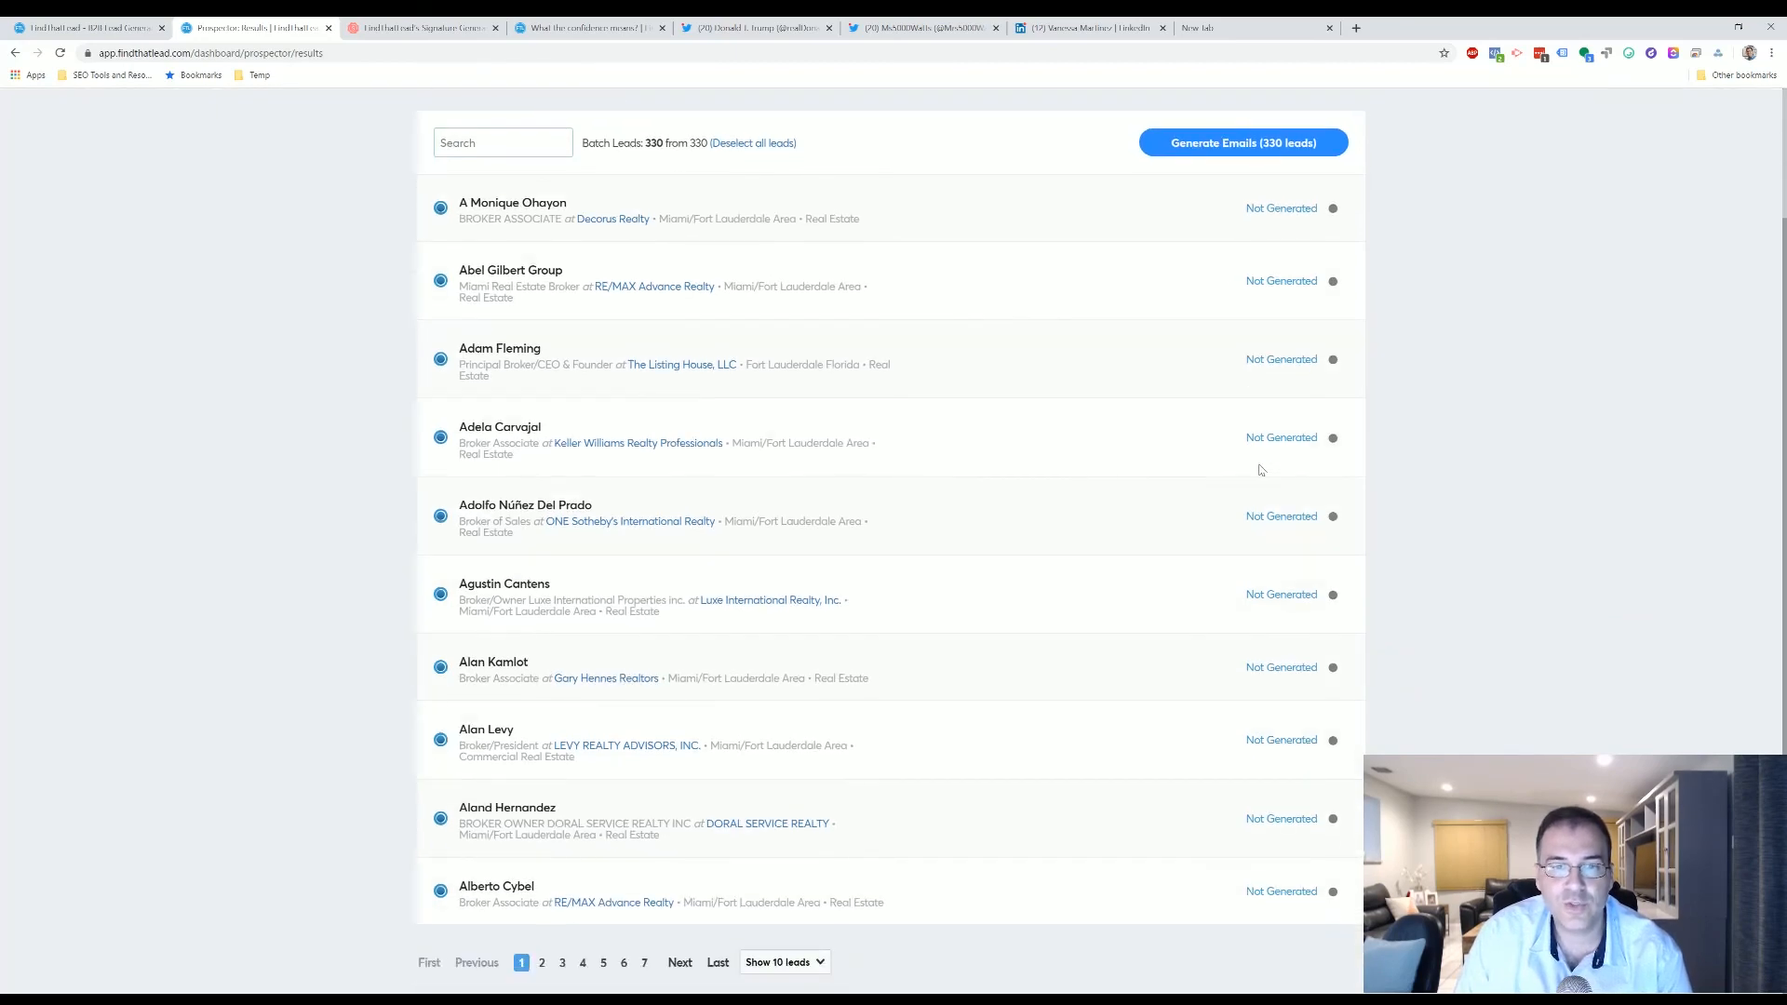
pyautogui.scroll(3)
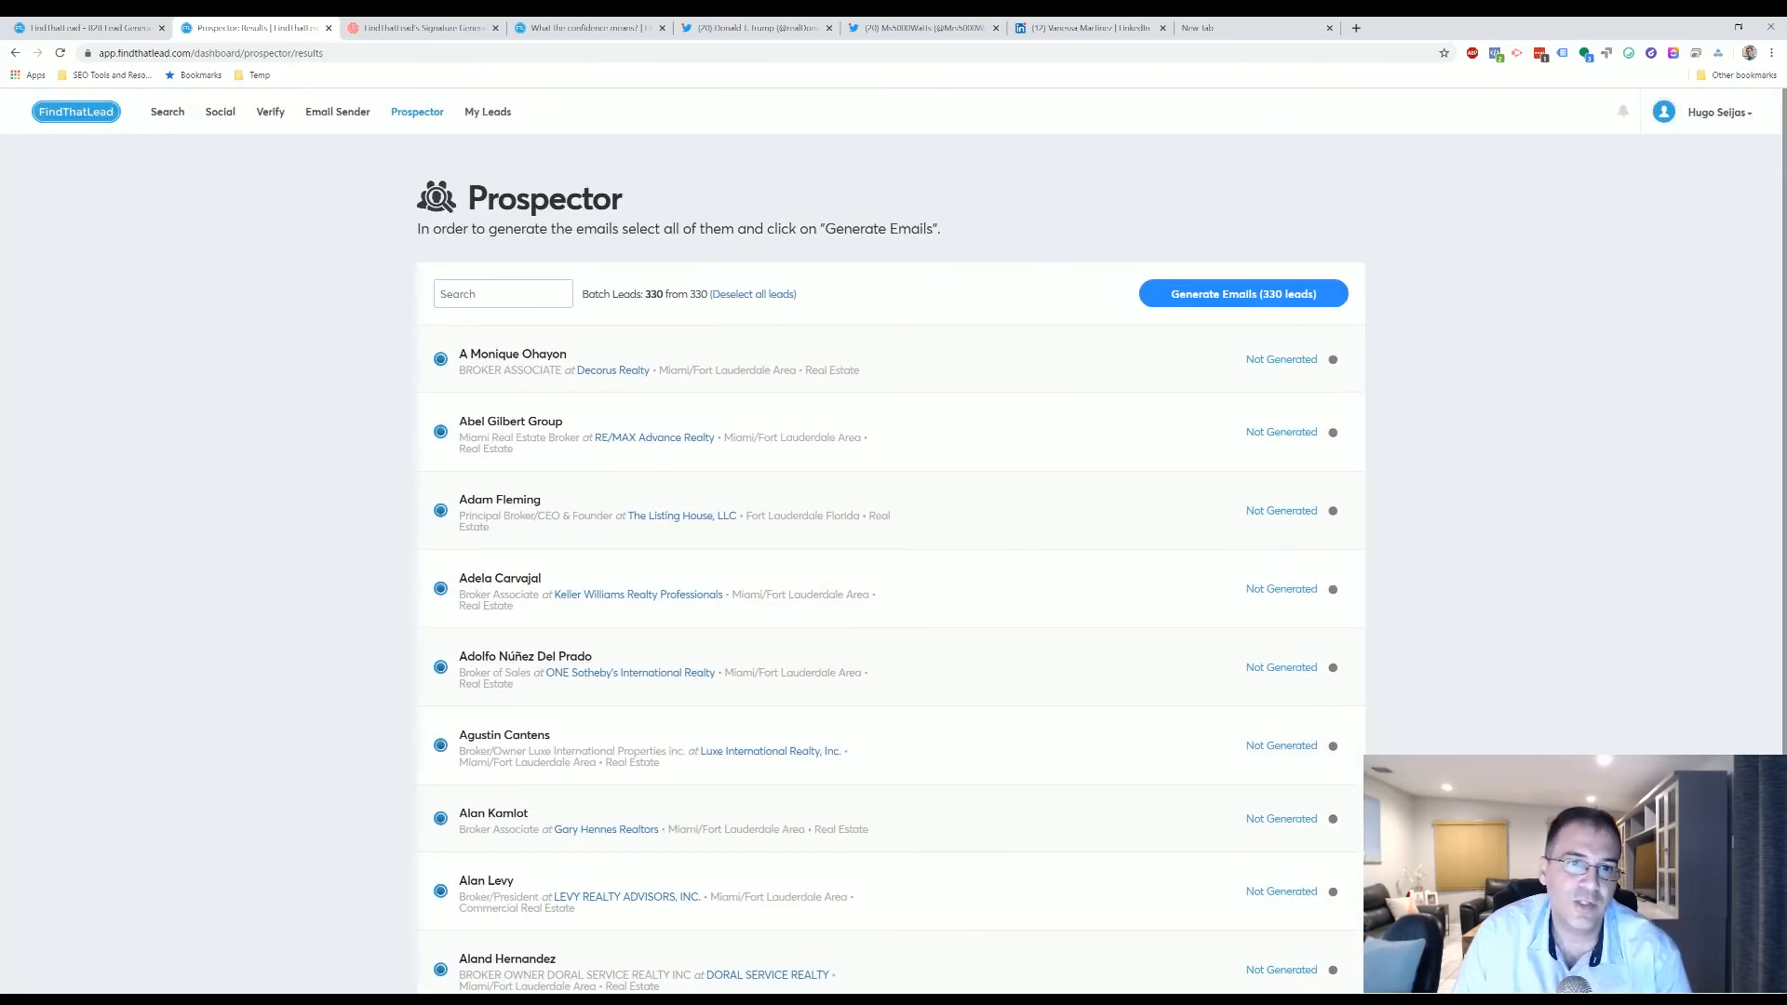